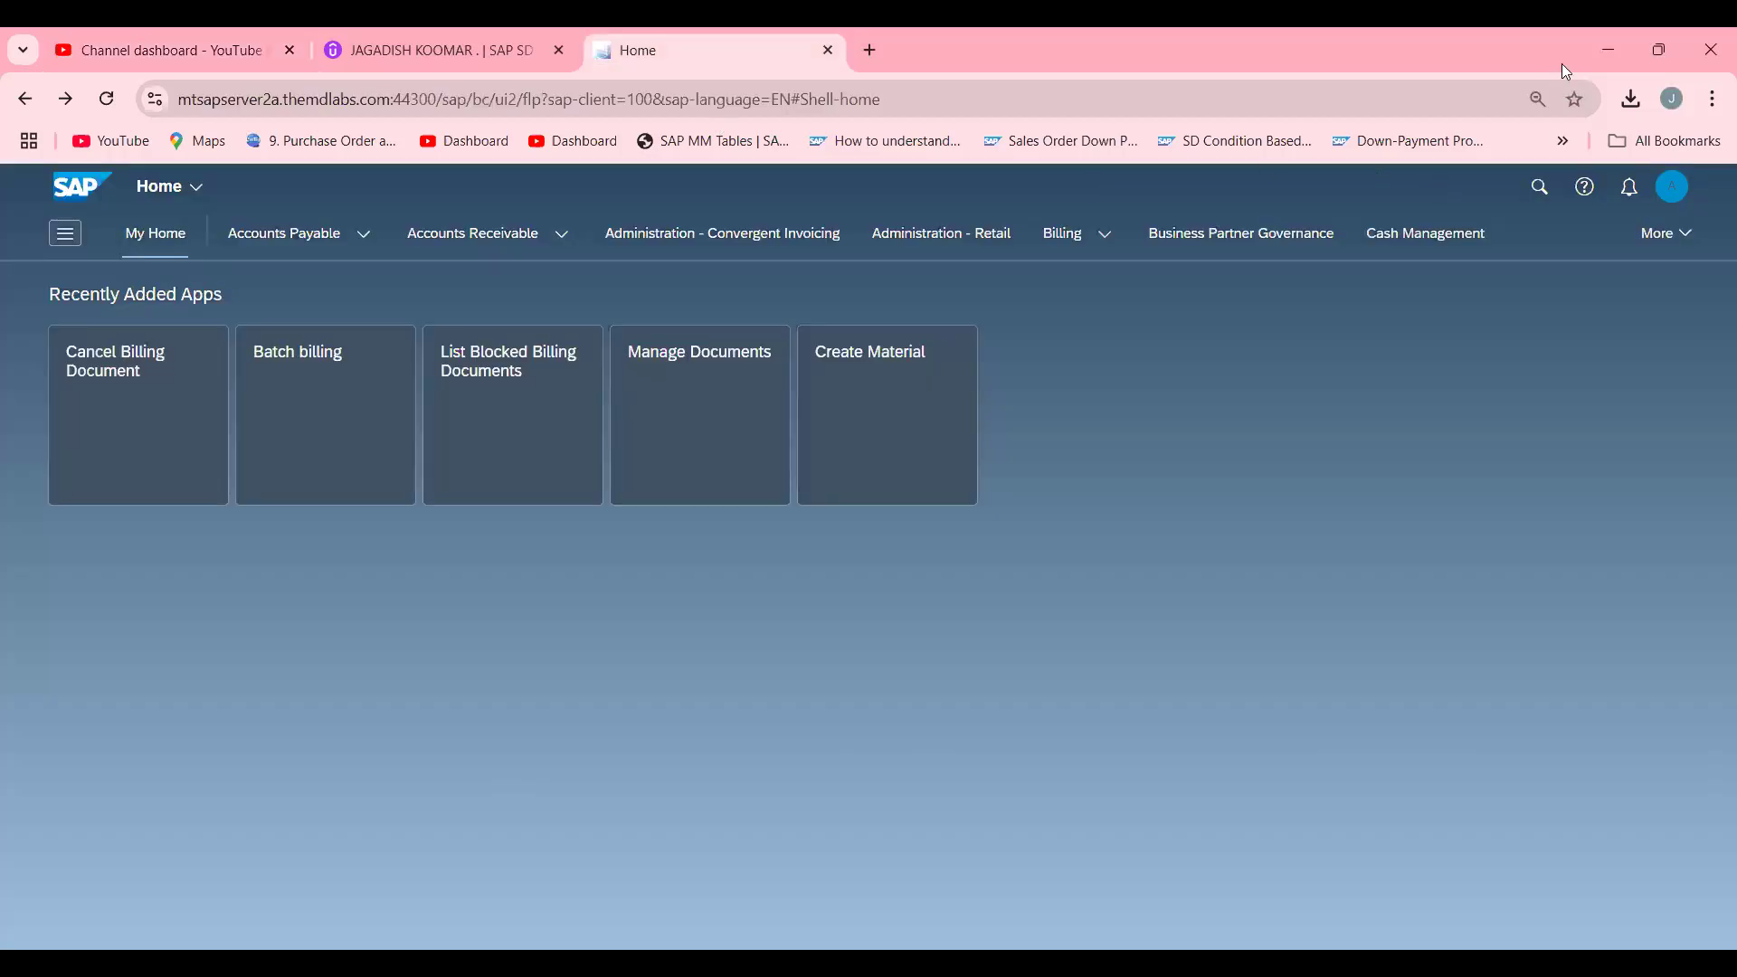
Begin a DOR1 sales order in VA01 for sales org DRAM, channel DI, division DD.
{"action": "left_click", "coordinate": [1538, 186]}
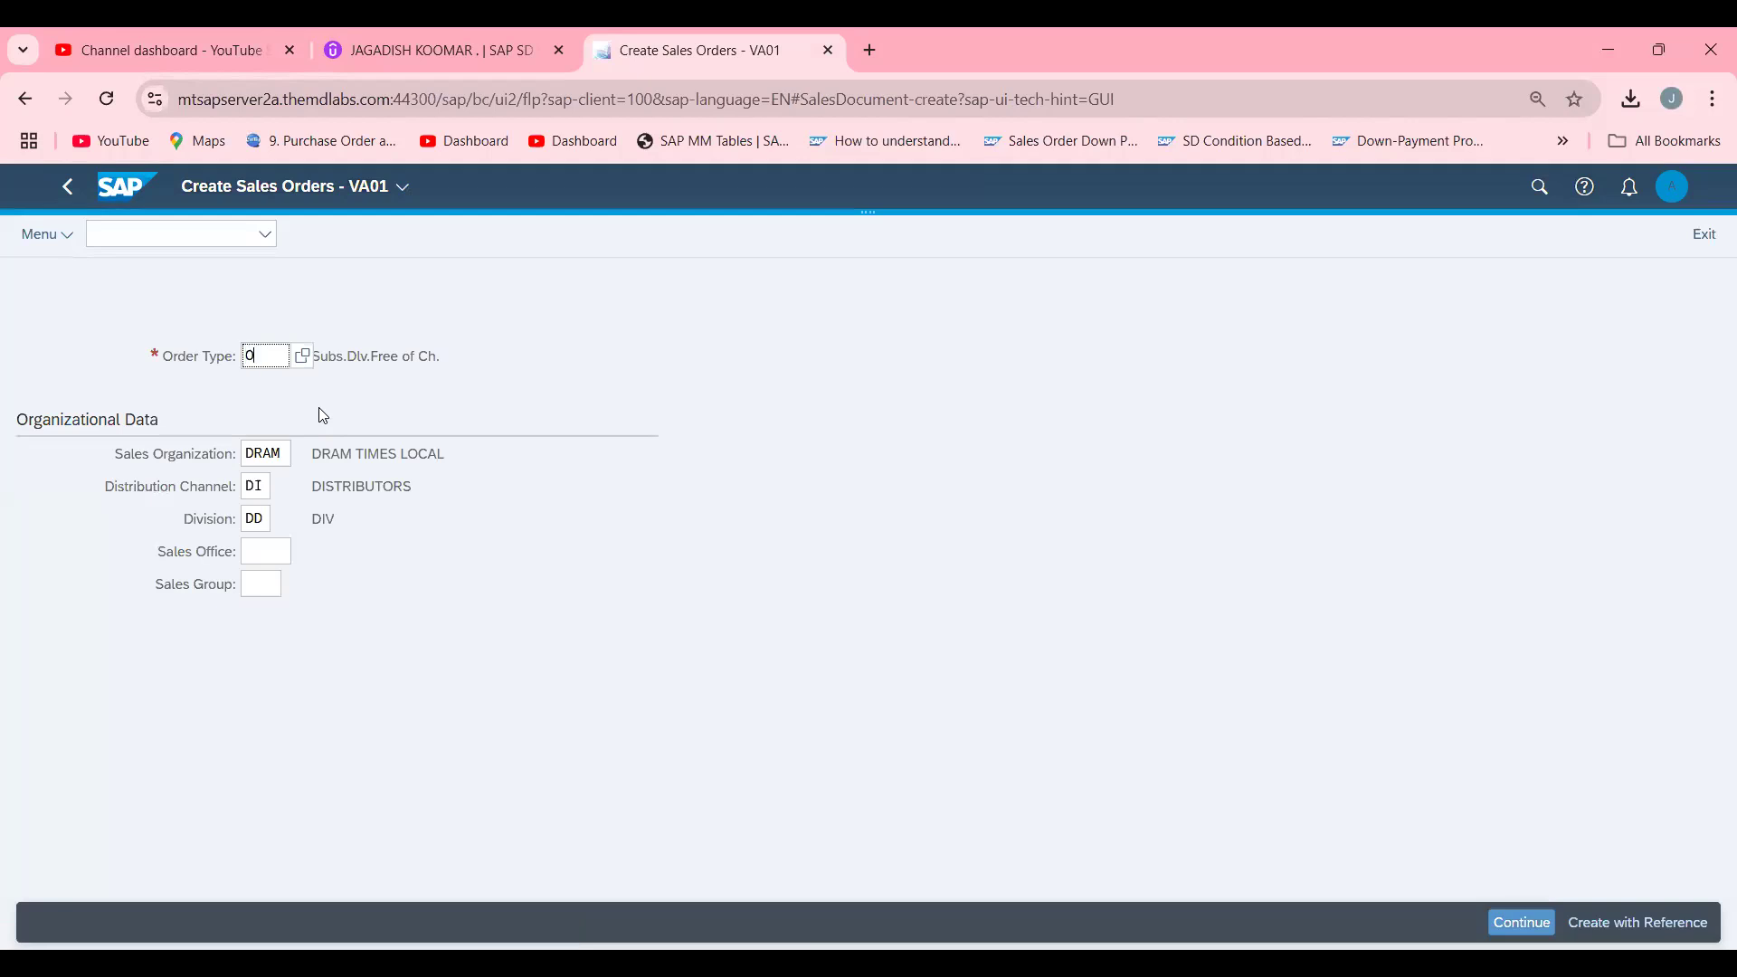
{"action": "type", "text": "D"}
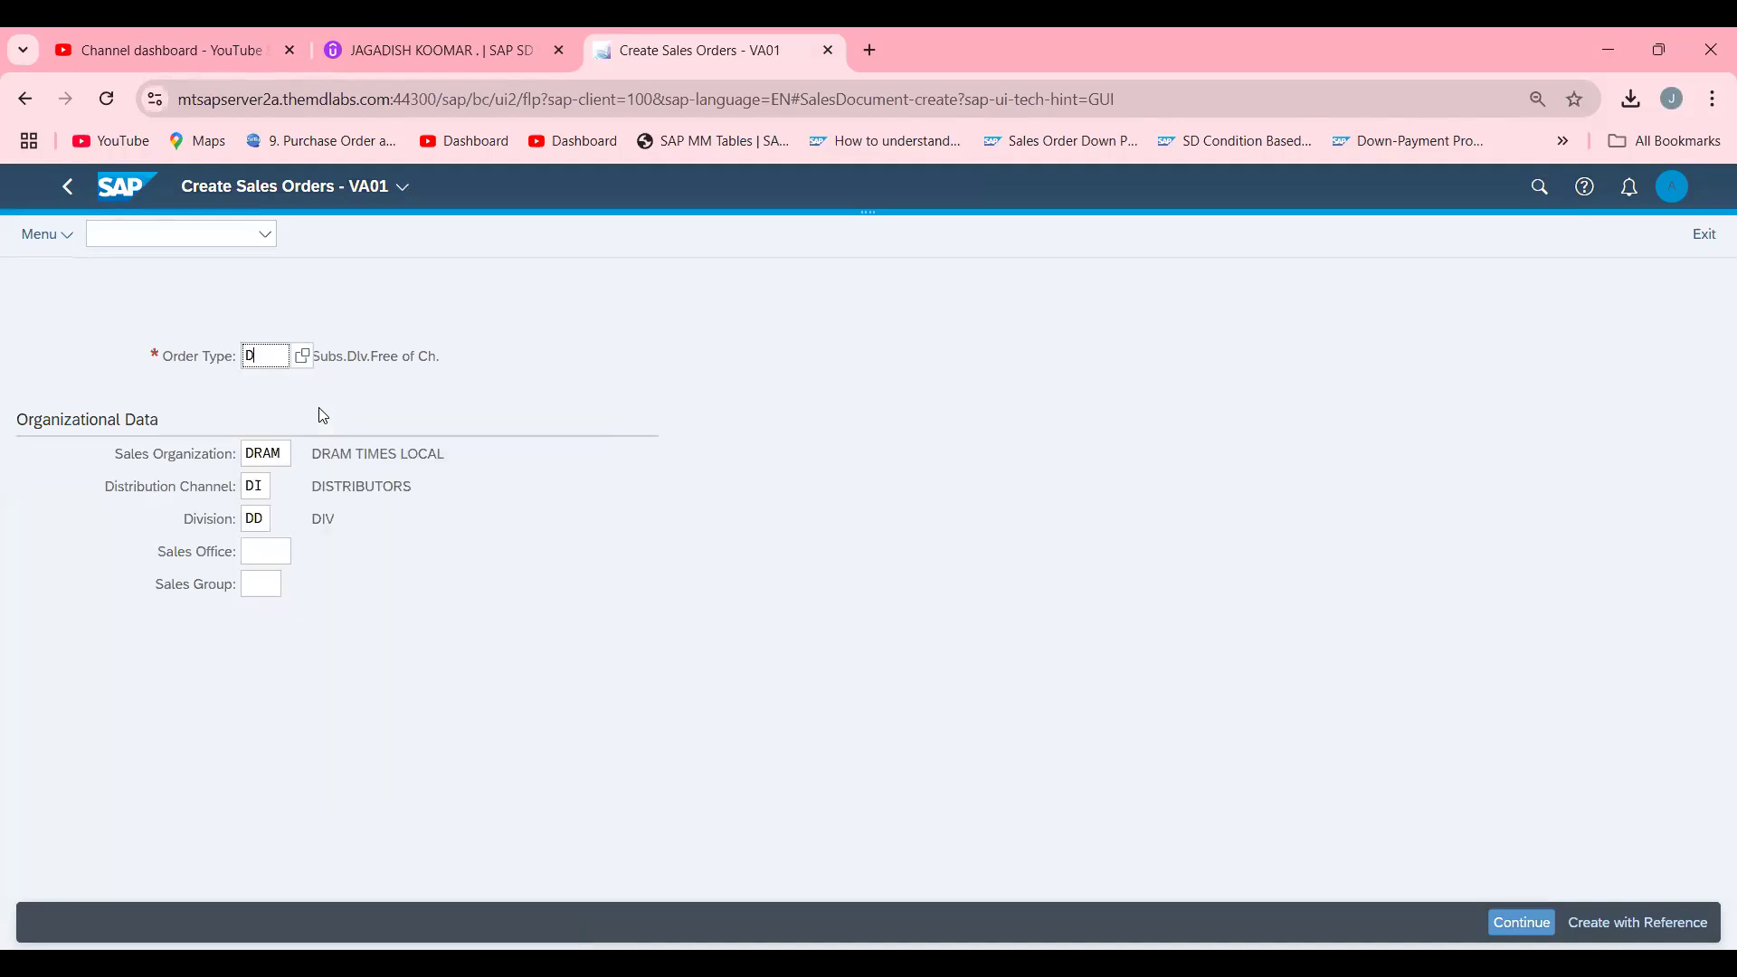
{"action": "type", "text": "OR1"}
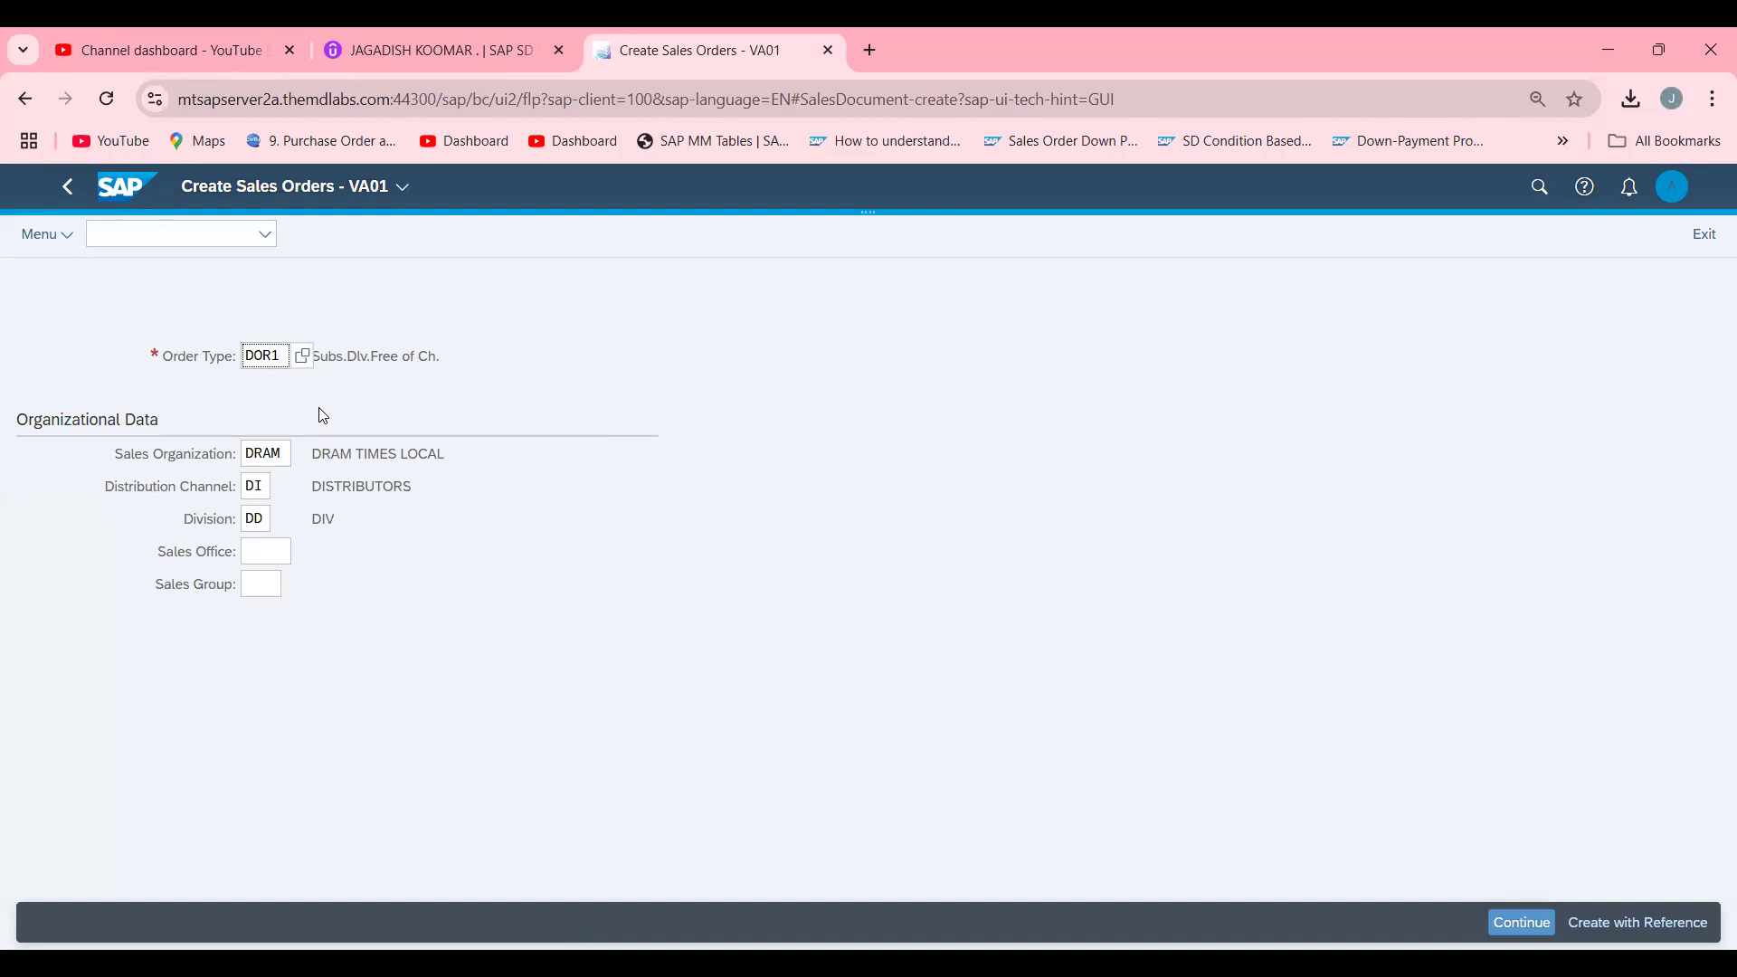
{"action": "left_click", "coordinate": [1522, 921]}
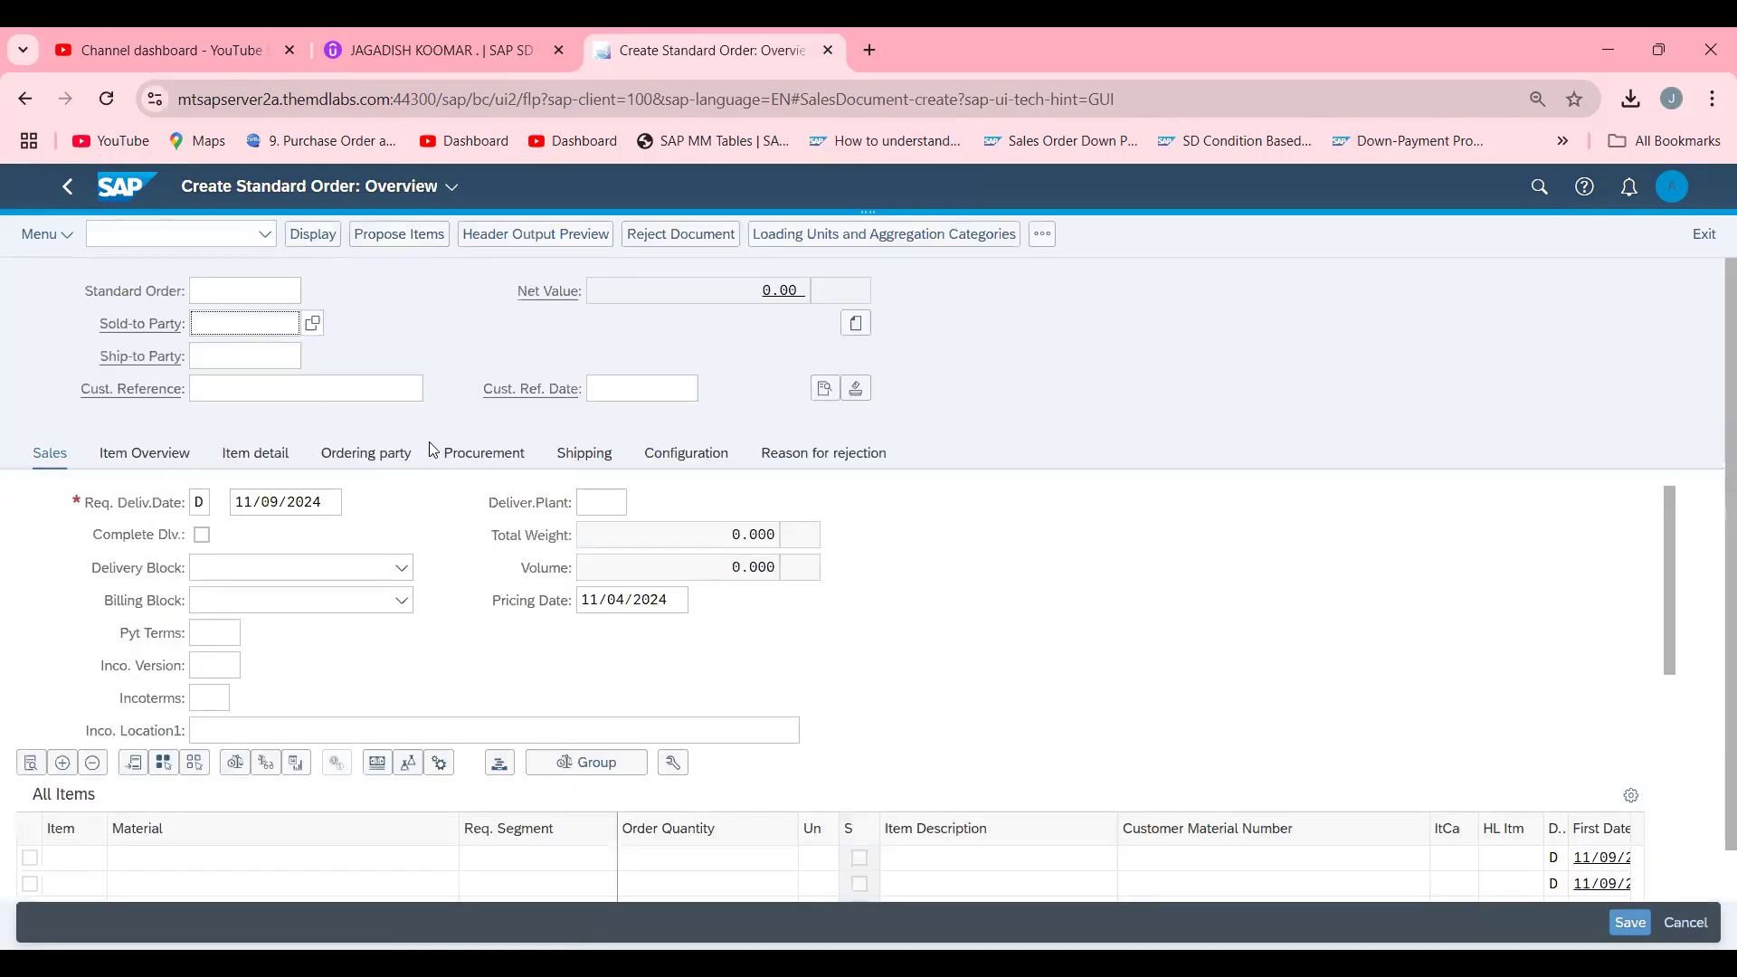
Search customers with *TEA* and select tea exporter 100034 as sold-to and ship-to party.
{"action": "left_click", "coordinate": [245, 322]}
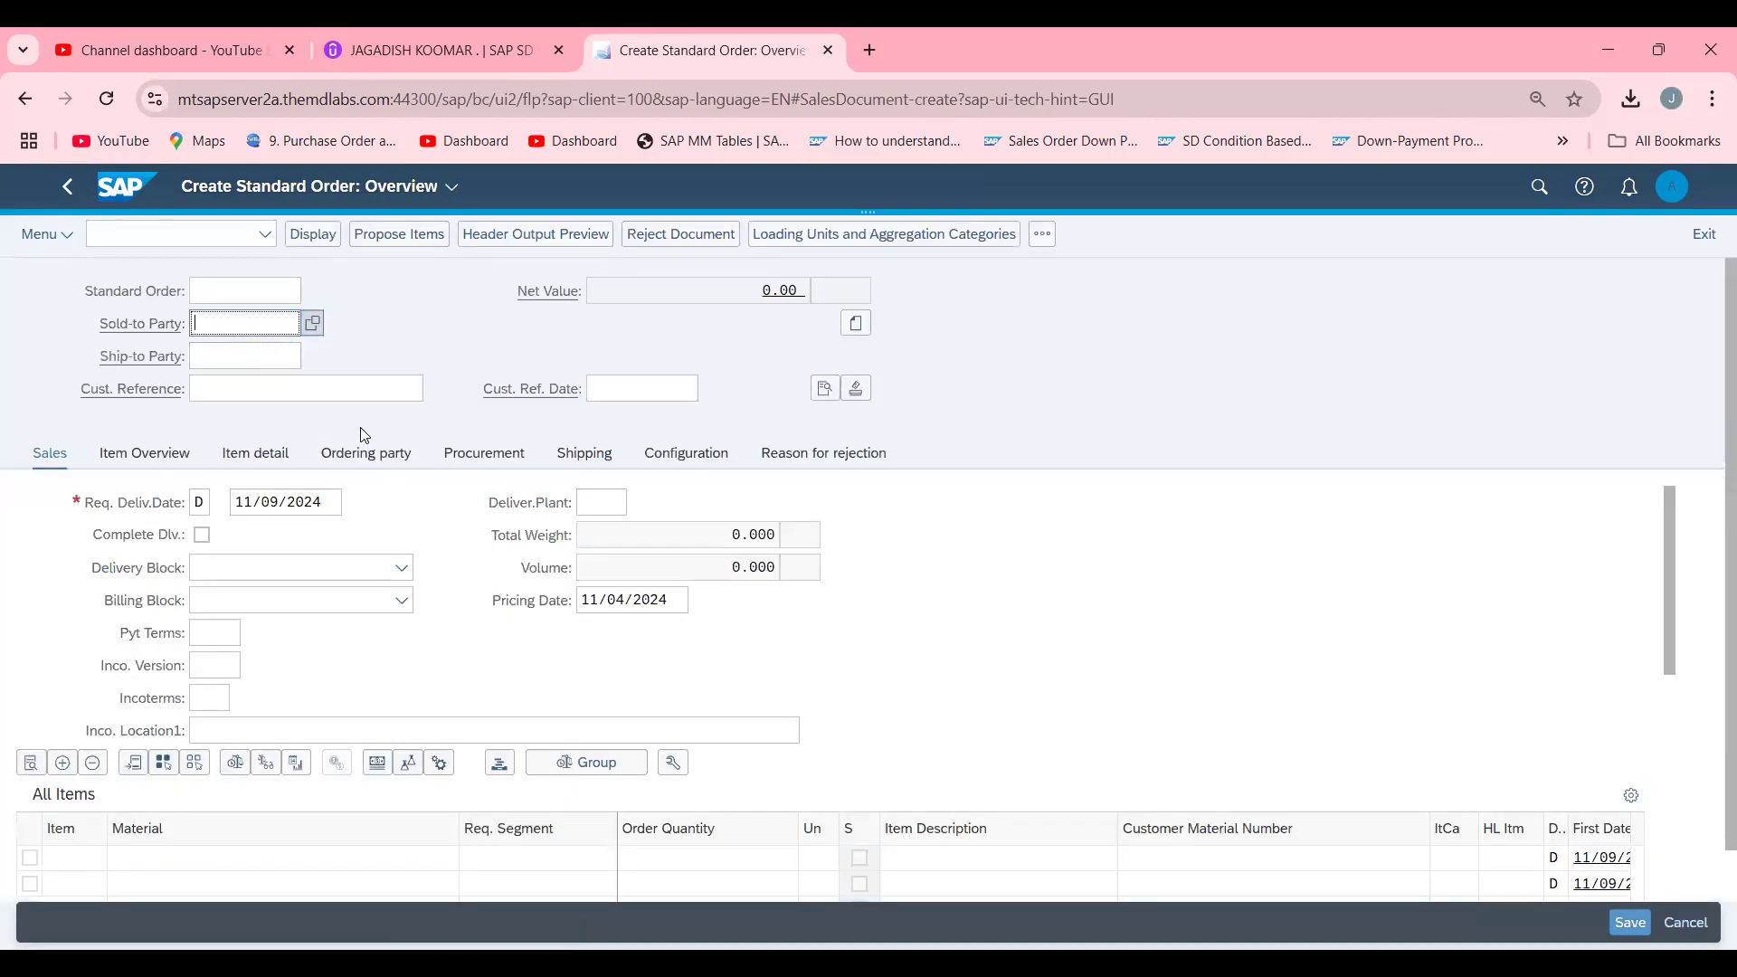
{"action": "left_click", "coordinate": [311, 322]}
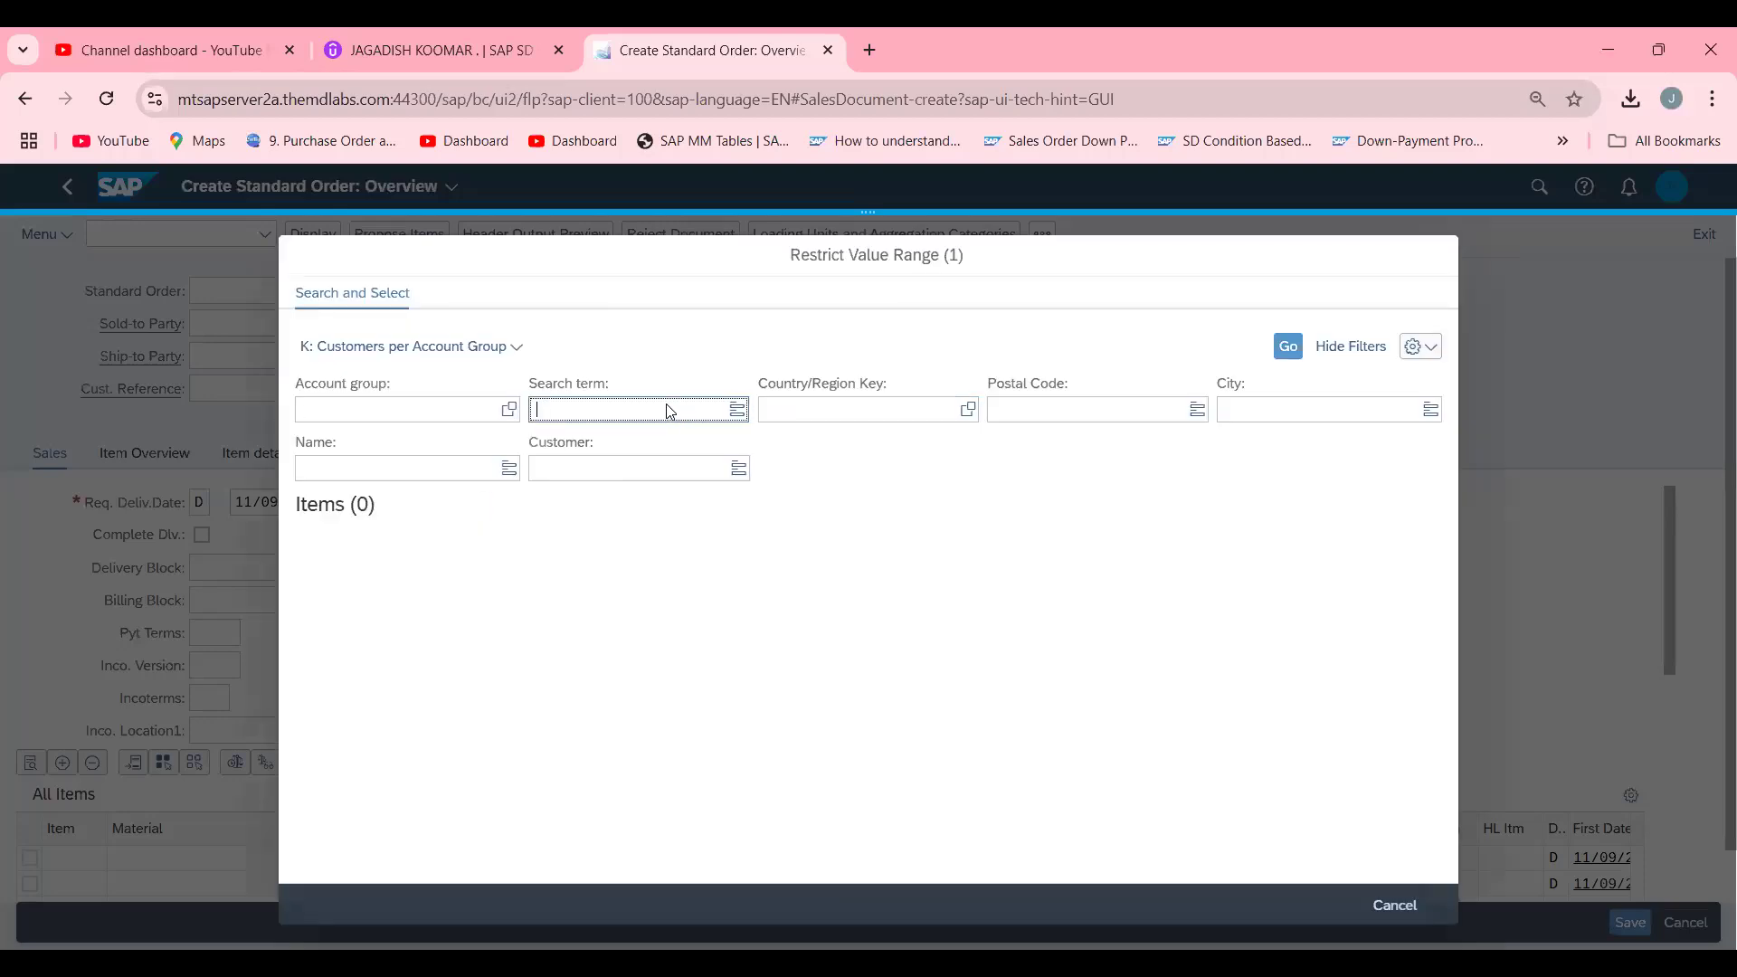
{"action": "type", "text": "*TEA*"}
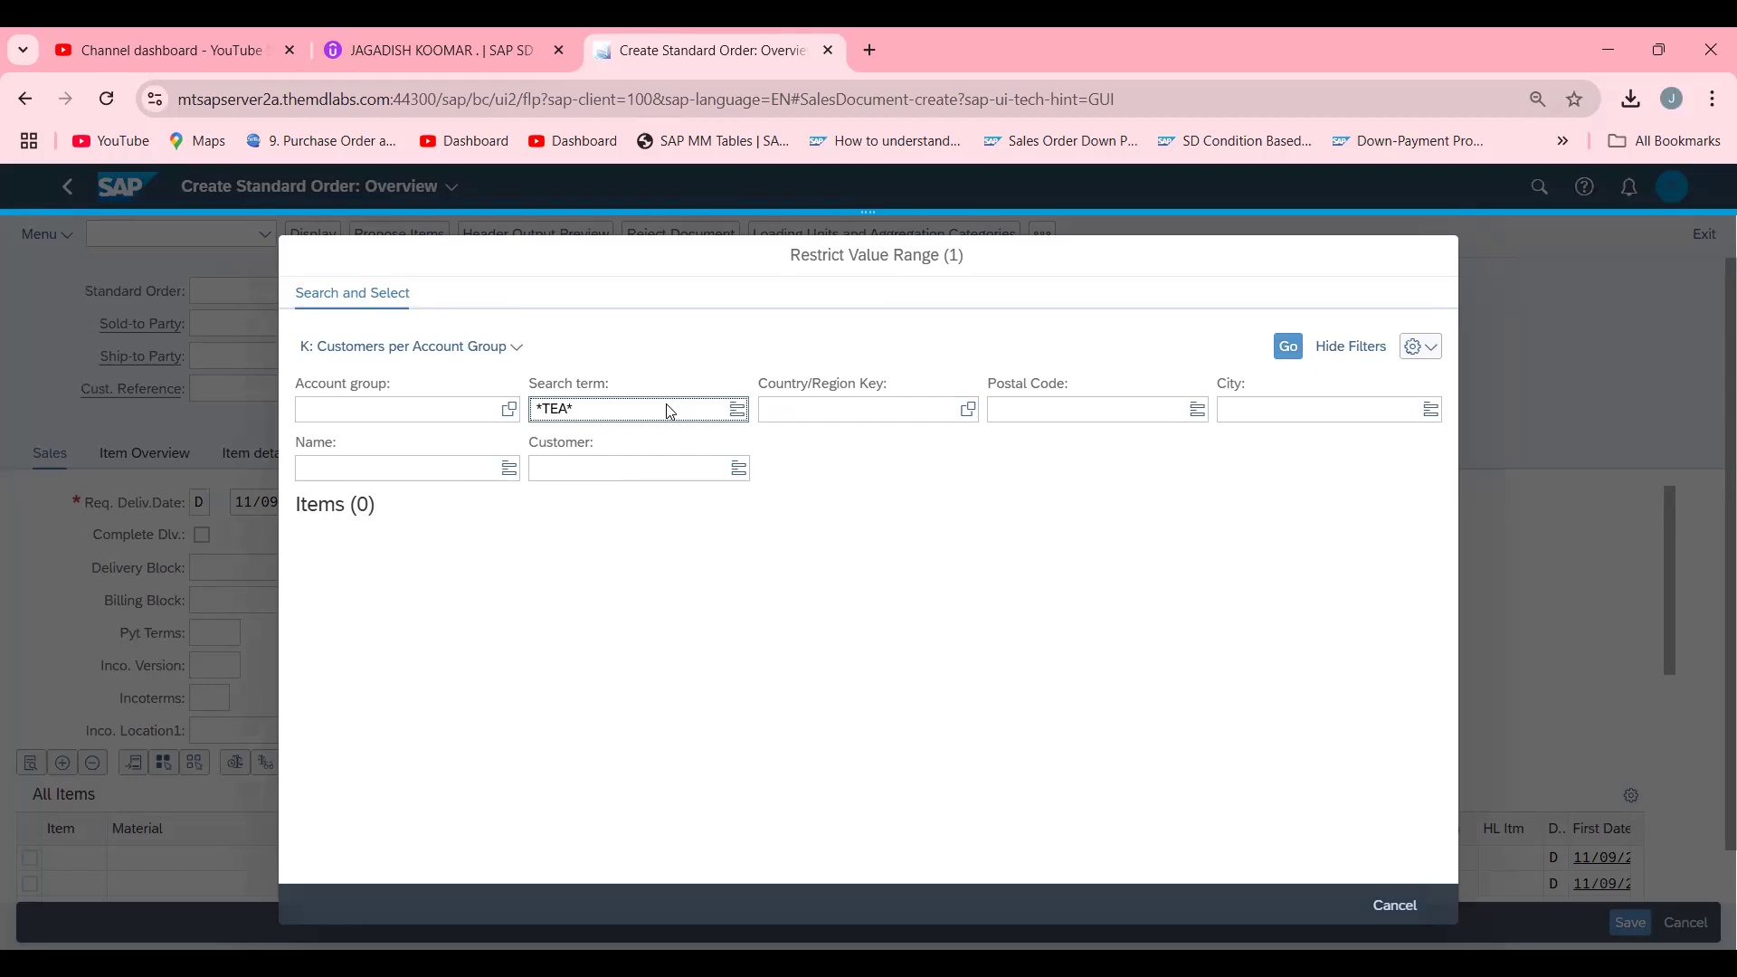
{"action": "left_click", "coordinate": [1289, 346]}
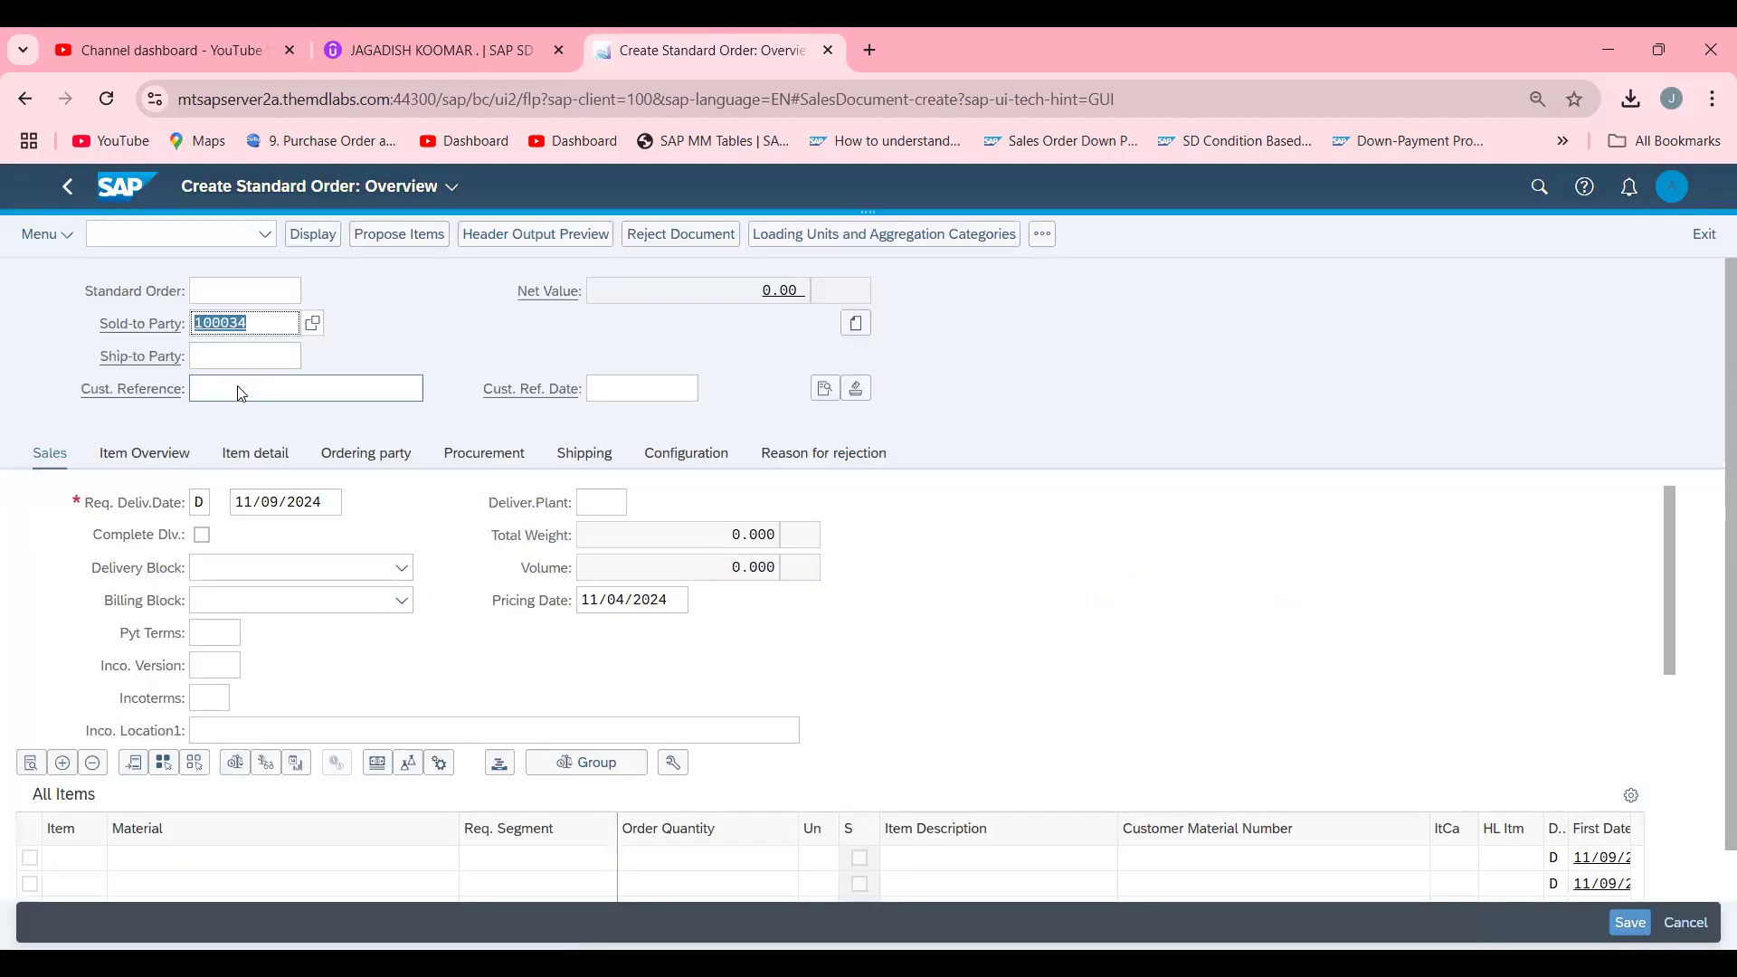
Enter TEST SDF as the customer reference and confirm the header data.
{"action": "left_click", "coordinate": [304, 387]}
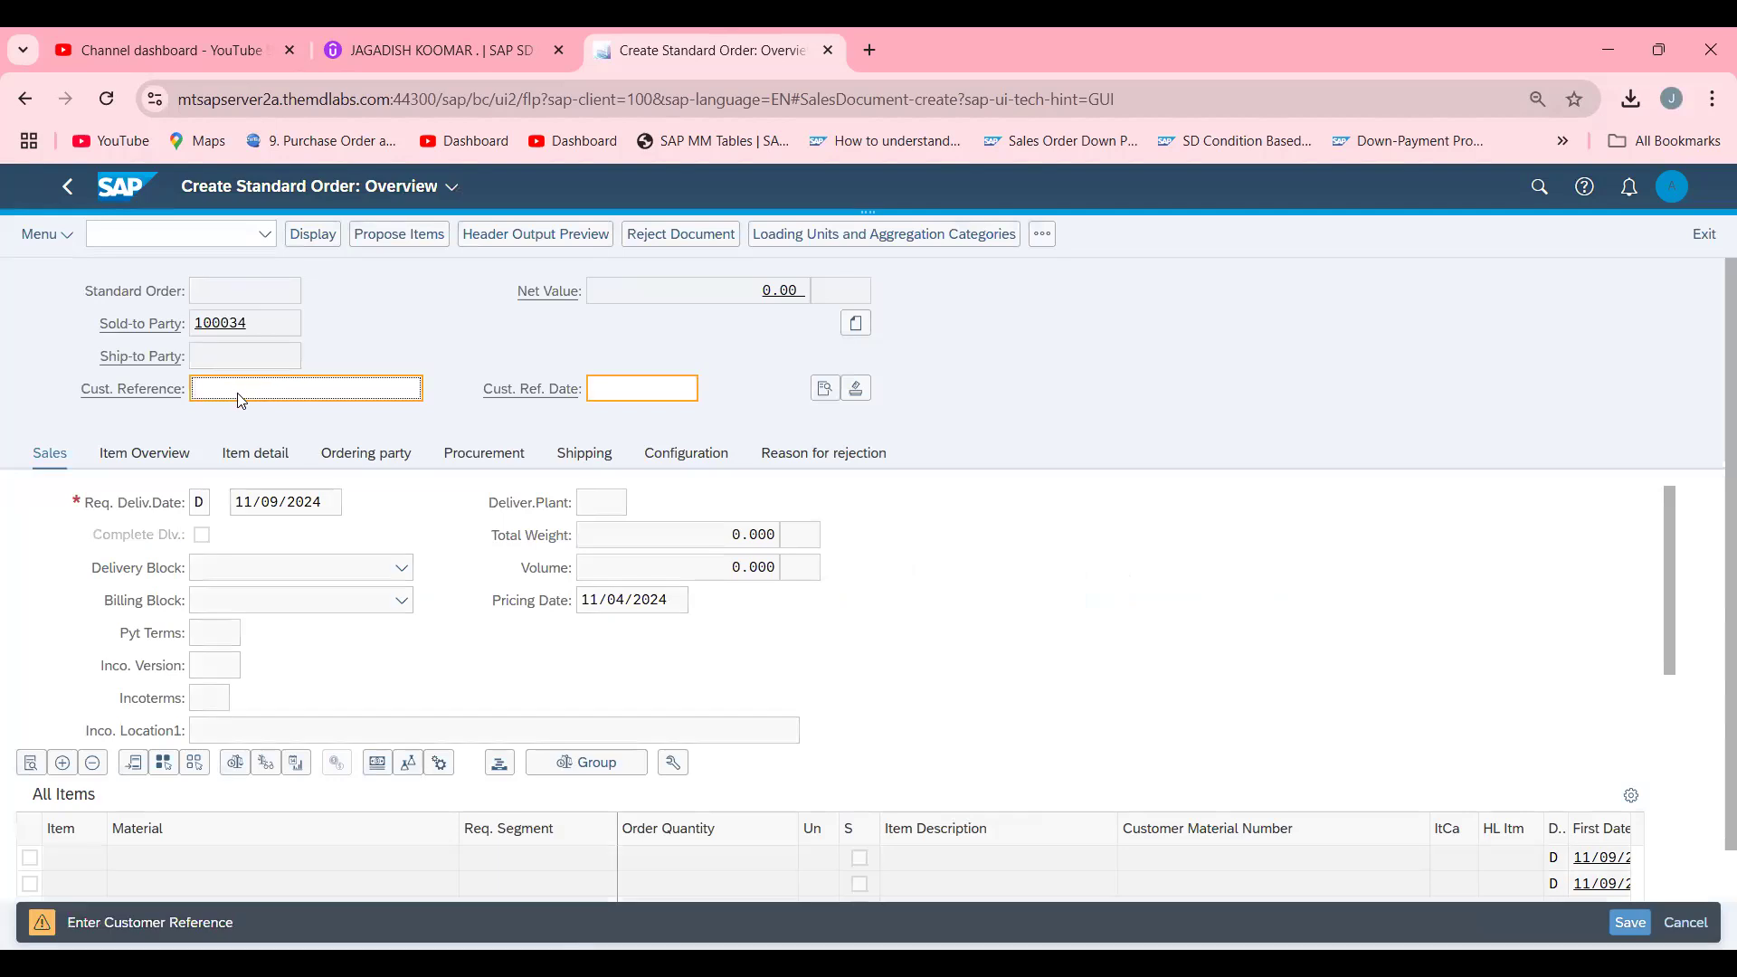
{"action": "type", "text": "TEST"}
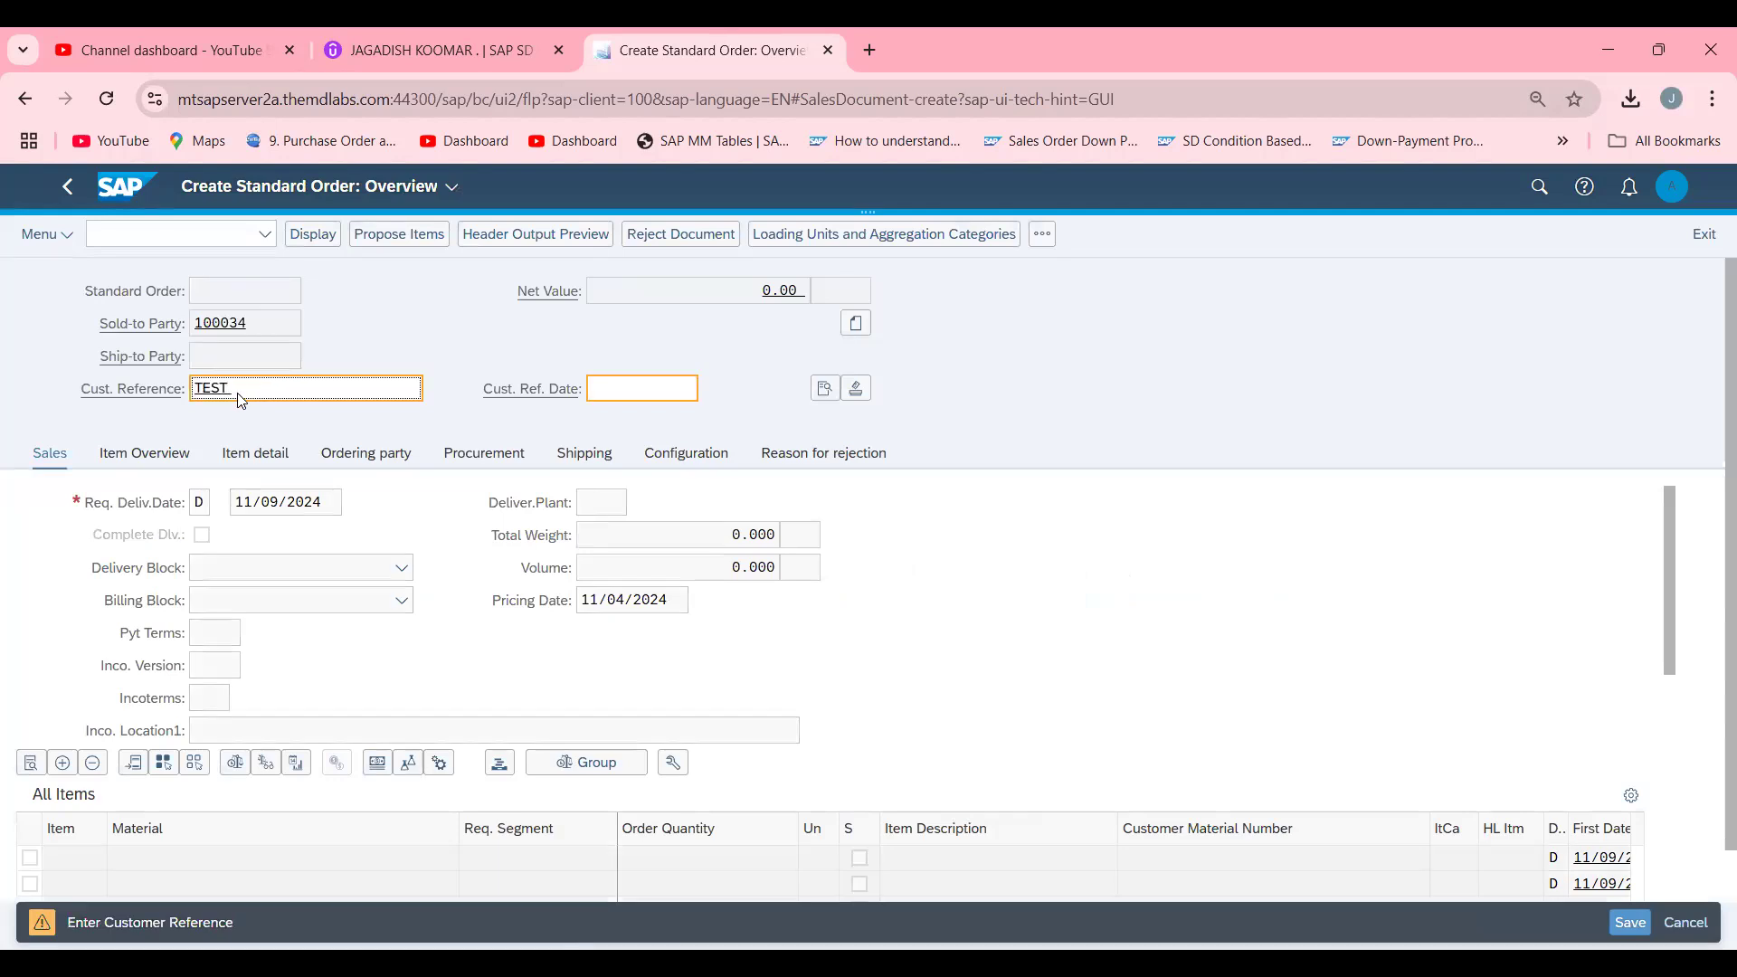
{"action": "type", "text": "SDF"}
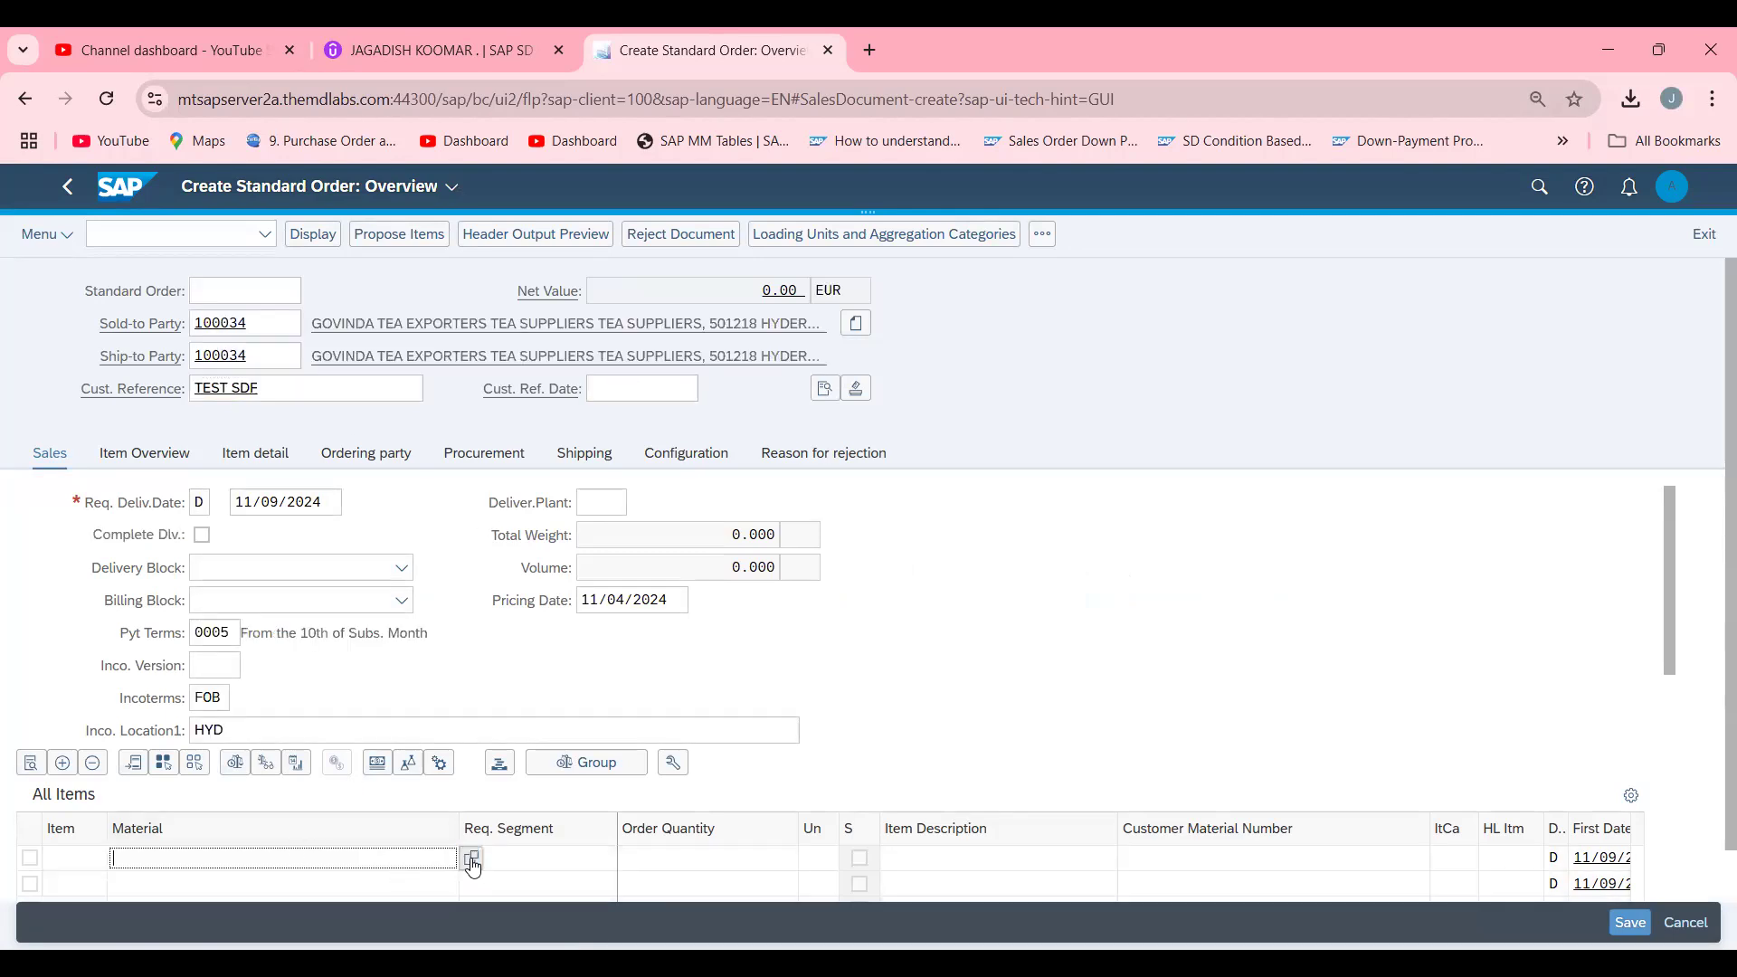
Add tea powder material 25886 (found via *TEA*) with quantity 10 KG as item 10.
{"action": "left_click", "coordinate": [471, 858]}
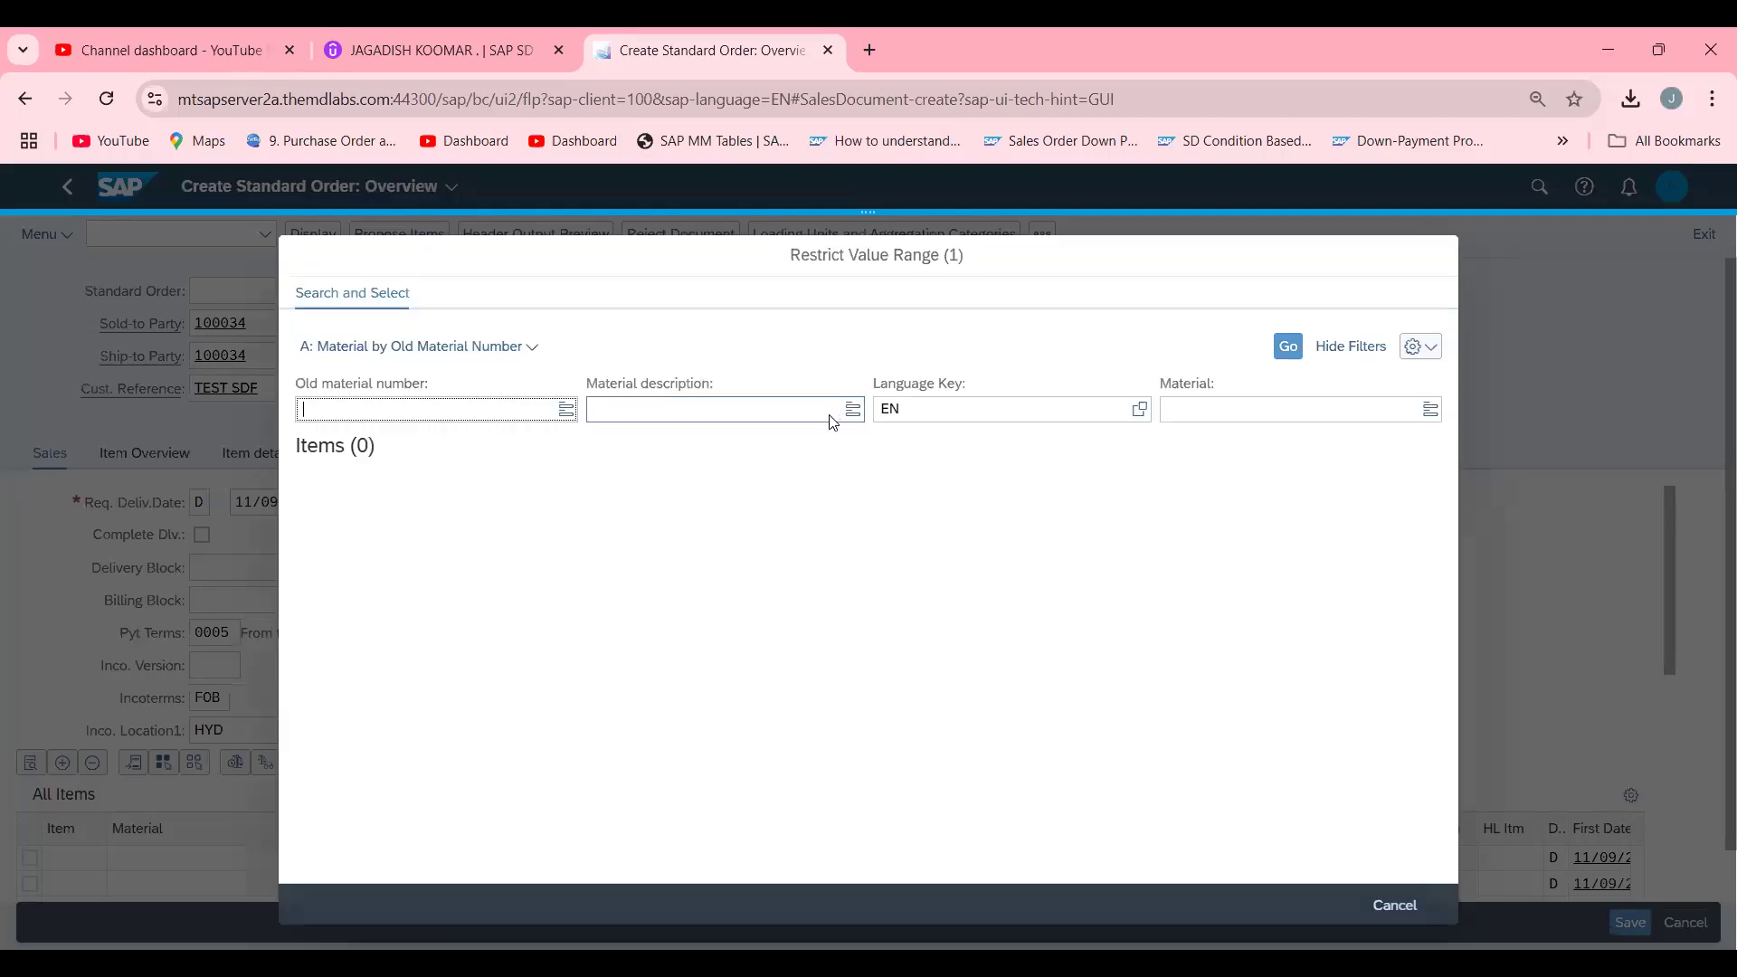
{"action": "left_click", "coordinate": [720, 409]}
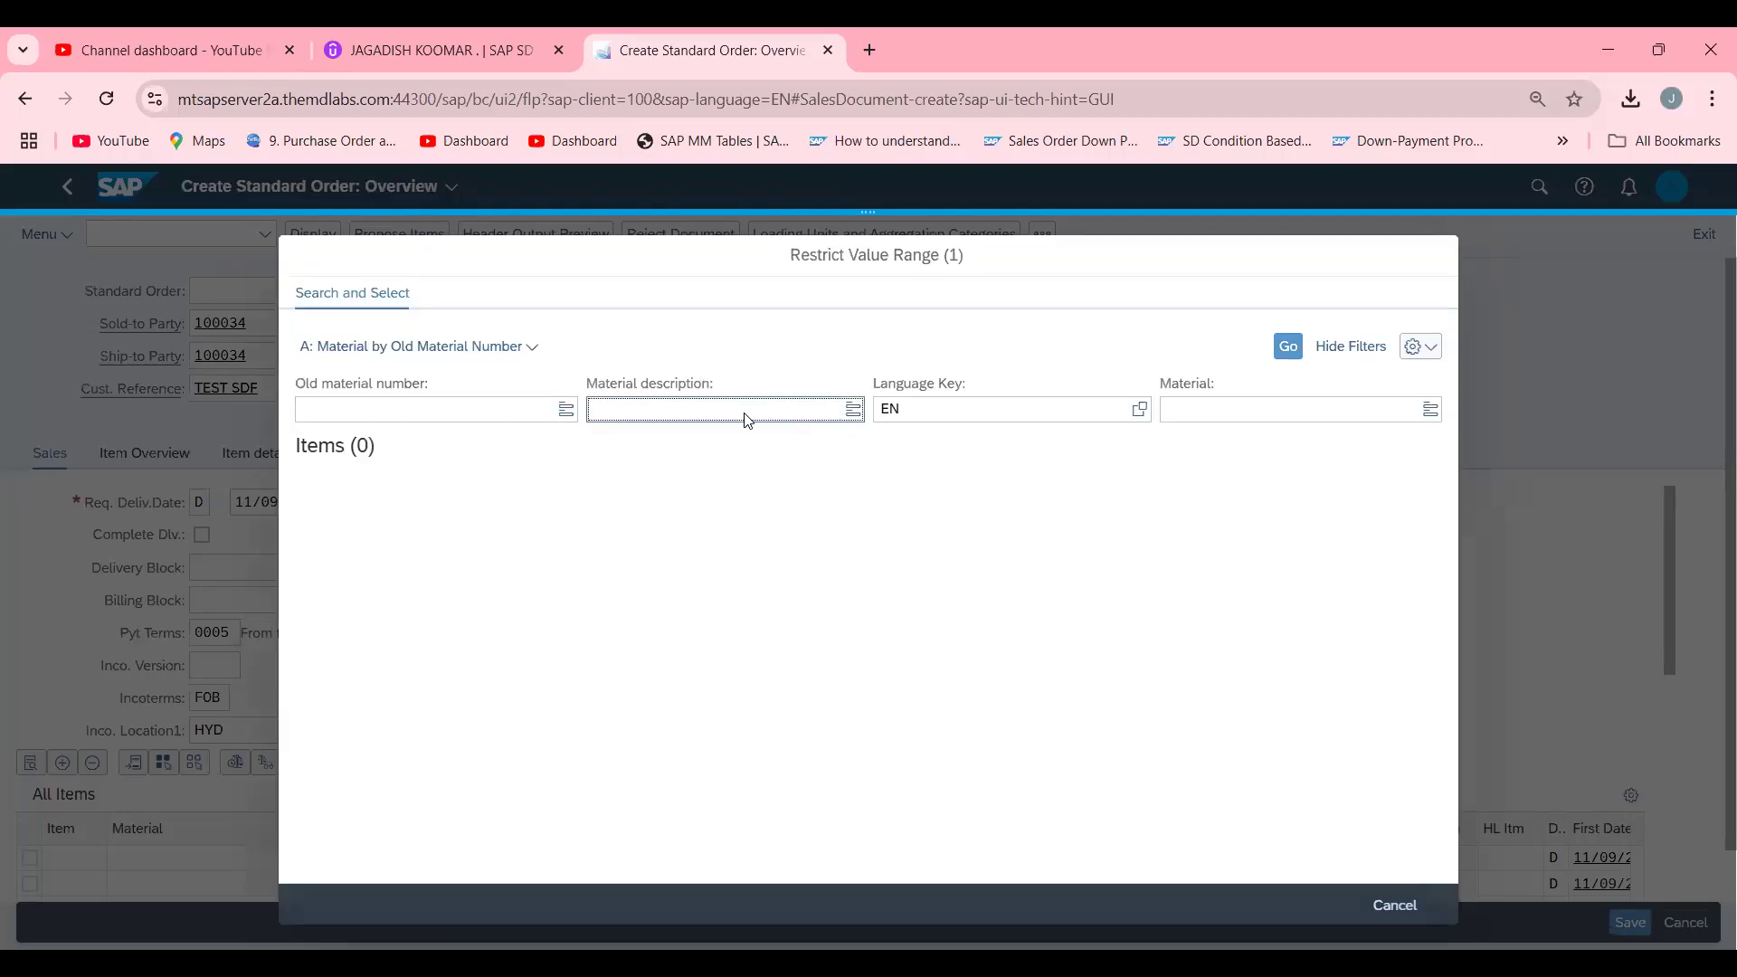
{"action": "type", "text": "*TEA*"}
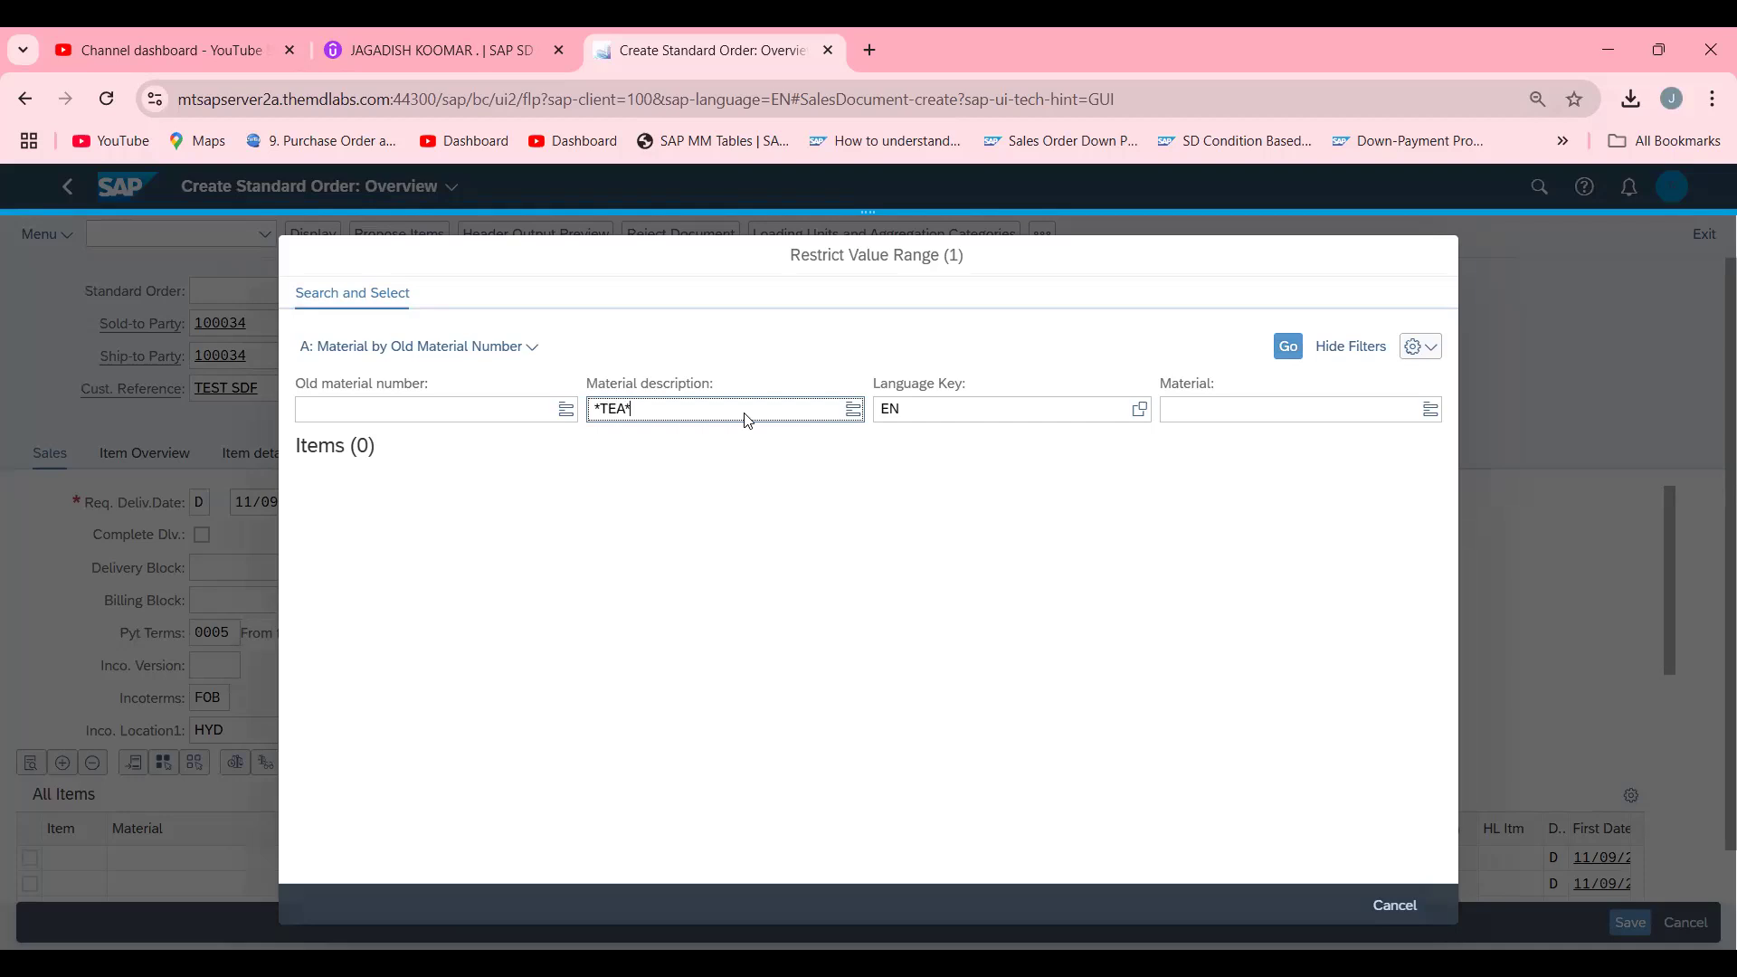
{"action": "left_click", "coordinate": [1289, 345]}
{"action": "type", "text": "1"}
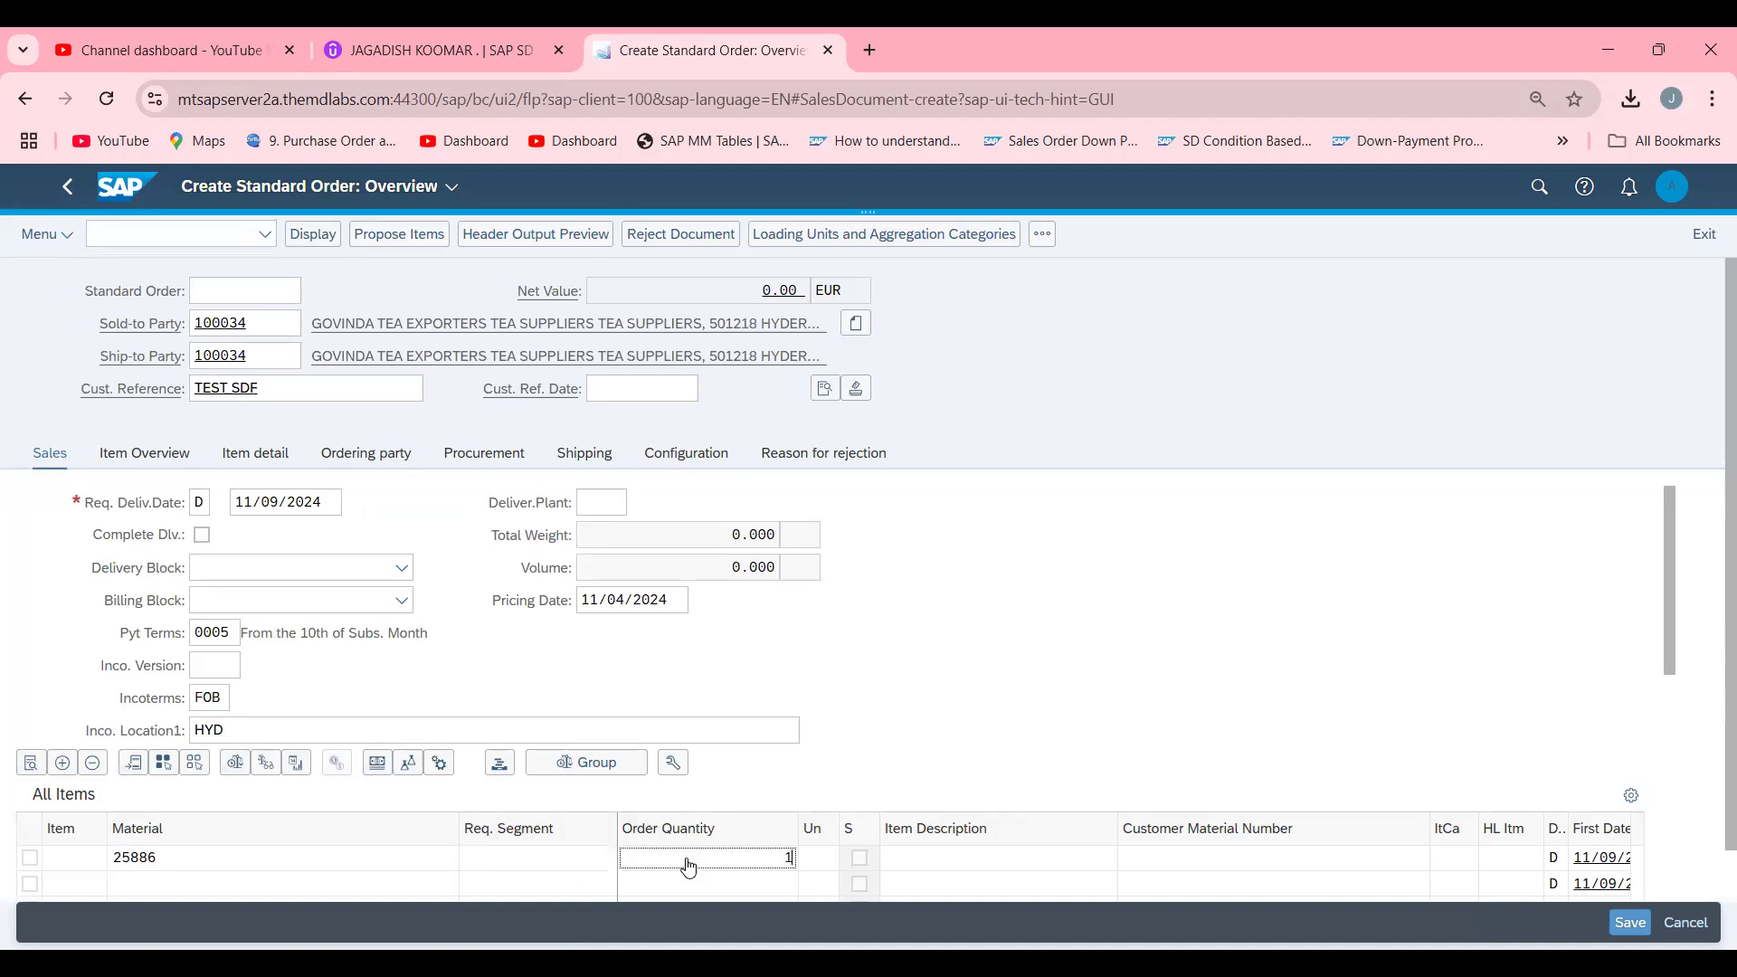
{"action": "type", "text": "0"}
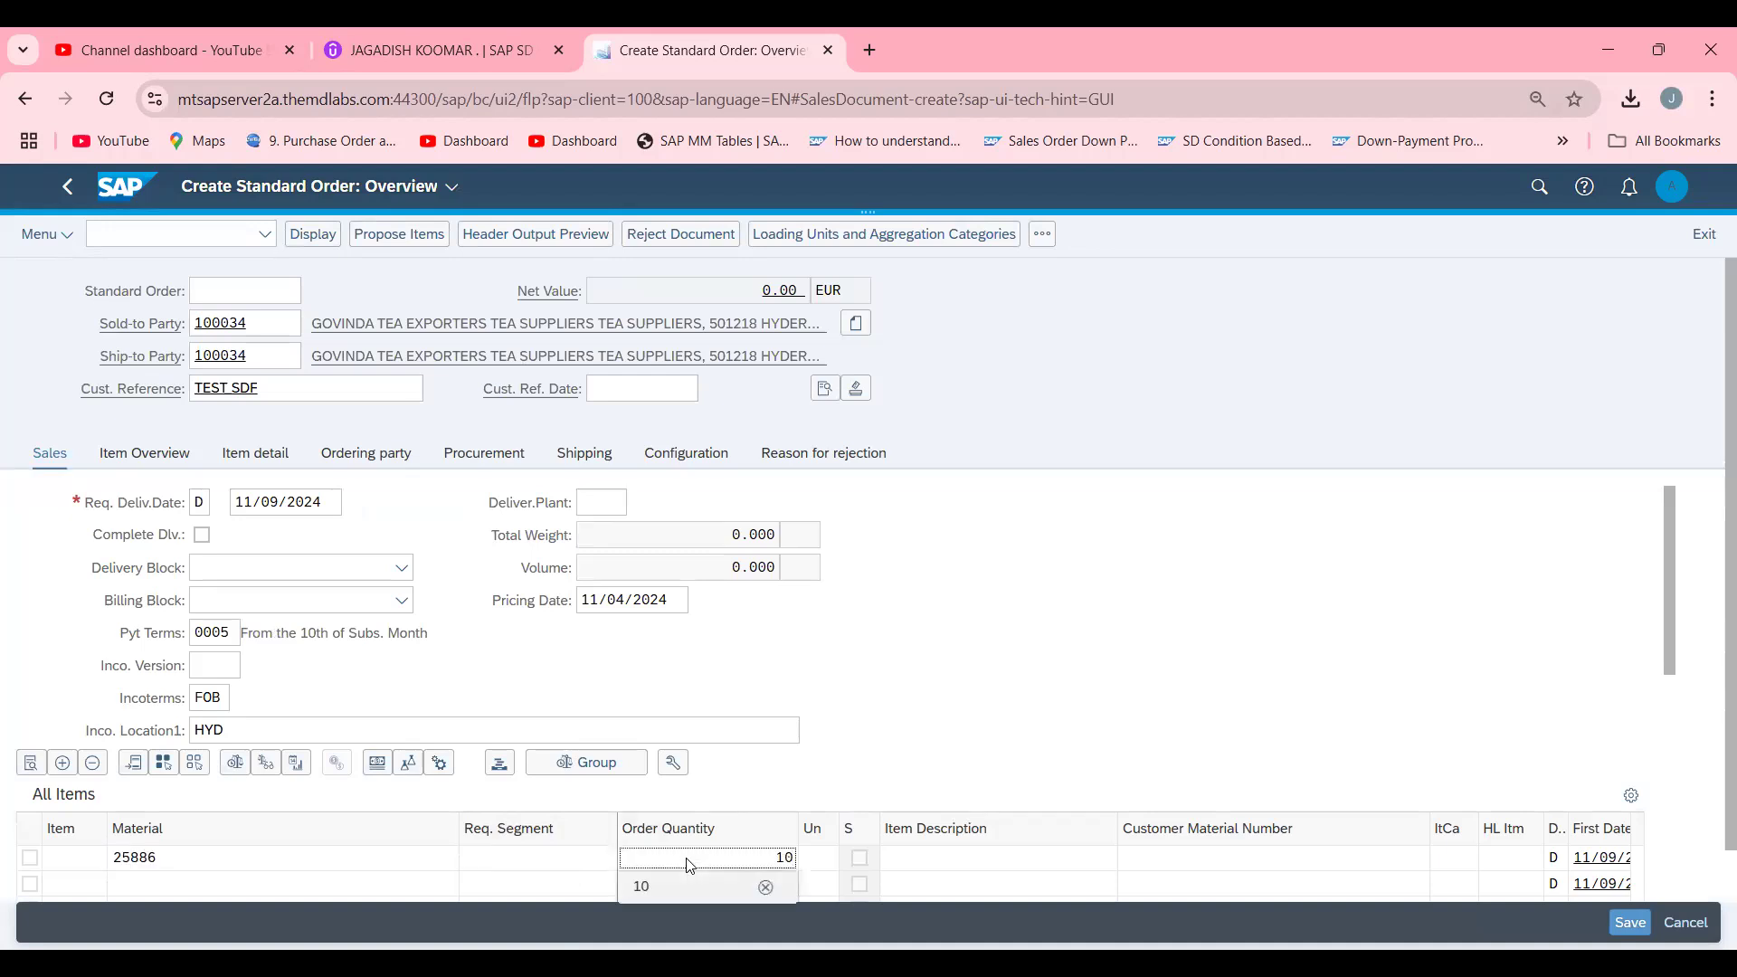
{"action": "key", "text": "Enter"}
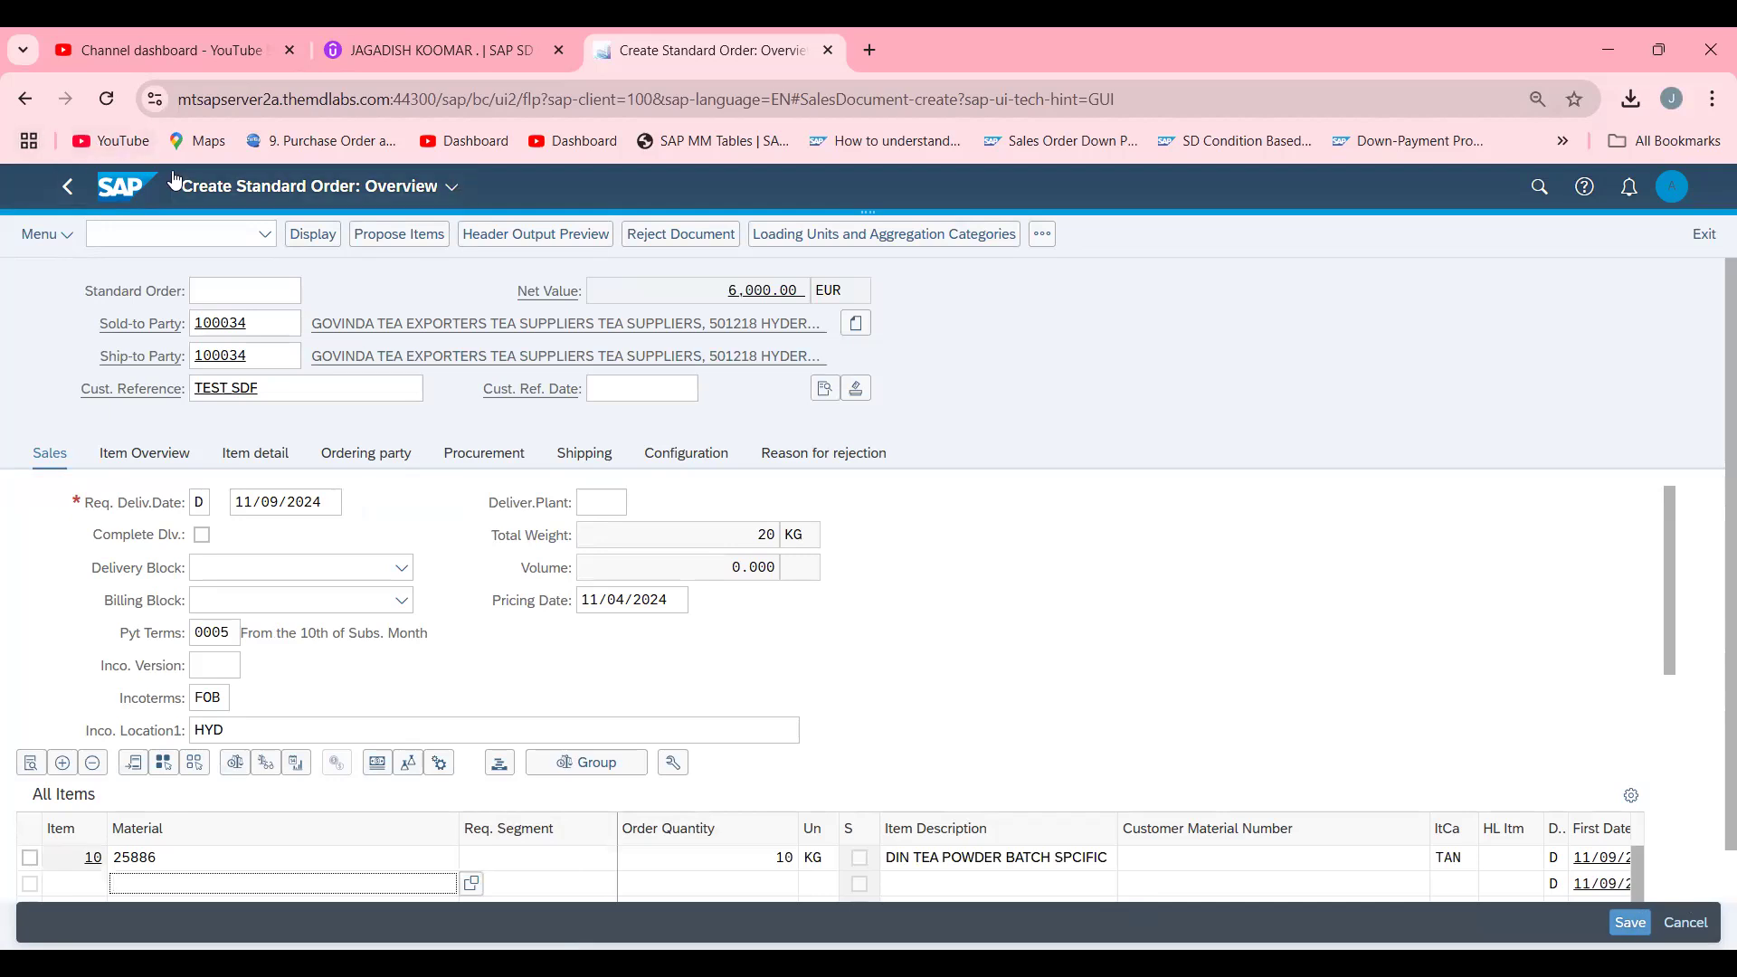
Save the order as standard order 6496 and head to outbound delivery creation.
{"action": "left_click", "coordinate": [40, 233]}
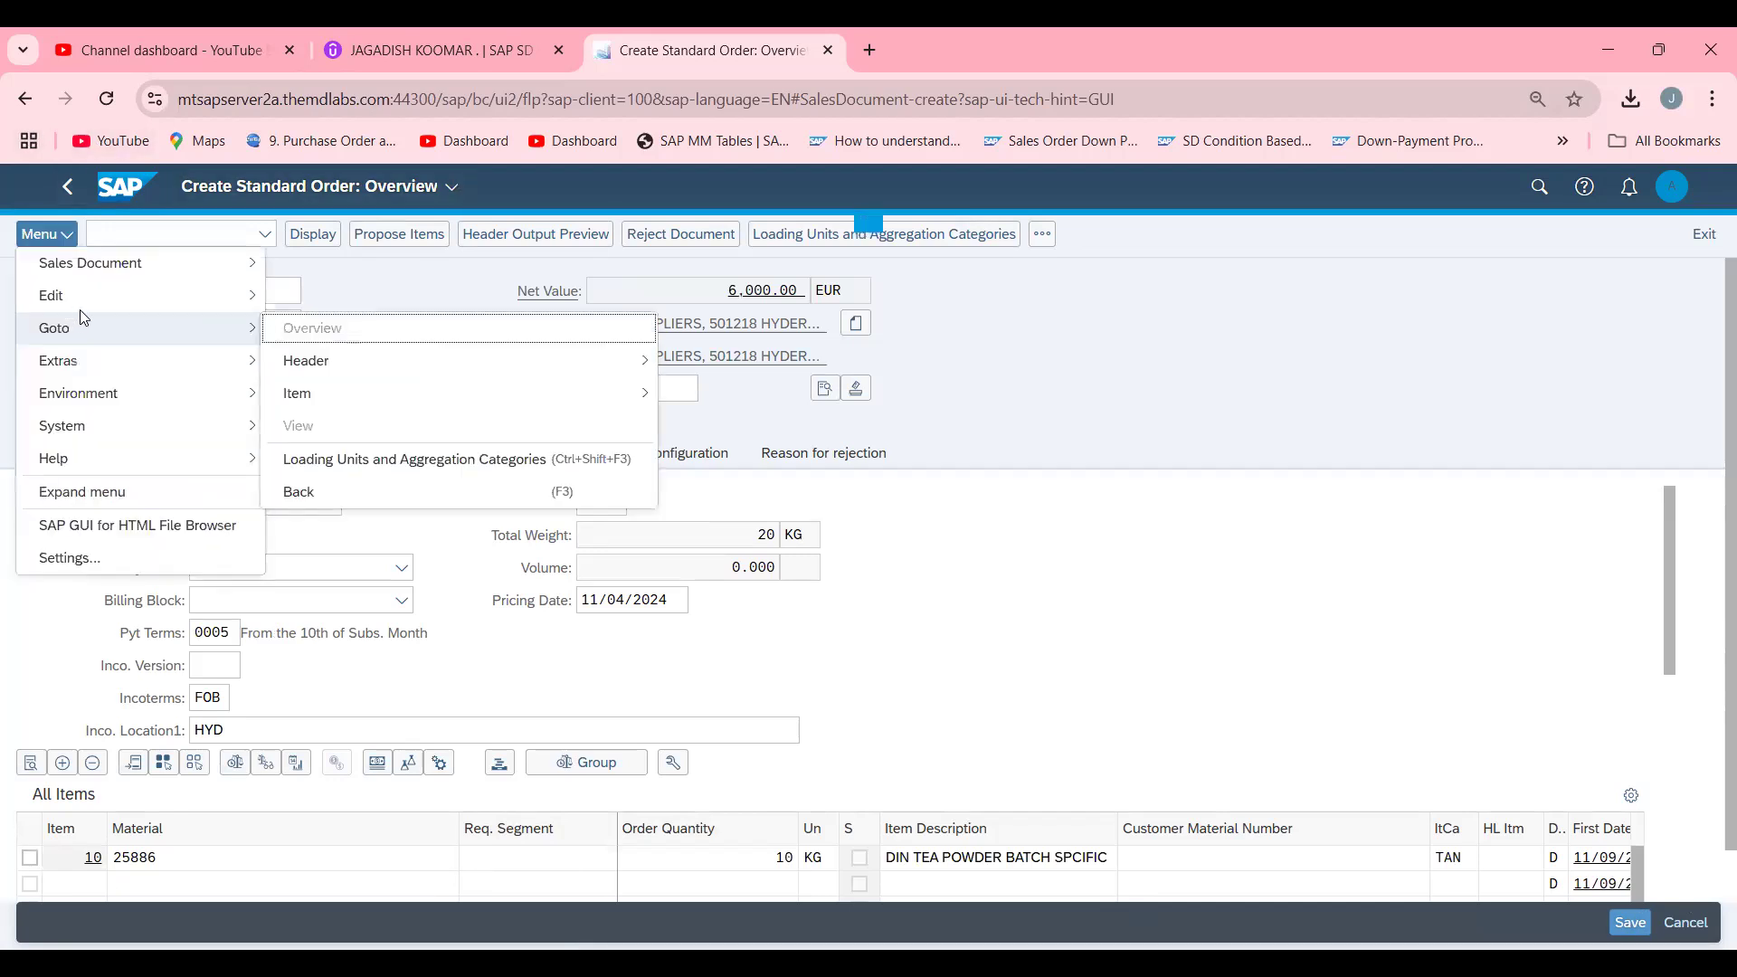
{"action": "left_click", "coordinate": [50, 295]}
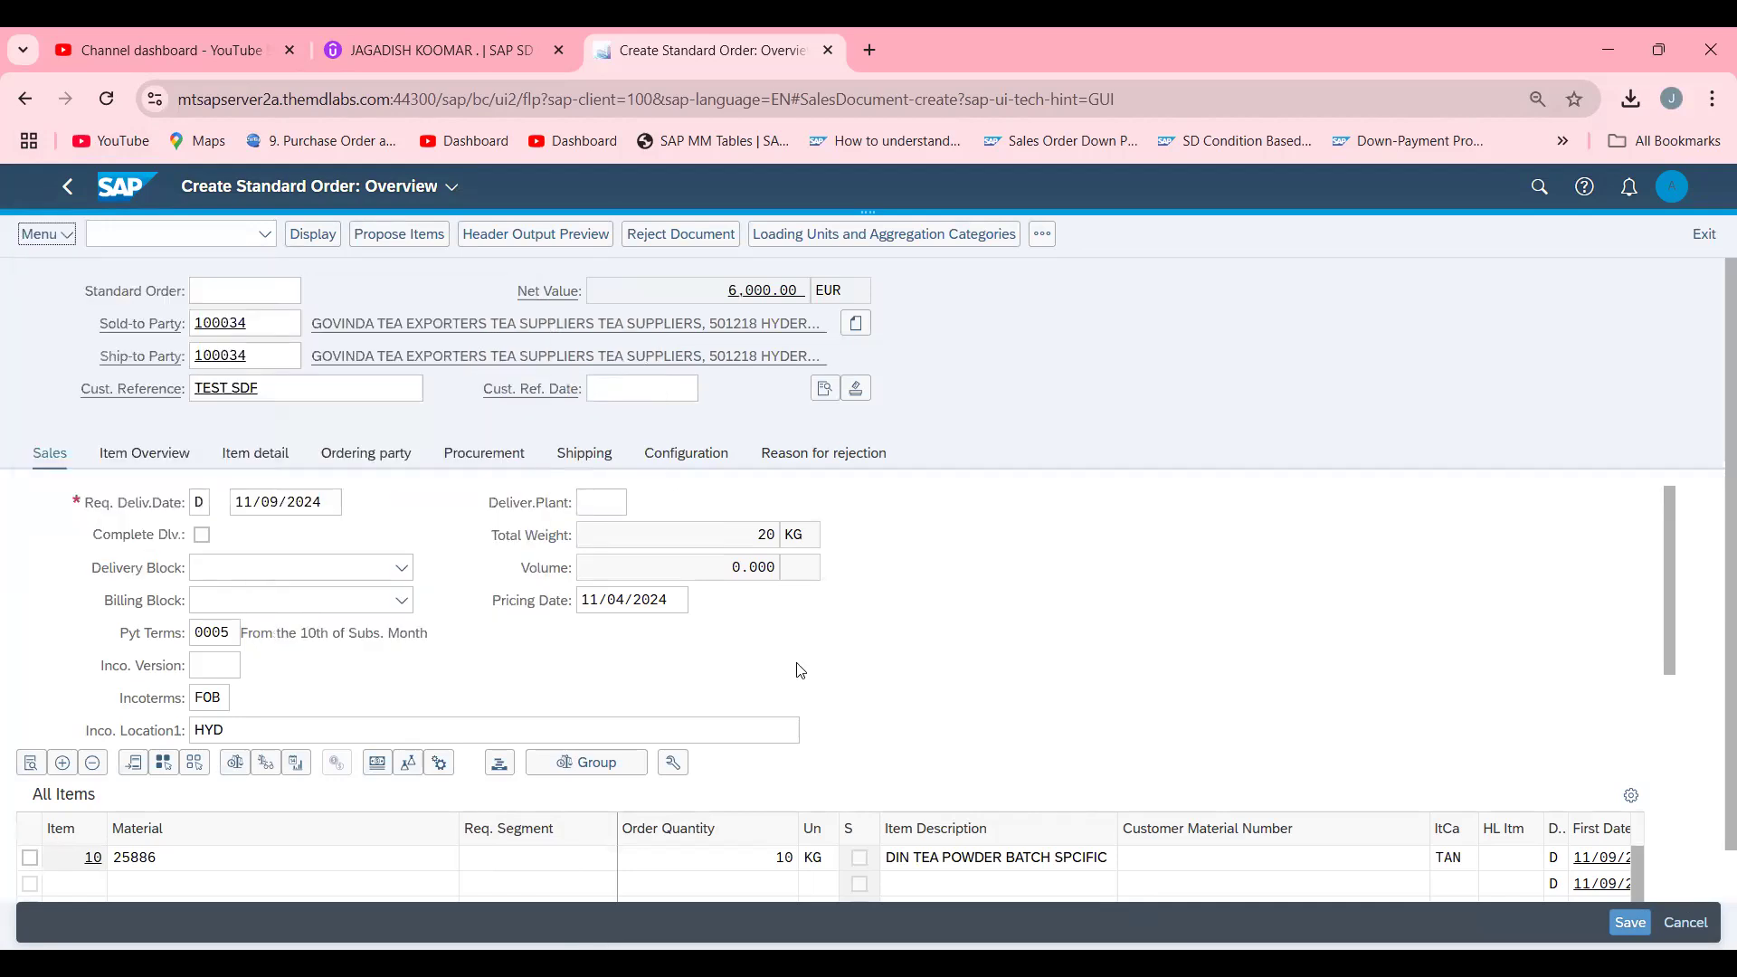
{"action": "left_click", "coordinate": [1631, 921]}
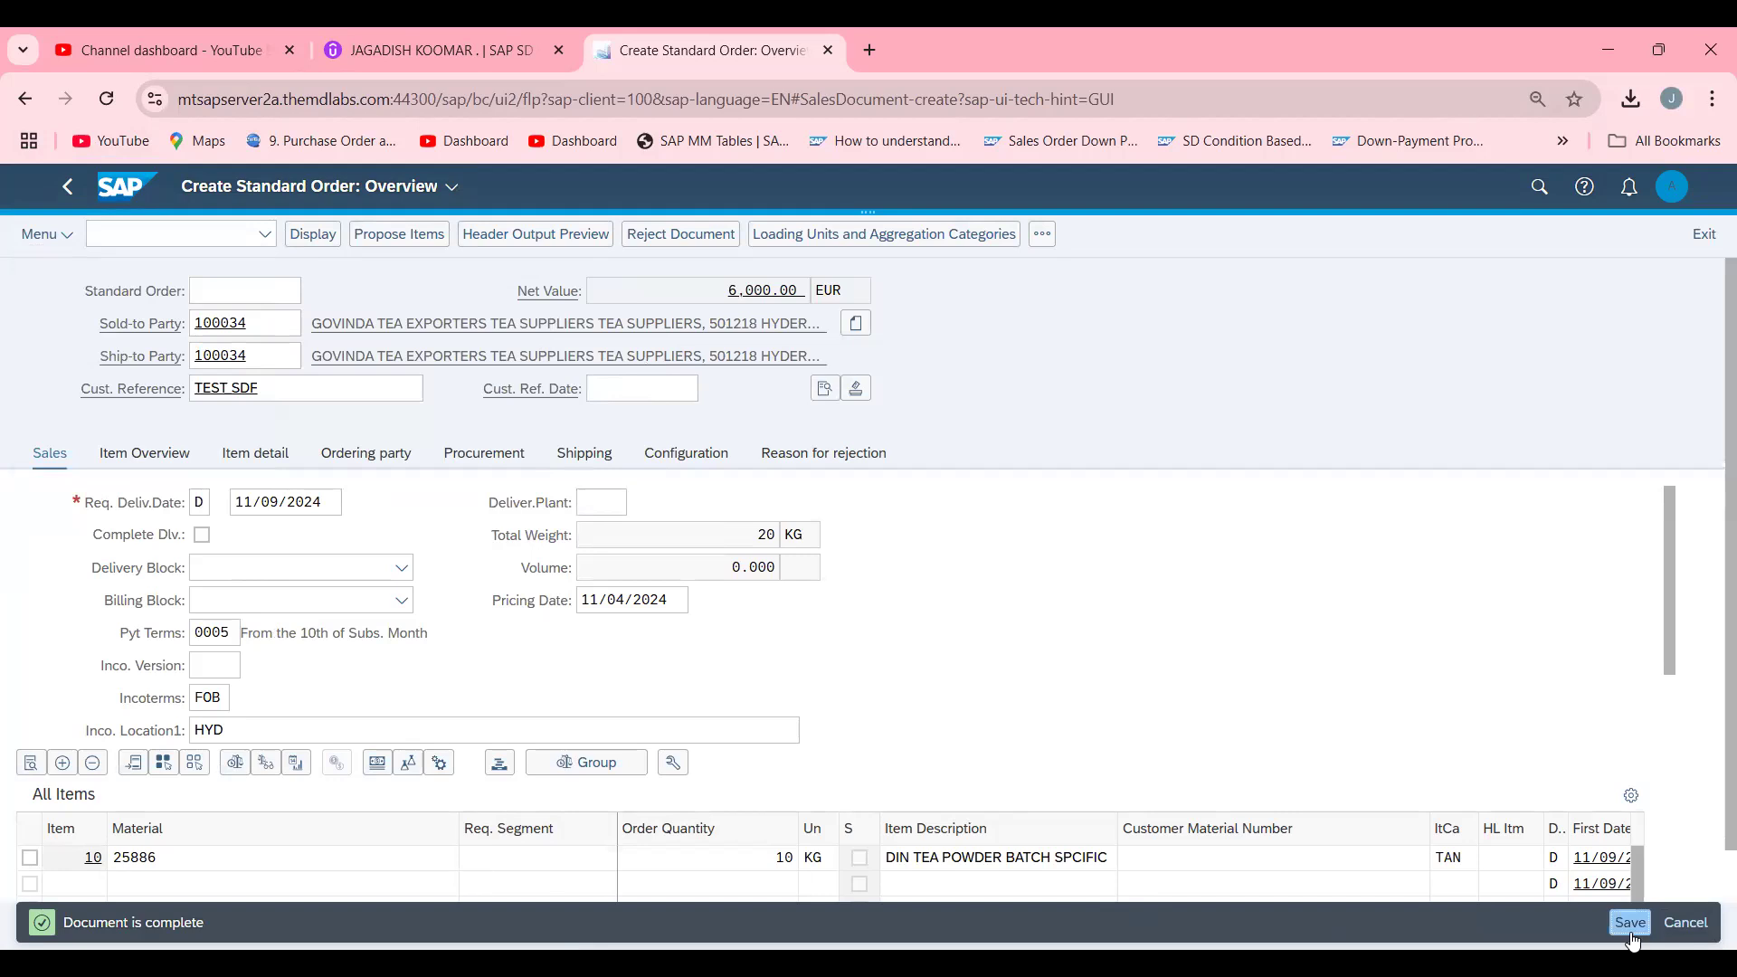
{"action": "left_click", "coordinate": [1629, 921]}
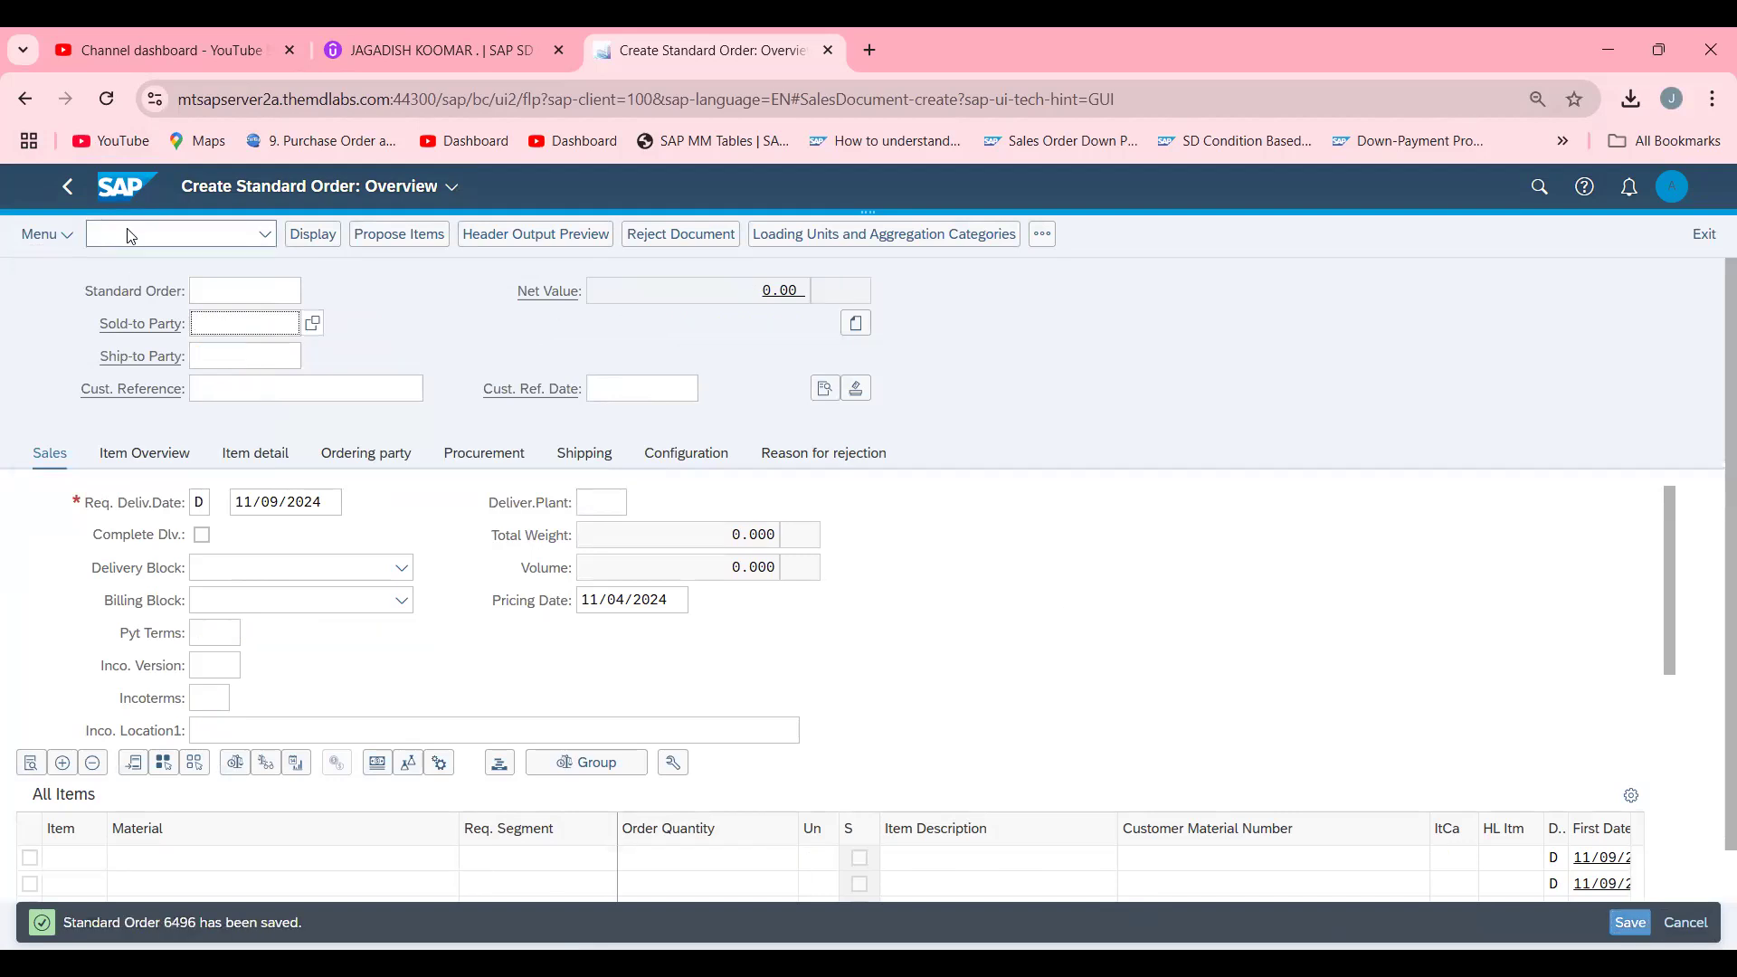
{"action": "type", "text": "/NVL"}
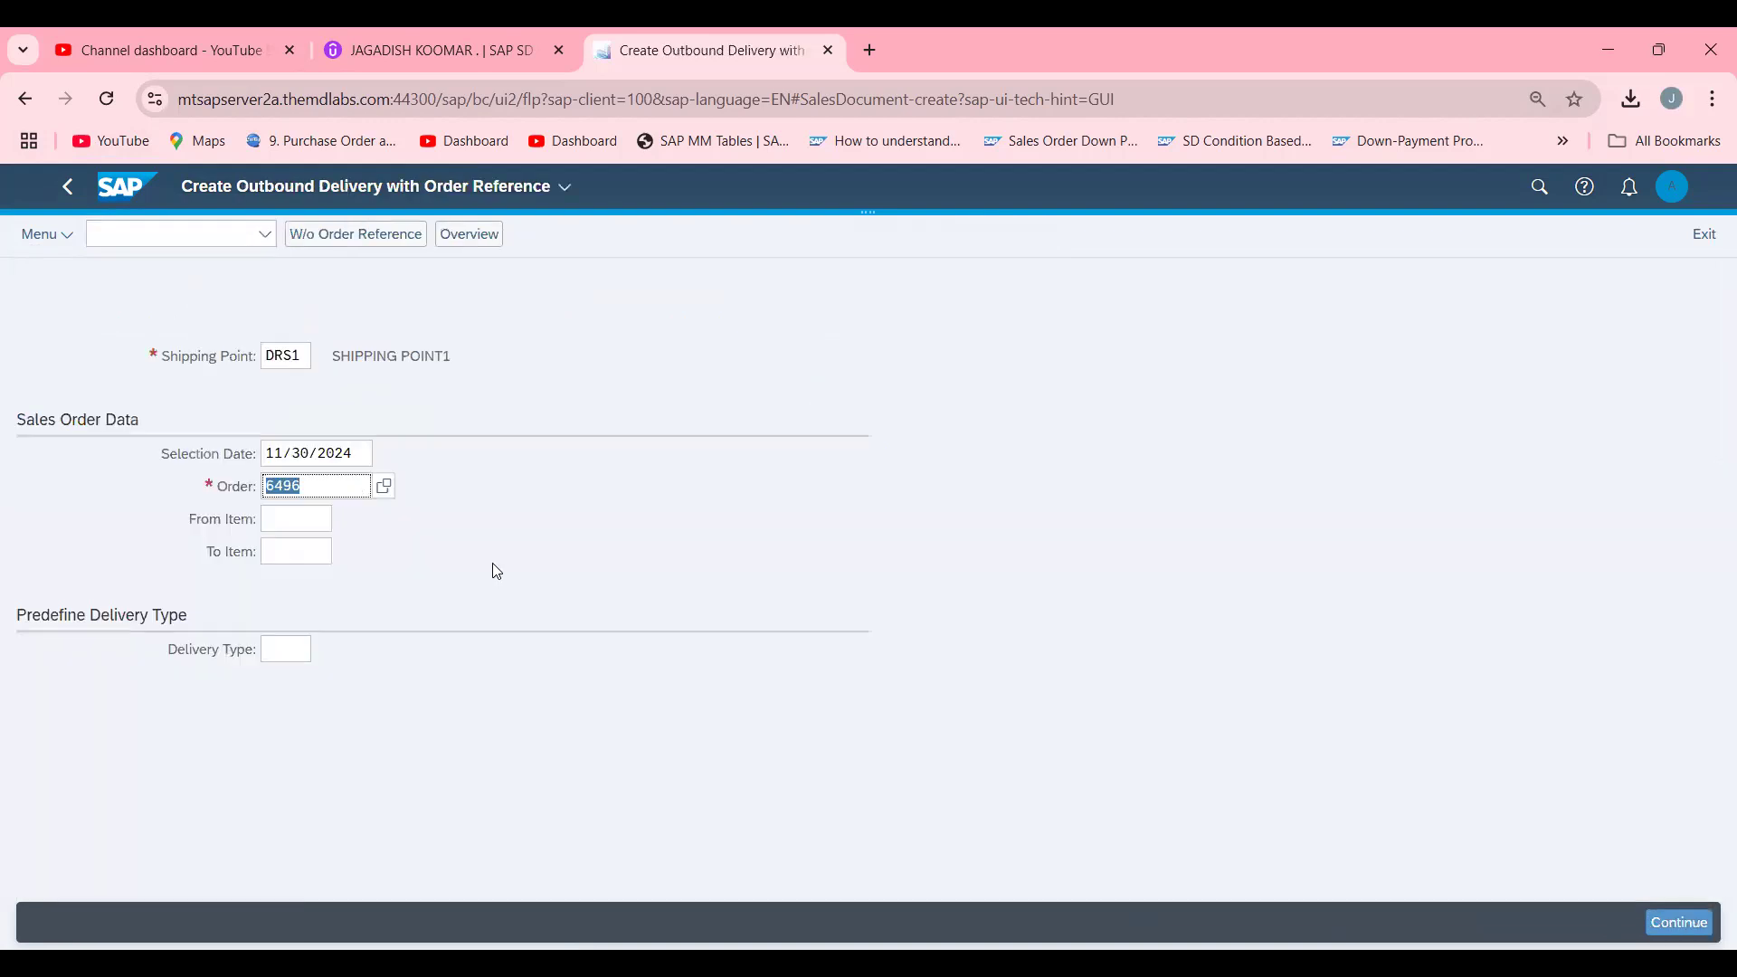
{"action": "left_click", "coordinate": [1679, 922]}
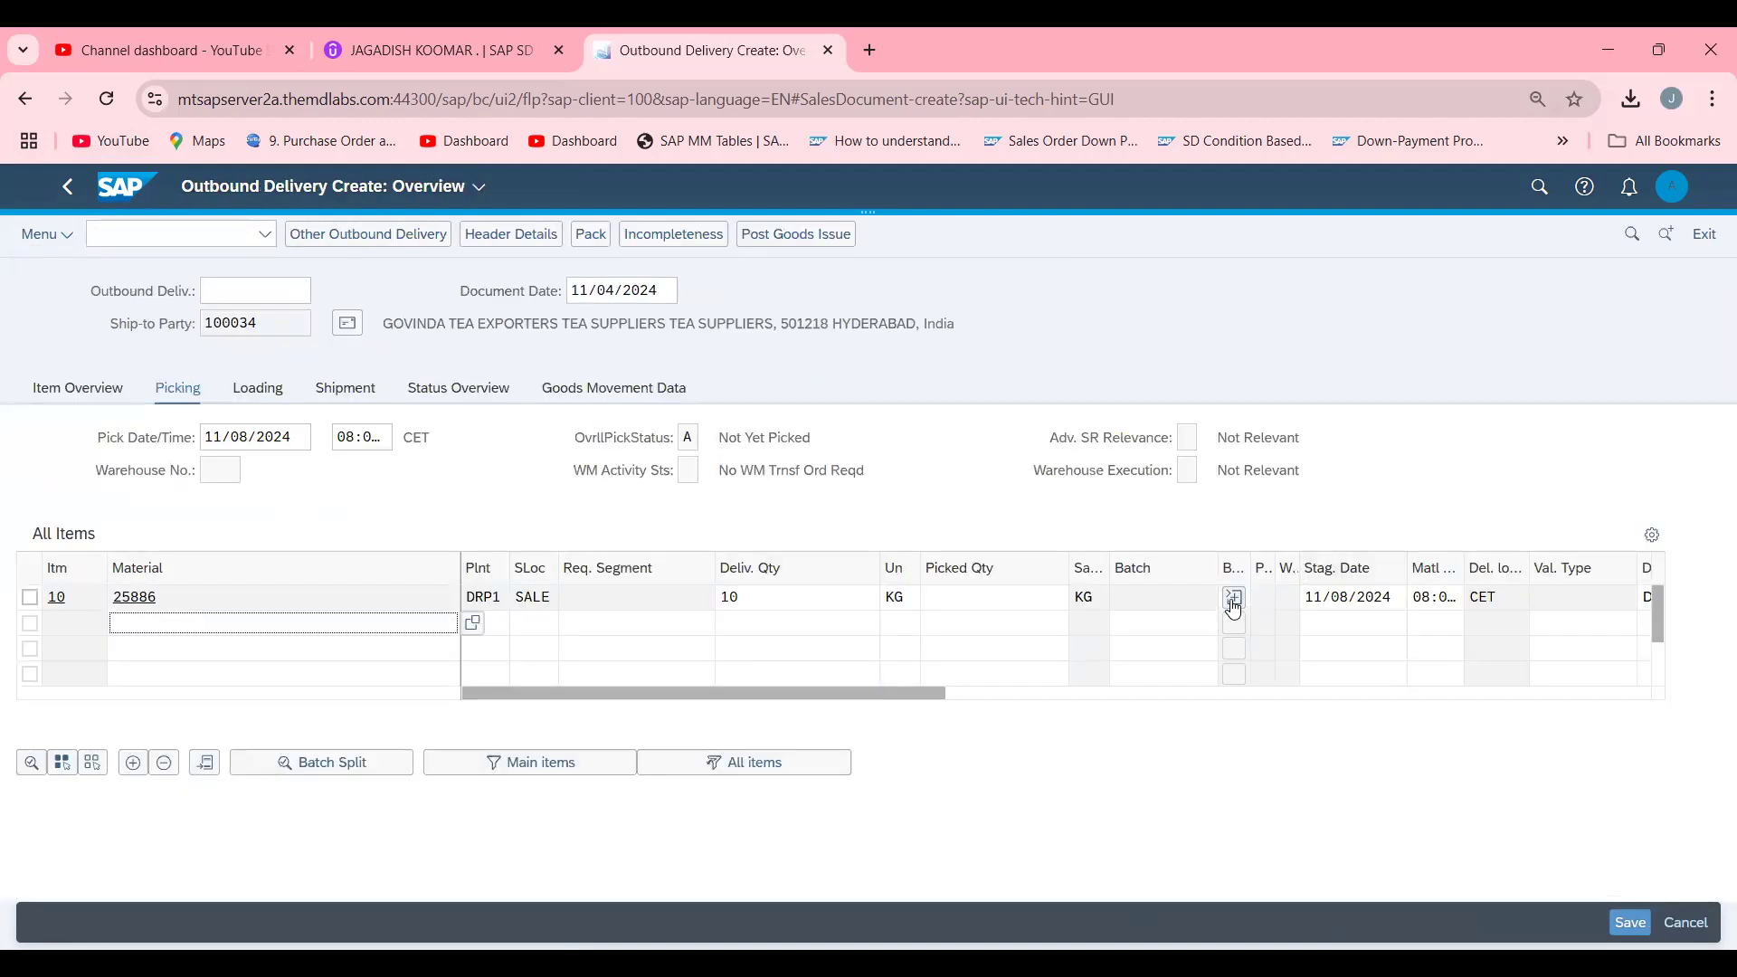
{"action": "left_click", "coordinate": [1234, 598]}
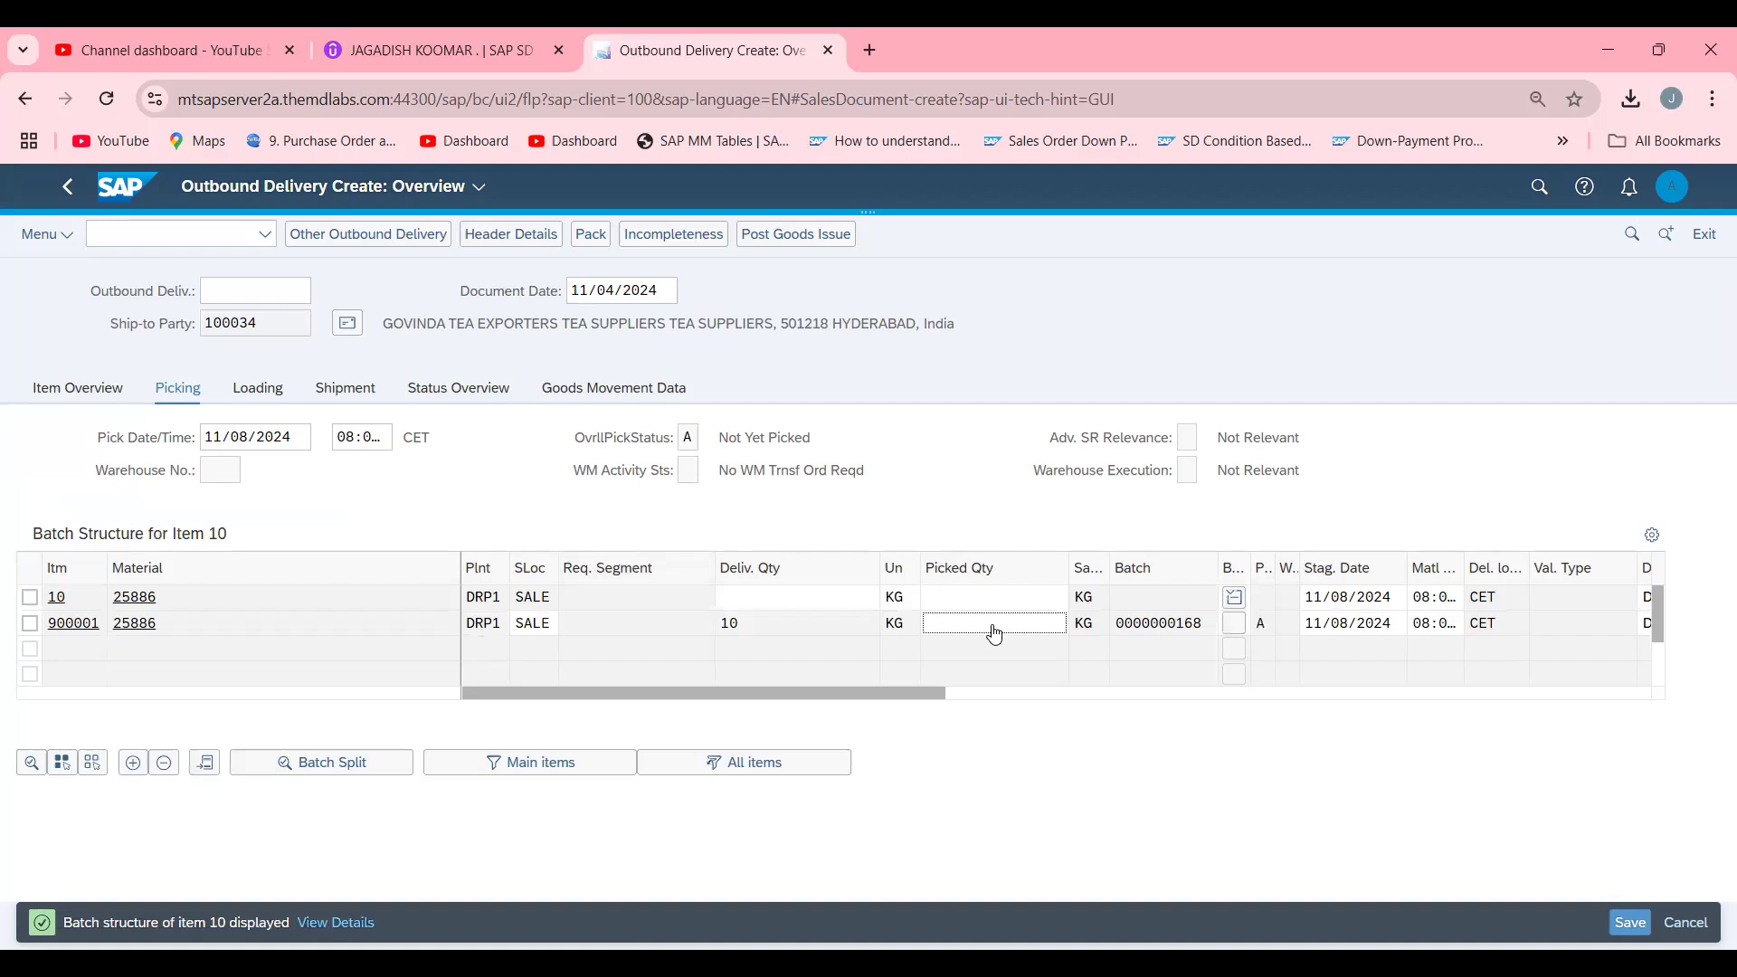
{"action": "type", "text": "10"}
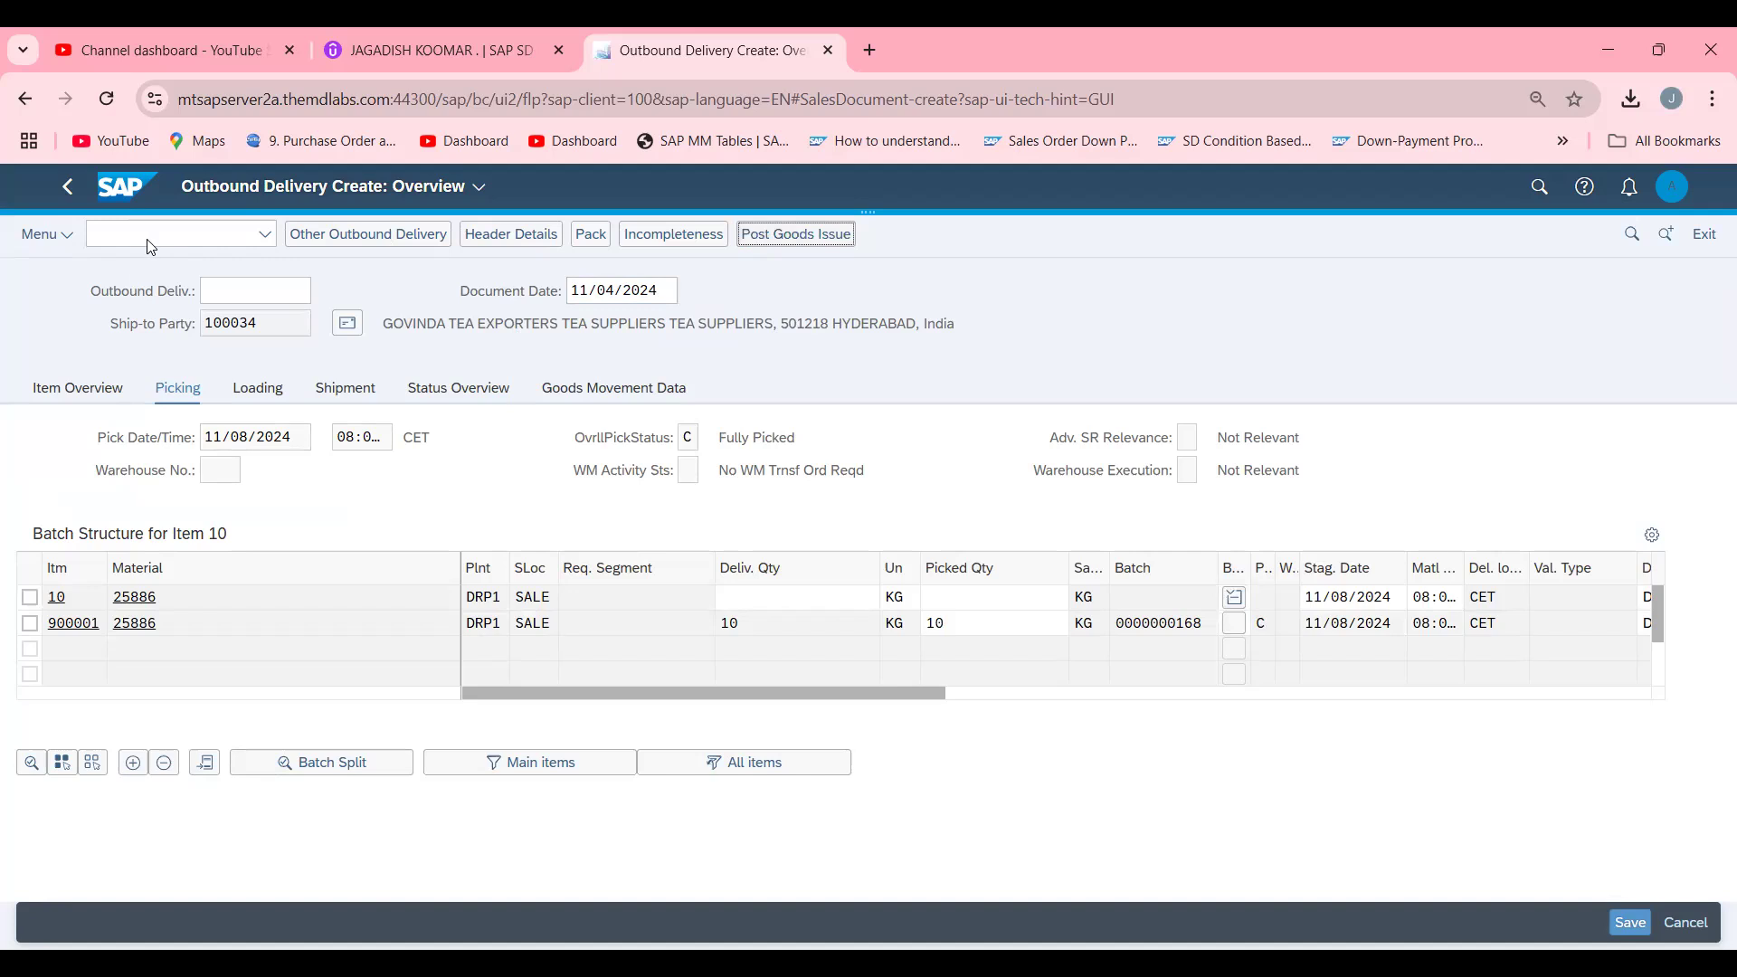
{"action": "left_click", "coordinate": [1629, 921]}
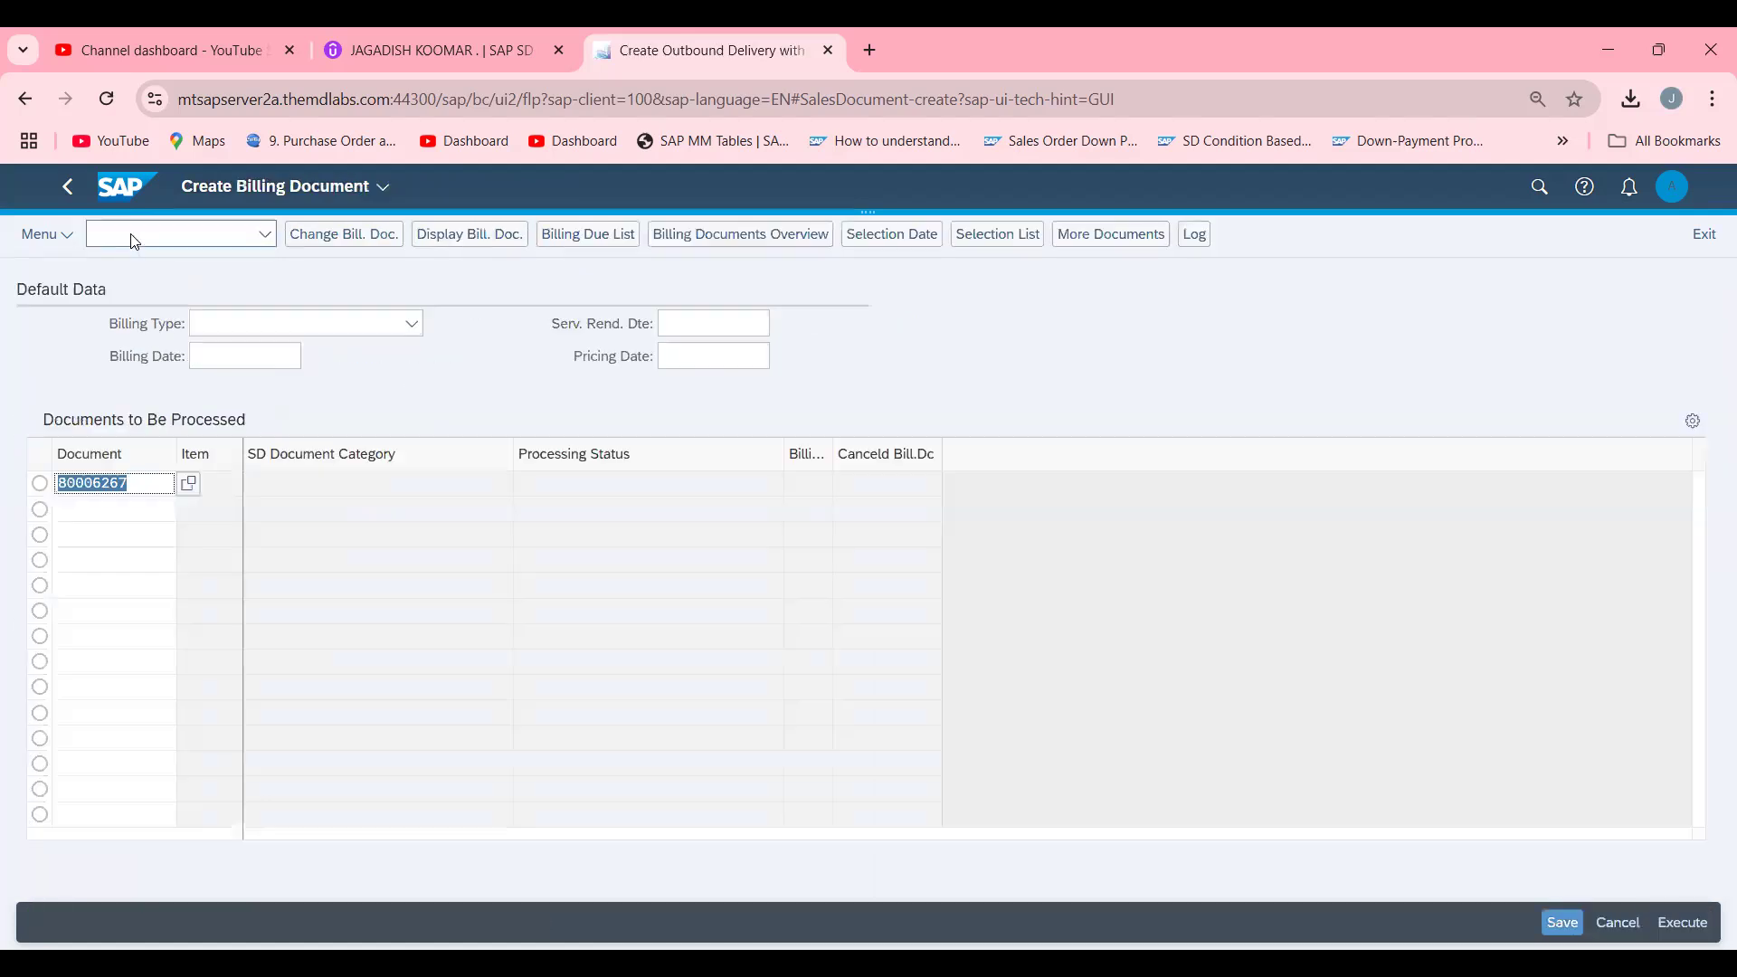
Create and save billing document 90005154 for 6,000 EUR from the delivery.
{"action": "left_click", "coordinate": [1683, 922]}
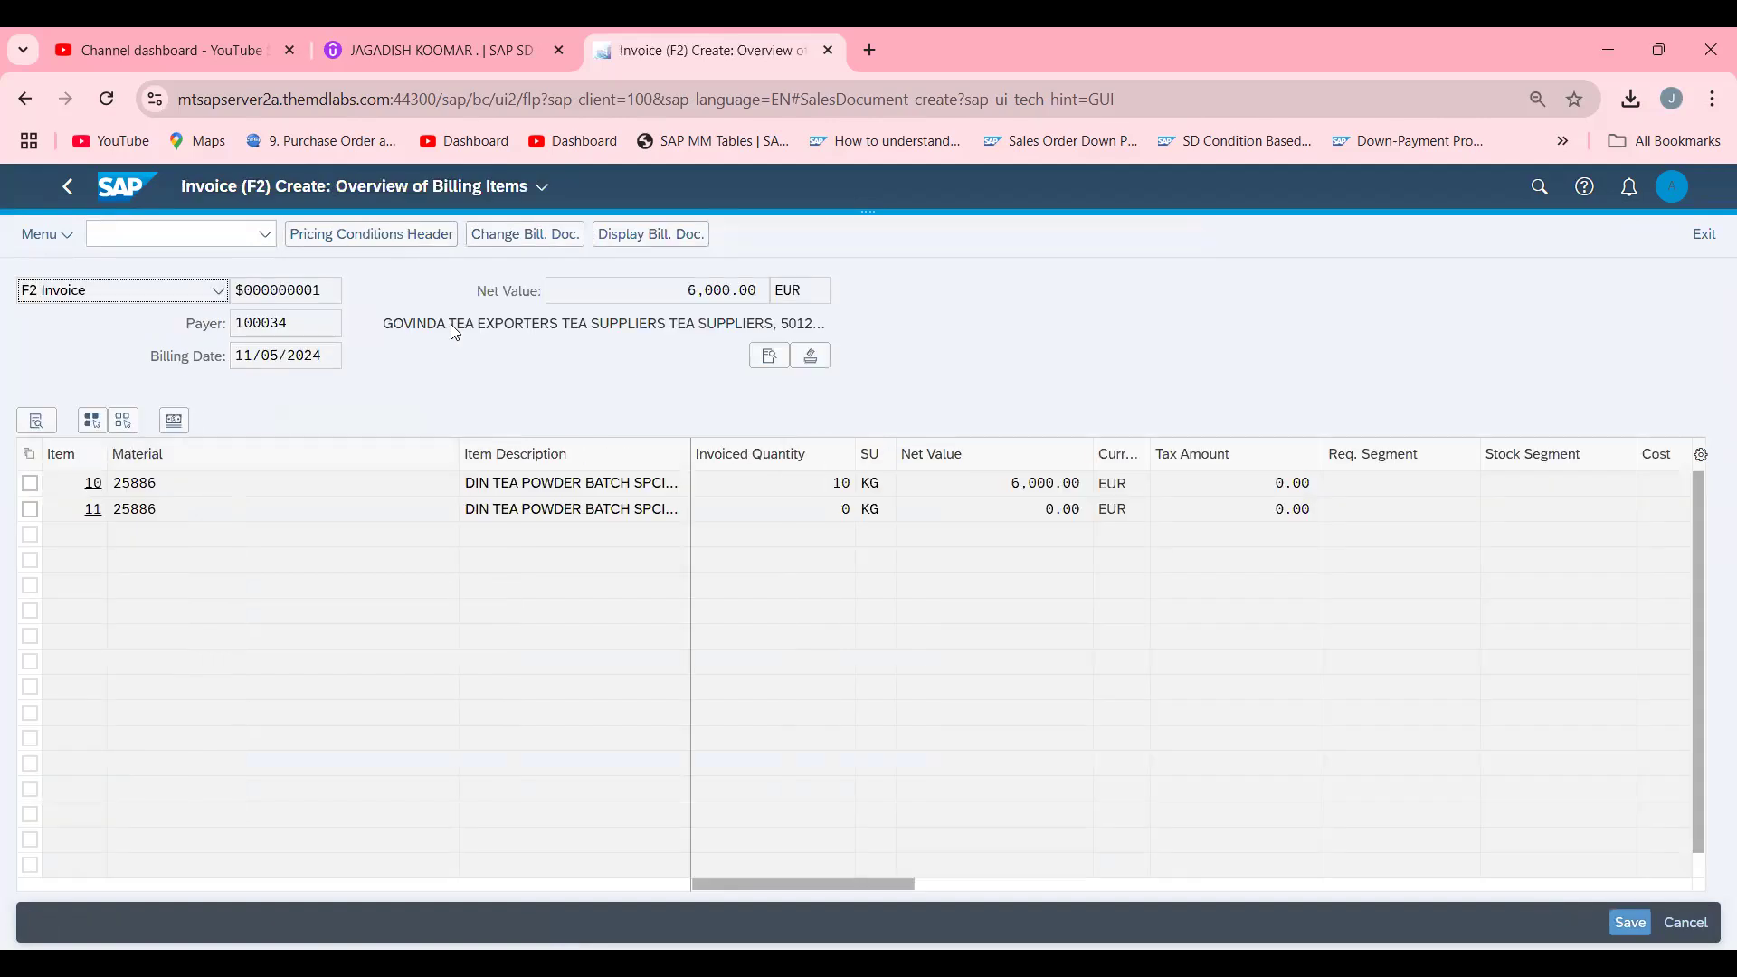
{"action": "left_click", "coordinate": [1629, 921]}
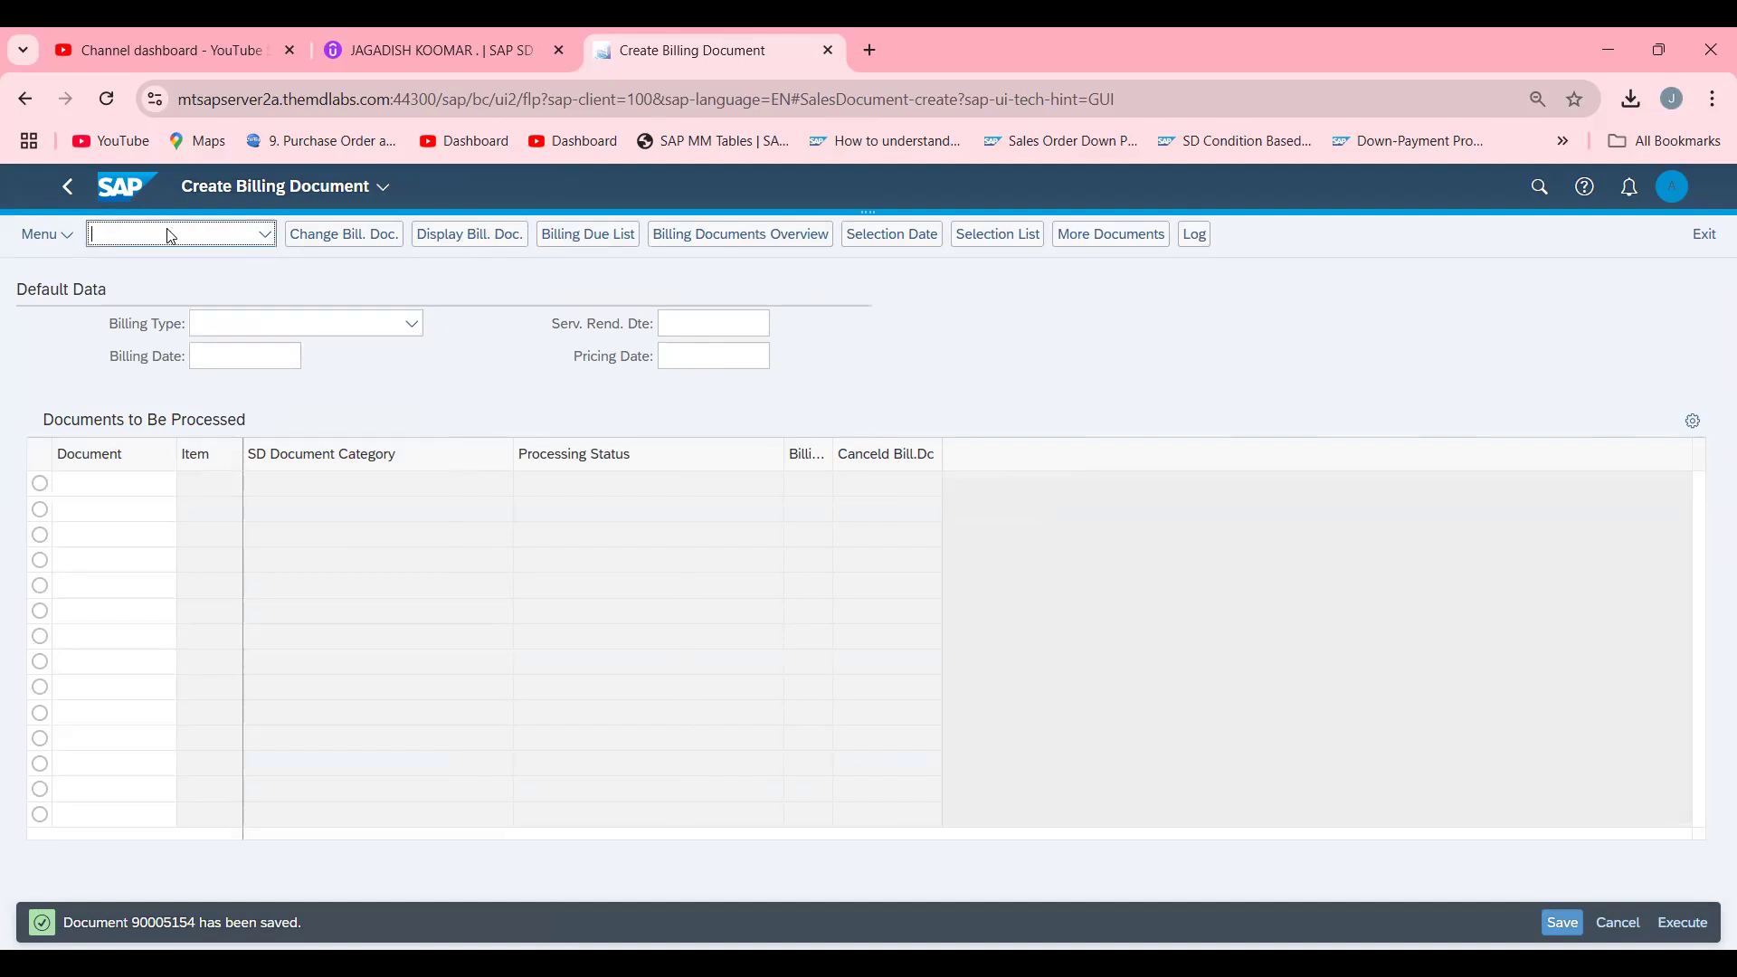
{"action": "type", "text": "/NVA"}
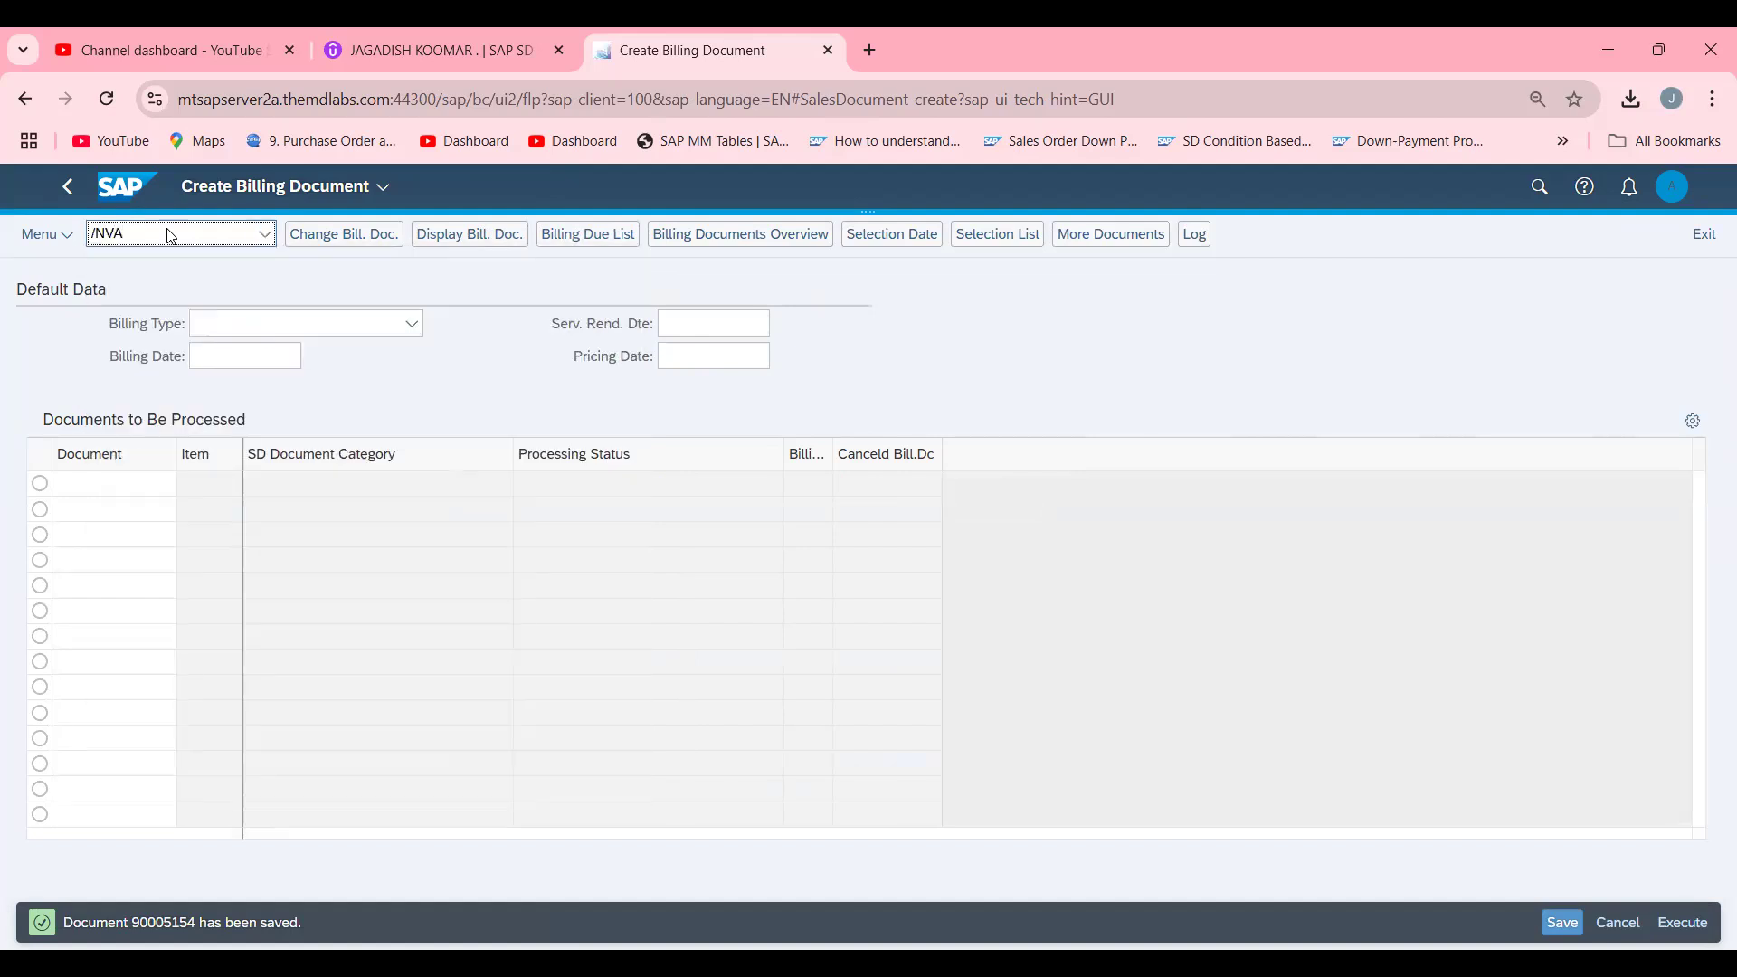
Go to Change Billing Documents (/NVF02) with 90005154 prefilled.
{"action": "left_click", "coordinate": [166, 233]}
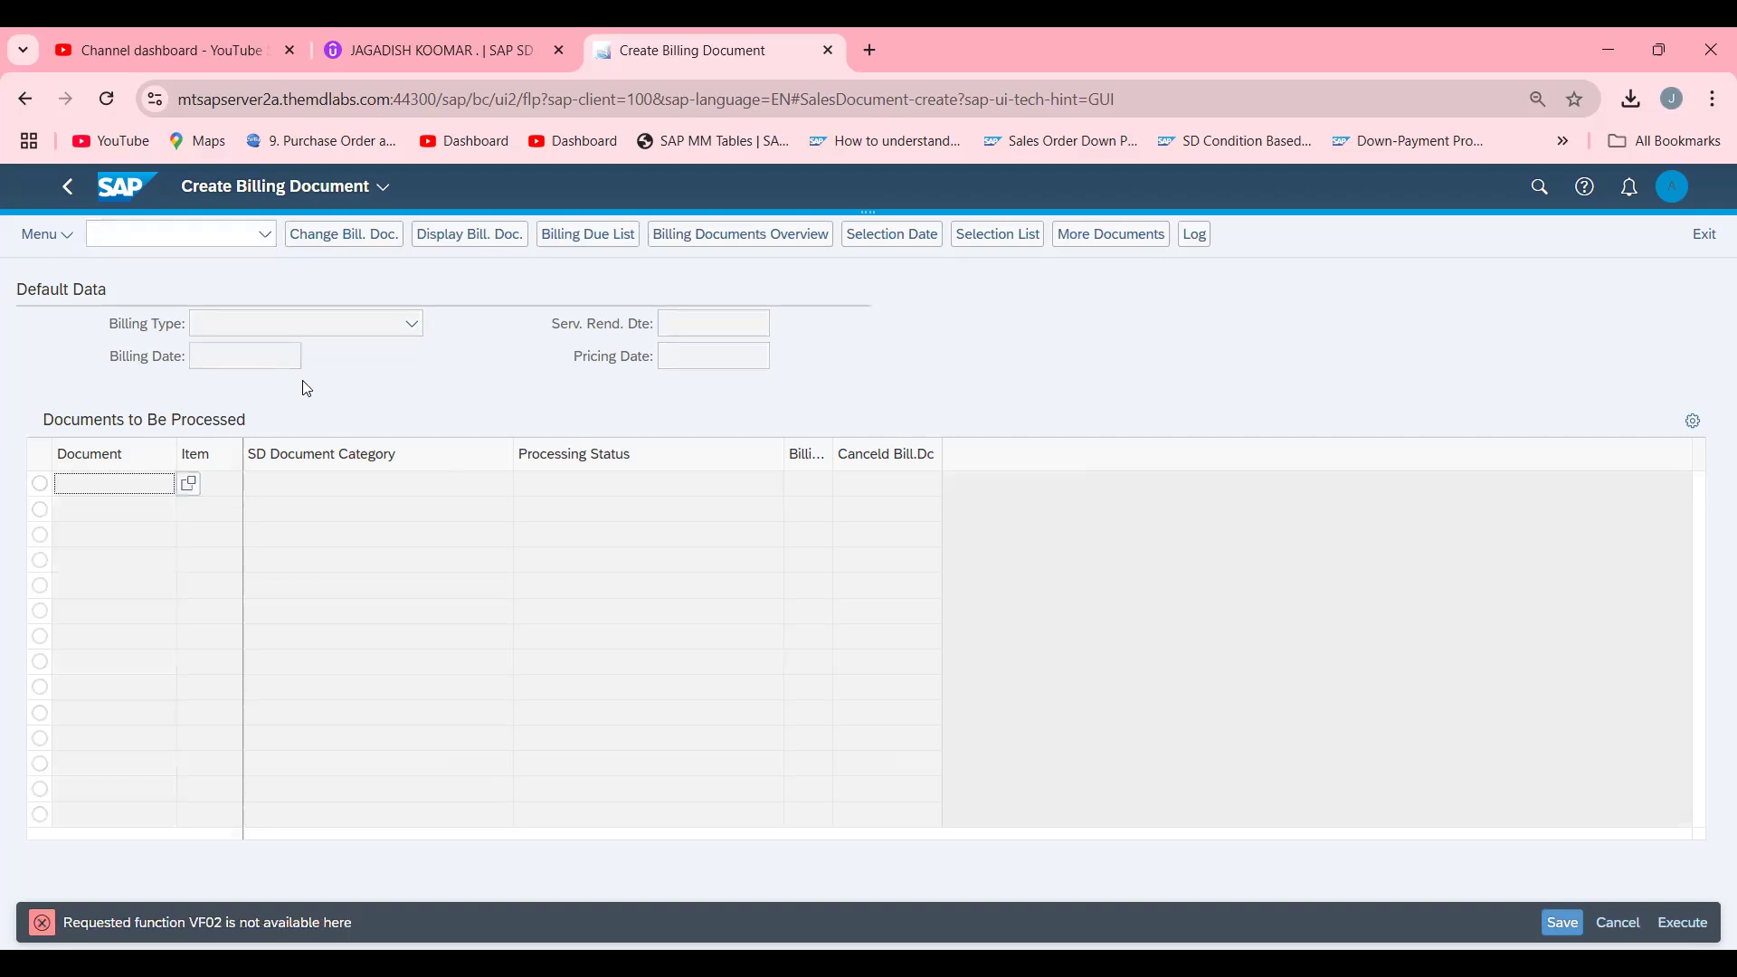
{"action": "left_click", "coordinate": [172, 233]}
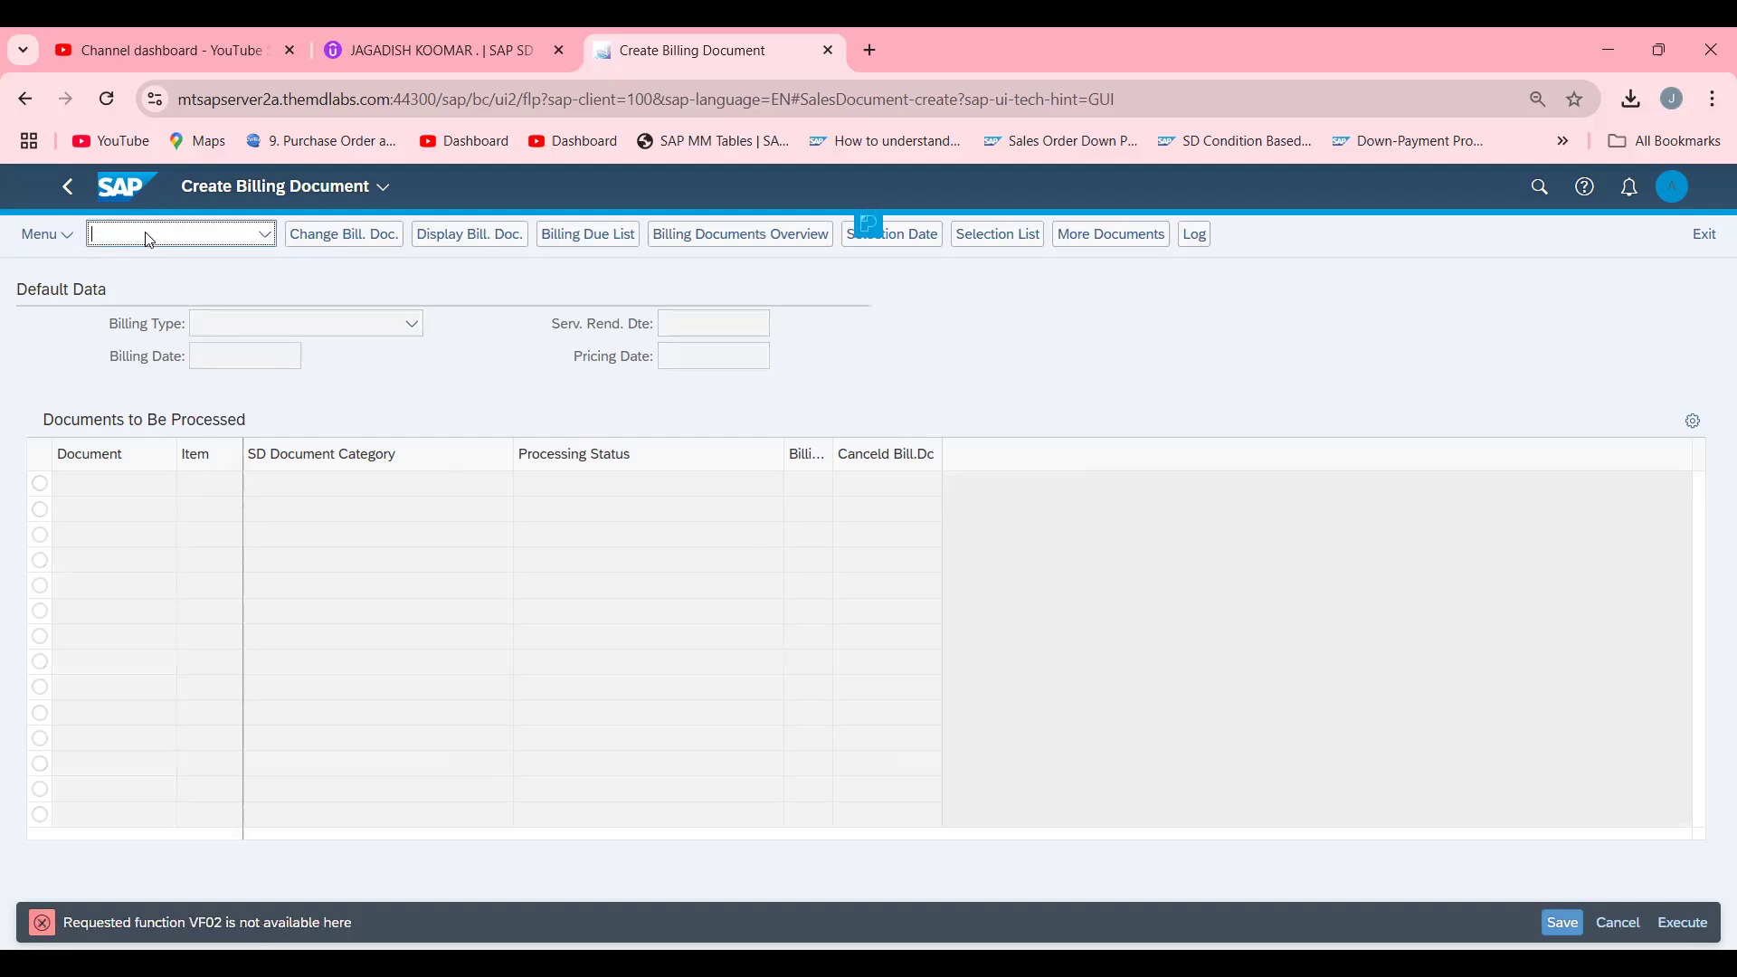
{"action": "type", "text": "/NVF02"}
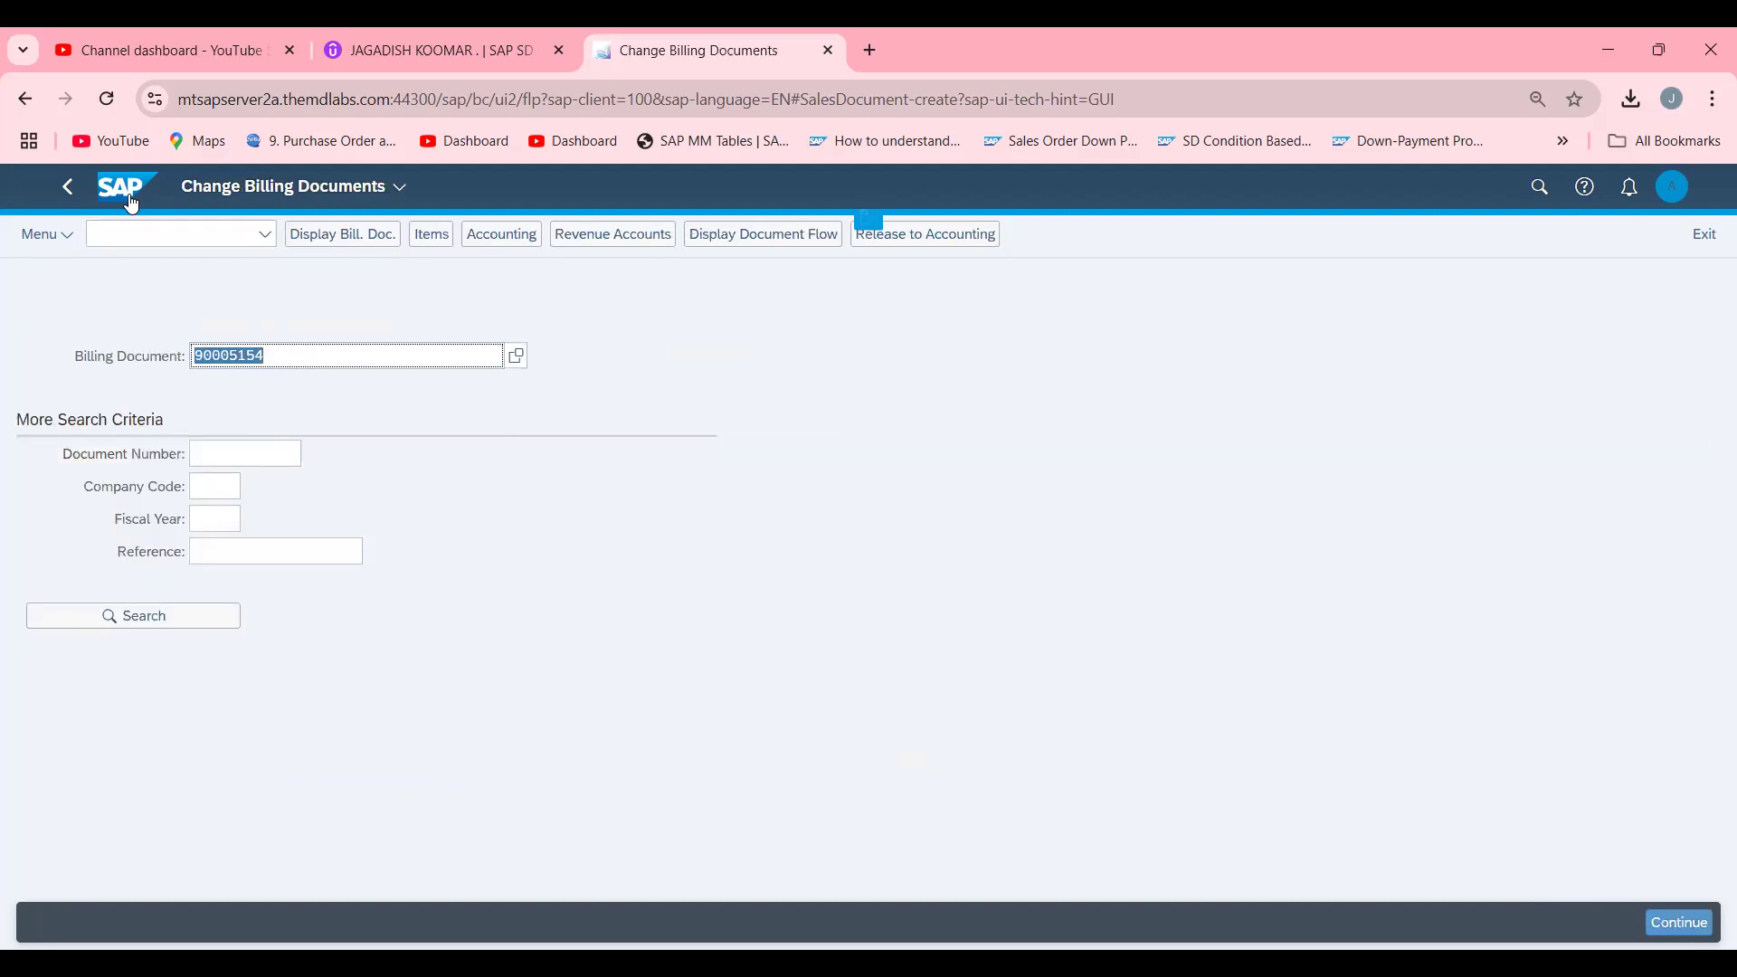
Start a returns order of type RE in VA01 and return to its initial entry screen.
{"action": "type", "text": "/NV"}
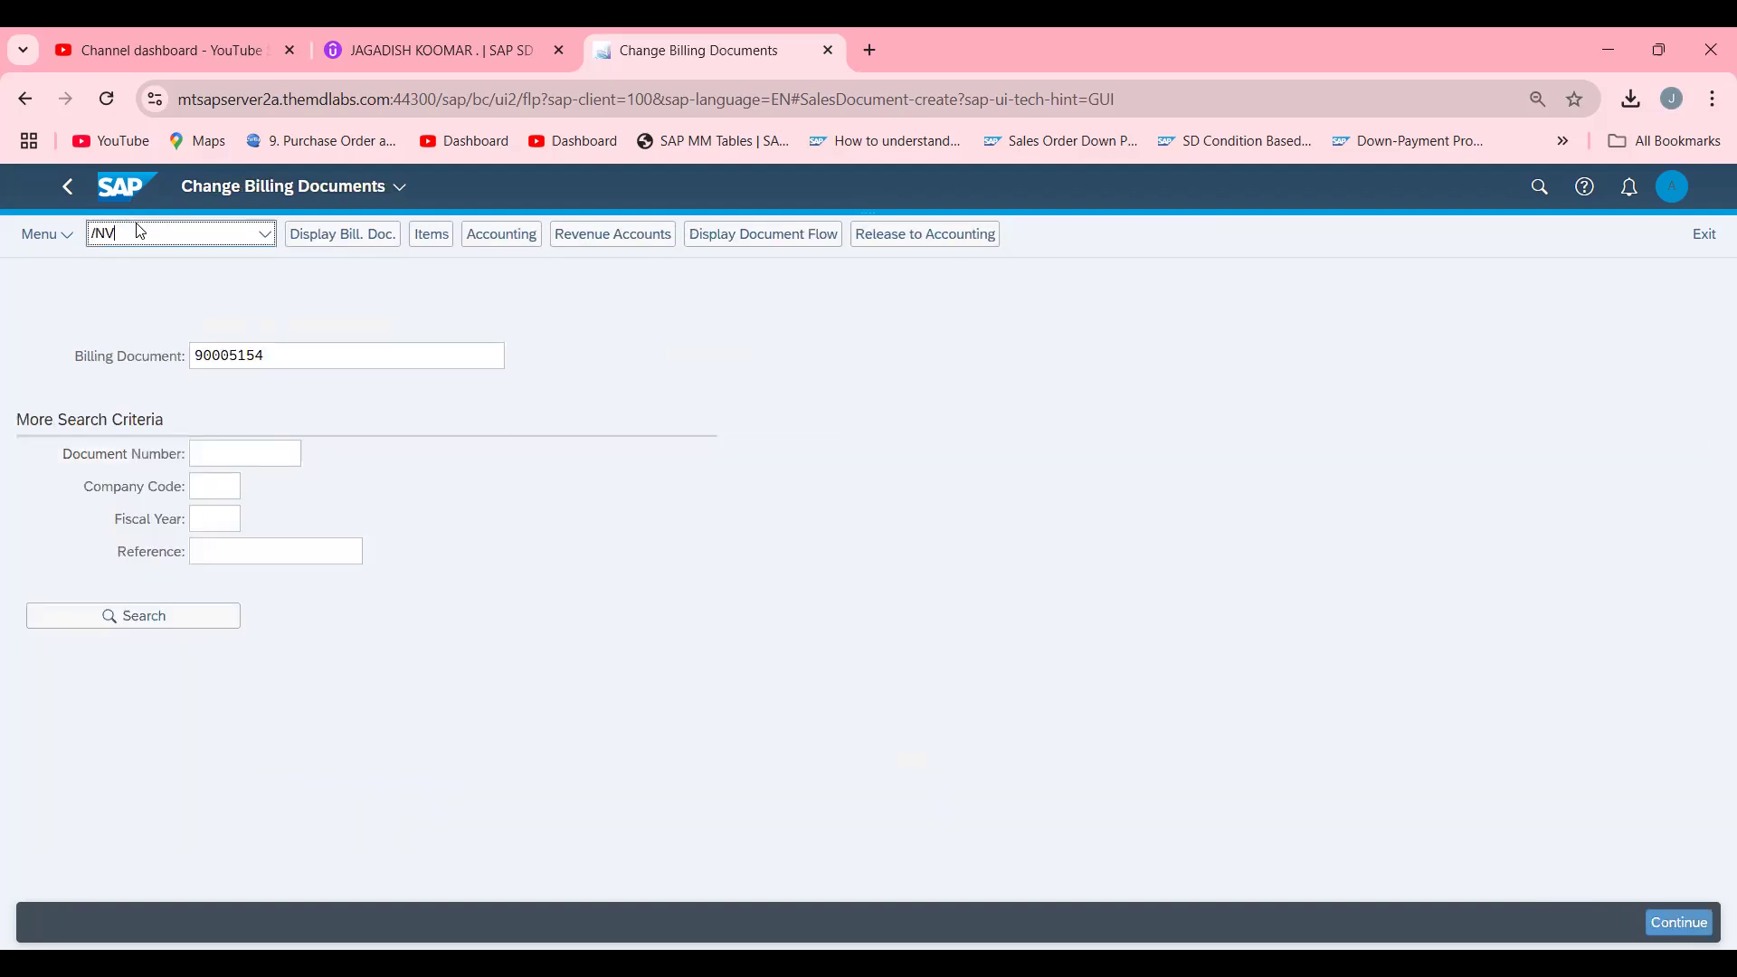
{"action": "key", "text": "Enter"}
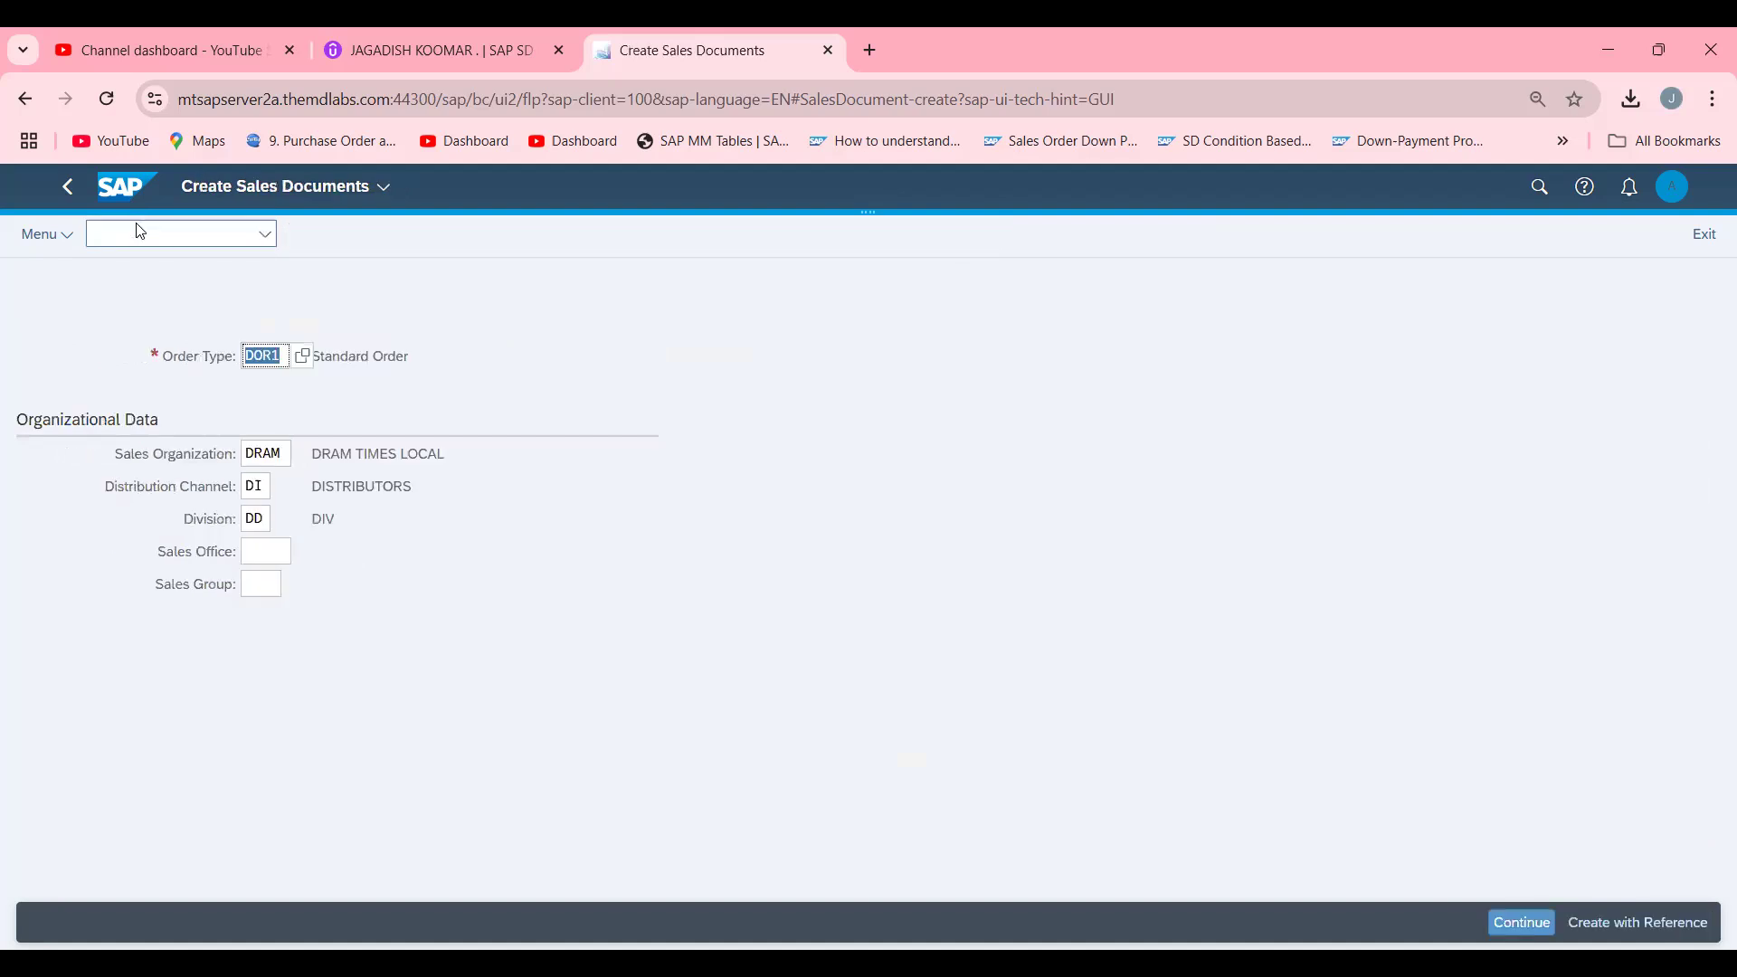
{"action": "type", "text": "RE"}
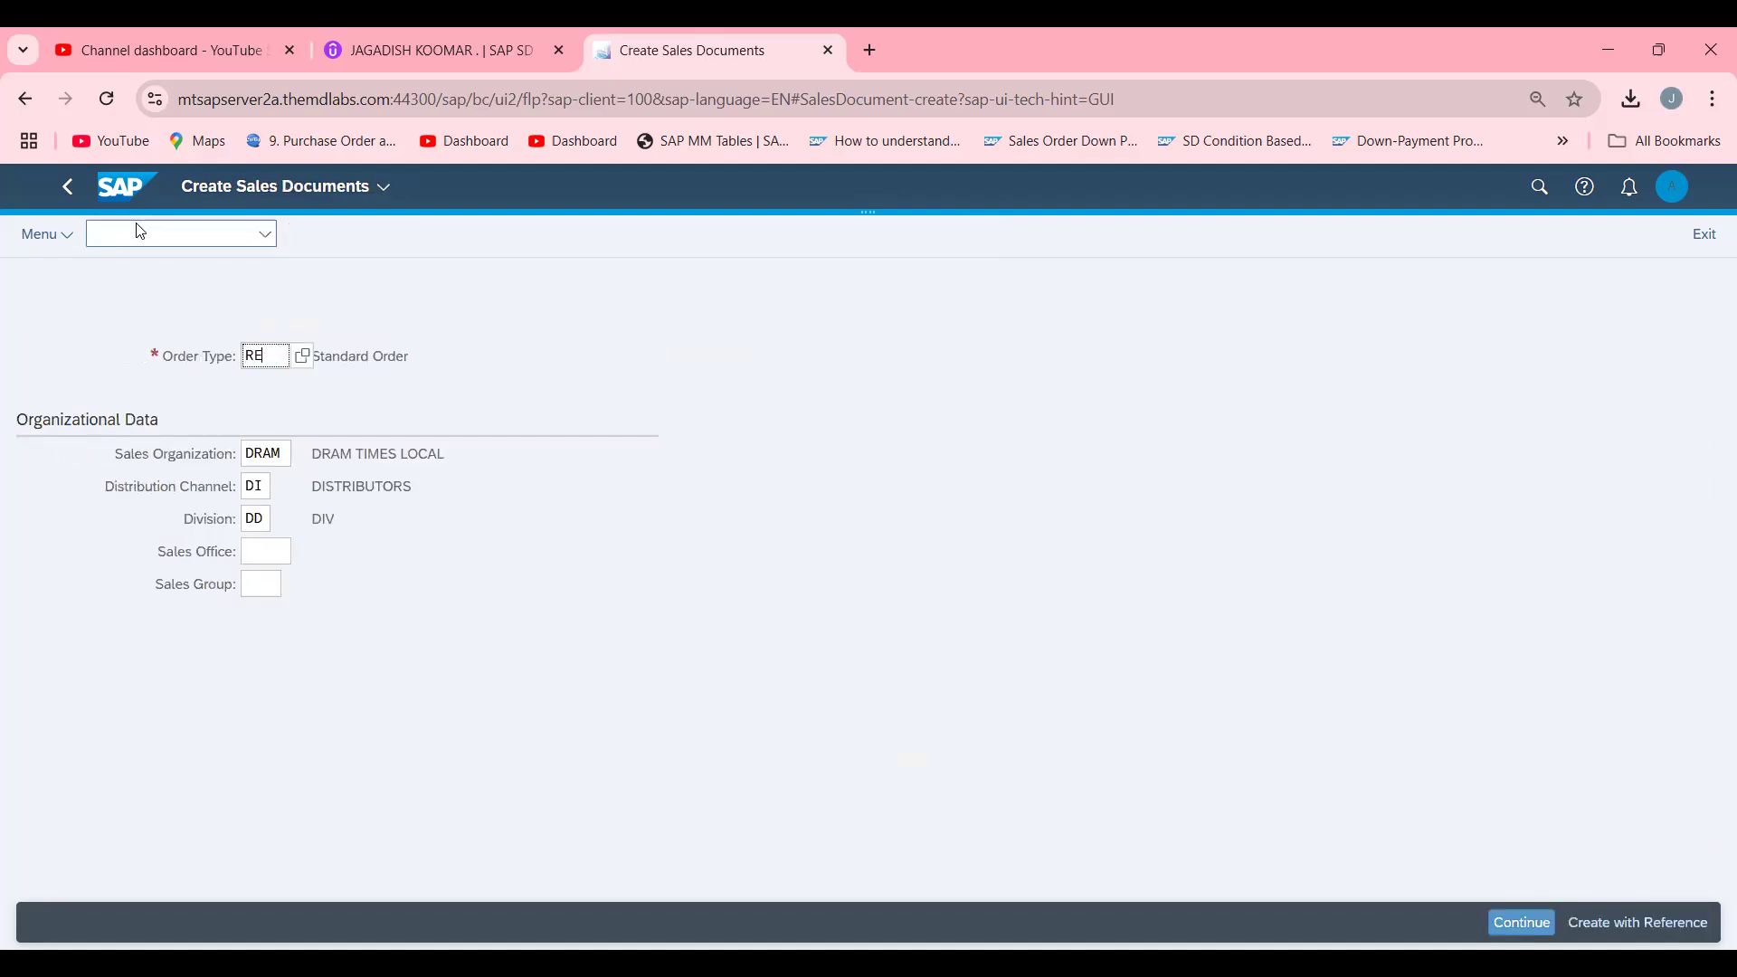
{"action": "left_click", "coordinate": [264, 354]}
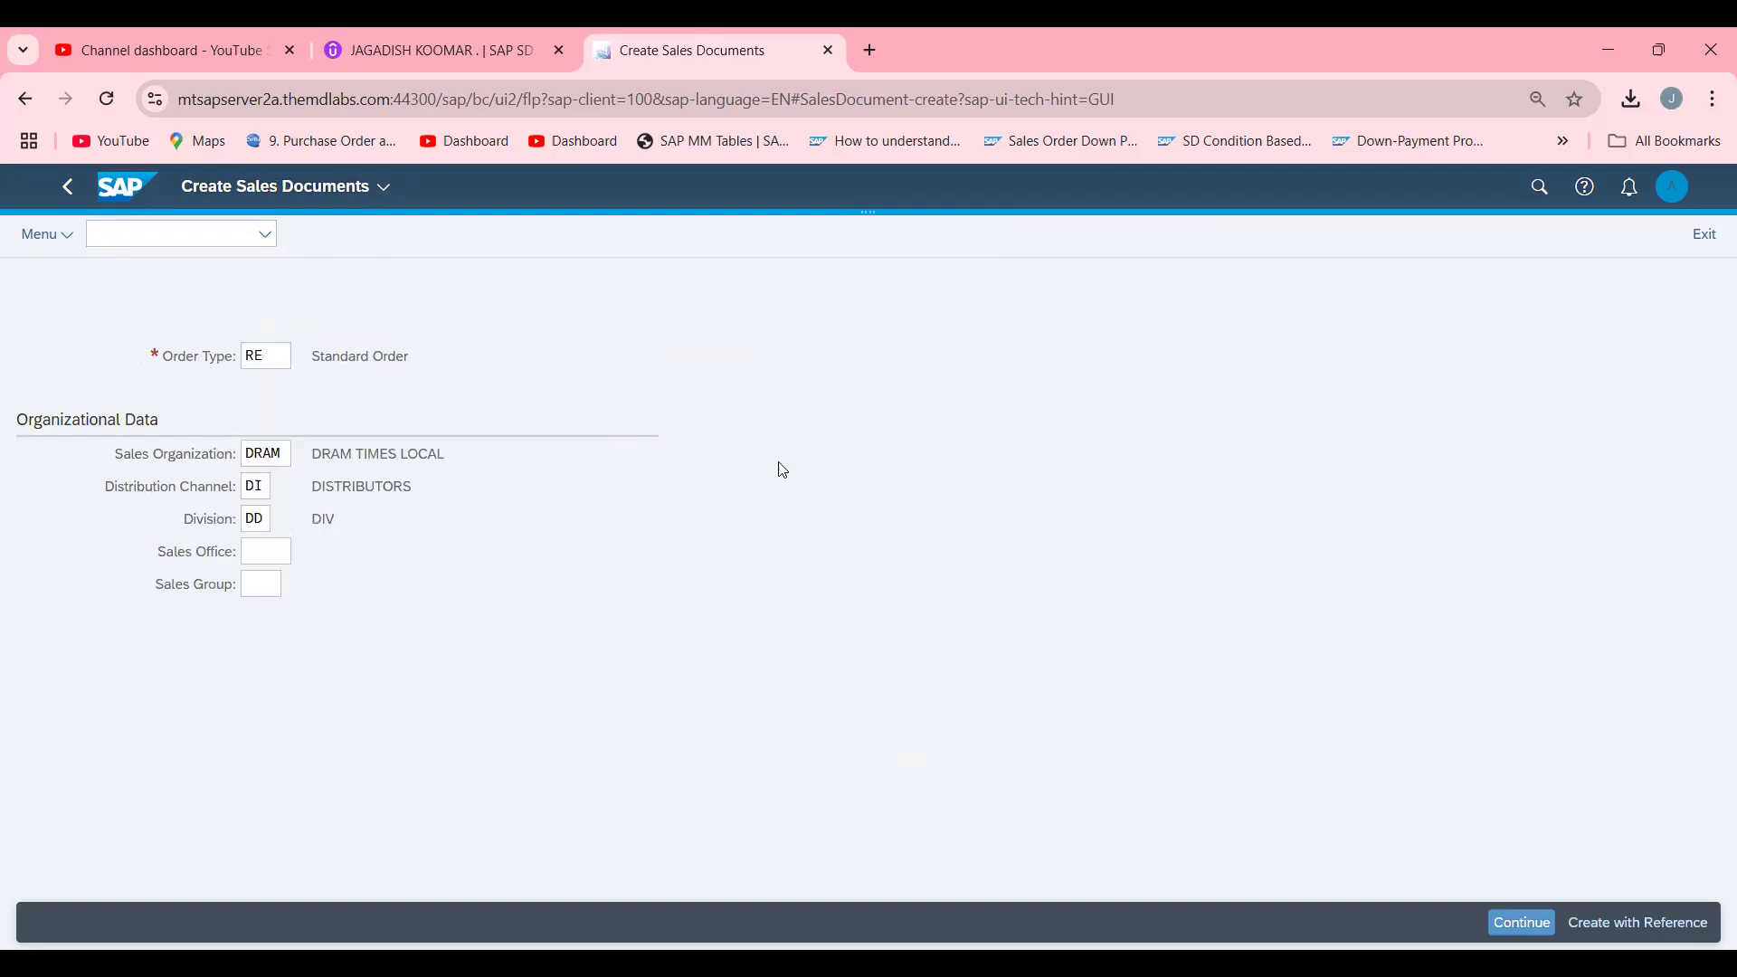
{"action": "left_click", "coordinate": [1522, 921]}
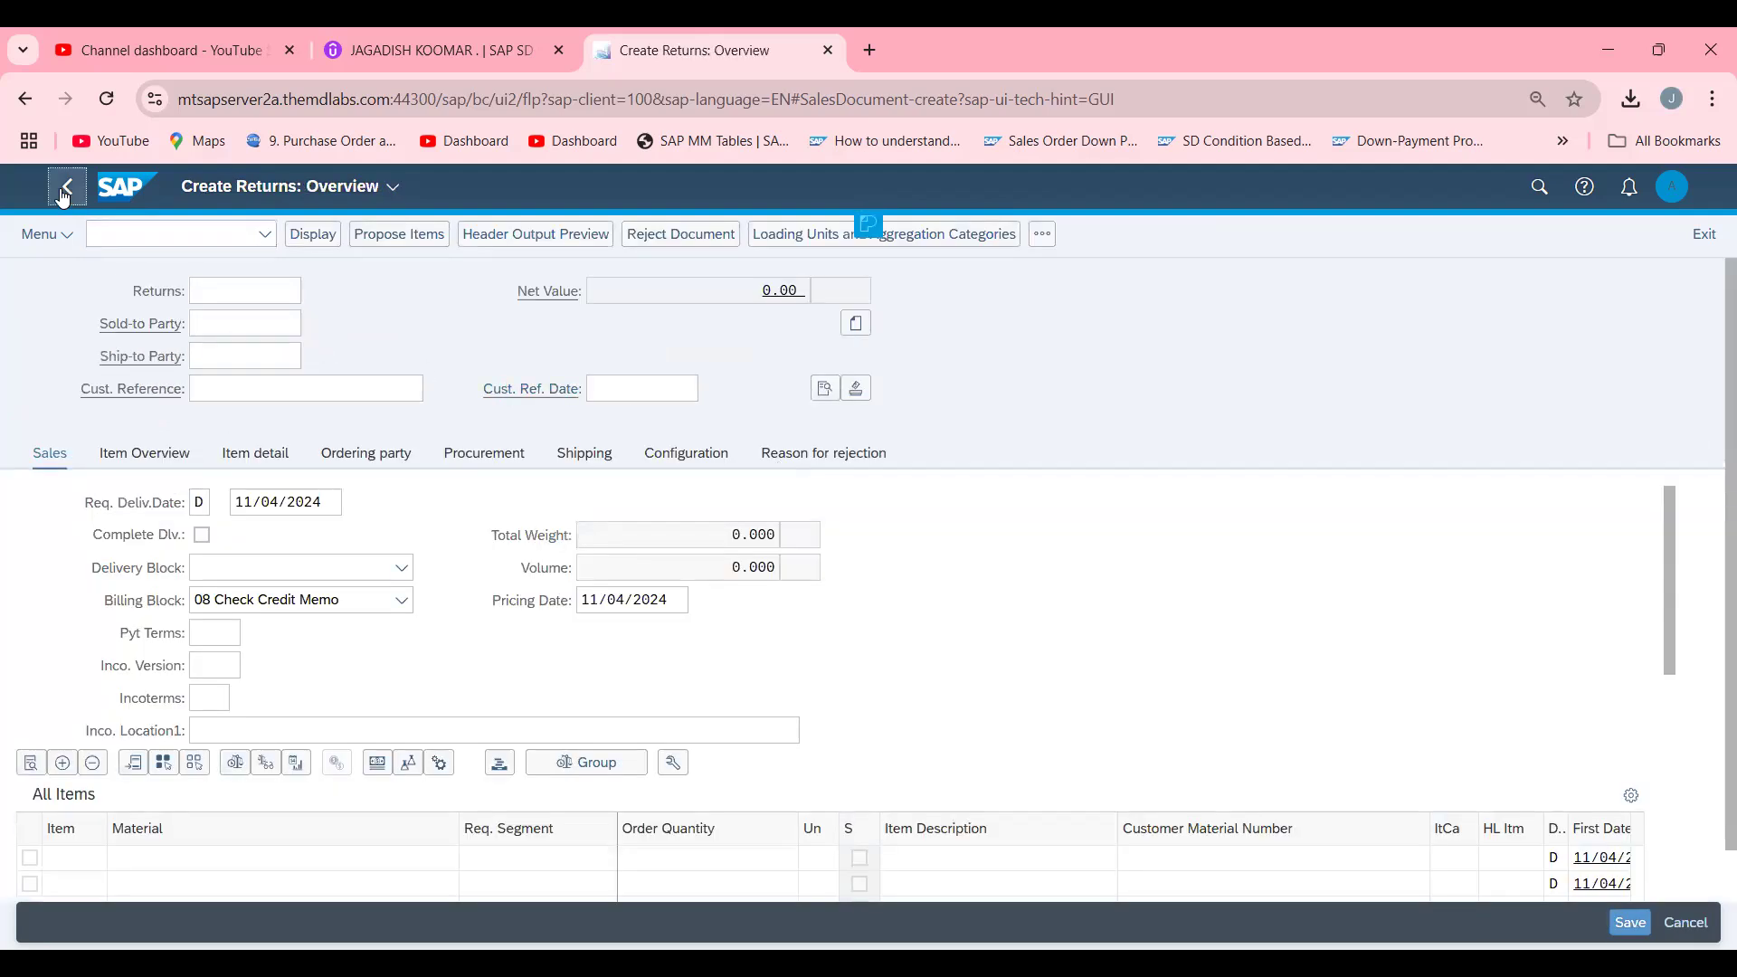
{"action": "left_click", "coordinate": [65, 187]}
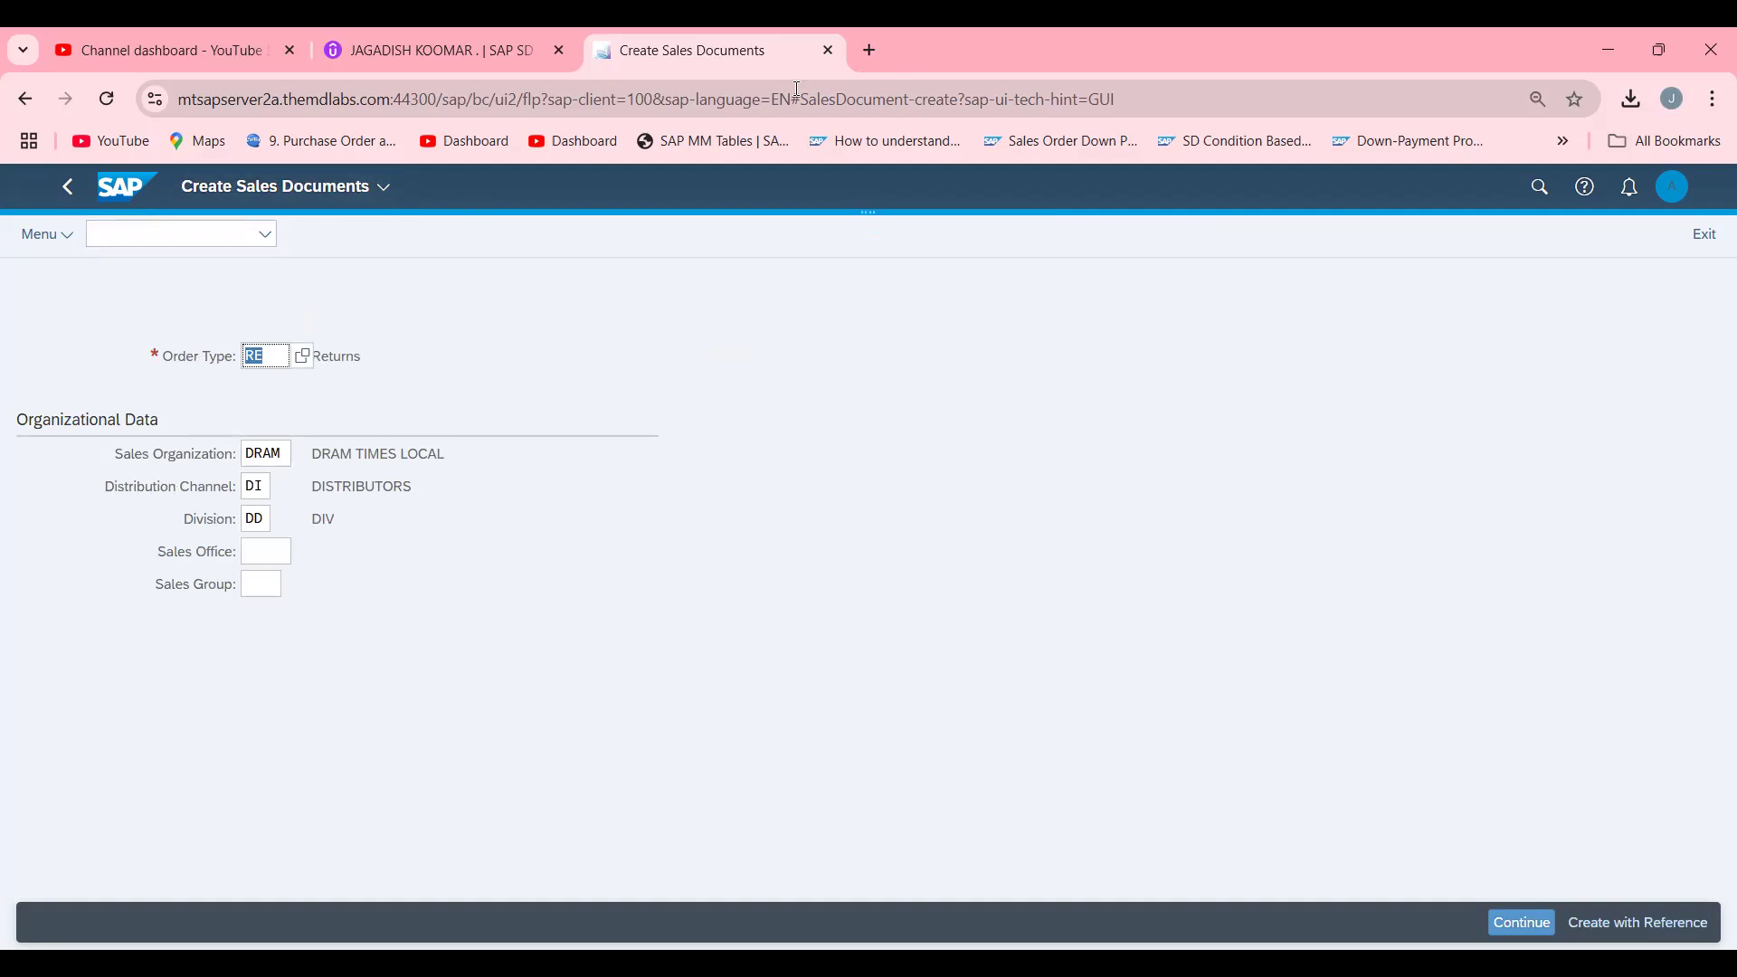
{"action": "mouse_move", "coordinate": [355, 197]}
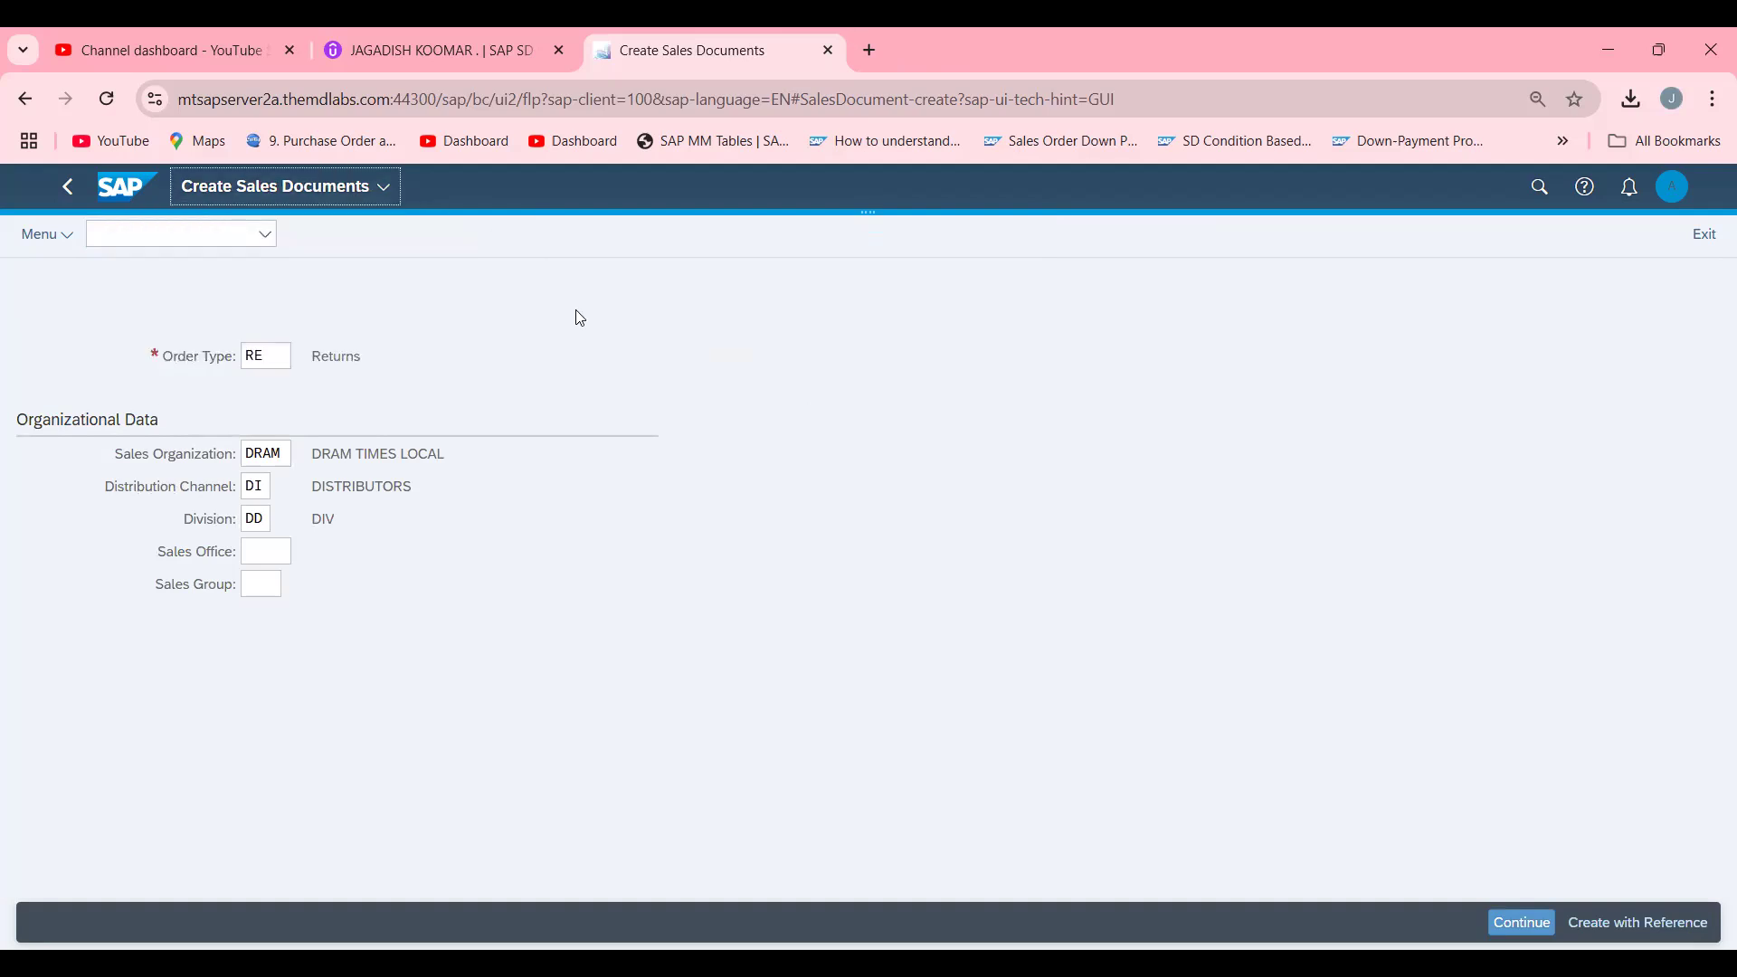
{"action": "mouse_move", "coordinate": [1140, 798]}
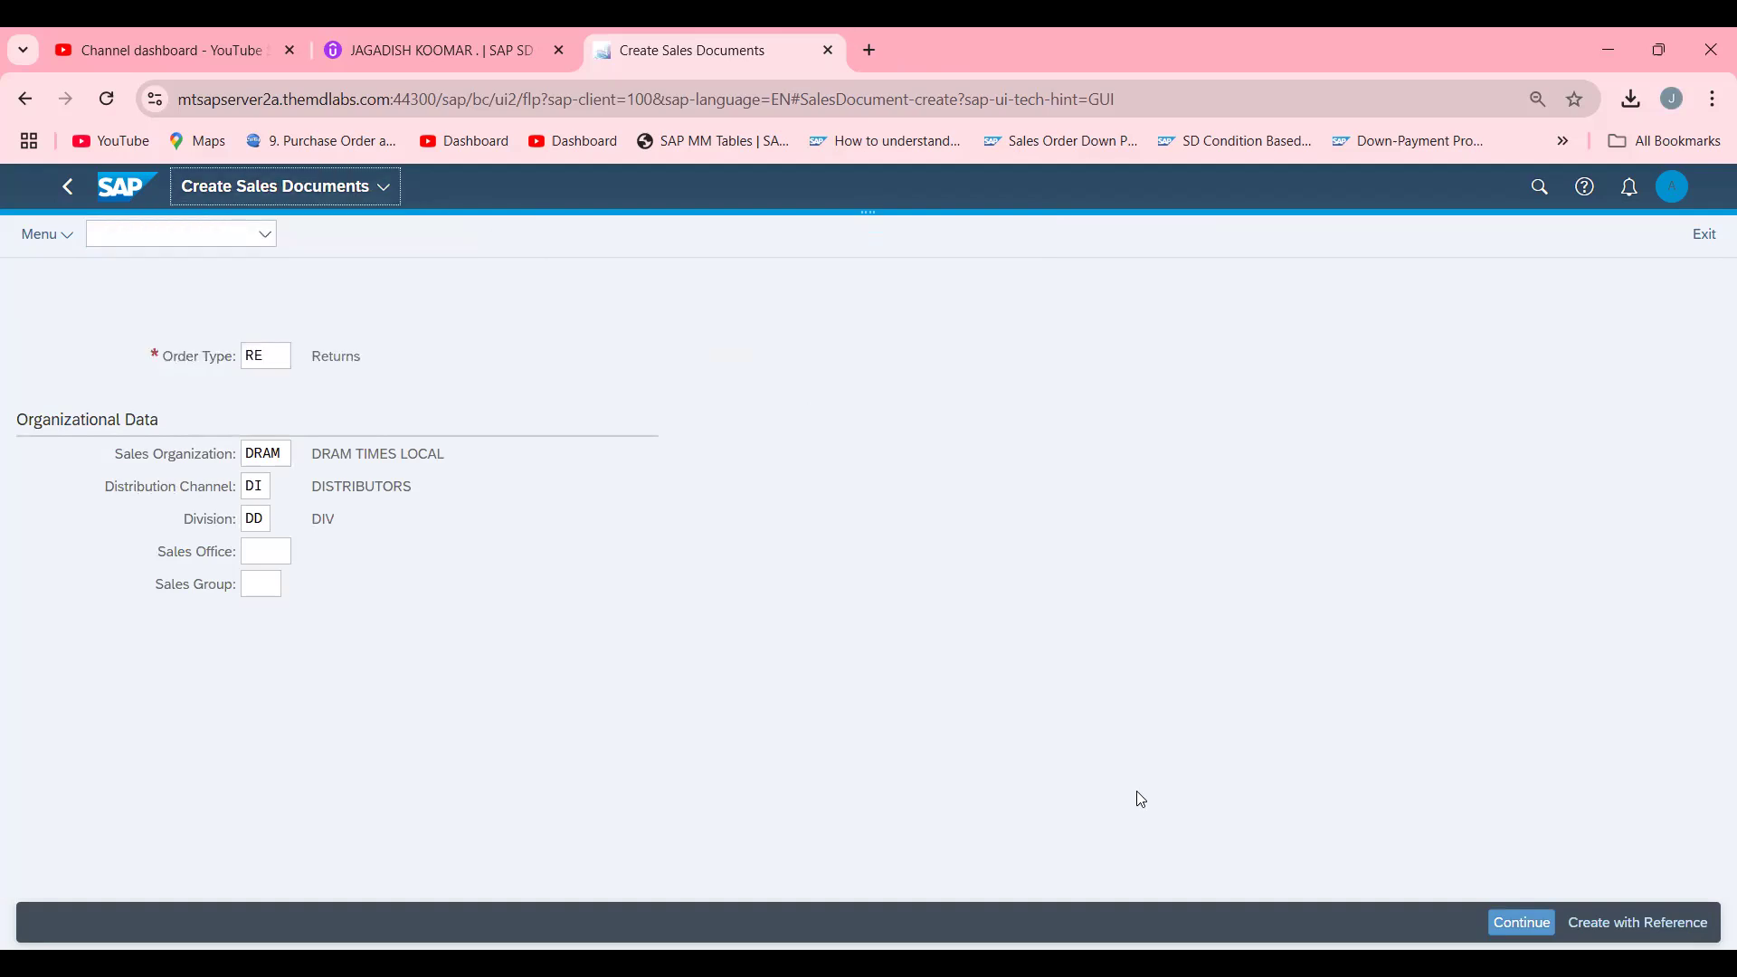
{"action": "mouse_move", "coordinate": [1603, 939]}
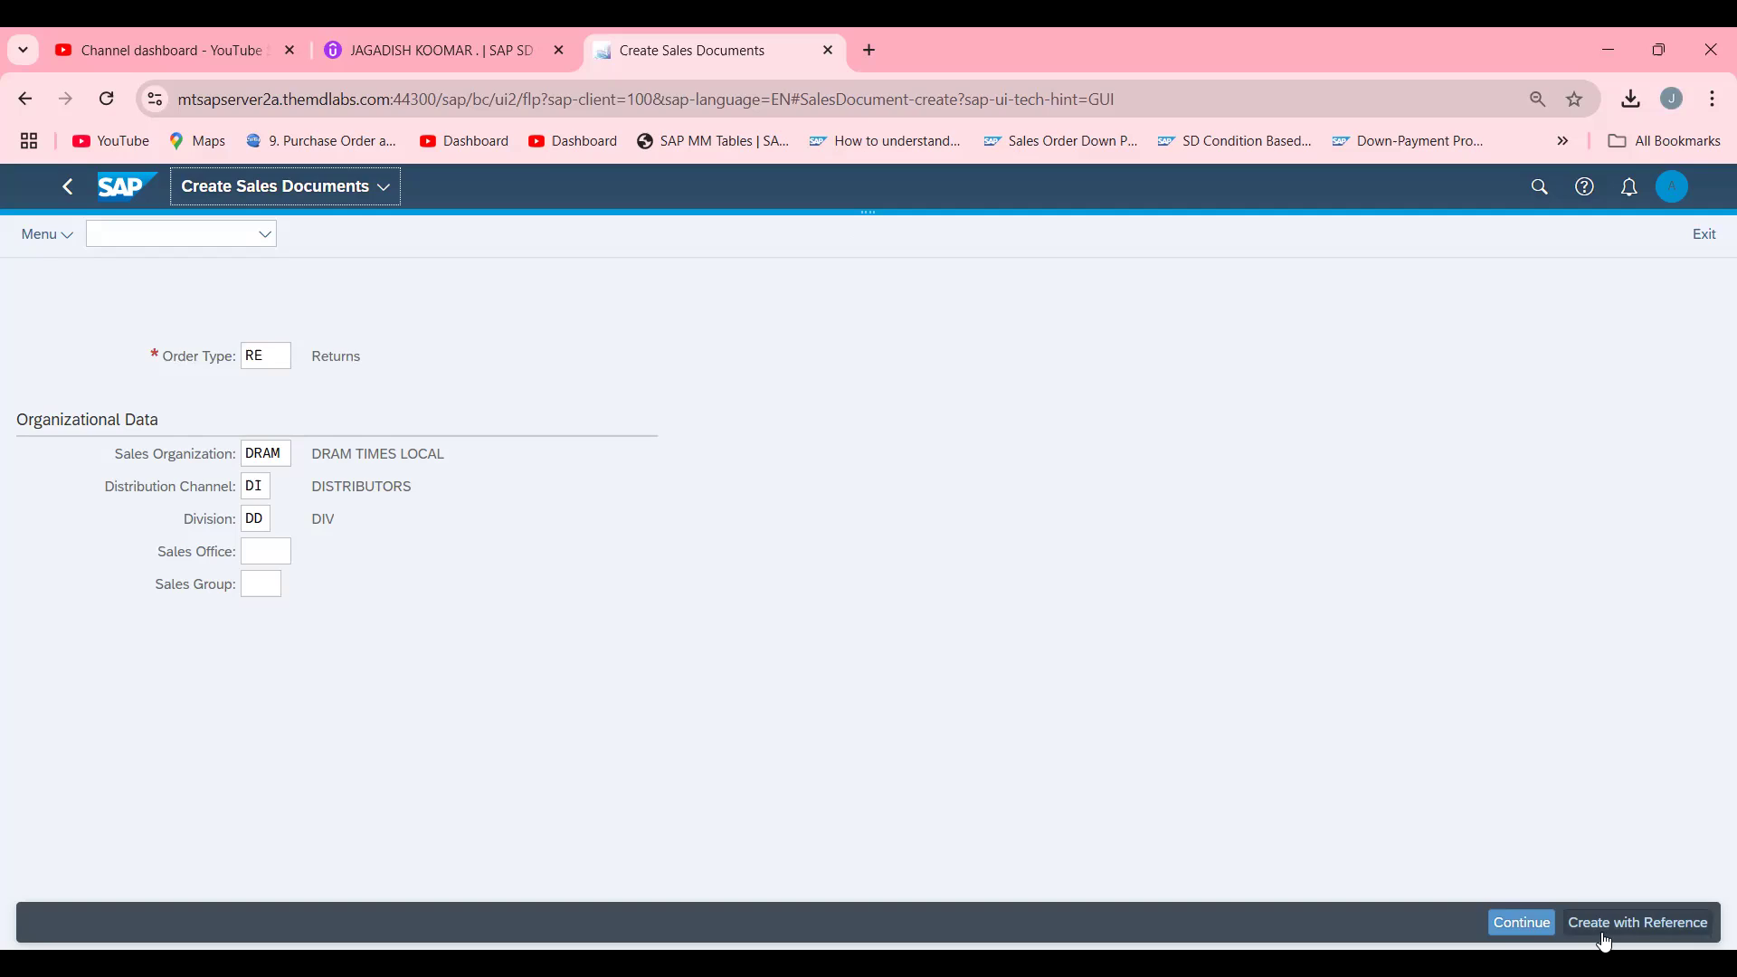
Copy billing document 90005154 into the return, bringing in 10 KG of material 25886, past both notices.
{"action": "left_click", "coordinate": [1638, 922]}
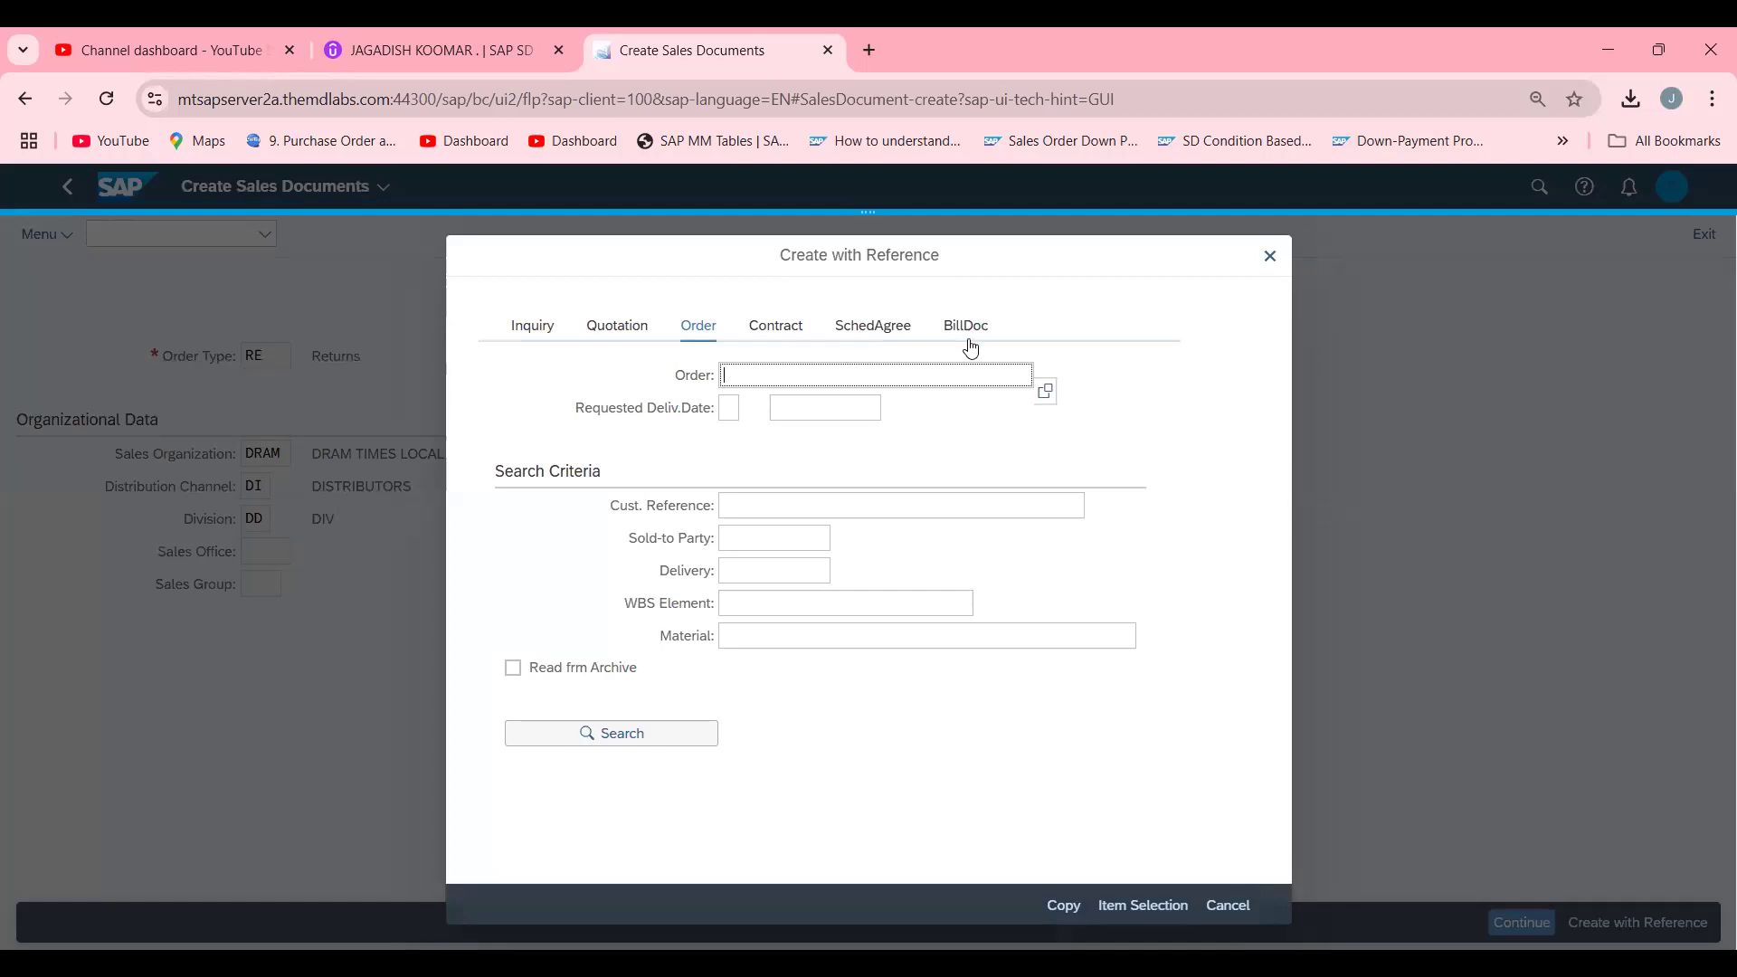
{"action": "left_click", "coordinate": [967, 326]}
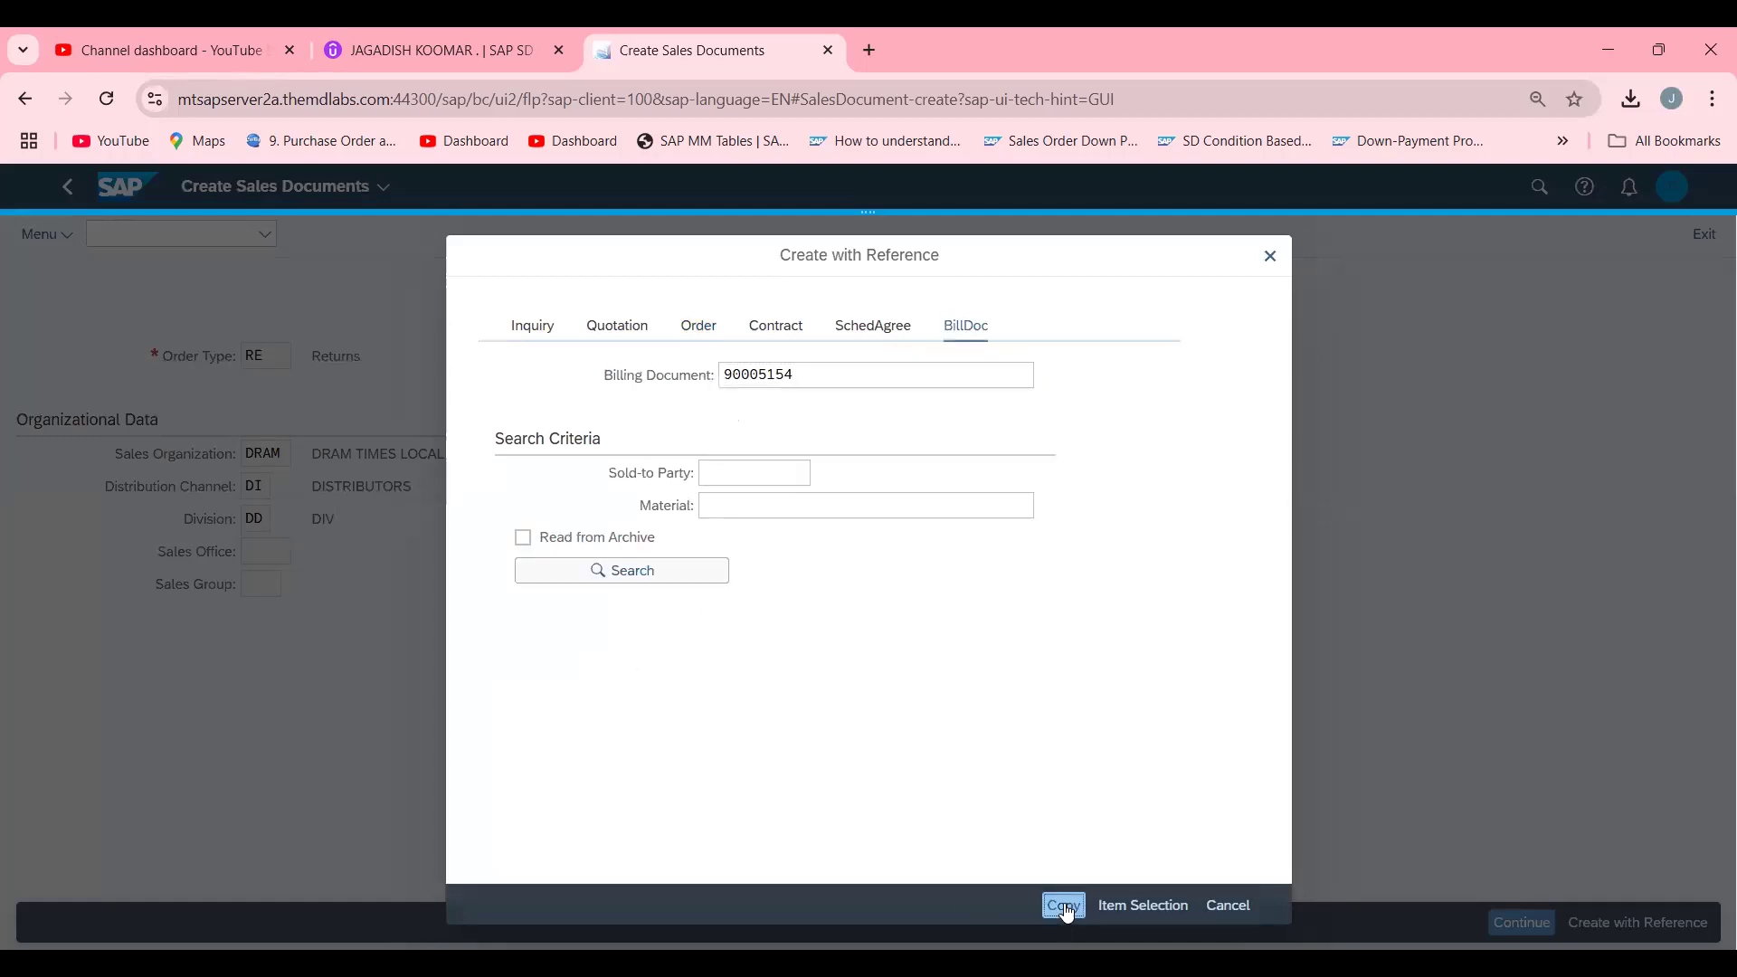
{"action": "left_click", "coordinate": [1064, 905]}
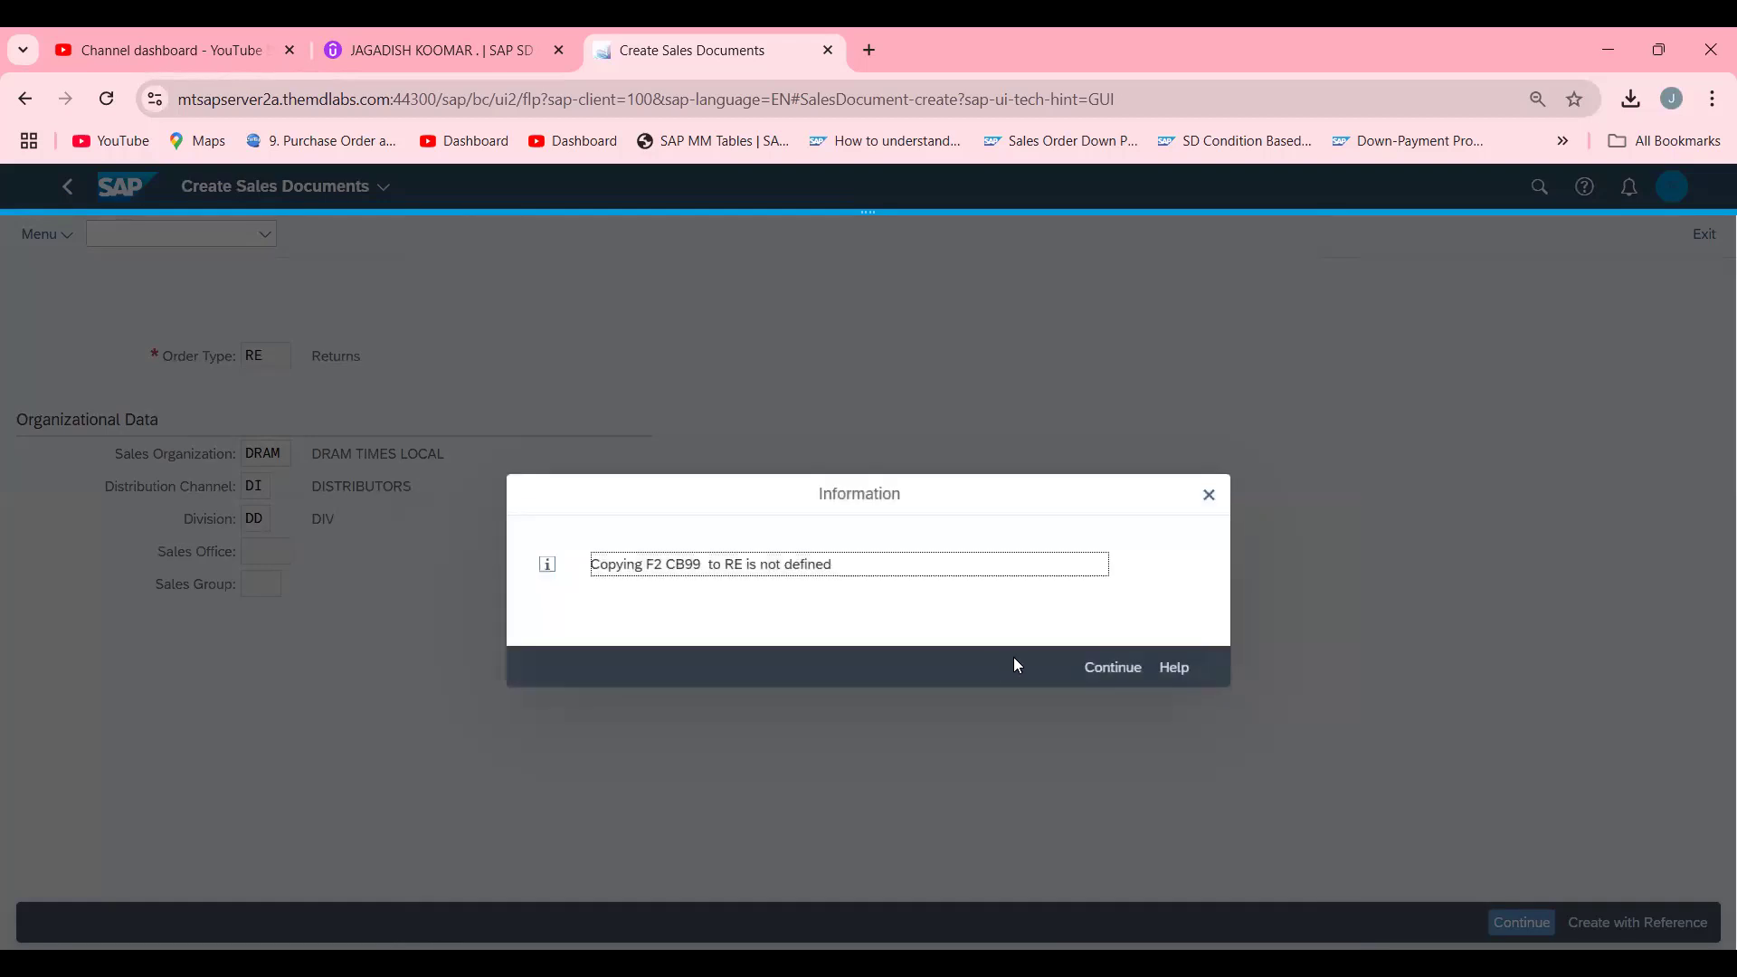
{"action": "mouse_move", "coordinate": [1119, 673]}
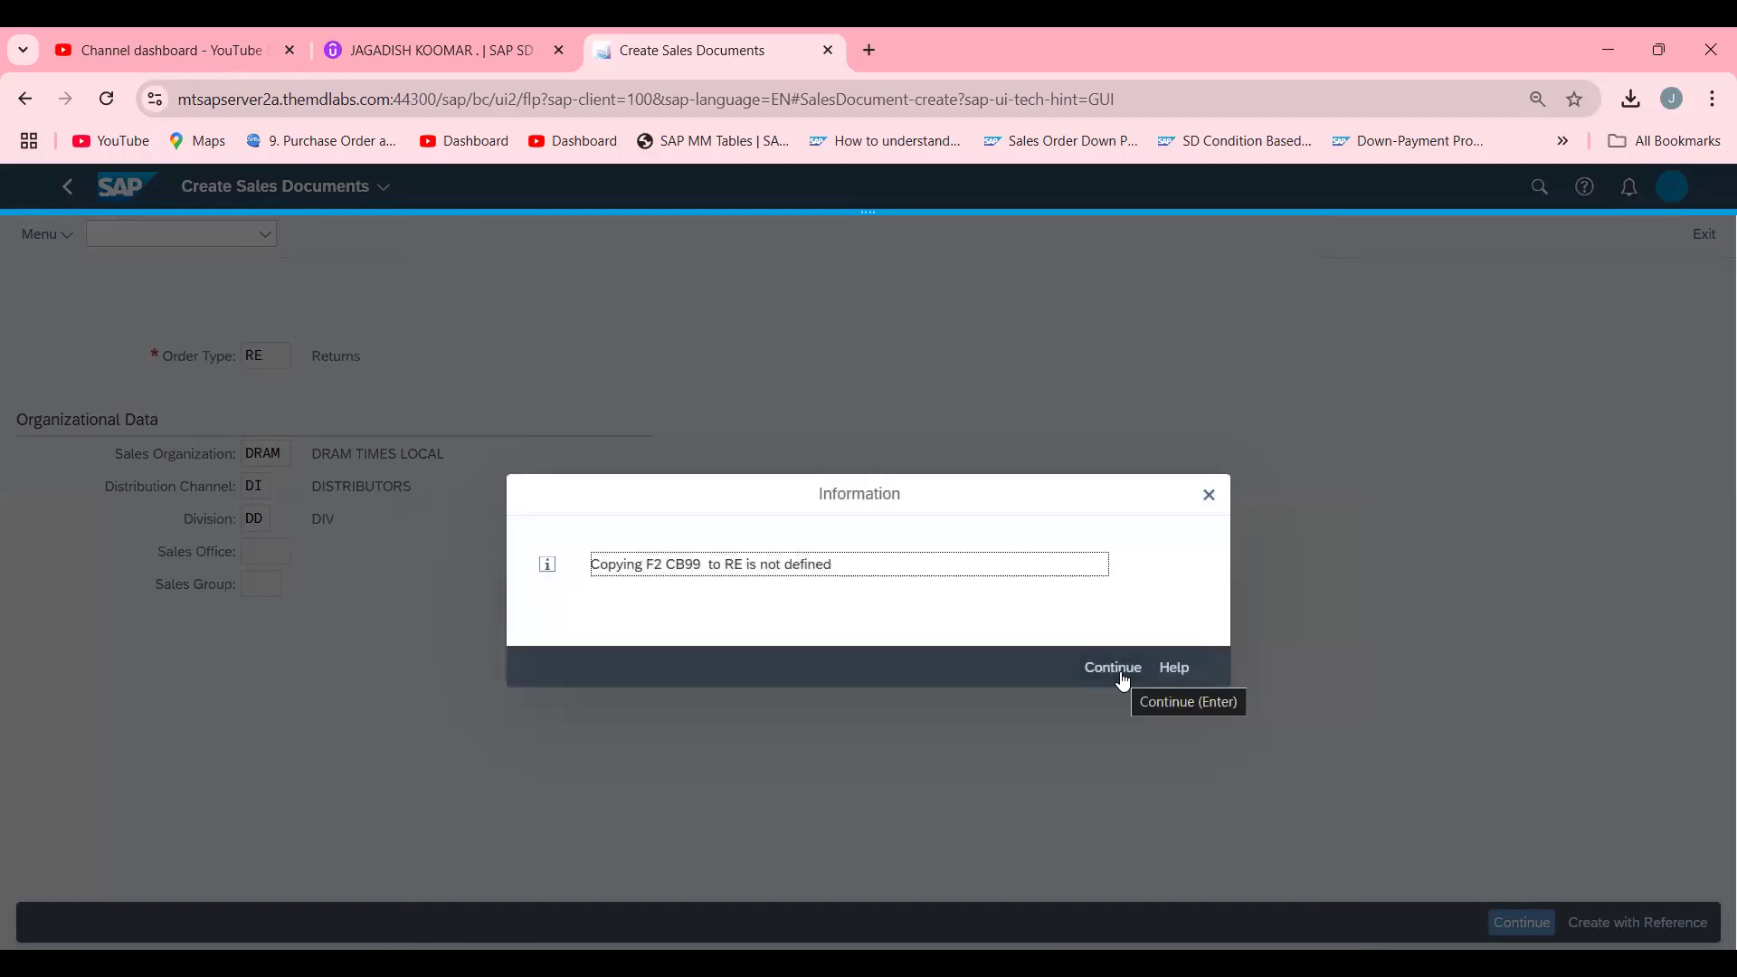
{"action": "left_click", "coordinate": [1113, 667]}
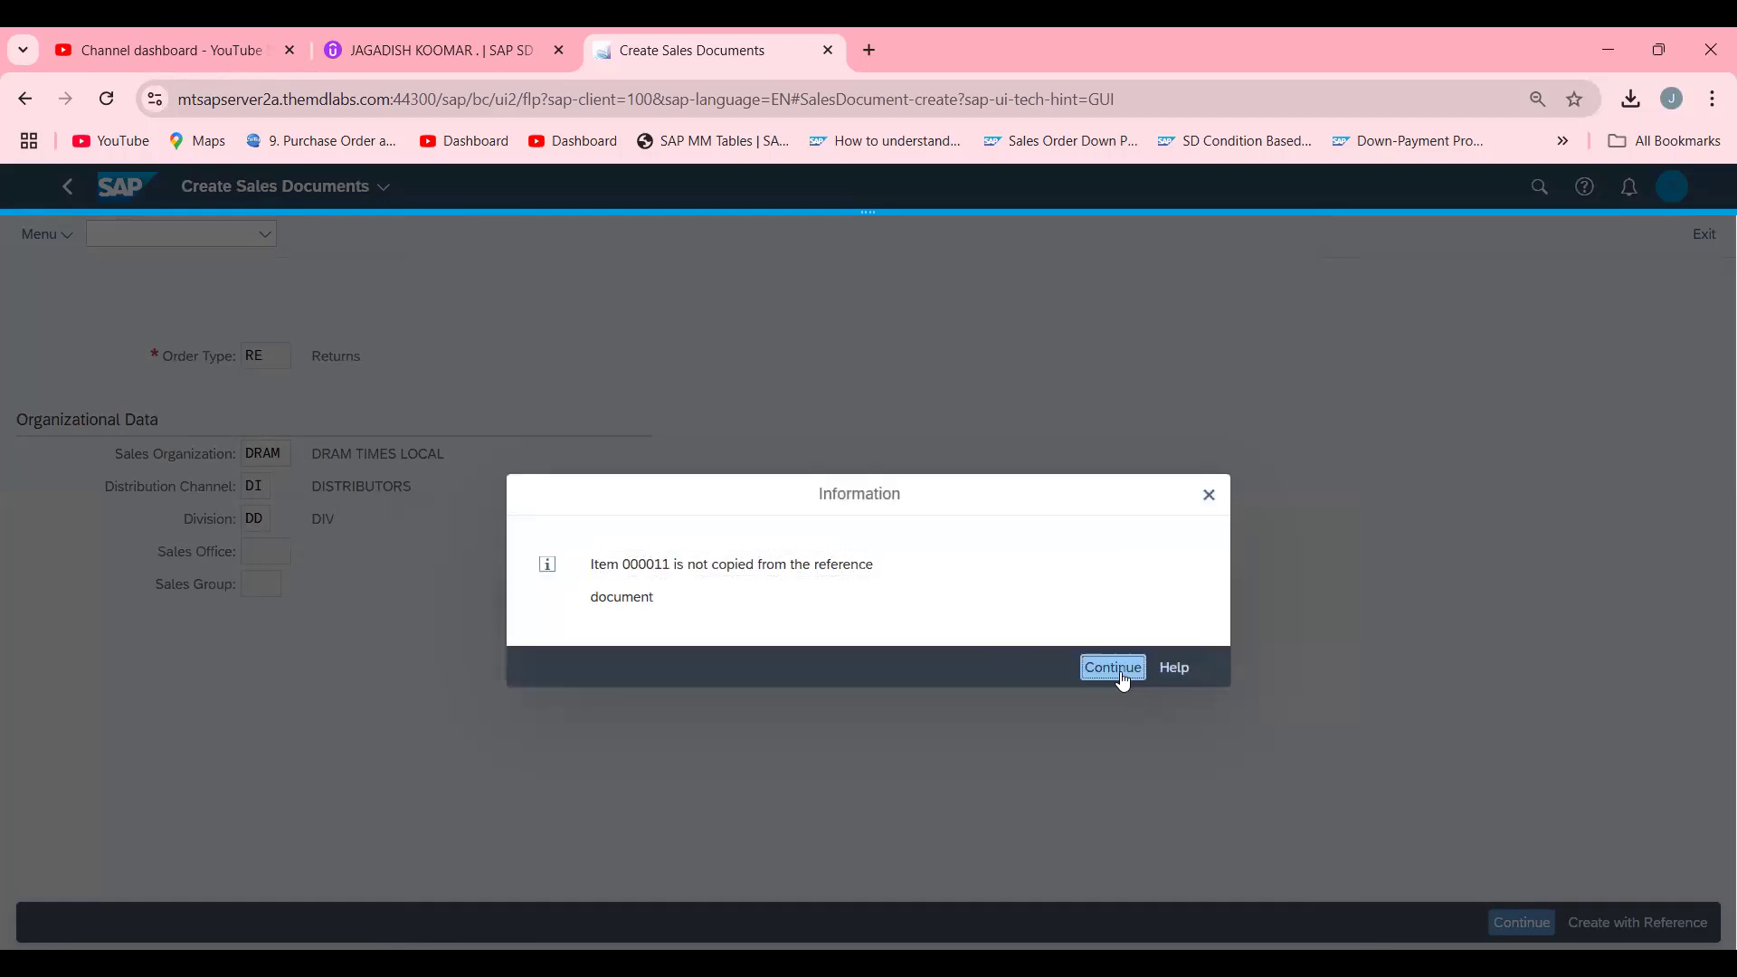
{"action": "left_click", "coordinate": [1111, 666]}
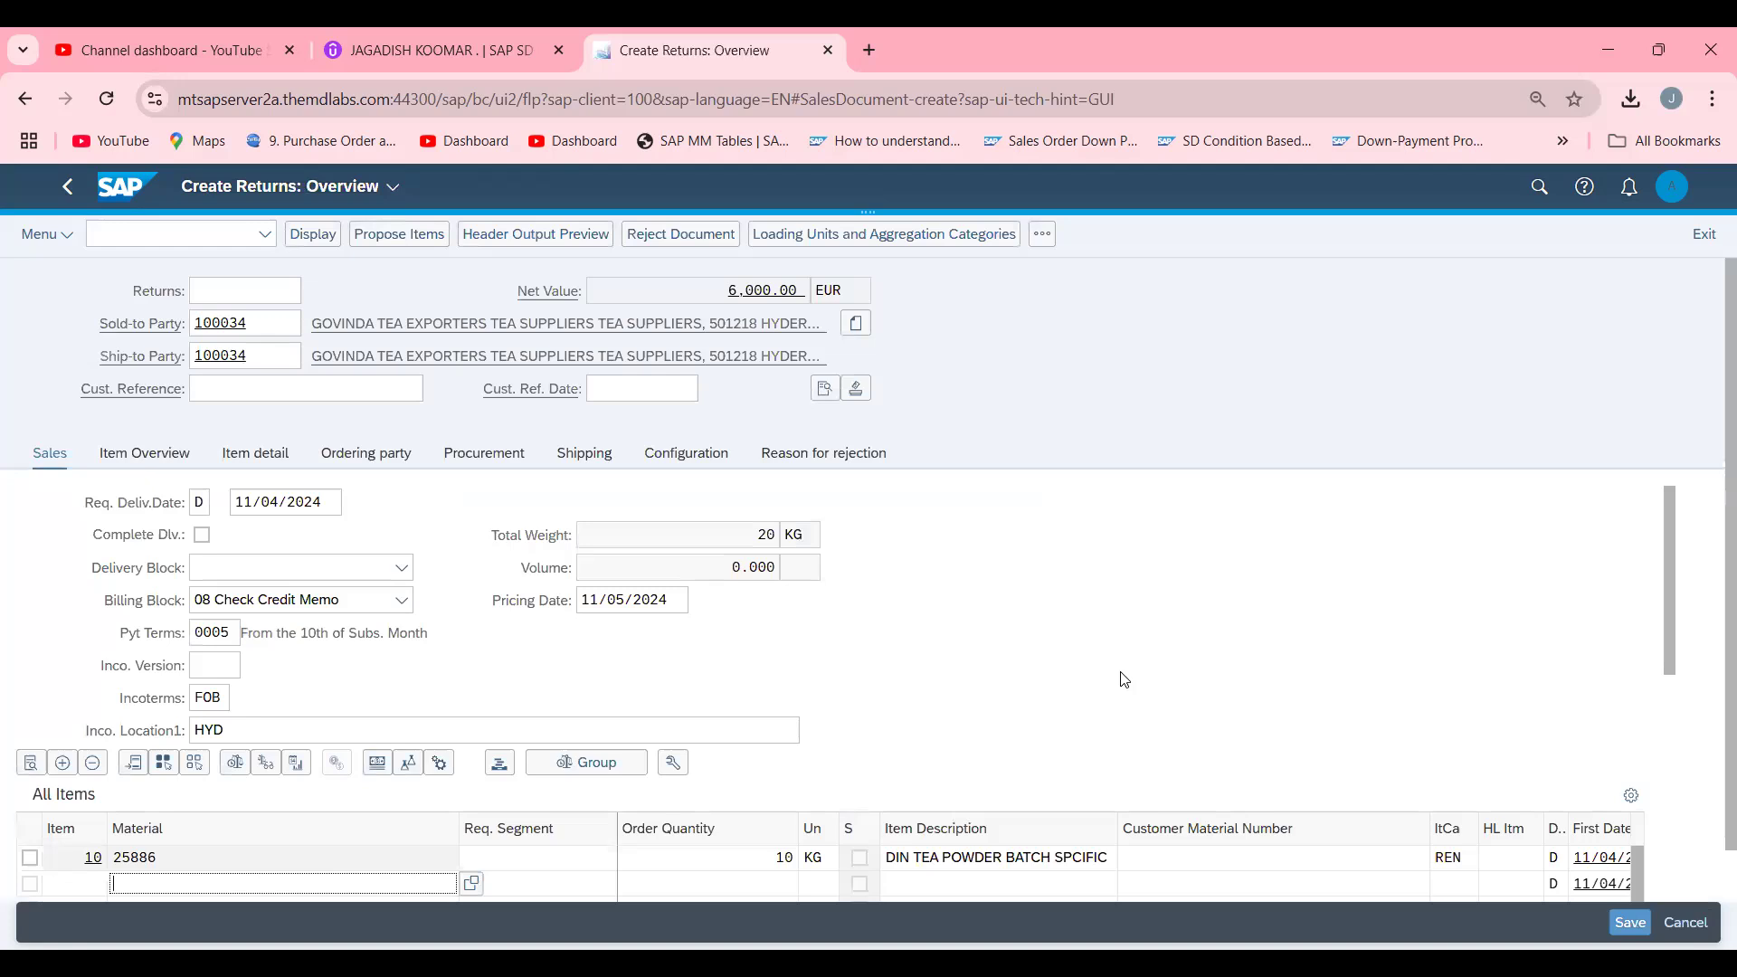
{"action": "mouse_move", "coordinate": [1571, 478]}
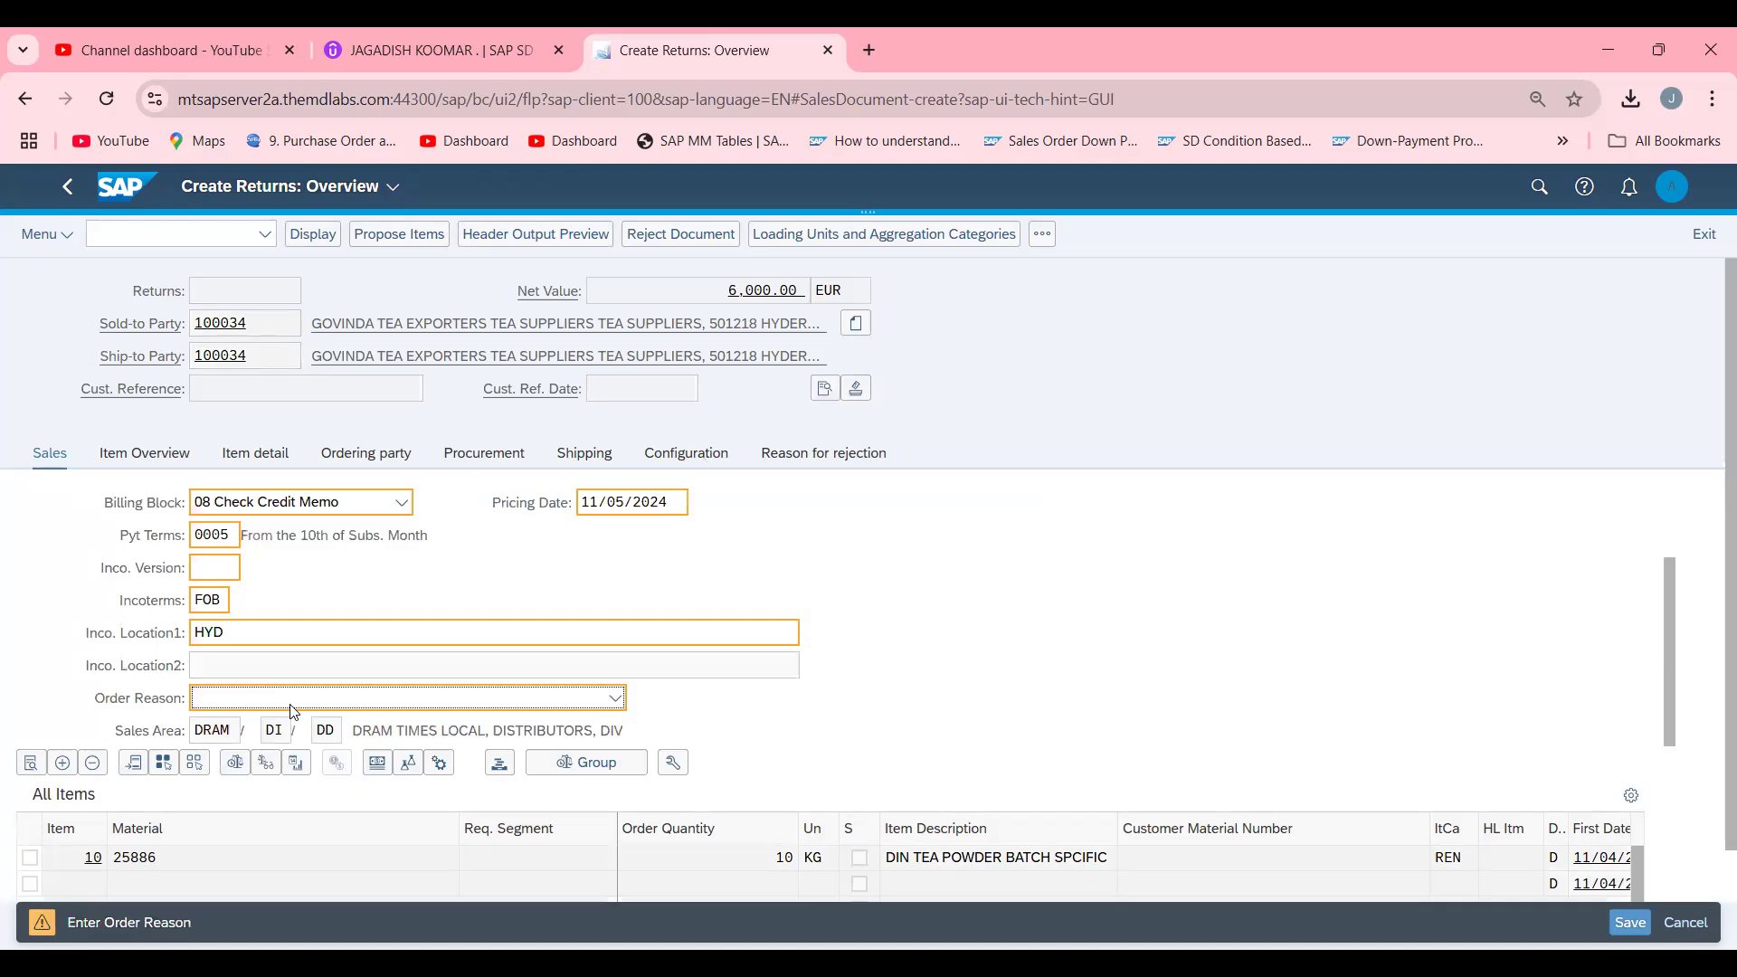
Set order reason 004 Customer Recommendation and save returns order 60000286.
{"action": "left_click", "coordinate": [612, 698]}
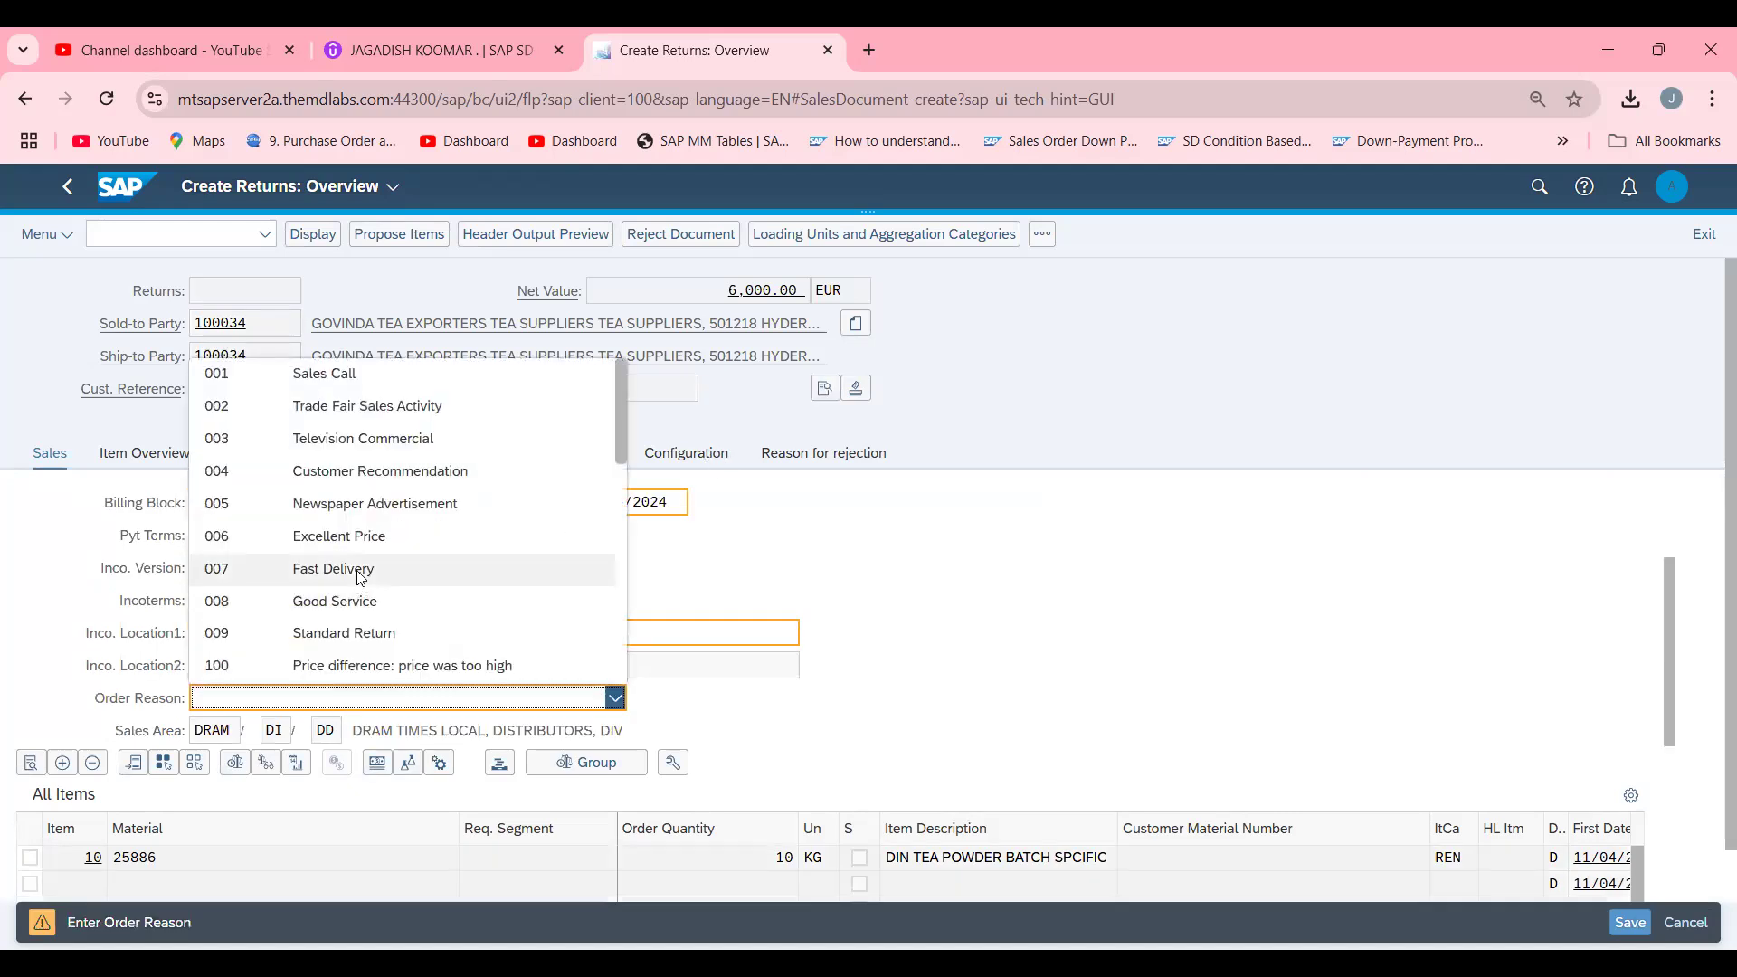
{"action": "mouse_move", "coordinate": [651, 463]}
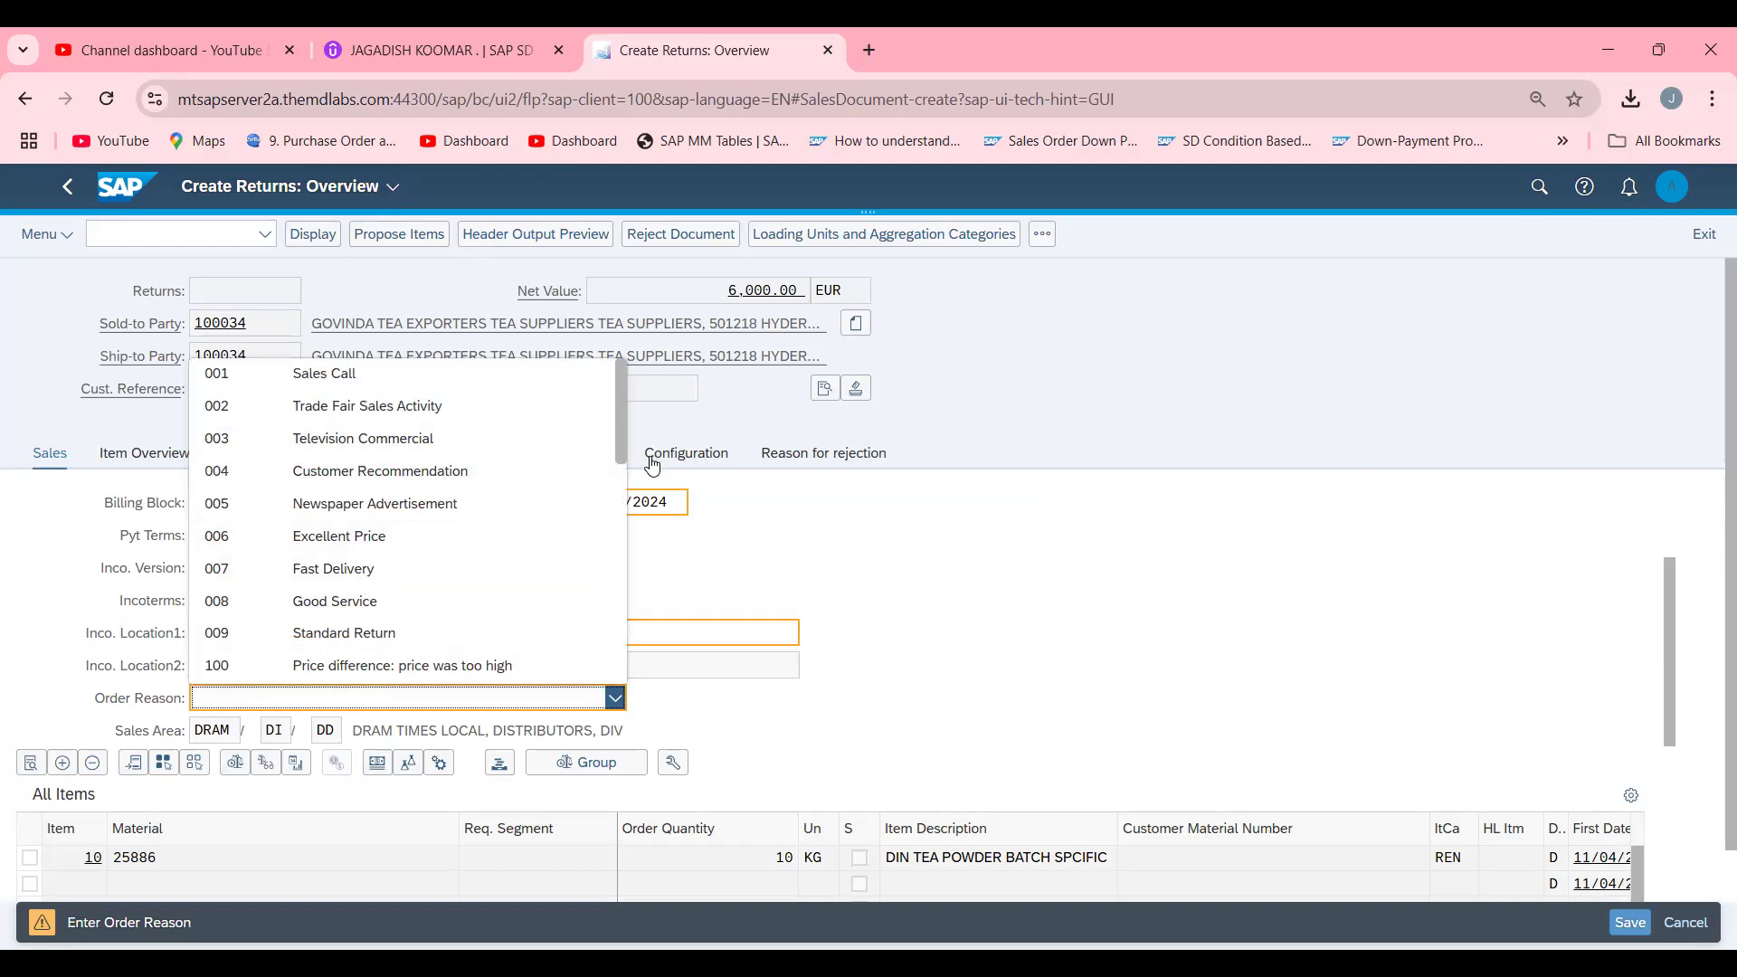
{"action": "mouse_move", "coordinate": [507, 473]}
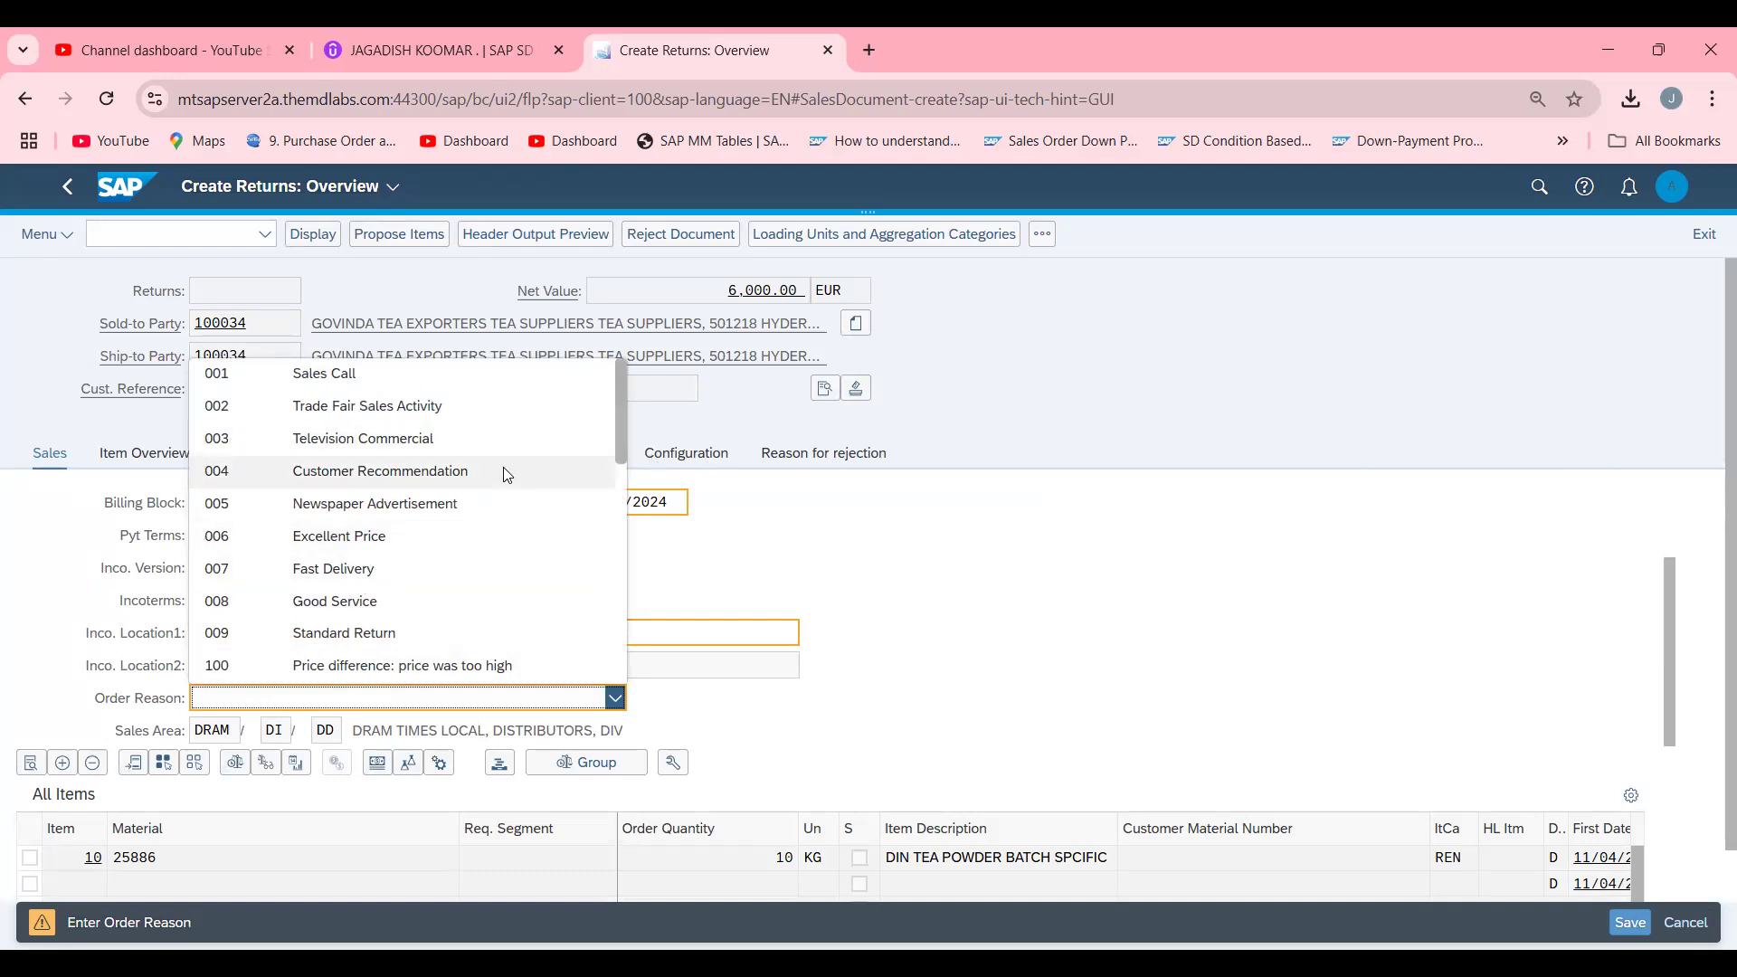
{"action": "left_click", "coordinate": [380, 471]}
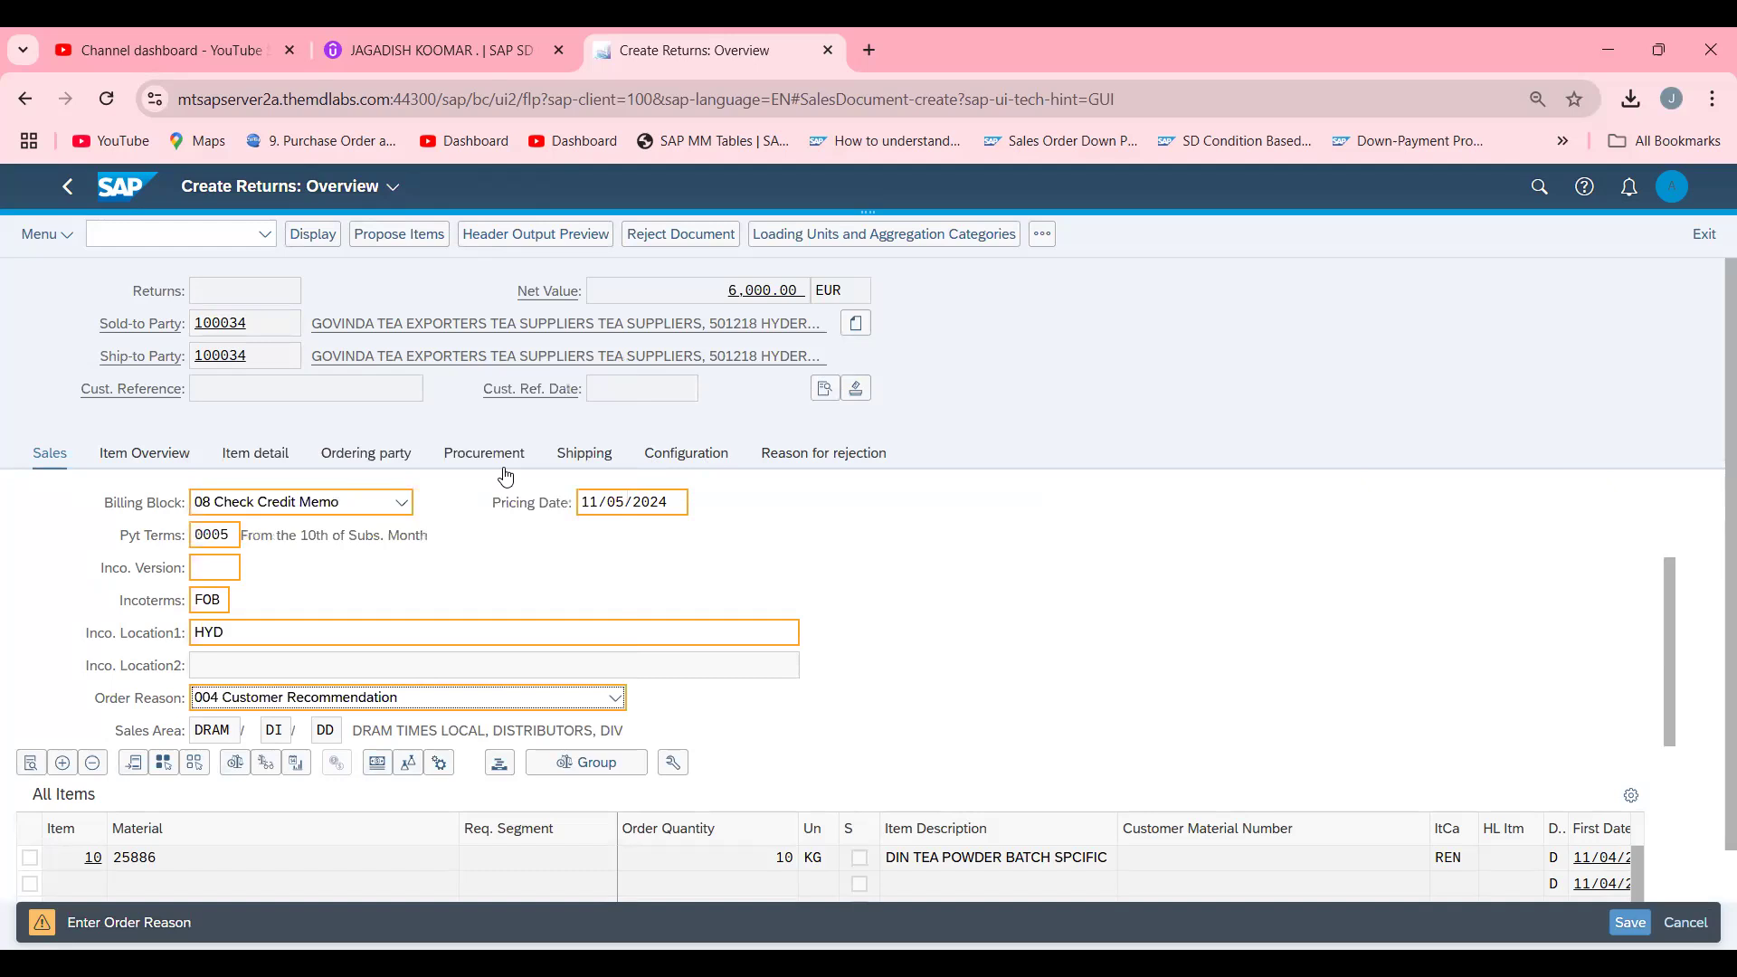
{"action": "mouse_move", "coordinate": [749, 602]}
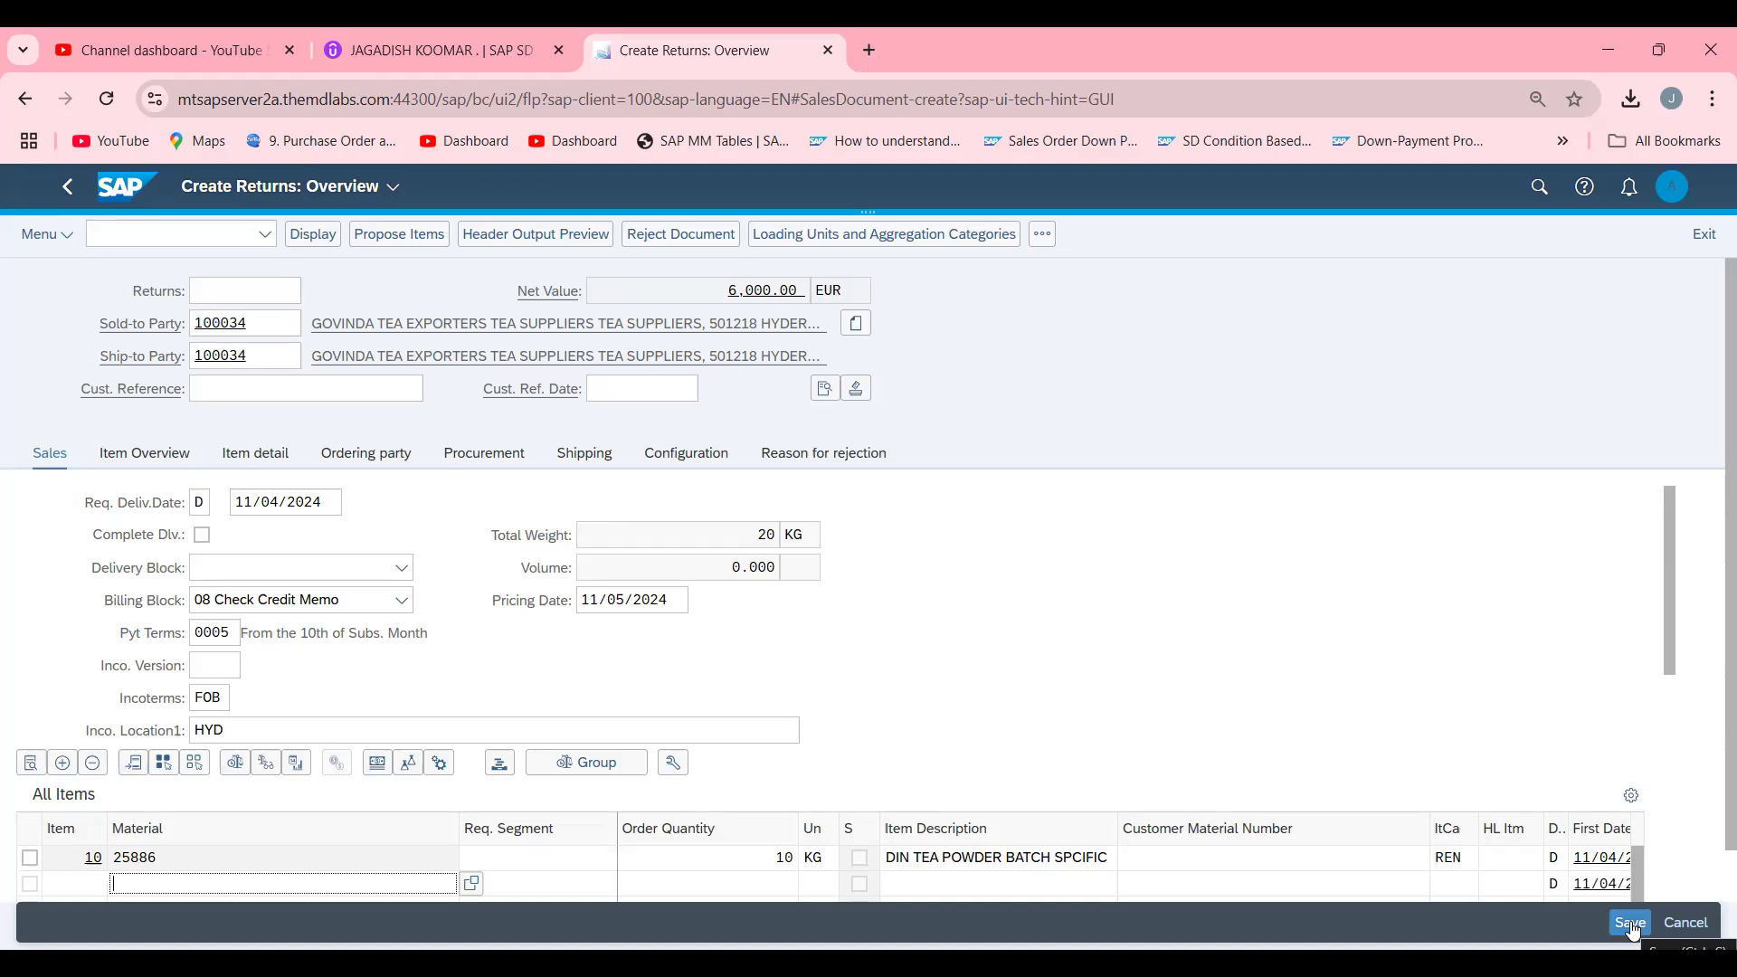
{"action": "left_click", "coordinate": [1630, 921]}
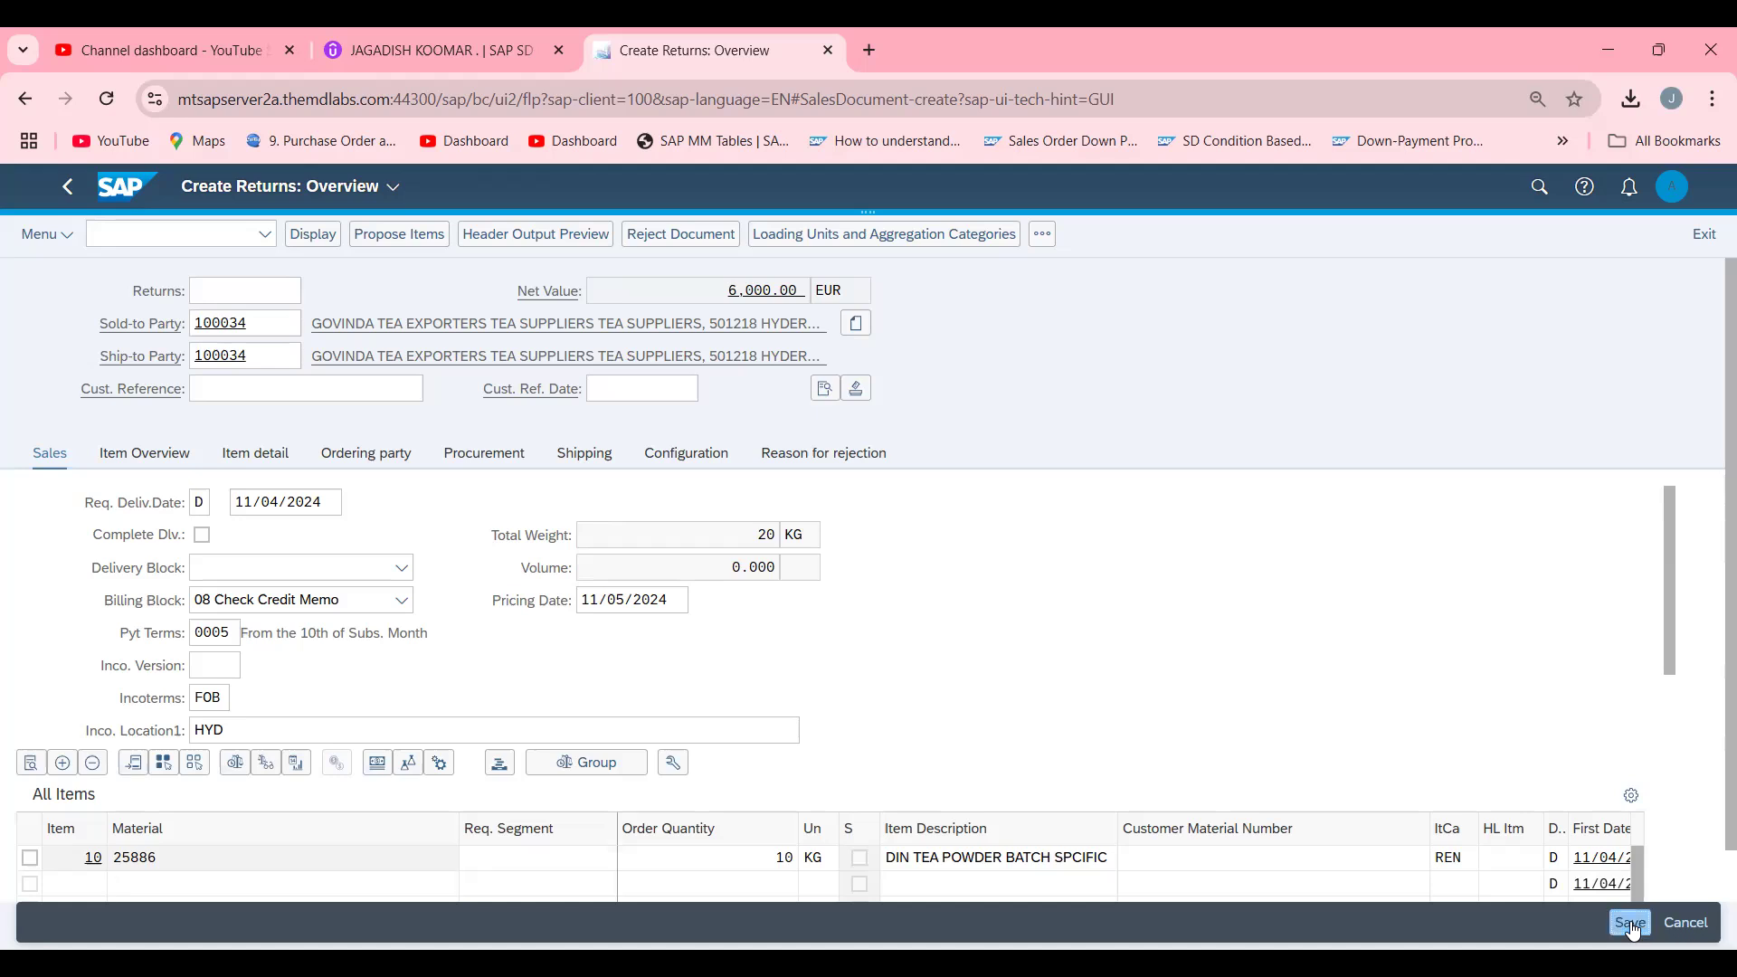
{"action": "left_click", "coordinate": [1629, 922]}
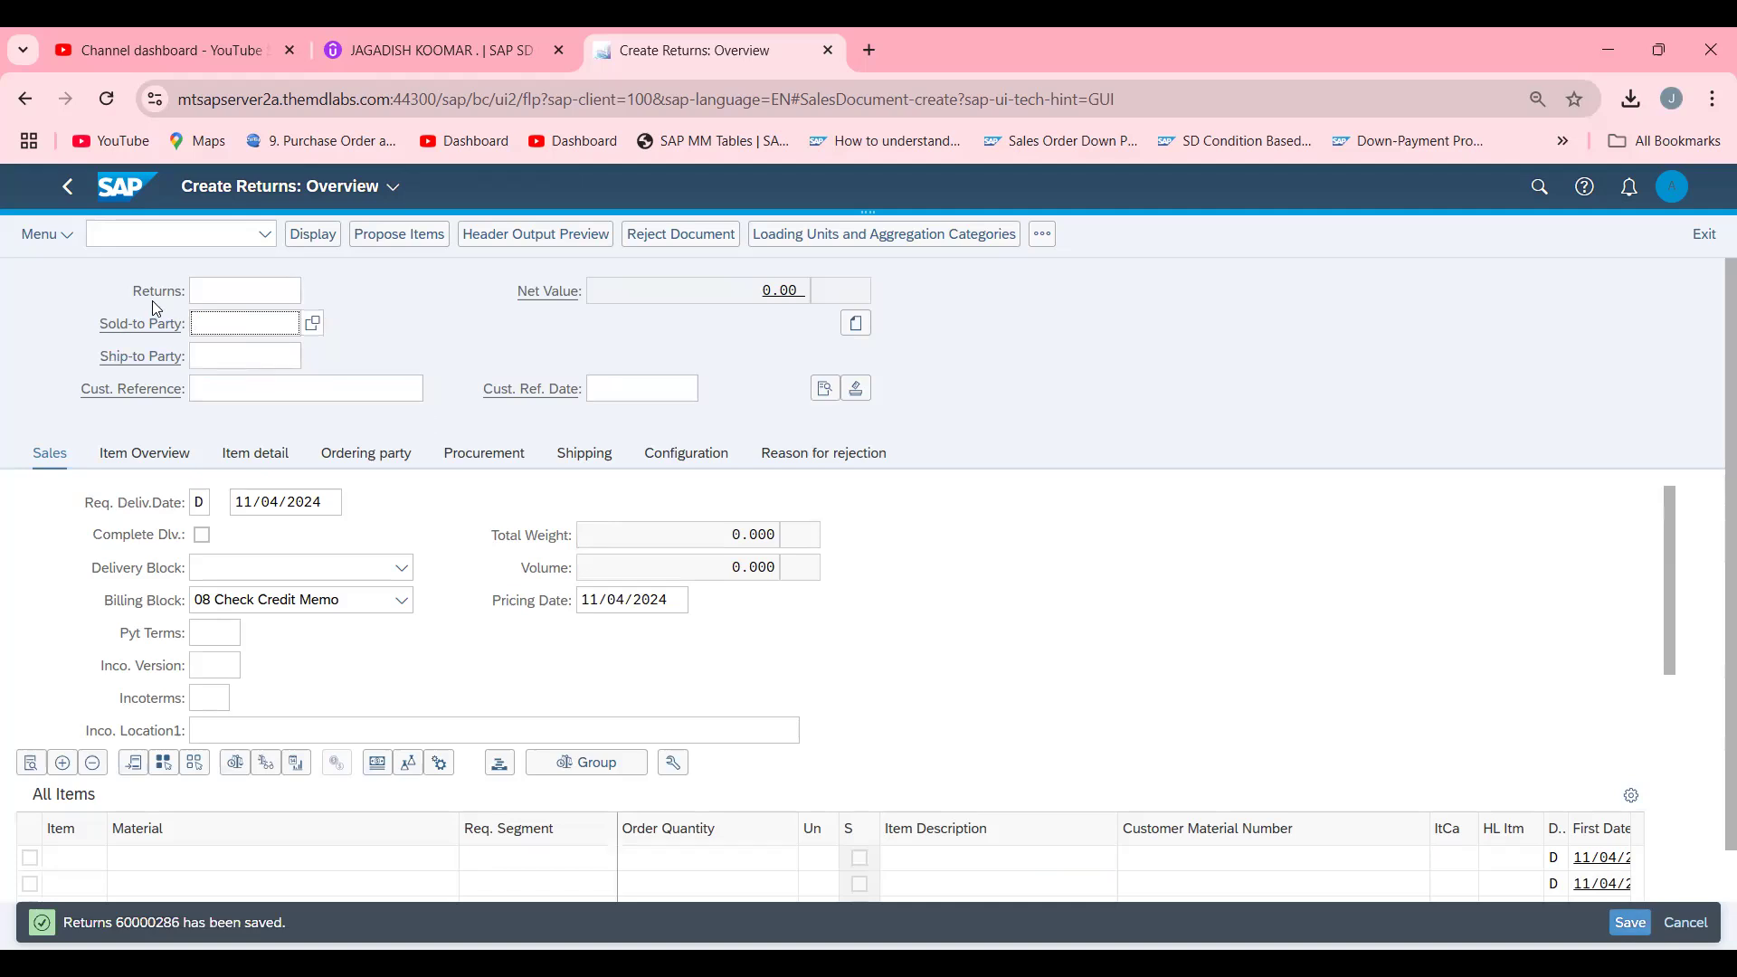
Run VL01N for return 60000286 at shipping point DRS1 and reach the returns delivery overview.
{"action": "type", "text": "/NVL01"}
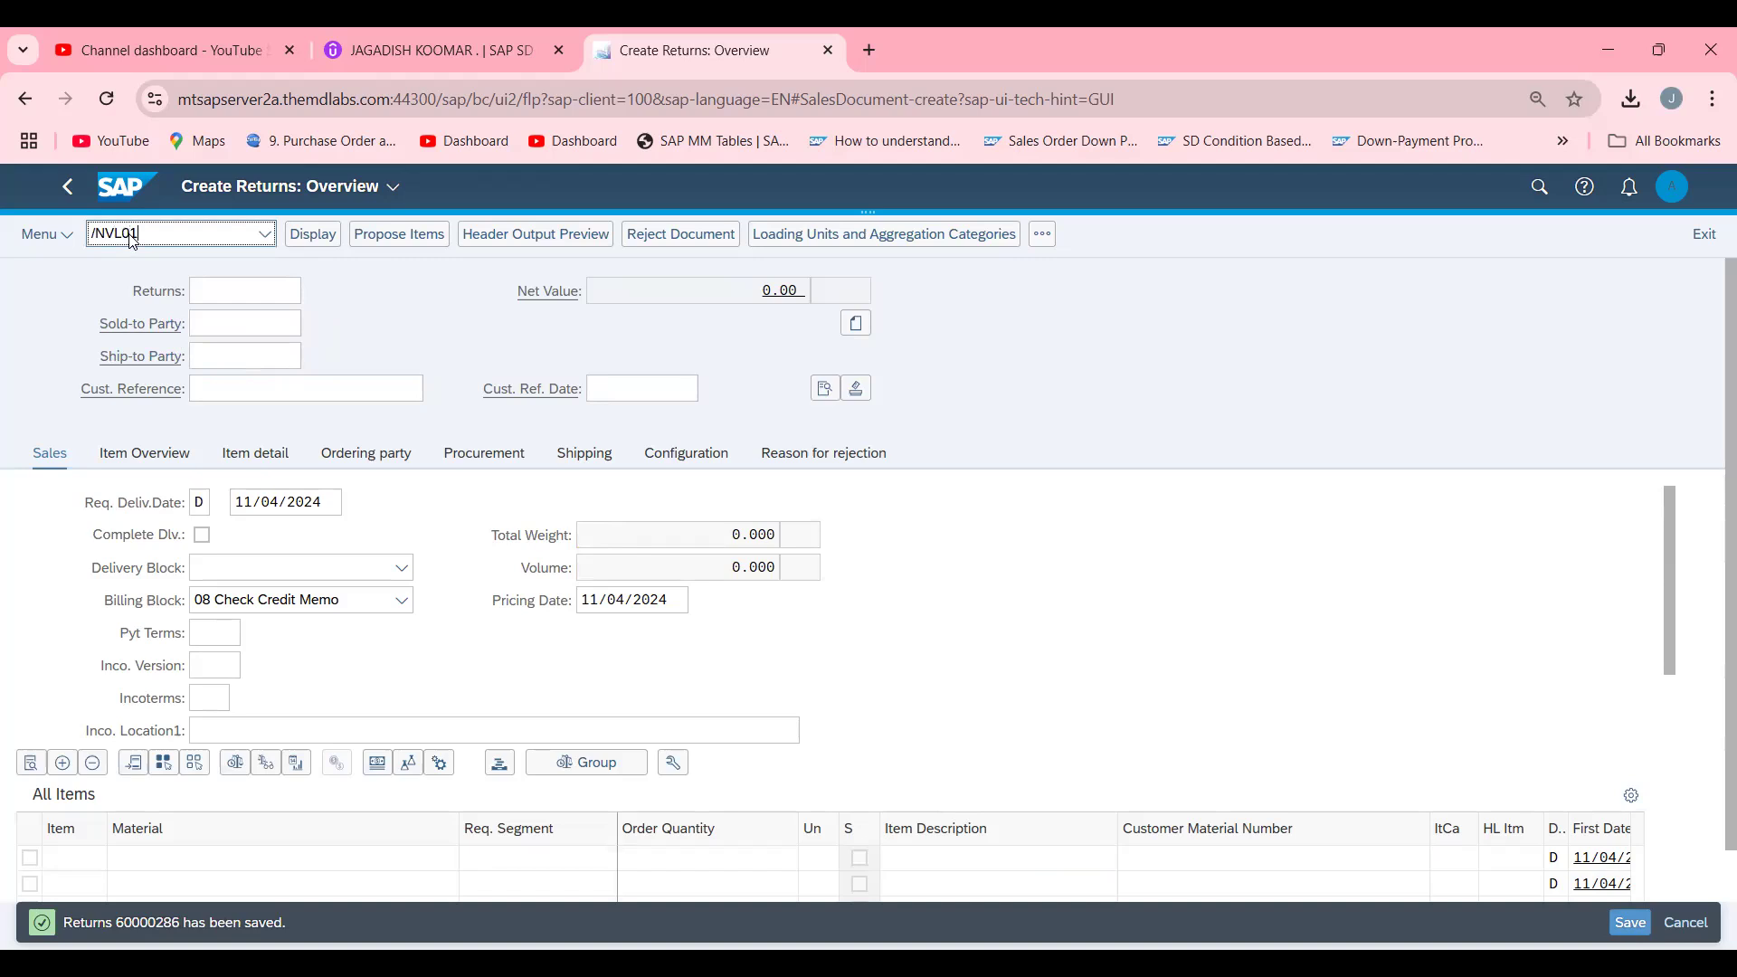
{"action": "type", "text": "N"}
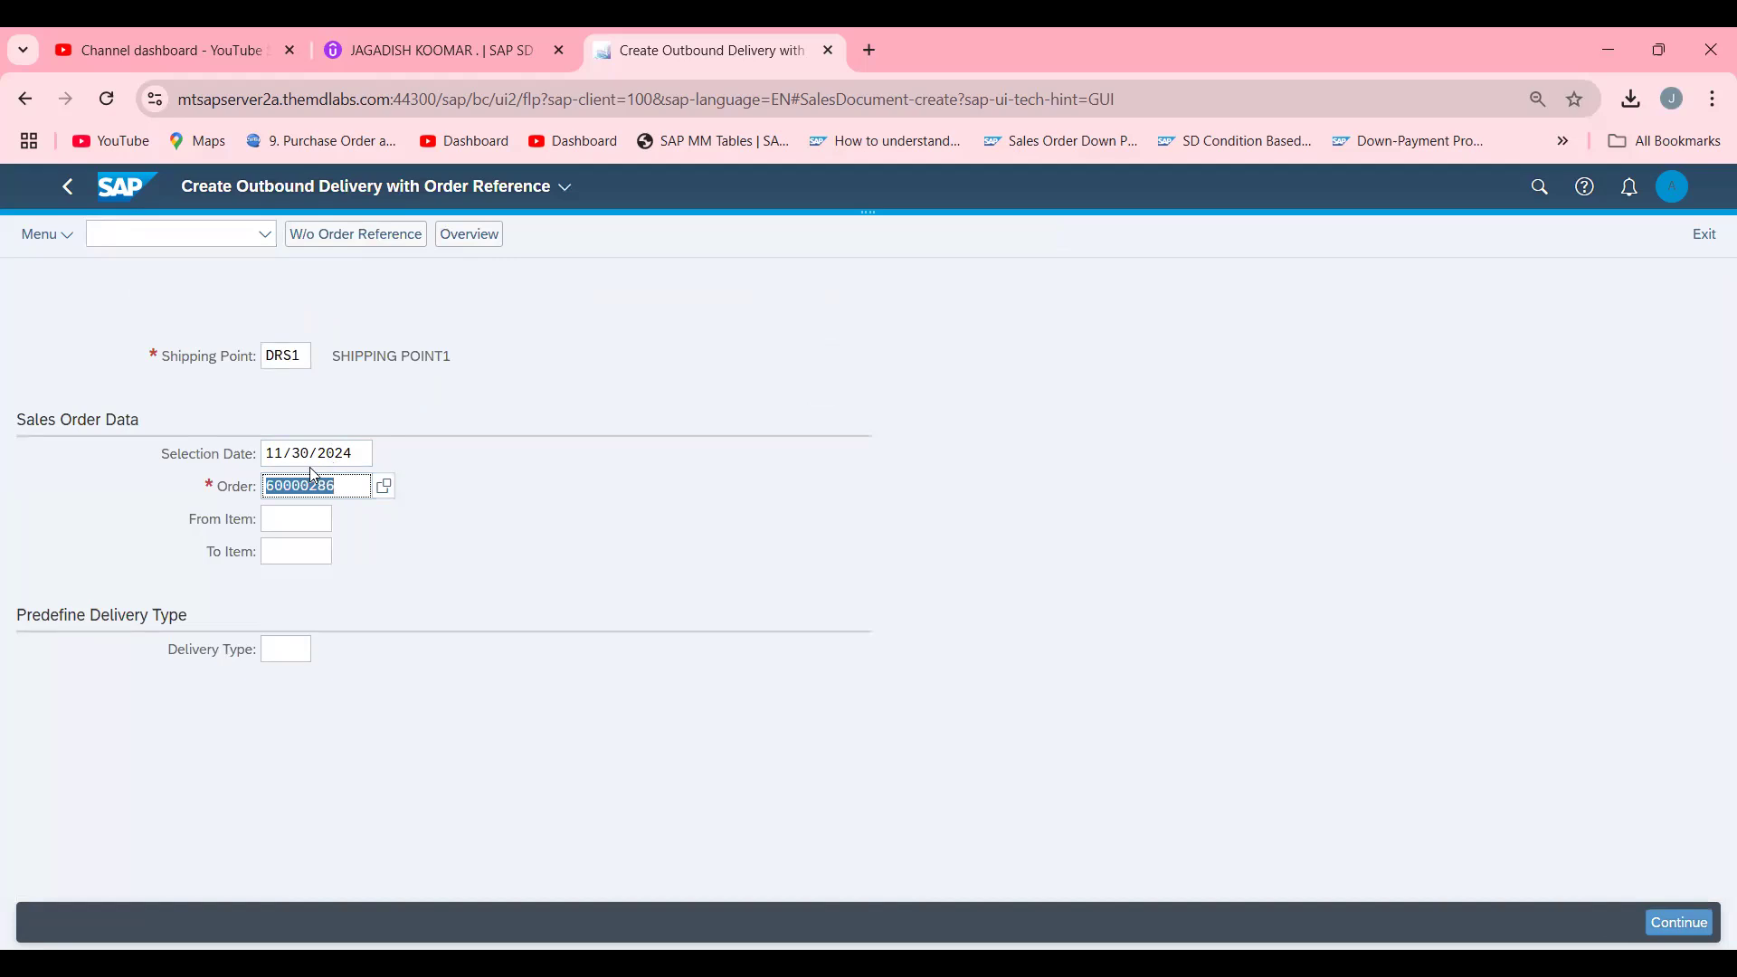
{"action": "mouse_move", "coordinate": [340, 462]}
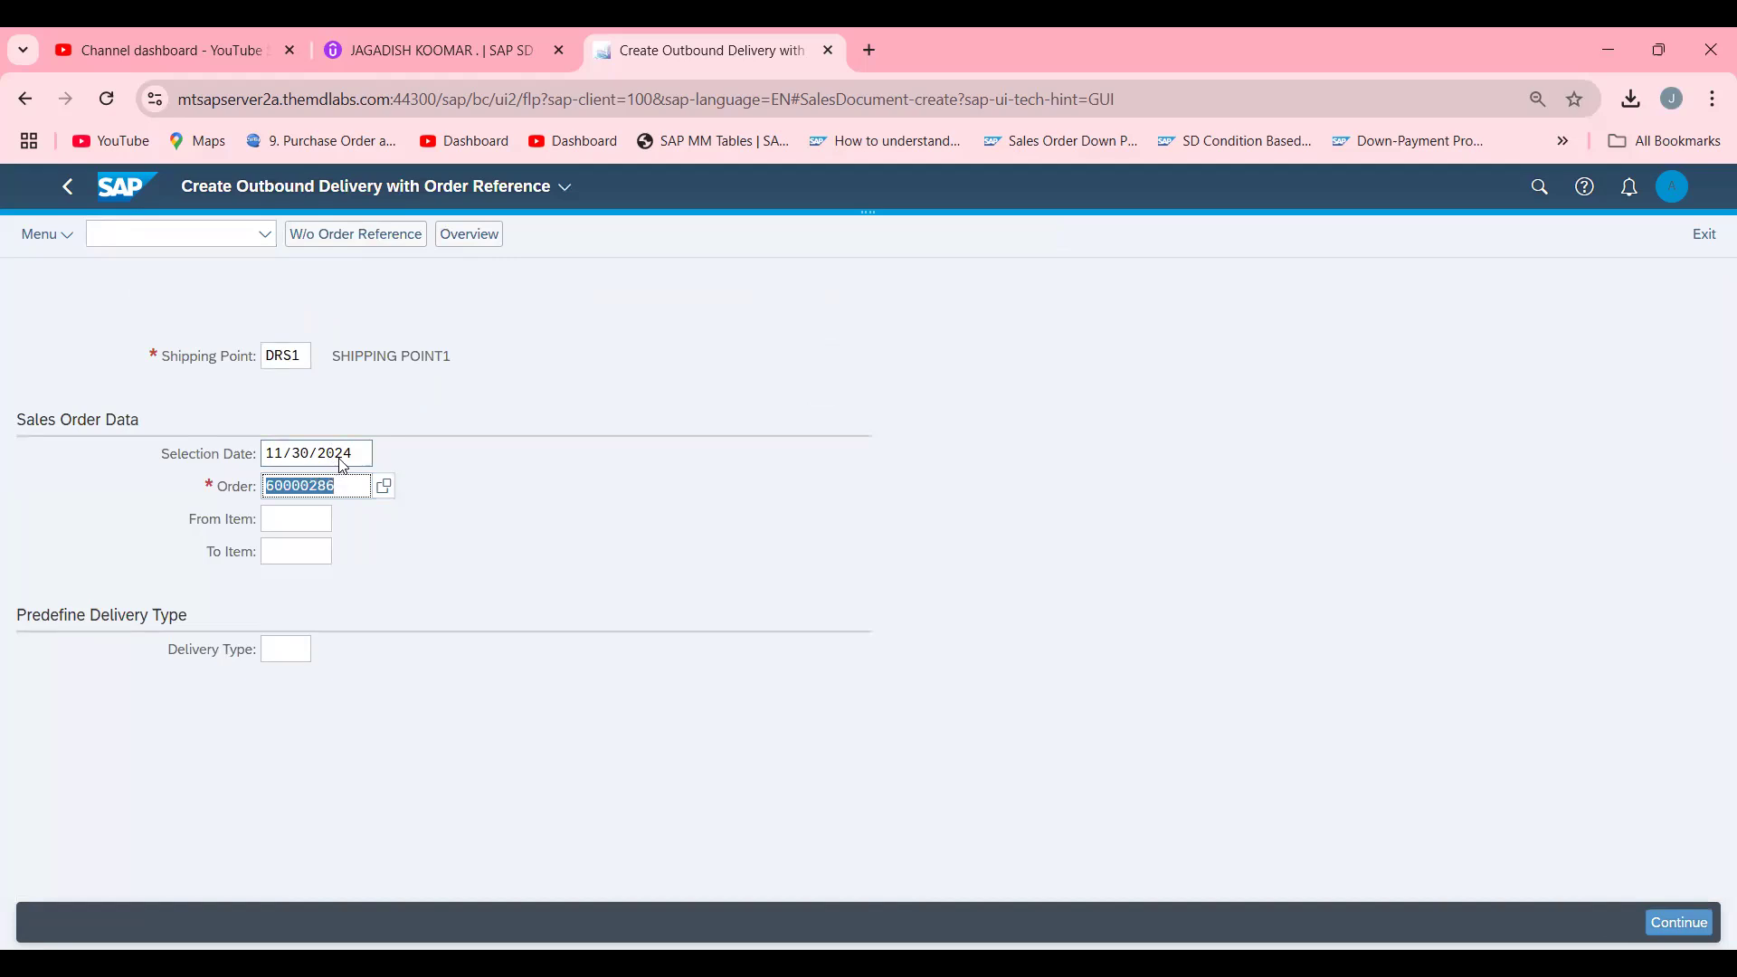
{"action": "left_click", "coordinate": [1680, 921]}
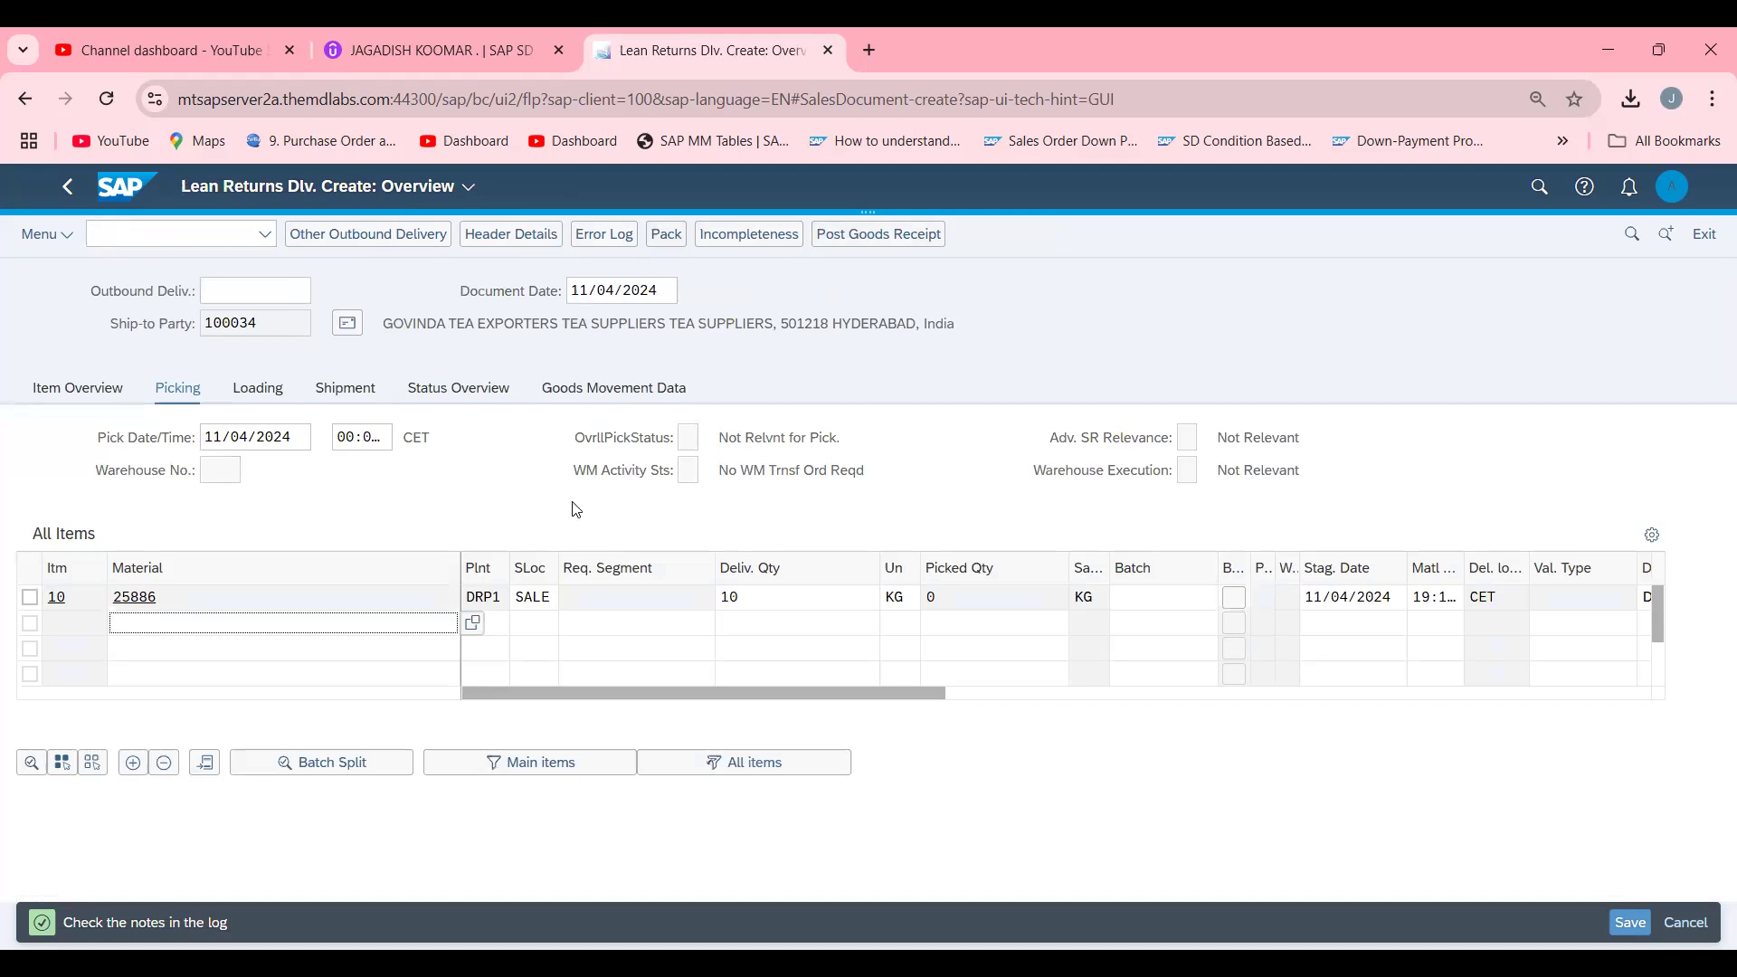
{"action": "mouse_move", "coordinate": [868, 203]}
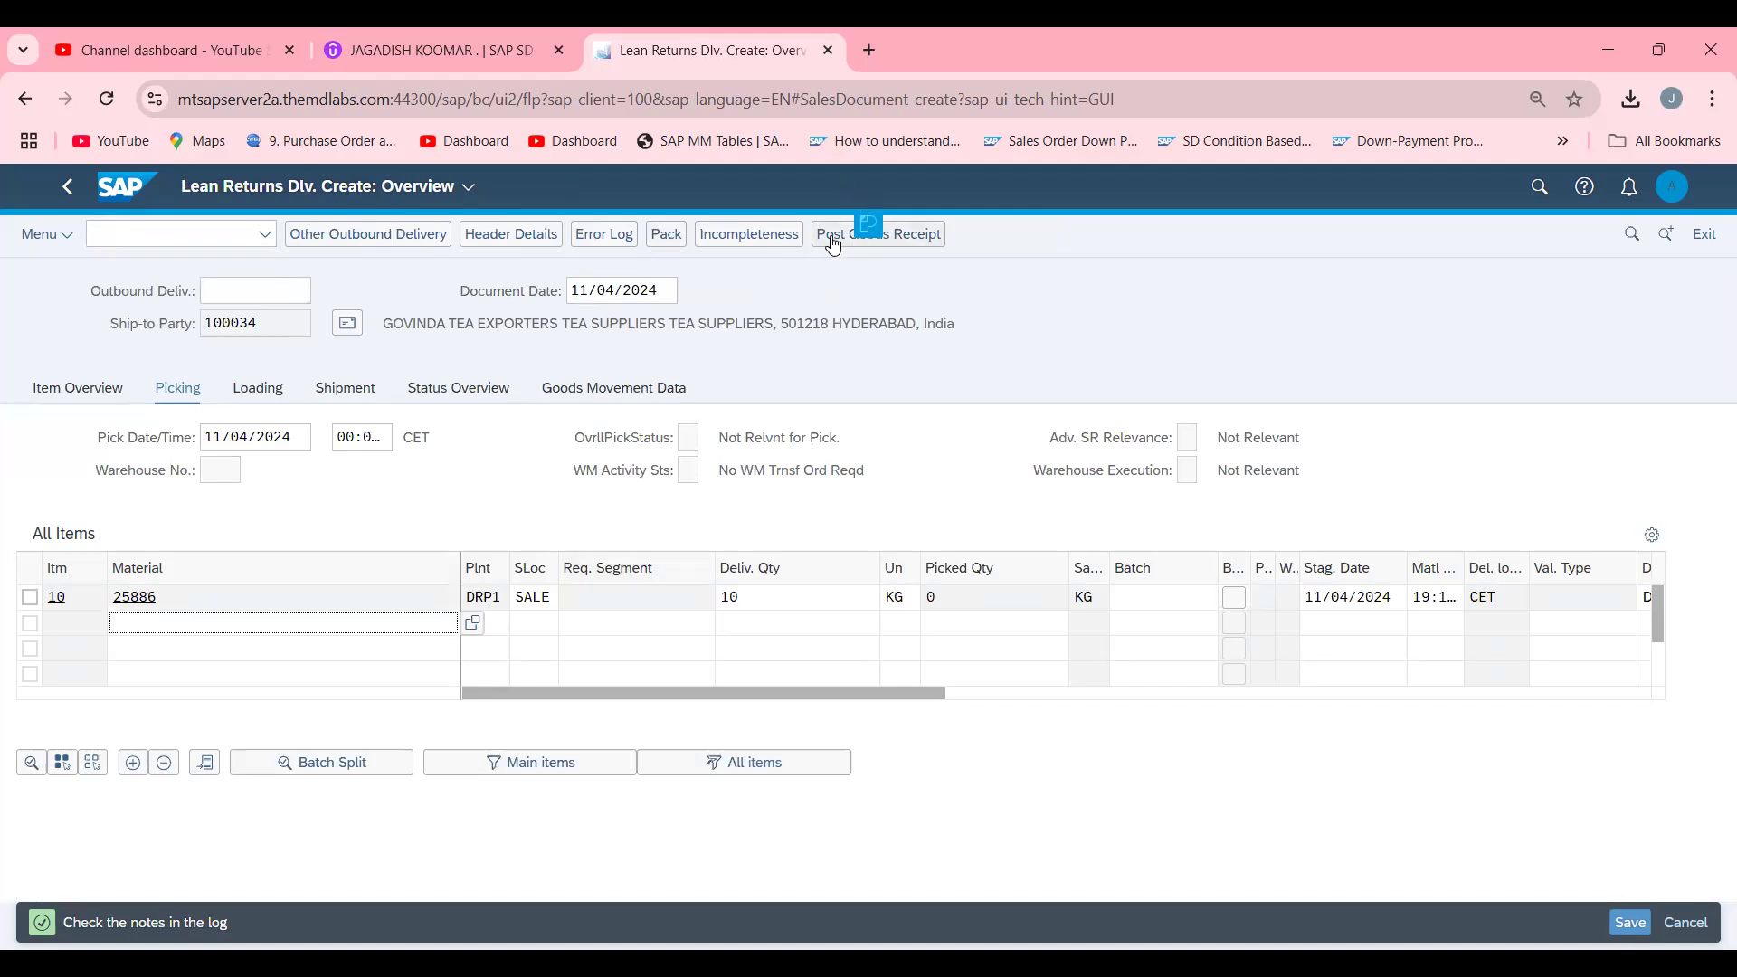
Attempt the goods receipt posting, see the missing-batch error, and go back to the delivery.
{"action": "left_click", "coordinate": [868, 234]}
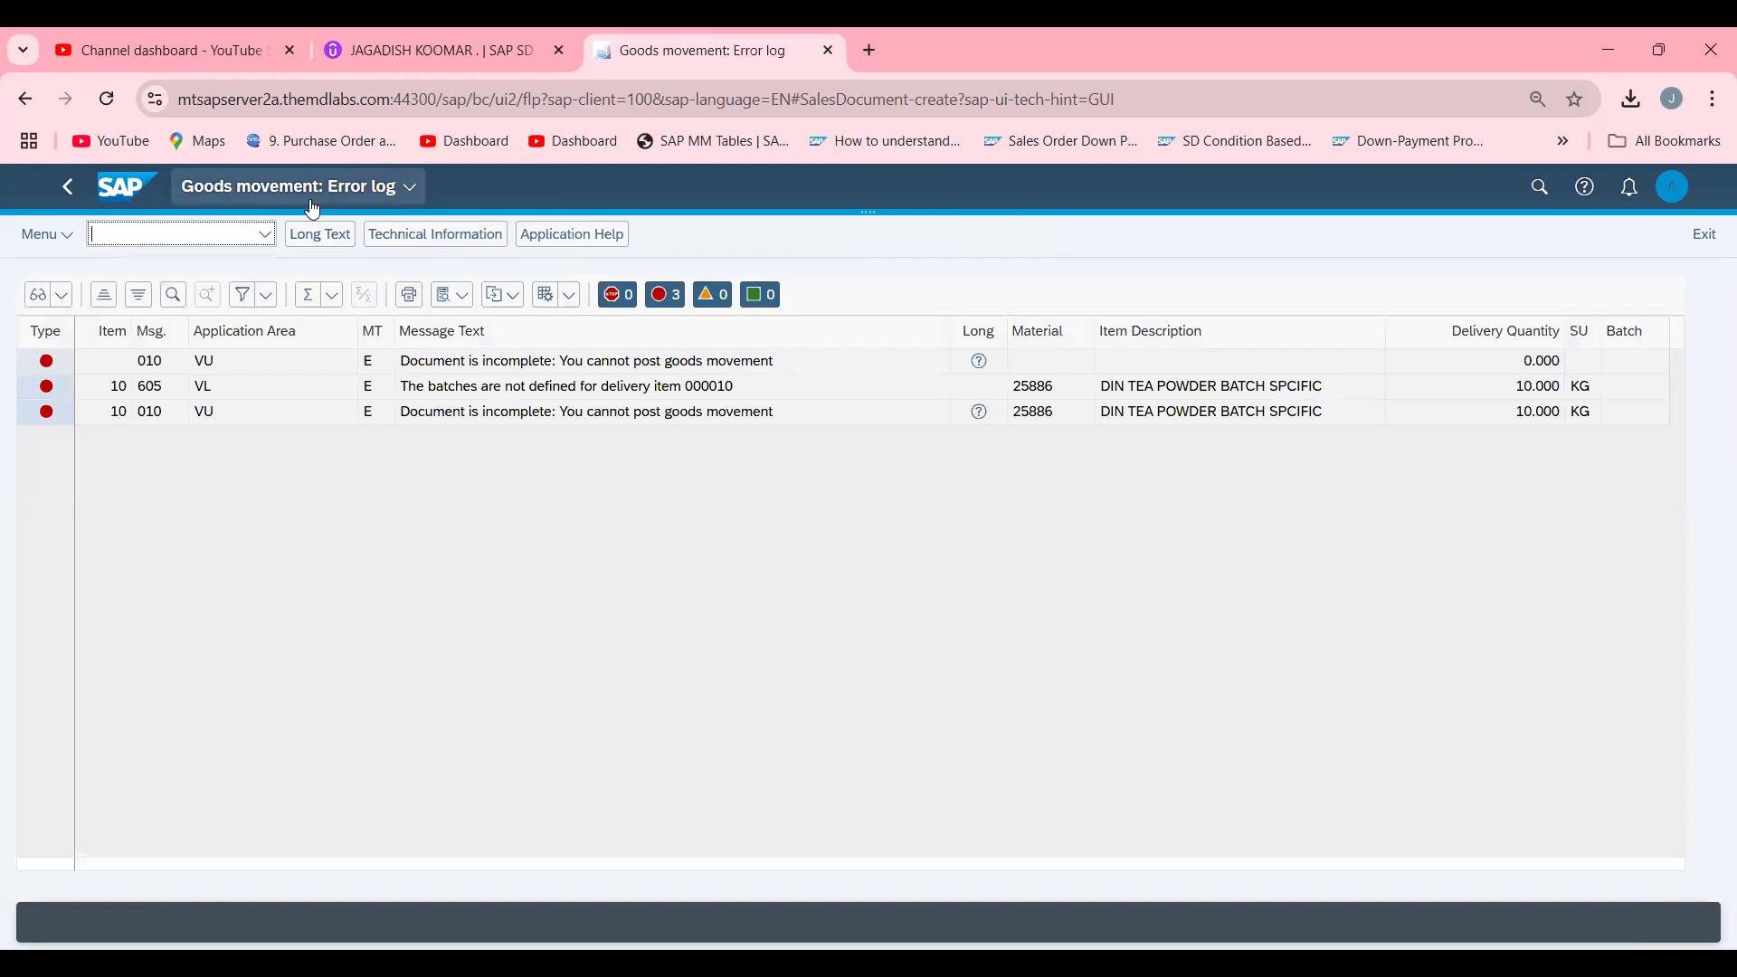
{"action": "mouse_move", "coordinate": [7, 168]}
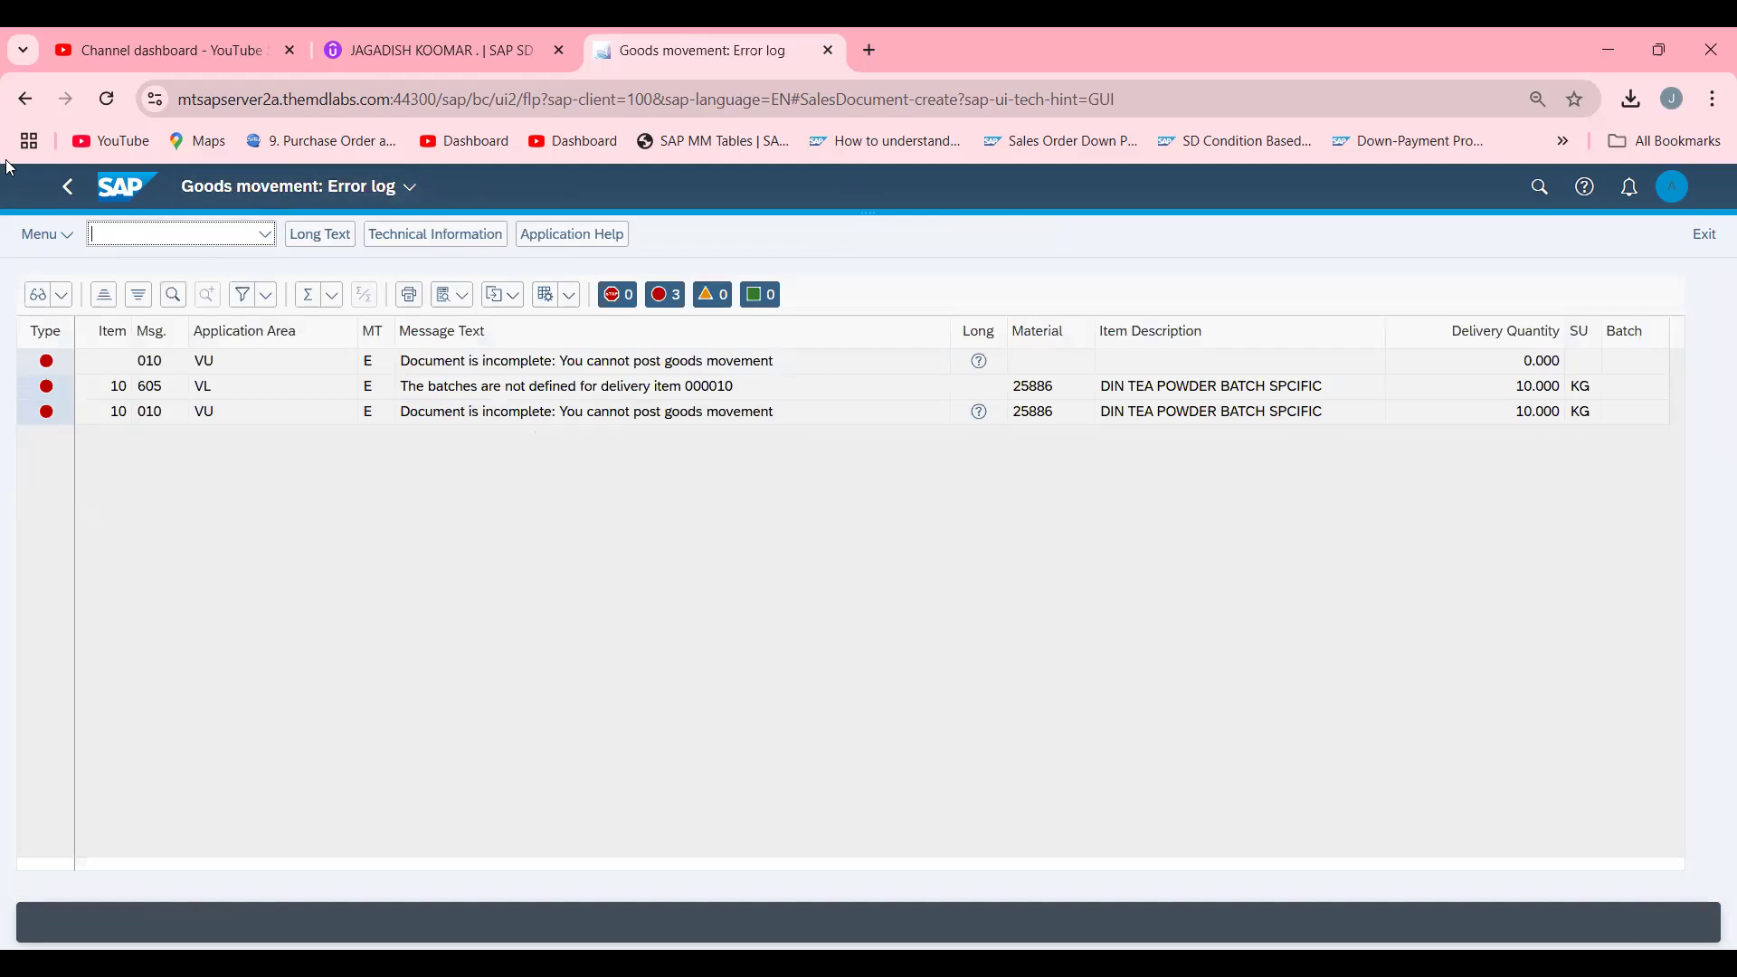
{"action": "left_click", "coordinate": [67, 186]}
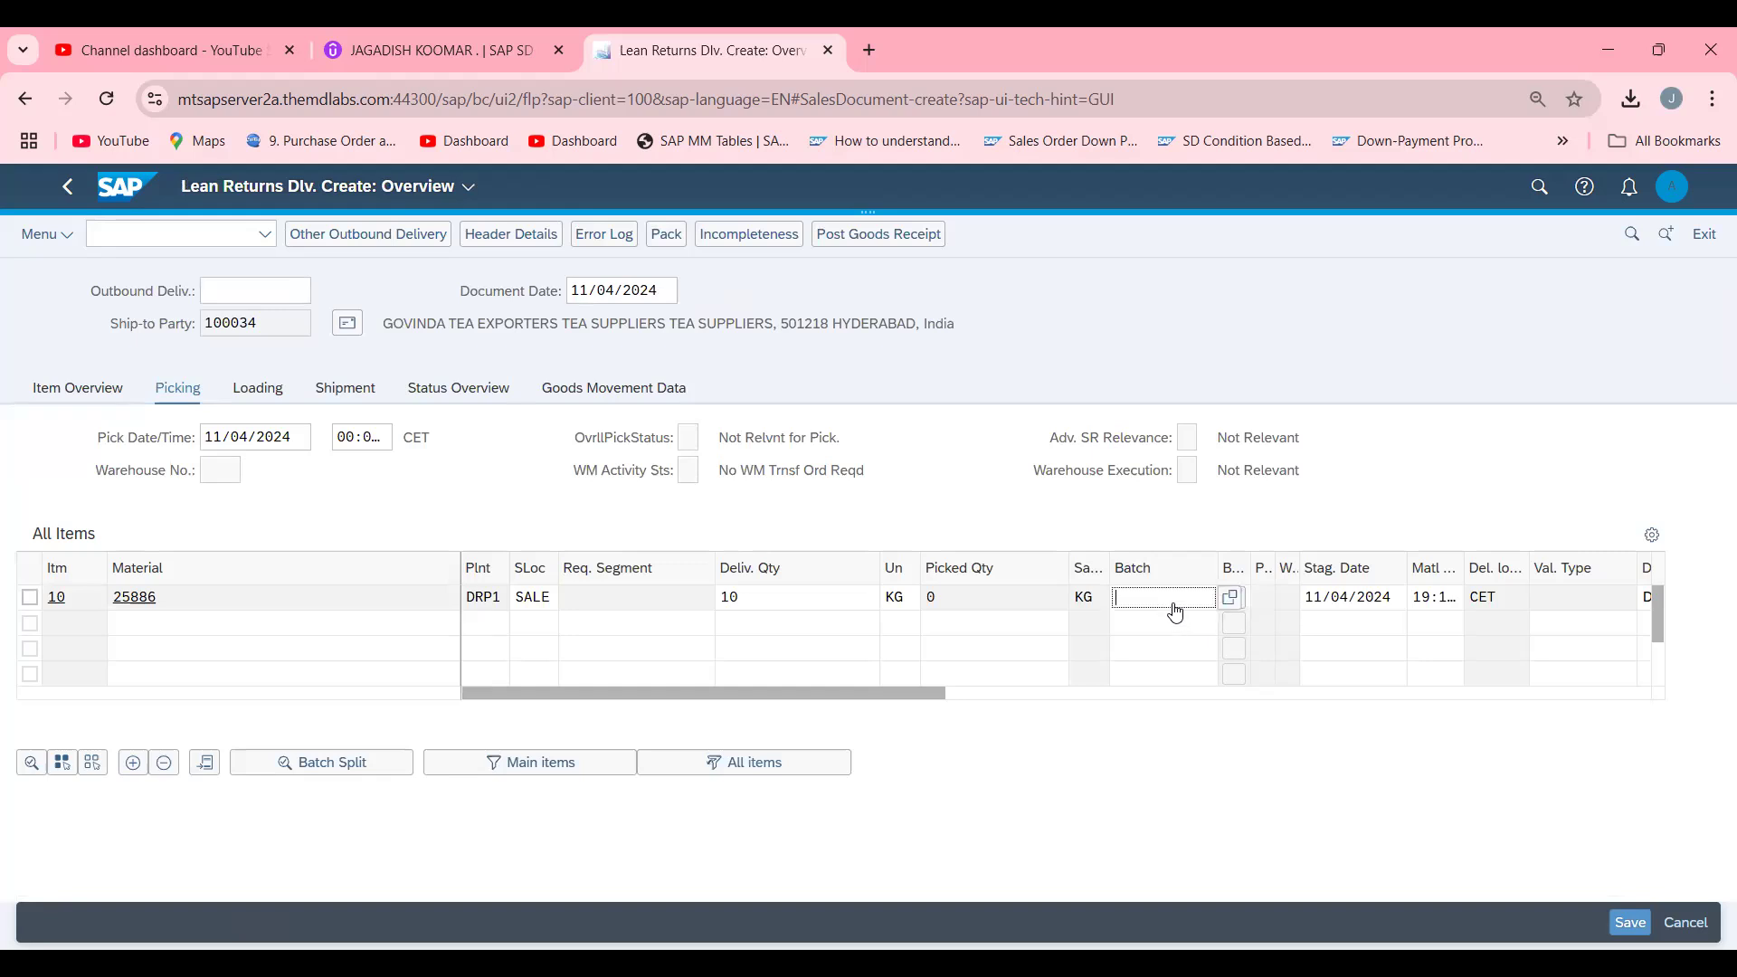
{"action": "mouse_move", "coordinate": [1231, 598]}
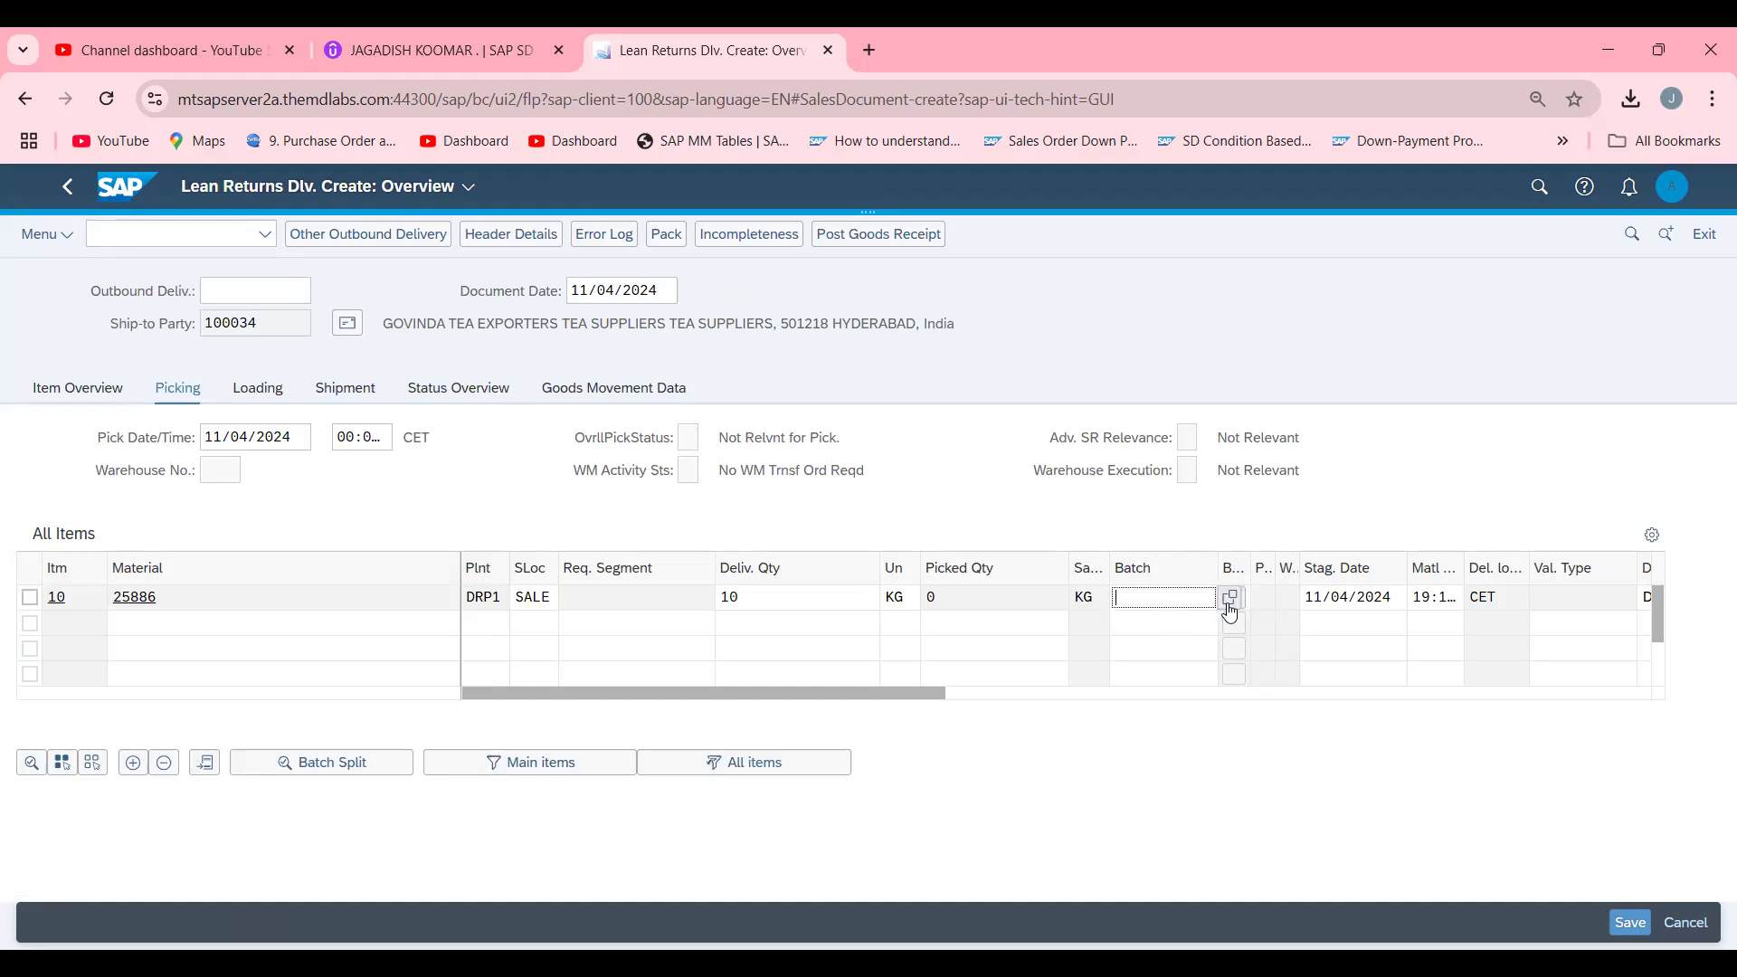
{"action": "left_click", "coordinate": [1230, 598]}
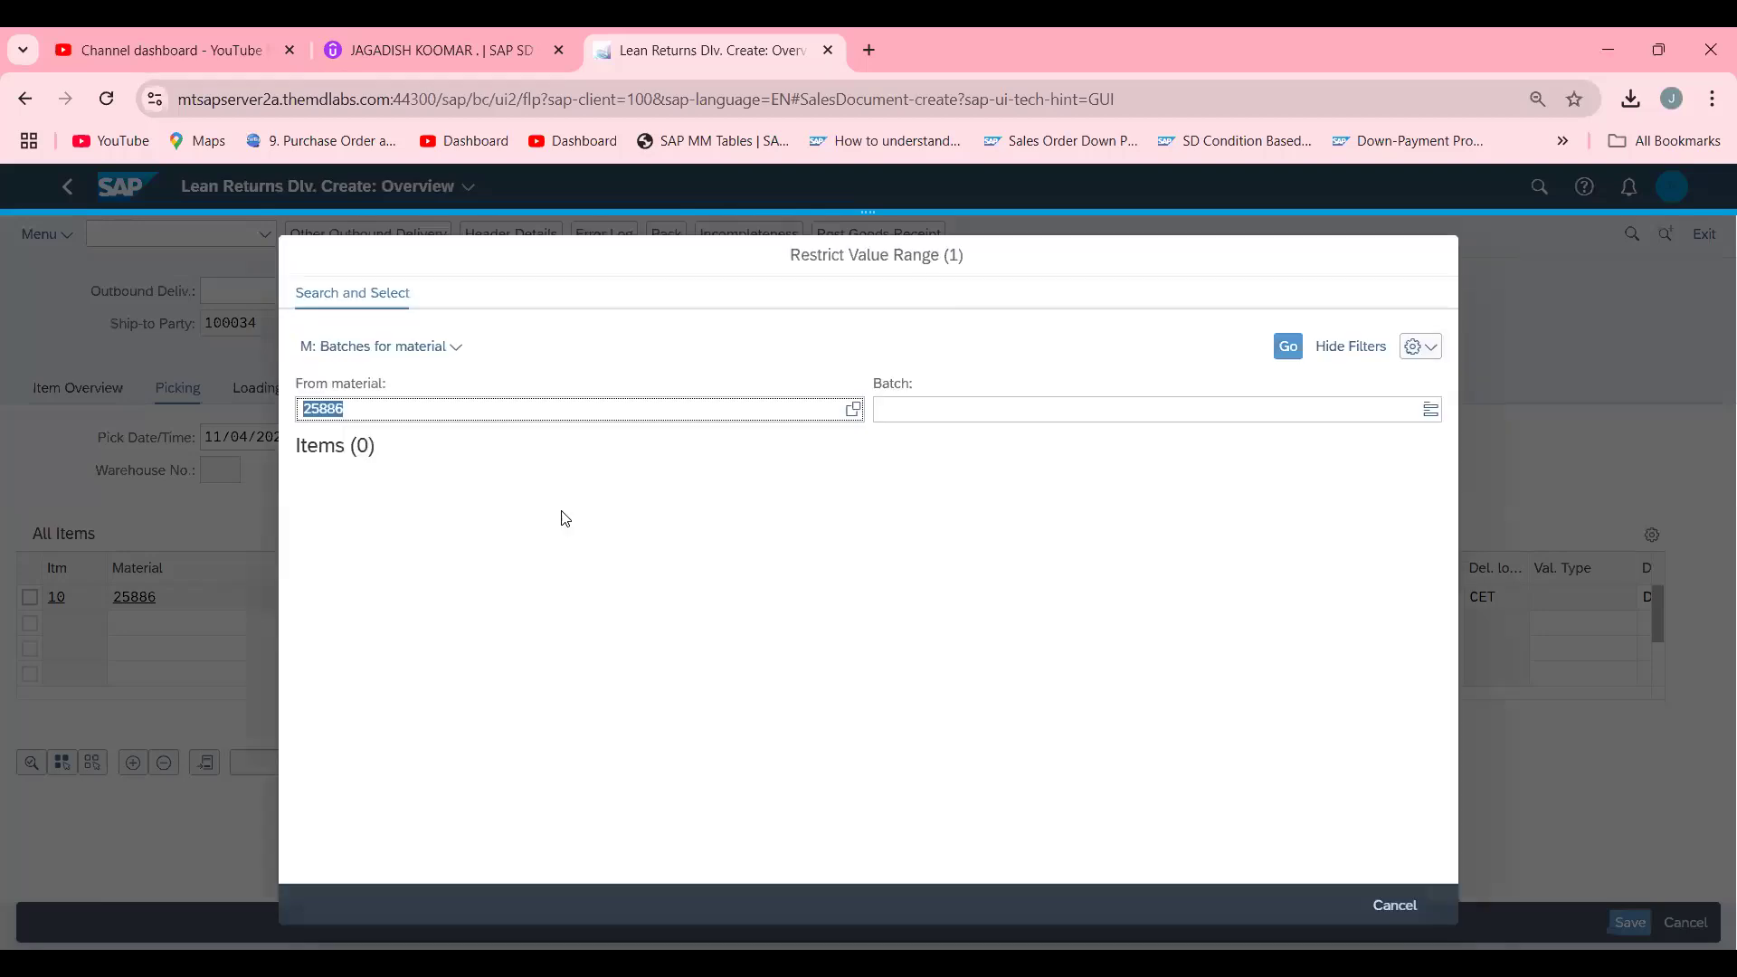
{"action": "left_click", "coordinate": [1289, 346]}
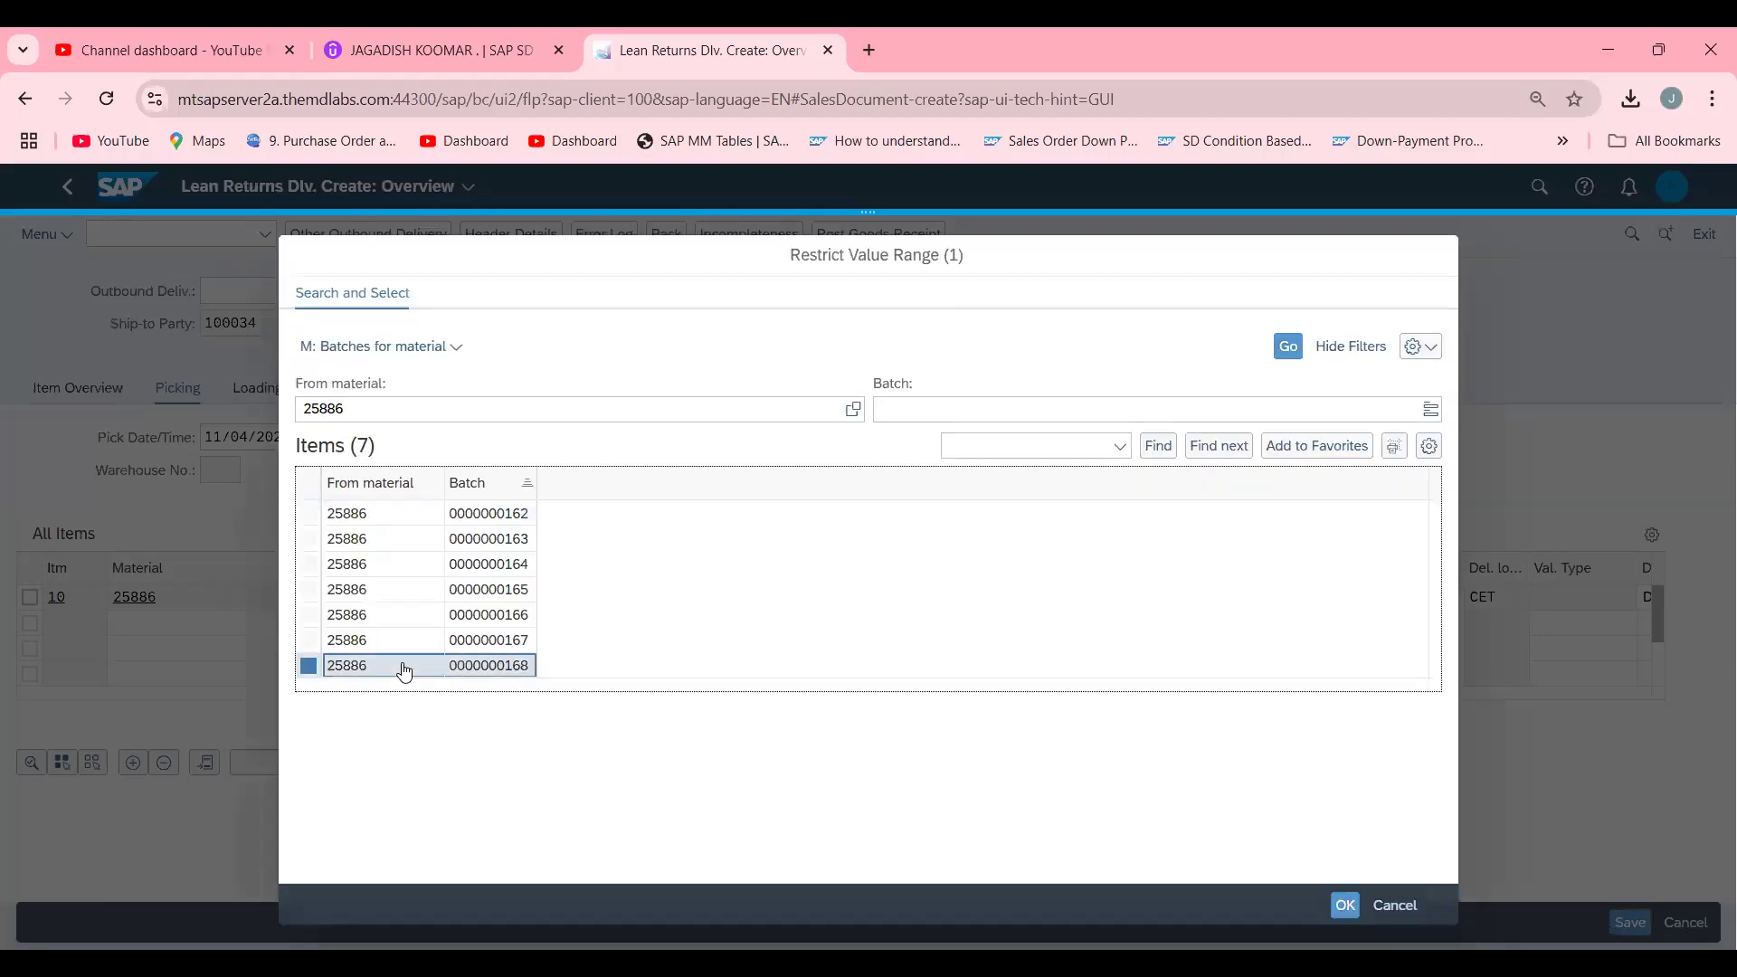
{"action": "left_click", "coordinate": [1345, 905]}
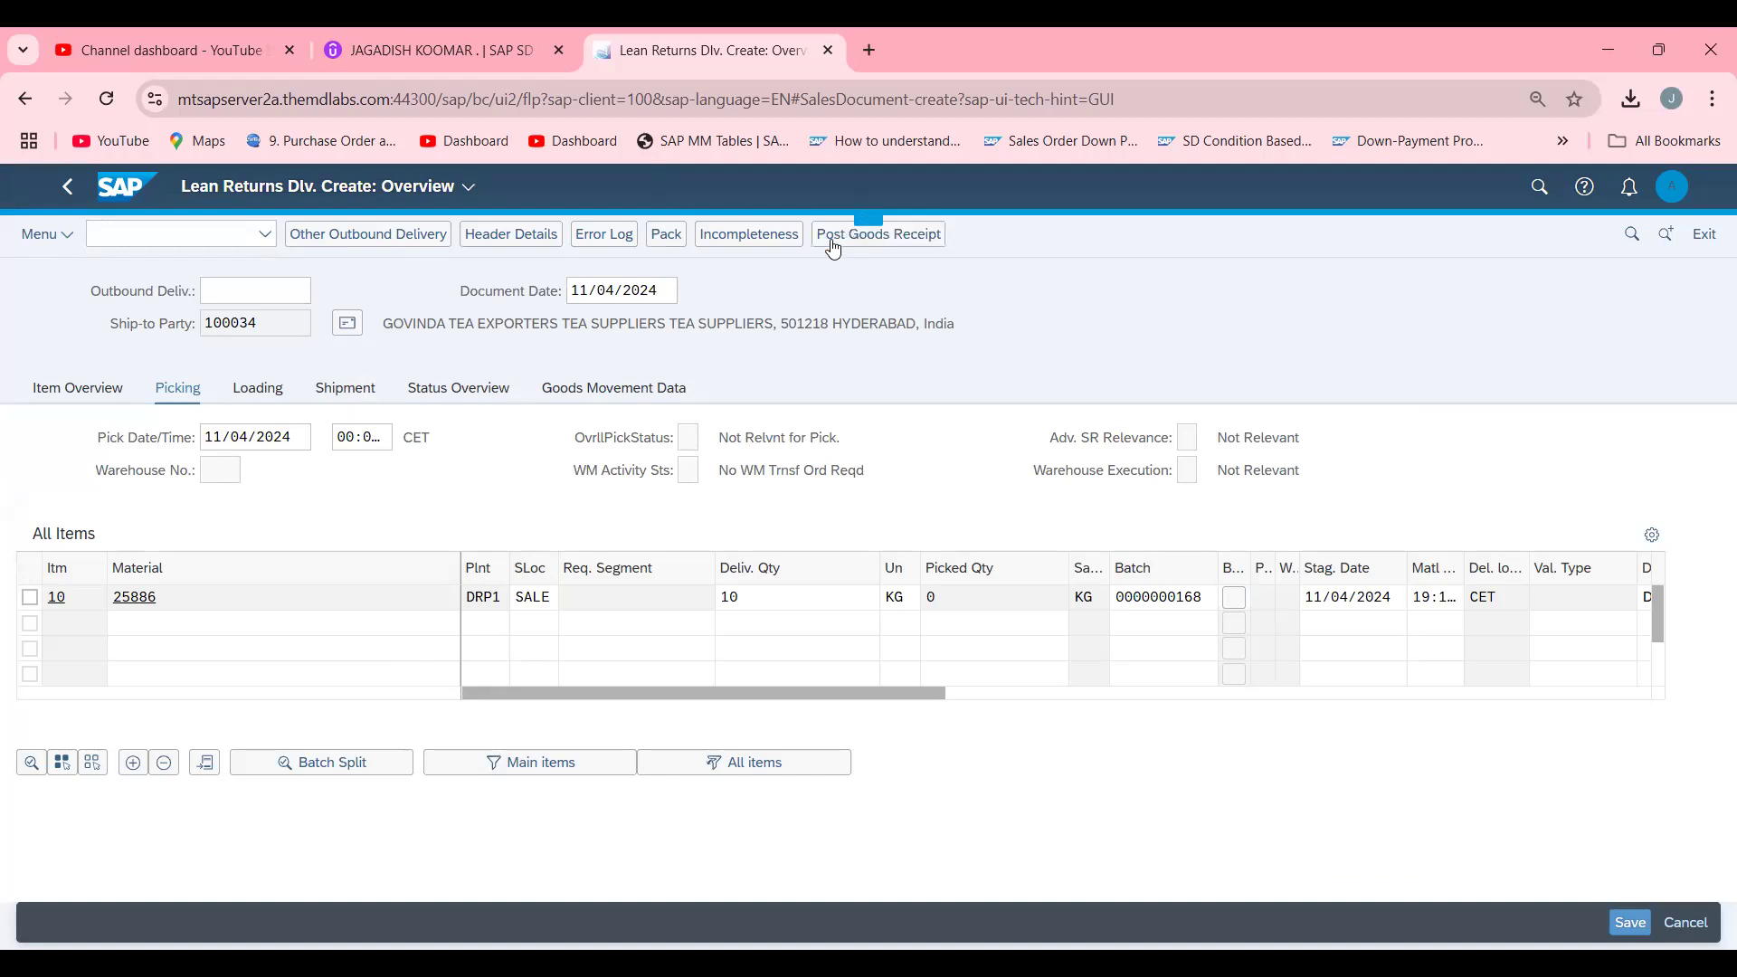
{"action": "left_click", "coordinate": [1630, 921]}
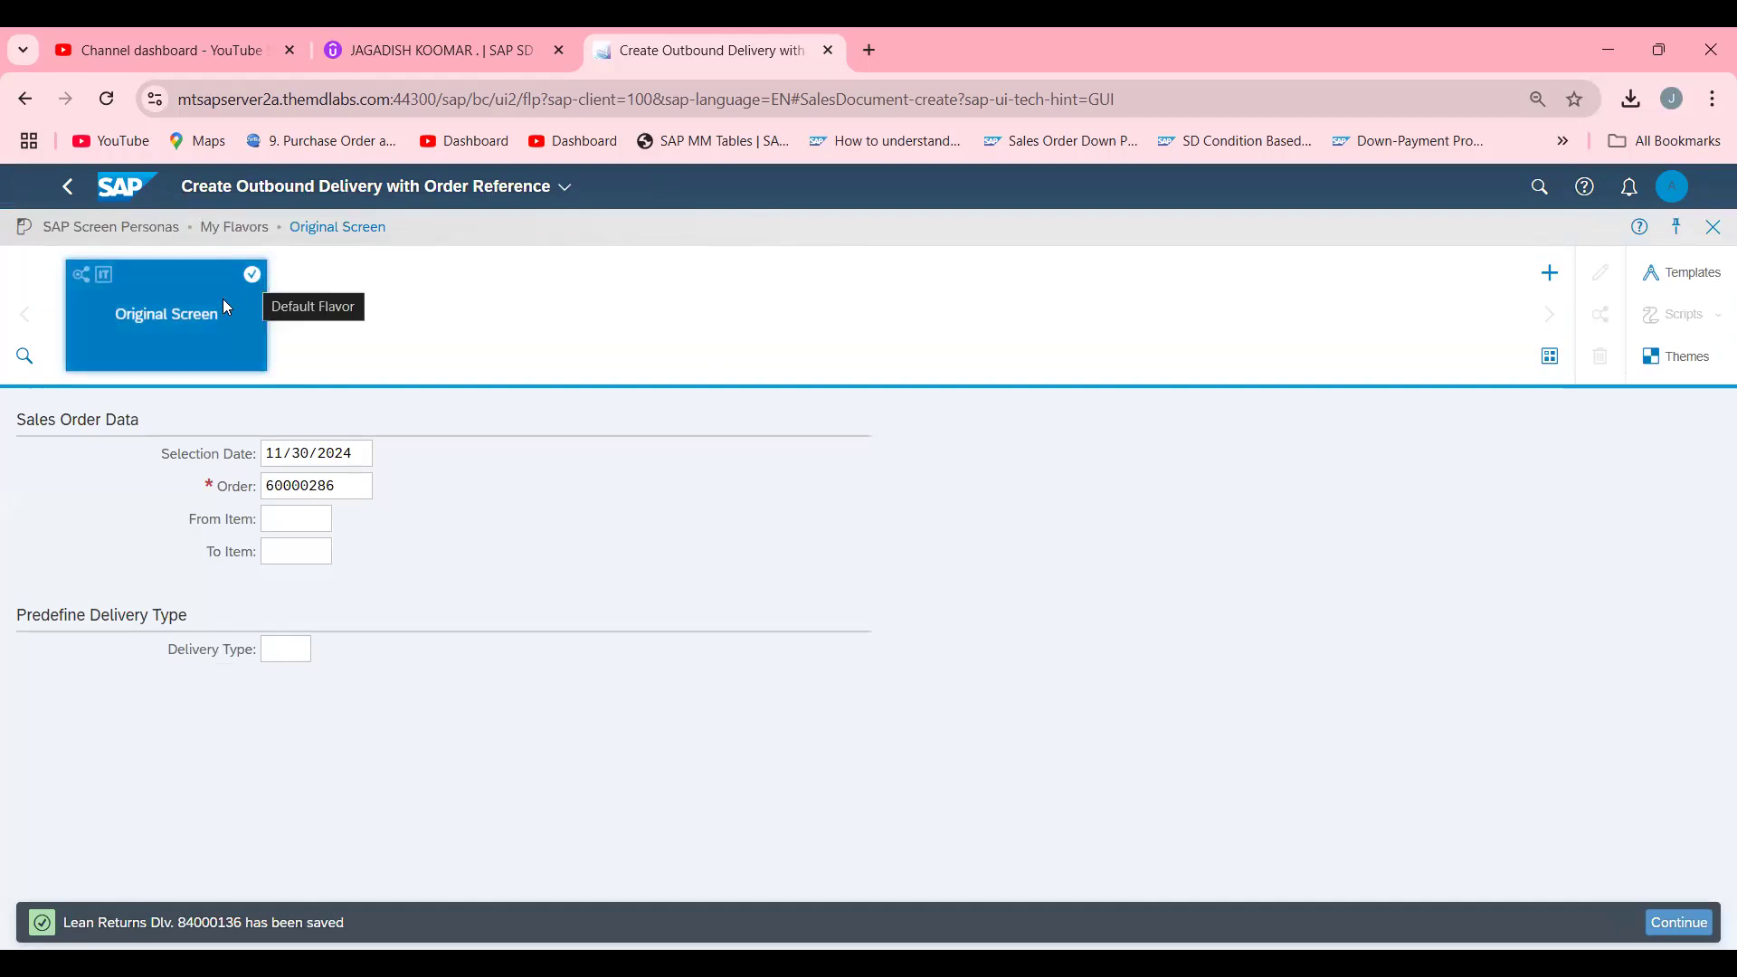
{"action": "mouse_move", "coordinate": [67, 186]}
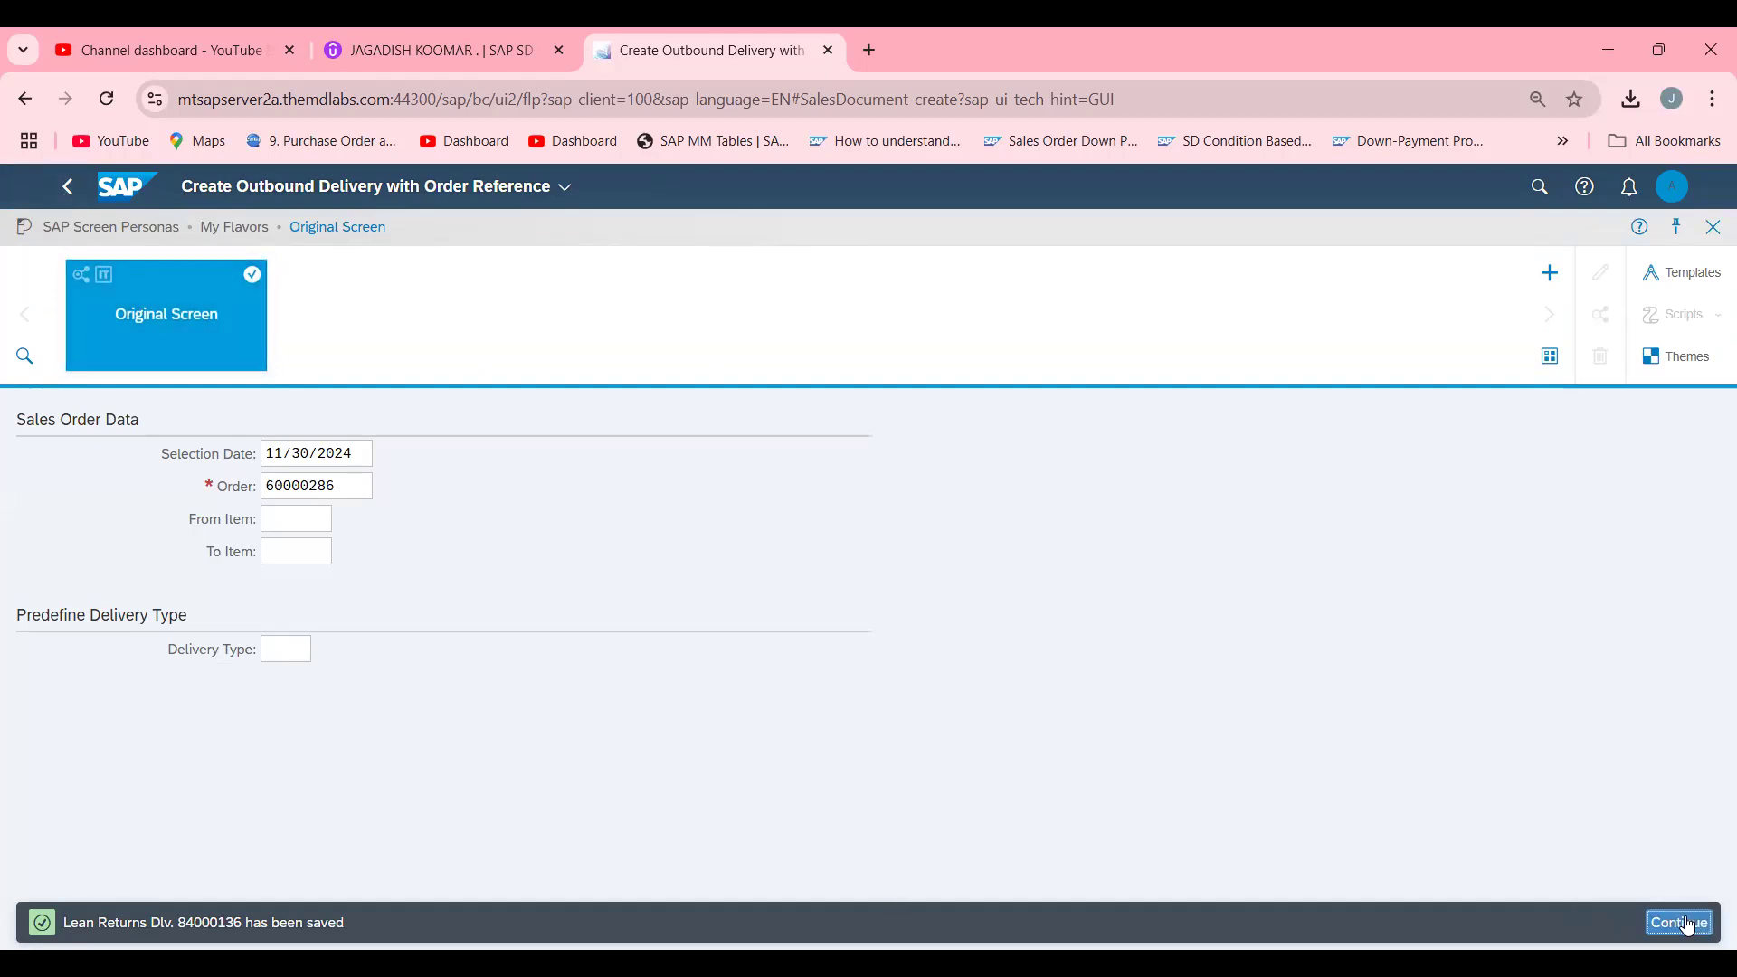
Clear the saved-delivery message and search launchpad apps for /NVA02, finding no matches.
{"action": "left_click", "coordinate": [1680, 922]}
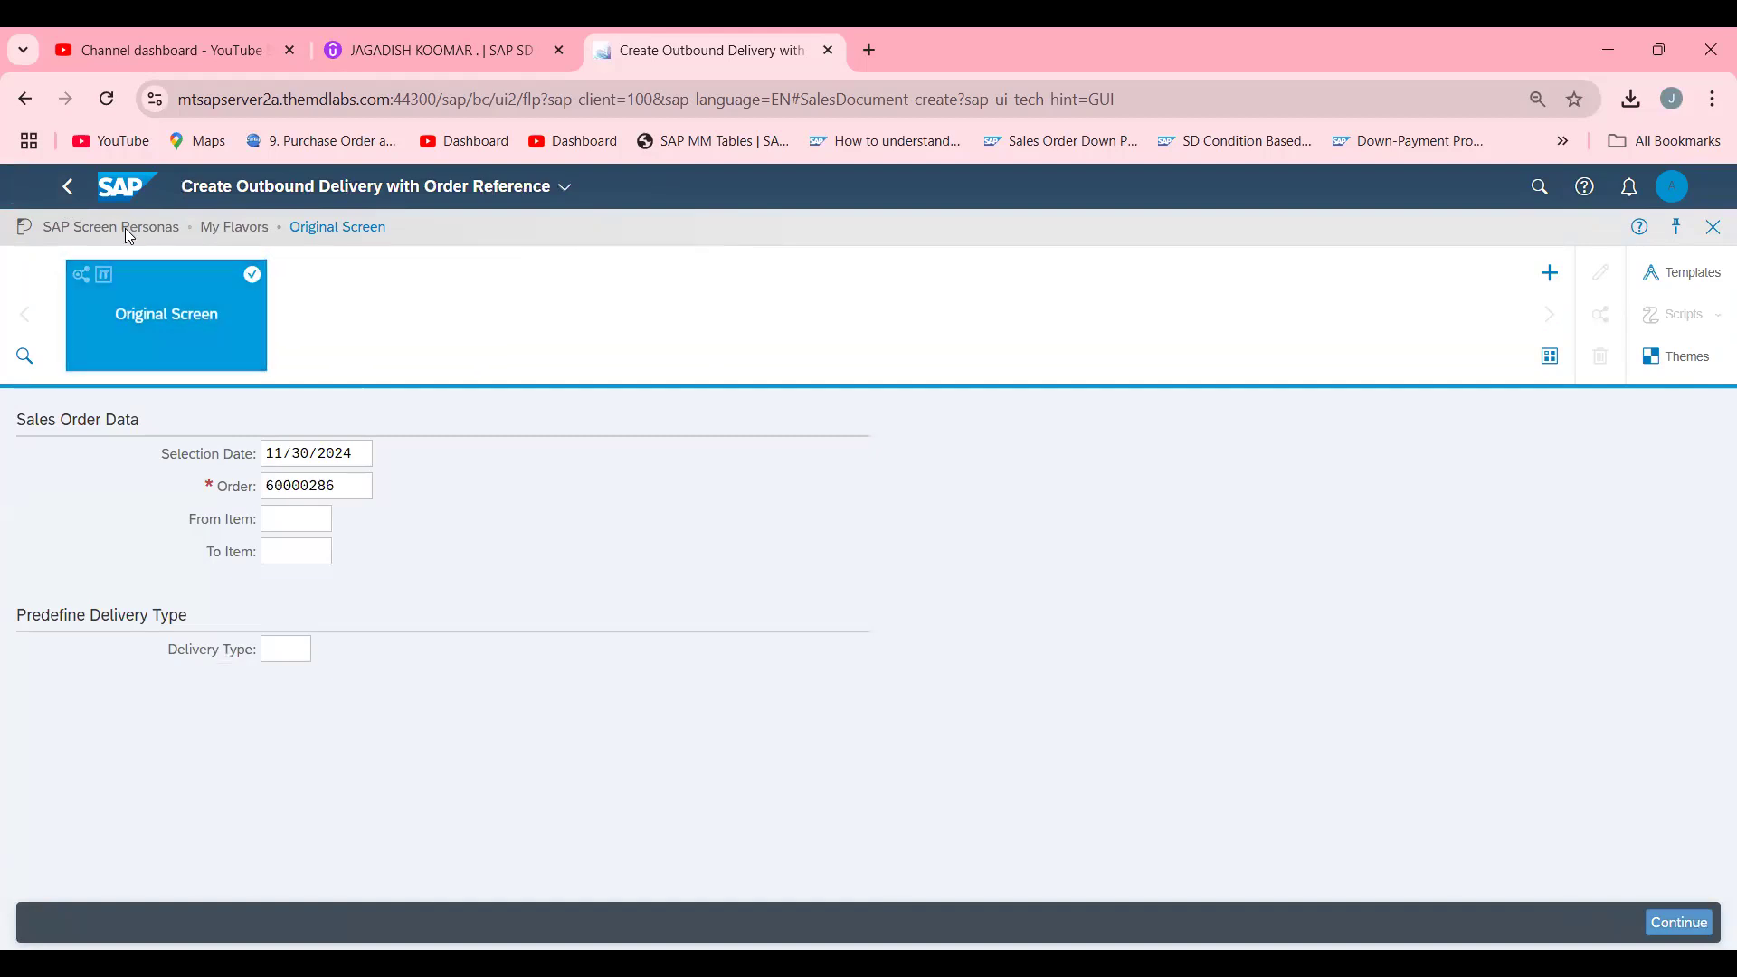
{"action": "mouse_move", "coordinate": [1538, 187]}
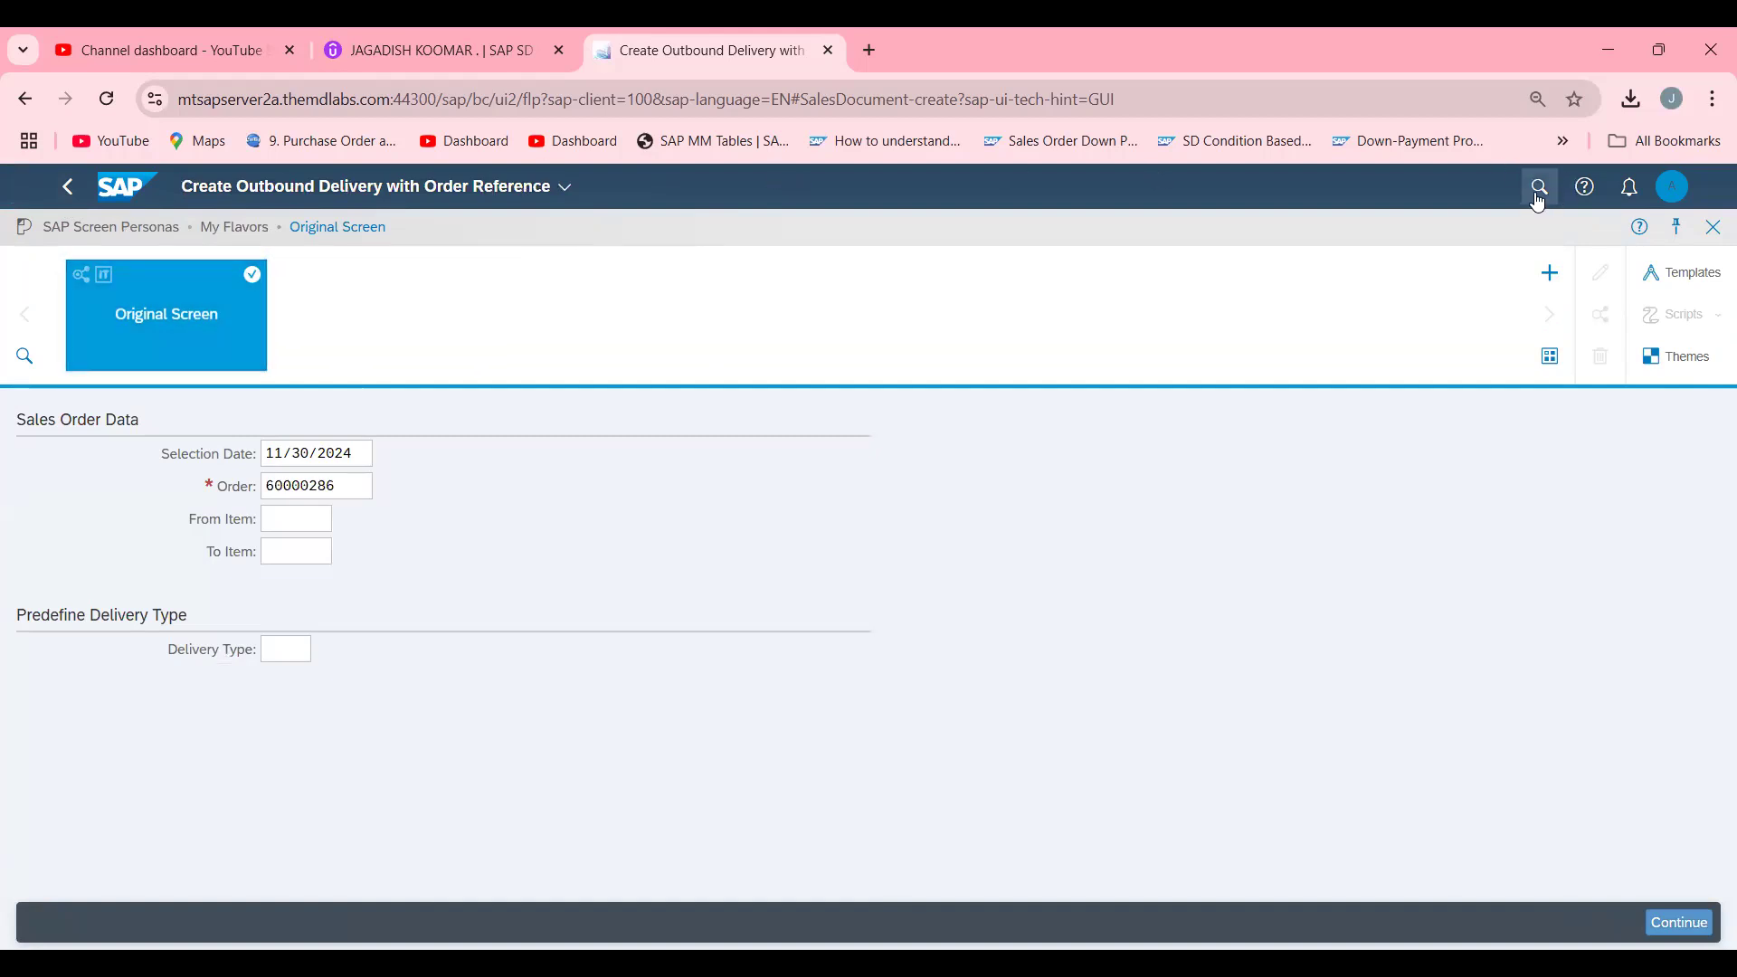
{"action": "left_click", "coordinate": [1538, 186]}
{"action": "type", "text": "/N"}
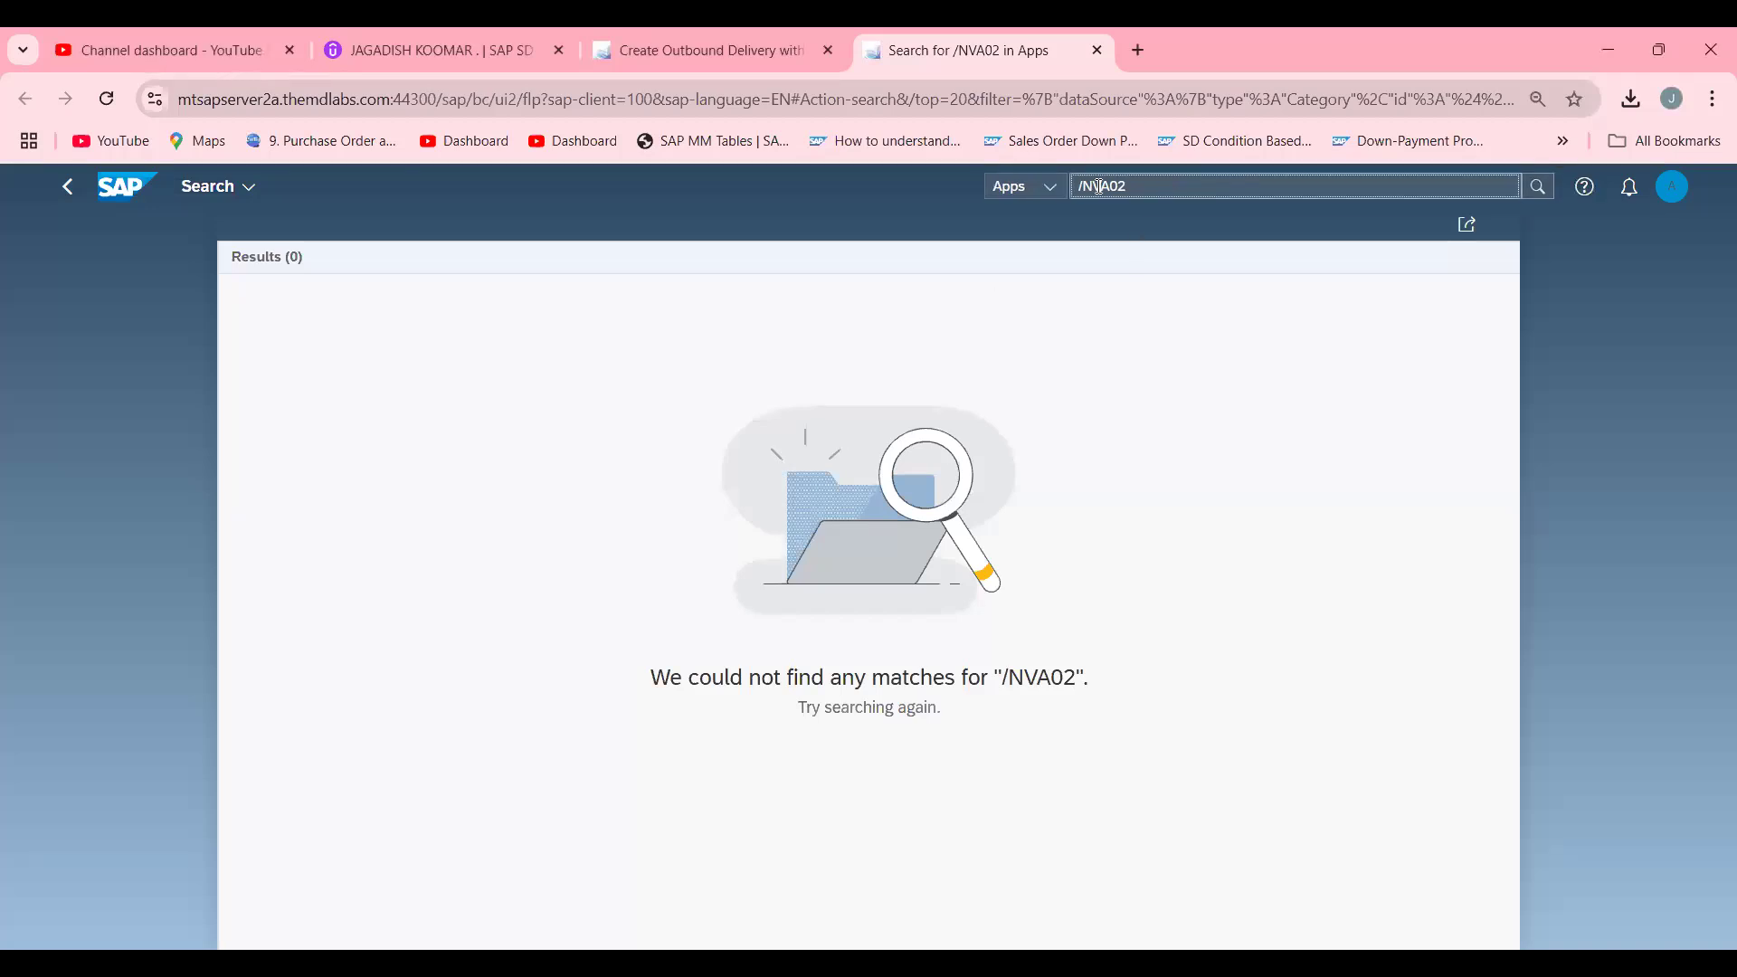
Launch Change Sales Orders (VA02) from the launchpad search and open return 60000286.
{"action": "type", "text": "VA02"}
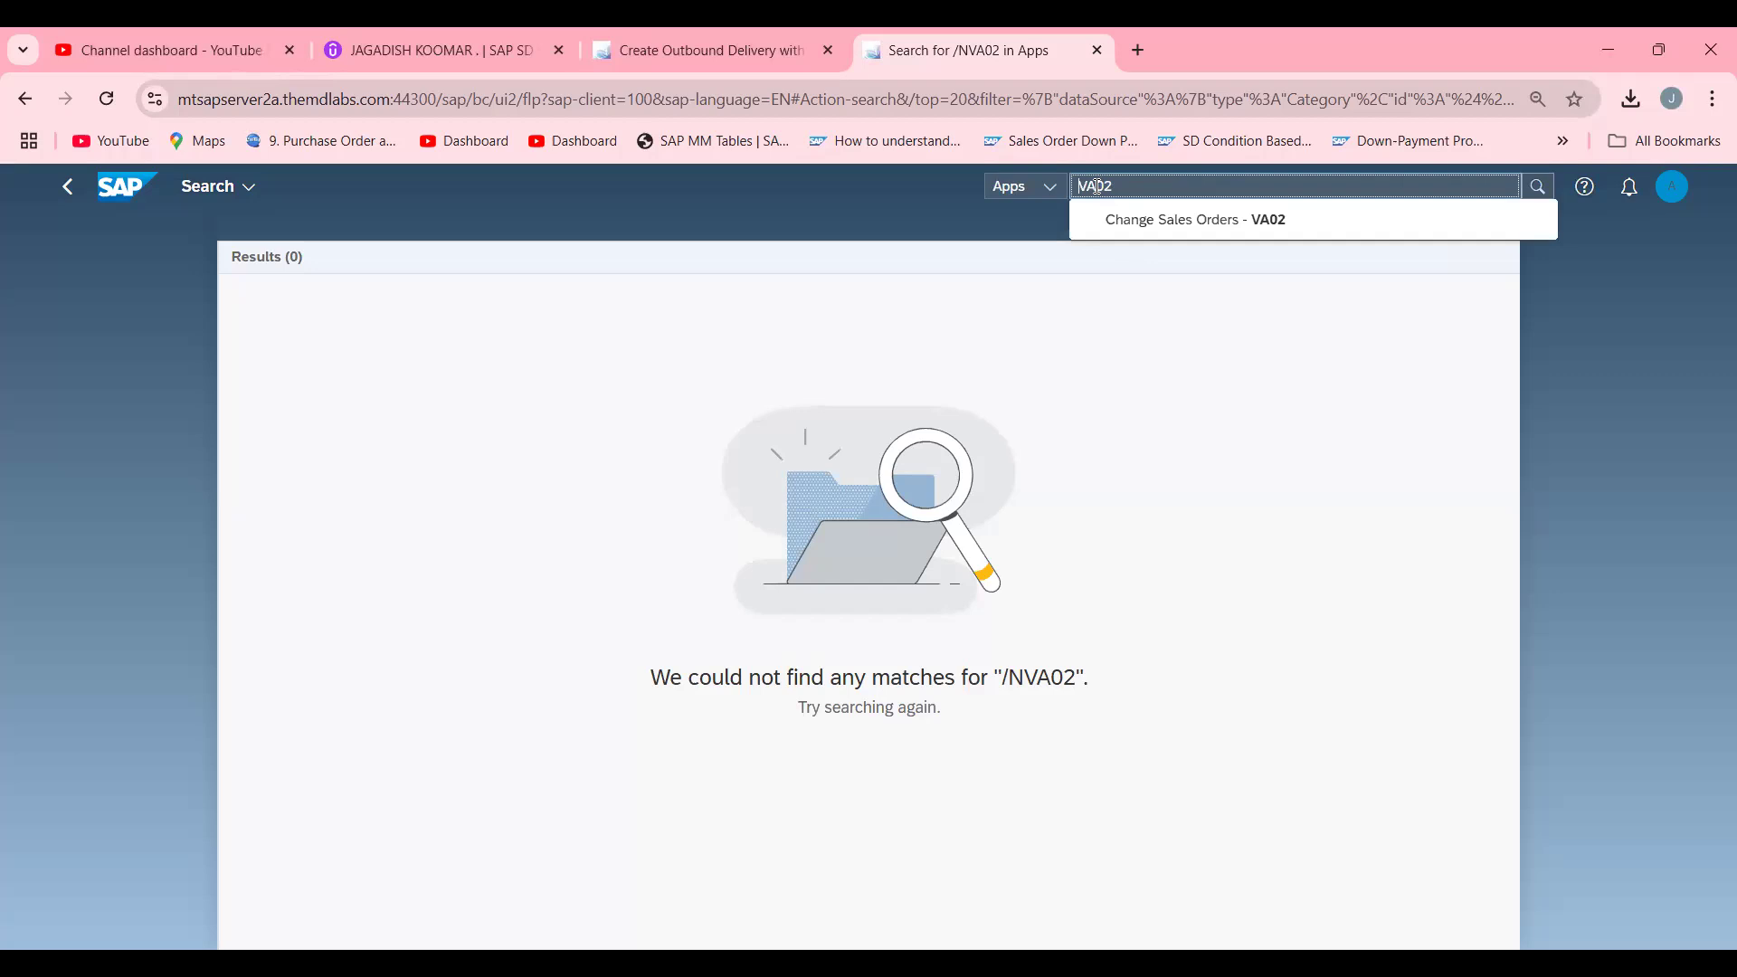
{"action": "left_click", "coordinate": [1194, 219]}
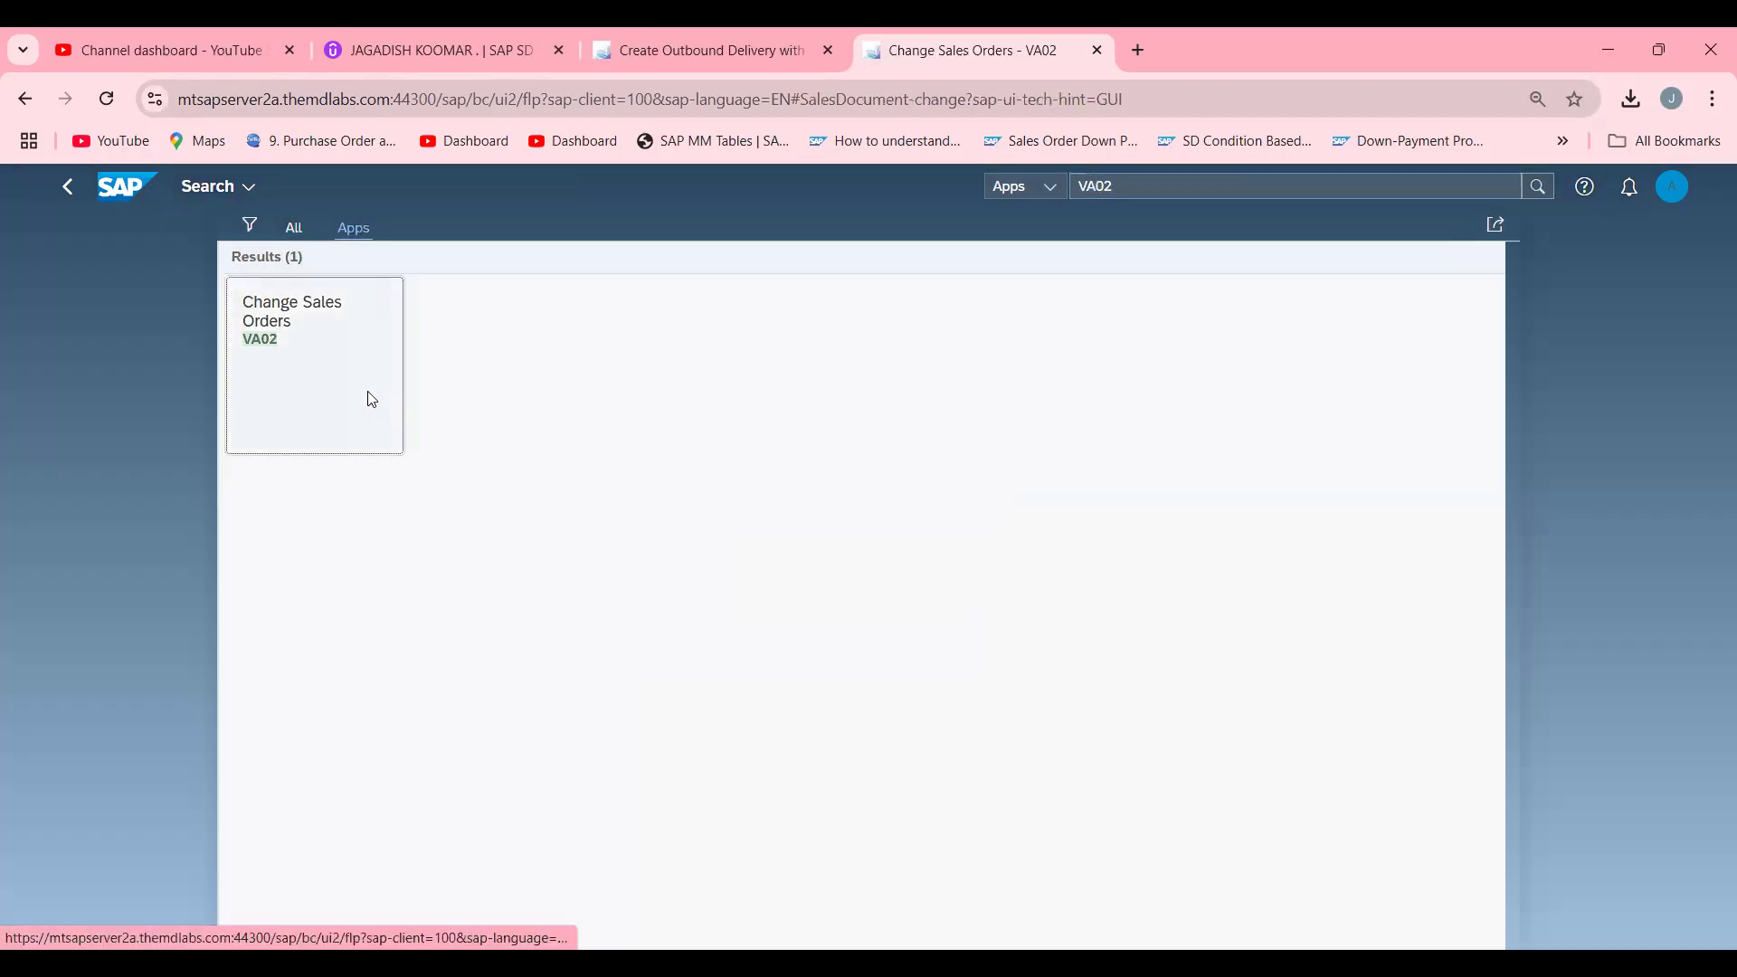
{"action": "left_click", "coordinate": [293, 321]}
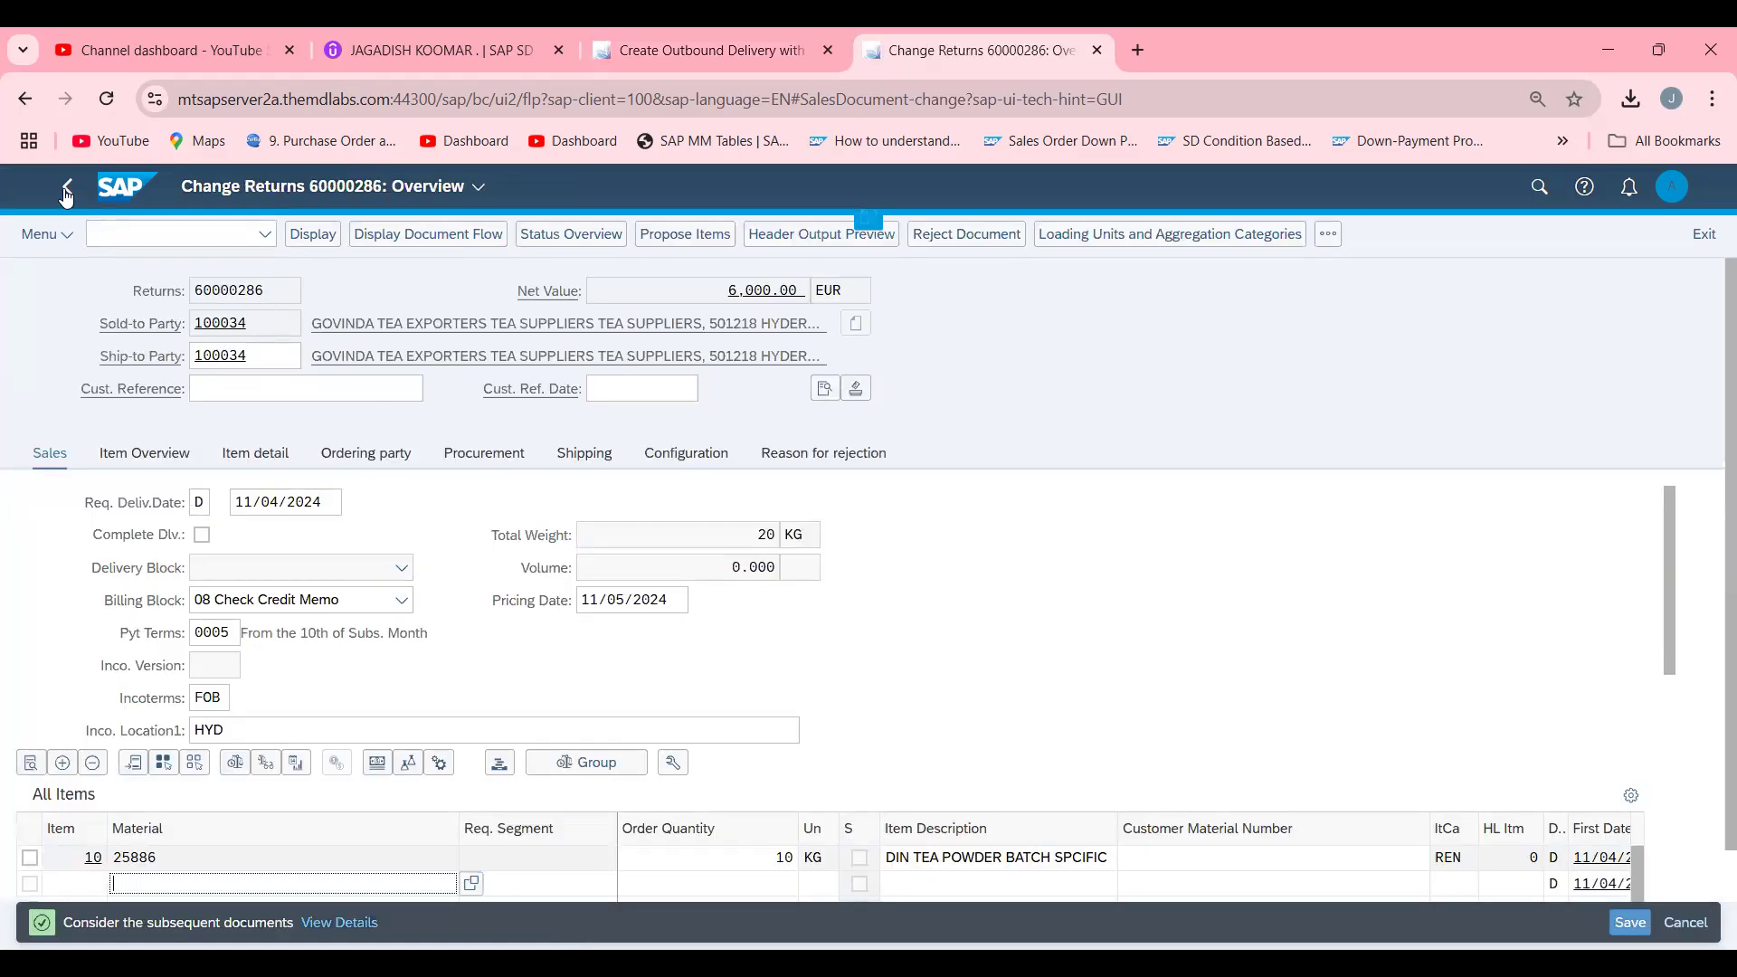
Leave the return for the initial screen and jump to Create Sales Documents via /NVA01.
{"action": "left_click", "coordinate": [67, 186]}
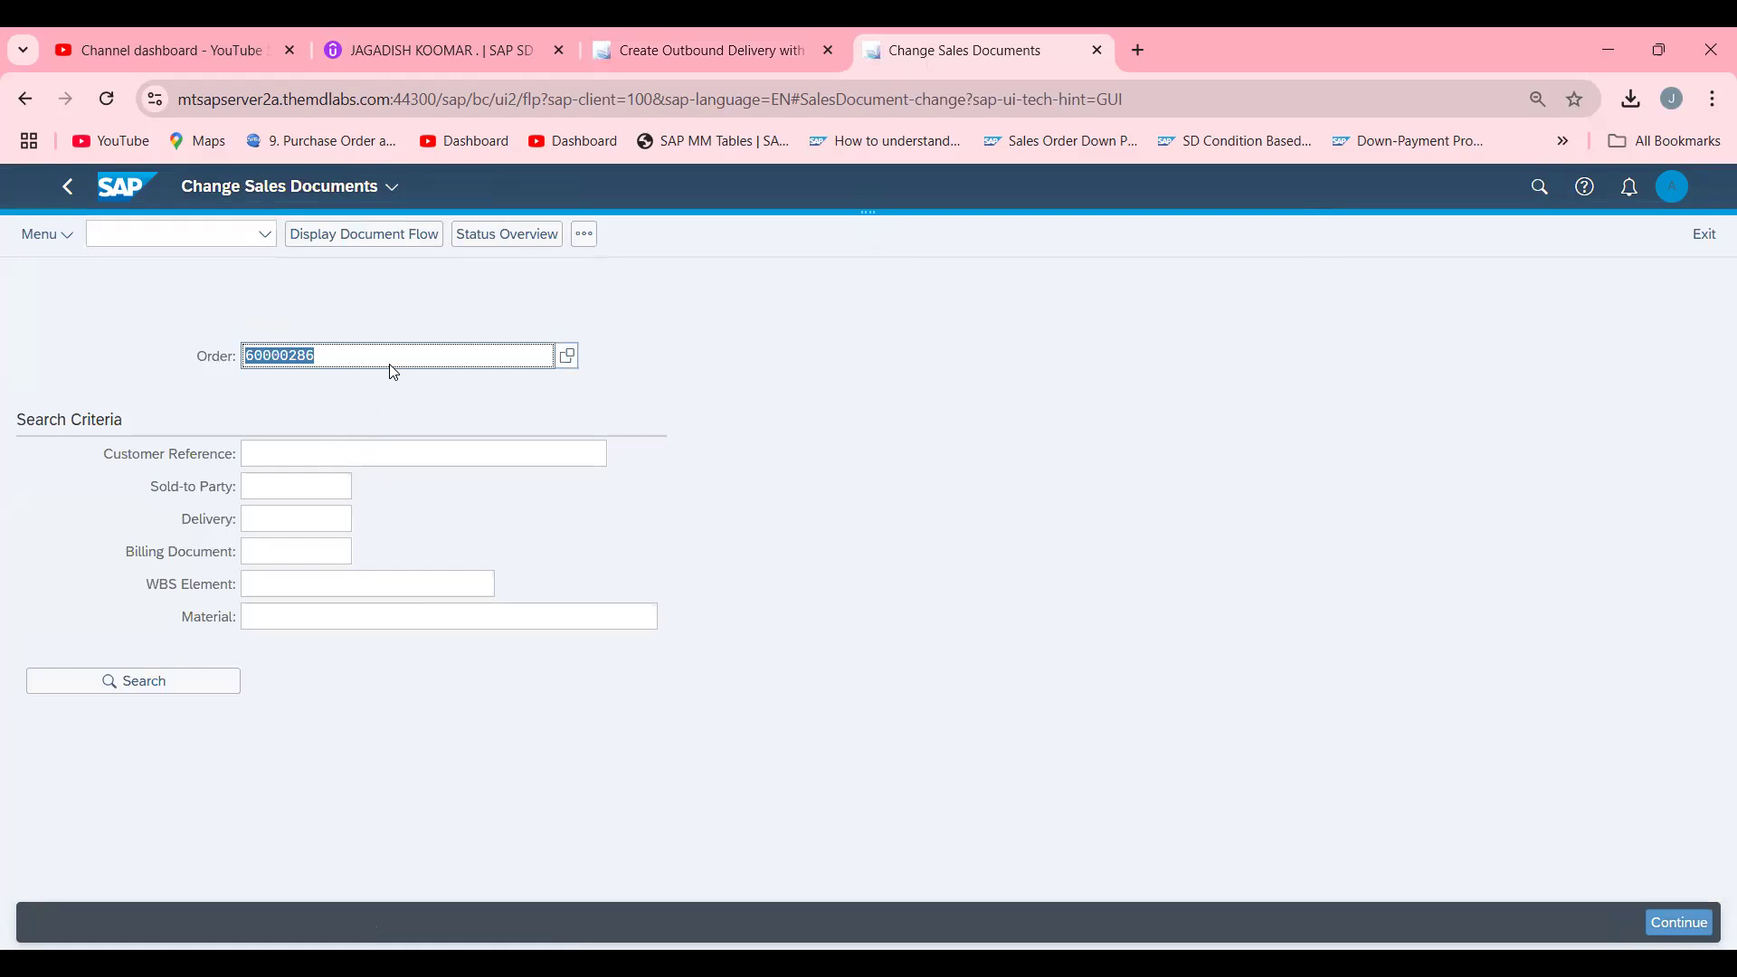
{"action": "left_click", "coordinate": [159, 233]}
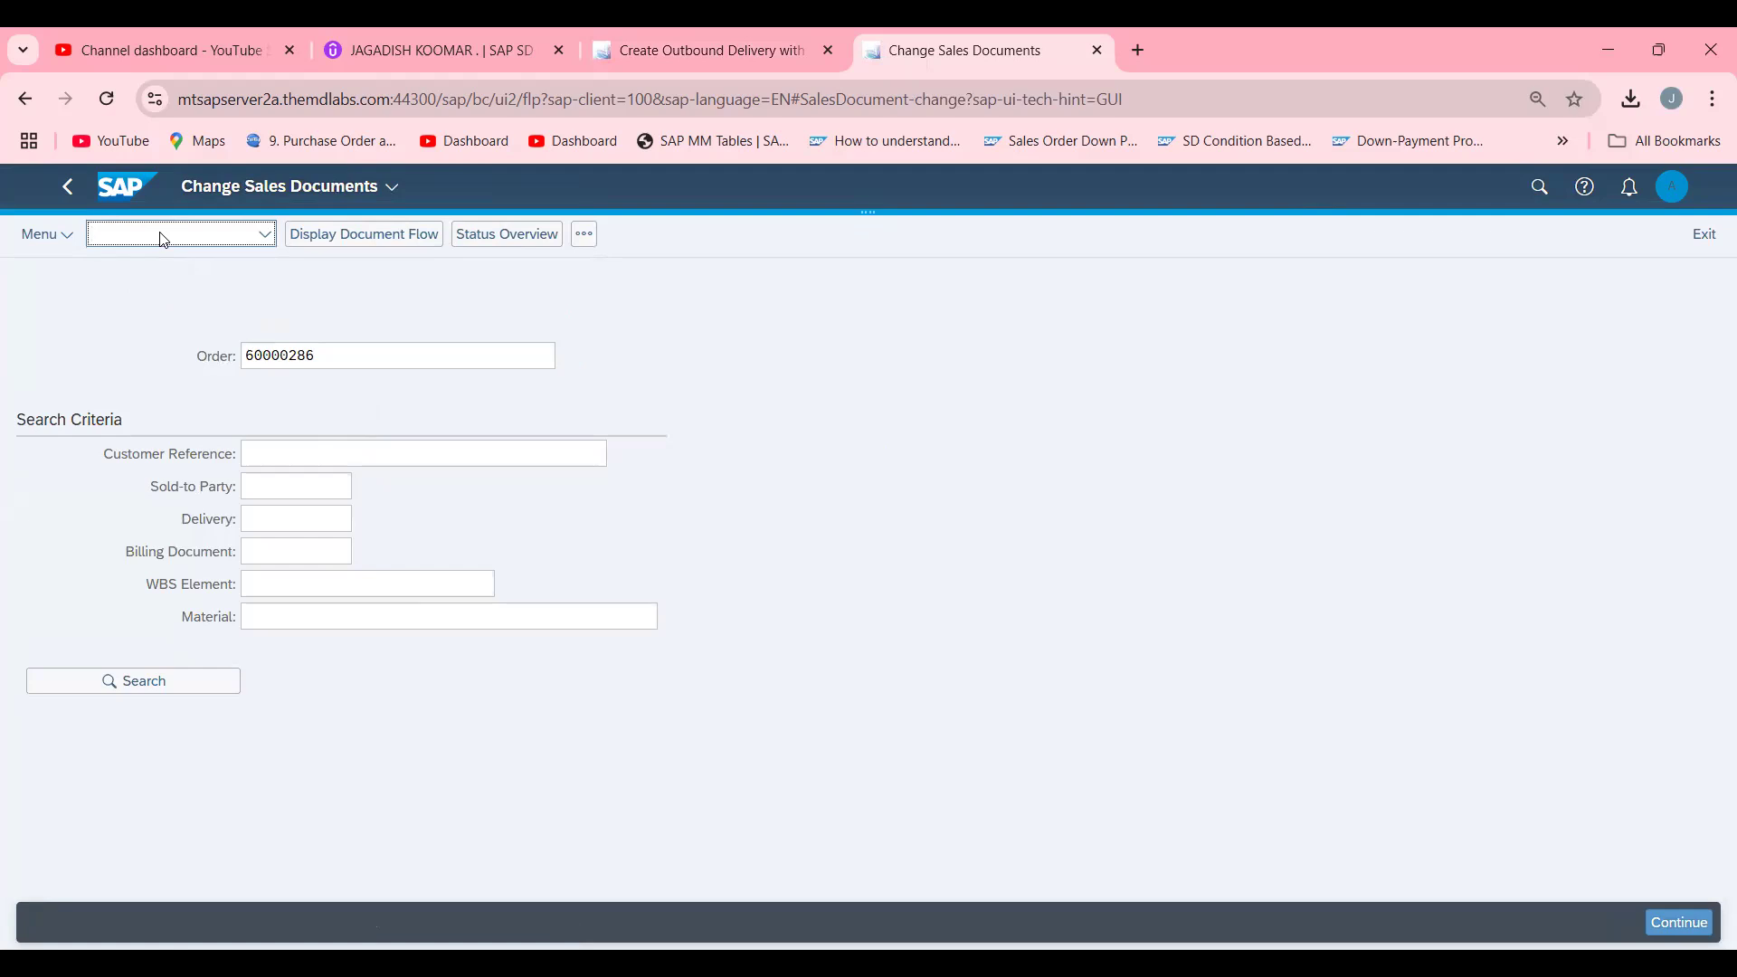
{"action": "type", "text": "/NV"}
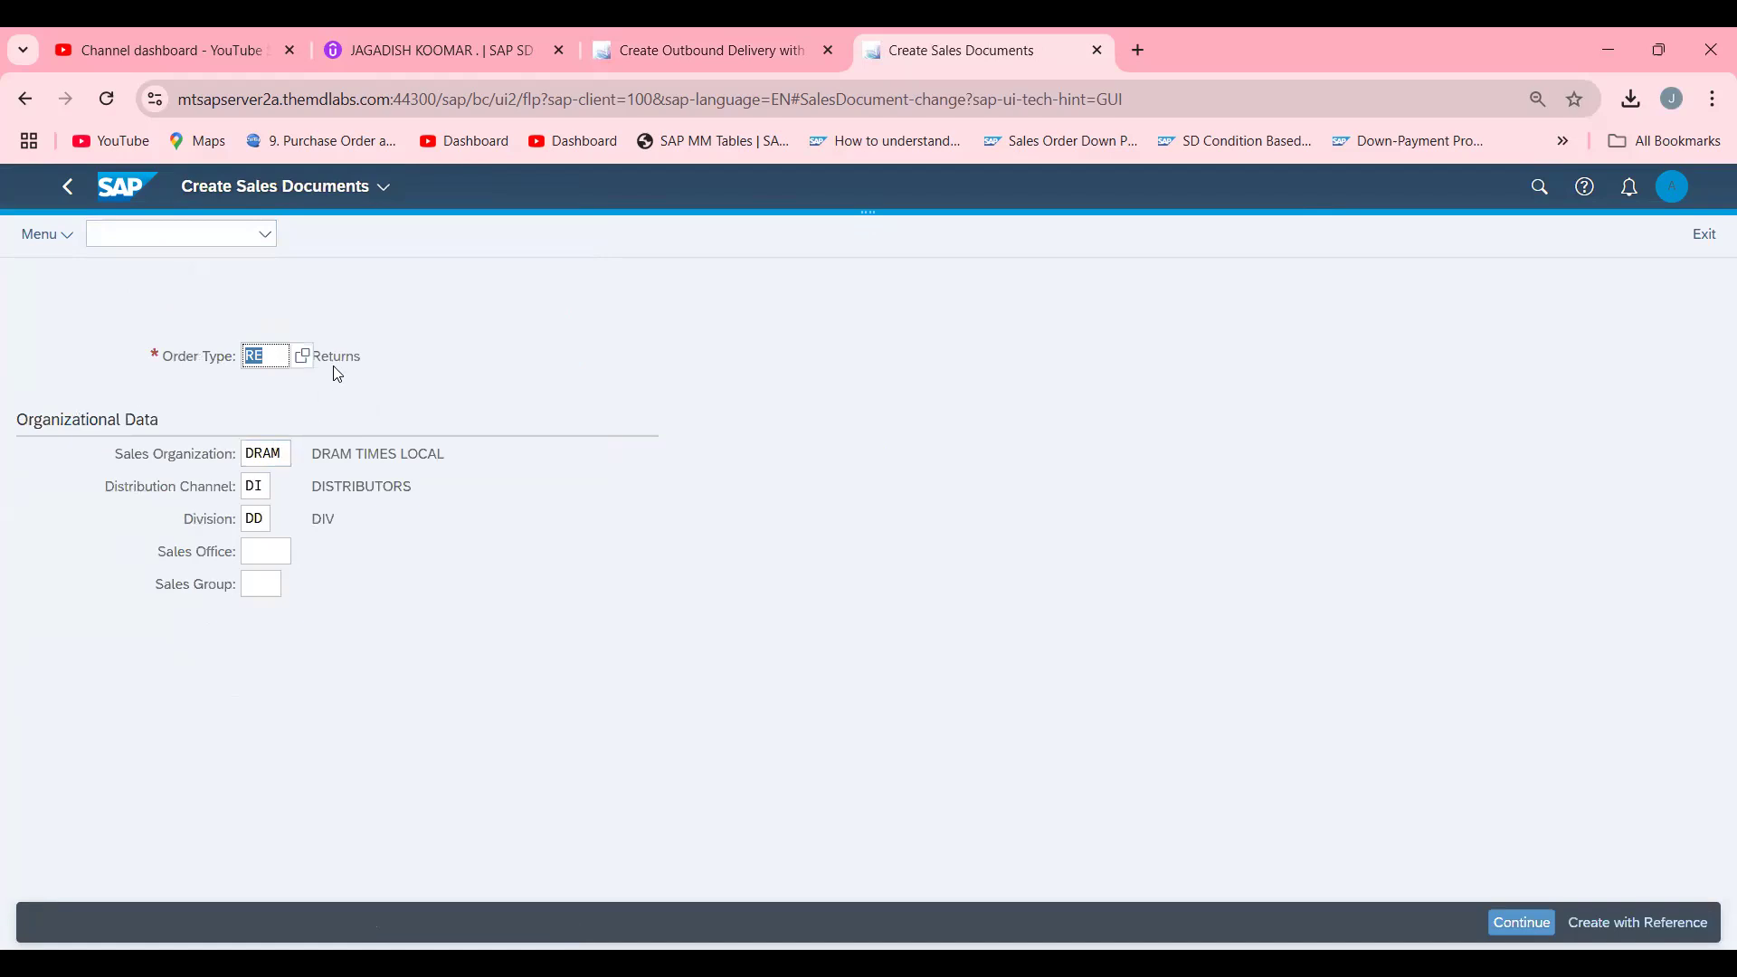
{"action": "mouse_move", "coordinate": [278, 351]}
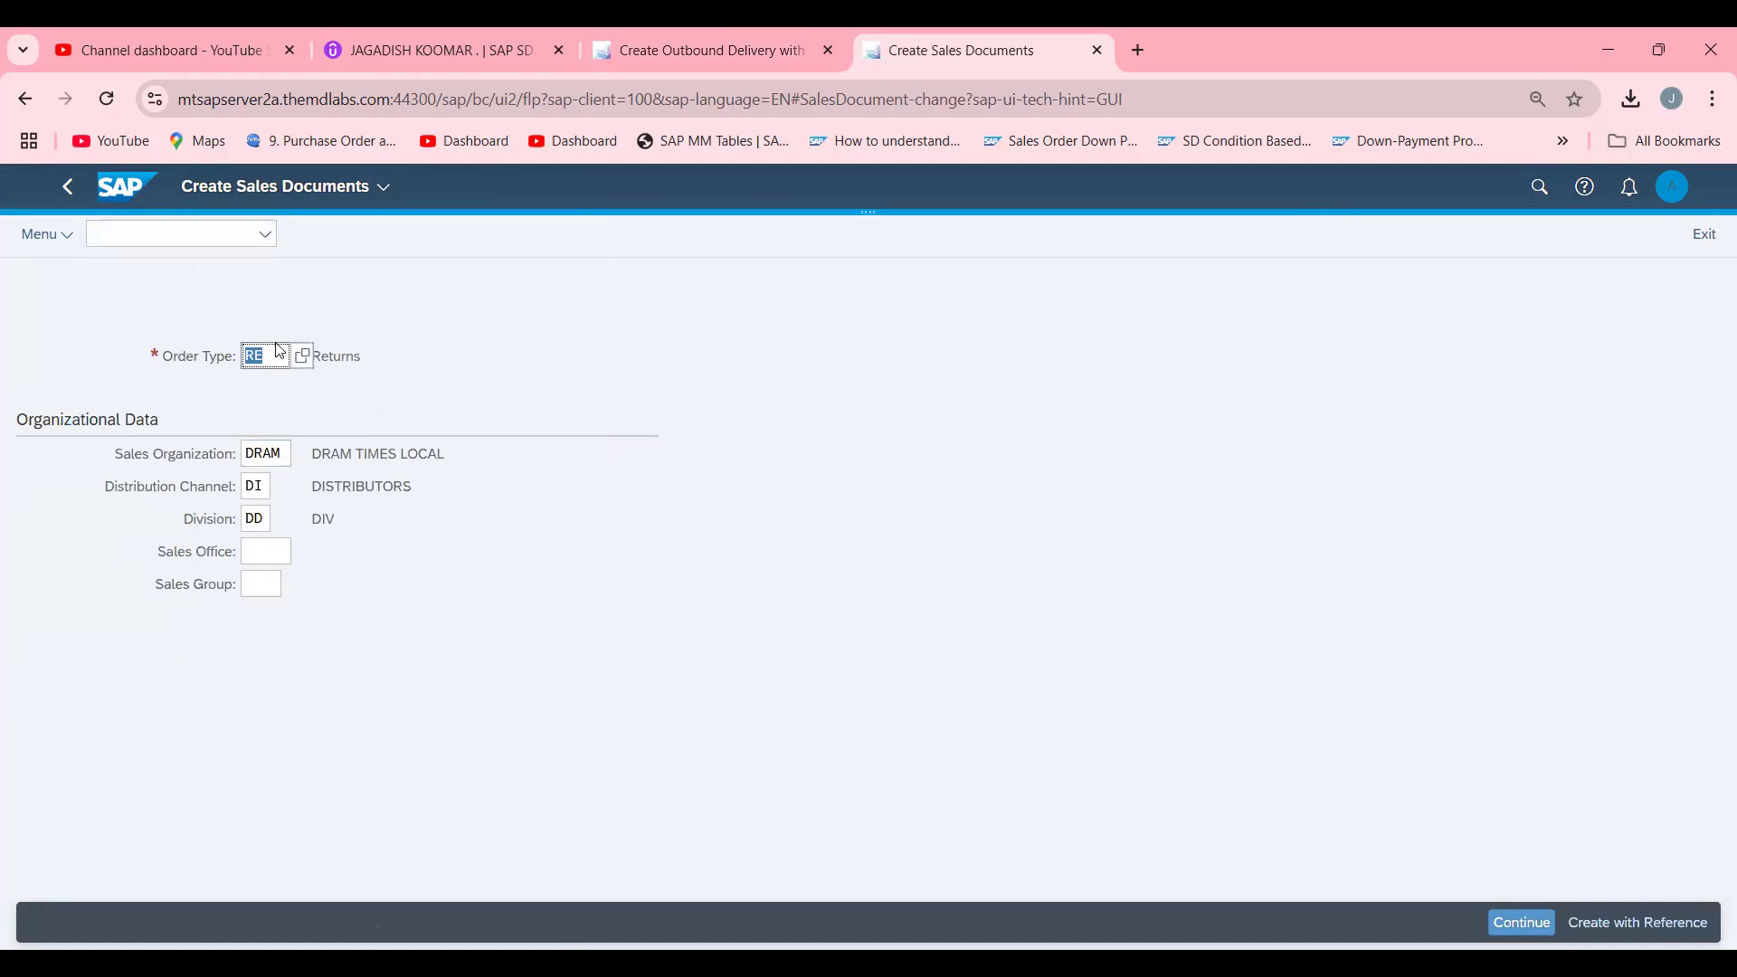
Start an SD free-of-charge delivery order copied with reference from return 60000286.
{"action": "type", "text": "SD"}
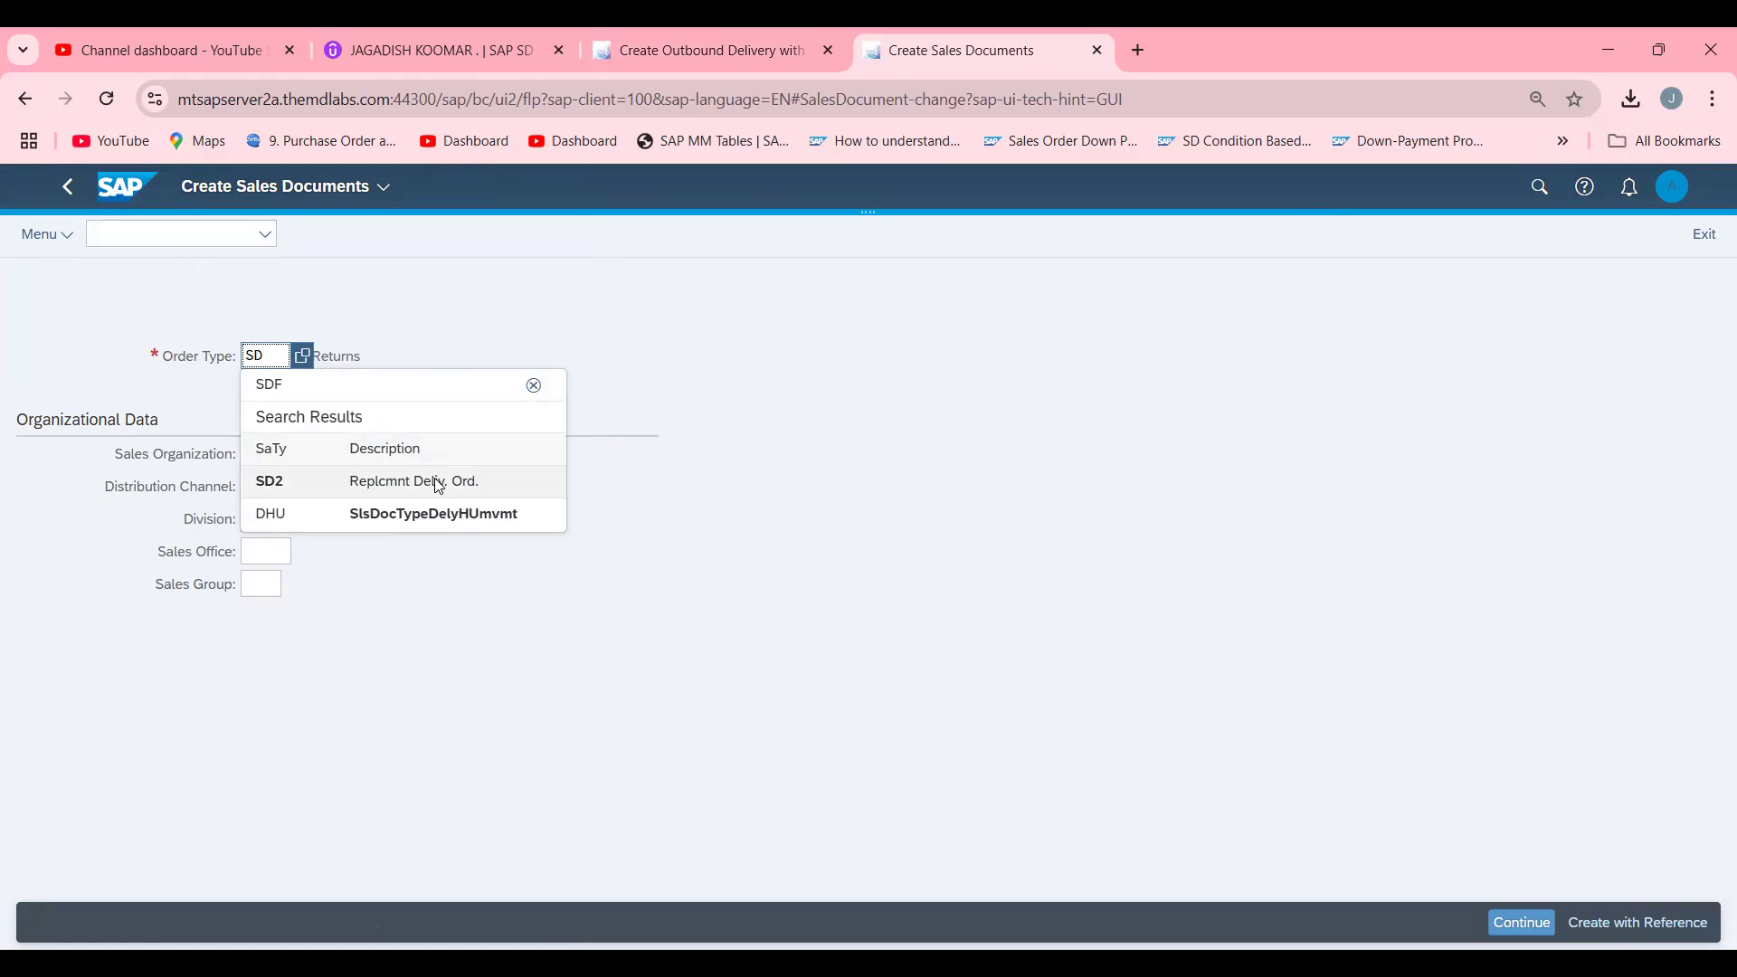
{"action": "left_click", "coordinate": [1638, 921]}
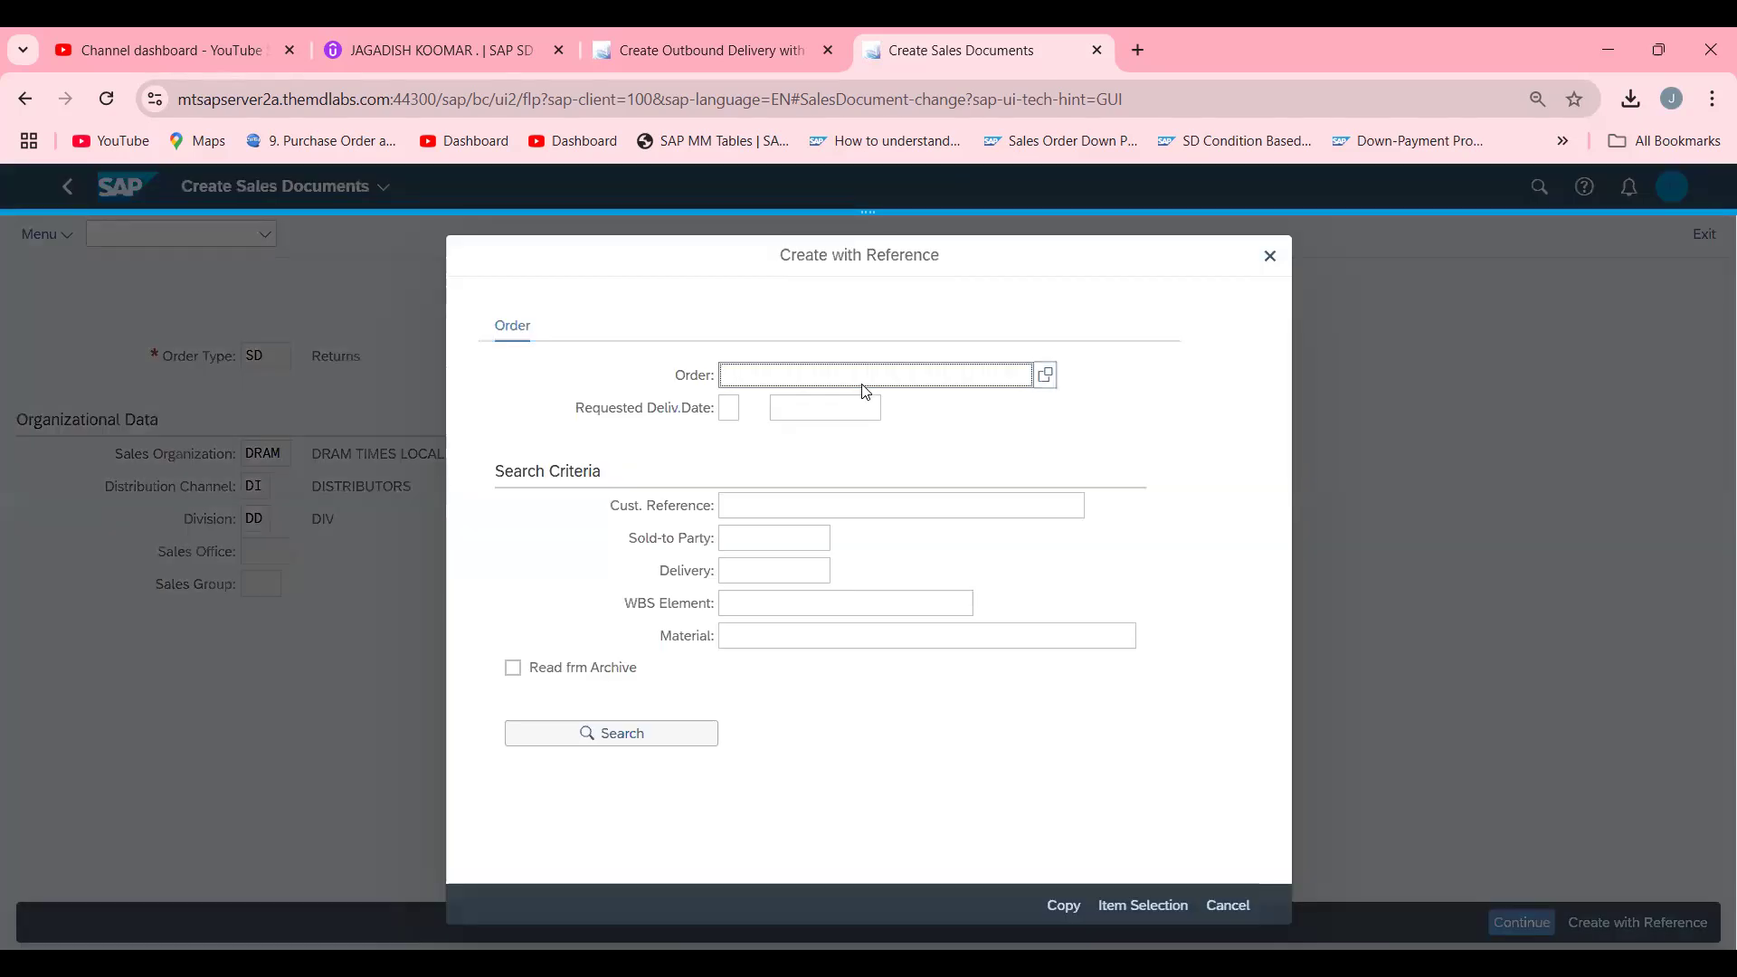
{"action": "type", "text": "60000286"}
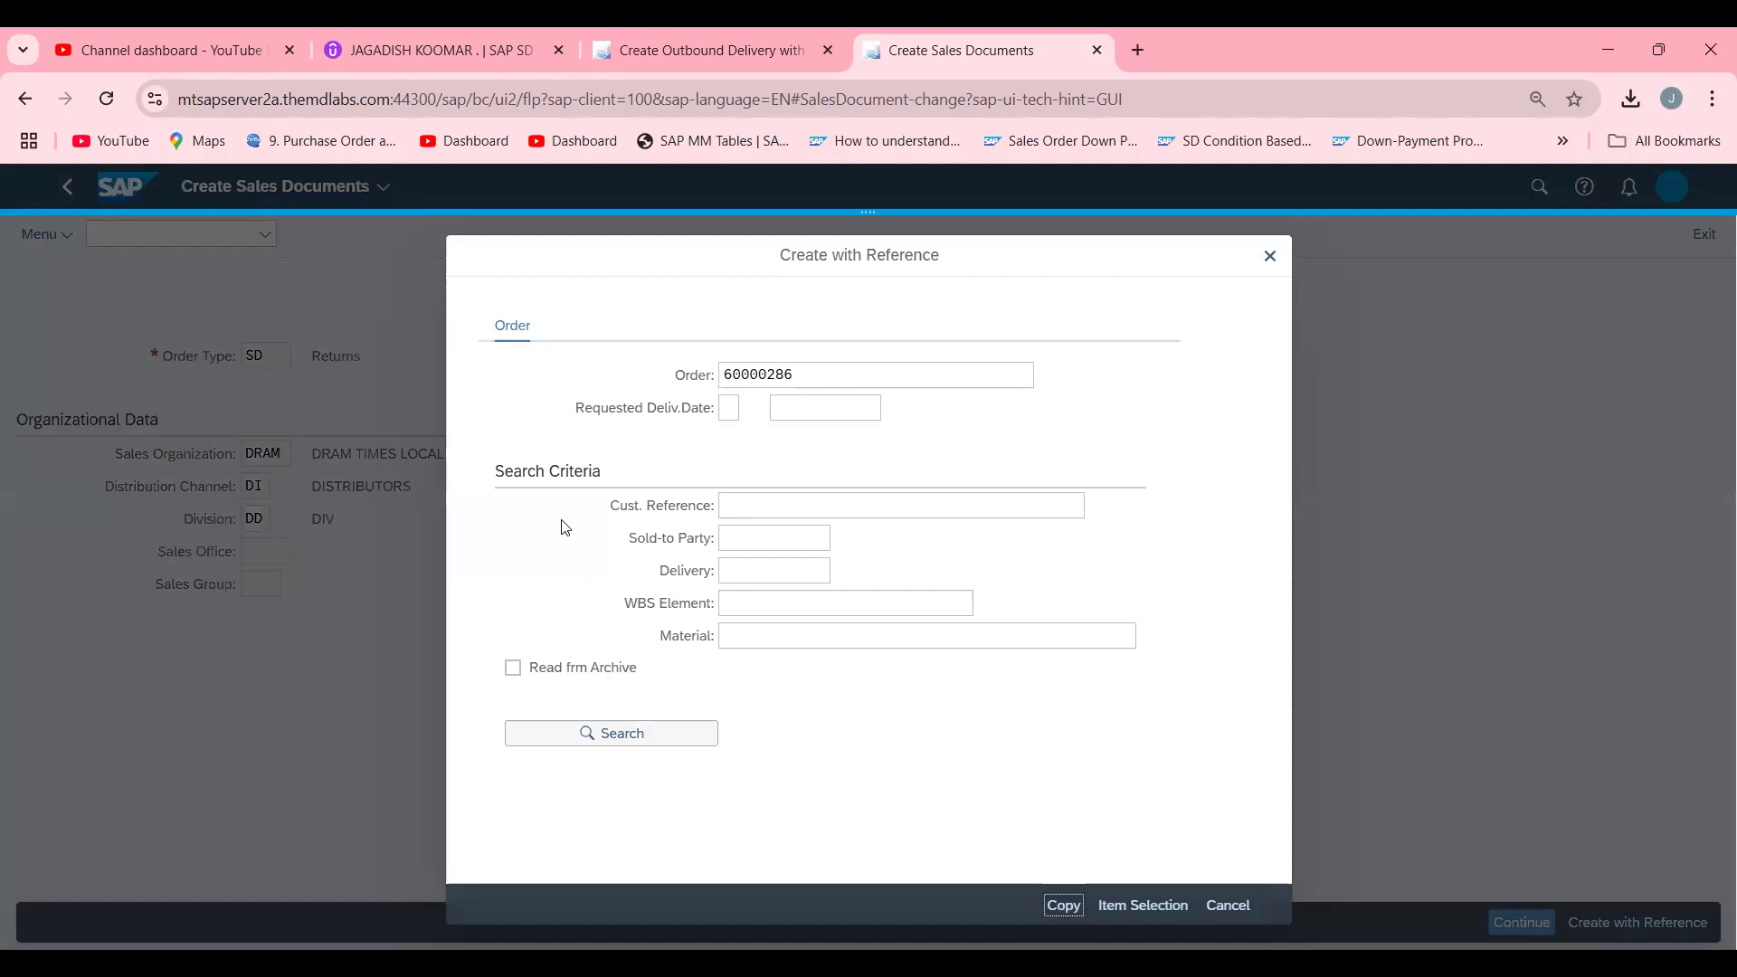
{"action": "left_click", "coordinate": [1064, 905]}
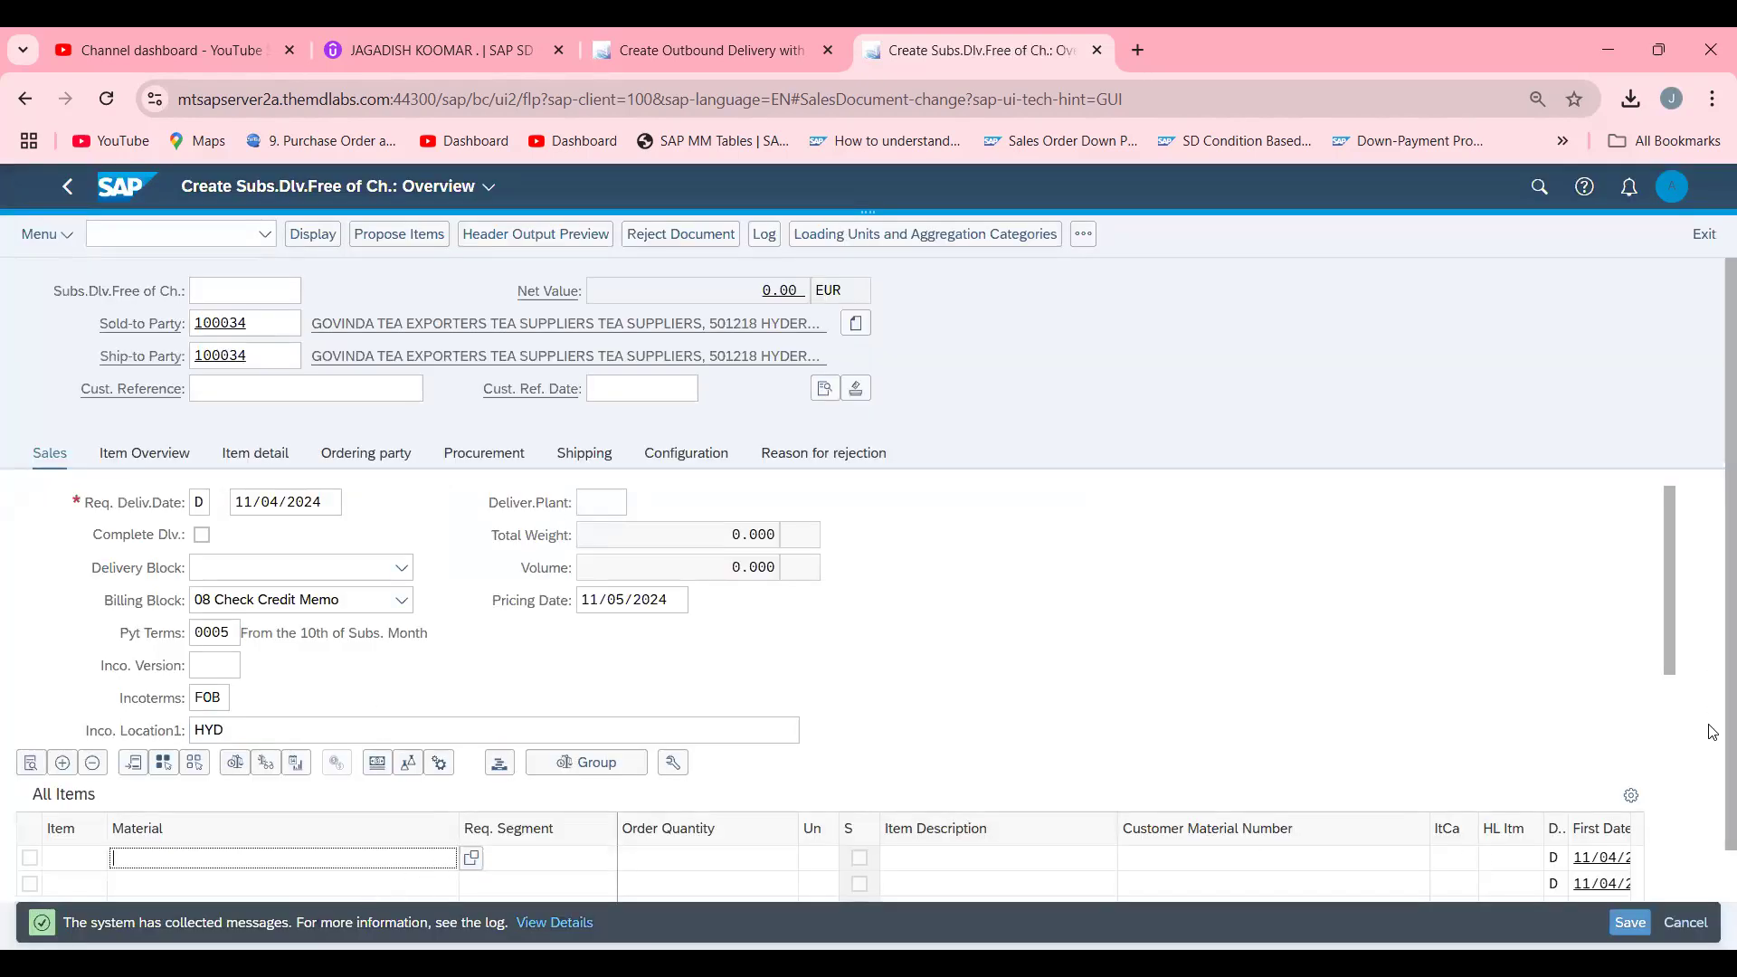
Review the copied order, read the explanation of the collected messages, then dismiss it.
{"action": "scroll", "scroll_direction": "down", "scroll_amount": 3}
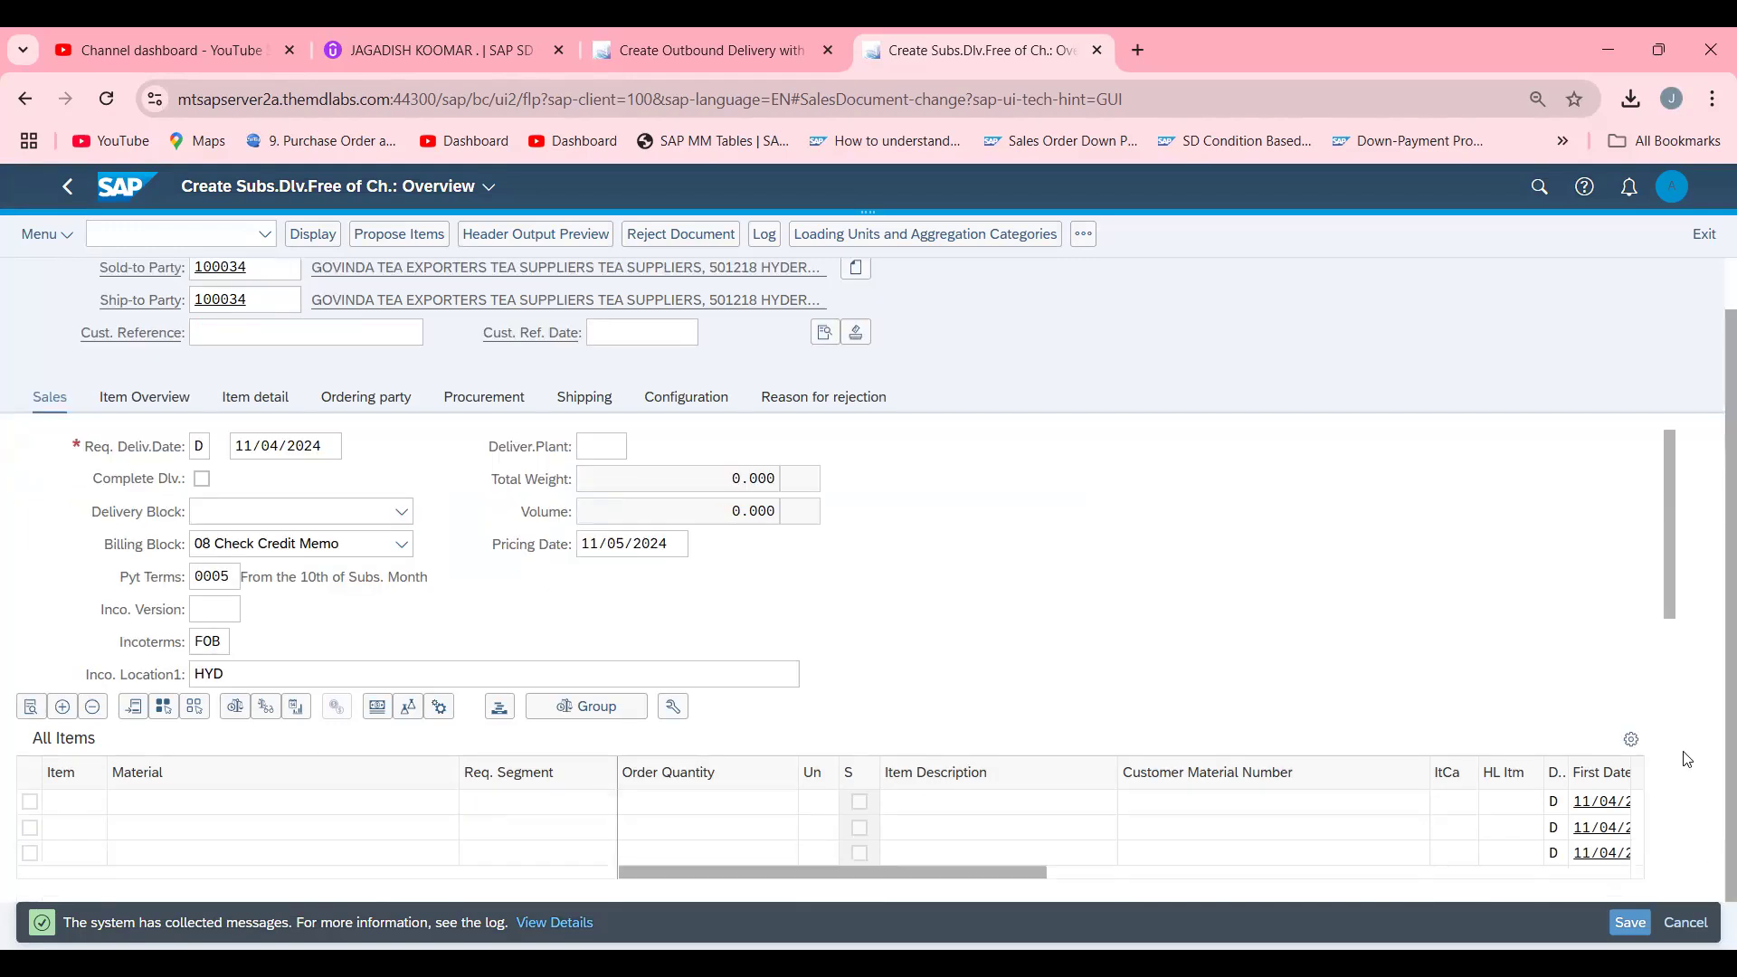
{"action": "scroll", "scroll_direction": "down", "scroll_amount": 3}
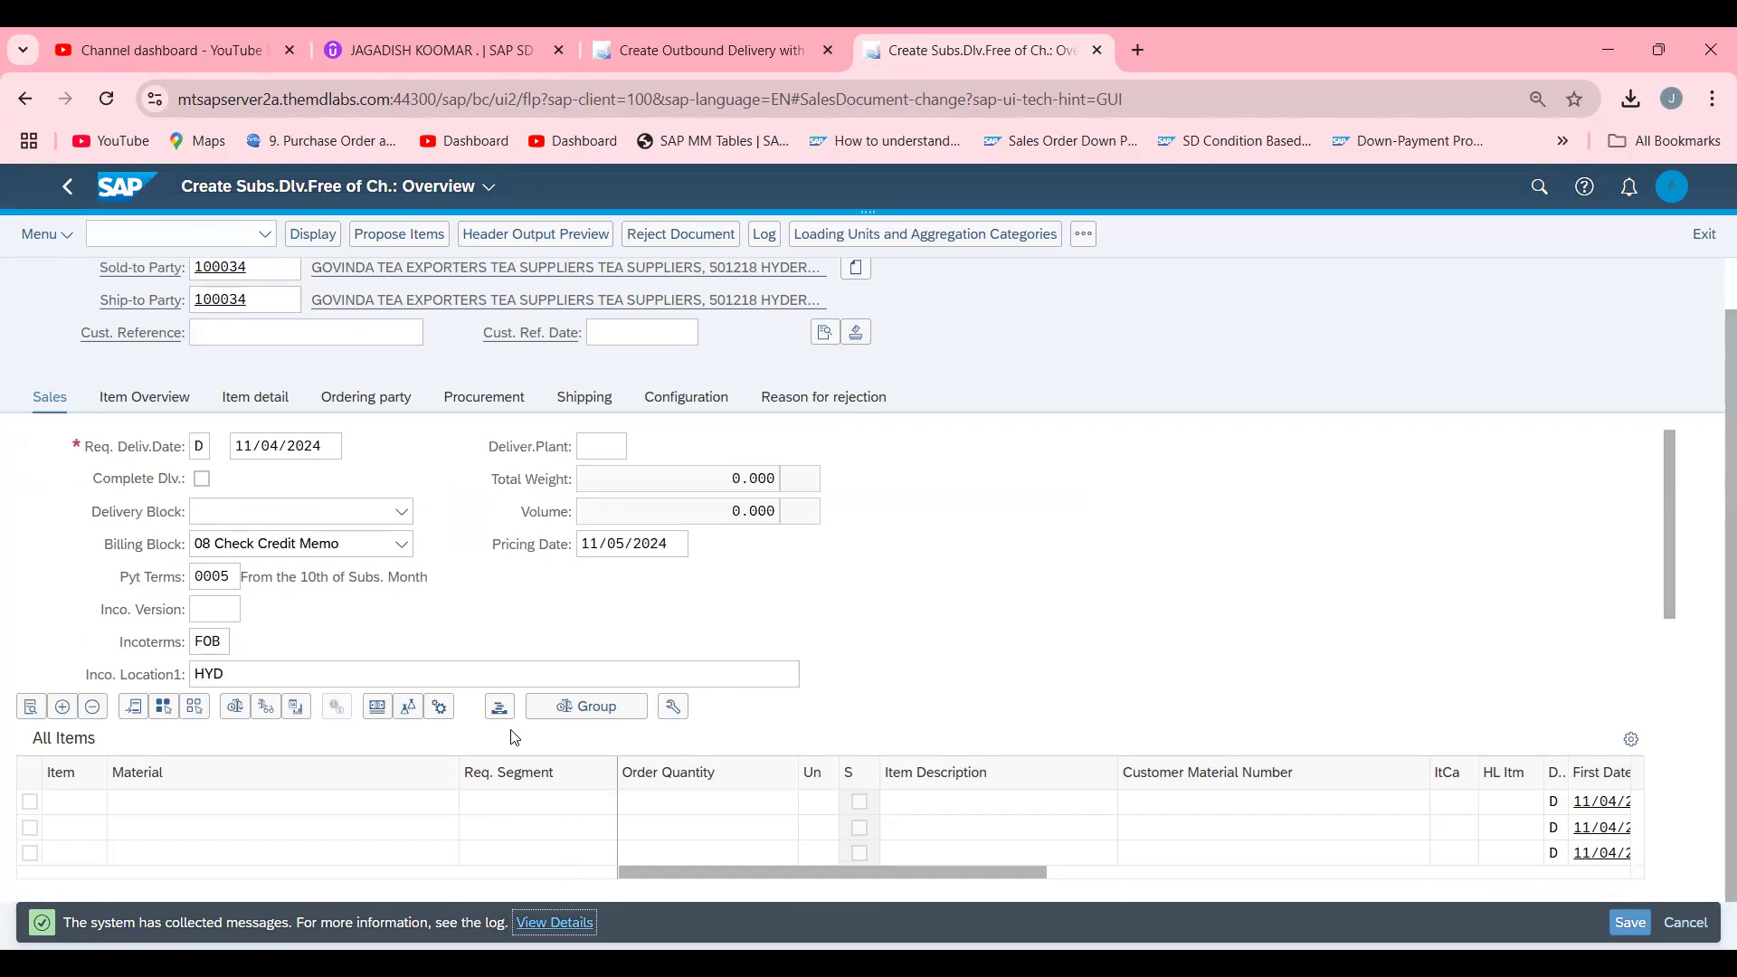
{"action": "left_click", "coordinate": [554, 922]}
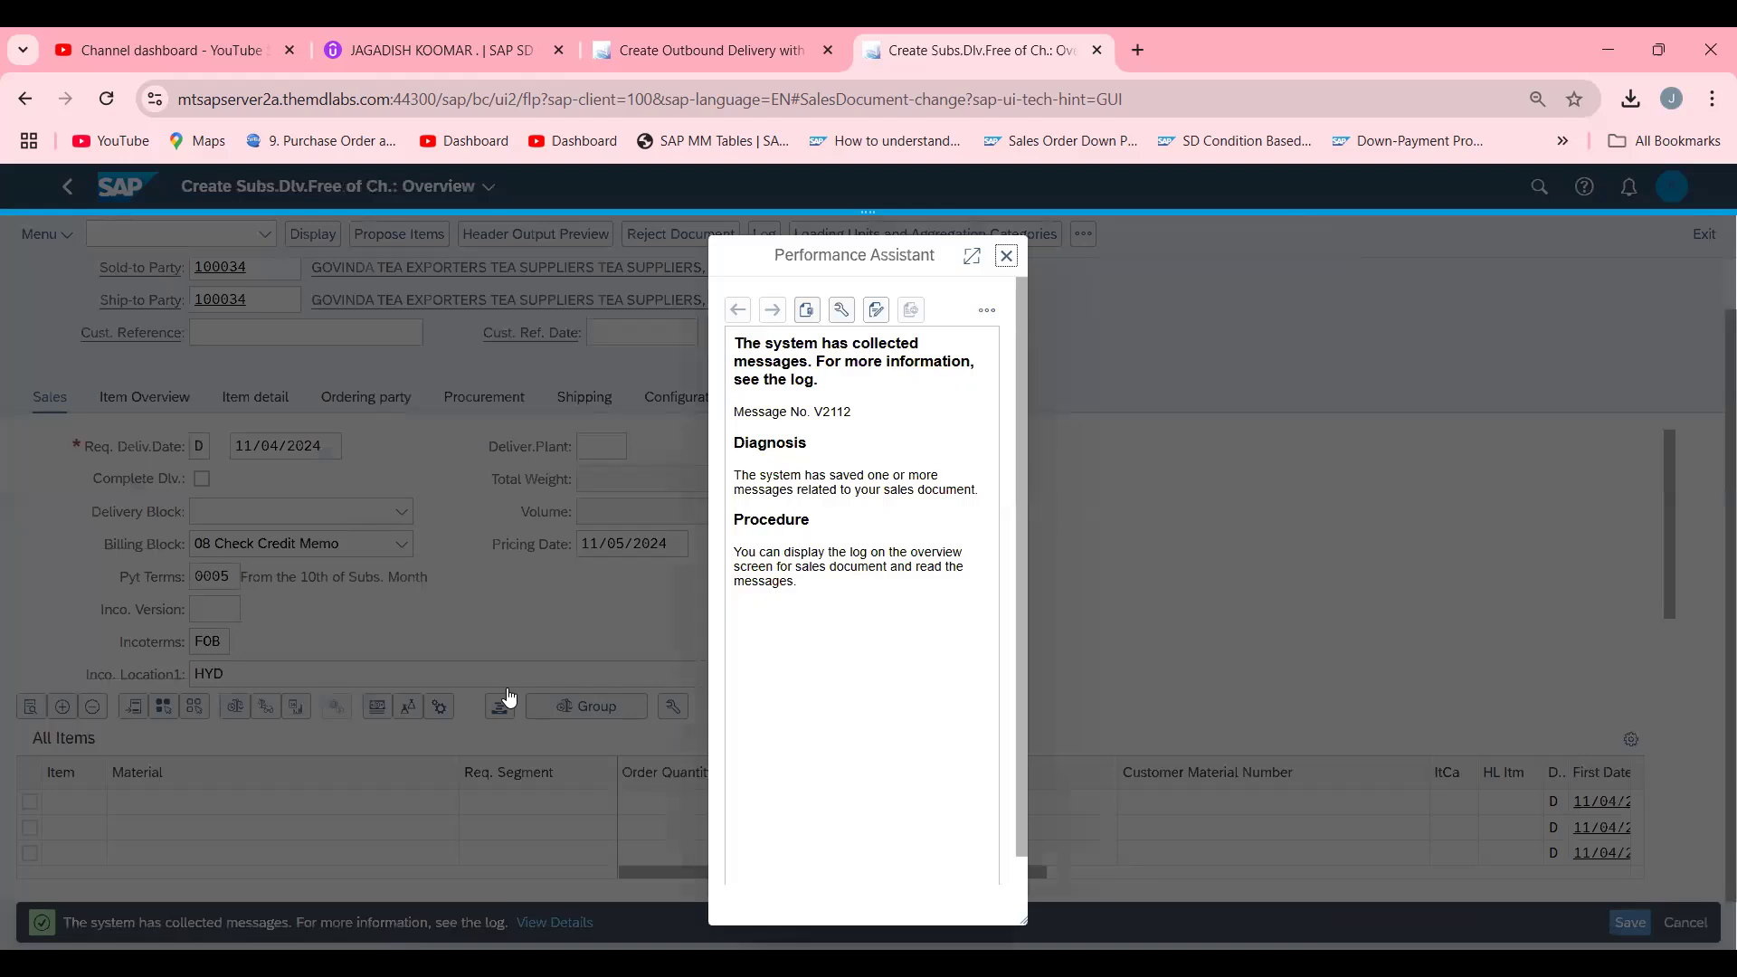
{"action": "mouse_move", "coordinate": [1006, 257]}
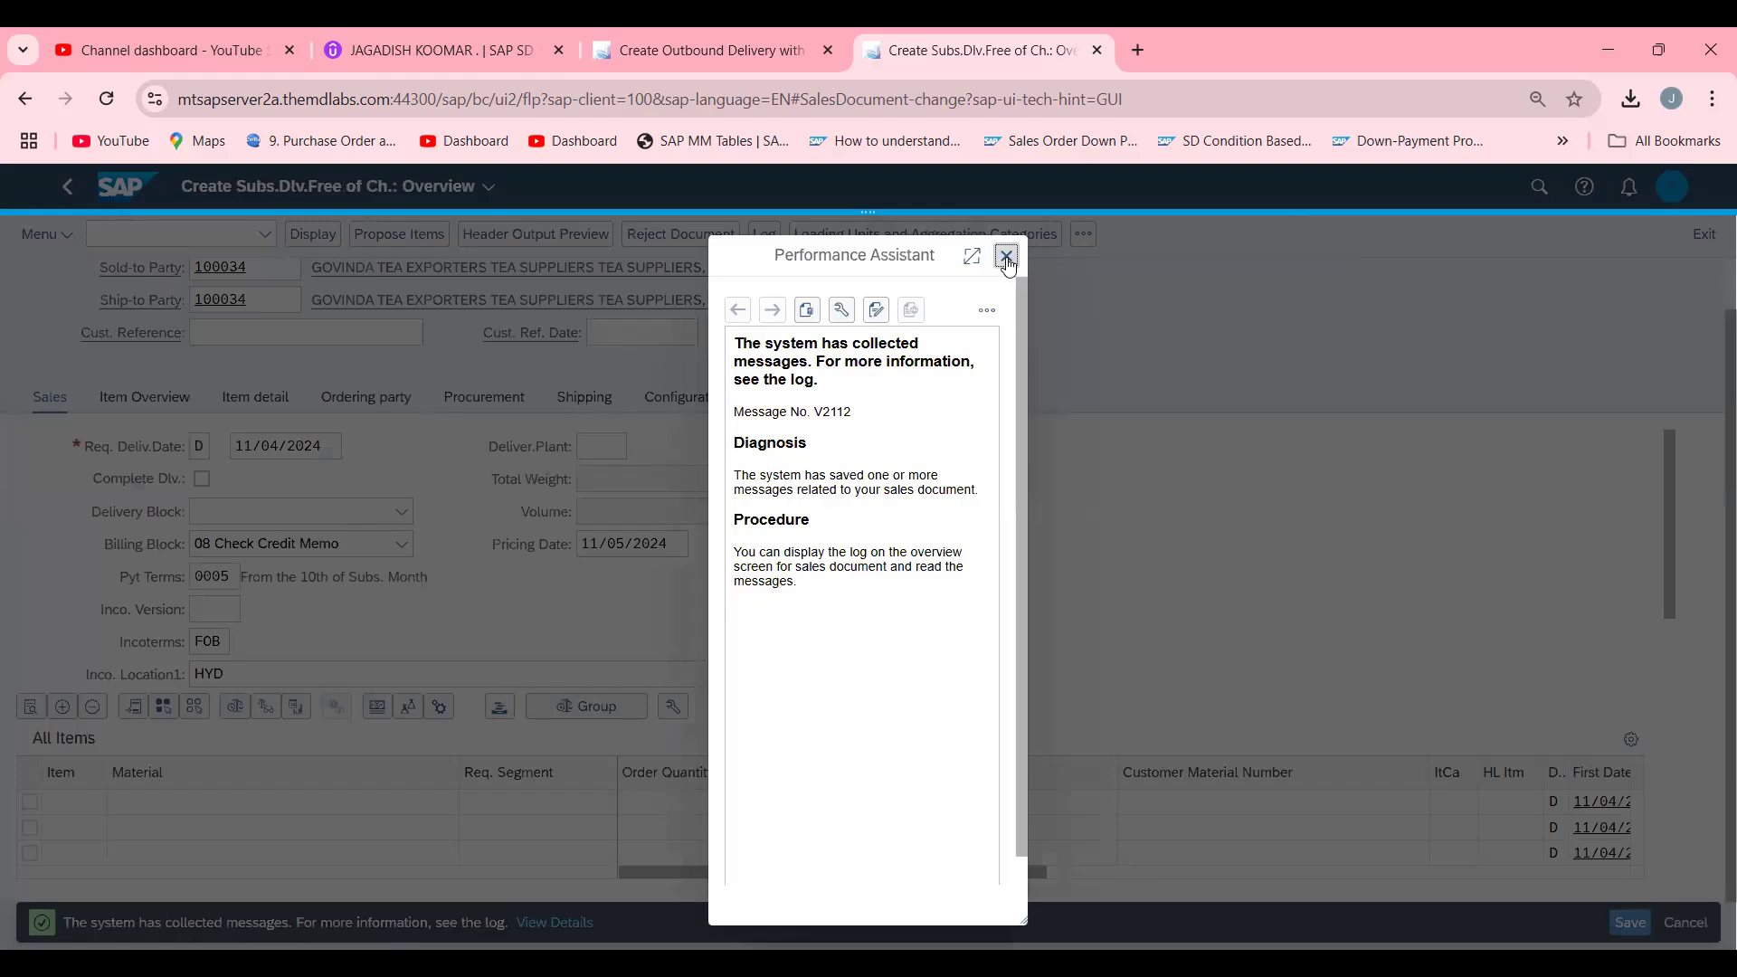
{"action": "left_click", "coordinate": [1006, 259]}
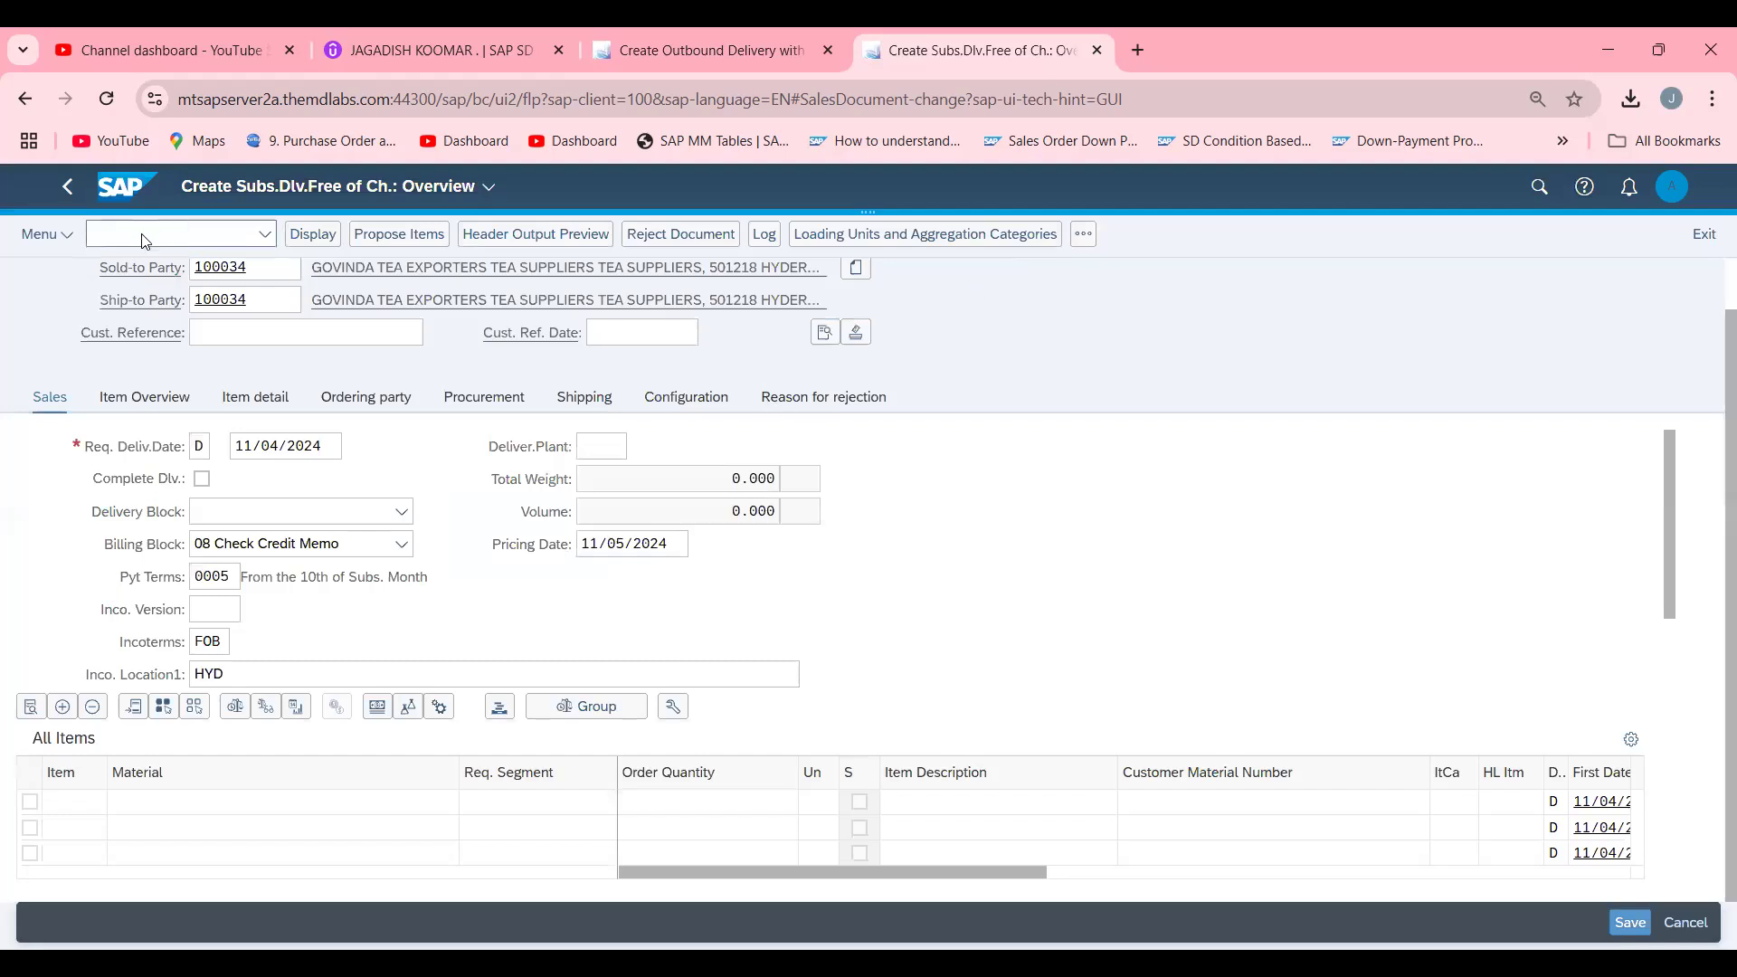
Restart with order type SD2, enter its overview and return to the order type screen.
{"action": "type", "text": "/N"}
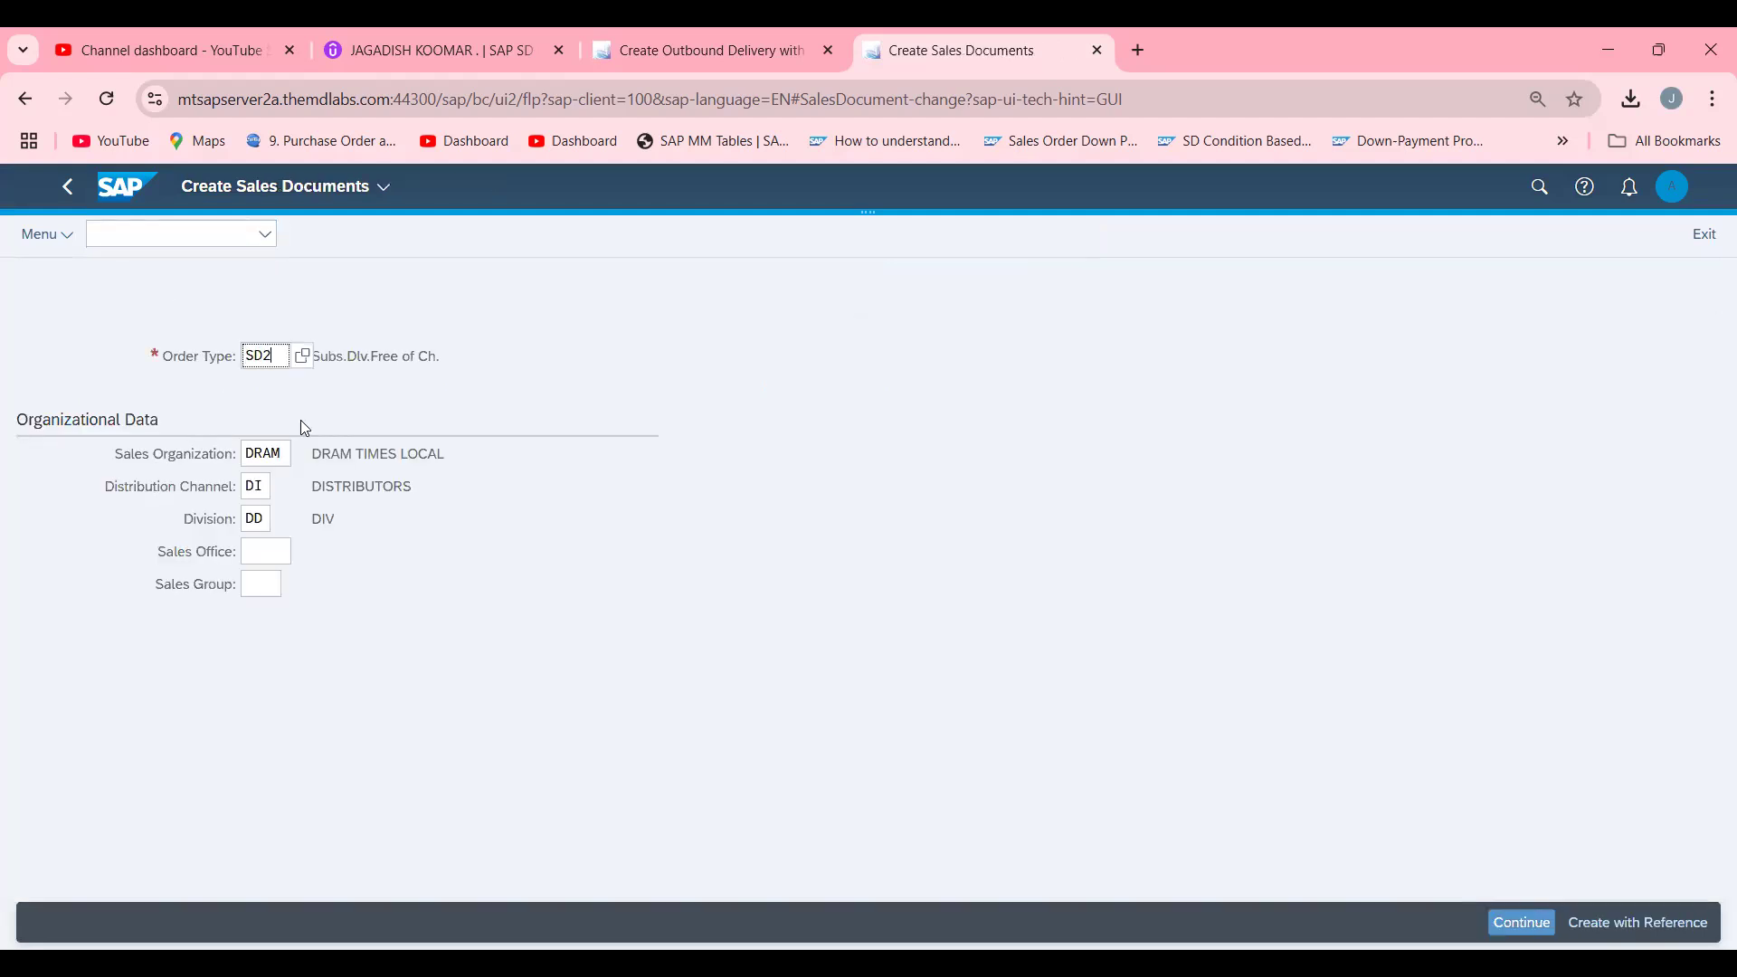
{"action": "left_click", "coordinate": [1520, 922]}
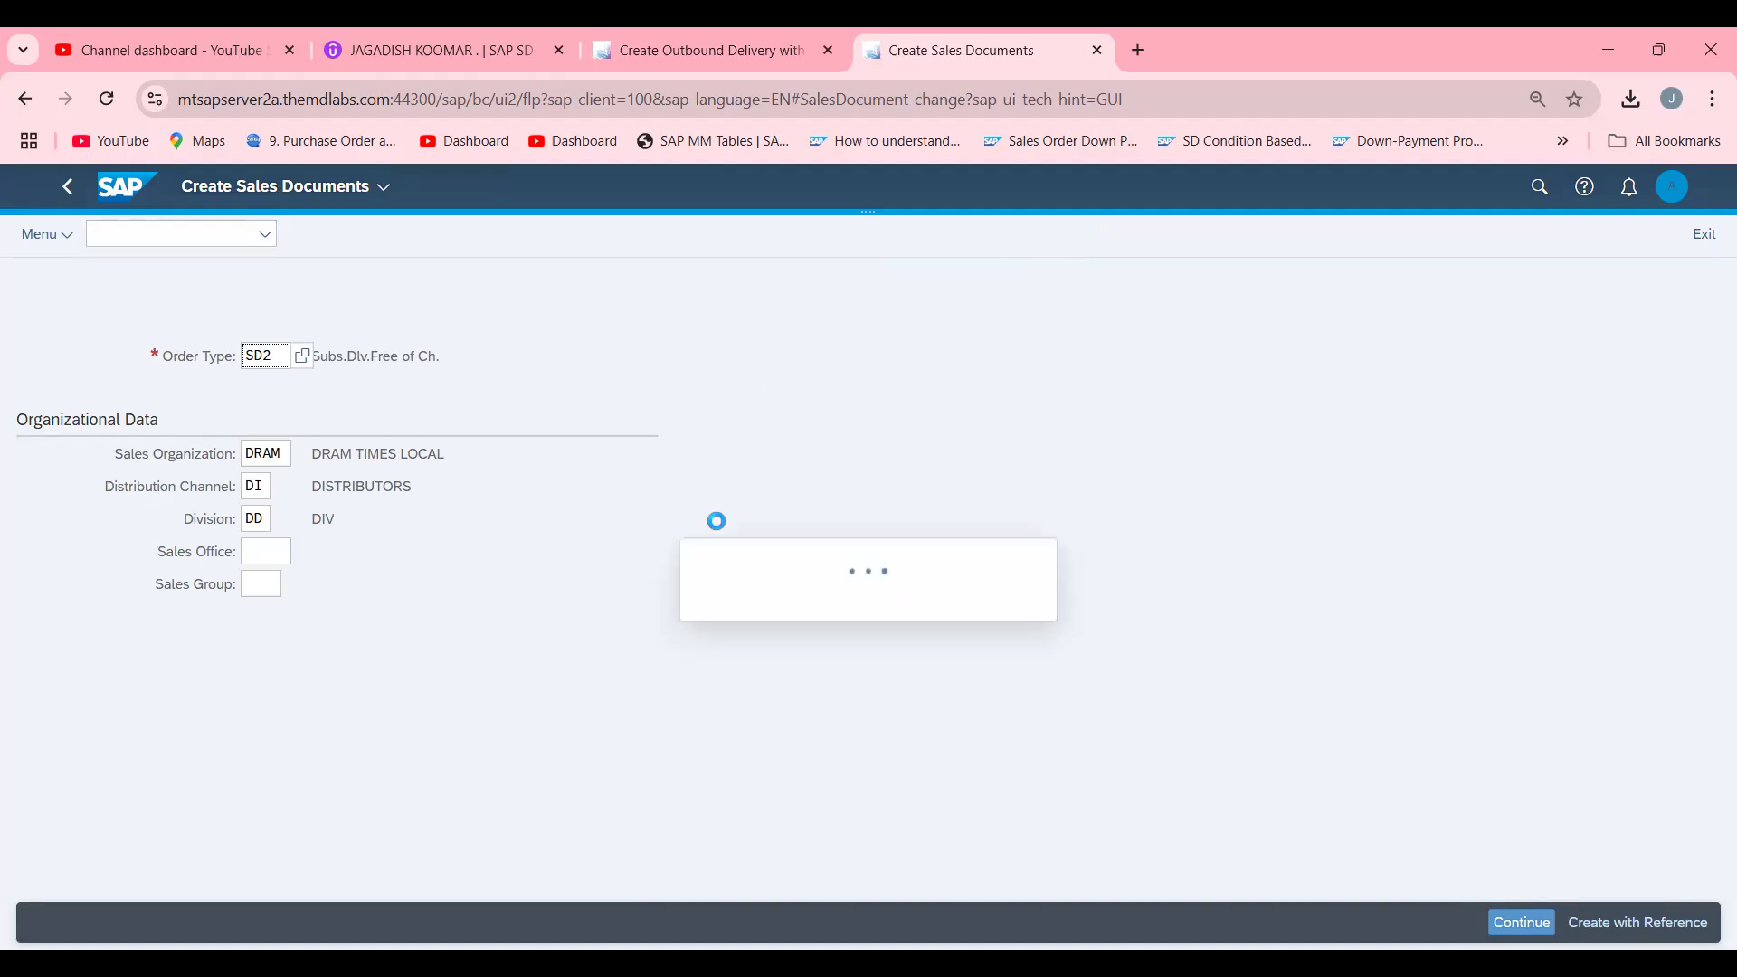
{"action": "left_click", "coordinate": [1520, 921]}
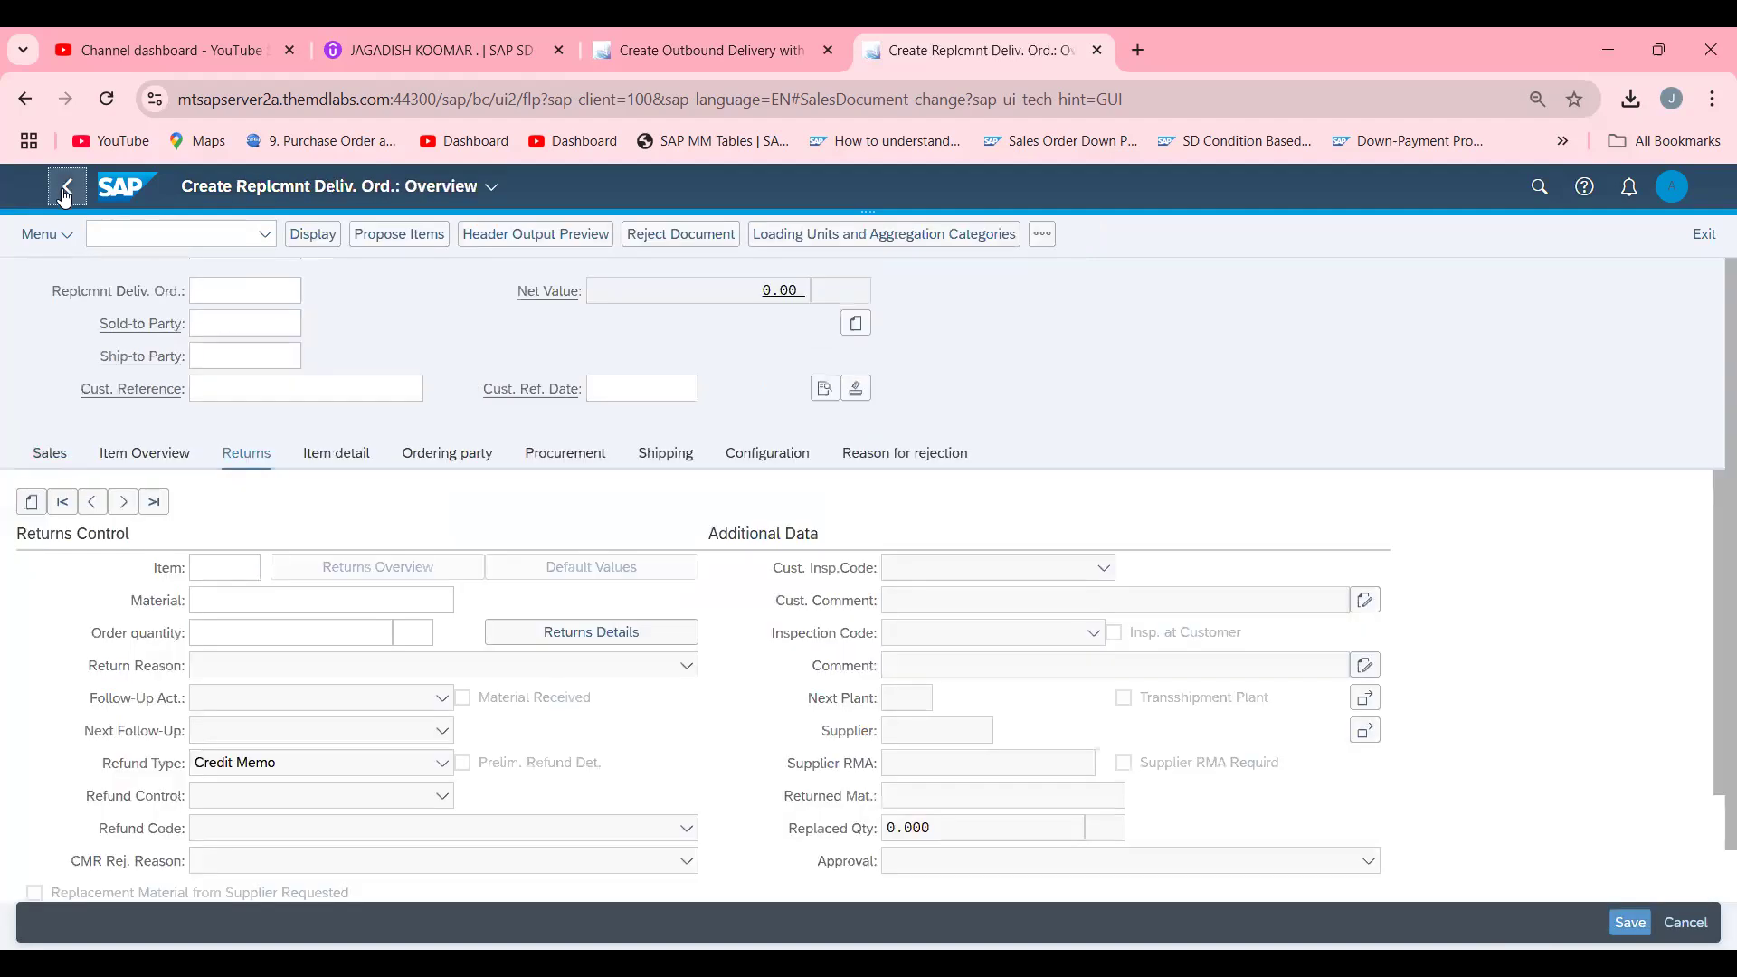
Attempt to copy return 60000286 into the SD2 order, acknowledge the unsupported-copy error and cancel.
{"action": "left_click", "coordinate": [65, 190]}
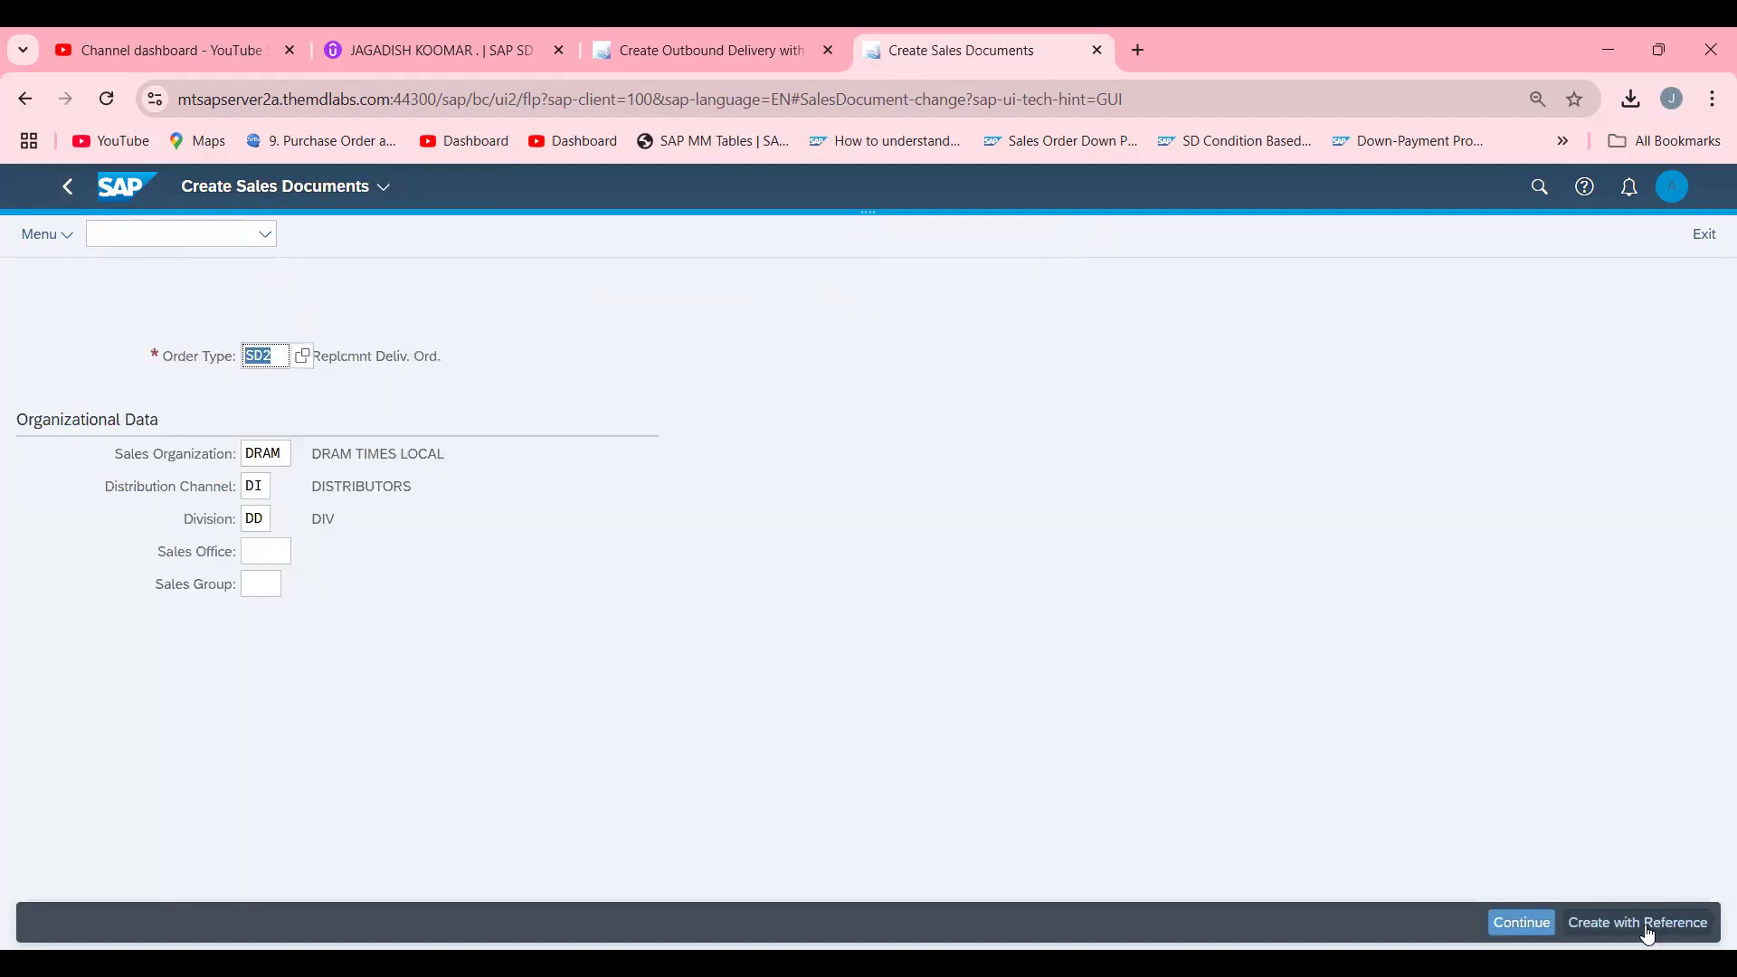
{"action": "left_click", "coordinate": [1638, 921]}
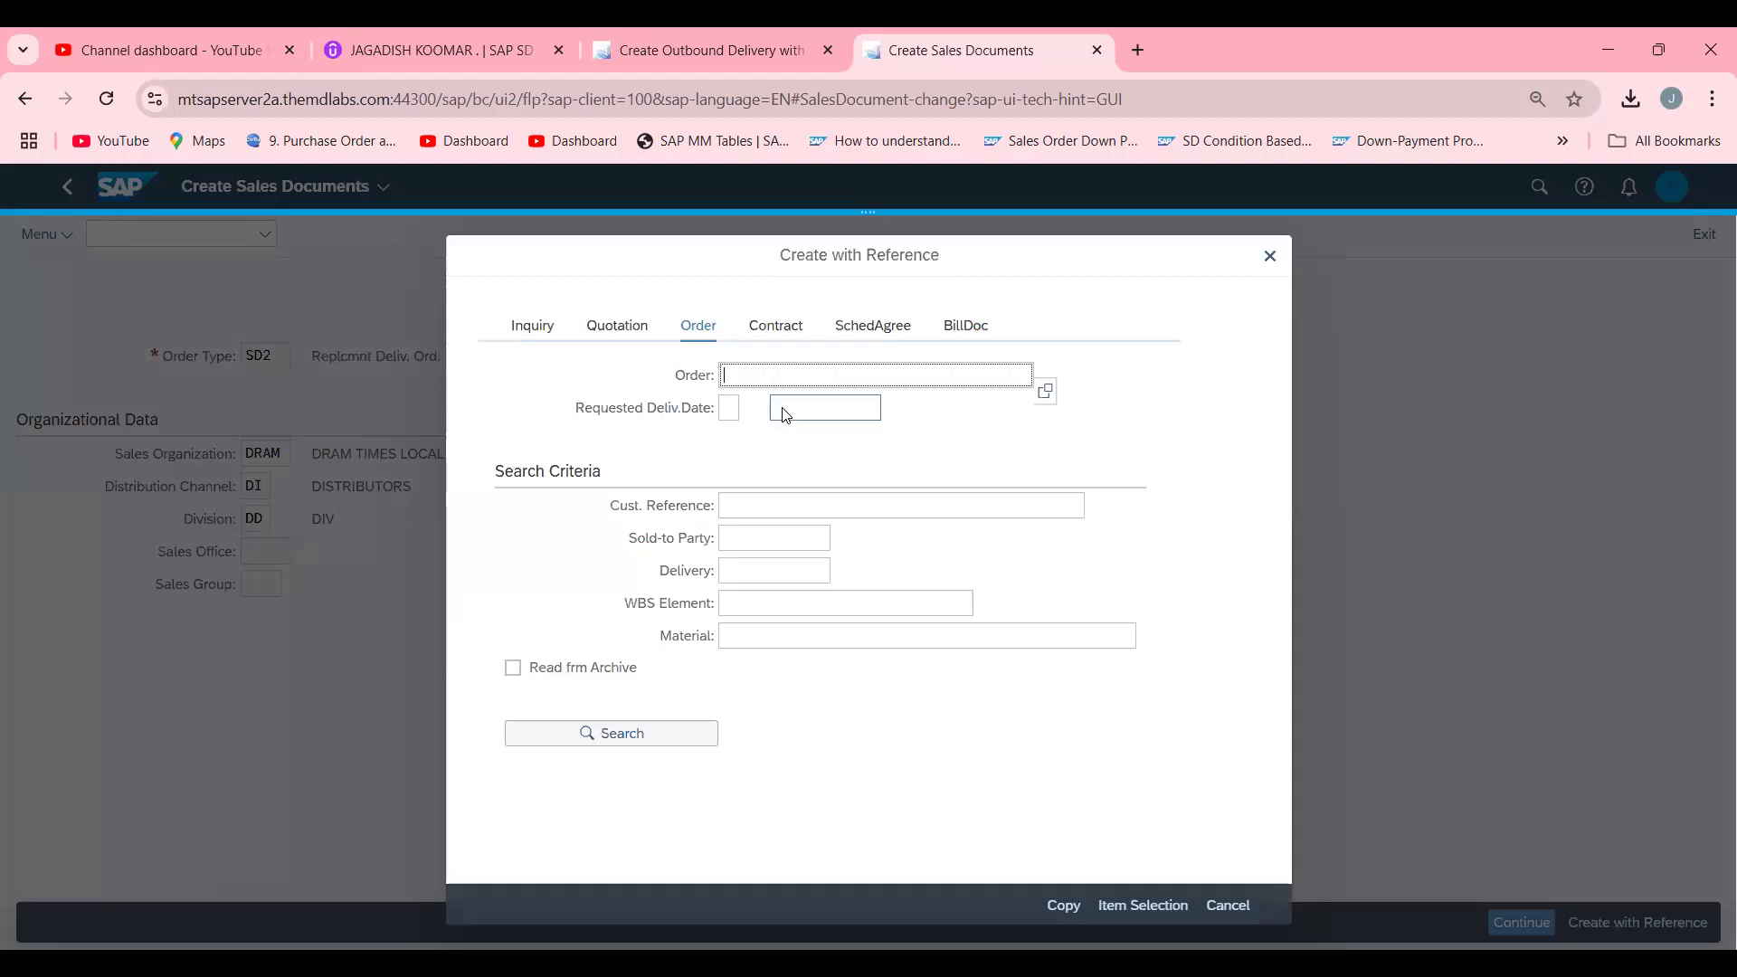
{"action": "type", "text": "60000286"}
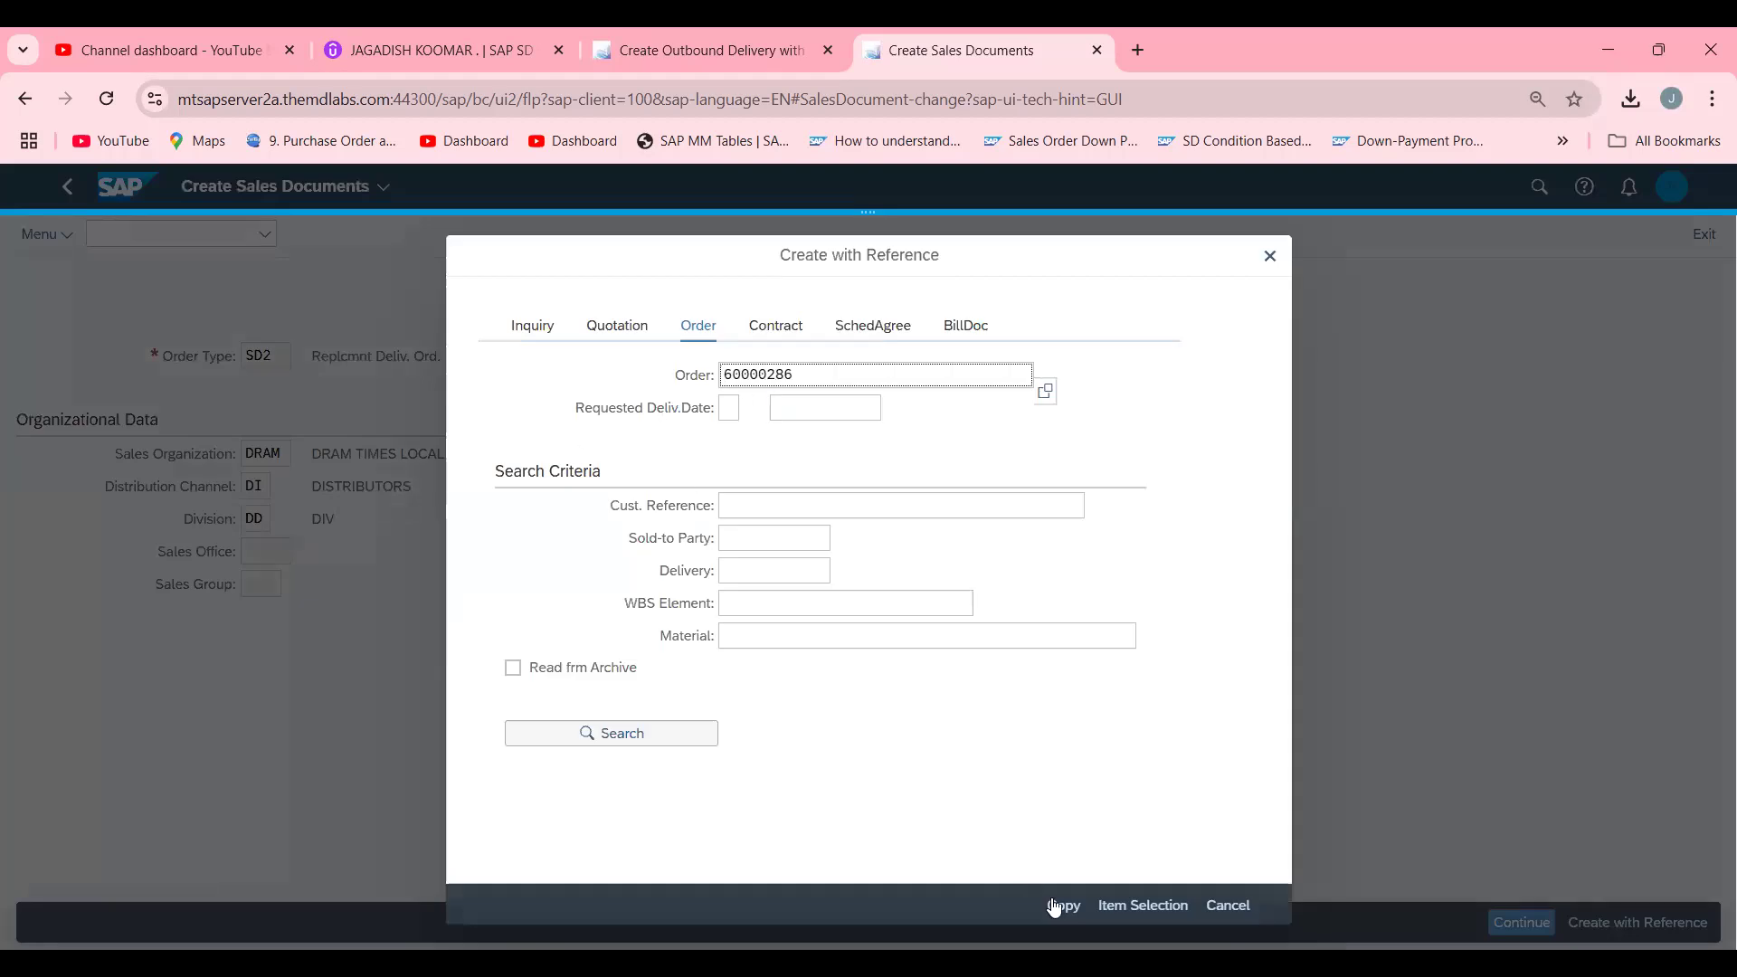
{"action": "left_click", "coordinate": [1064, 904]}
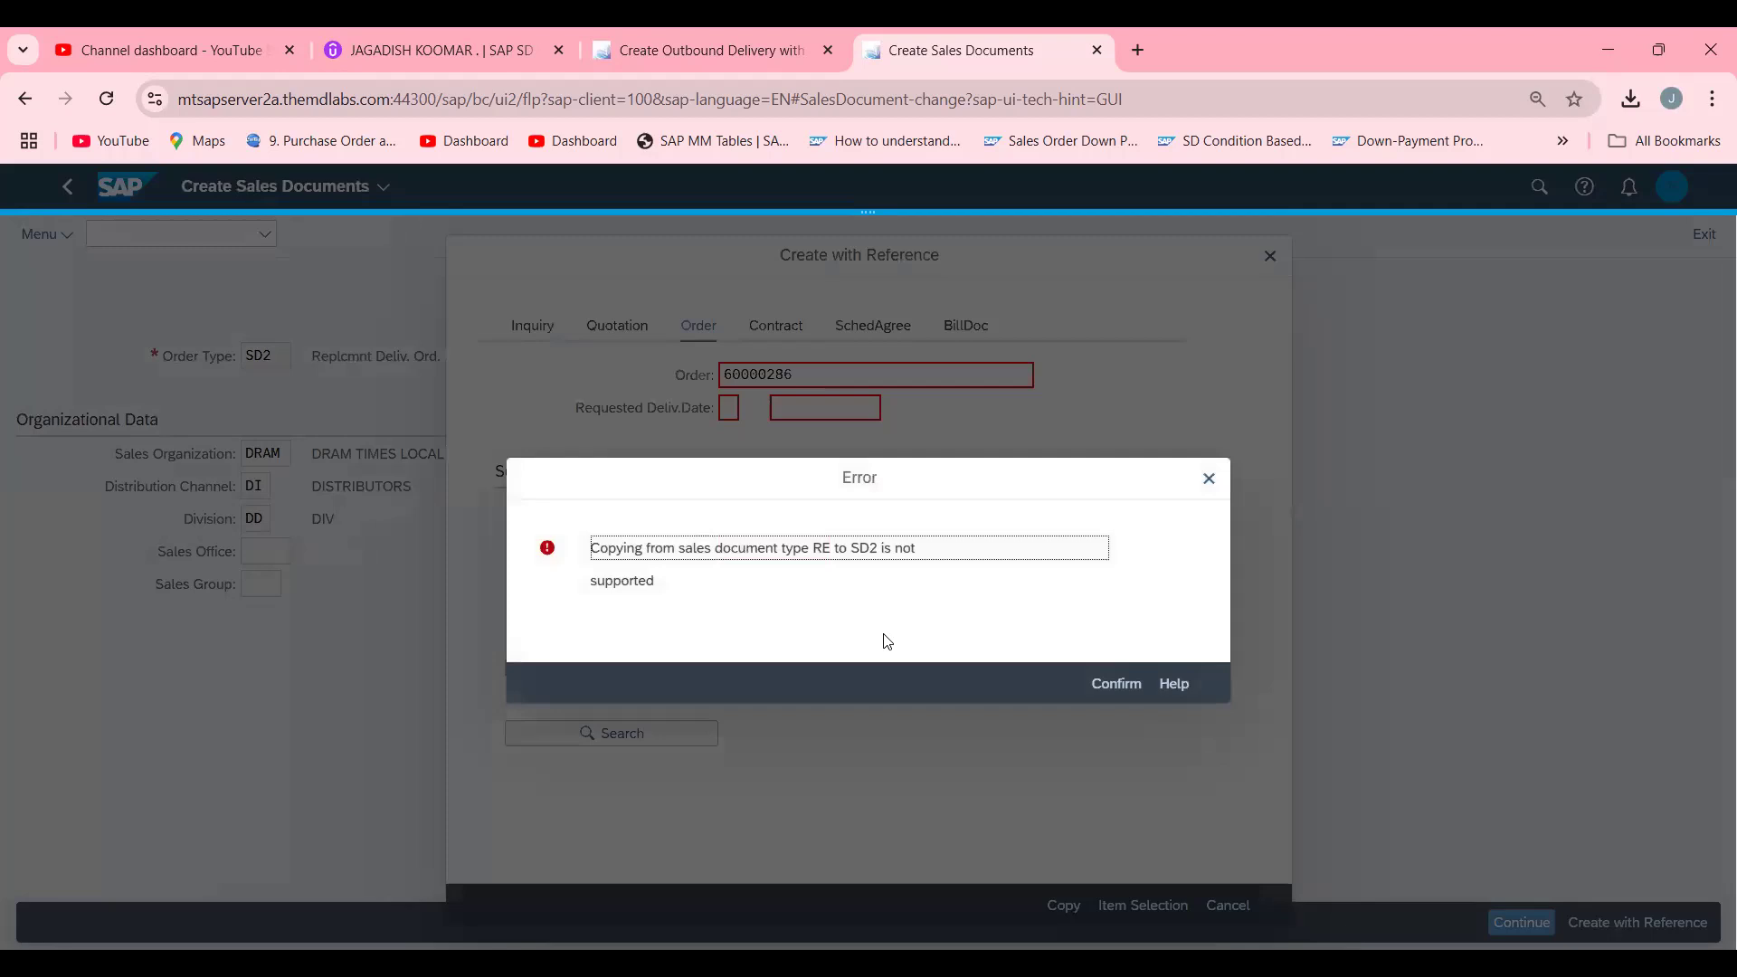
{"action": "left_click", "coordinate": [1114, 684]}
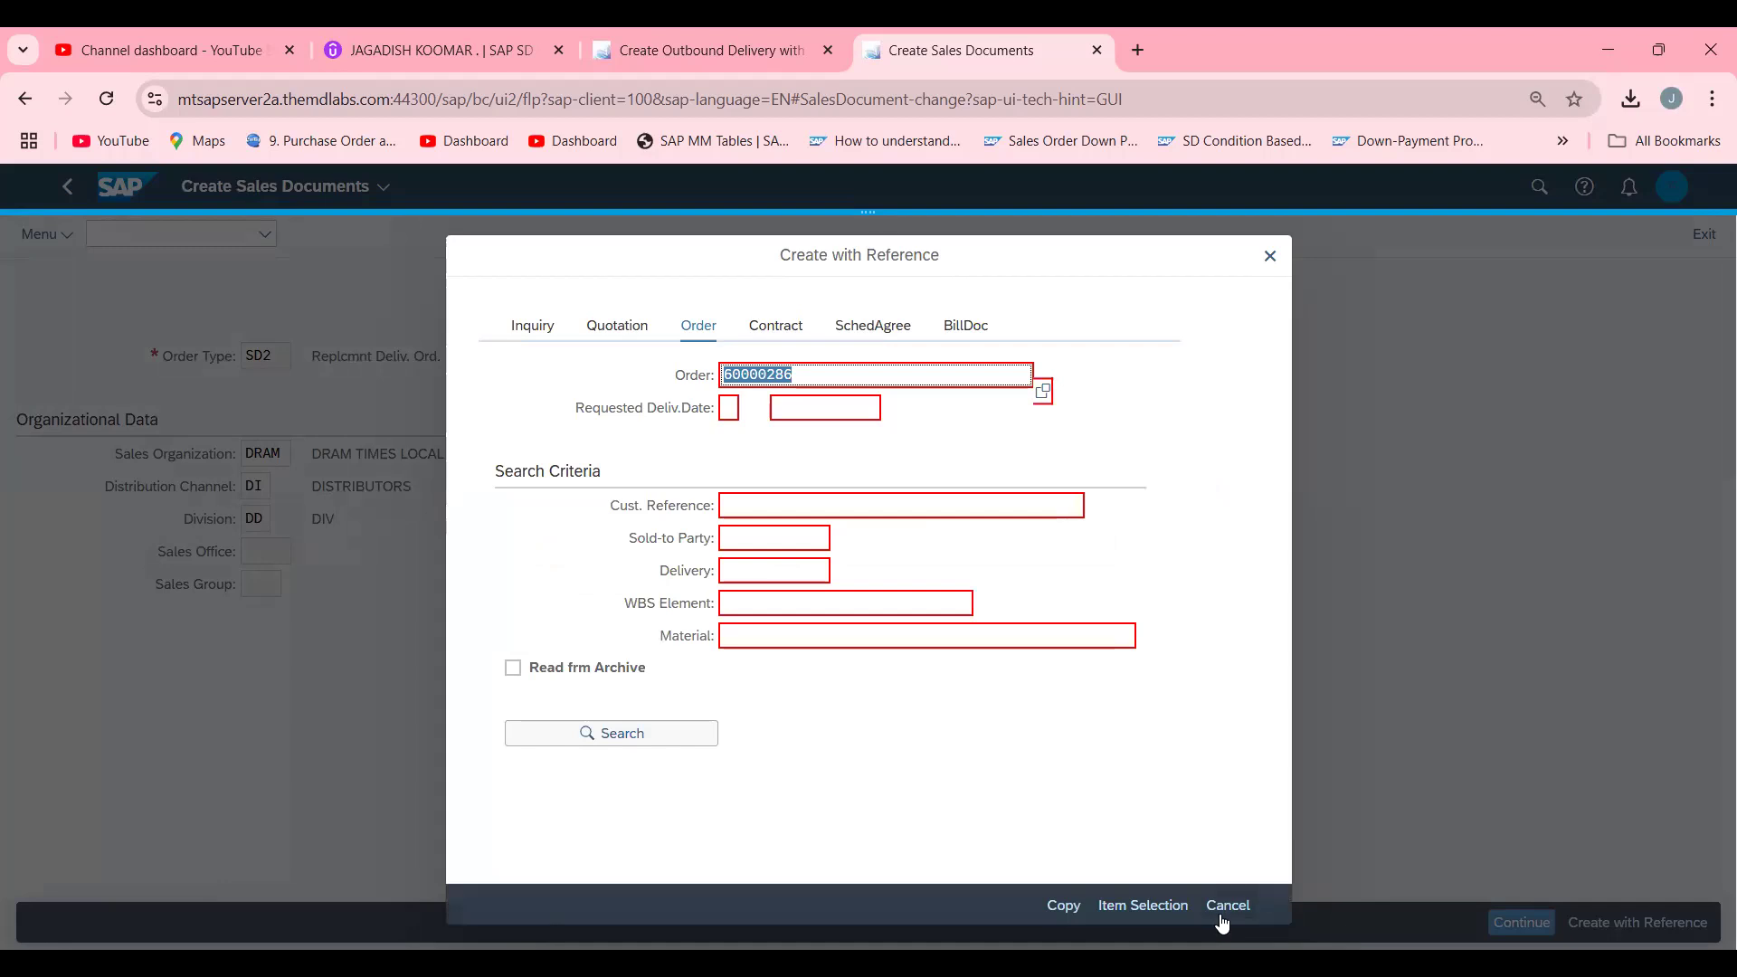
{"action": "left_click", "coordinate": [1227, 904]}
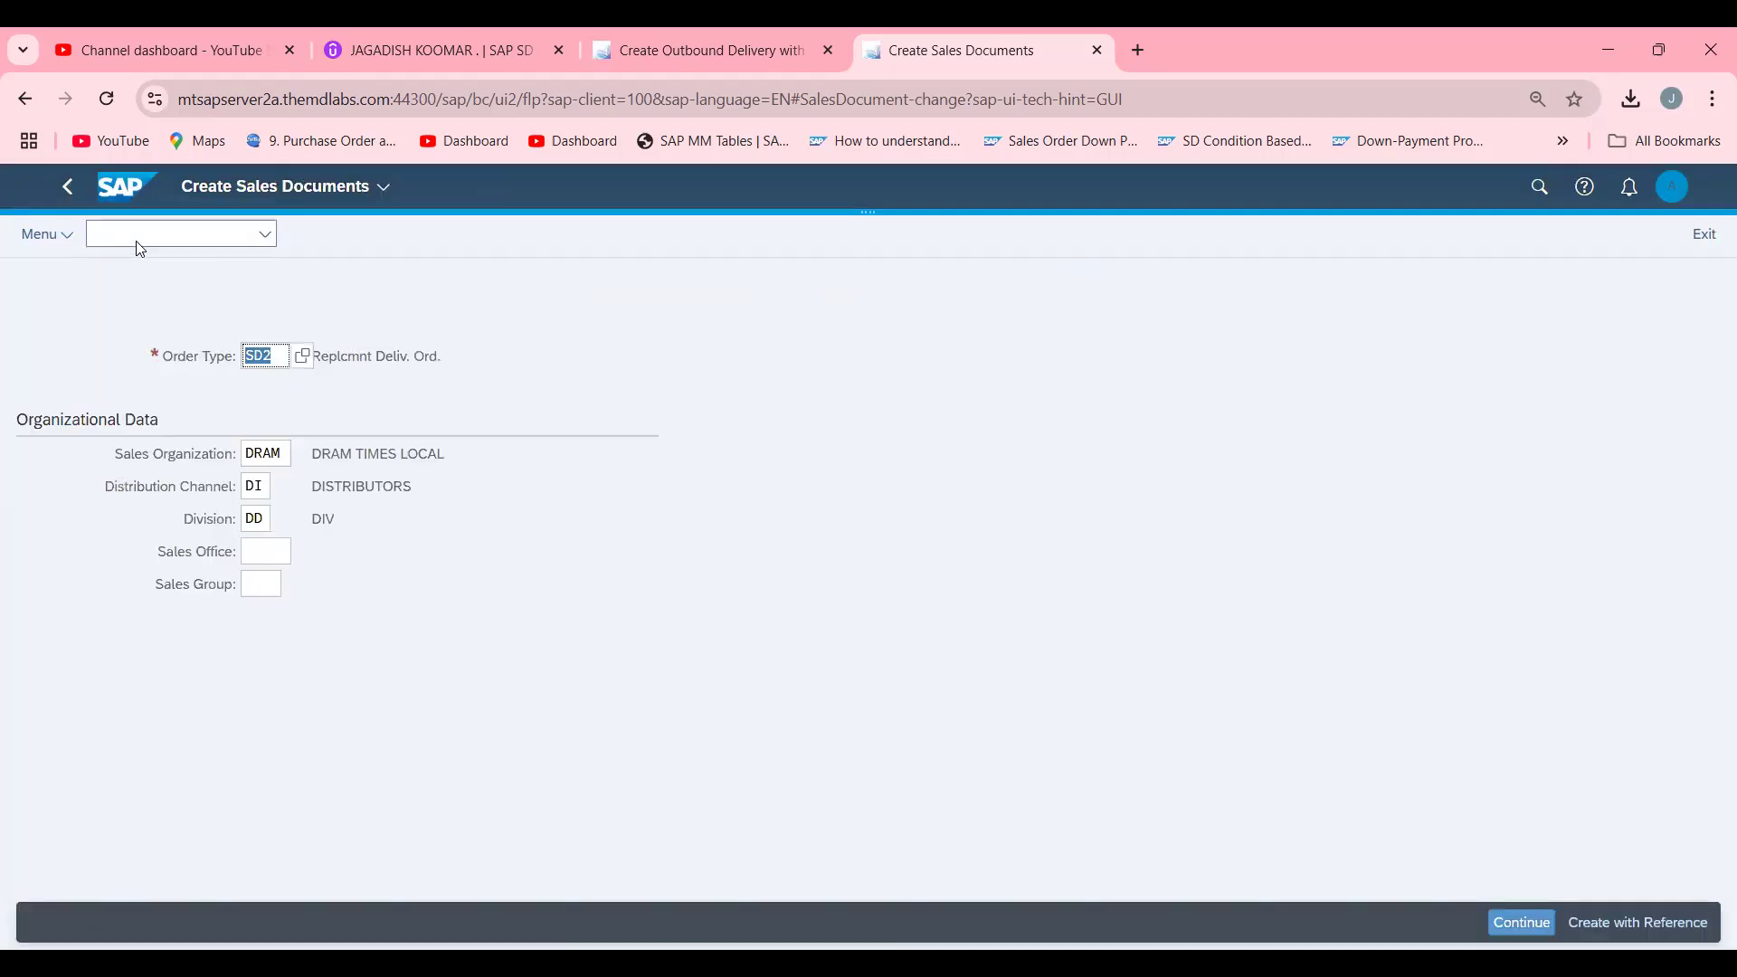
Run transaction /NVTAA to open the sales document copy-control header overview.
{"action": "type", "text": "/NV"}
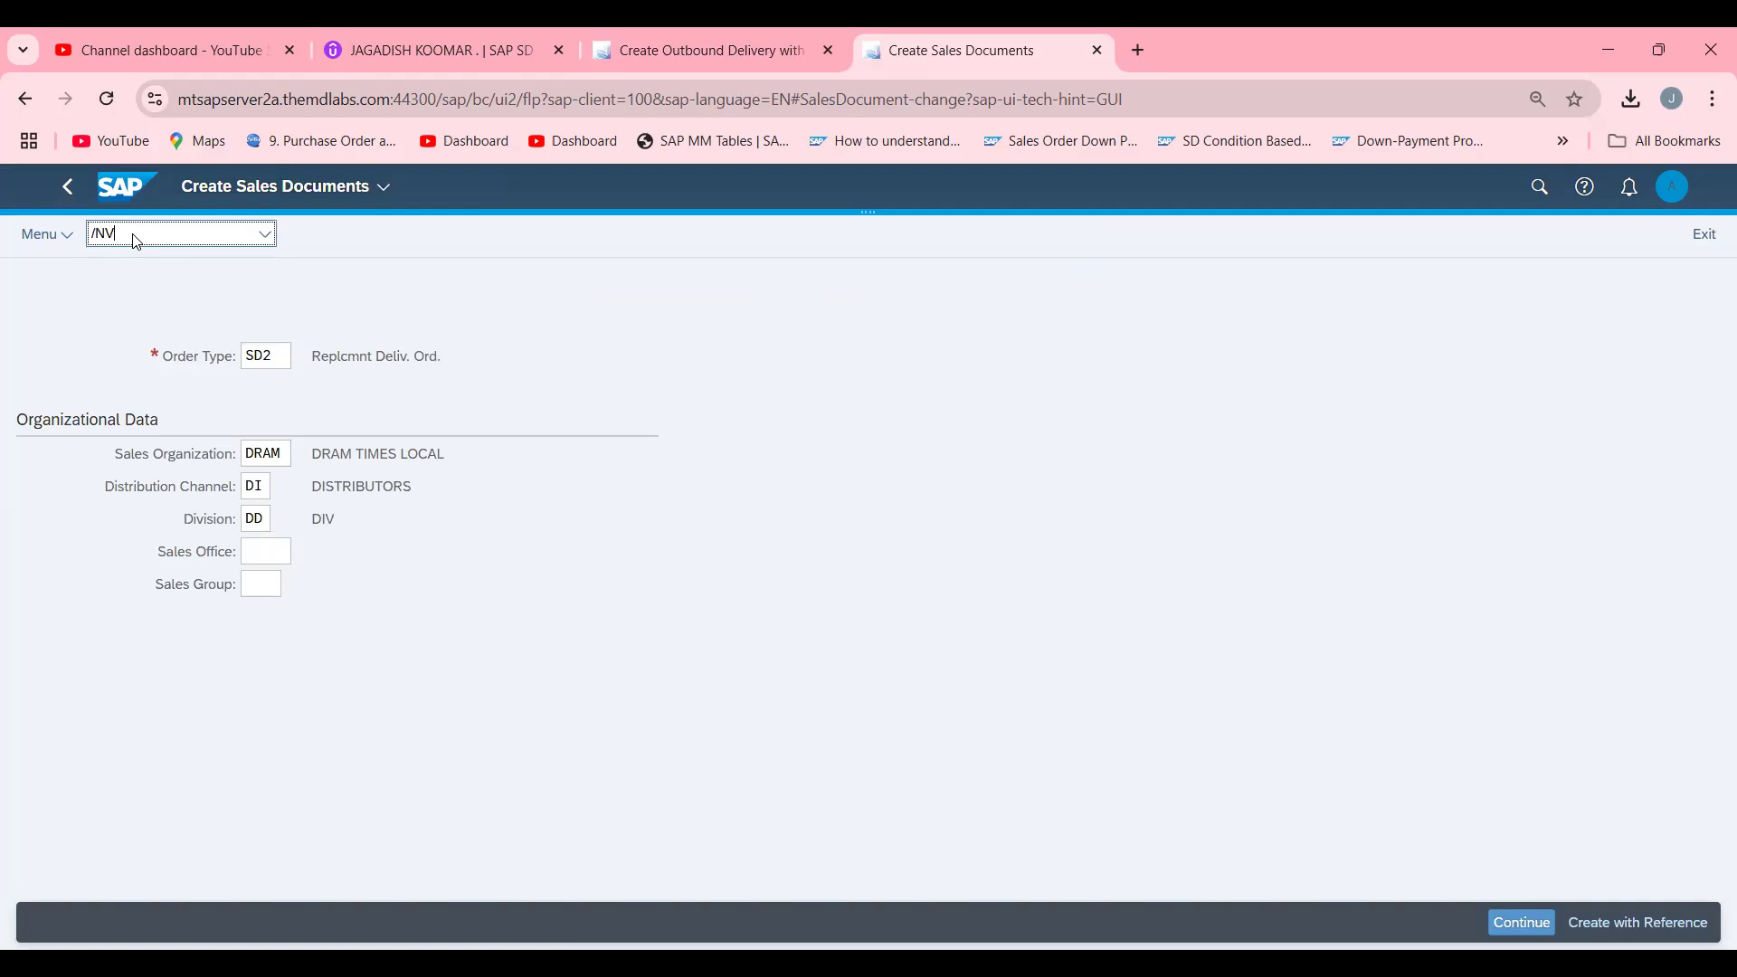
{"action": "type", "text": "T"}
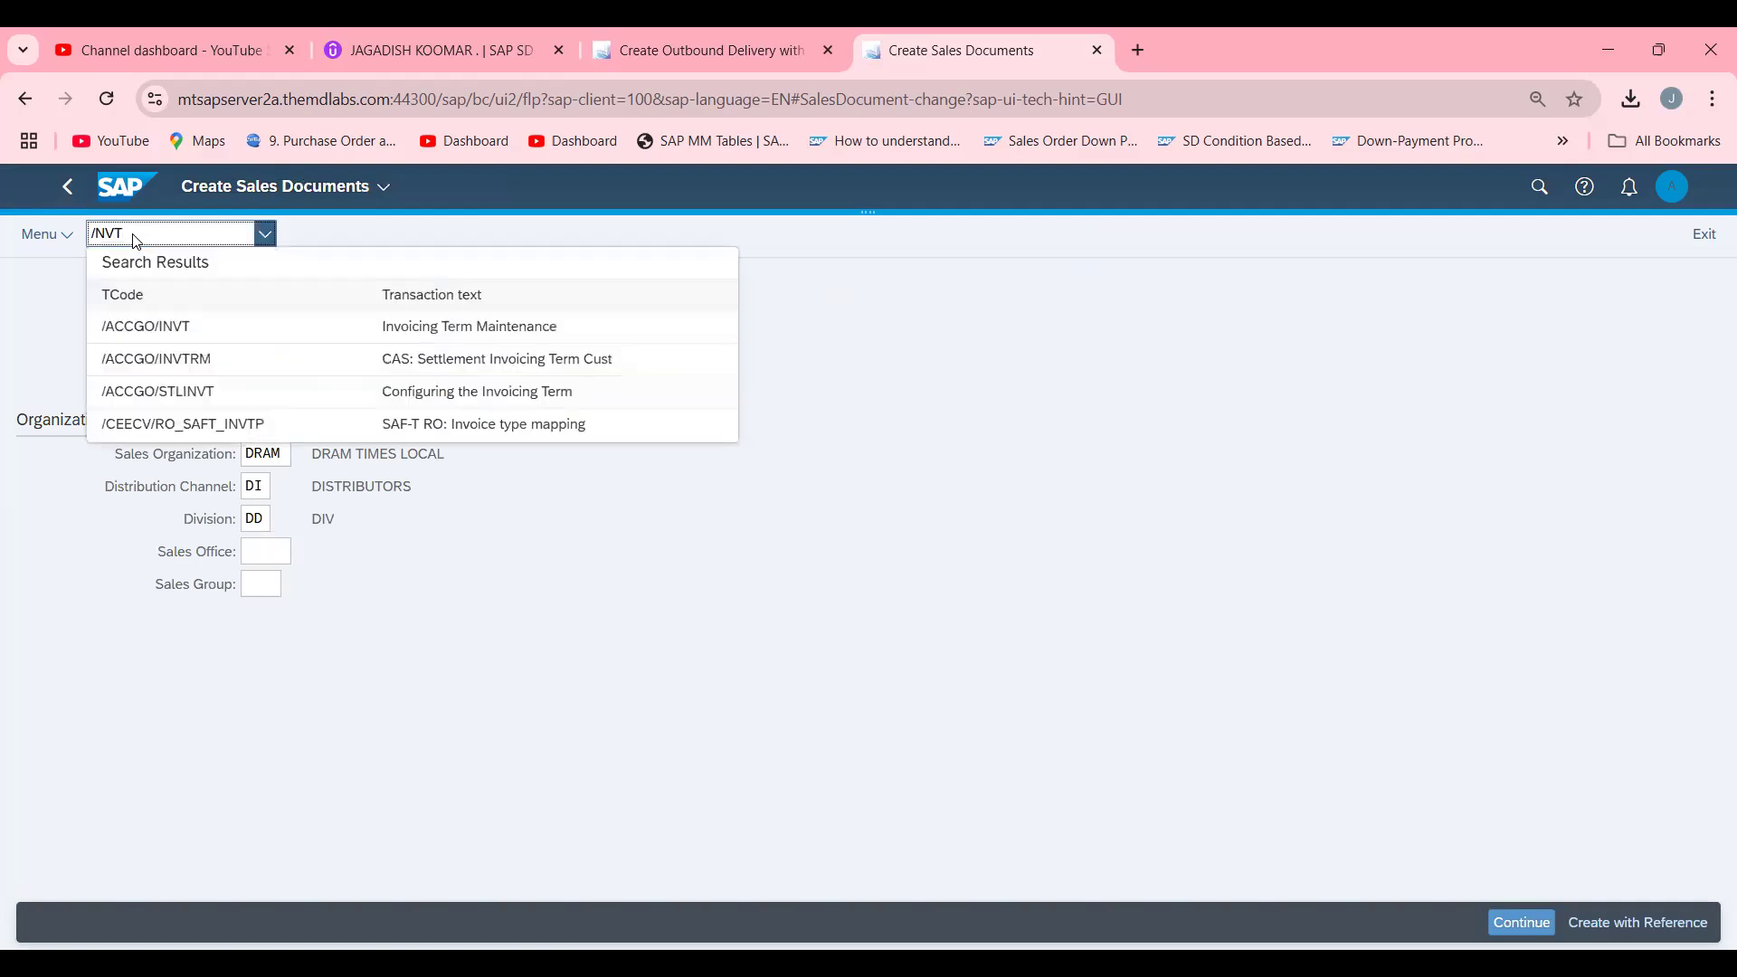
{"action": "type", "text": "FA"}
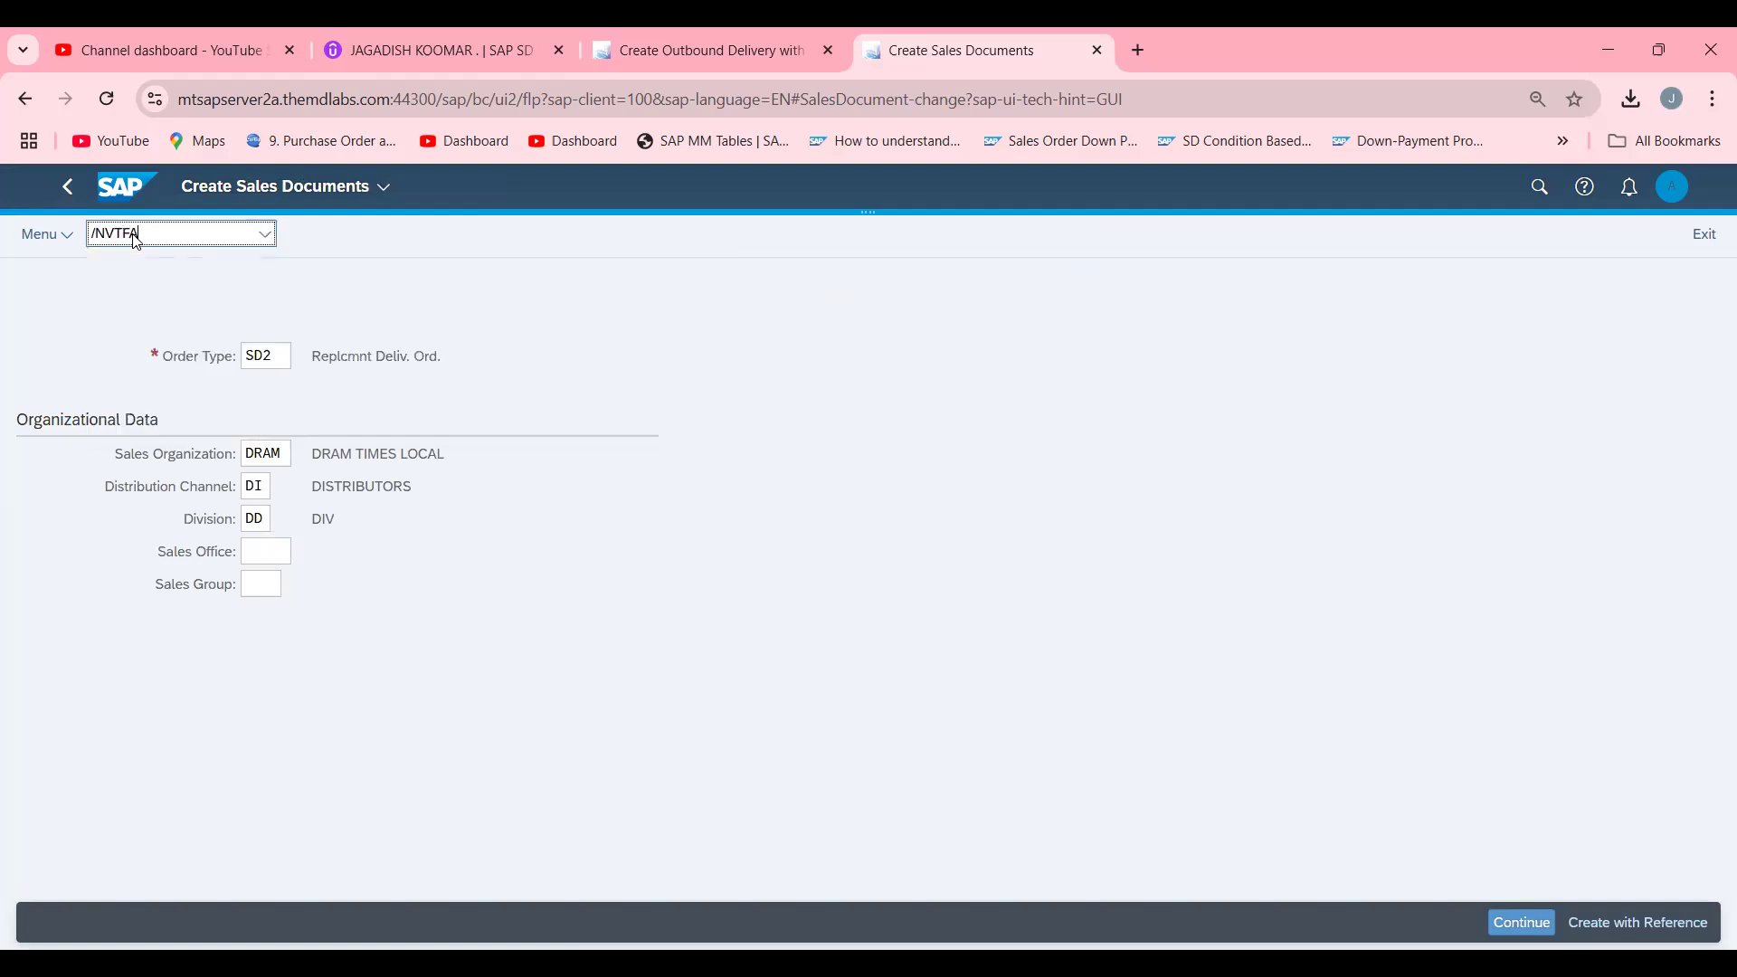
{"action": "key", "text": "BackSpace"}
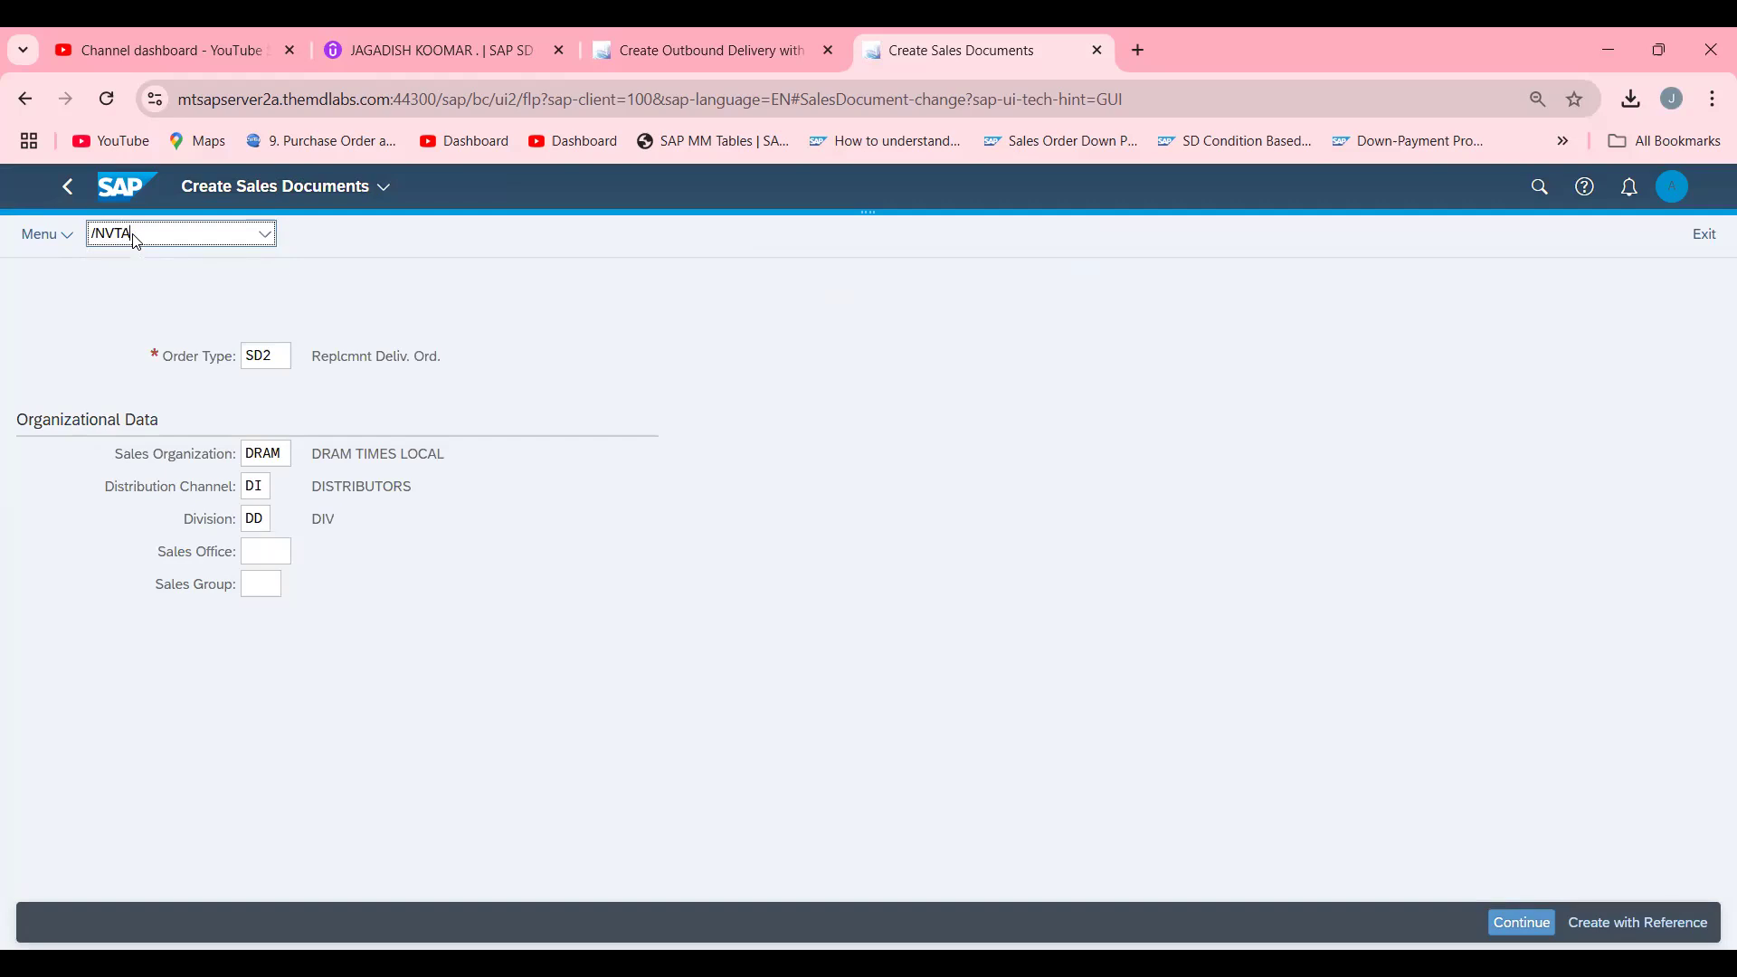
{"action": "type", "text": "A"}
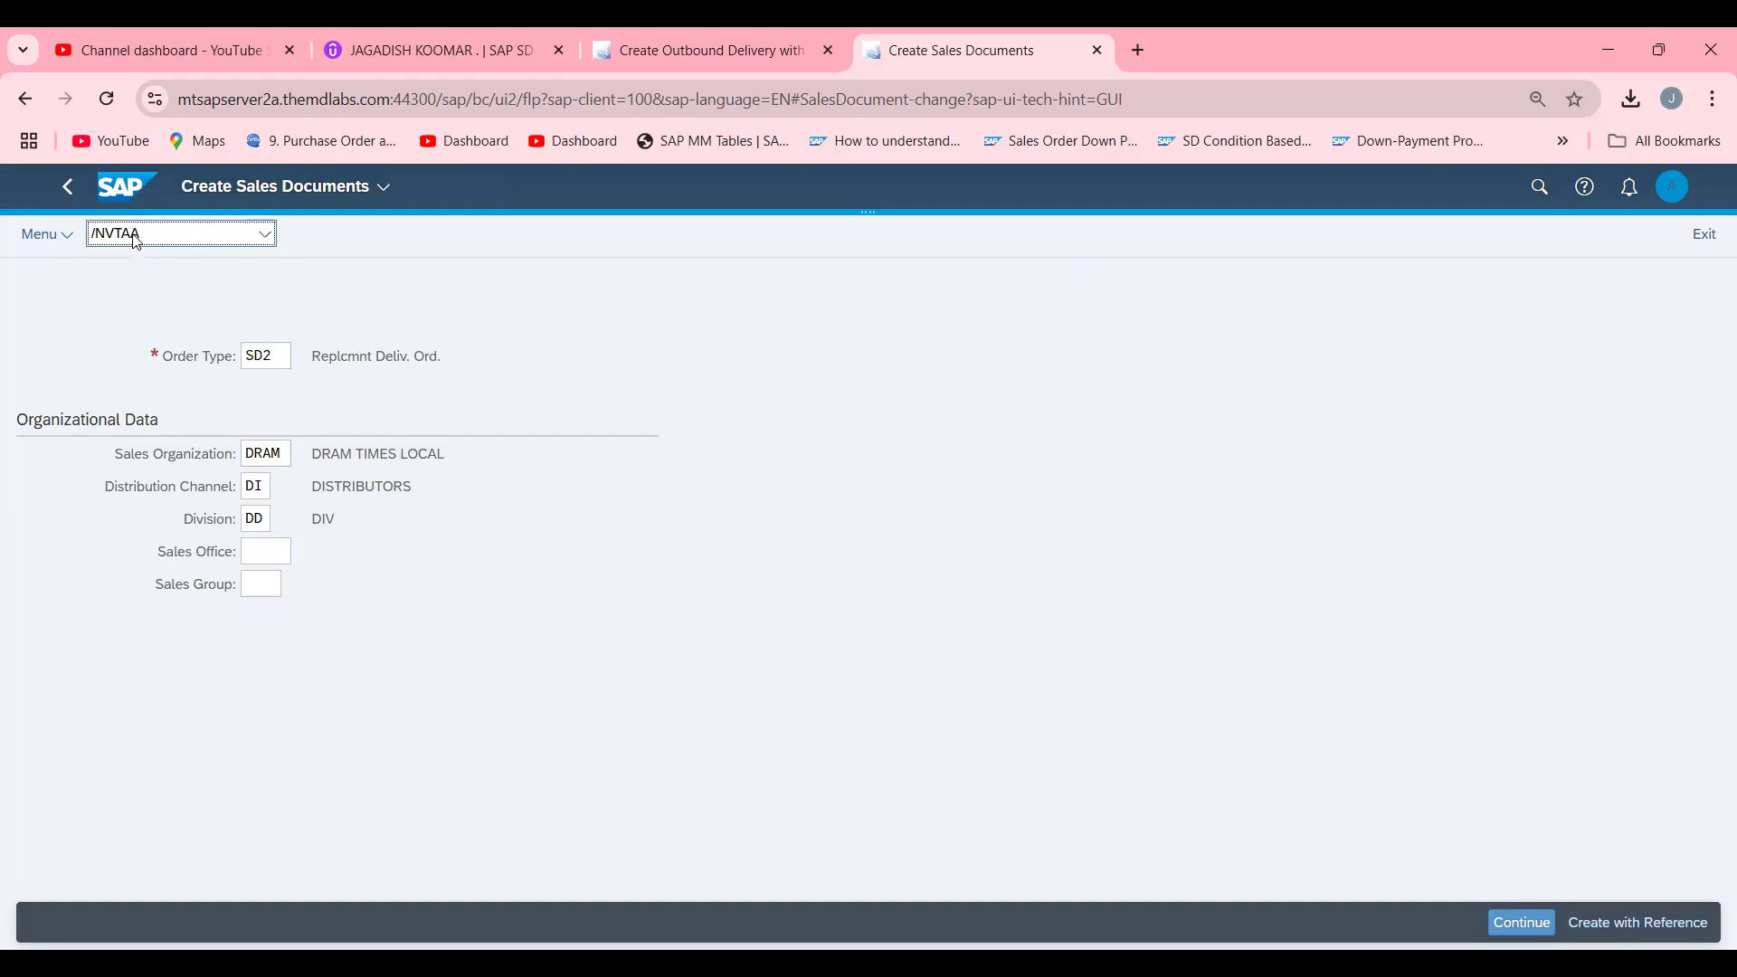
{"action": "mouse_move", "coordinate": [359, 376]}
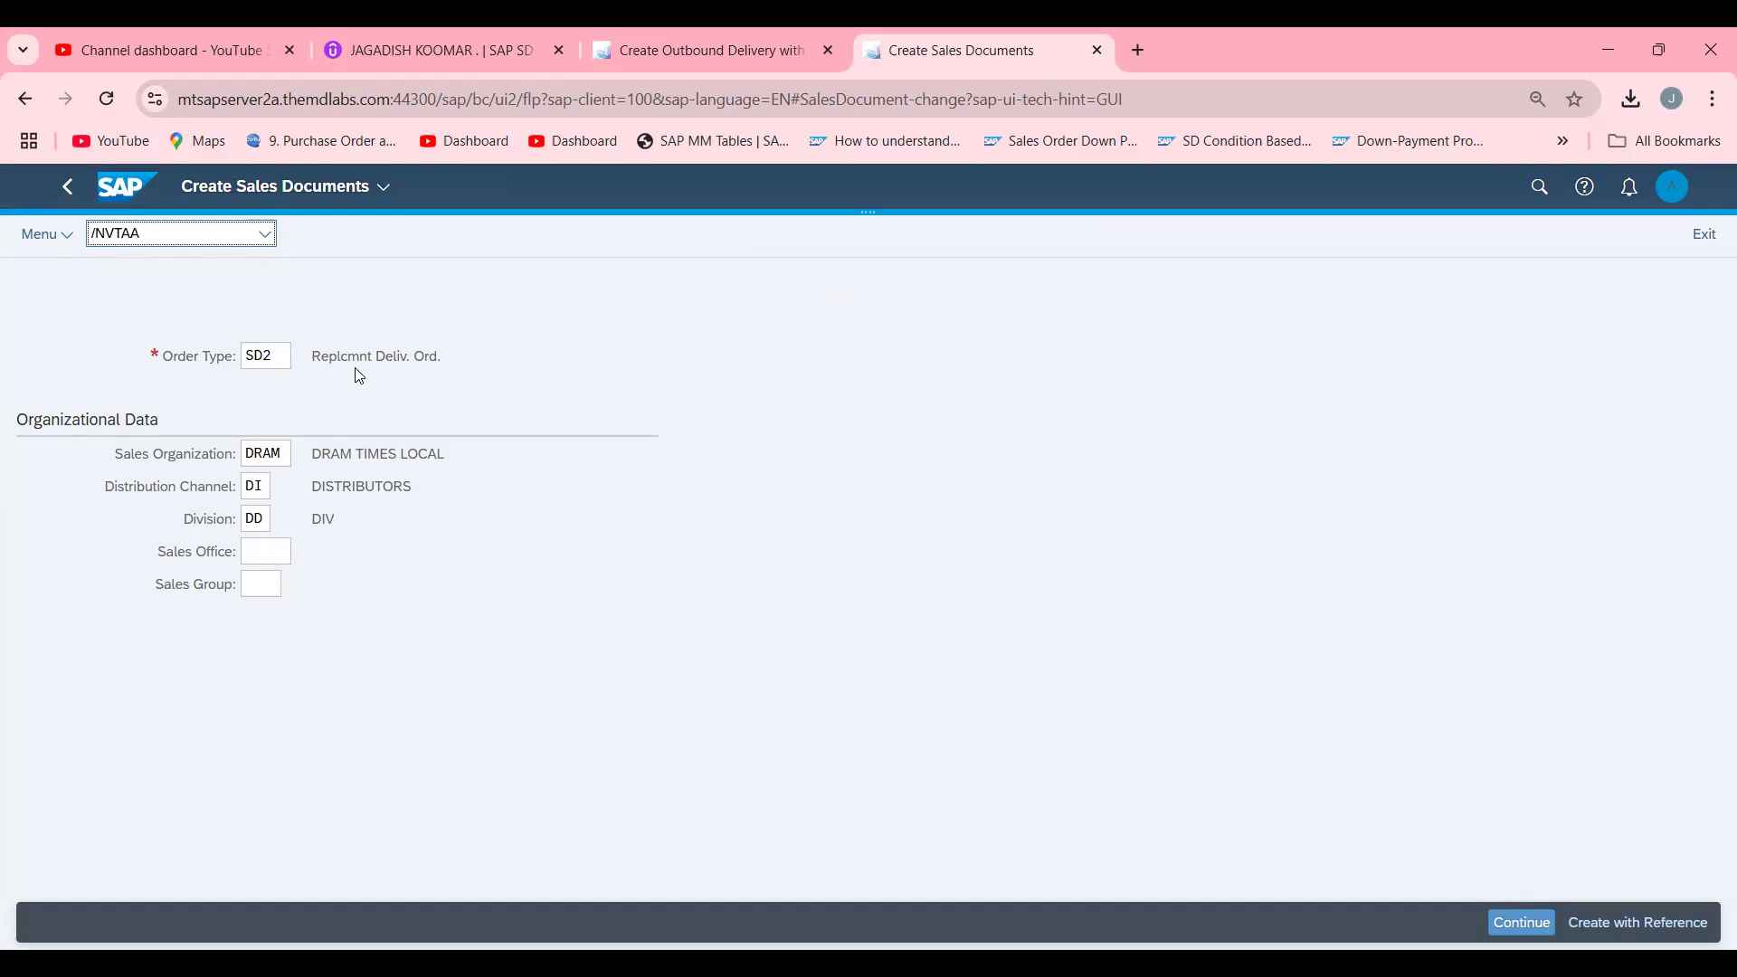
{"action": "left_click", "coordinate": [1522, 922]}
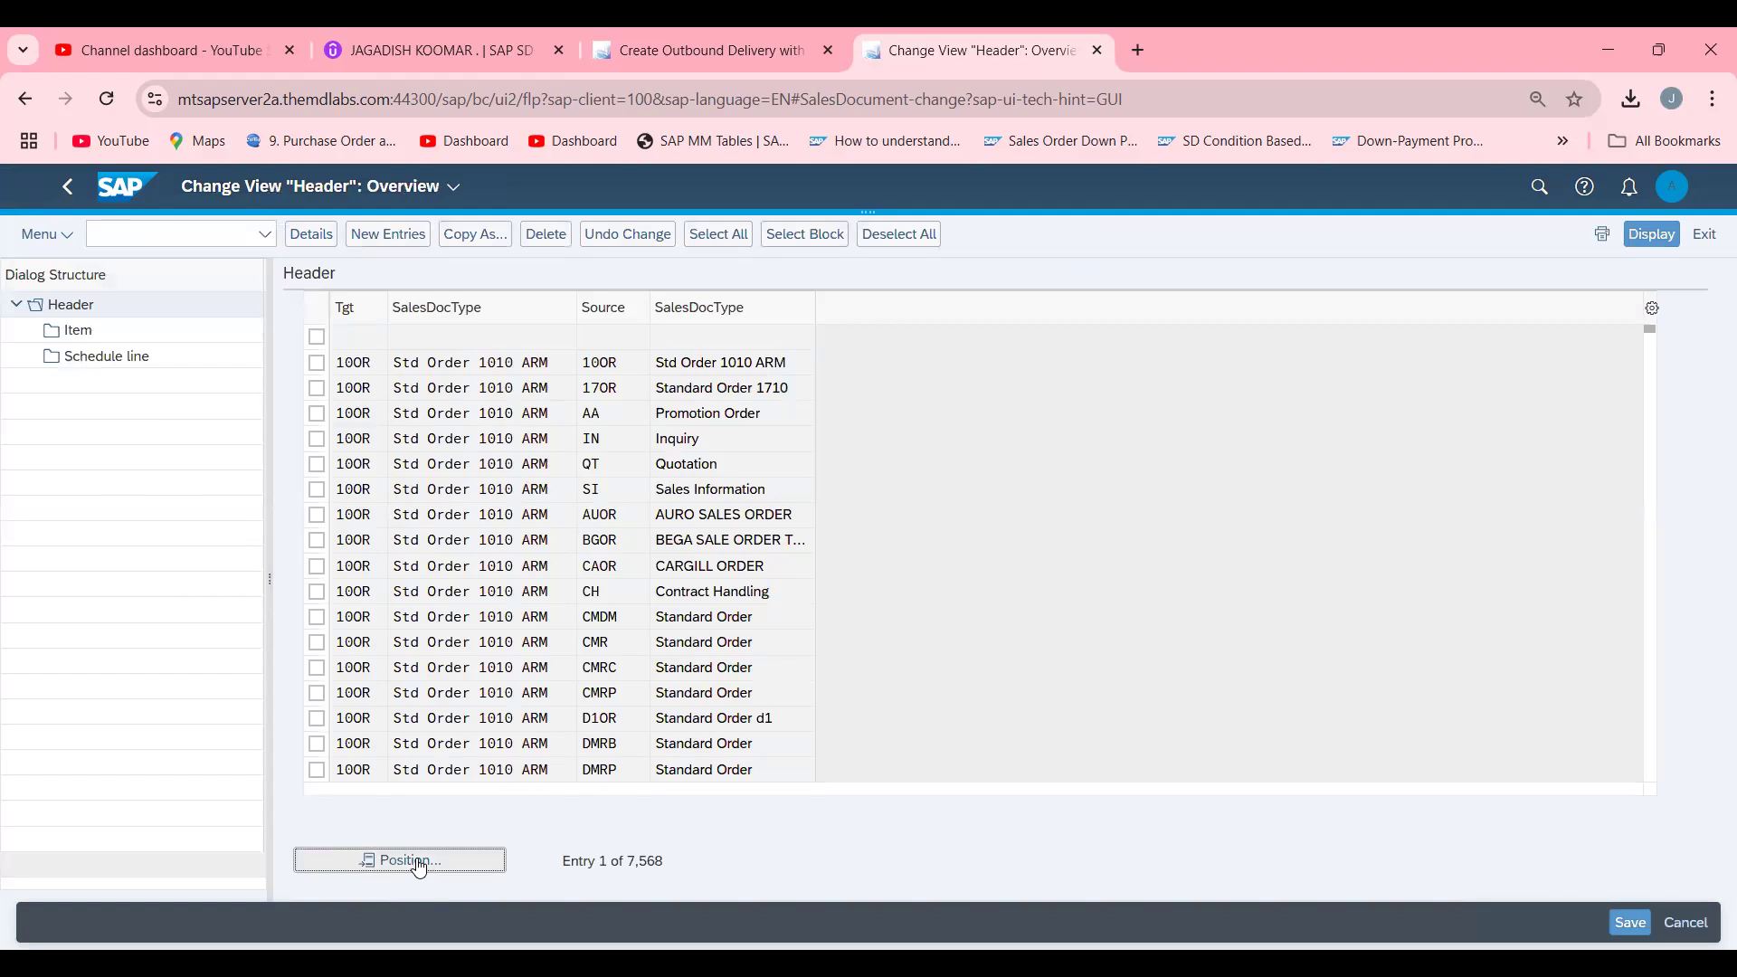
Position on source type RE, open the RE-to-SD header entry and load its item-level copy settings.
{"action": "left_click", "coordinate": [398, 859]}
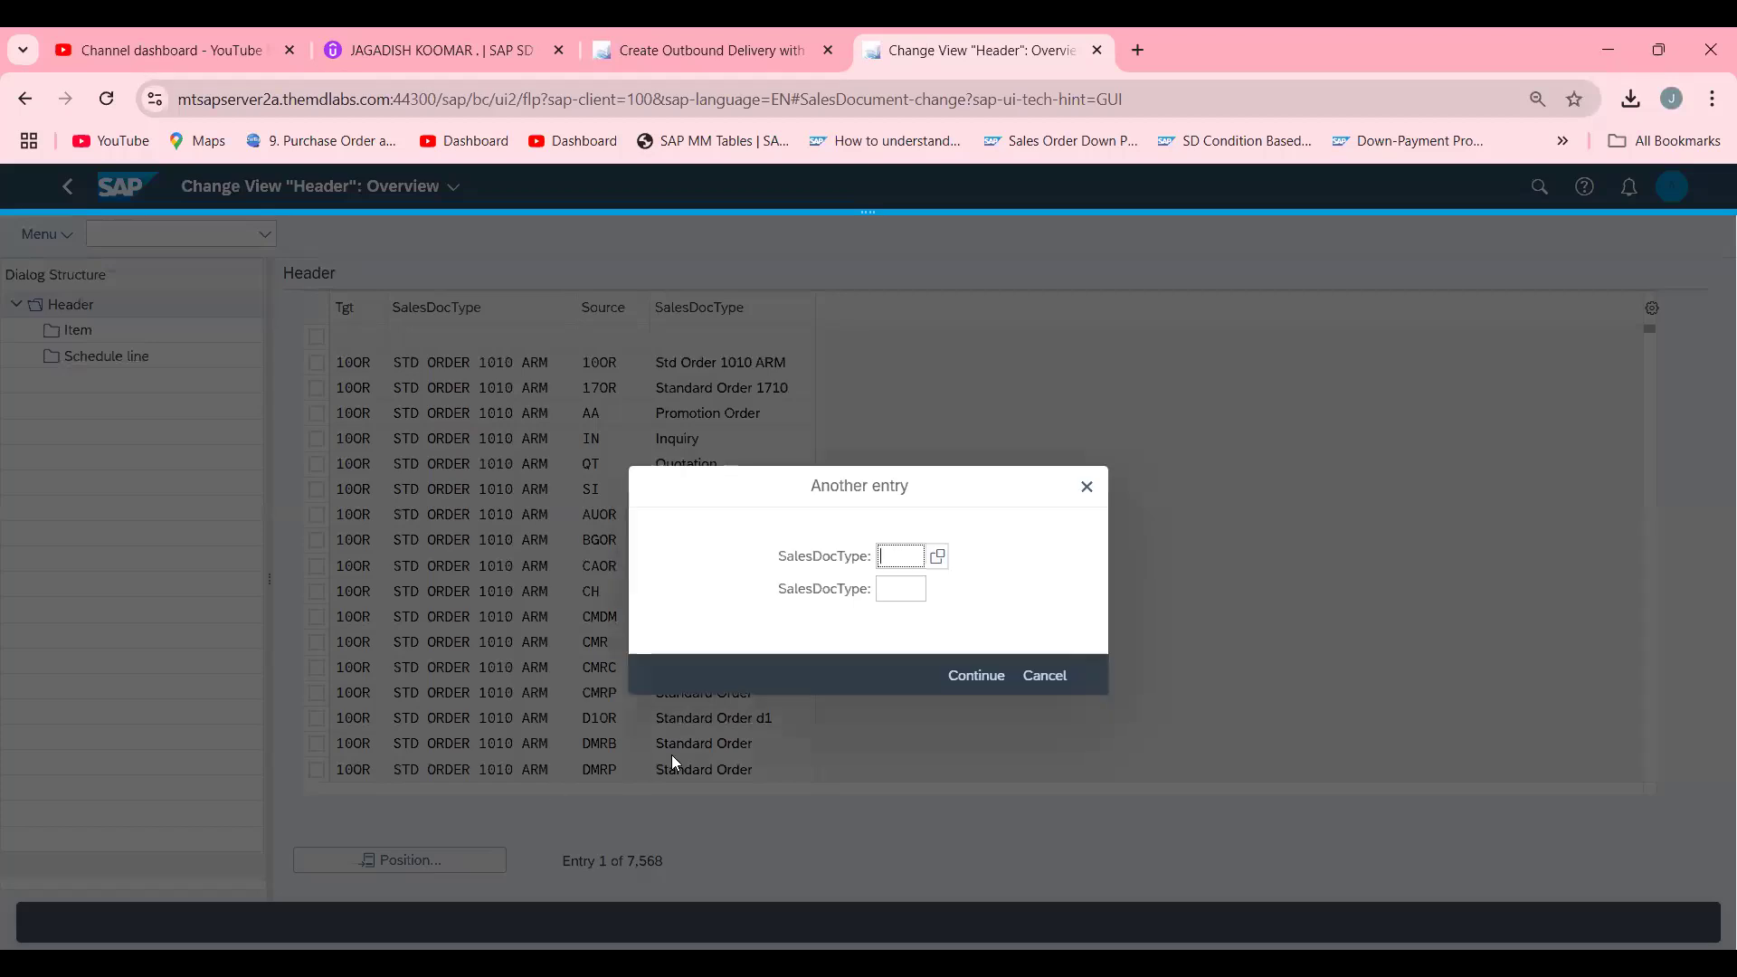
{"action": "type", "text": "RE"}
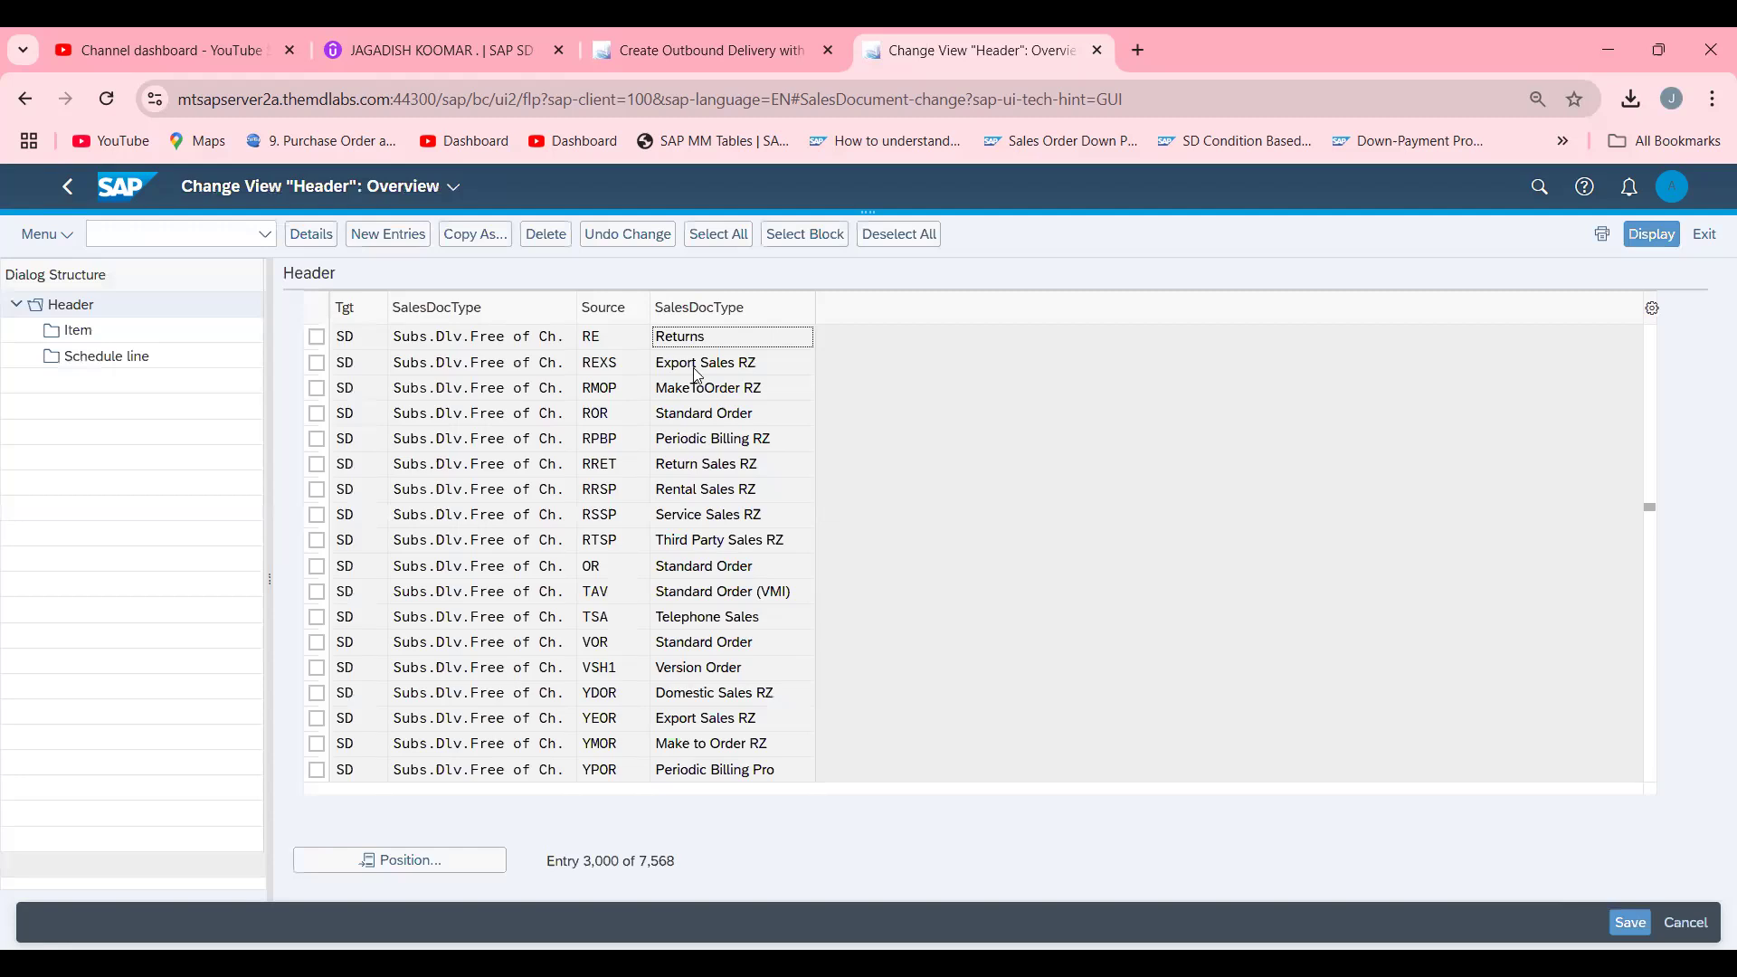
{"action": "left_click", "coordinate": [315, 337]}
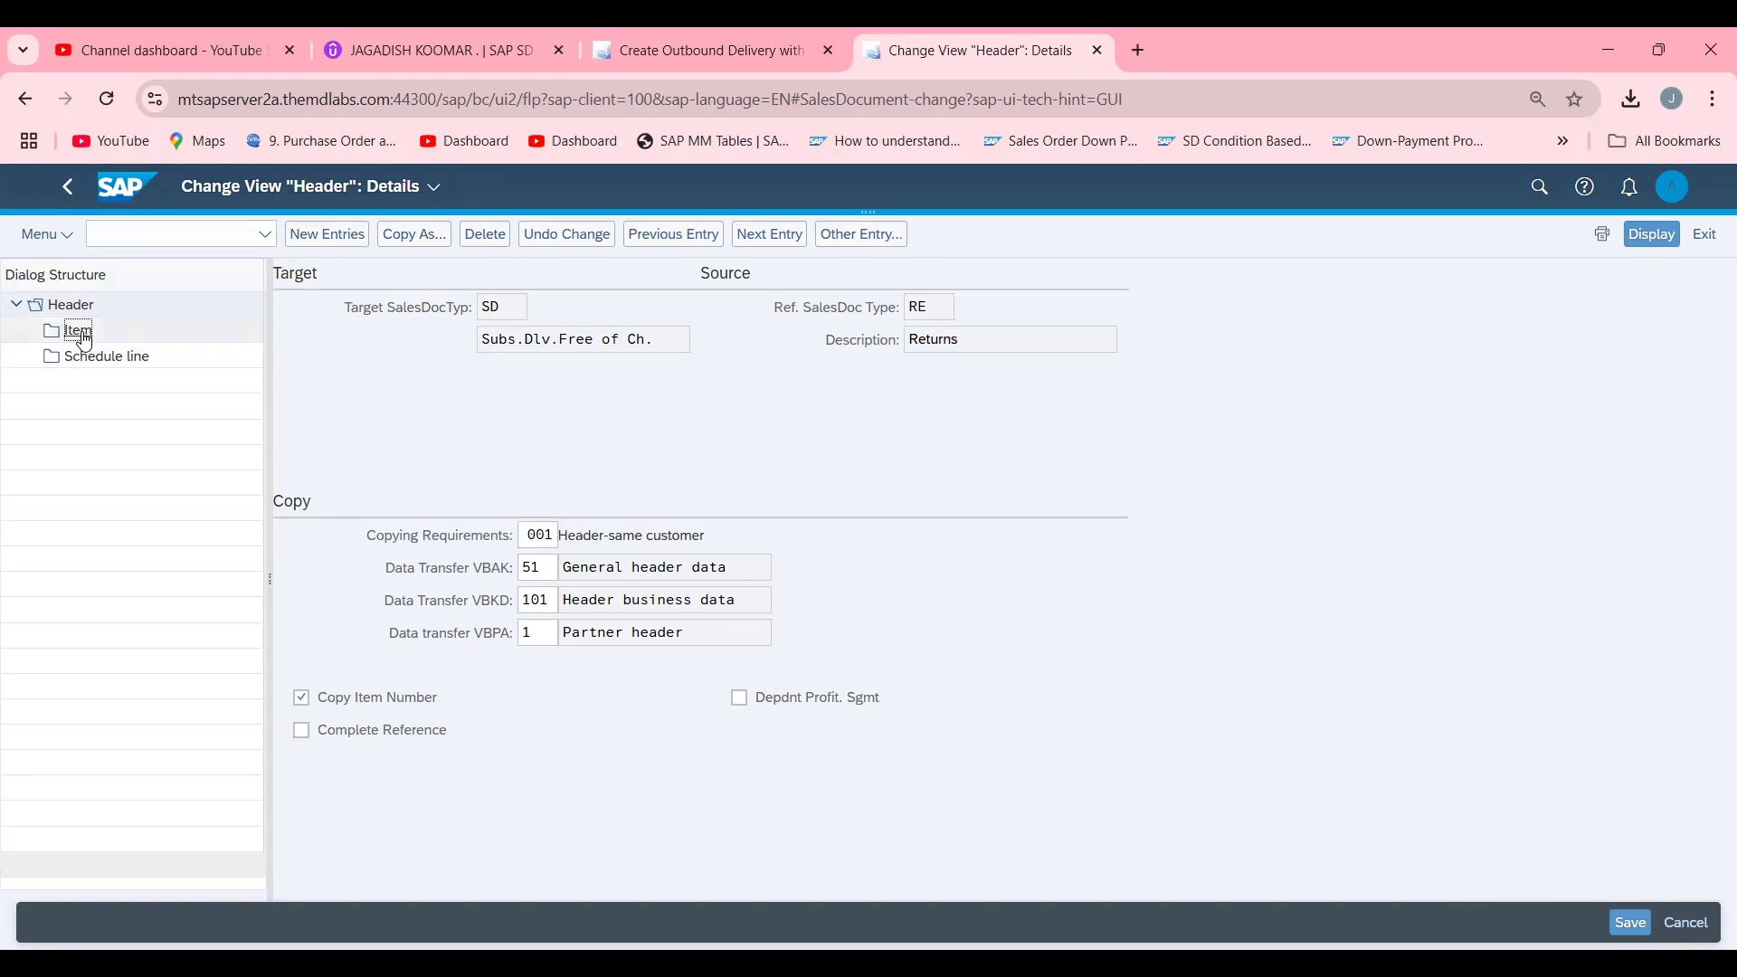
{"action": "left_click", "coordinate": [76, 329]}
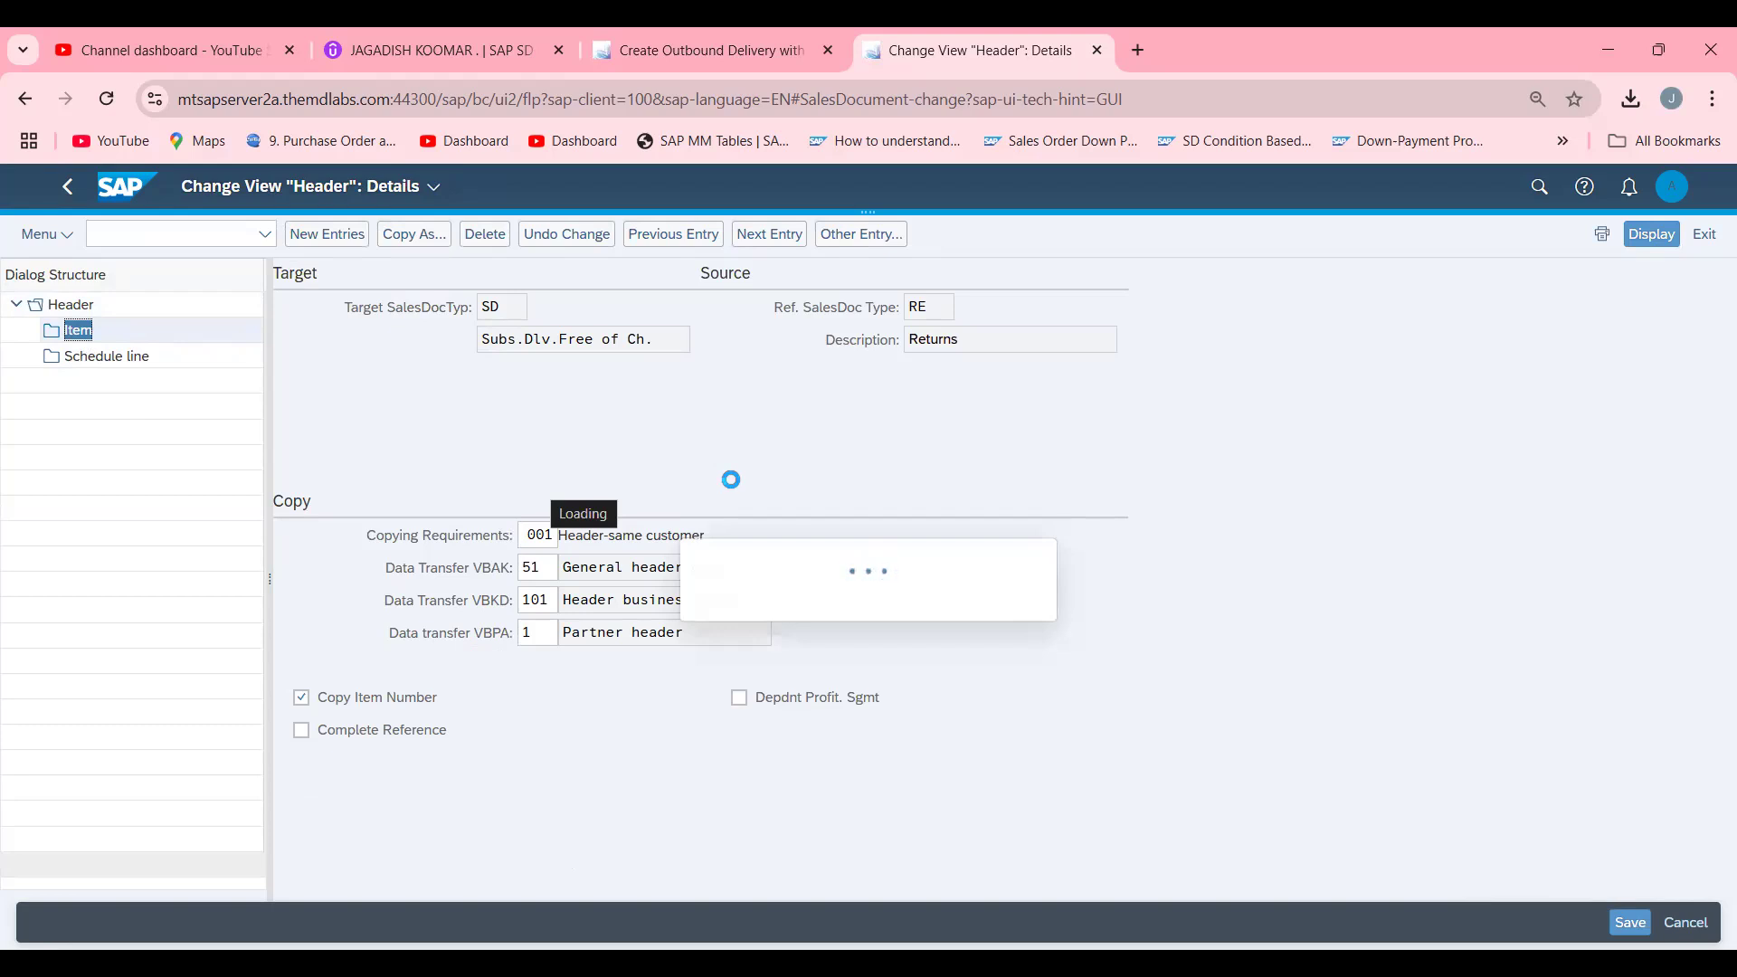
{"action": "left_click", "coordinate": [78, 330]}
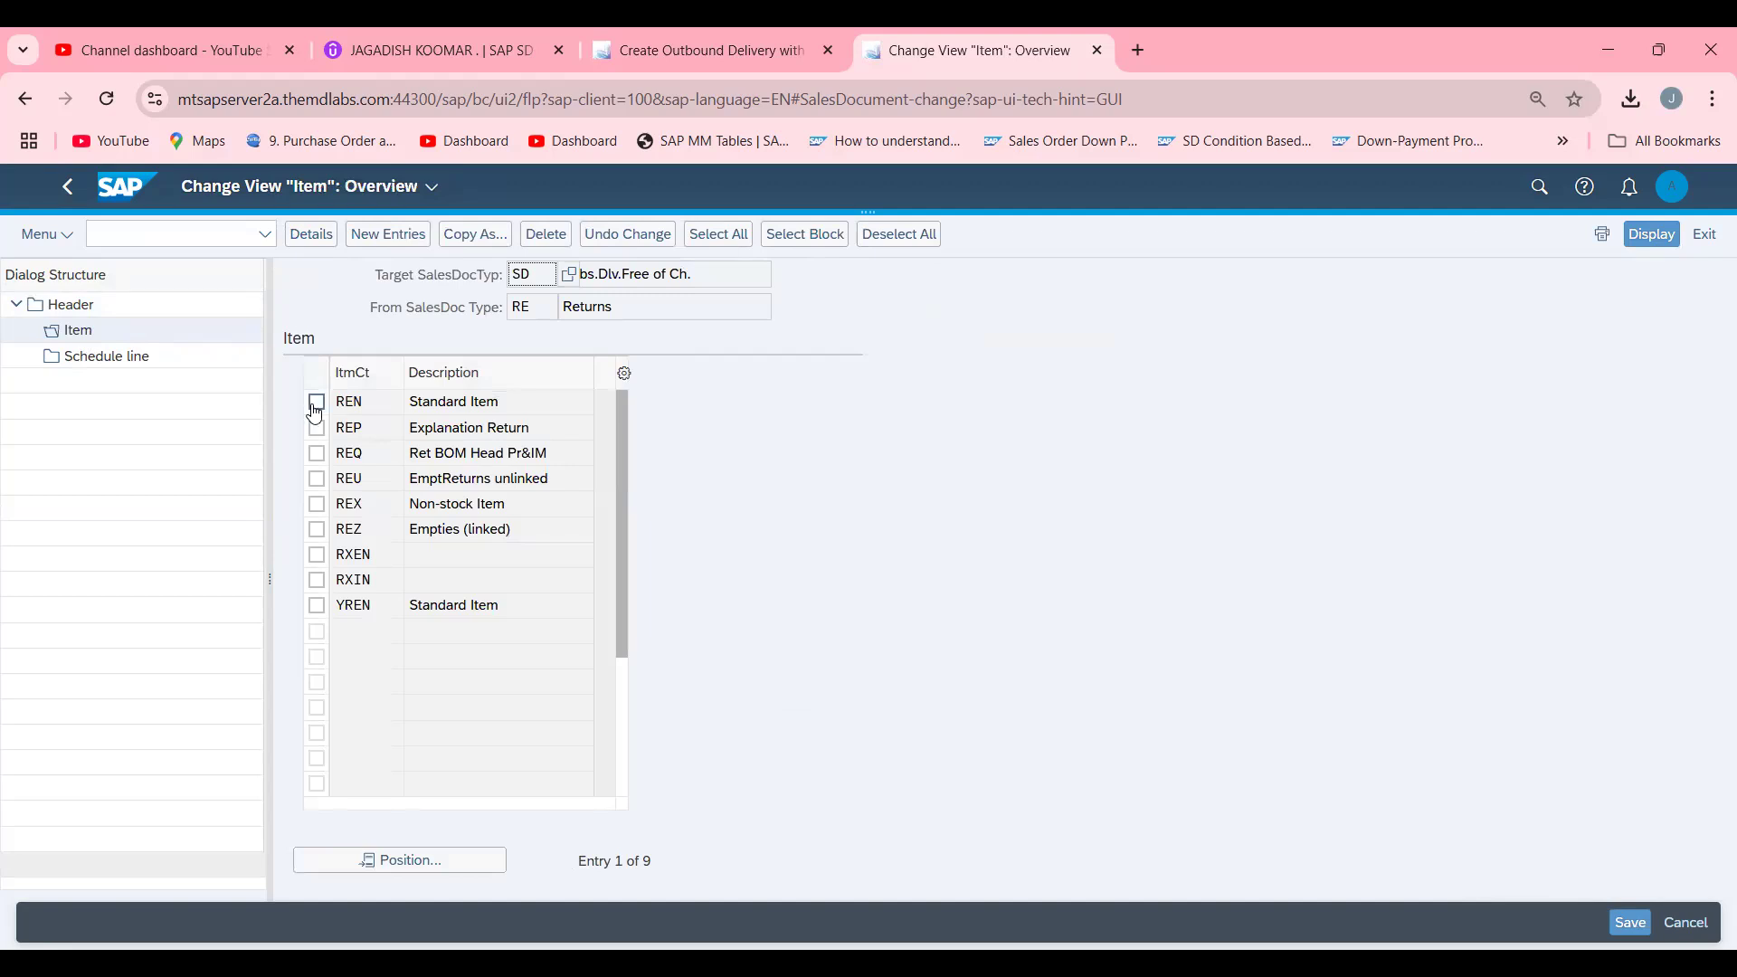
Map target item category KLN to source category REN, review the copying requirement routines and keep 304.
{"action": "left_click", "coordinate": [315, 402]}
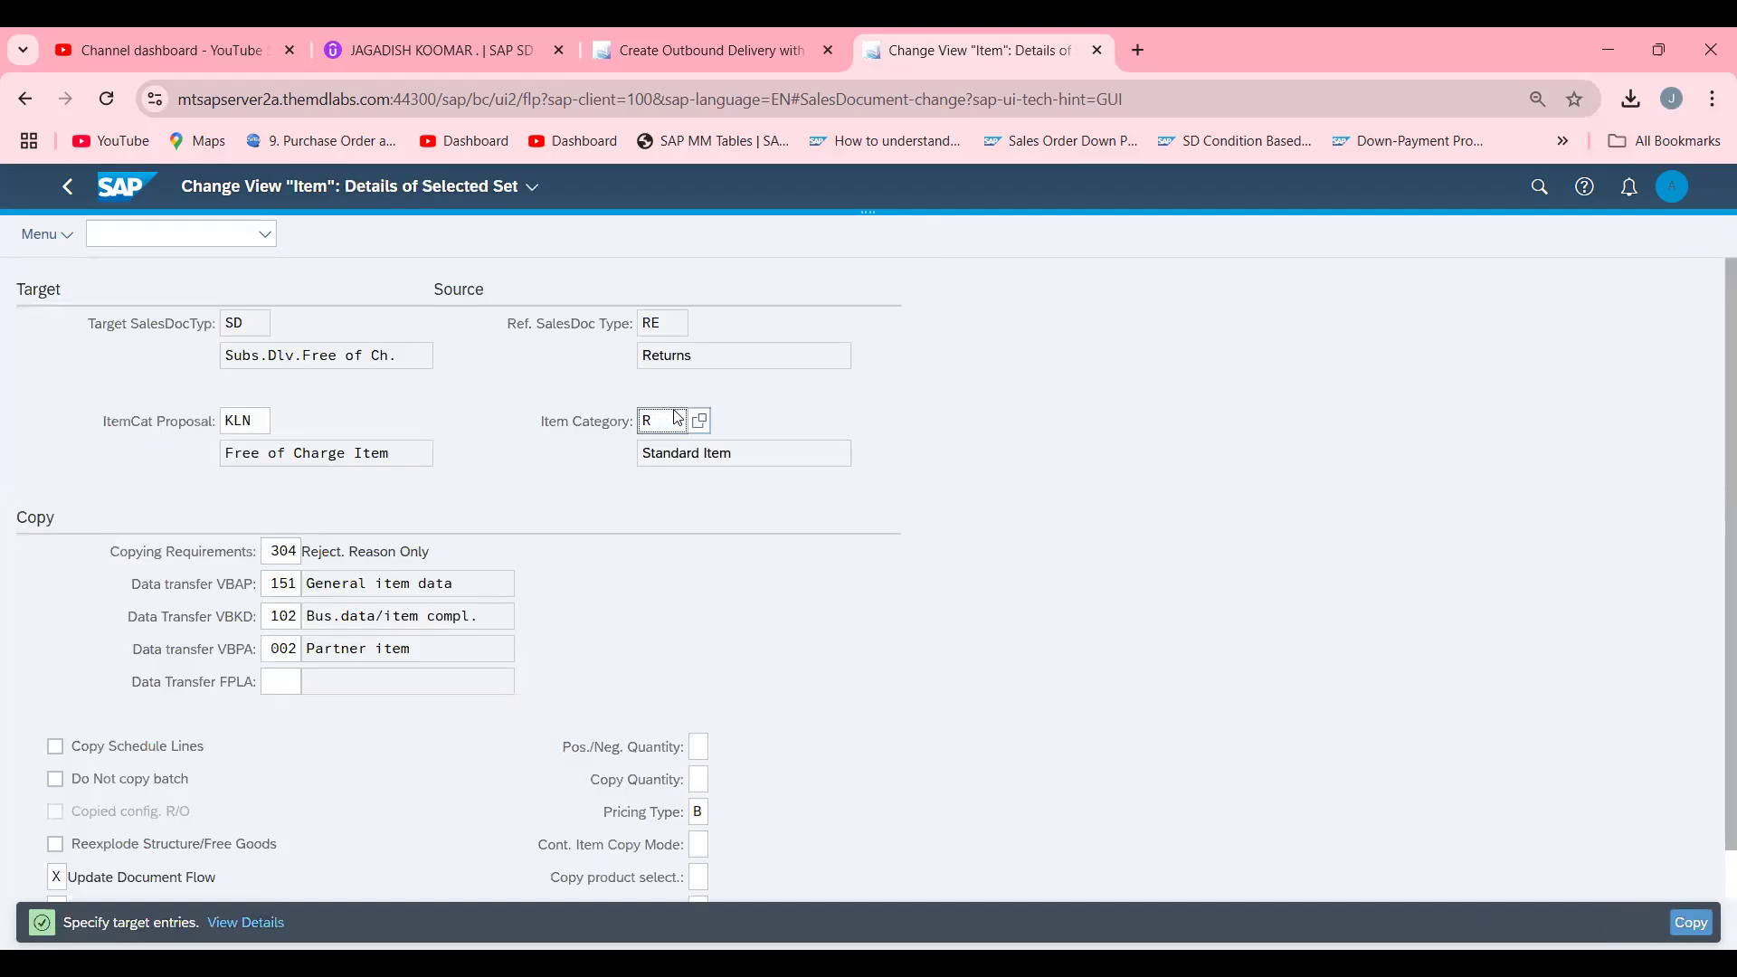
{"action": "type", "text": "KLN"}
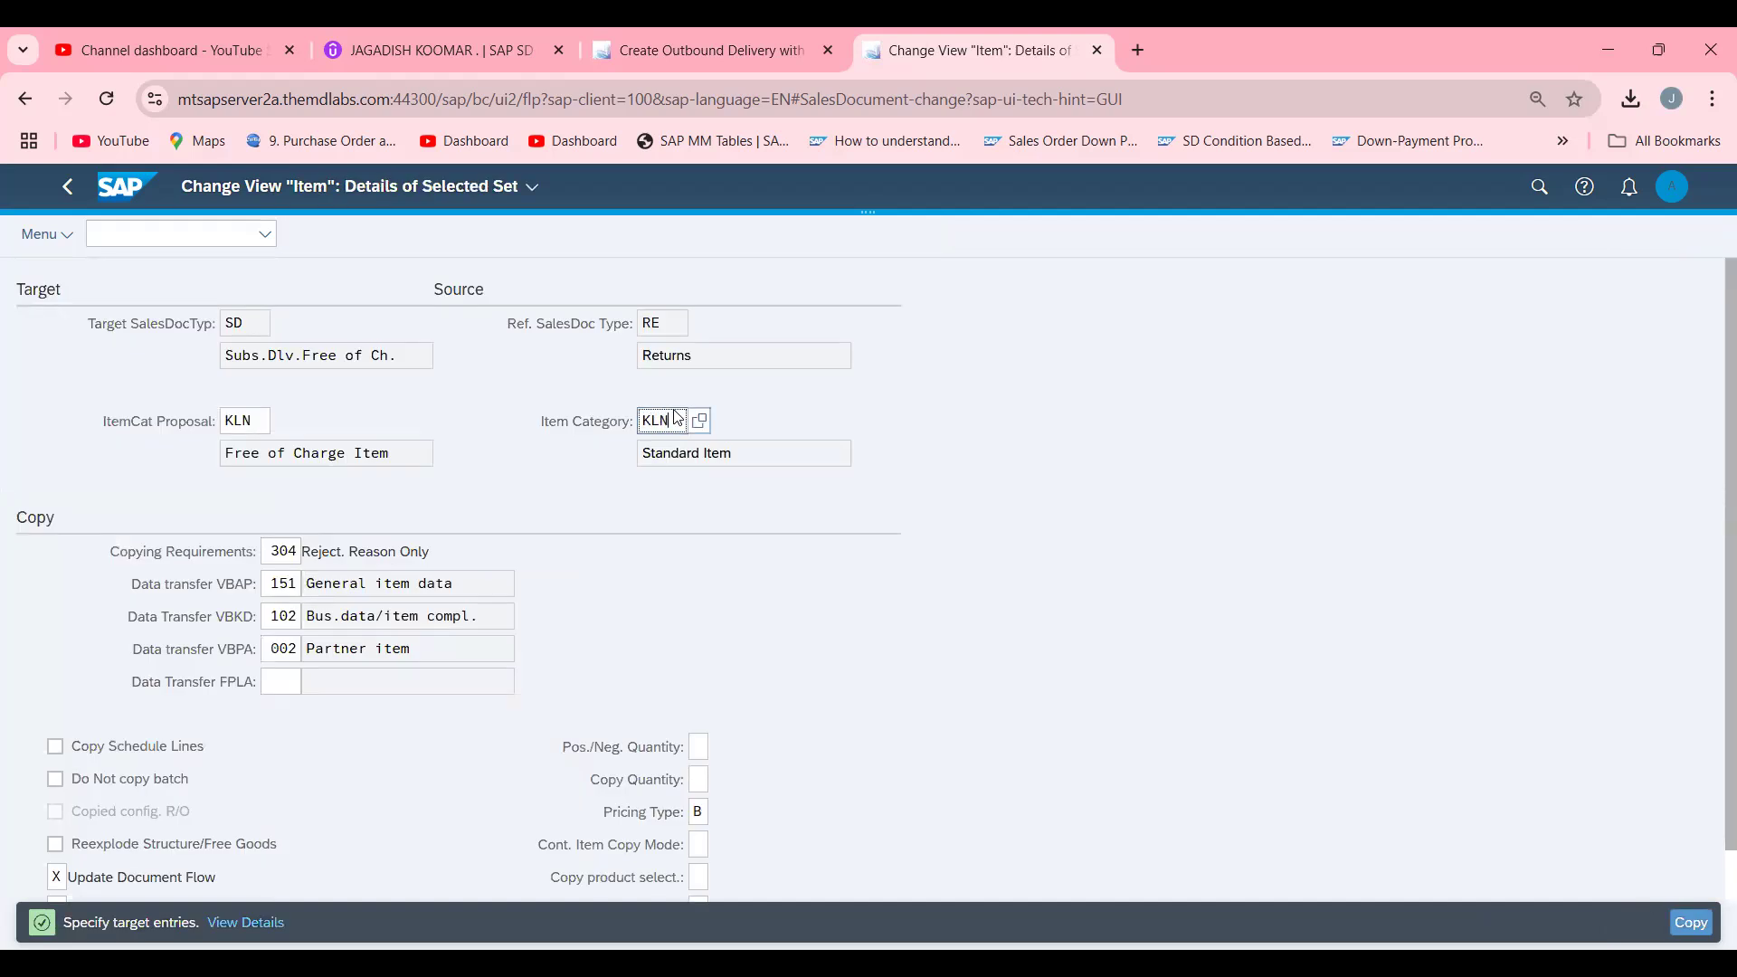
{"action": "left_click", "coordinate": [698, 420]}
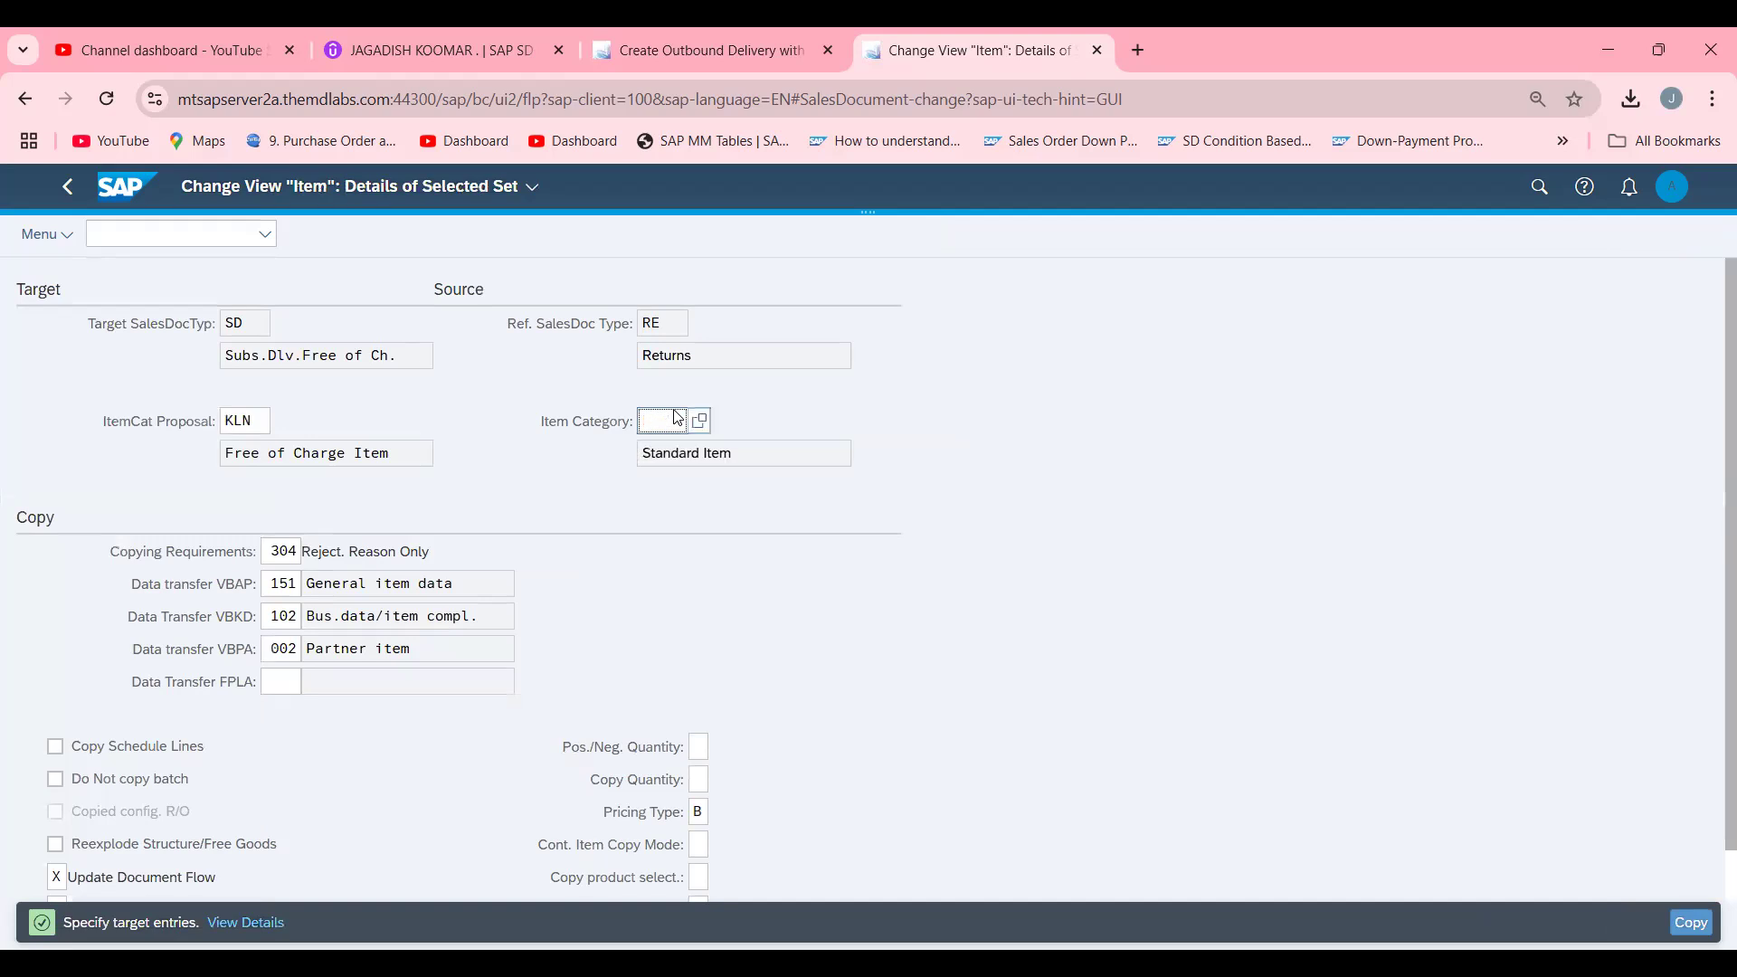
{"action": "type", "text": "REN"}
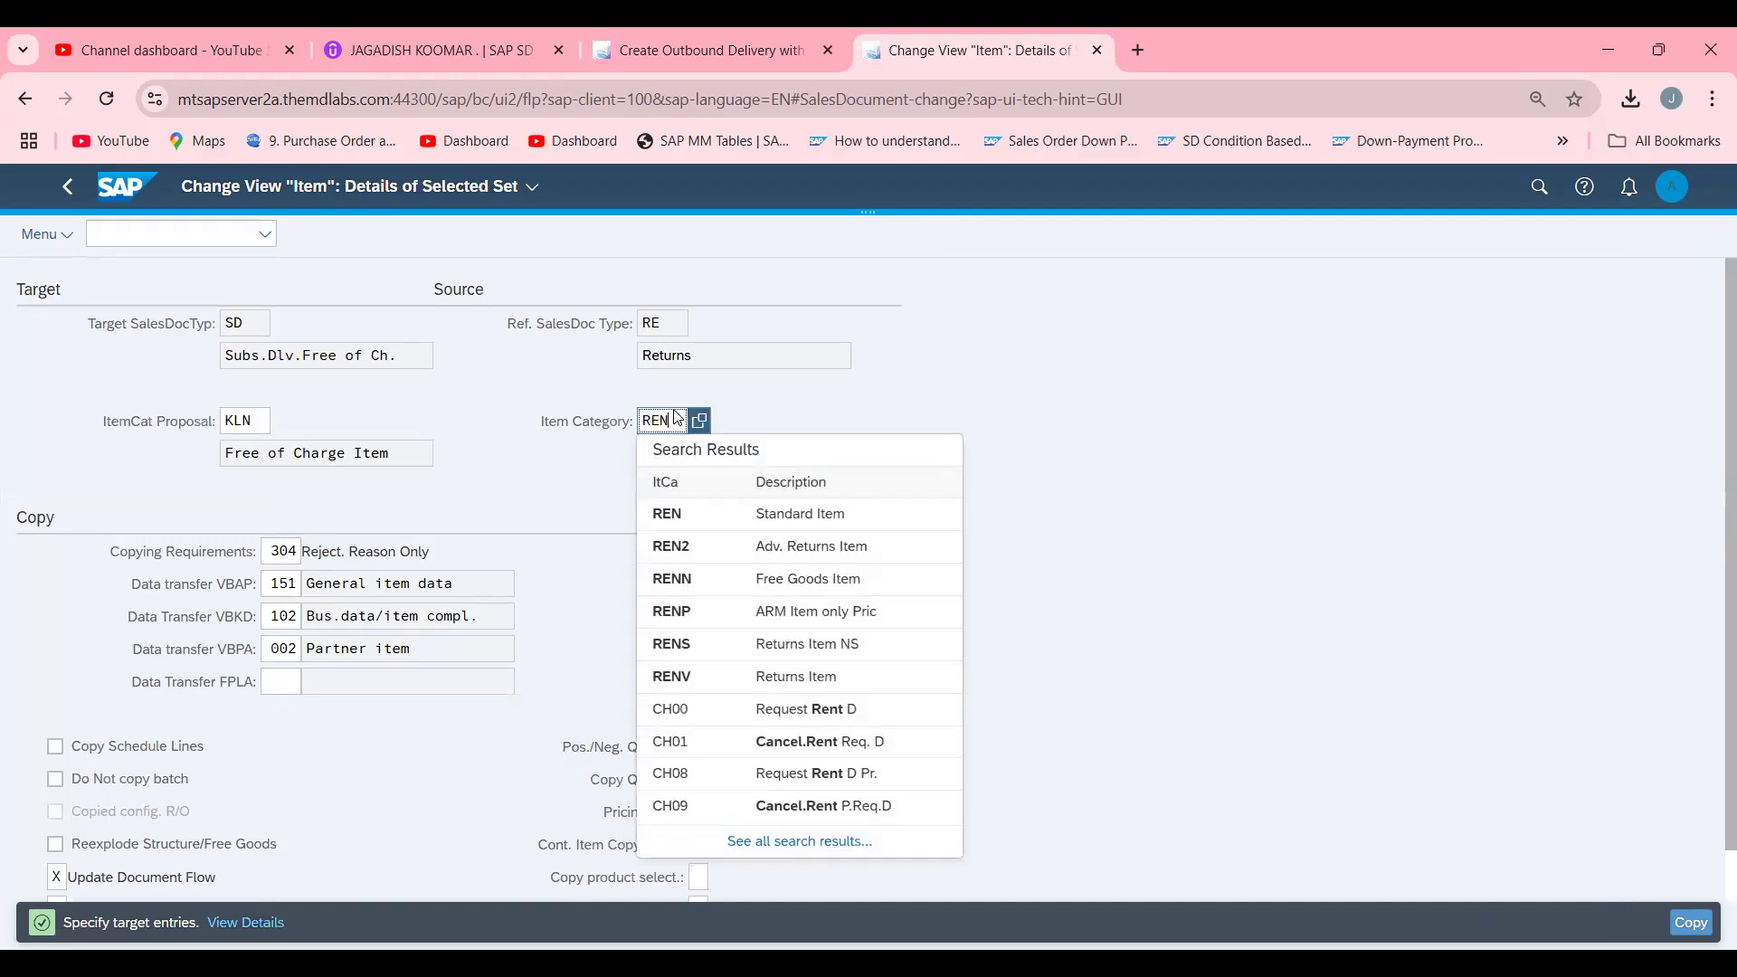
{"action": "left_click", "coordinate": [666, 514]}
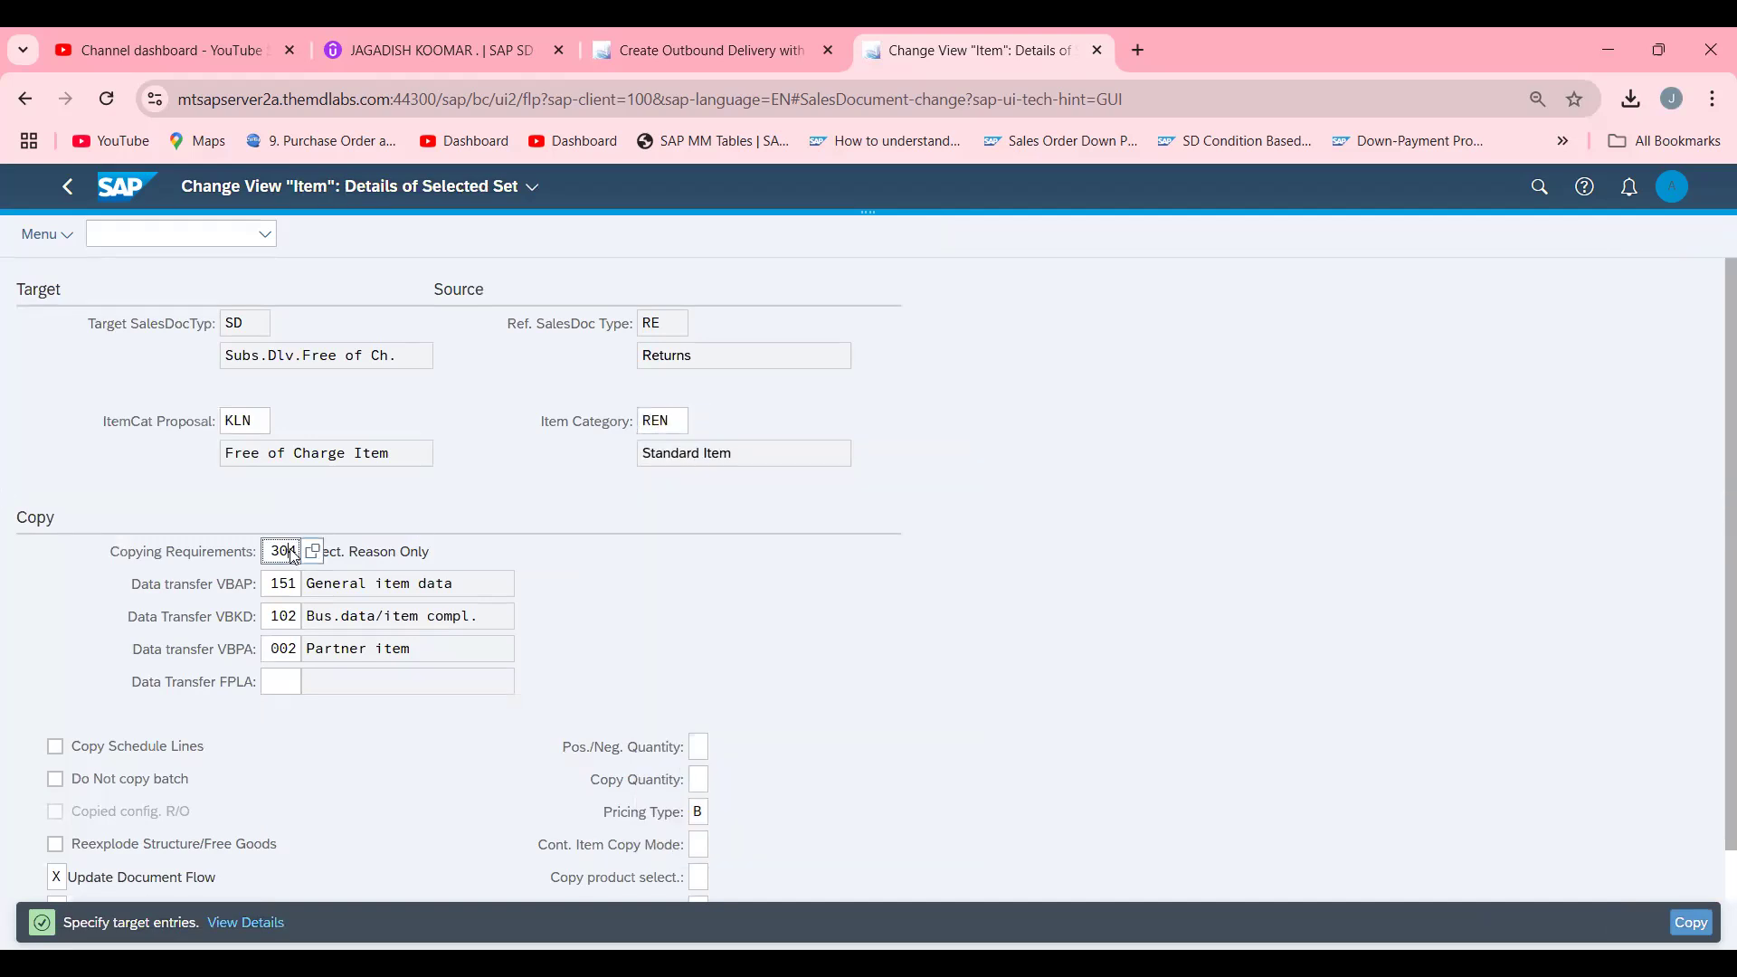
{"action": "left_click", "coordinate": [311, 550]}
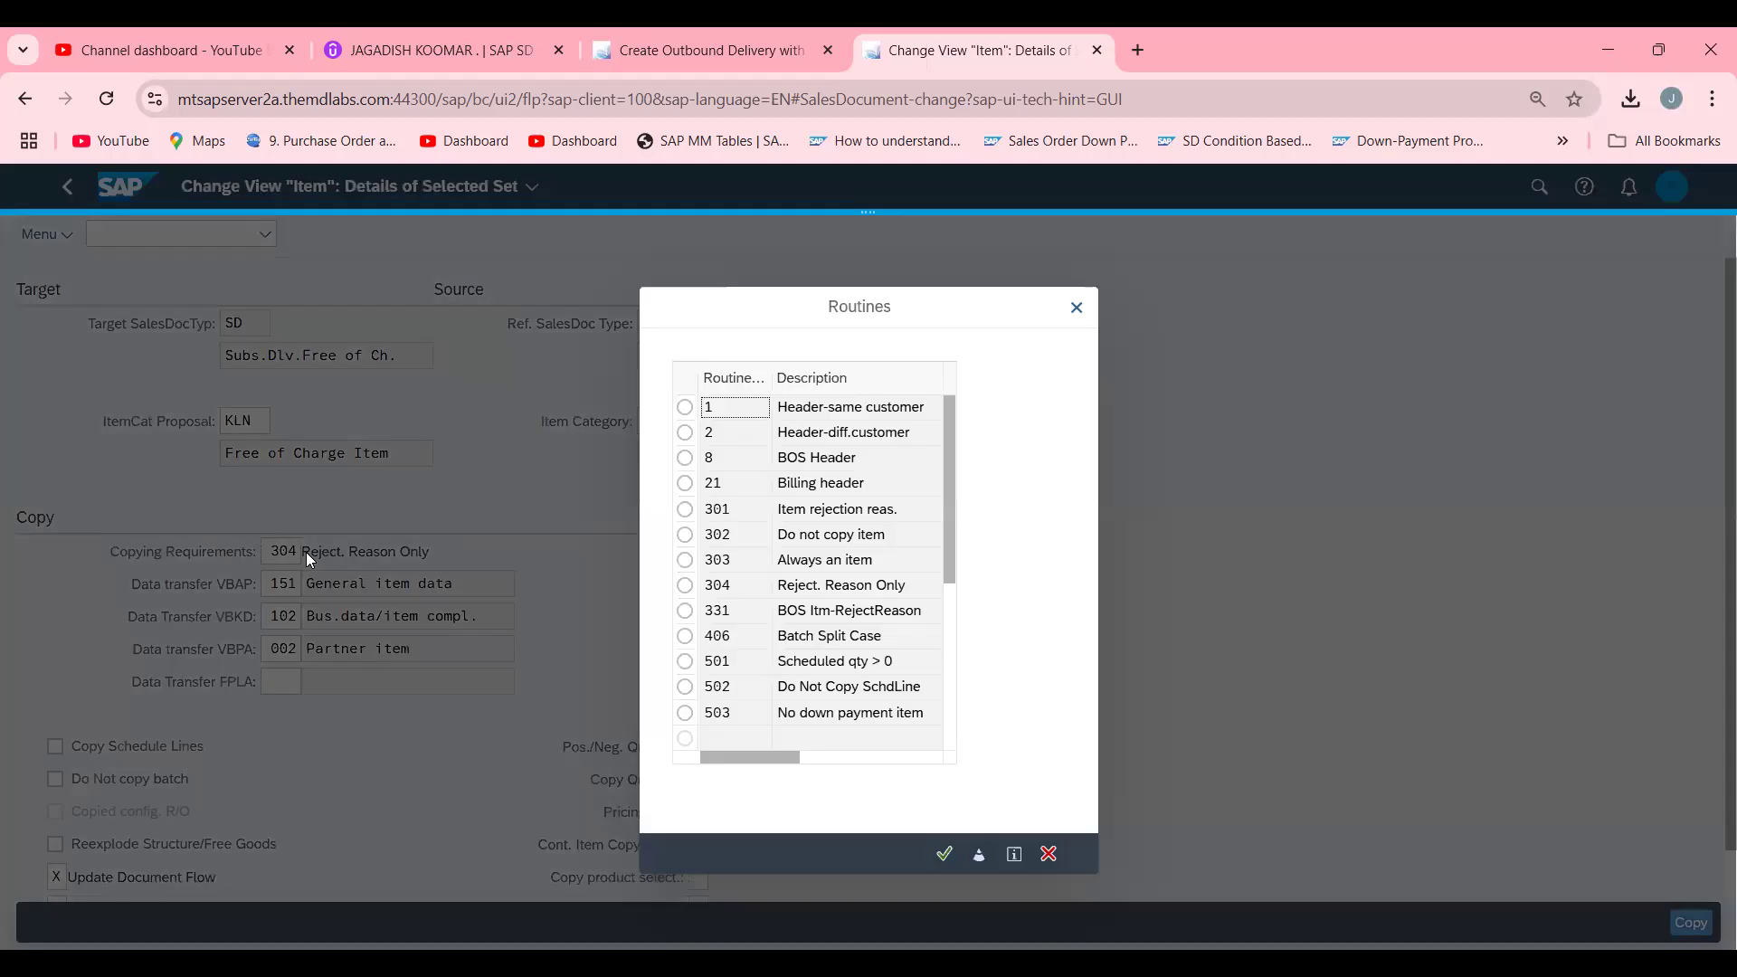
{"action": "mouse_move", "coordinate": [1107, 746]}
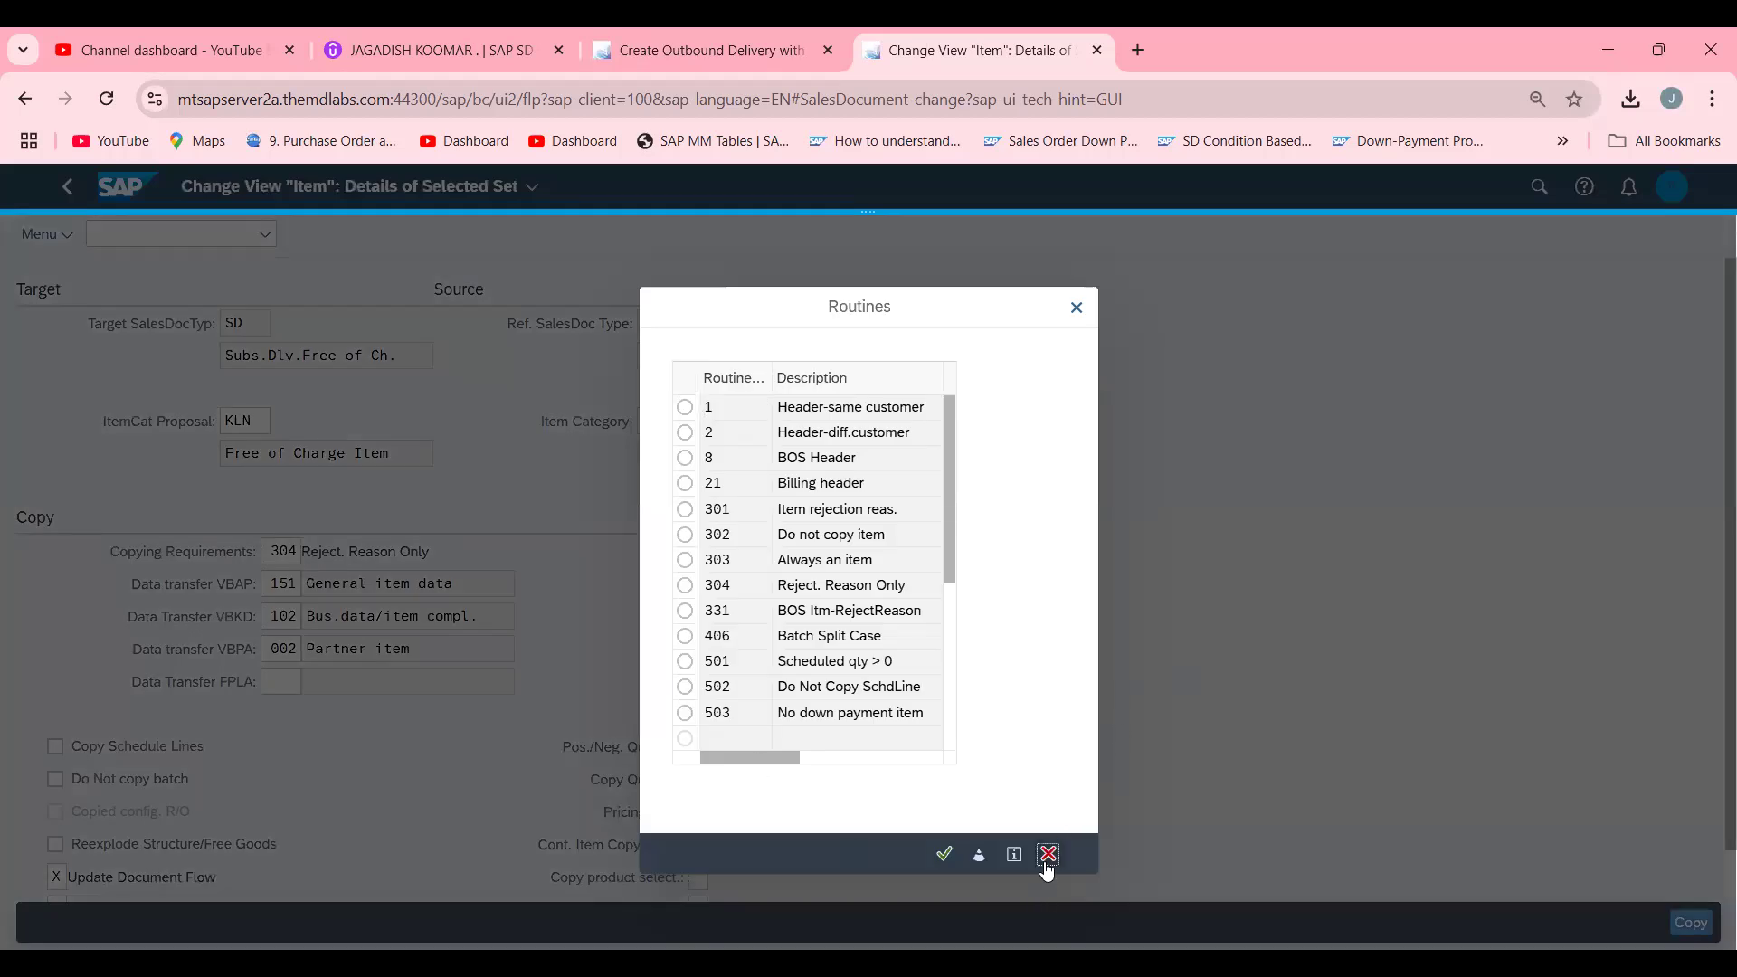
{"action": "left_click", "coordinate": [1048, 854]}
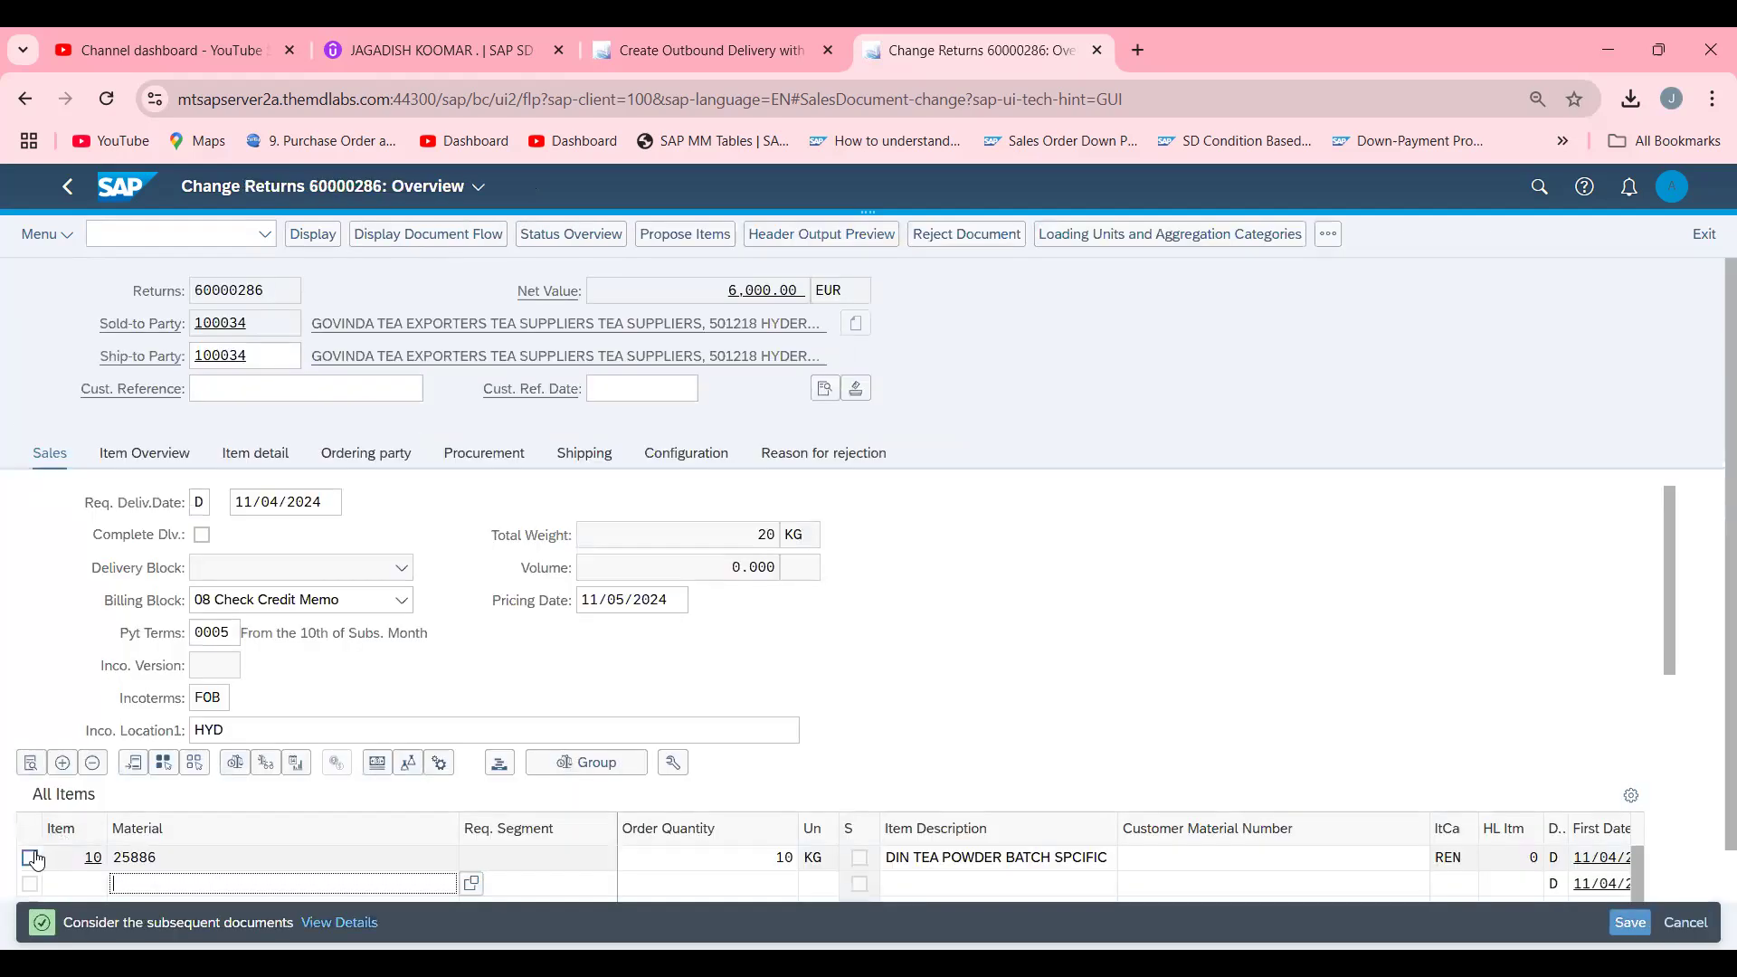
Give item 10 of returns 60000286 rejection reason 11 Cust.to receive replacement.
{"action": "left_click", "coordinate": [30, 858]}
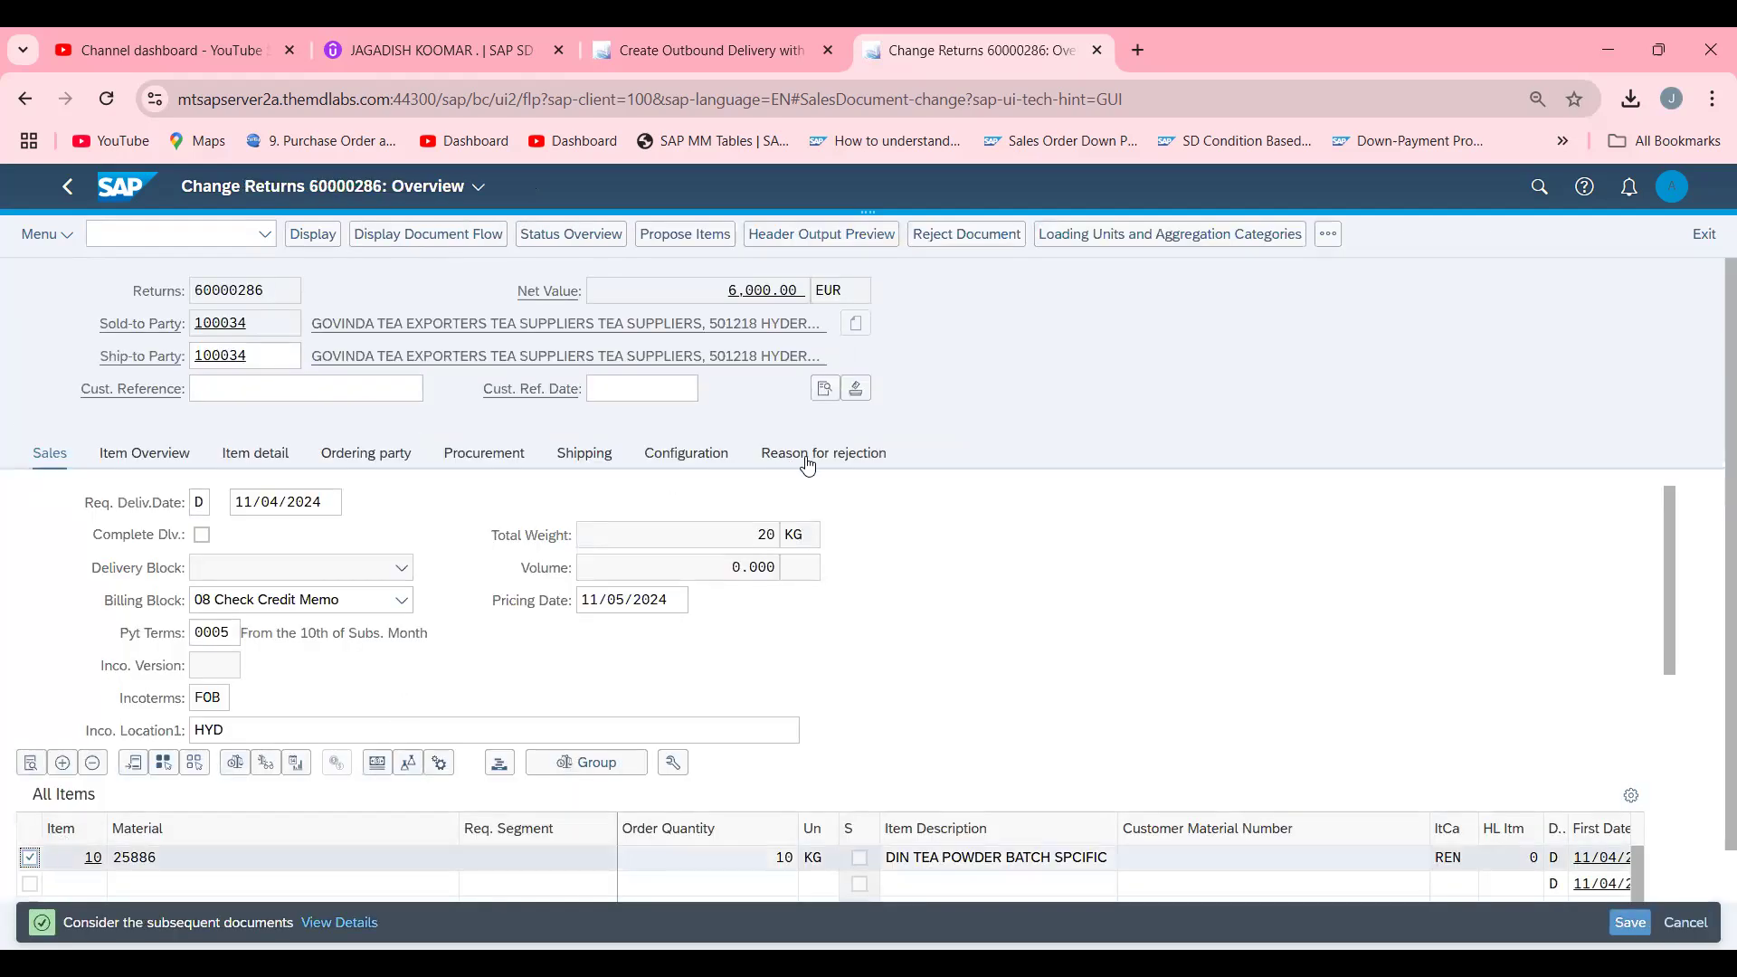
{"action": "left_click", "coordinate": [823, 453]}
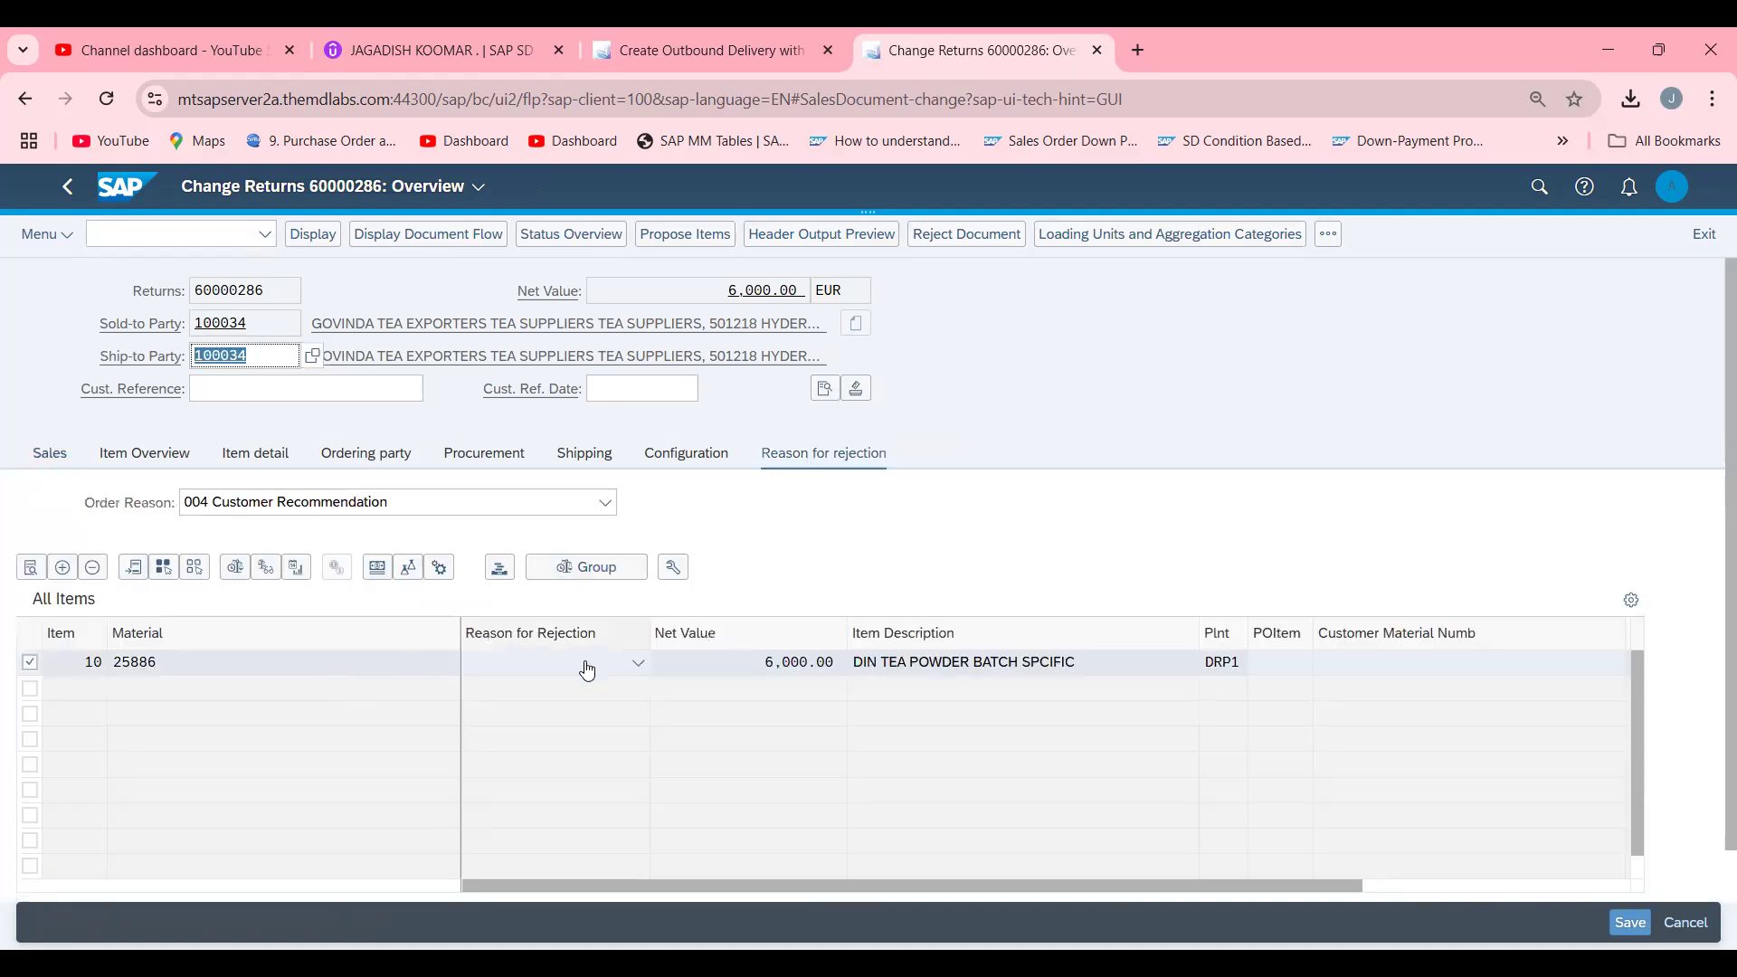
{"action": "left_click", "coordinate": [637, 662]}
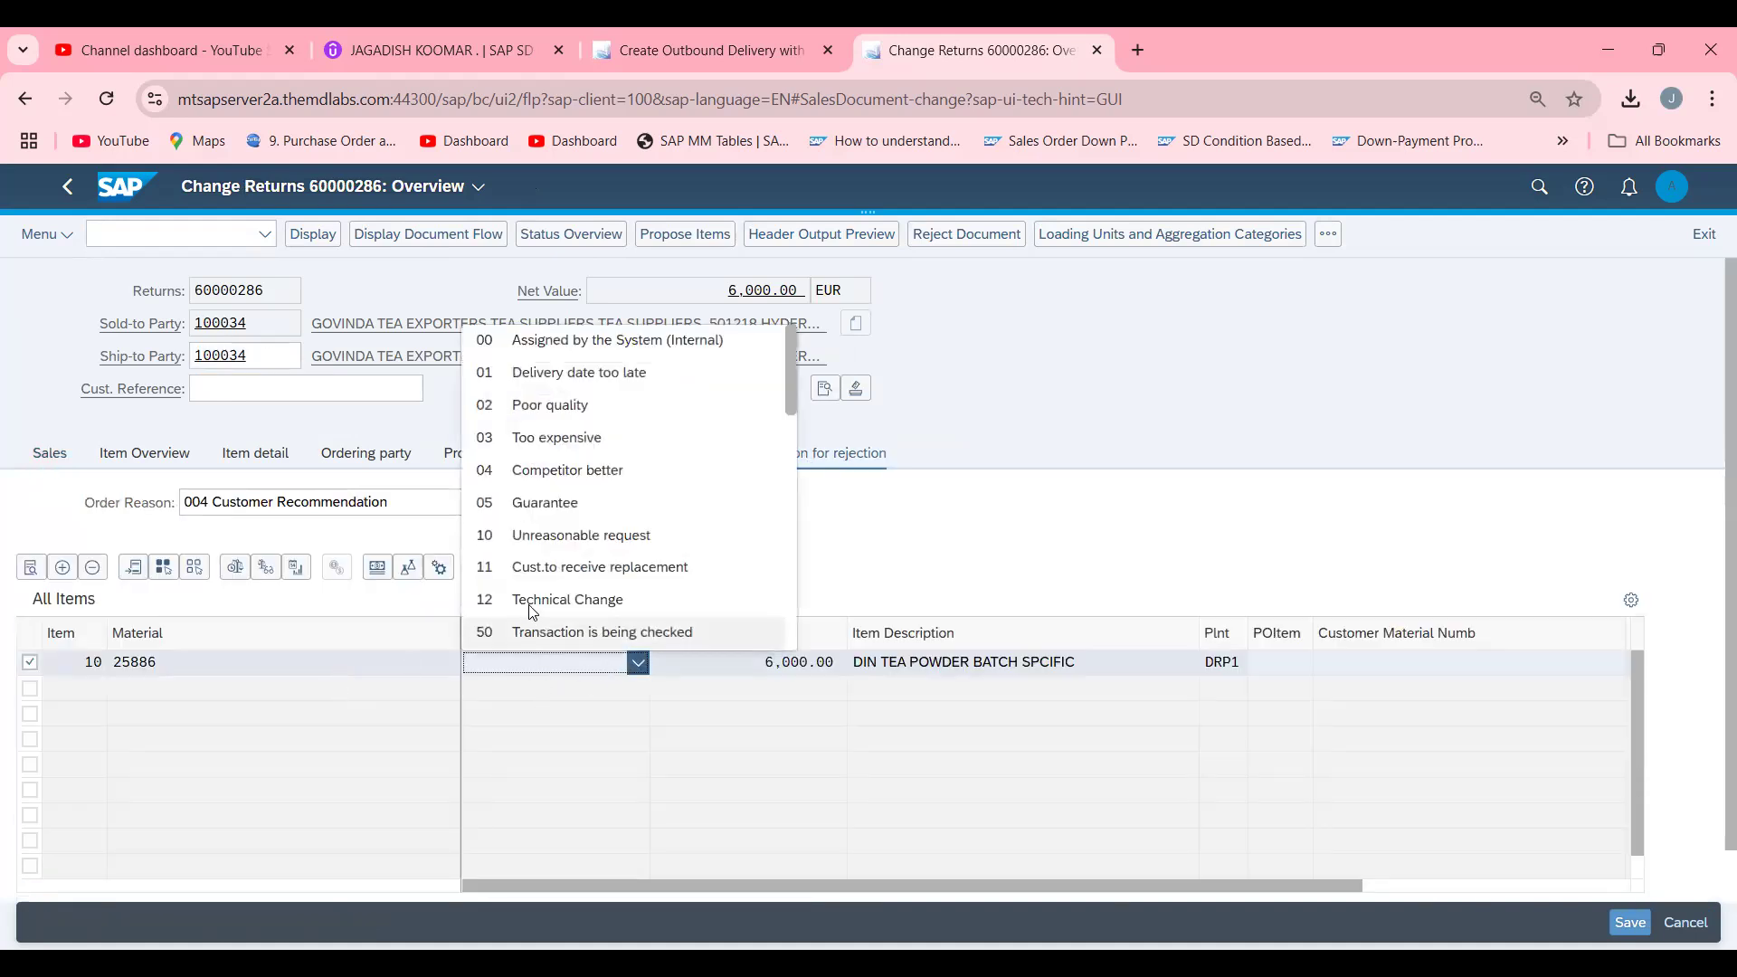
{"action": "mouse_move", "coordinate": [553, 414]}
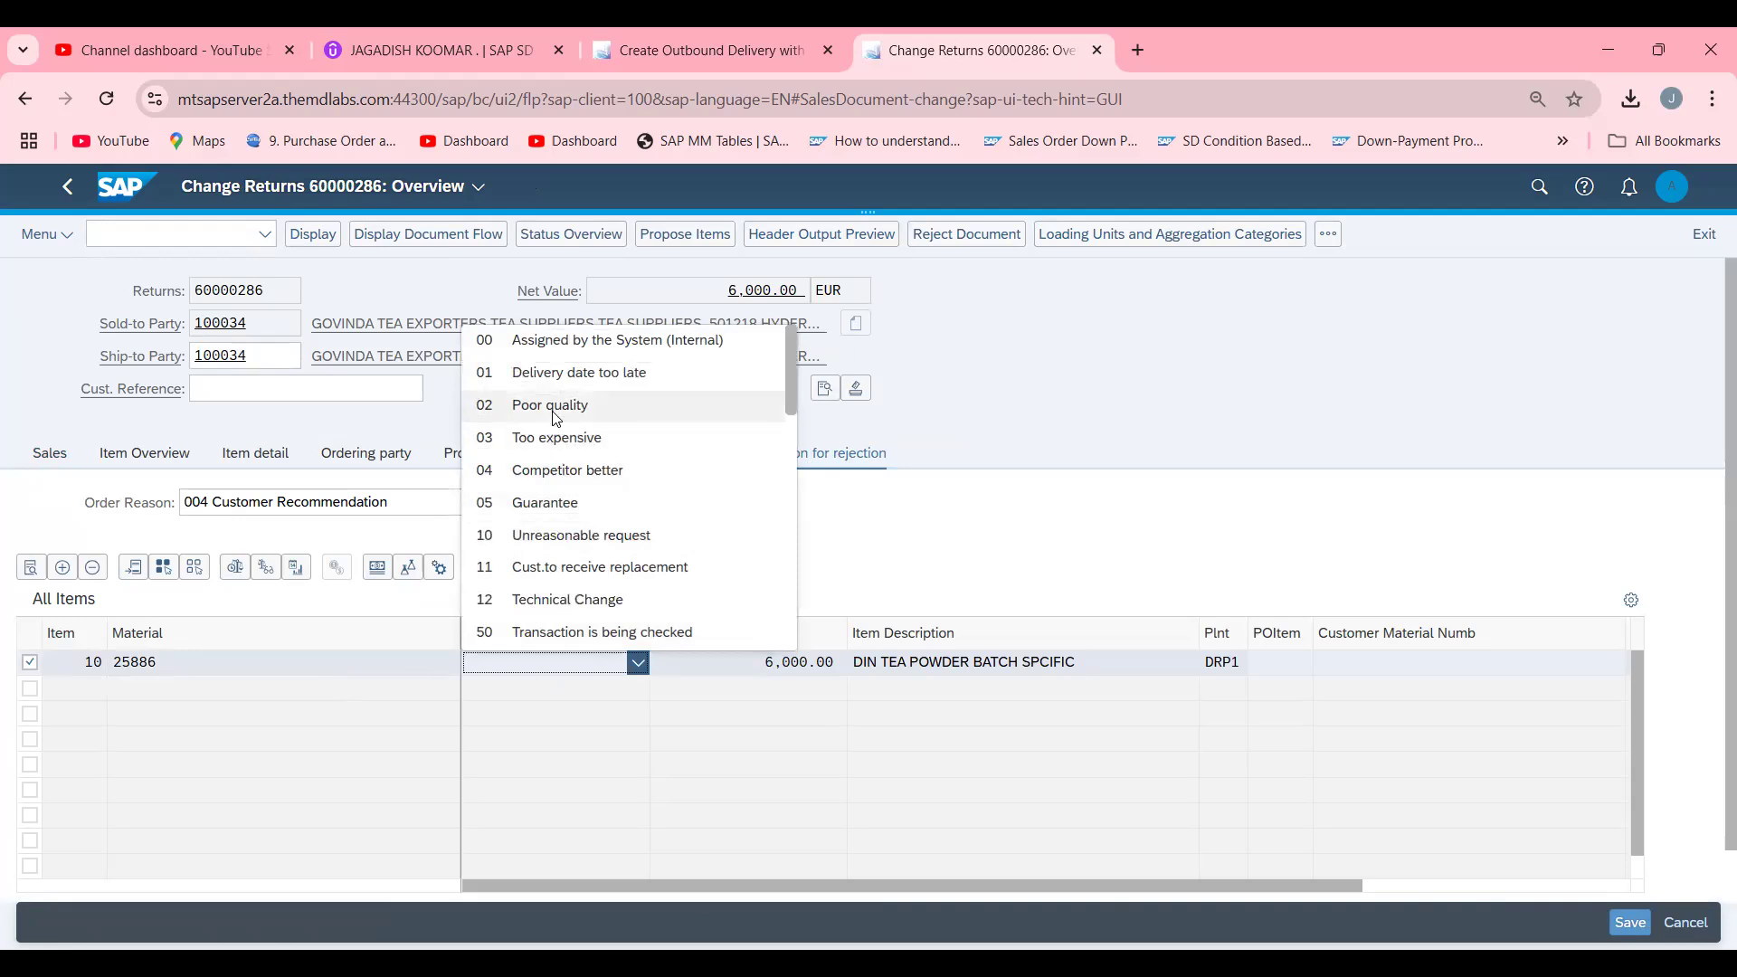
{"action": "mouse_move", "coordinate": [594, 506]}
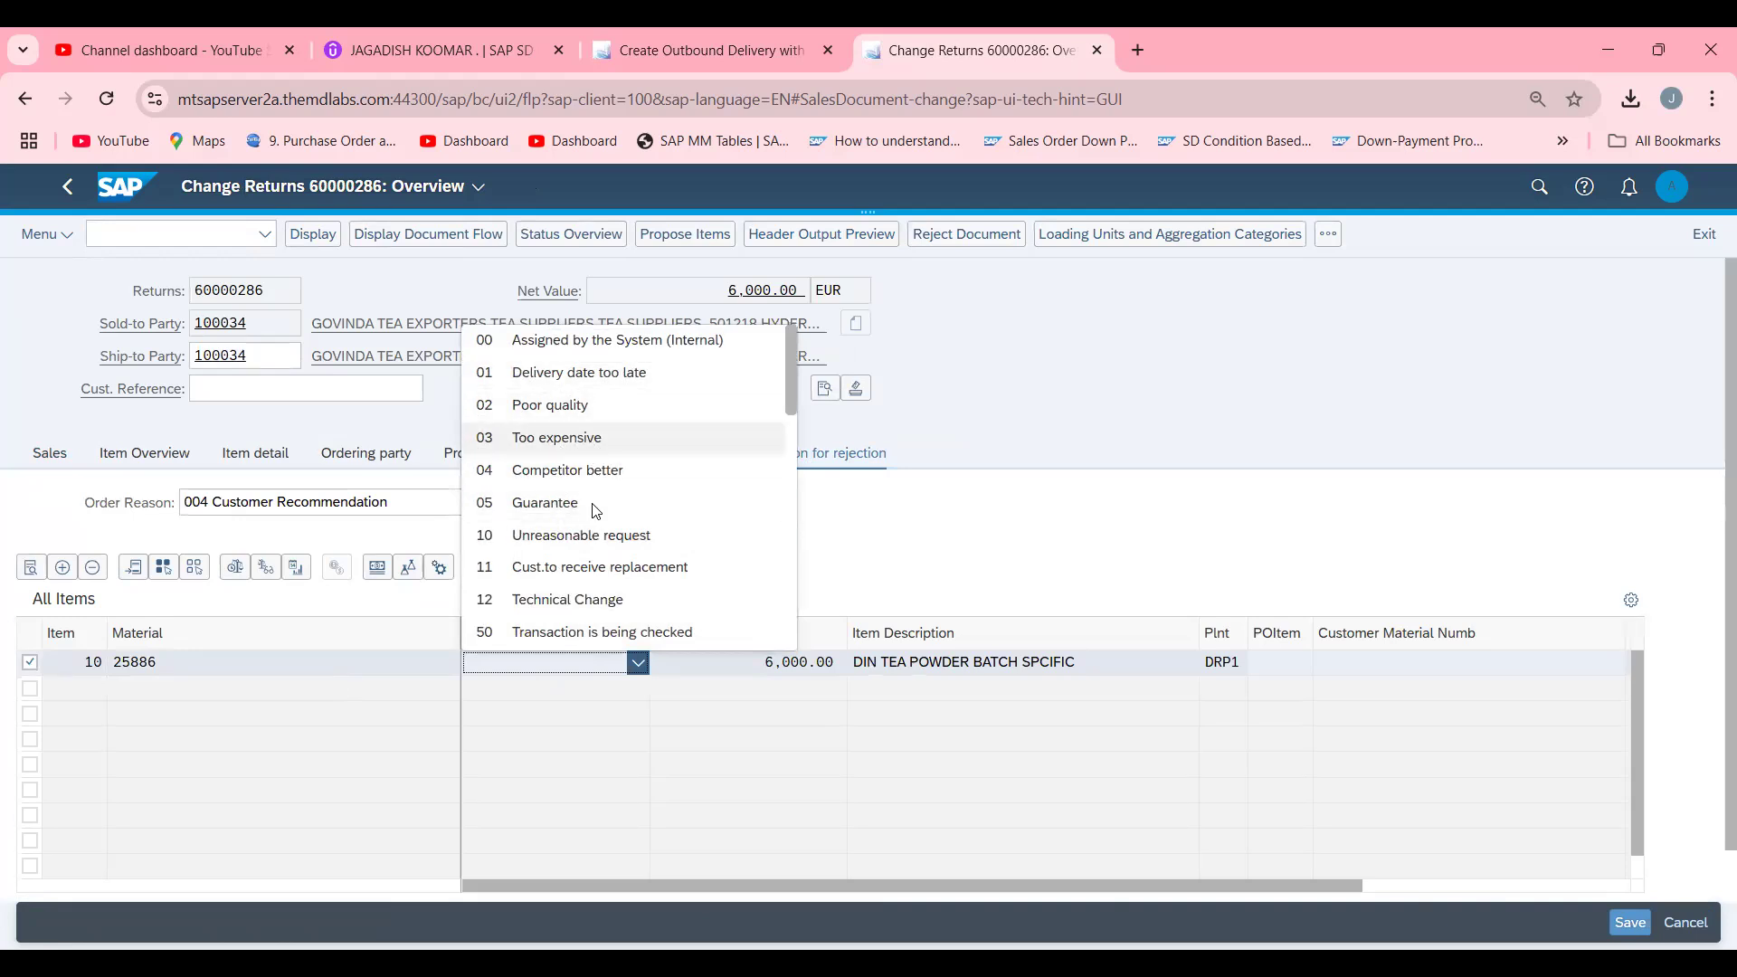
{"action": "left_click", "coordinate": [599, 567]}
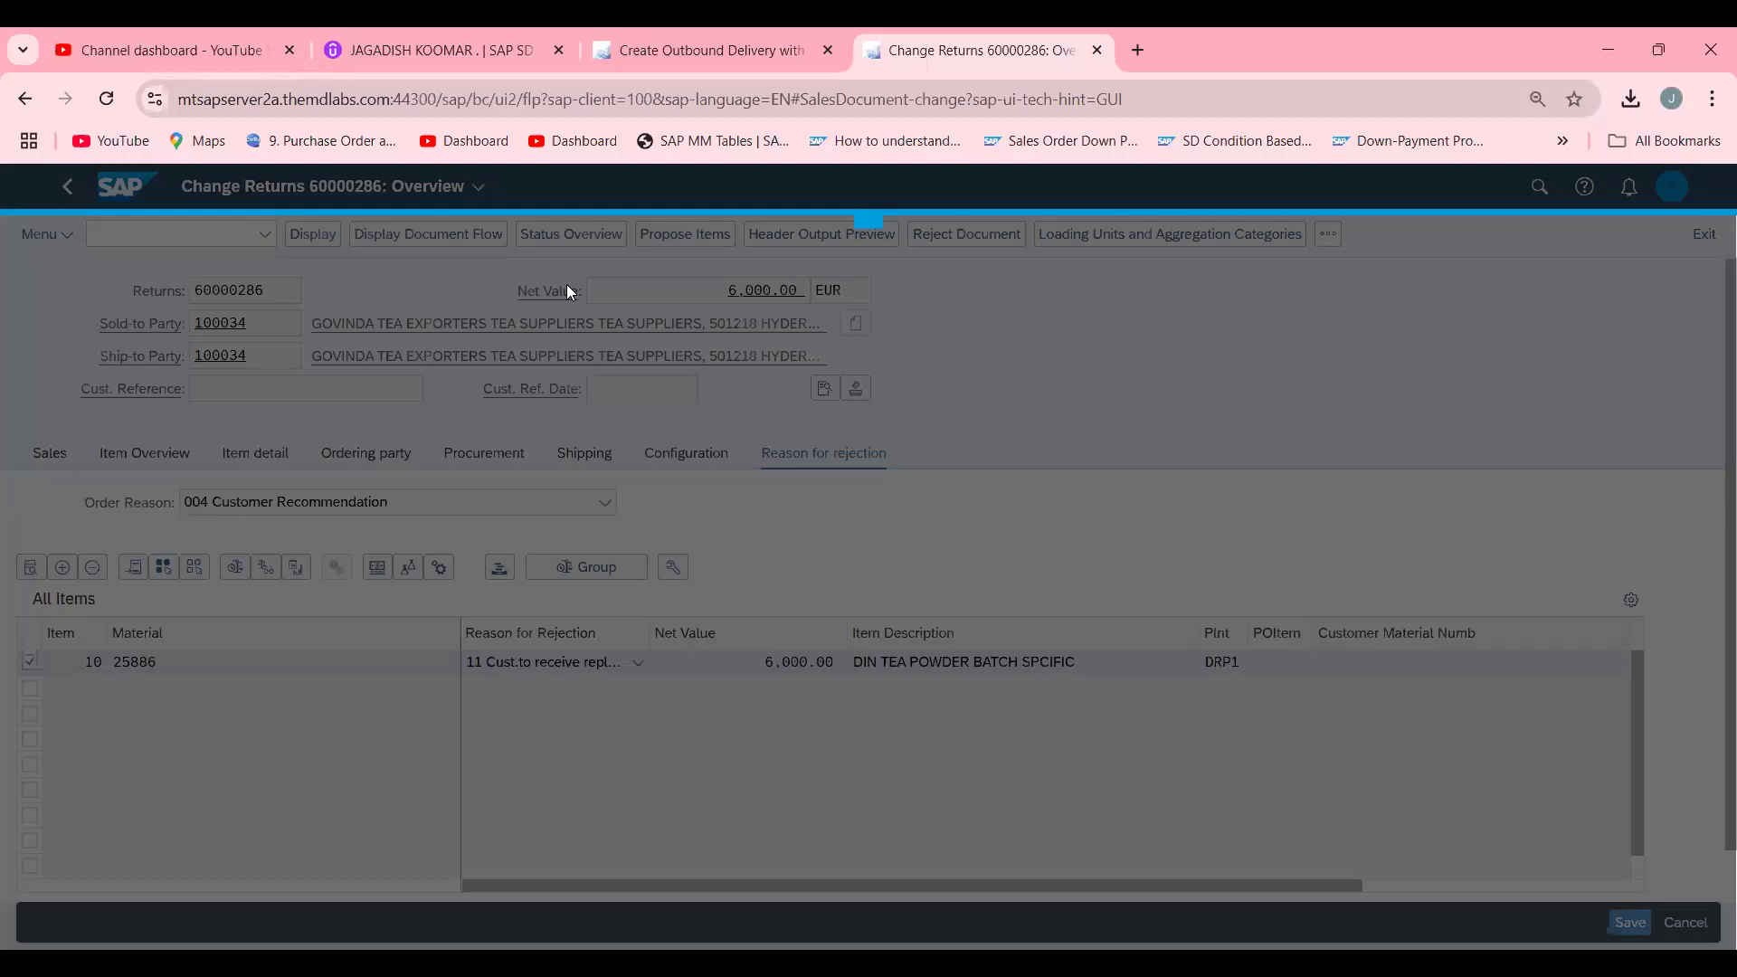
Save the returns, acknowledge the existing subsequent documents, and head to VA01.
{"action": "left_click", "coordinate": [1628, 922]}
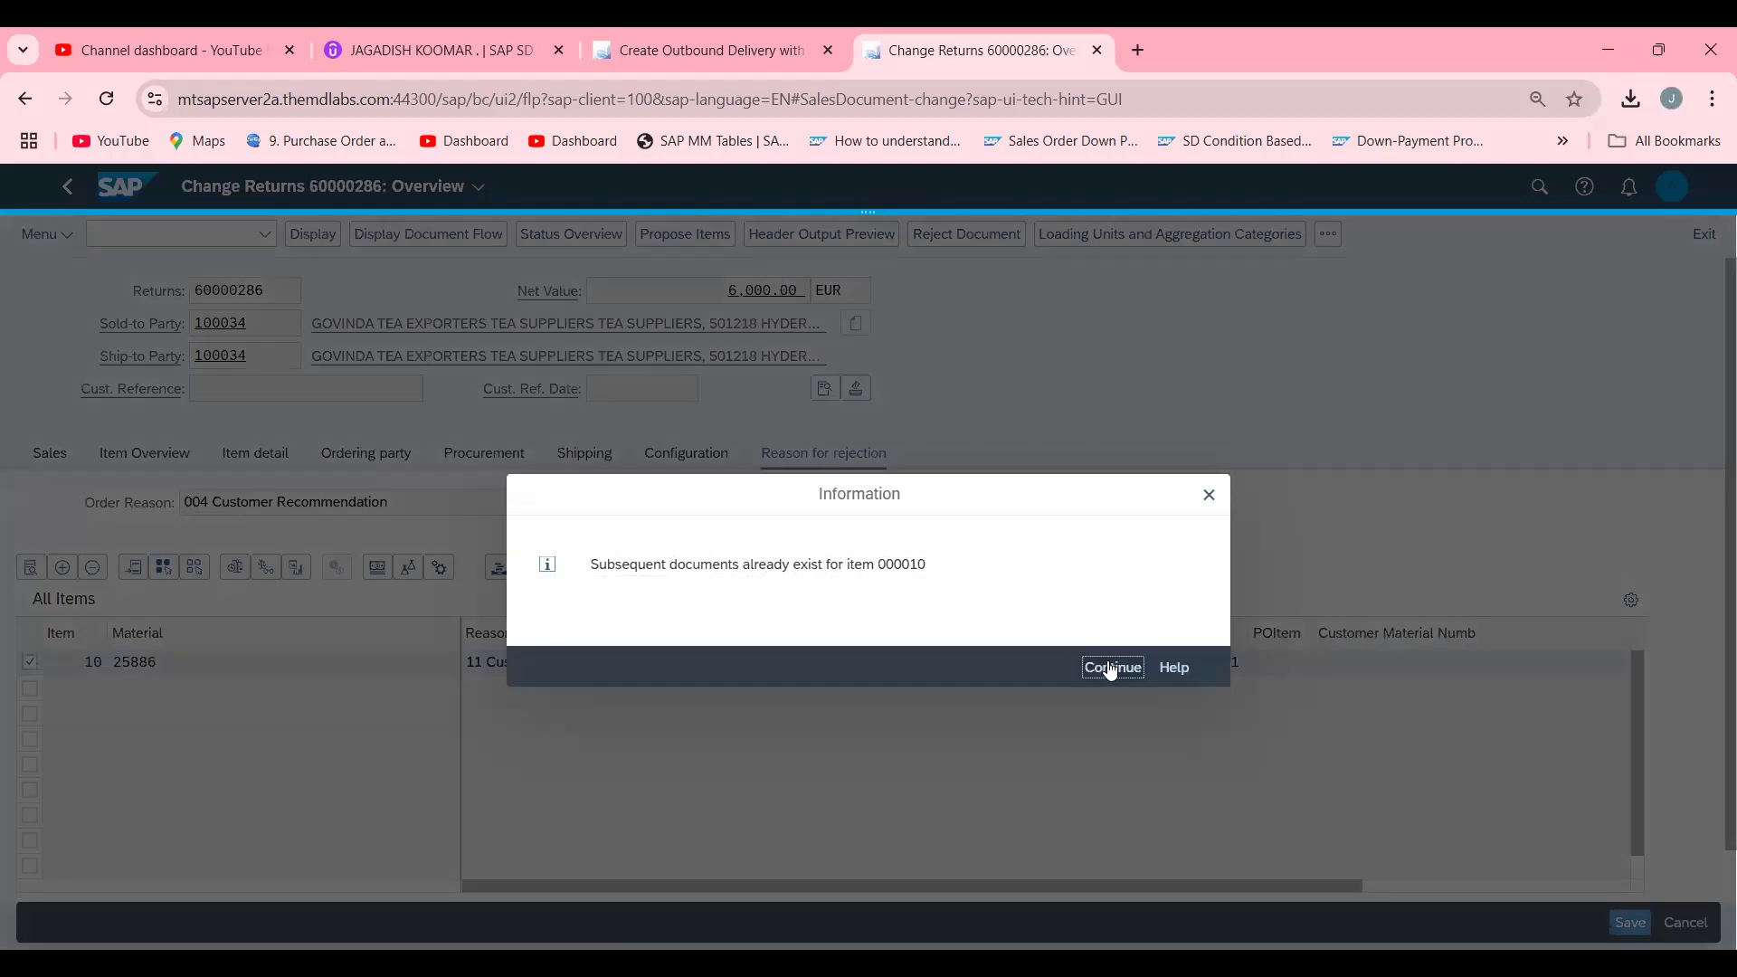
{"action": "left_click", "coordinate": [1111, 668]}
{"action": "type", "text": "/"}
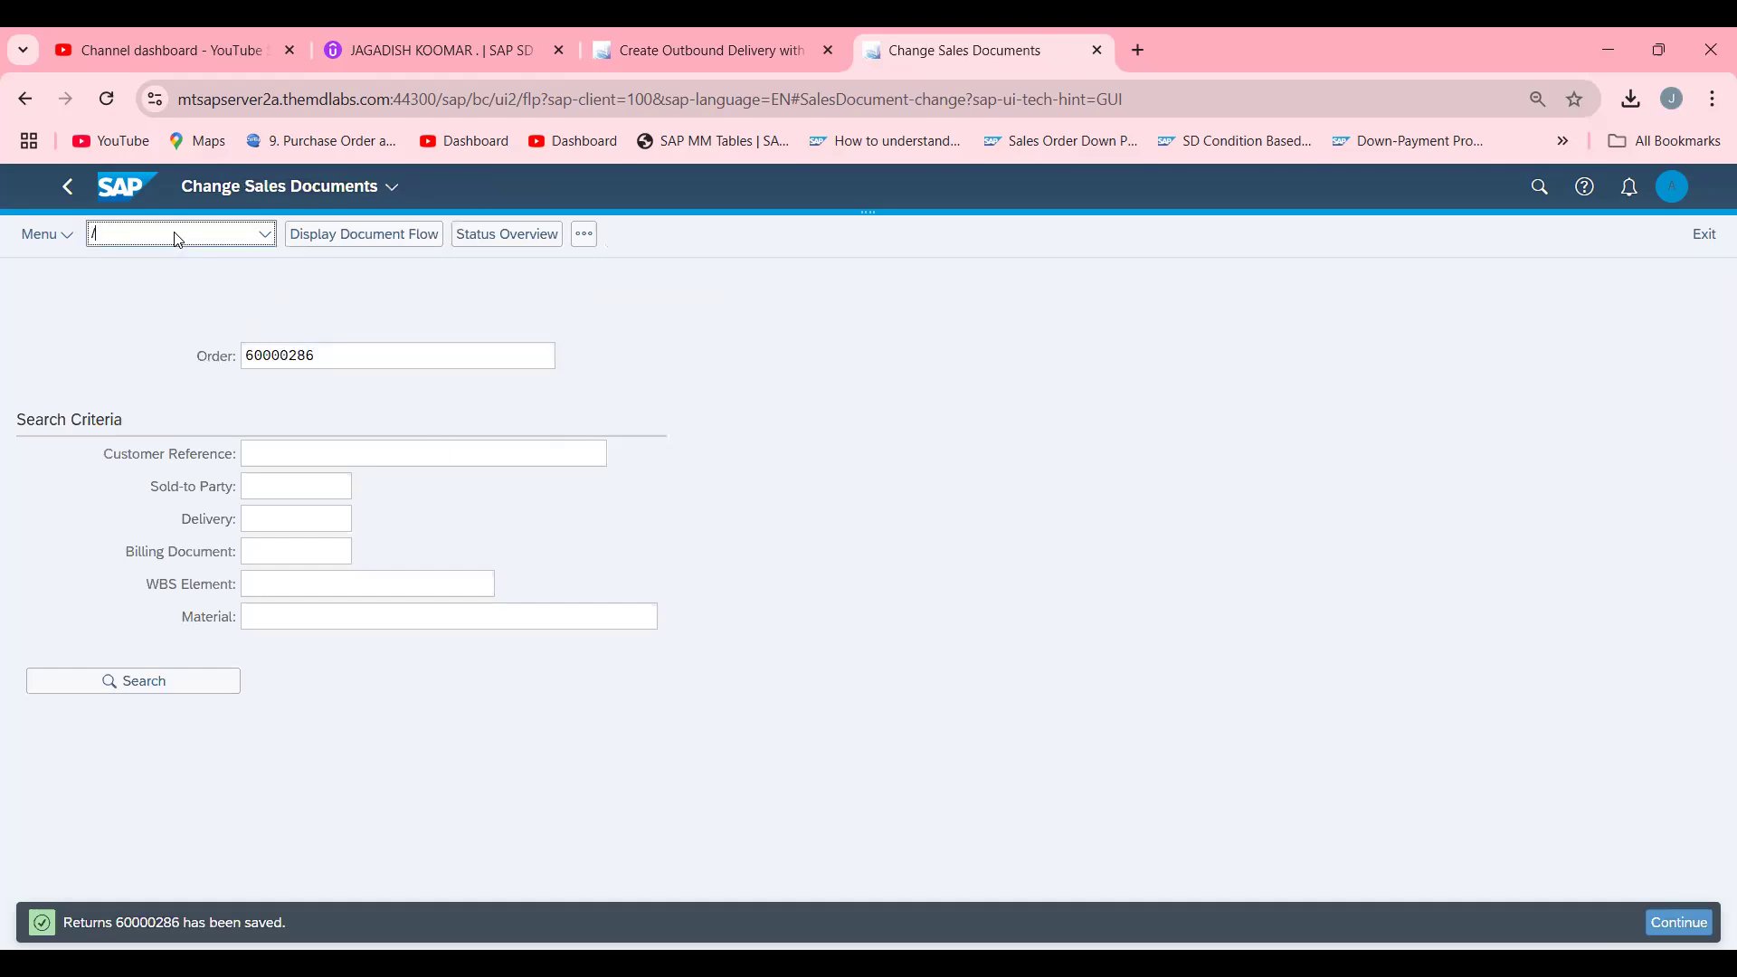
{"action": "type", "text": "NVA01"}
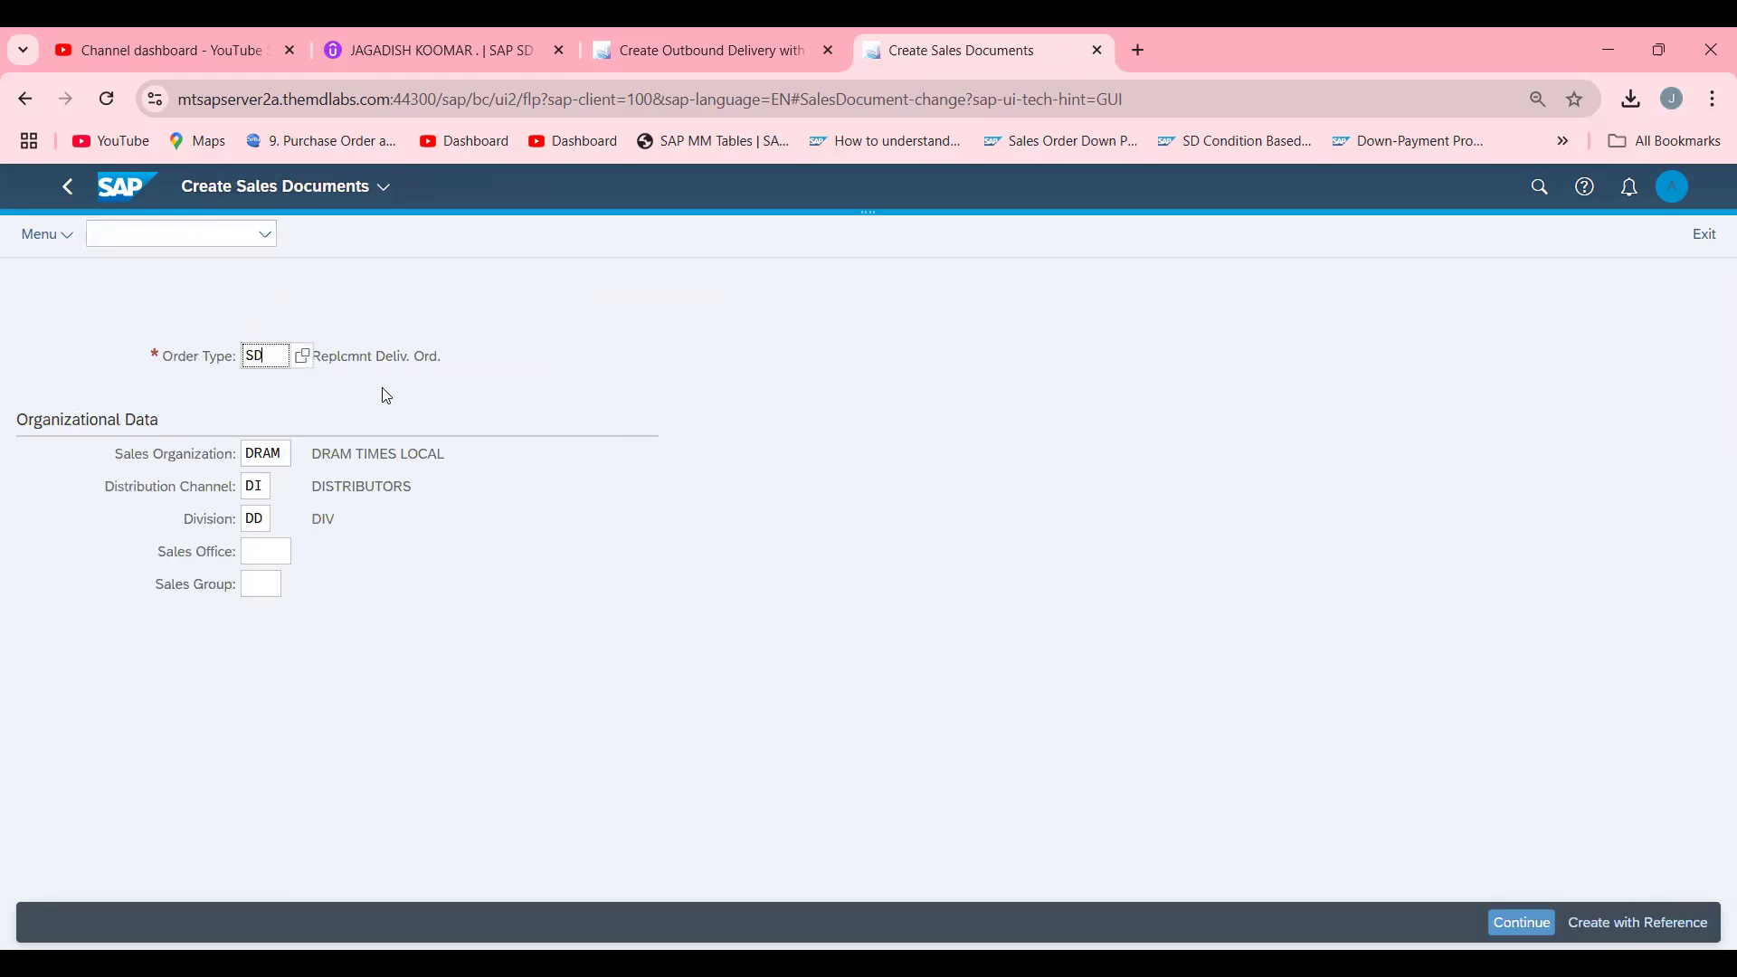
Copy returns 60000286 into the new SD order, bringing item 10 in as category KLN.
{"action": "left_click", "coordinate": [1638, 921]}
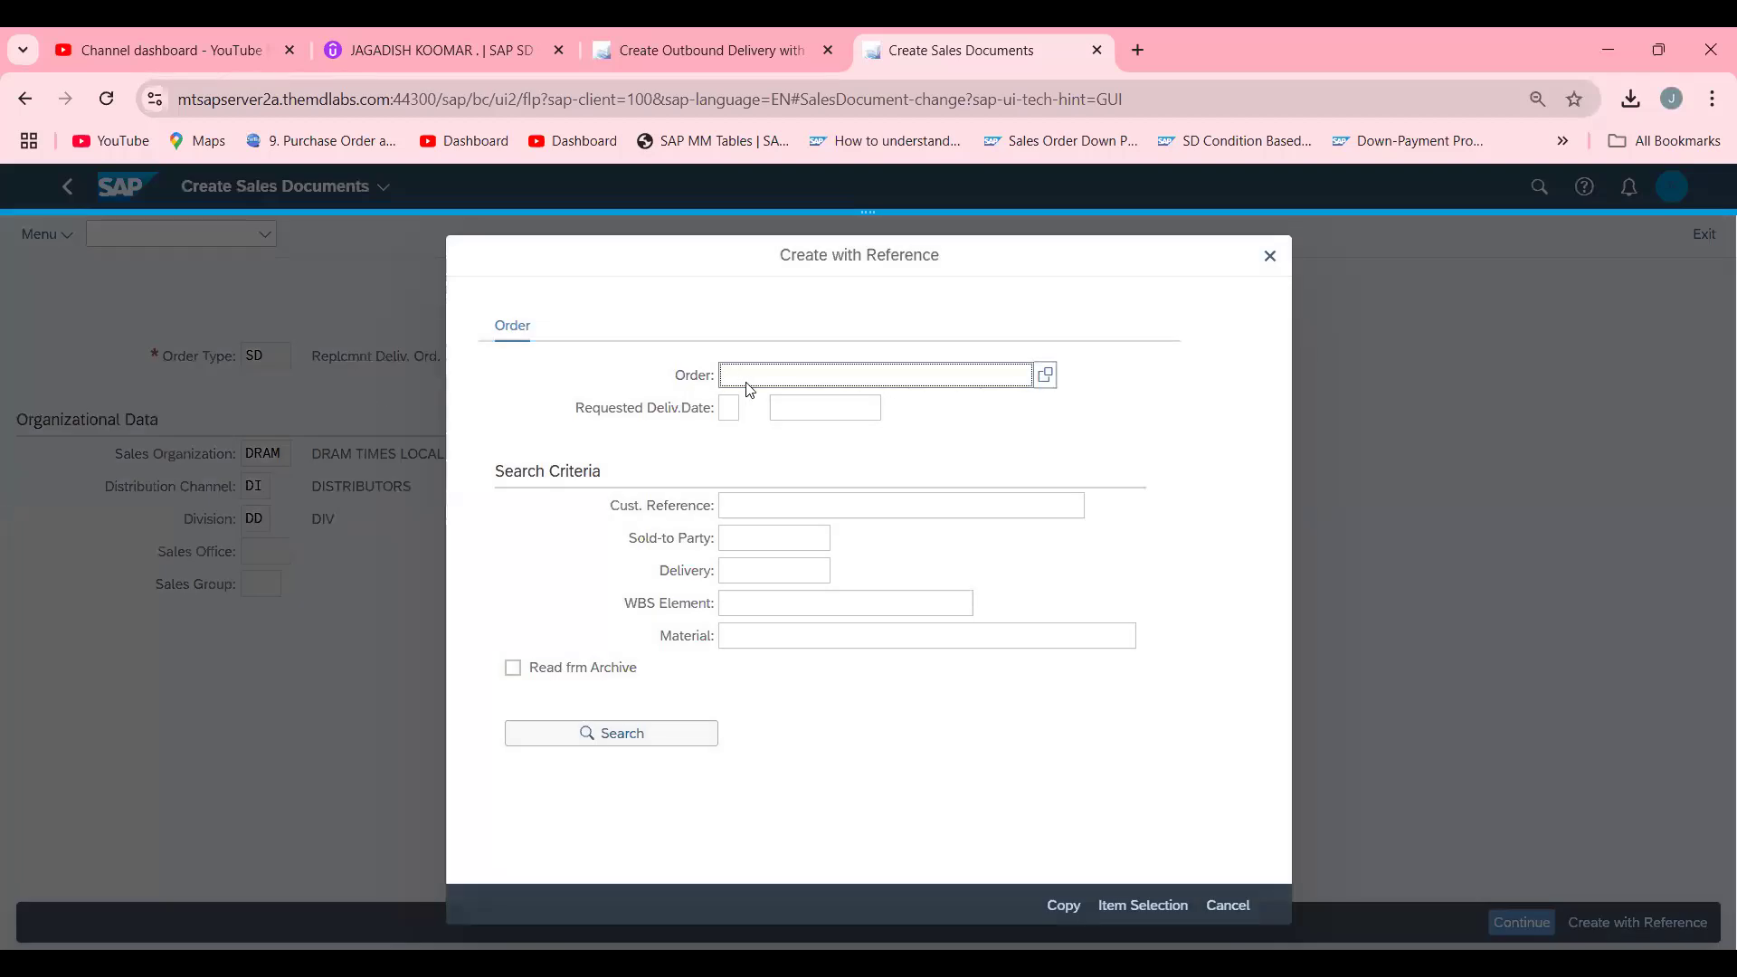
{"action": "type", "text": "60000286"}
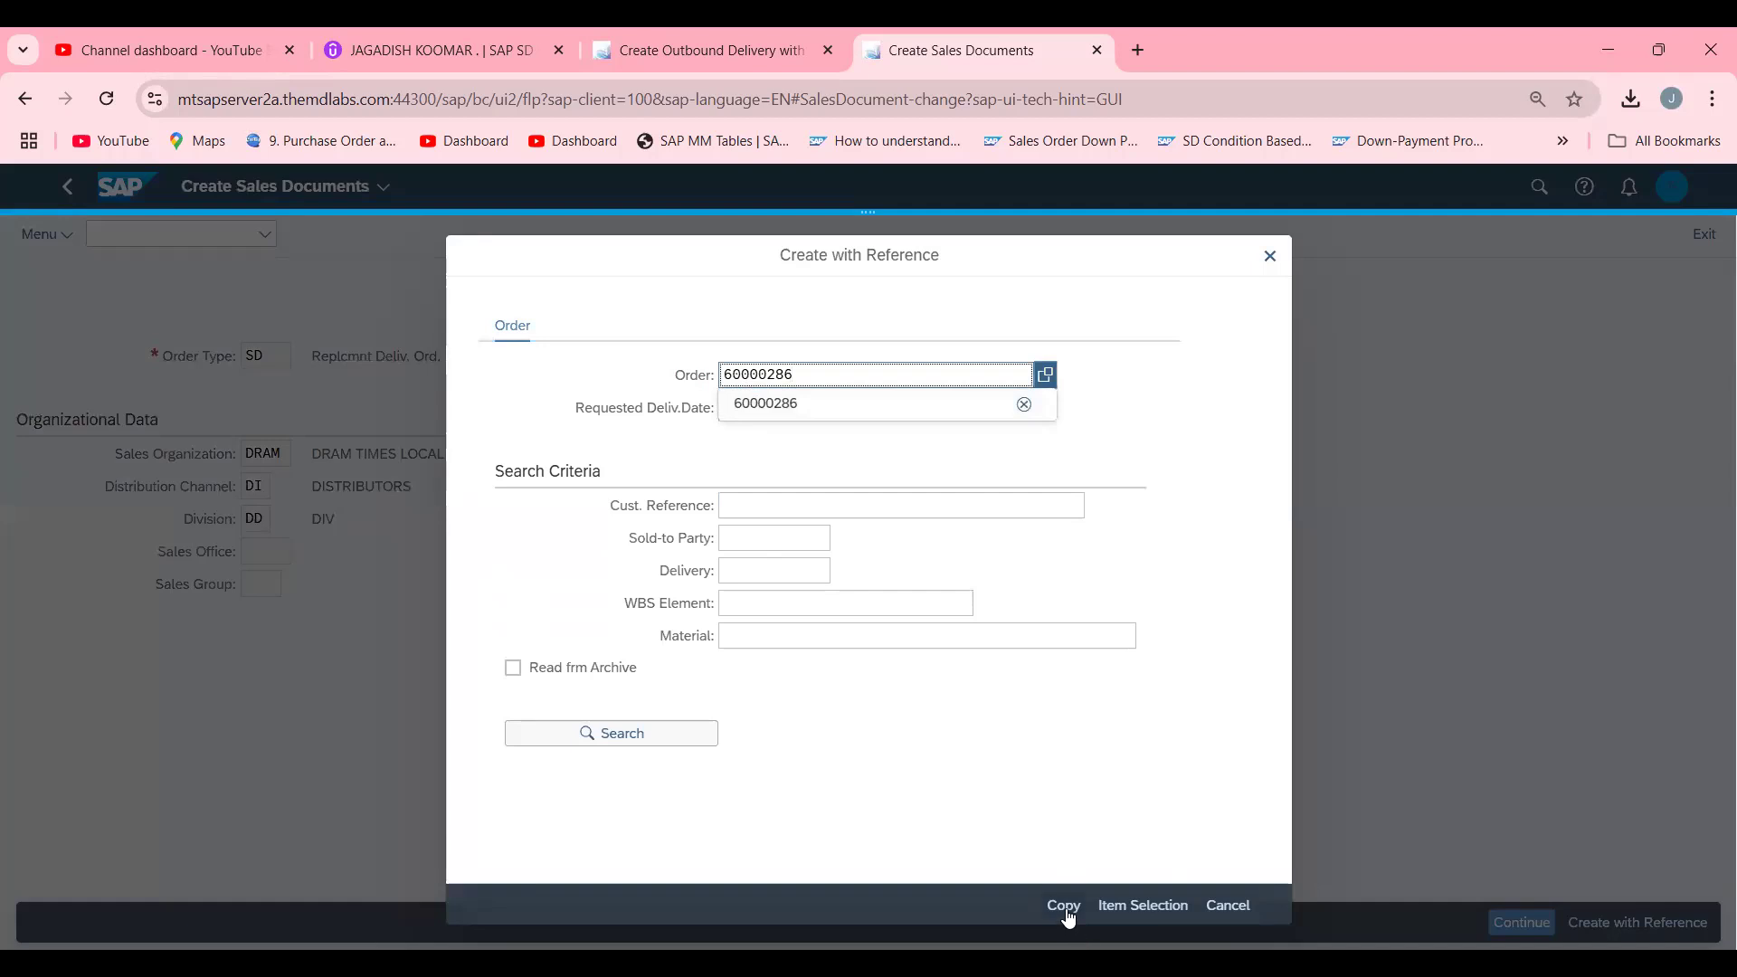
{"action": "left_click", "coordinate": [1064, 905]}
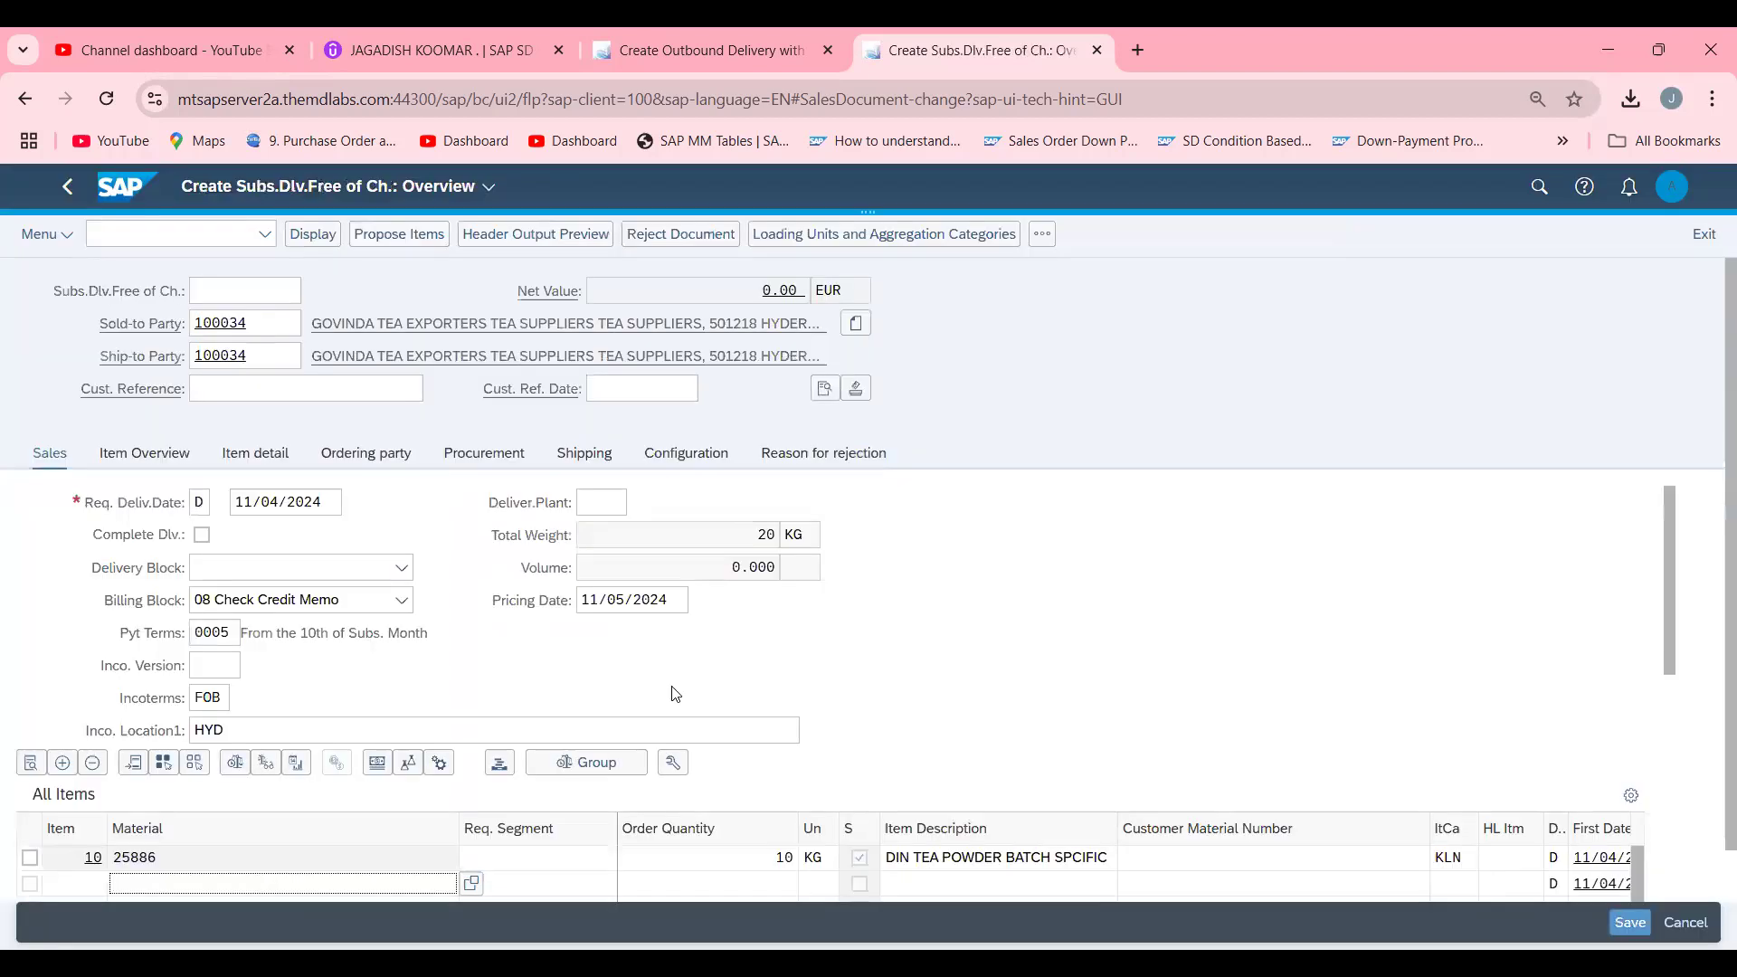
{"action": "mouse_move", "coordinate": [529, 626]}
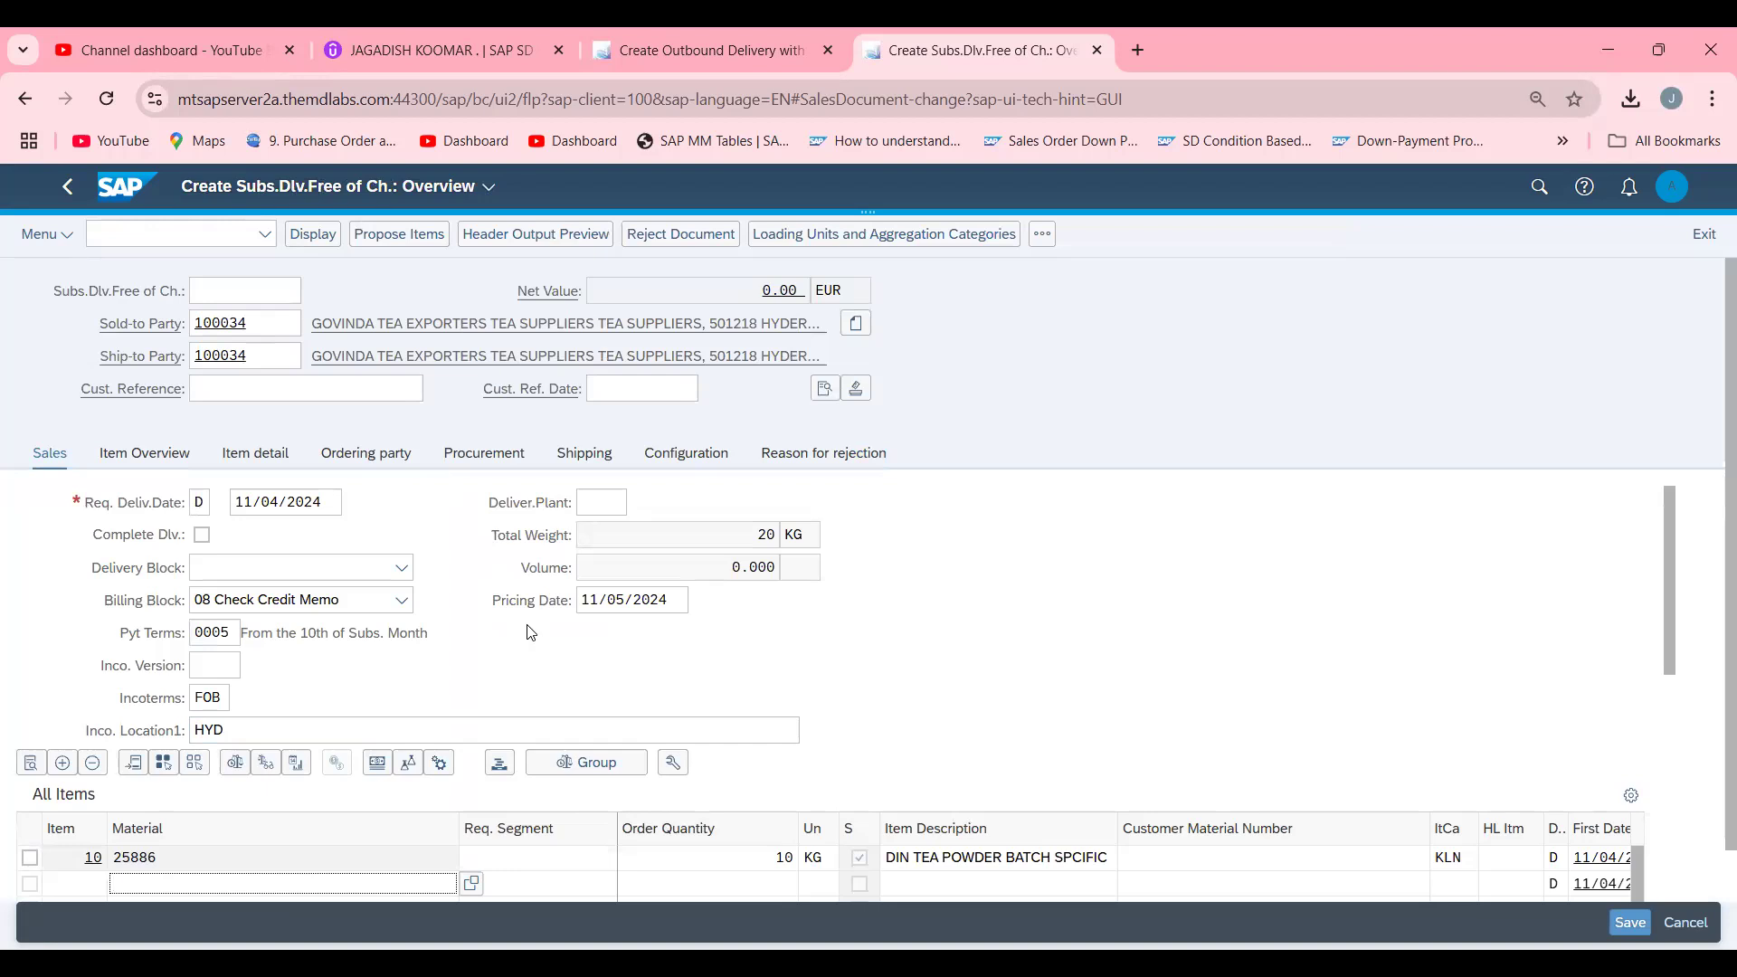
Enter customer reference TESTSDF on the free-of-charge delivery order.
{"action": "left_click", "coordinate": [299, 566]}
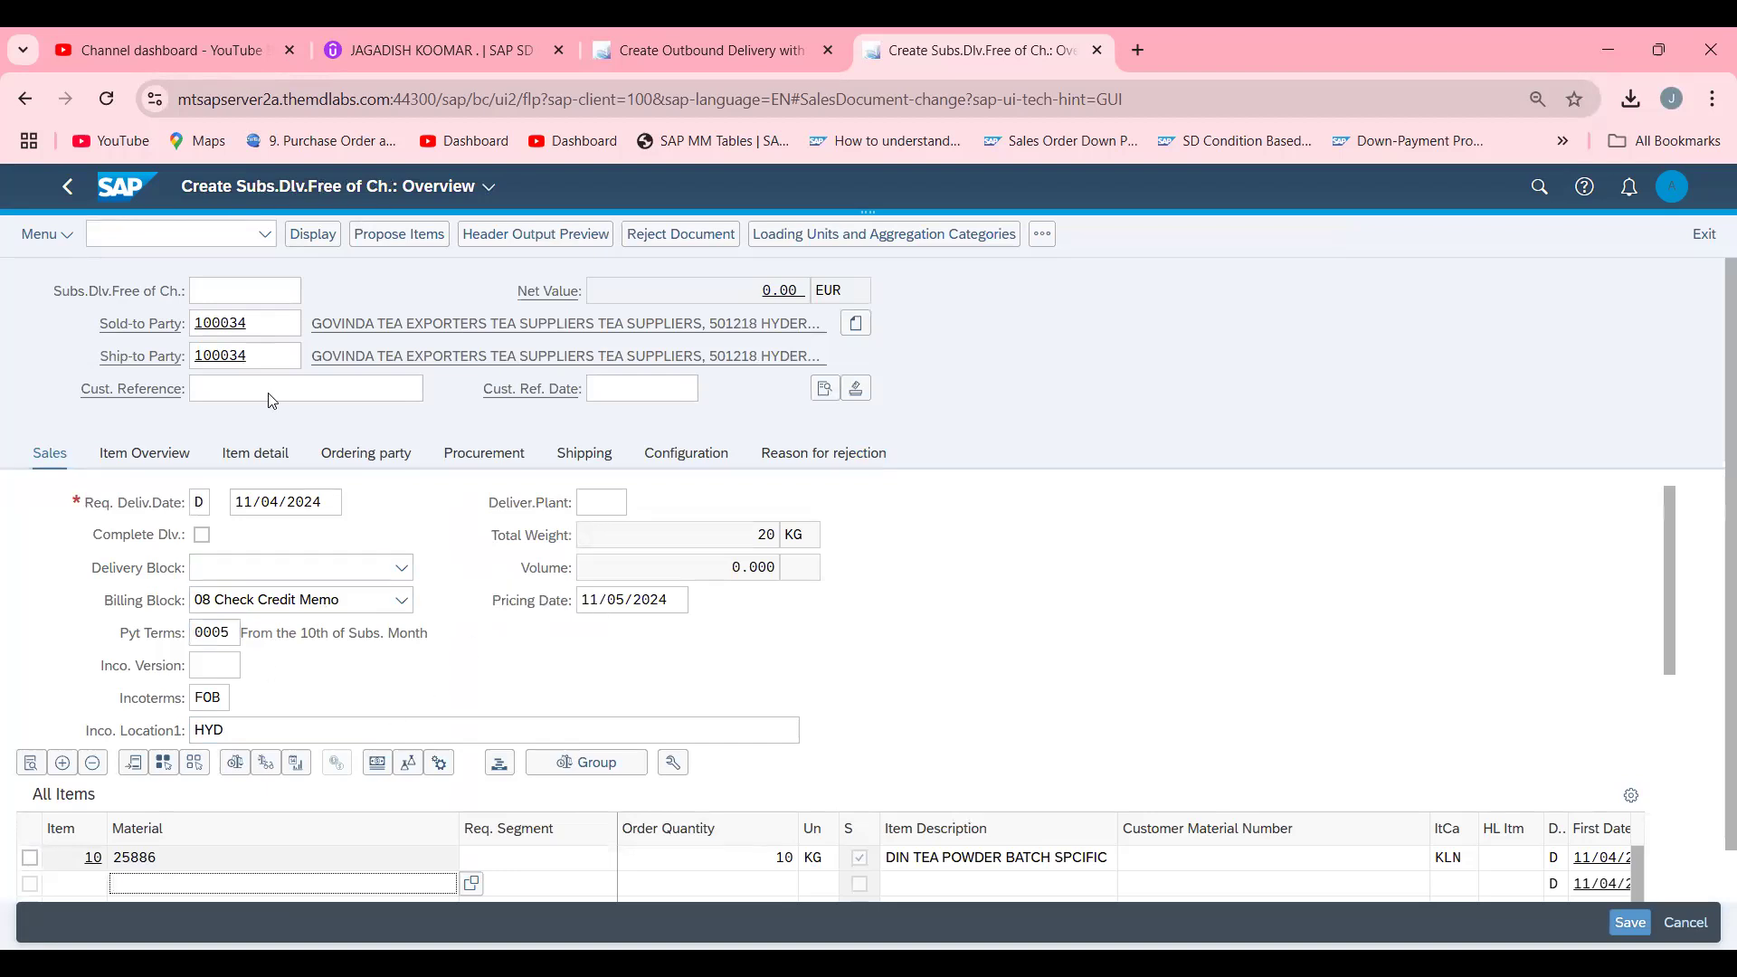
{"action": "type", "text": "TEST"}
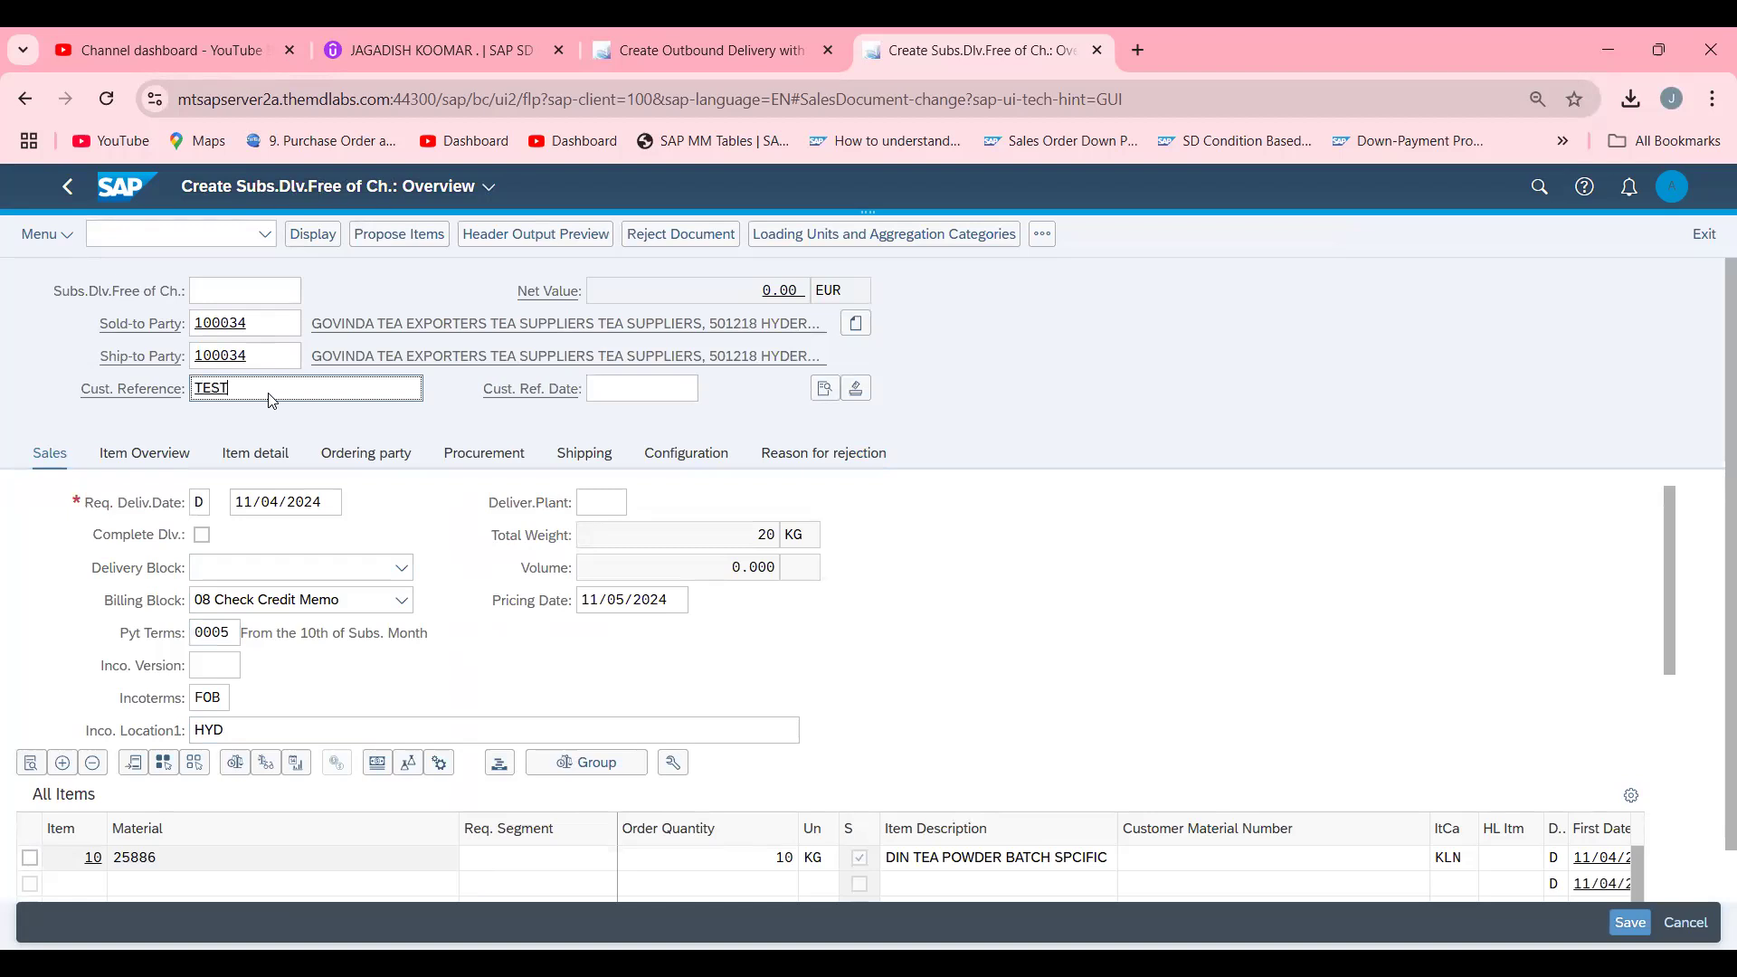
{"action": "type", "text": "SDF"}
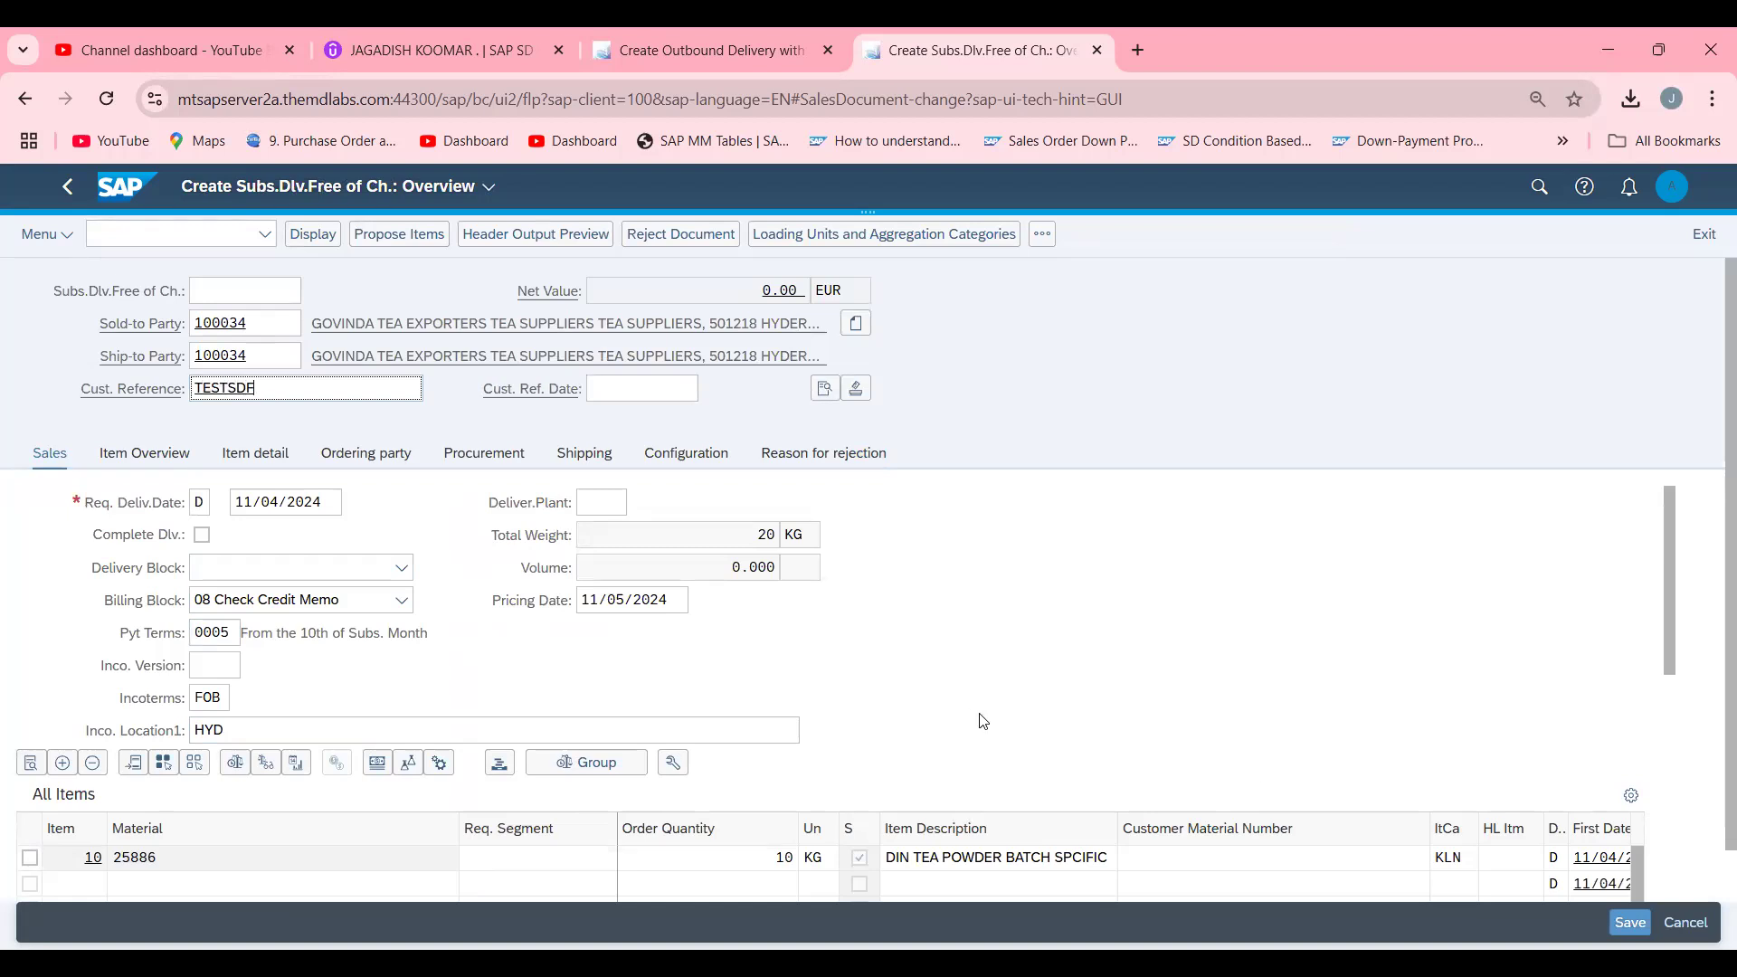
{"action": "mouse_move", "coordinate": [851, 373]}
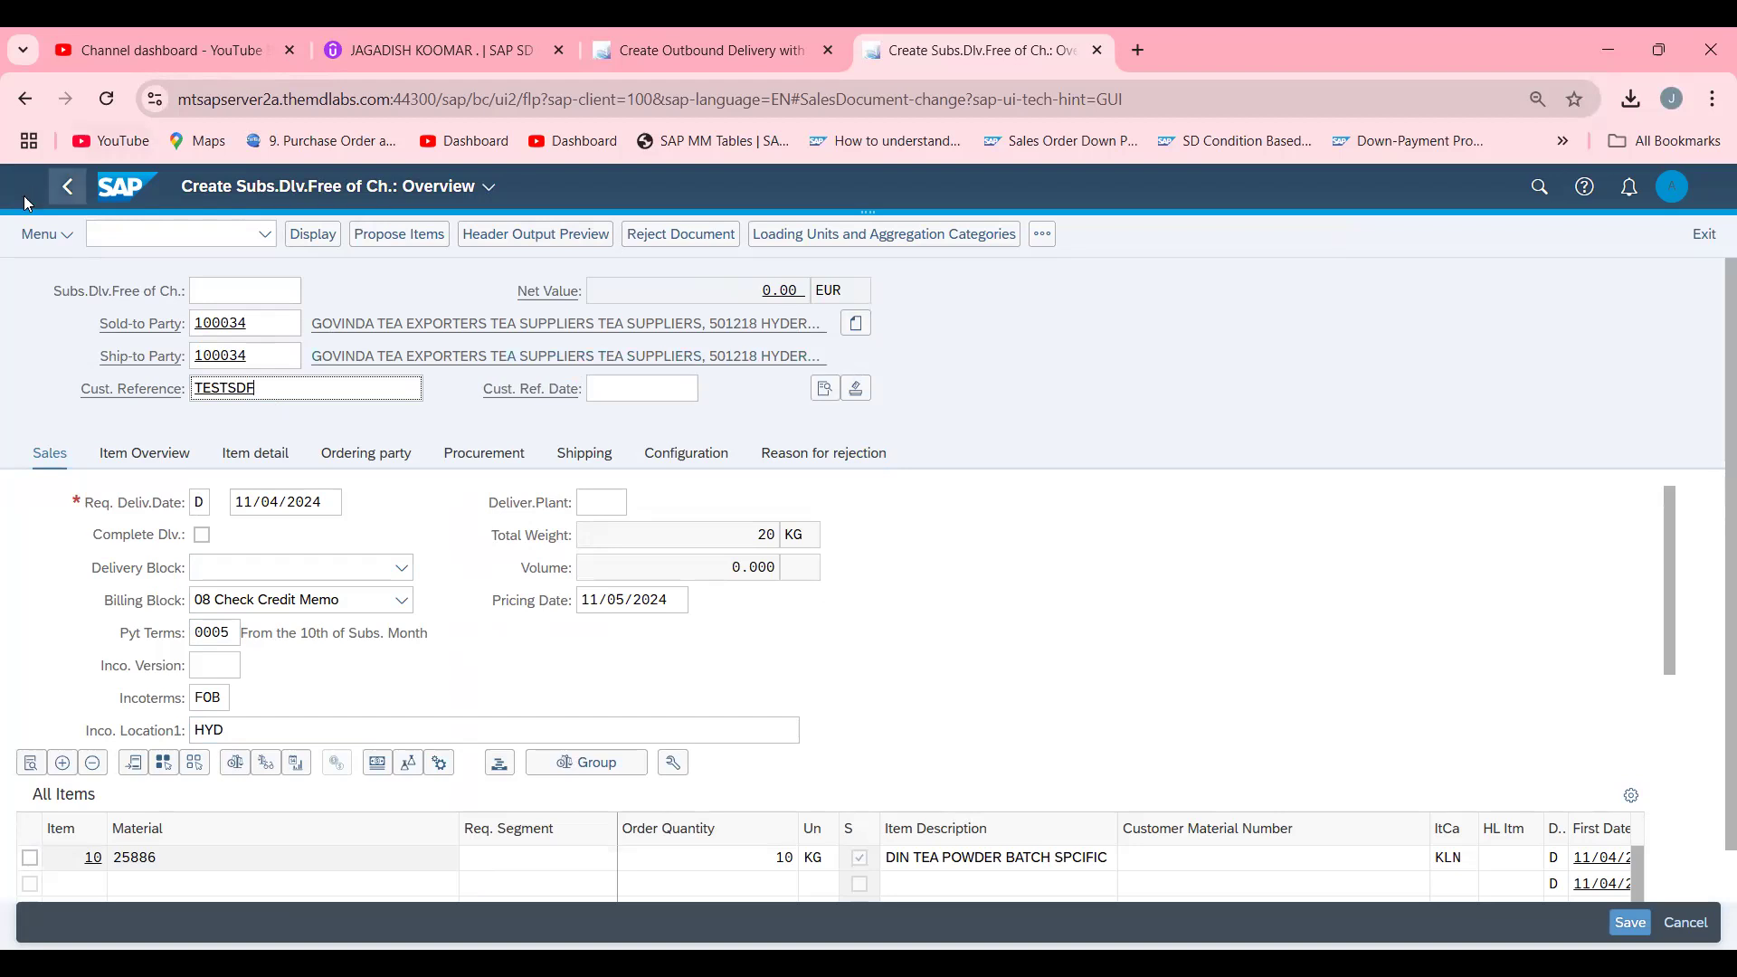
Run the Incompletion Log from Edit to confirm the order is complete, then save it as order 6497.
{"action": "left_click", "coordinate": [40, 233]}
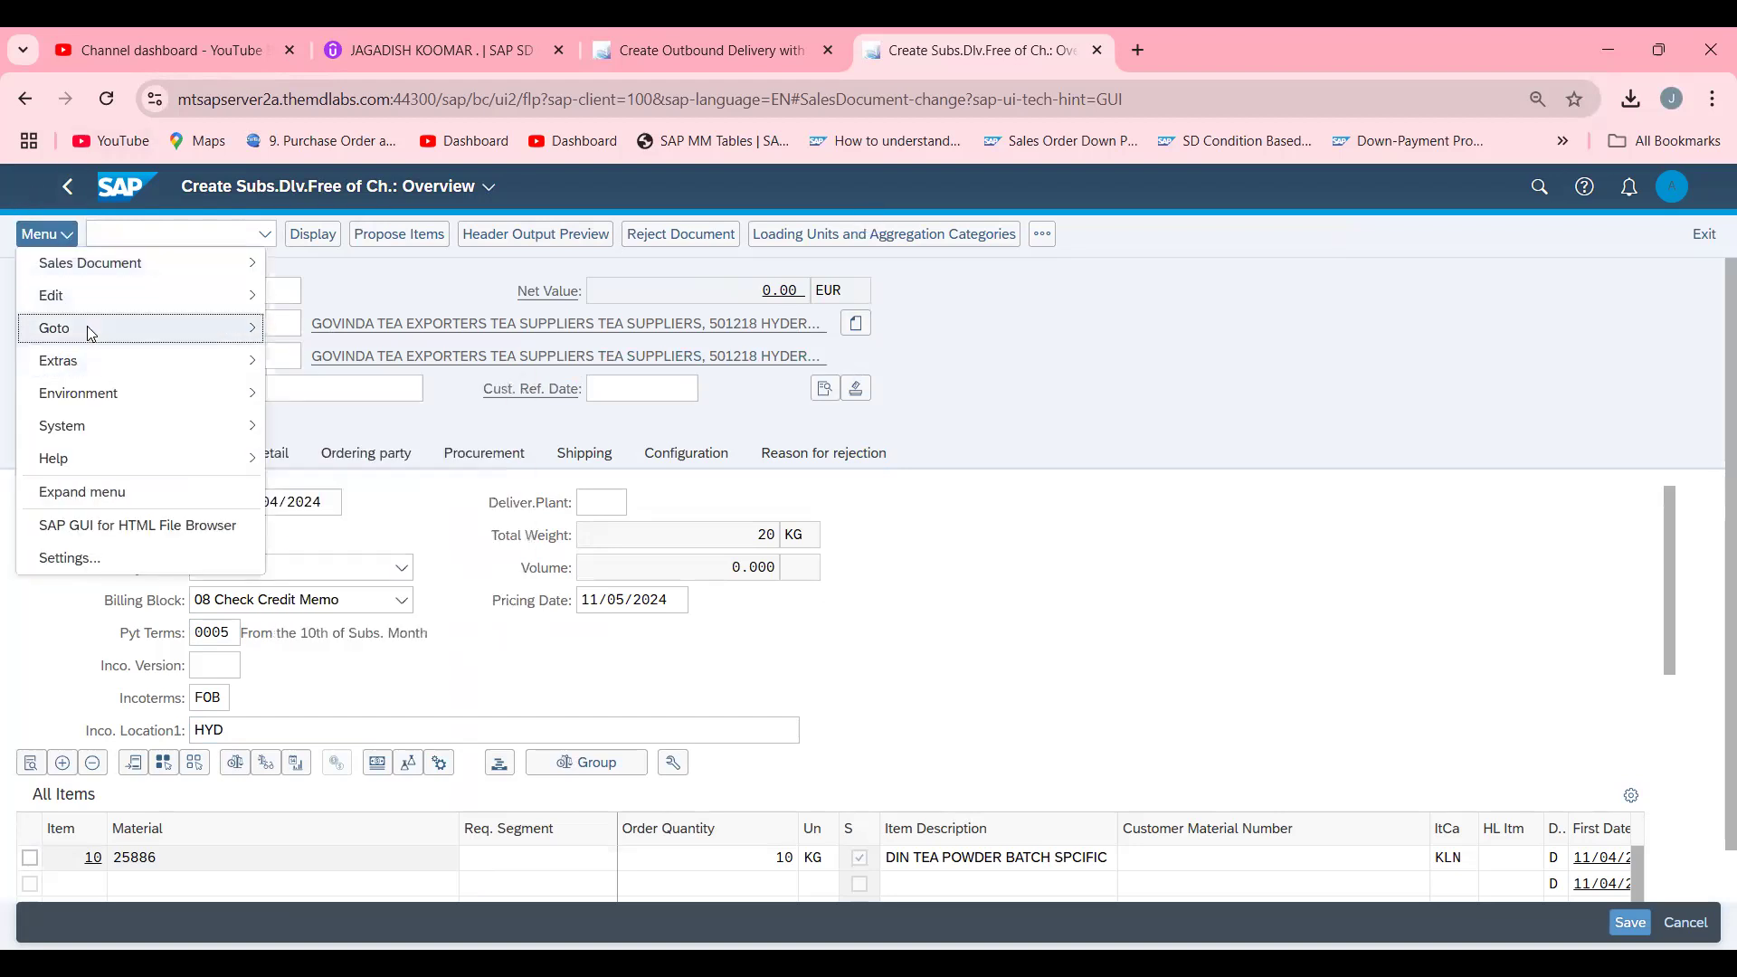
{"action": "left_click", "coordinate": [51, 297]}
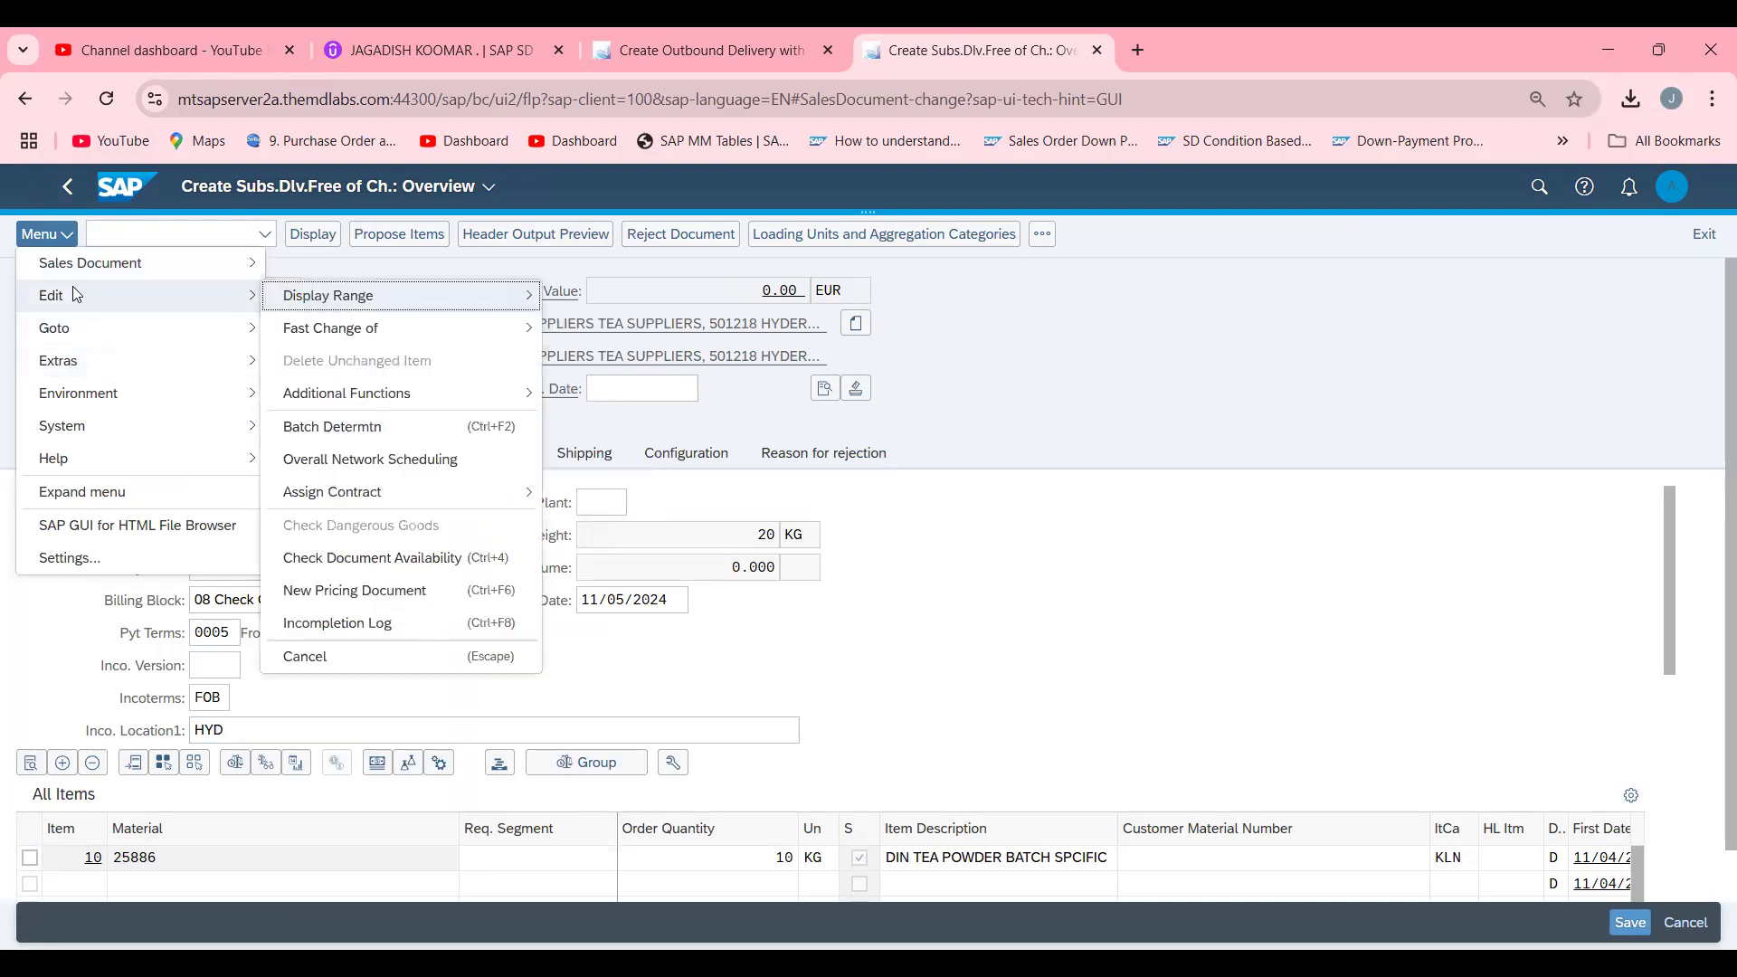
{"action": "mouse_move", "coordinate": [101, 360]}
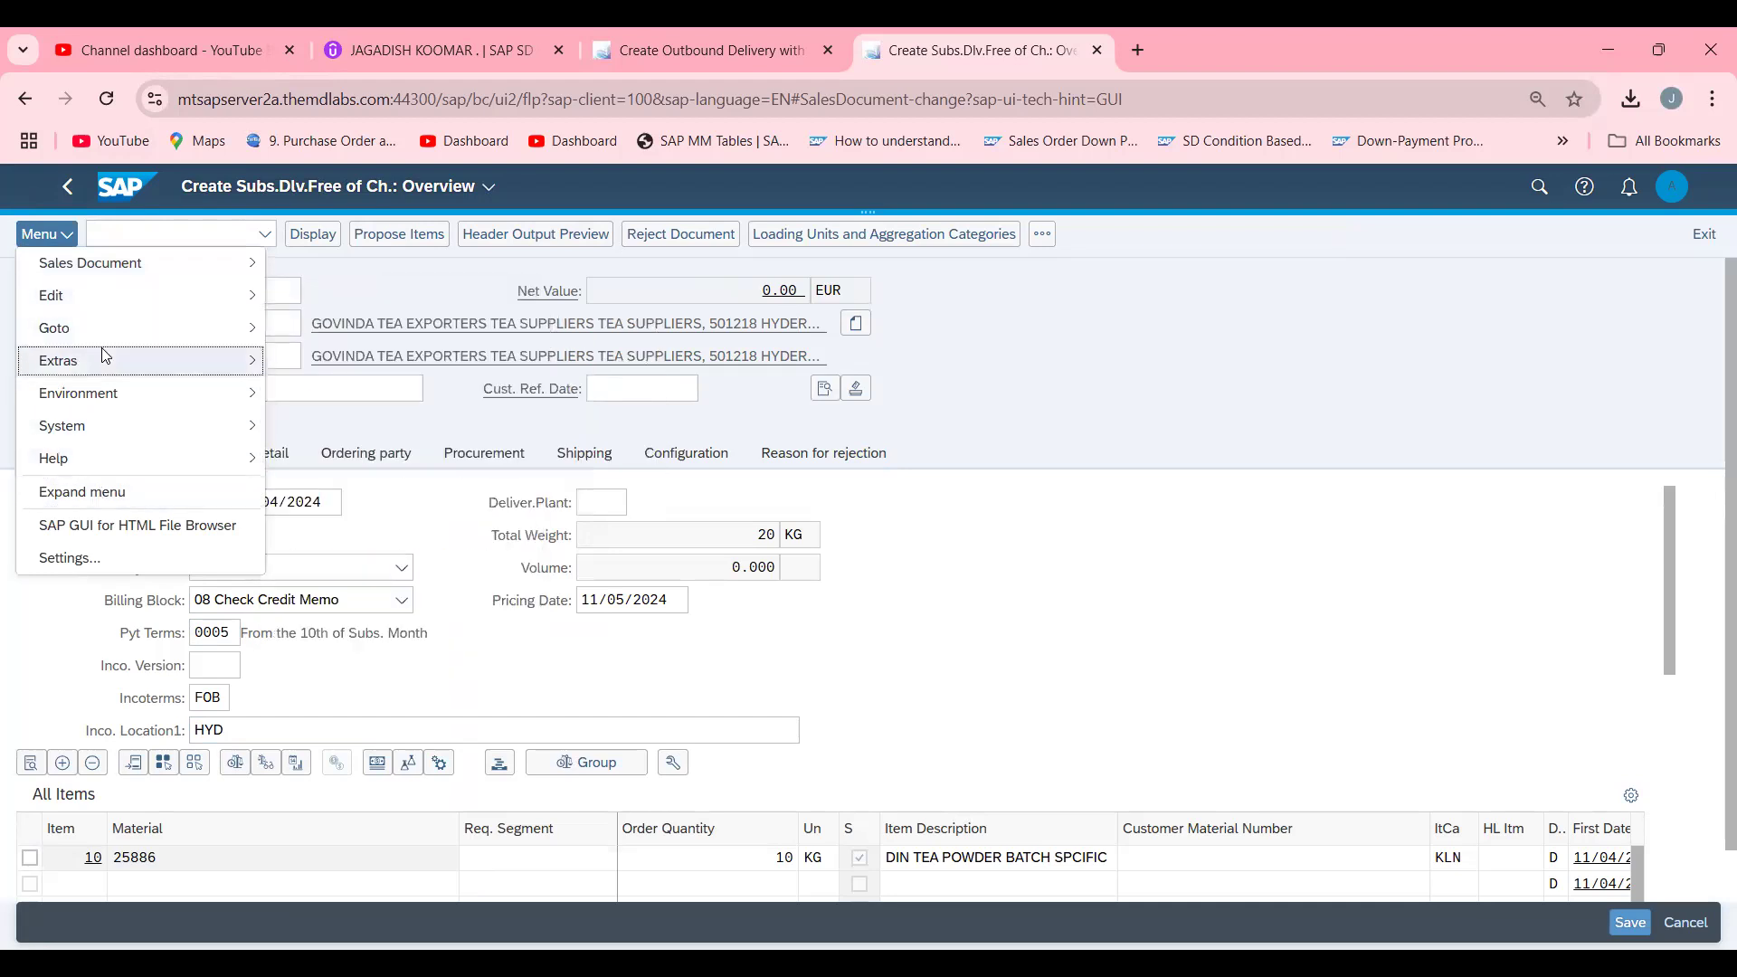
{"action": "left_click", "coordinate": [51, 295]}
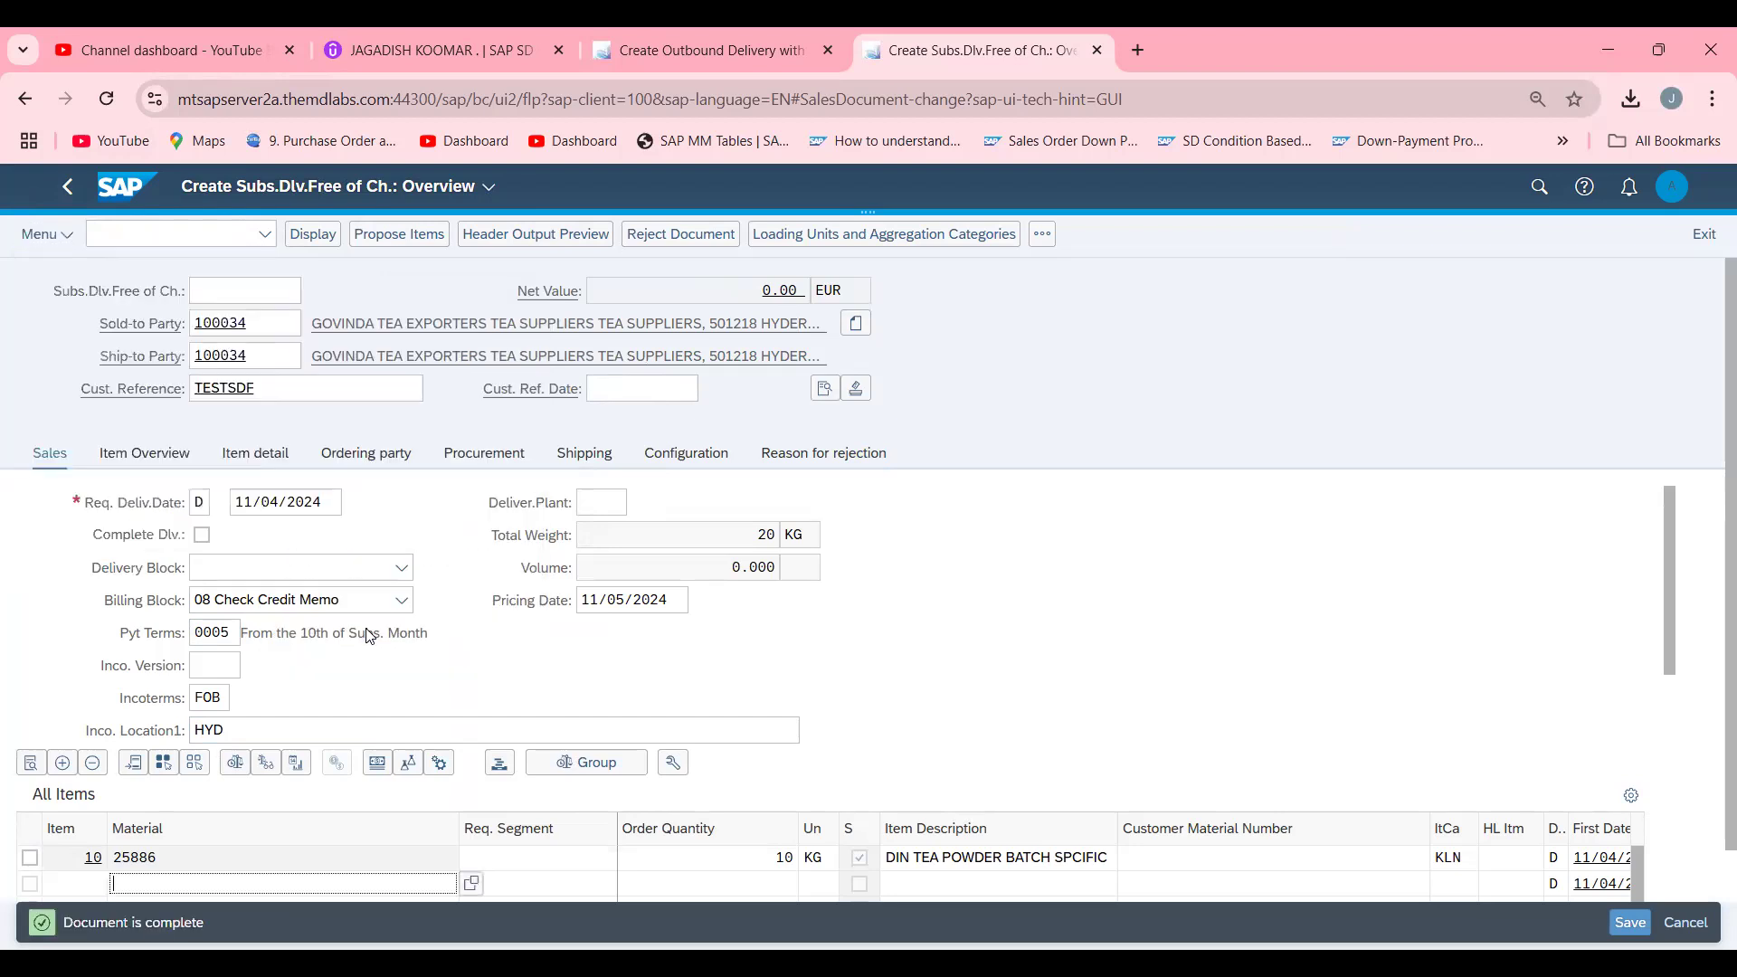
{"action": "mouse_move", "coordinate": [992, 717]}
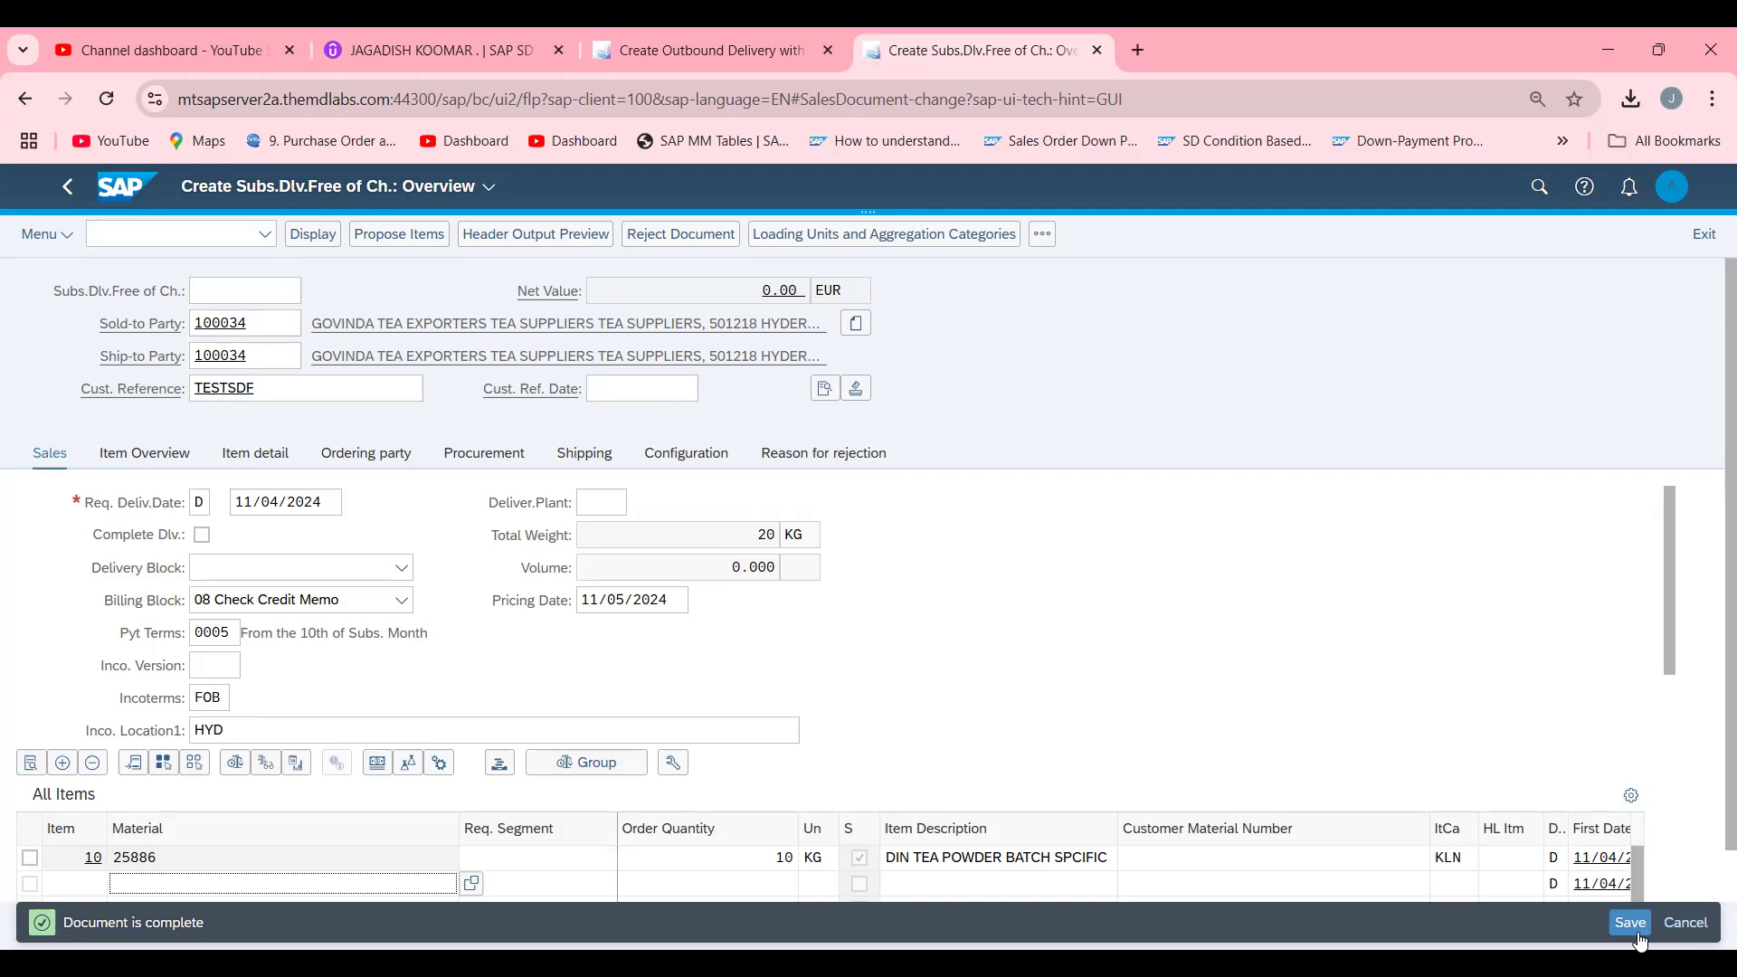
{"action": "left_click", "coordinate": [1631, 921]}
{"action": "type", "text": "/"}
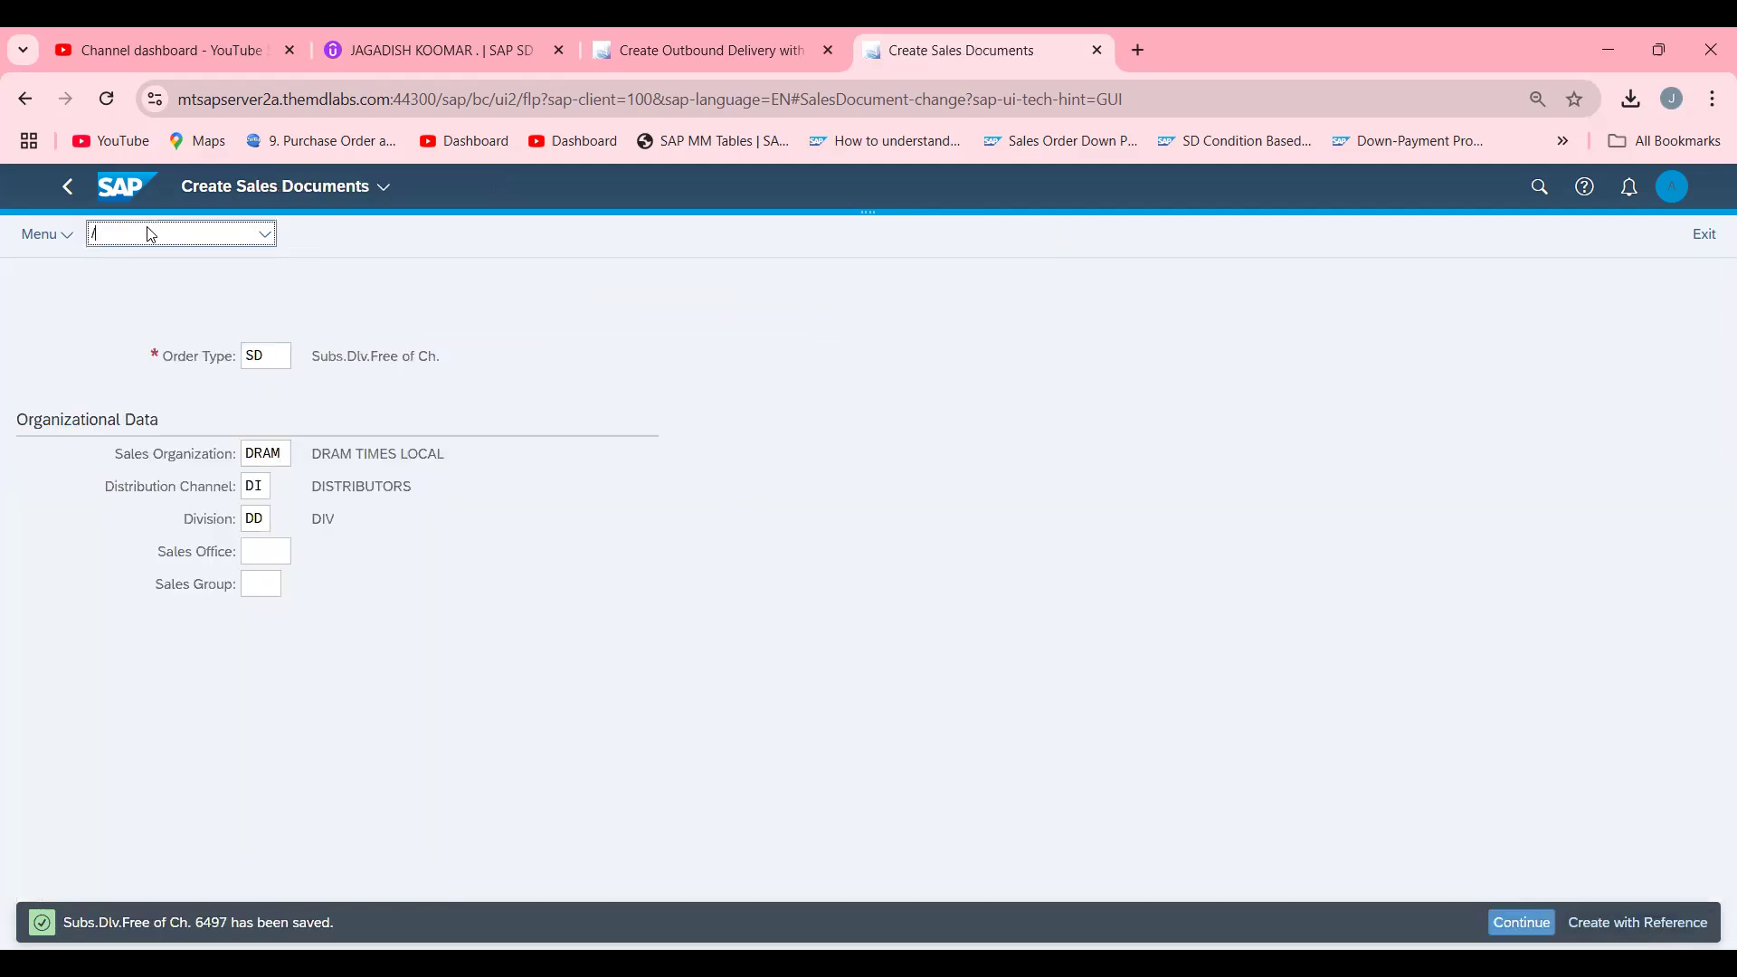
Create the VL01N delivery for order 6497 with batch determined, post goods issue, then go to VA03.
{"action": "type", "text": "NVL01N"}
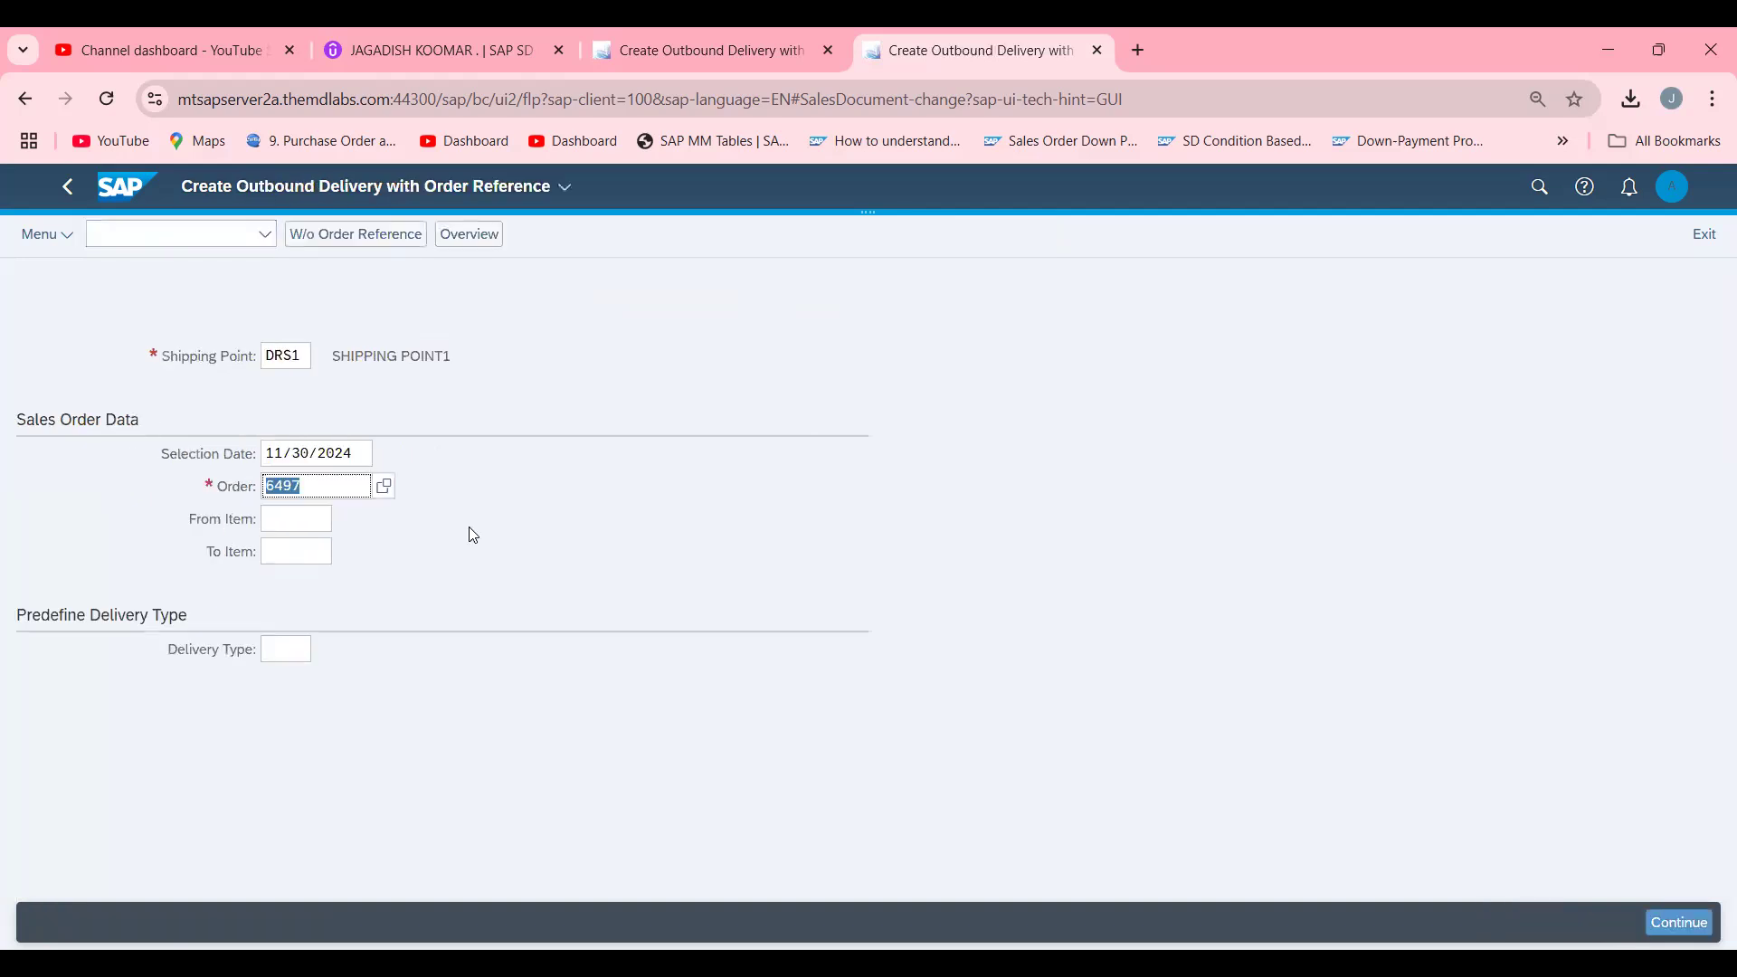
{"action": "left_click", "coordinate": [1679, 921]}
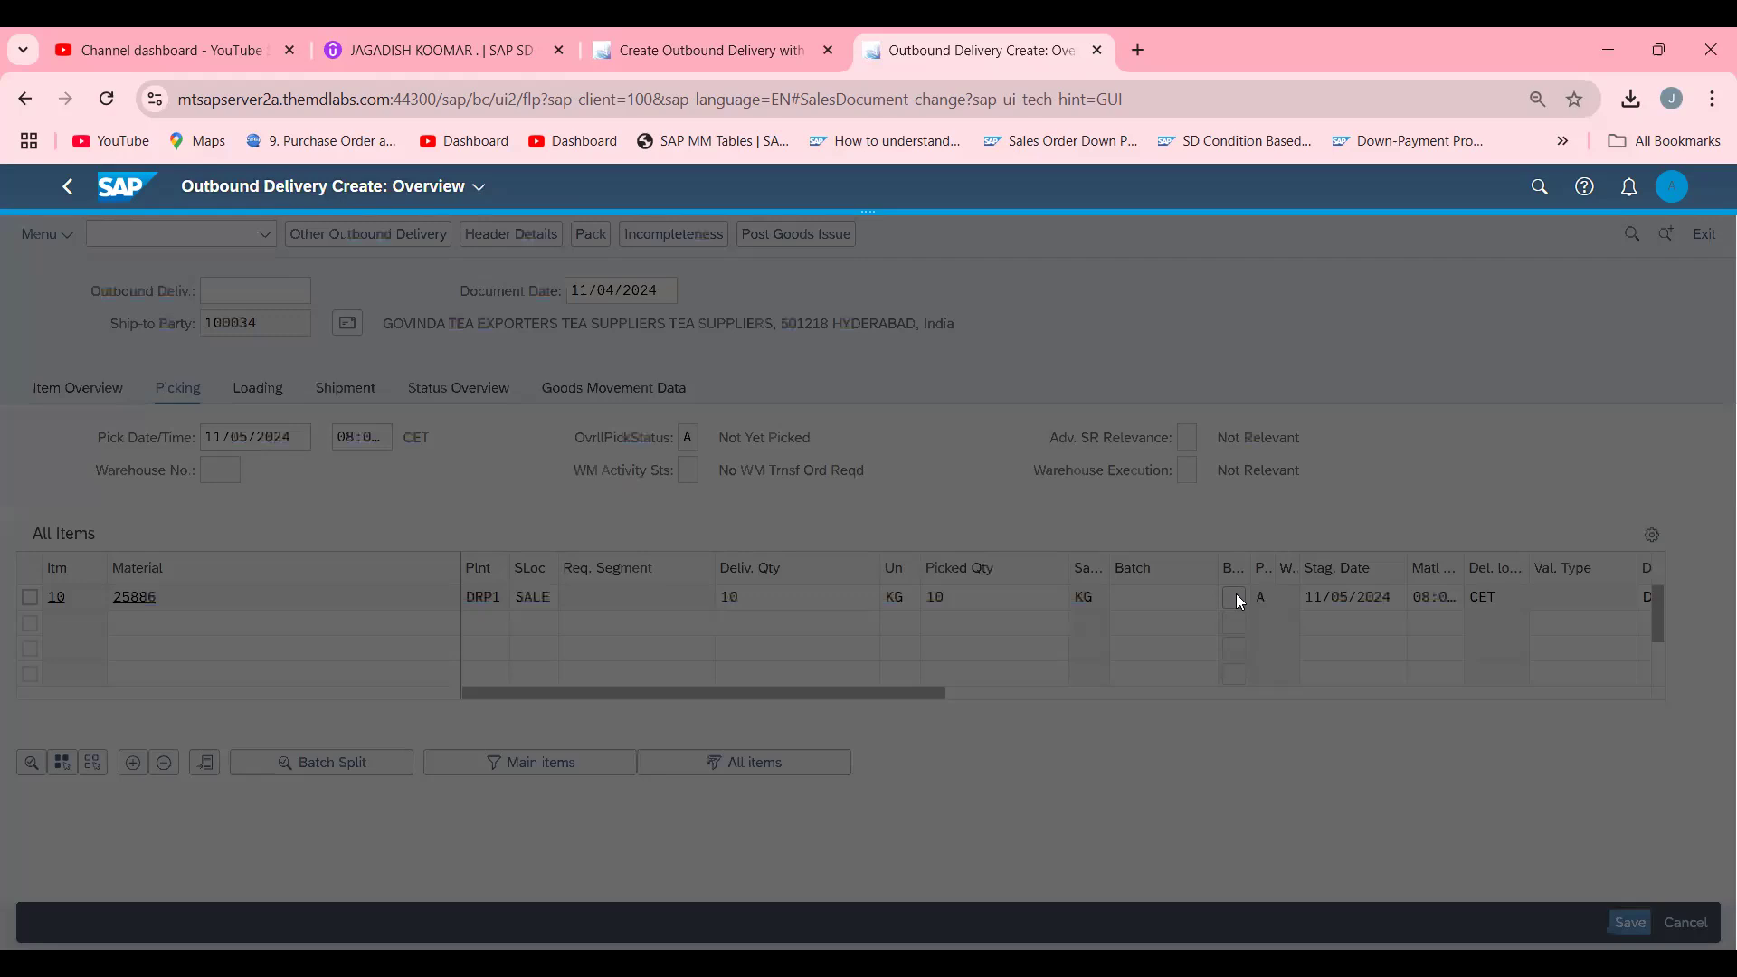
{"action": "left_click", "coordinate": [1234, 598]}
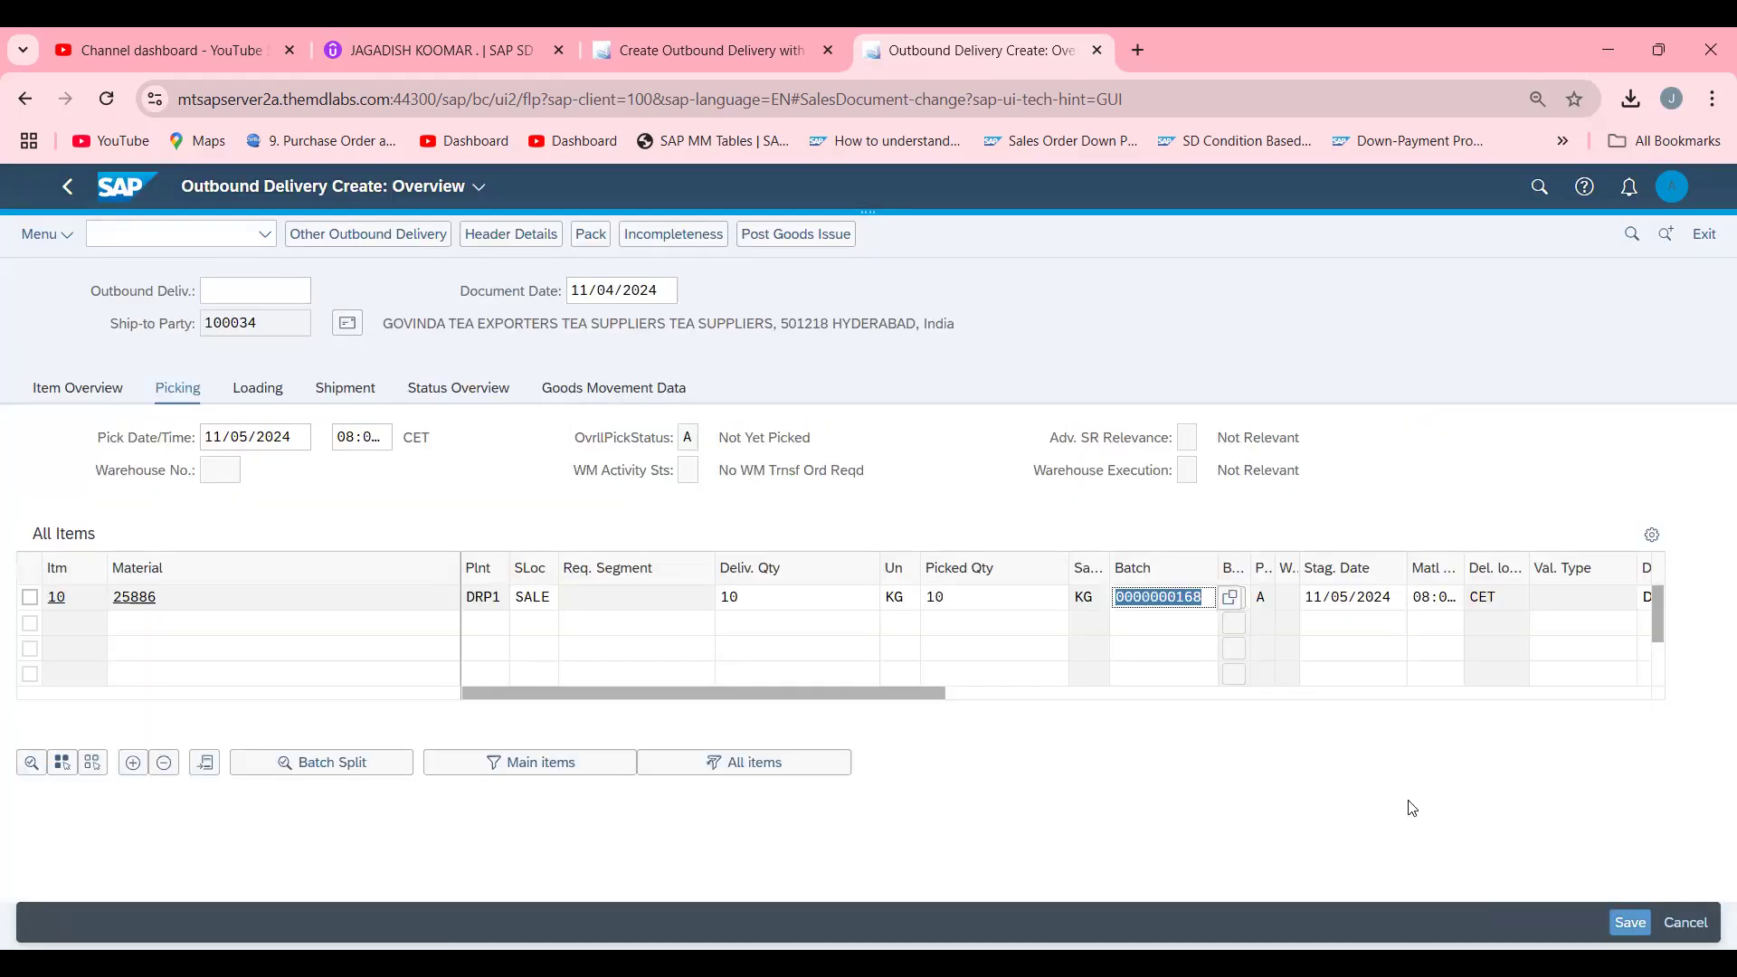
{"action": "mouse_move", "coordinate": [793, 239]}
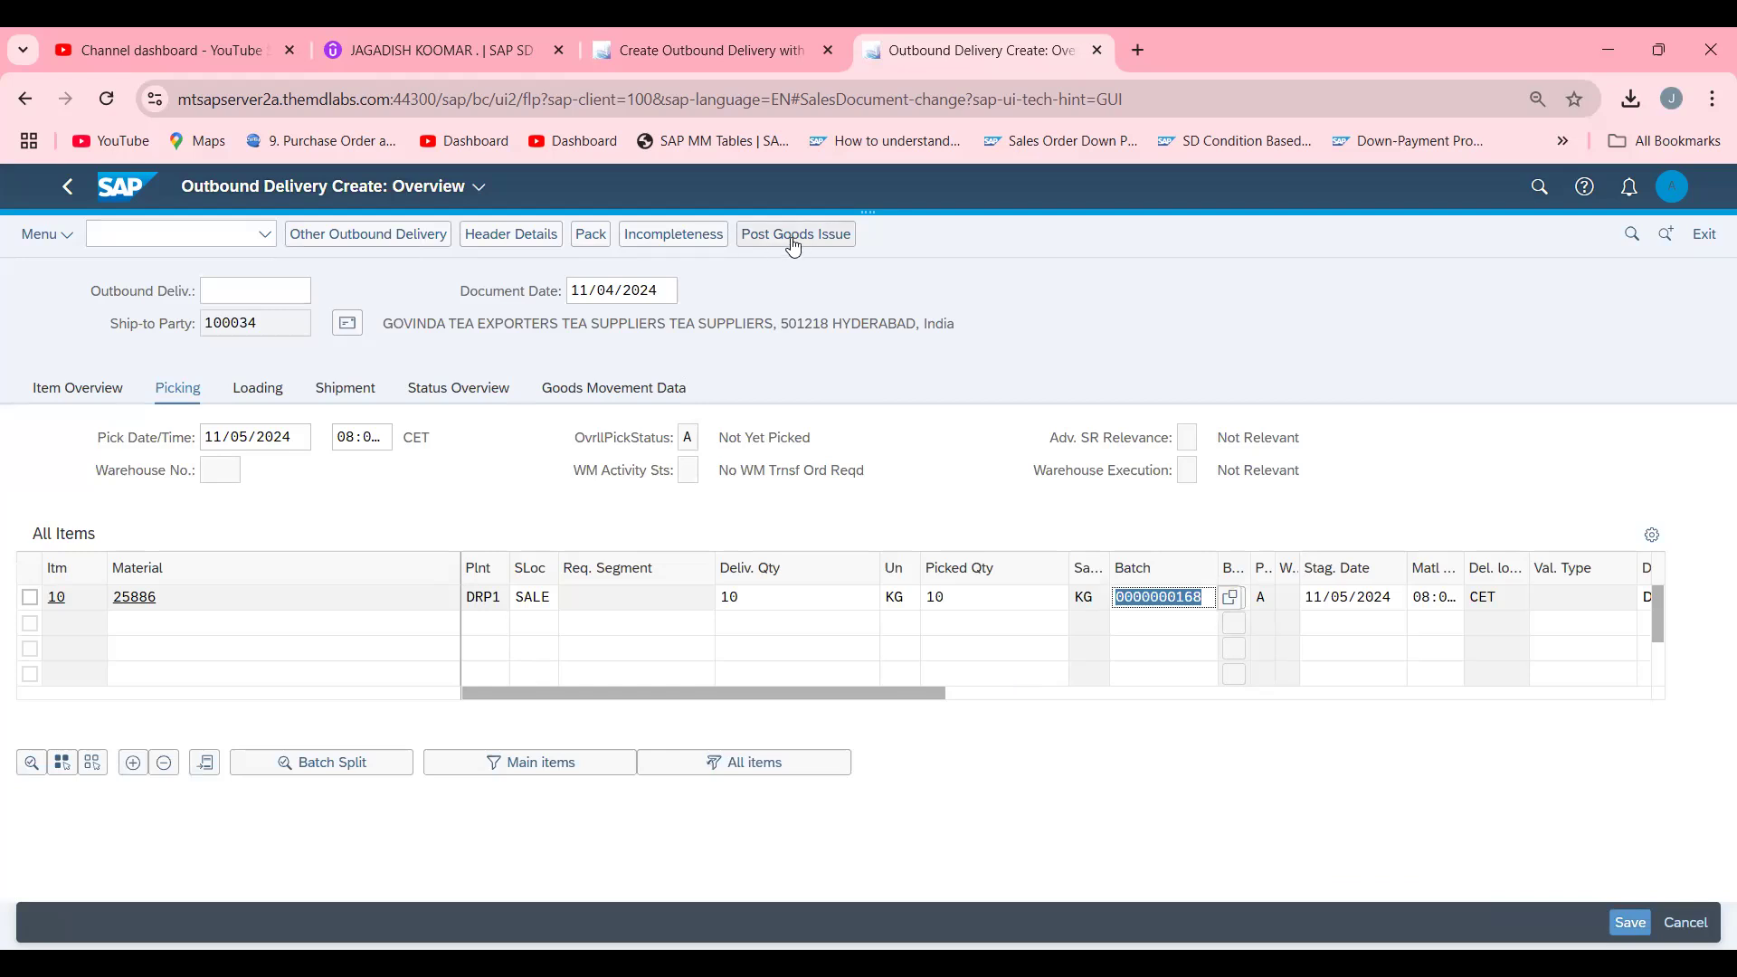
{"action": "left_click", "coordinate": [796, 233]}
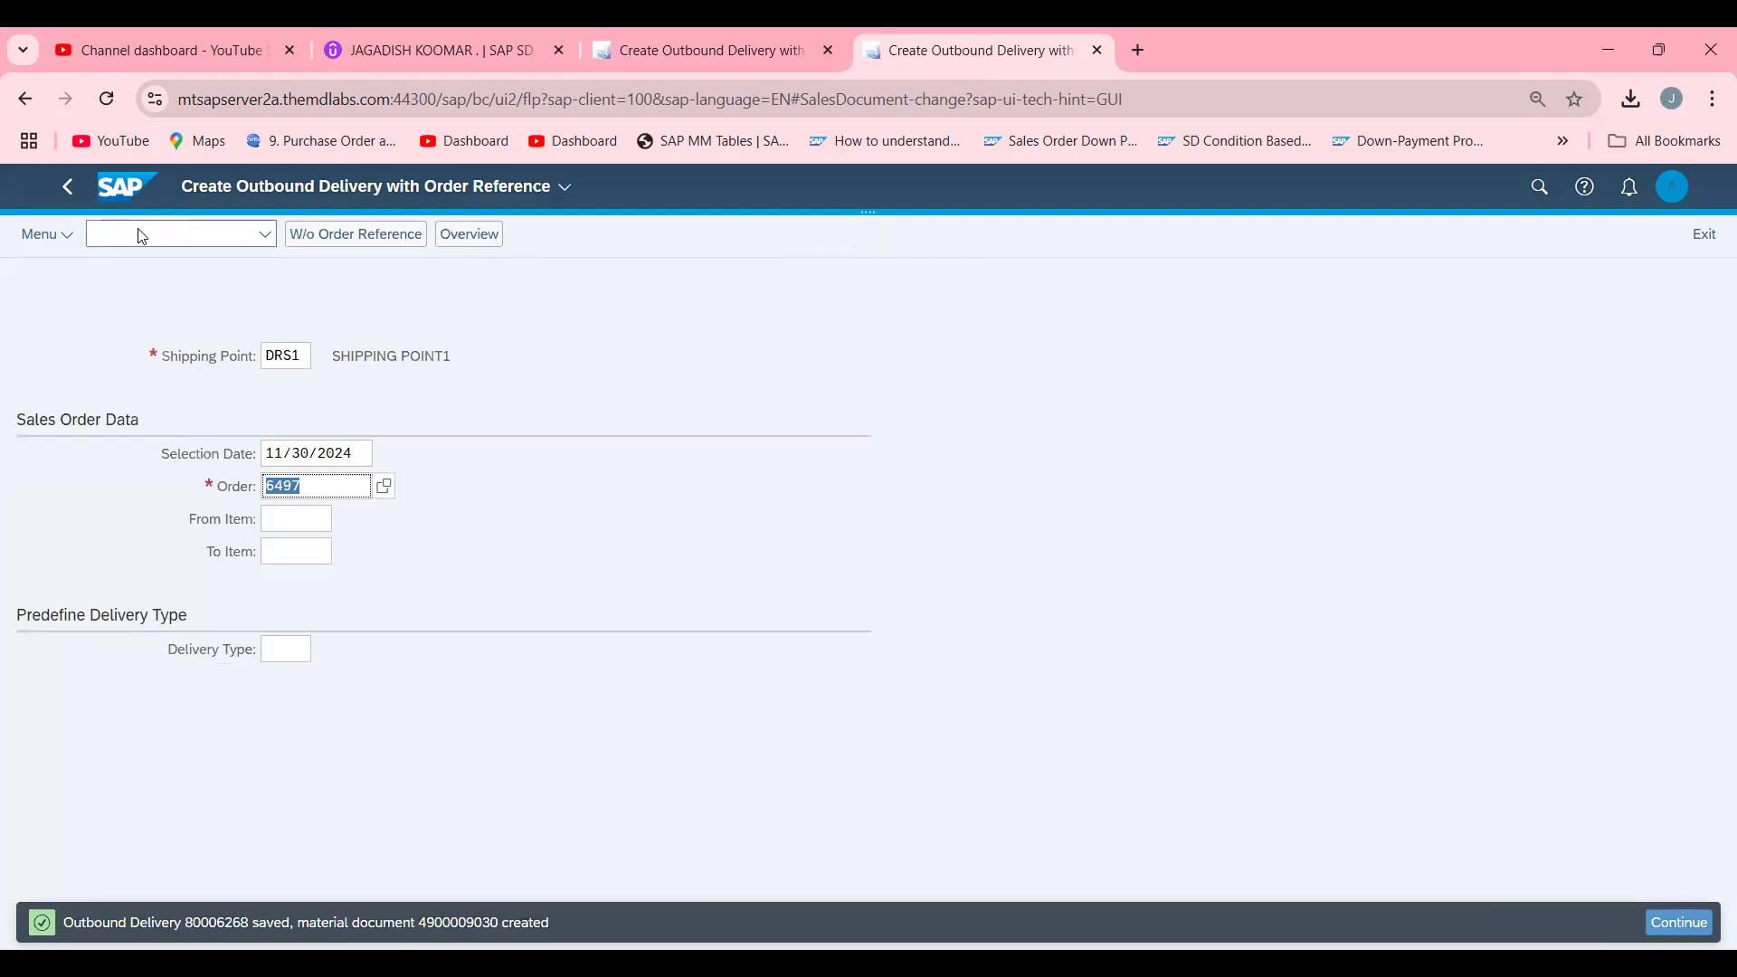
{"action": "type", "text": "/NVA0"}
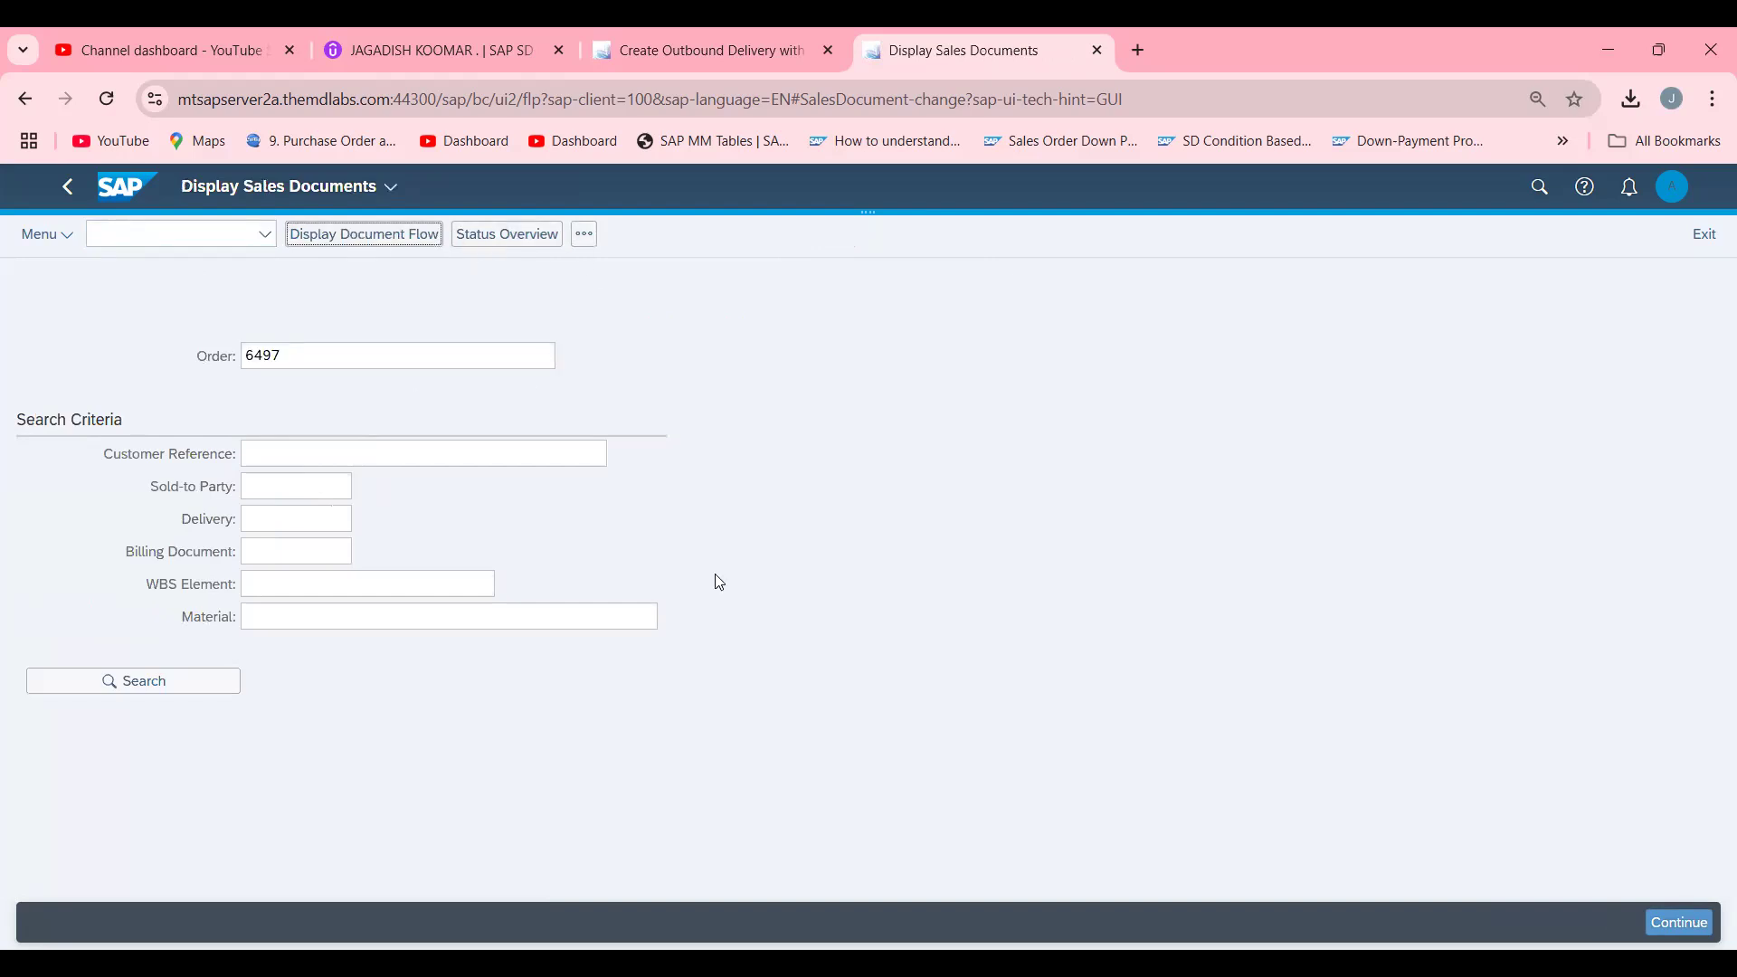
Display order 6497's document flow and switch it to item-level view via Document Flow > View > Items.
{"action": "left_click", "coordinate": [364, 234]}
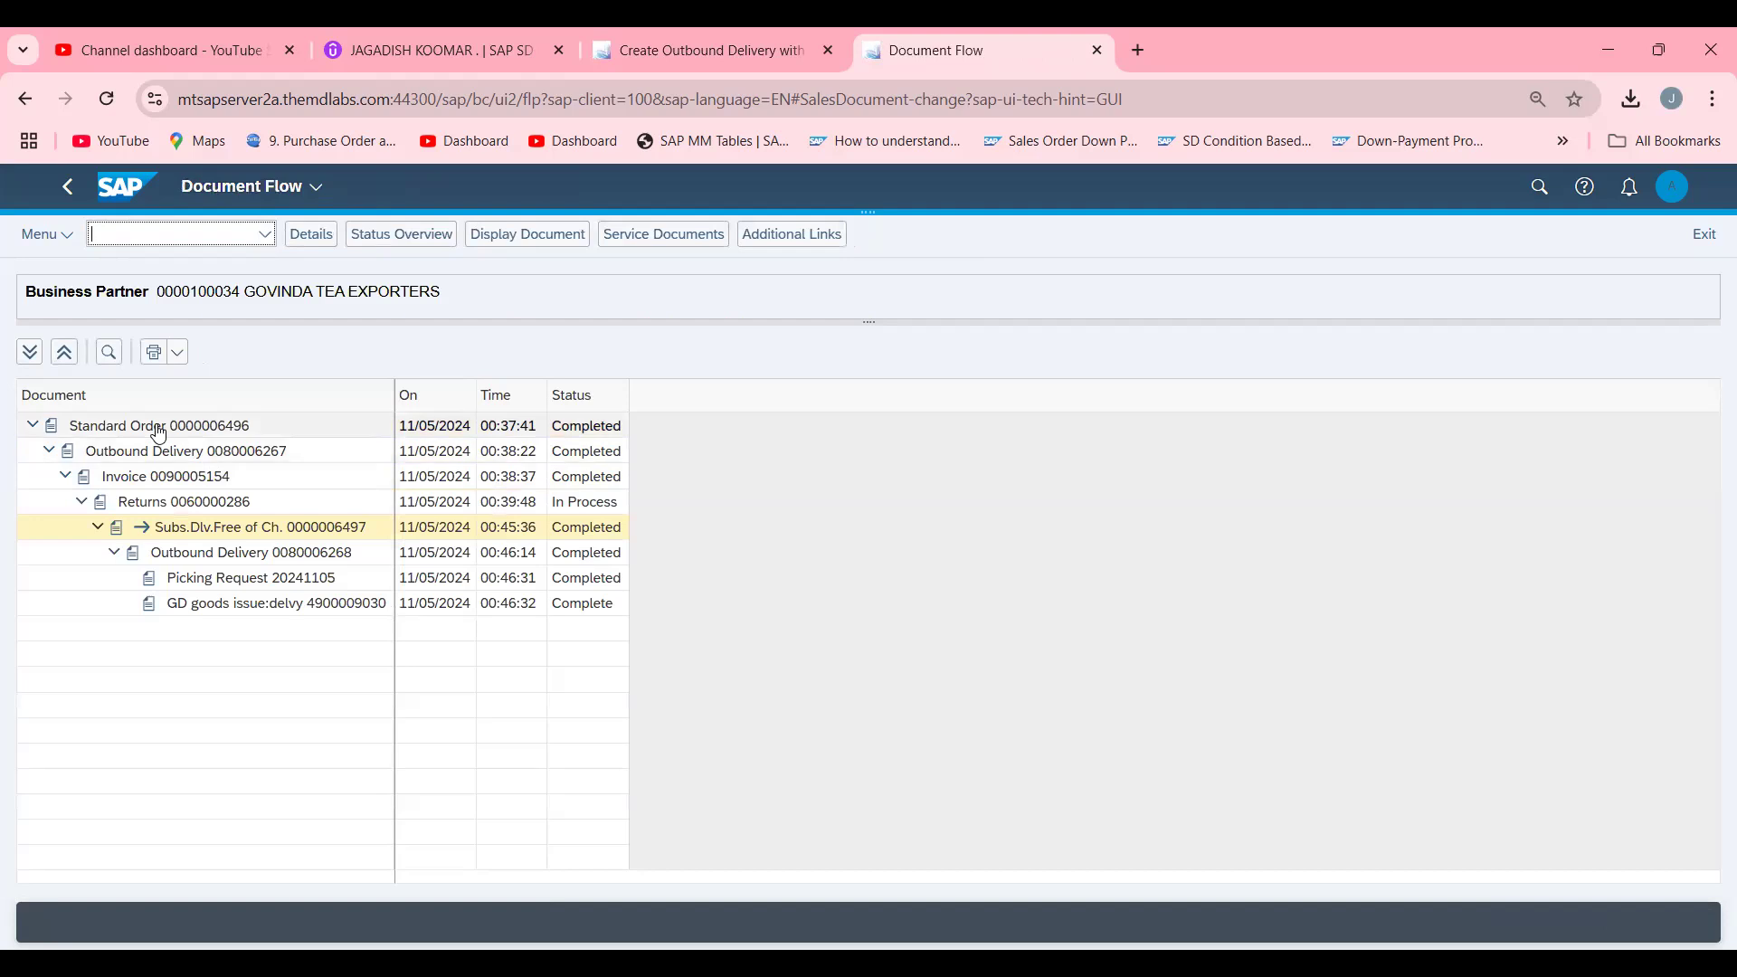
{"action": "mouse_move", "coordinate": [319, 494]}
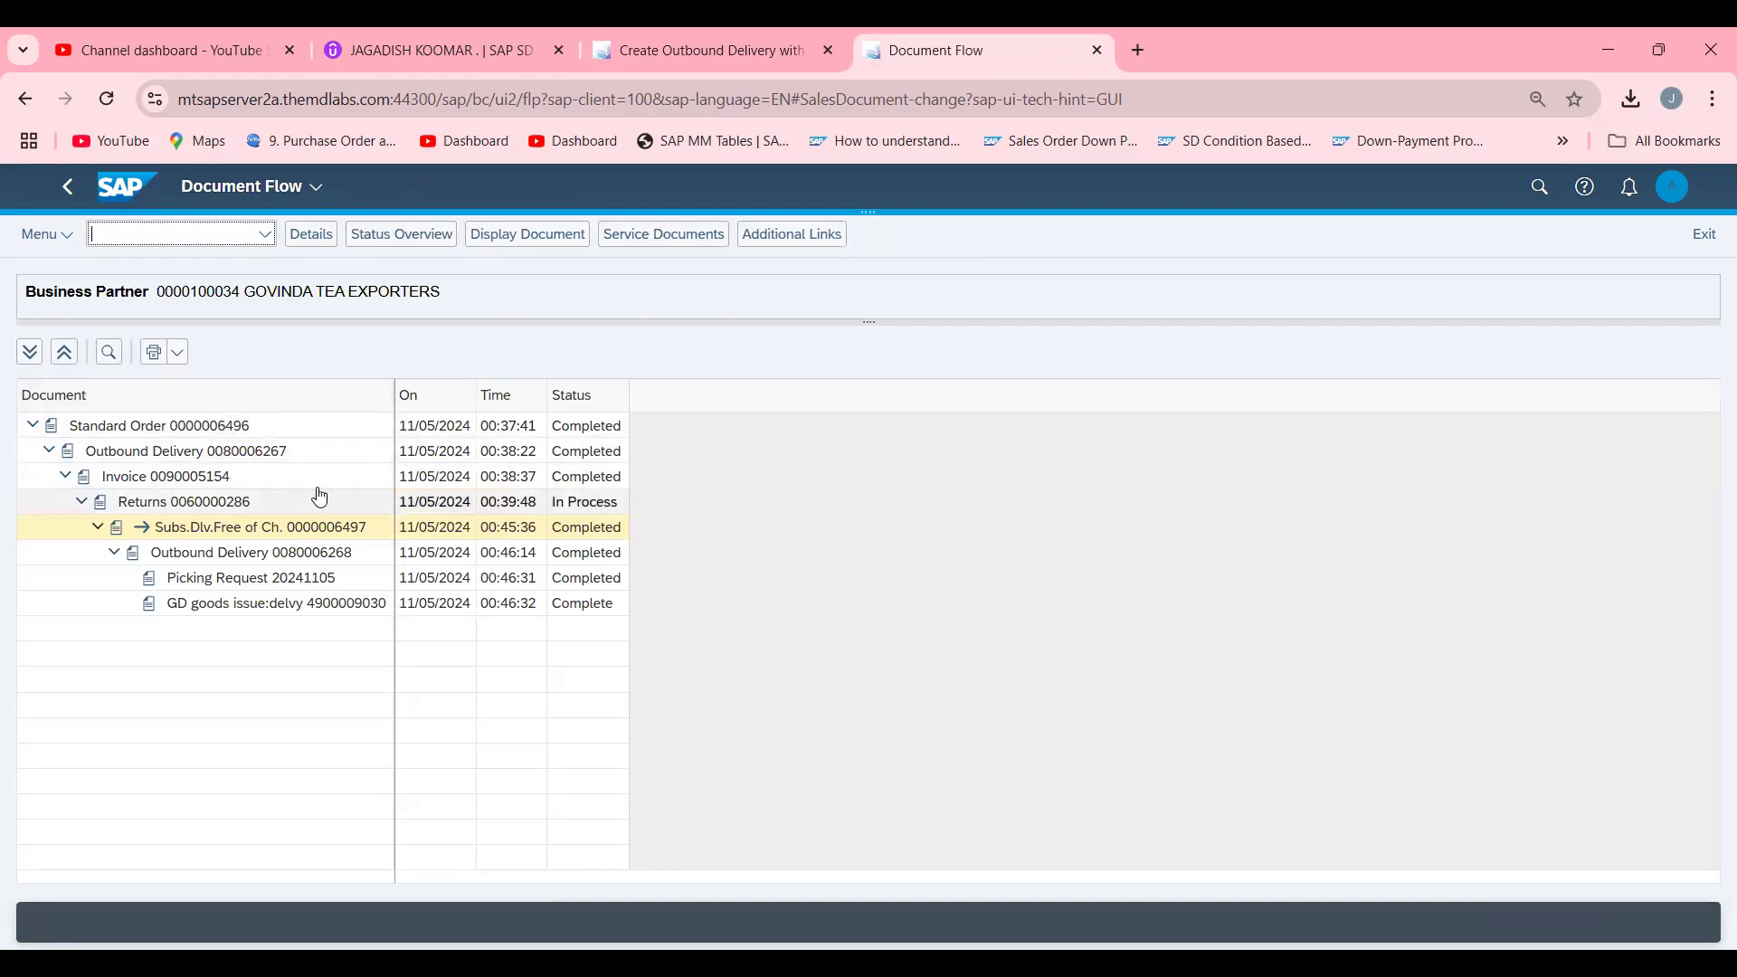
{"action": "left_click", "coordinate": [47, 233]}
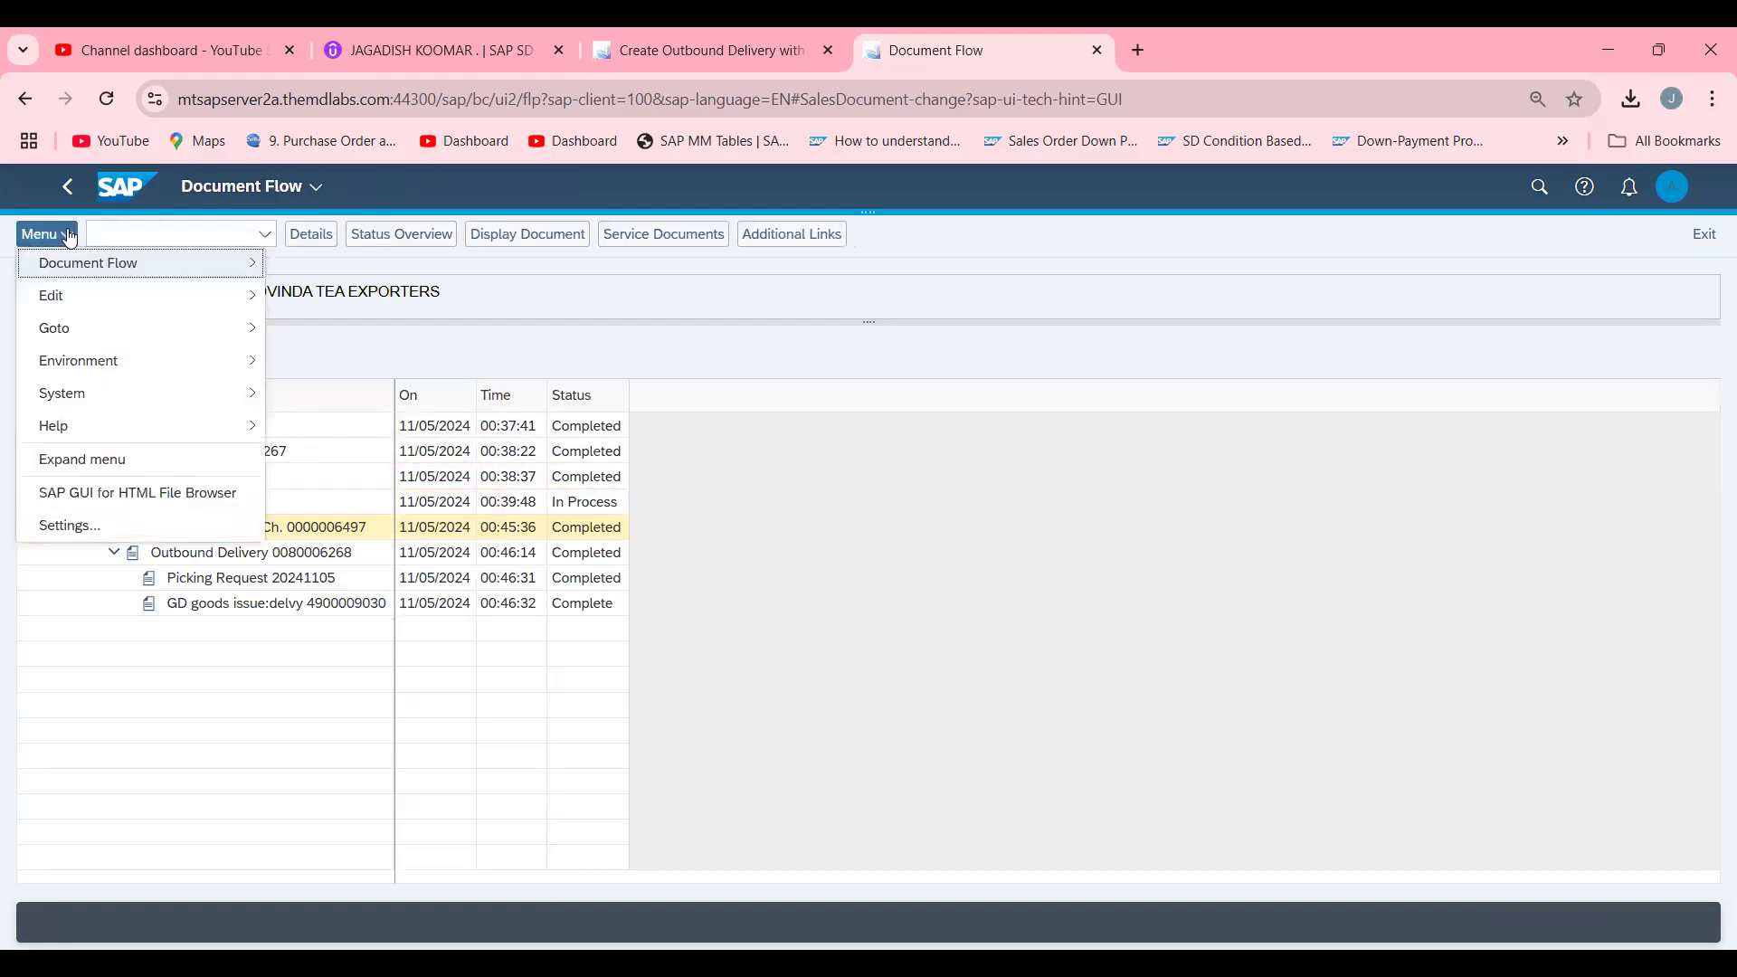
{"action": "left_click", "coordinate": [87, 262]}
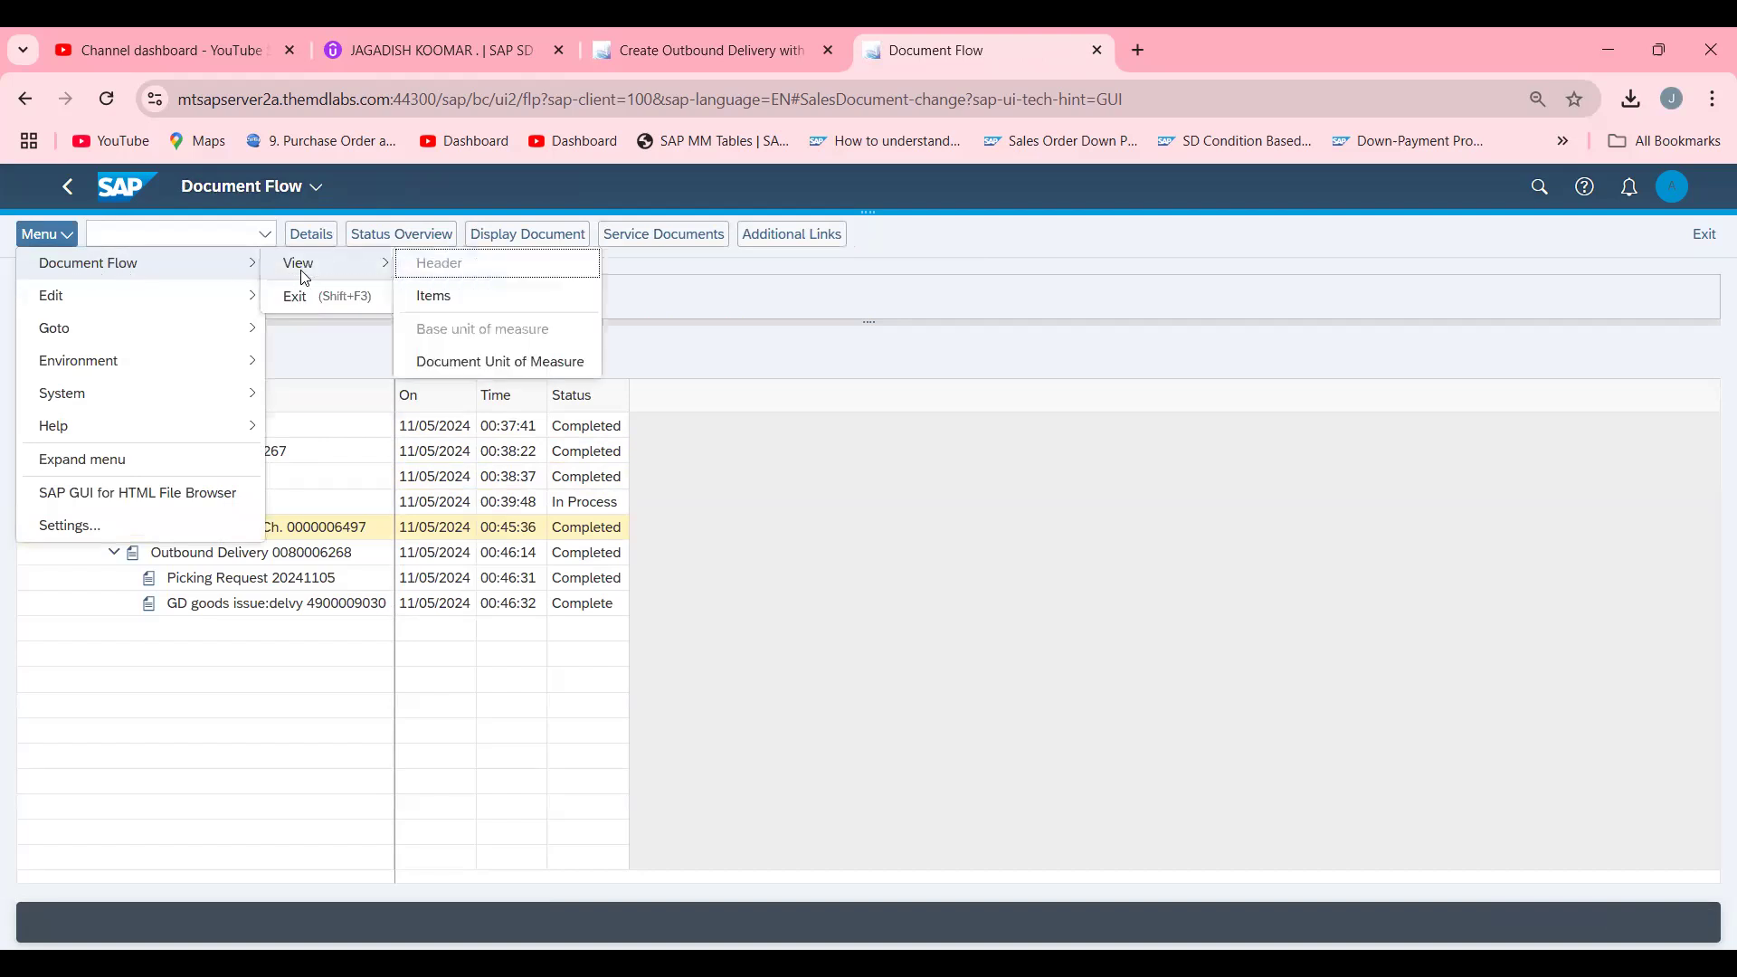
{"action": "left_click", "coordinate": [438, 263]}
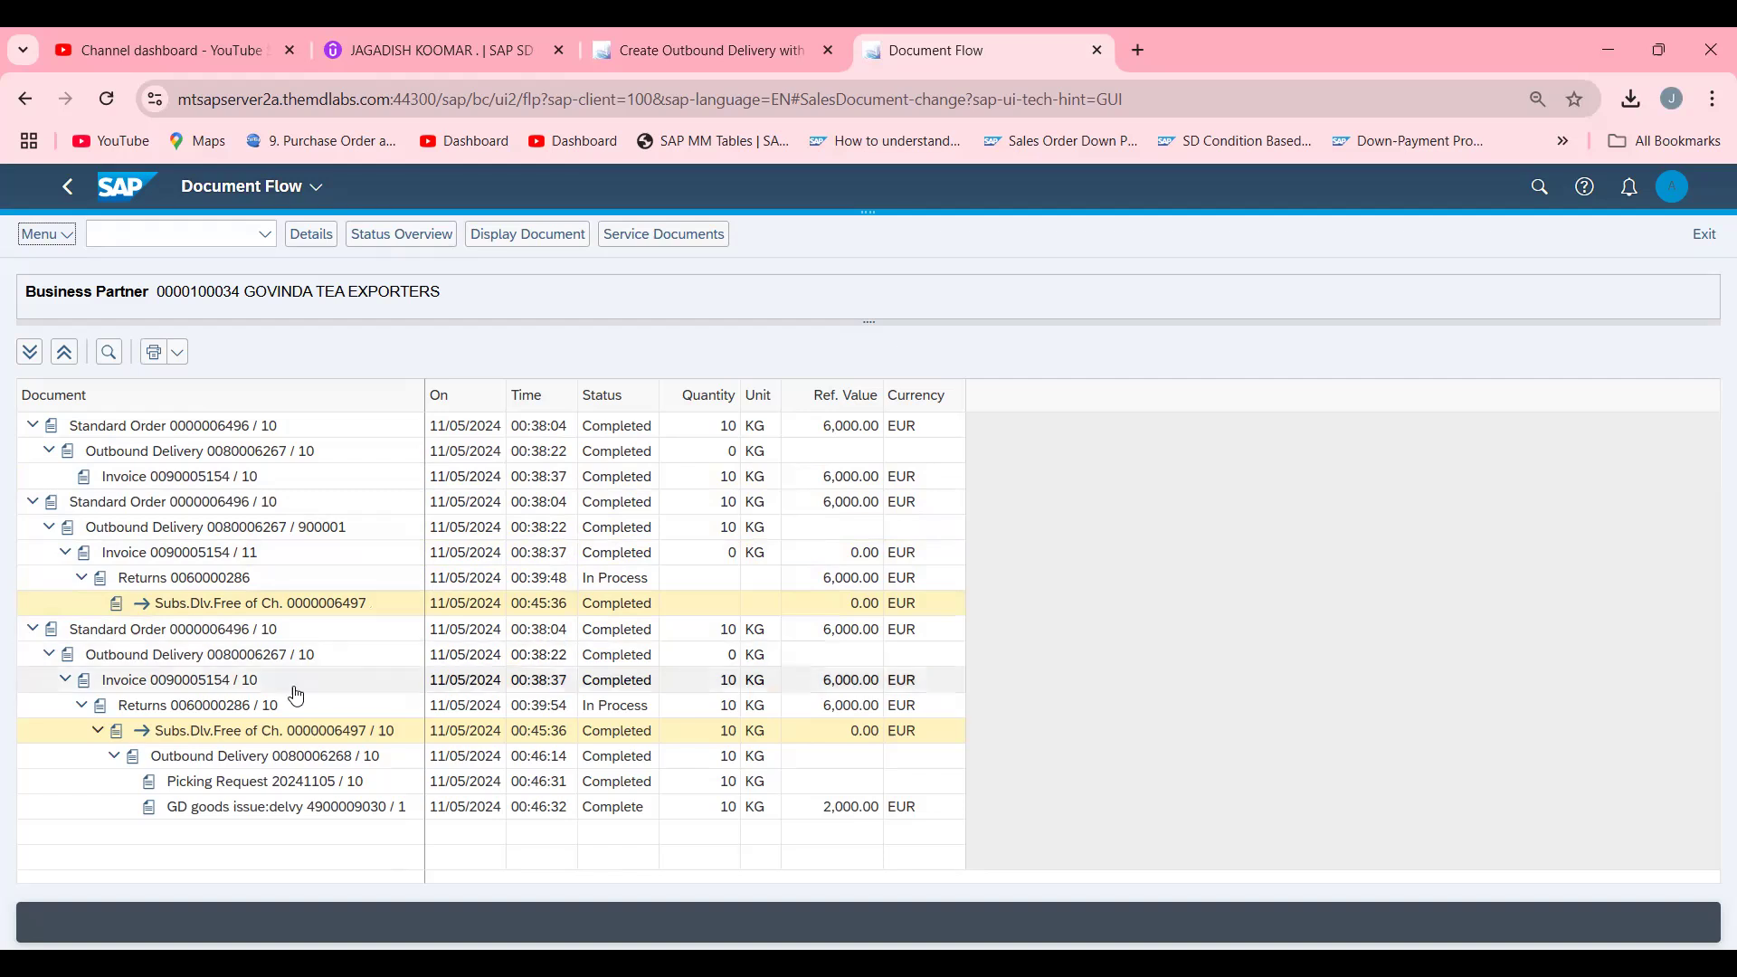
{"action": "left_click", "coordinate": [263, 732]}
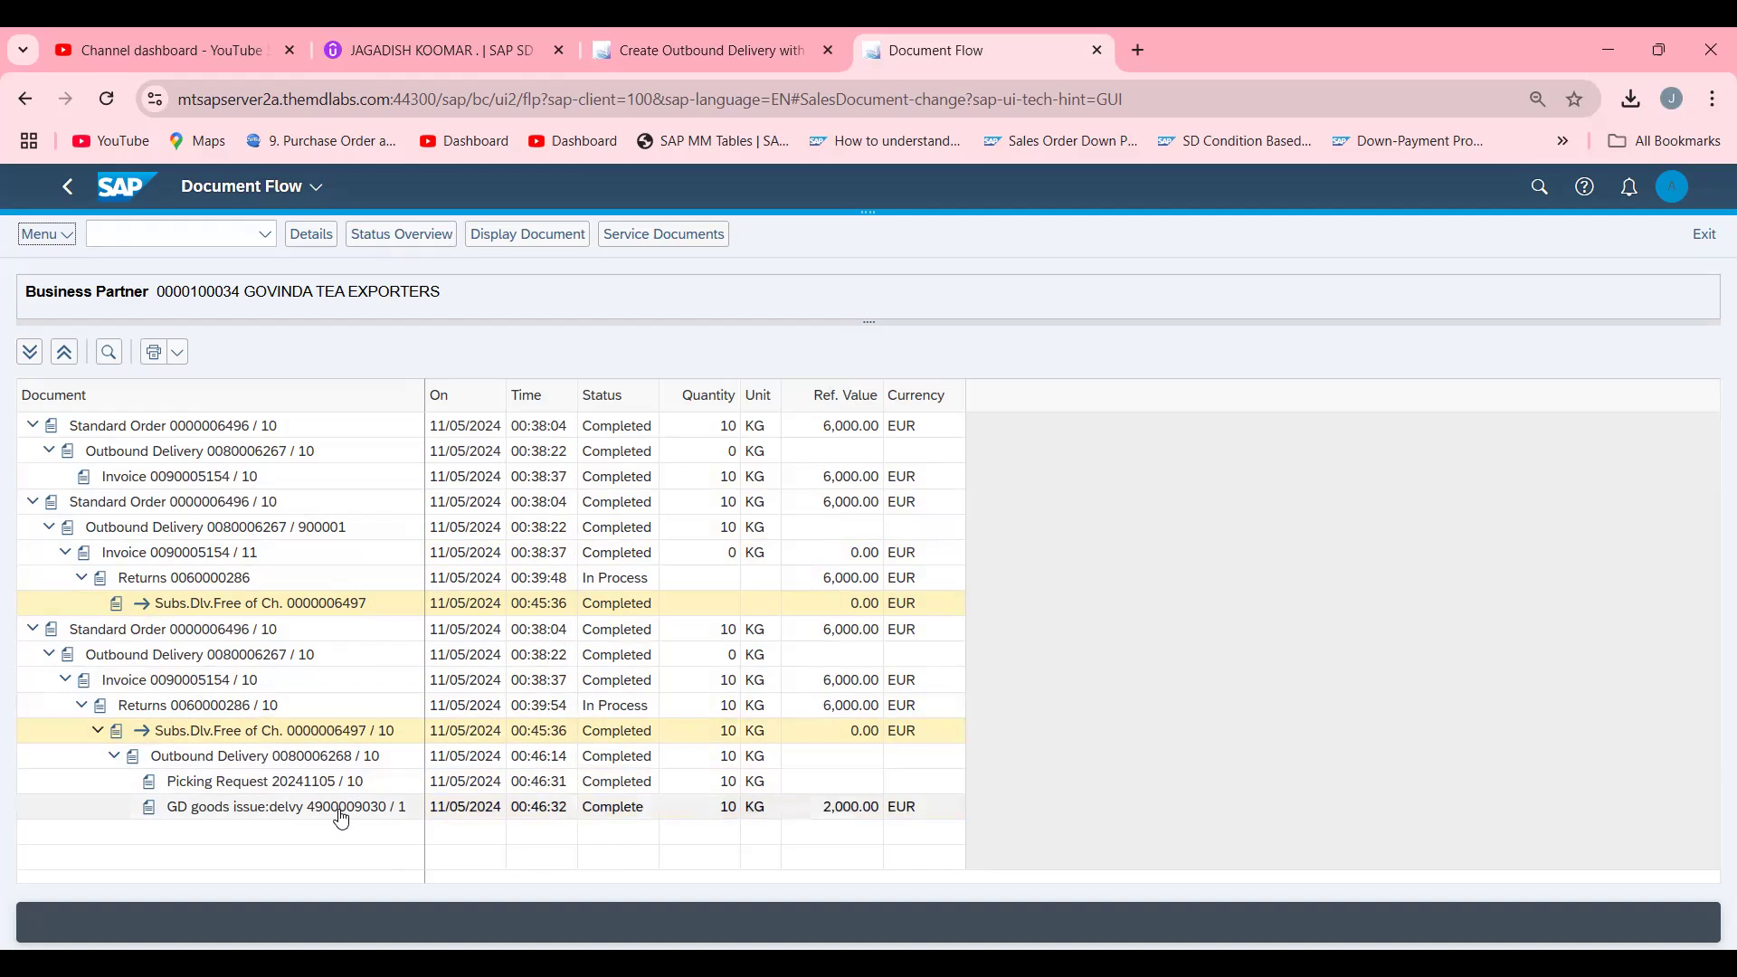
{"action": "mouse_move", "coordinate": [333, 644]}
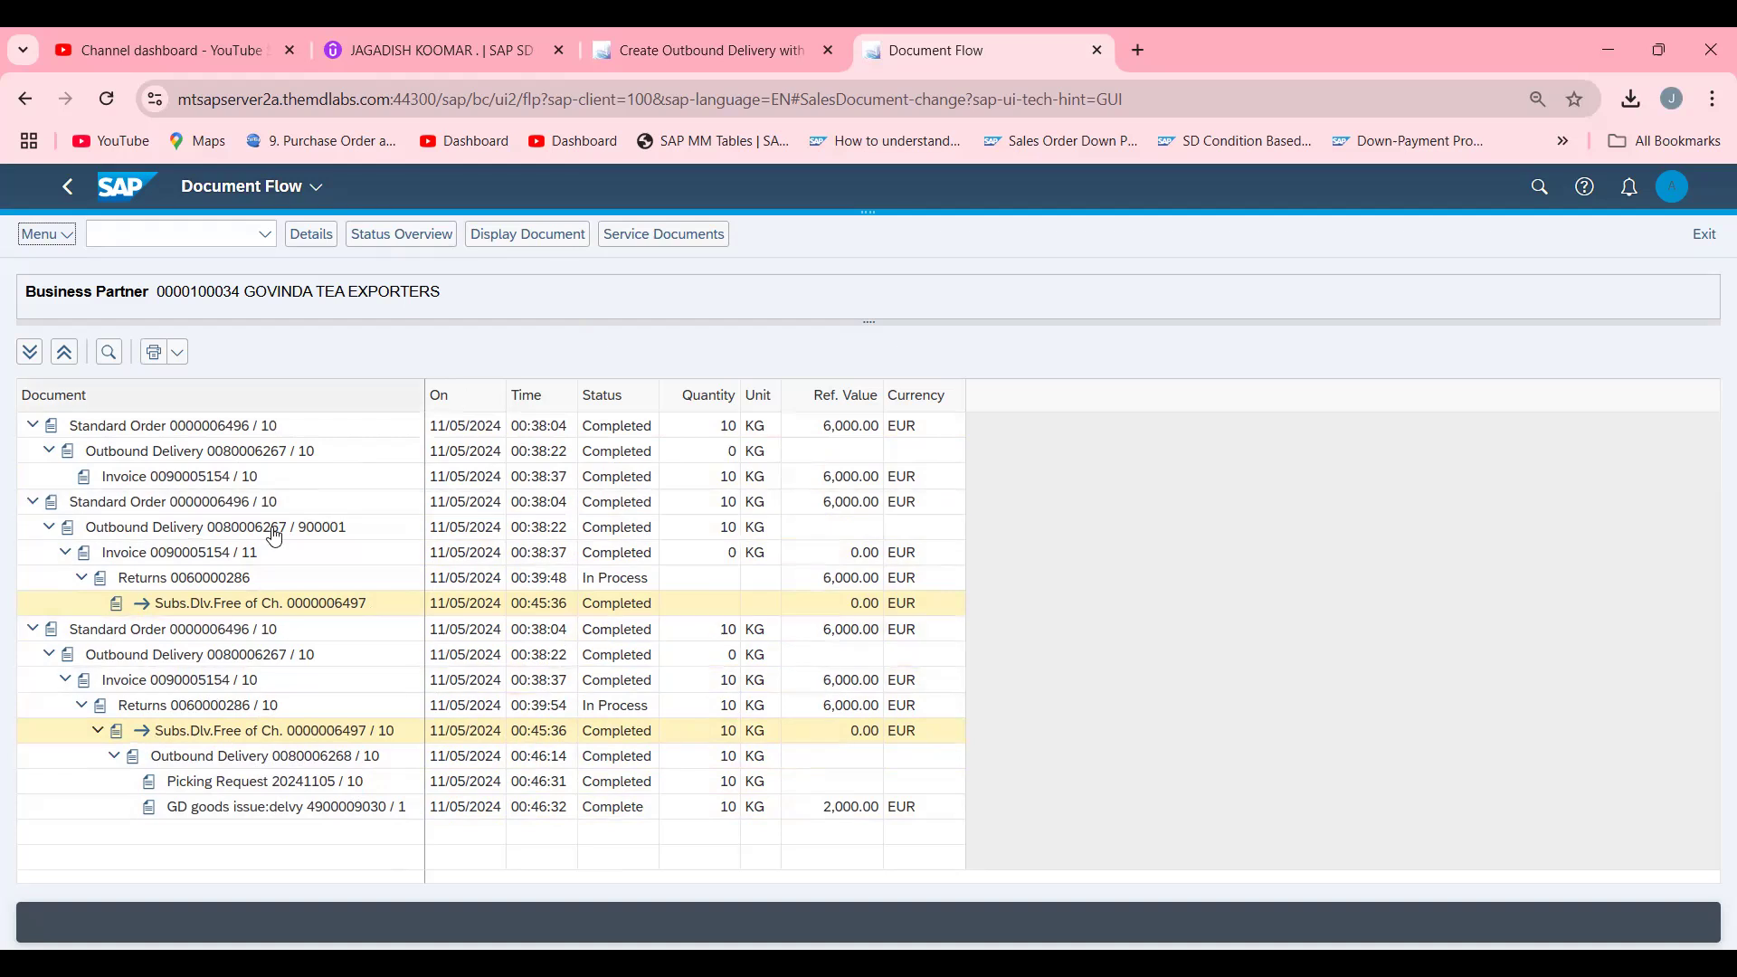
{"action": "mouse_move", "coordinate": [752, 346]}
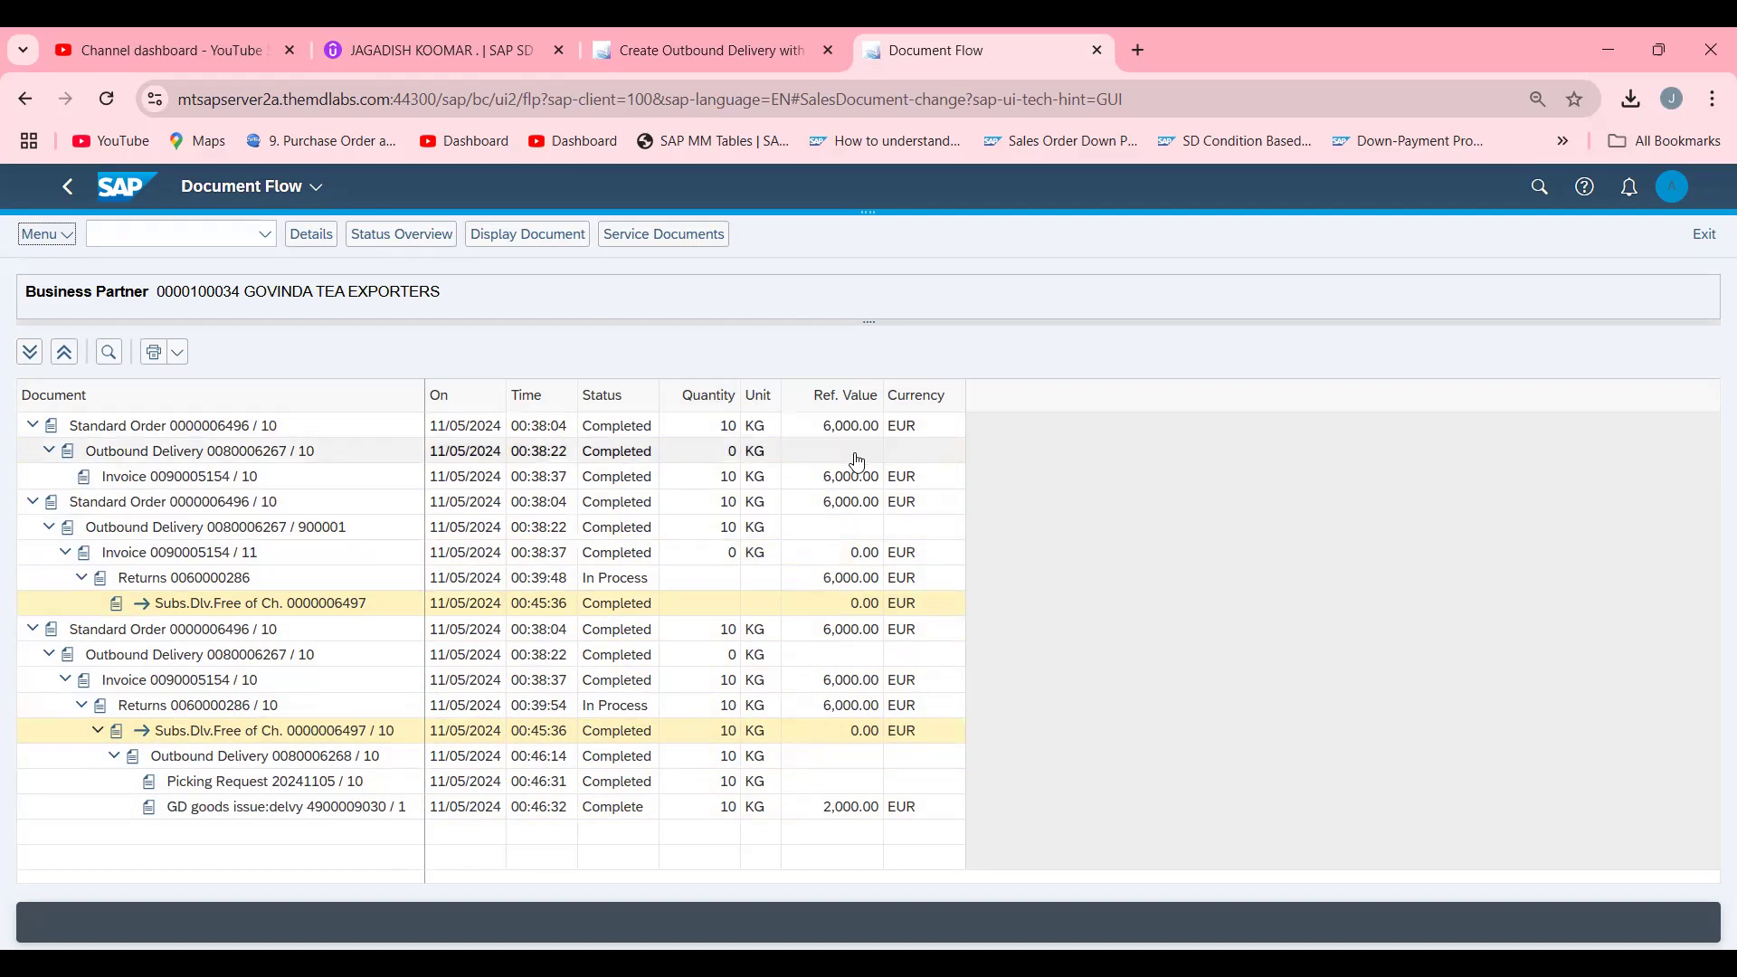
{"action": "mouse_move", "coordinate": [293, 317]}
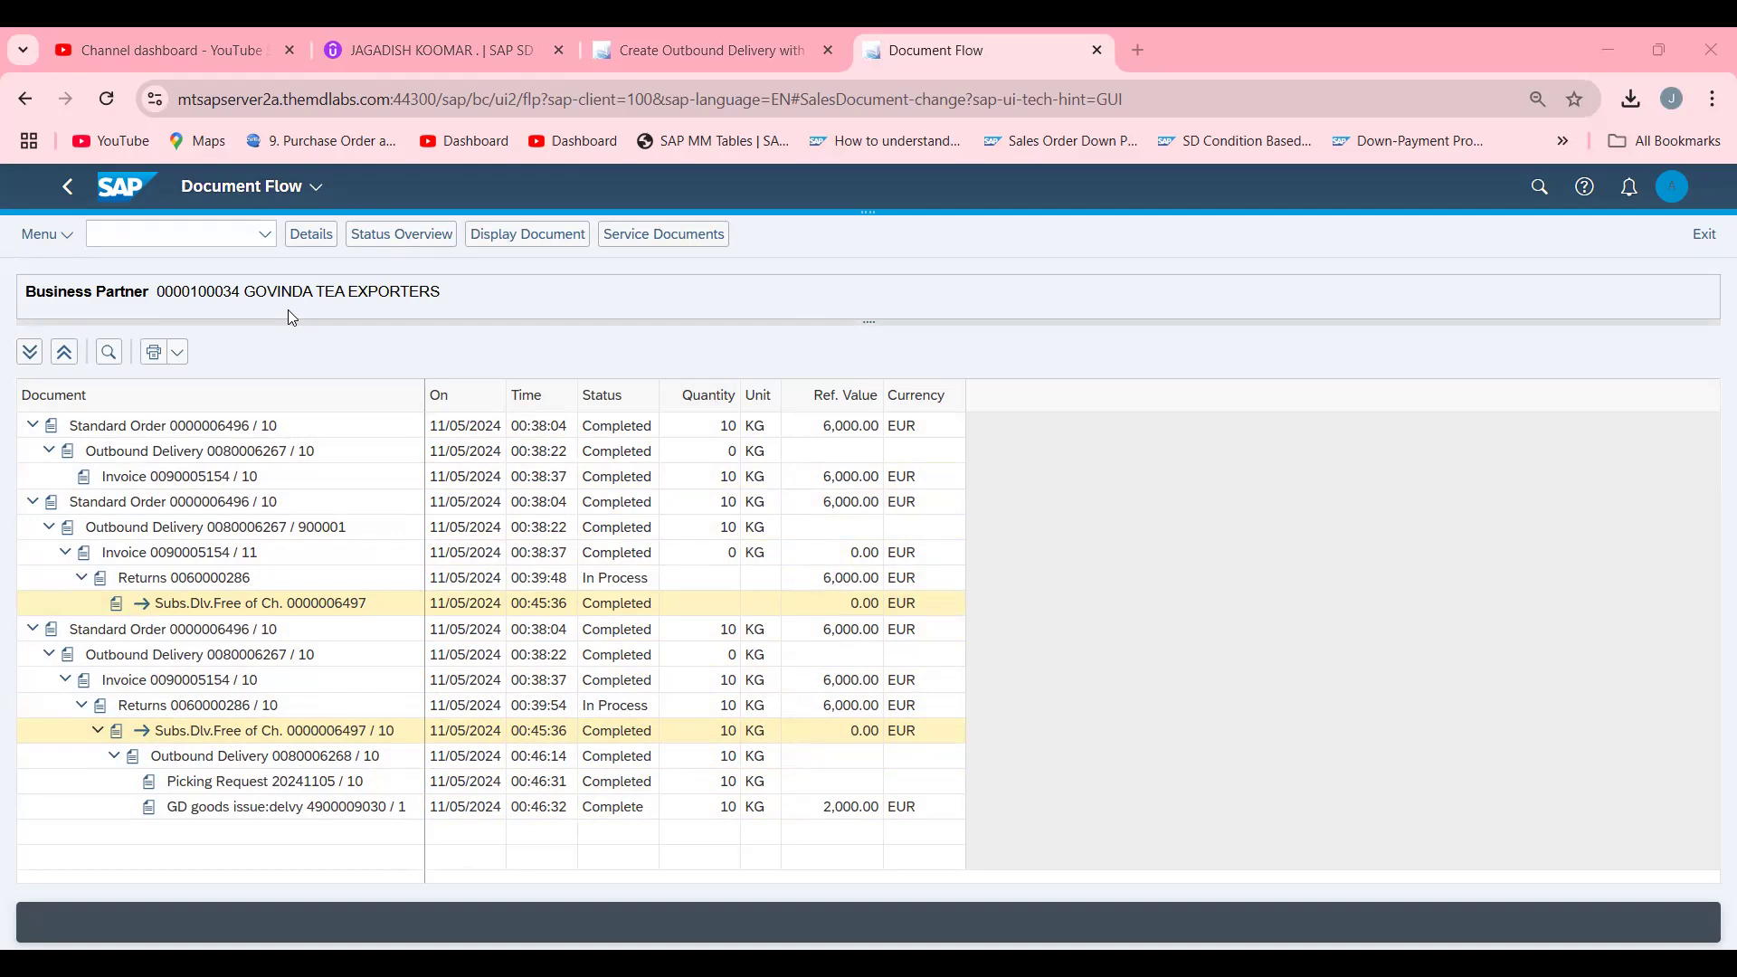
{"action": "mouse_move", "coordinate": [825, 33]}
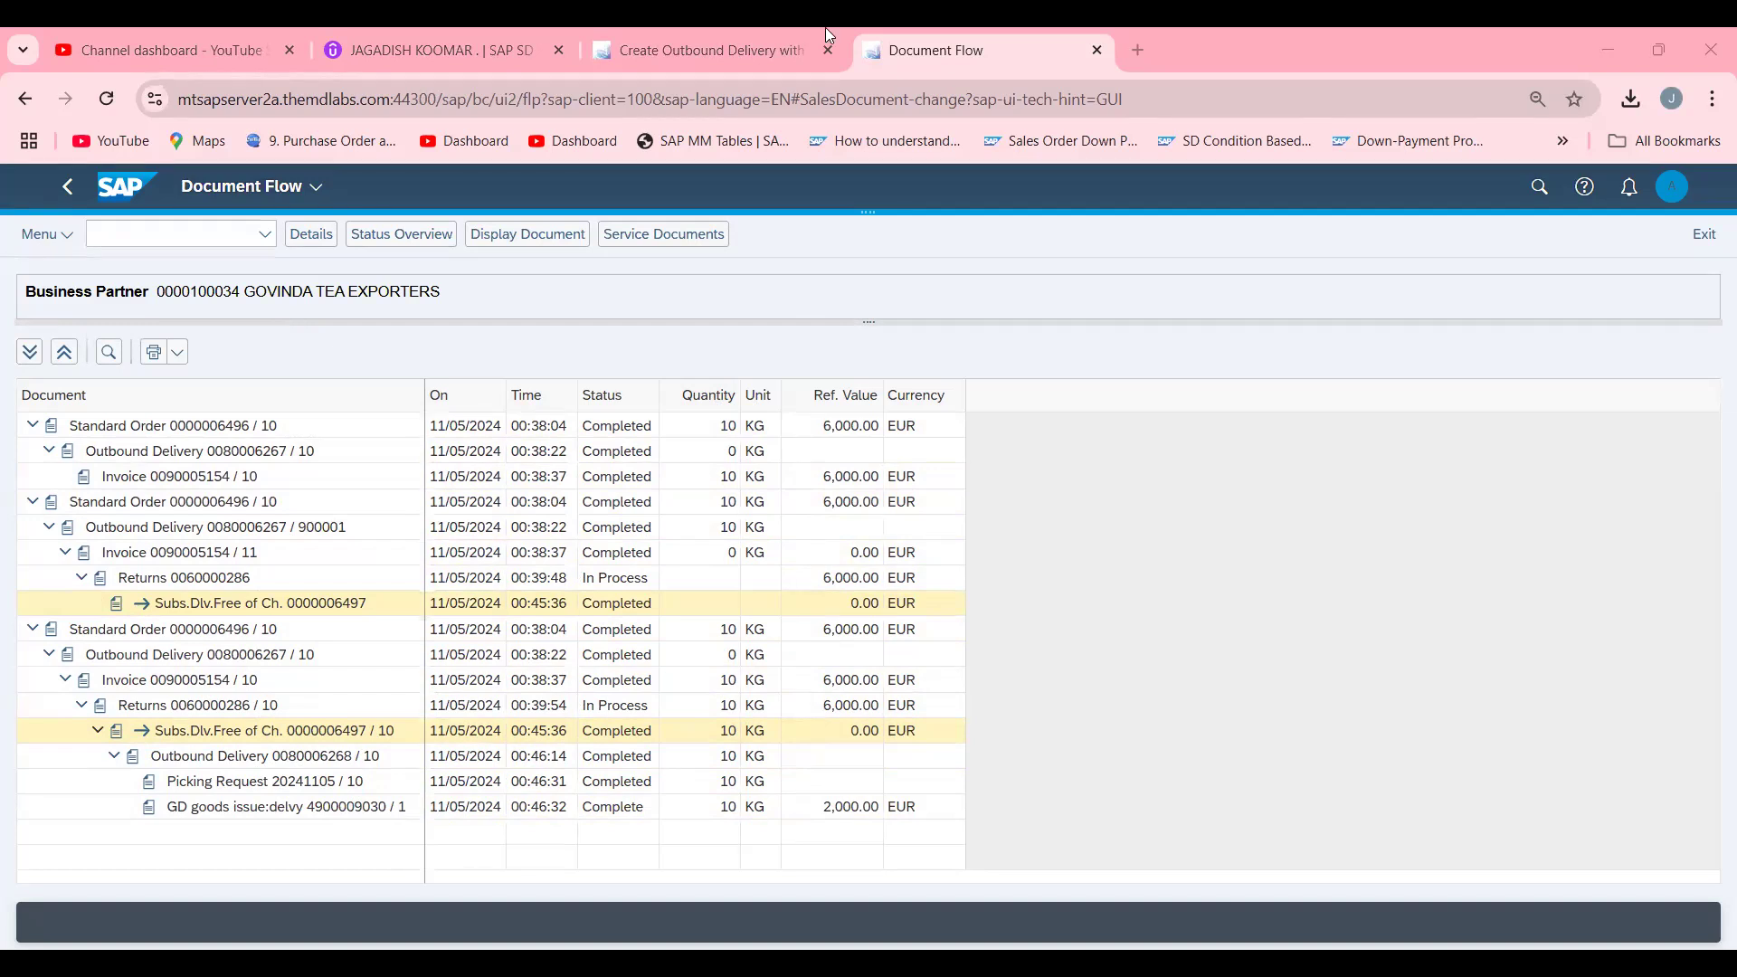
{"action": "mouse_move", "coordinate": [395, 50]}
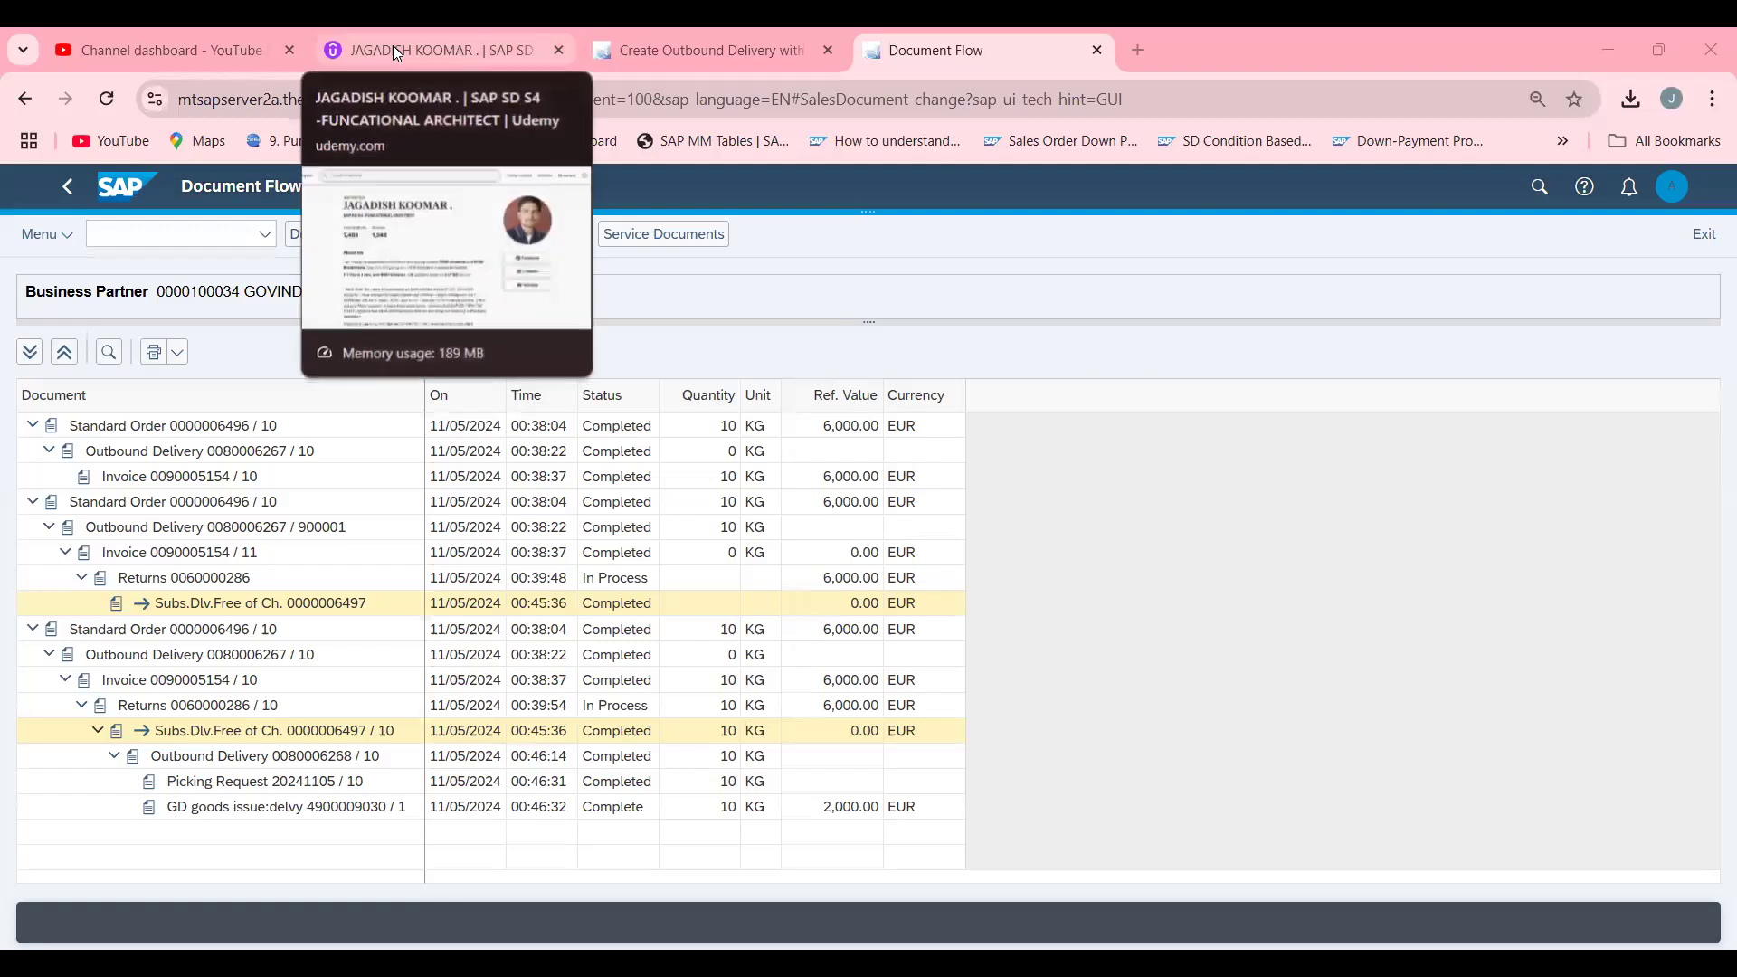
Show the Udemy instructor profile scrolled to its course list, briefly visiting YouTube Studio and returning.
{"action": "left_click", "coordinate": [430, 51]}
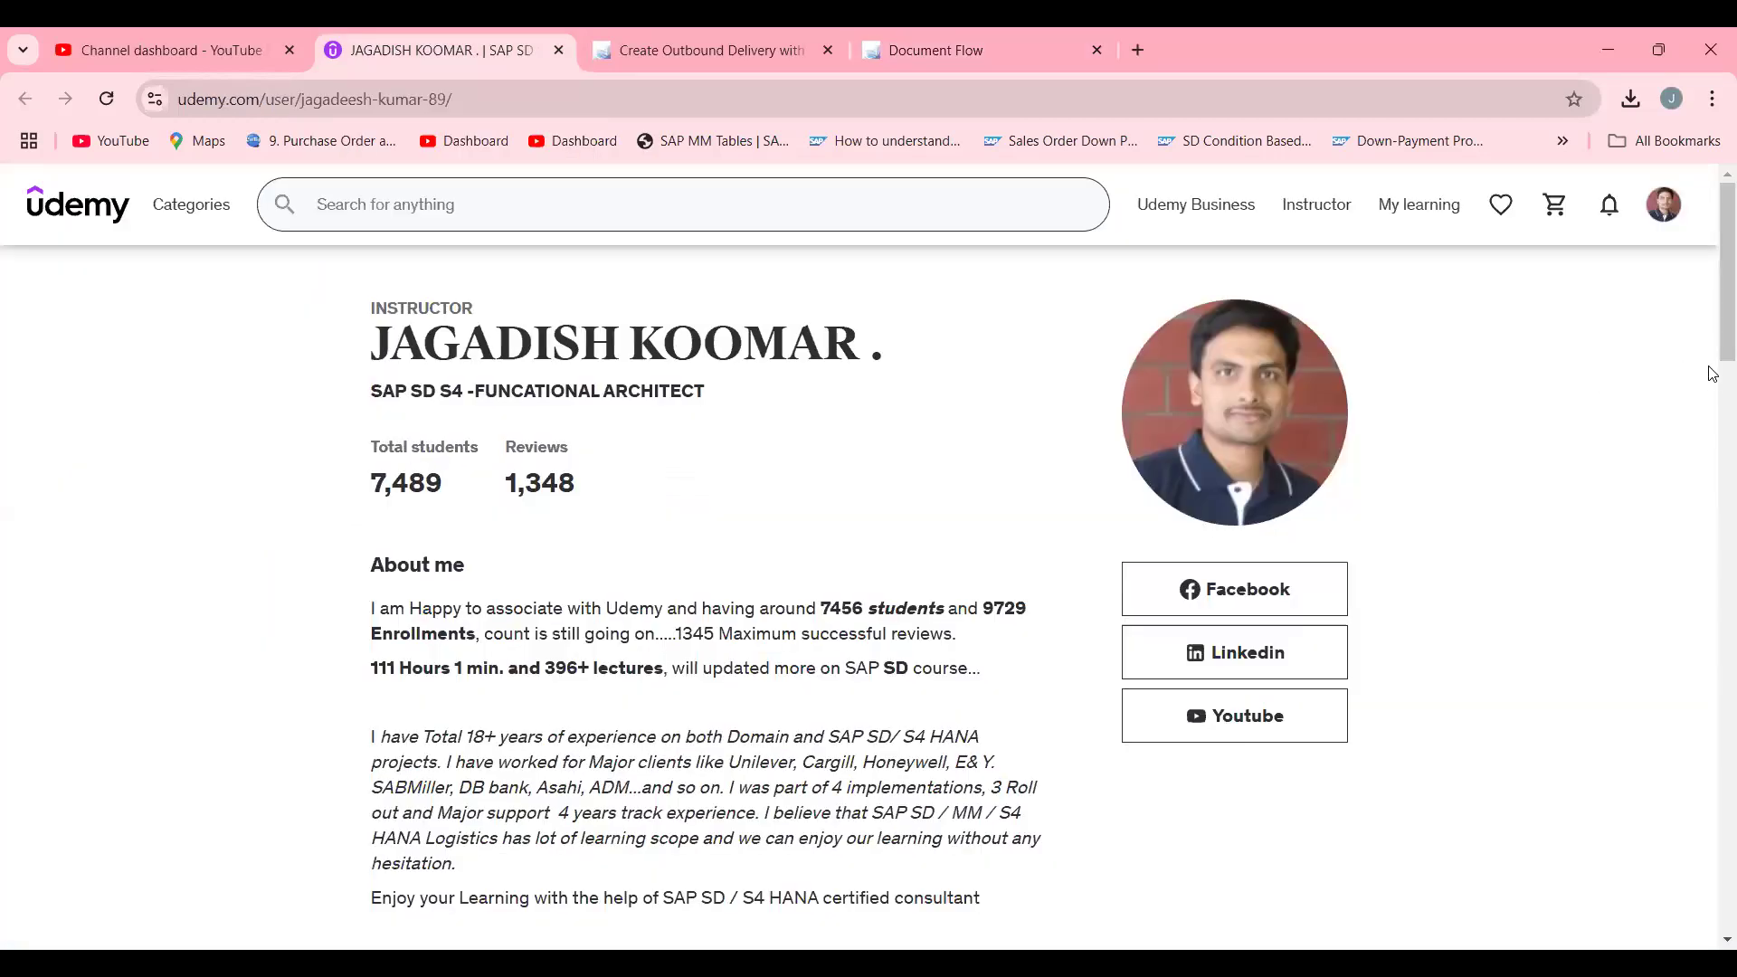
{"action": "scroll", "scroll_direction": "down", "scroll_amount": 3}
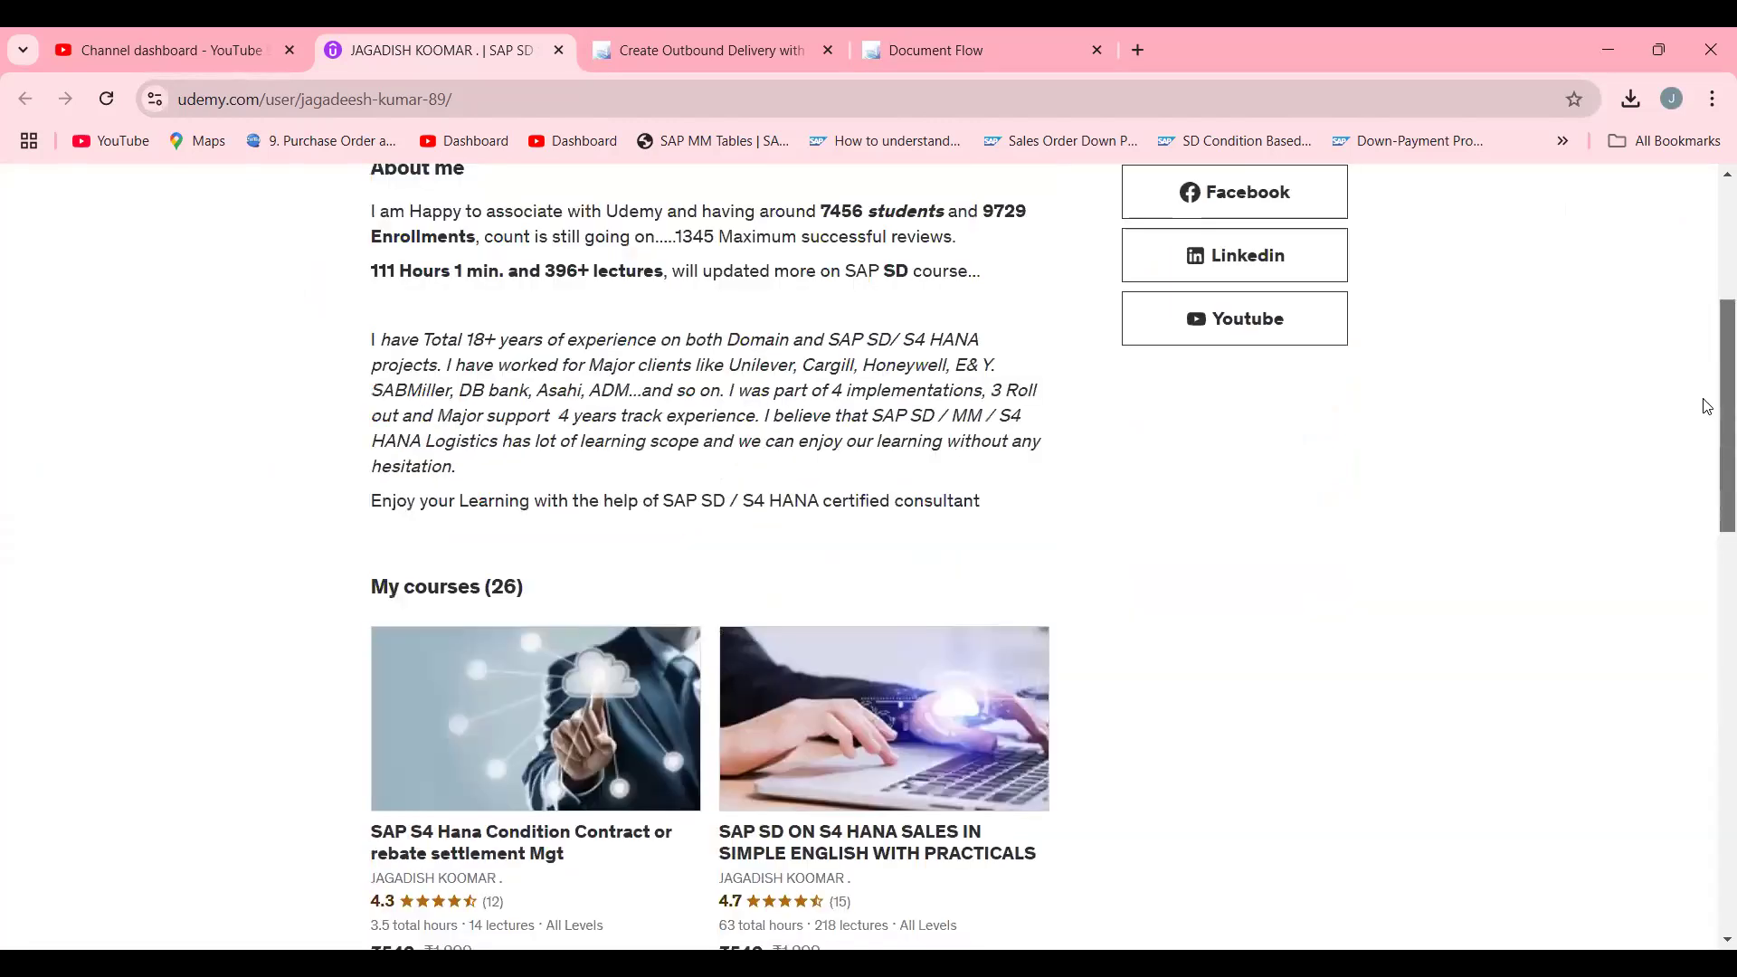
{"action": "scroll", "scroll_direction": "down", "scroll_amount": 3}
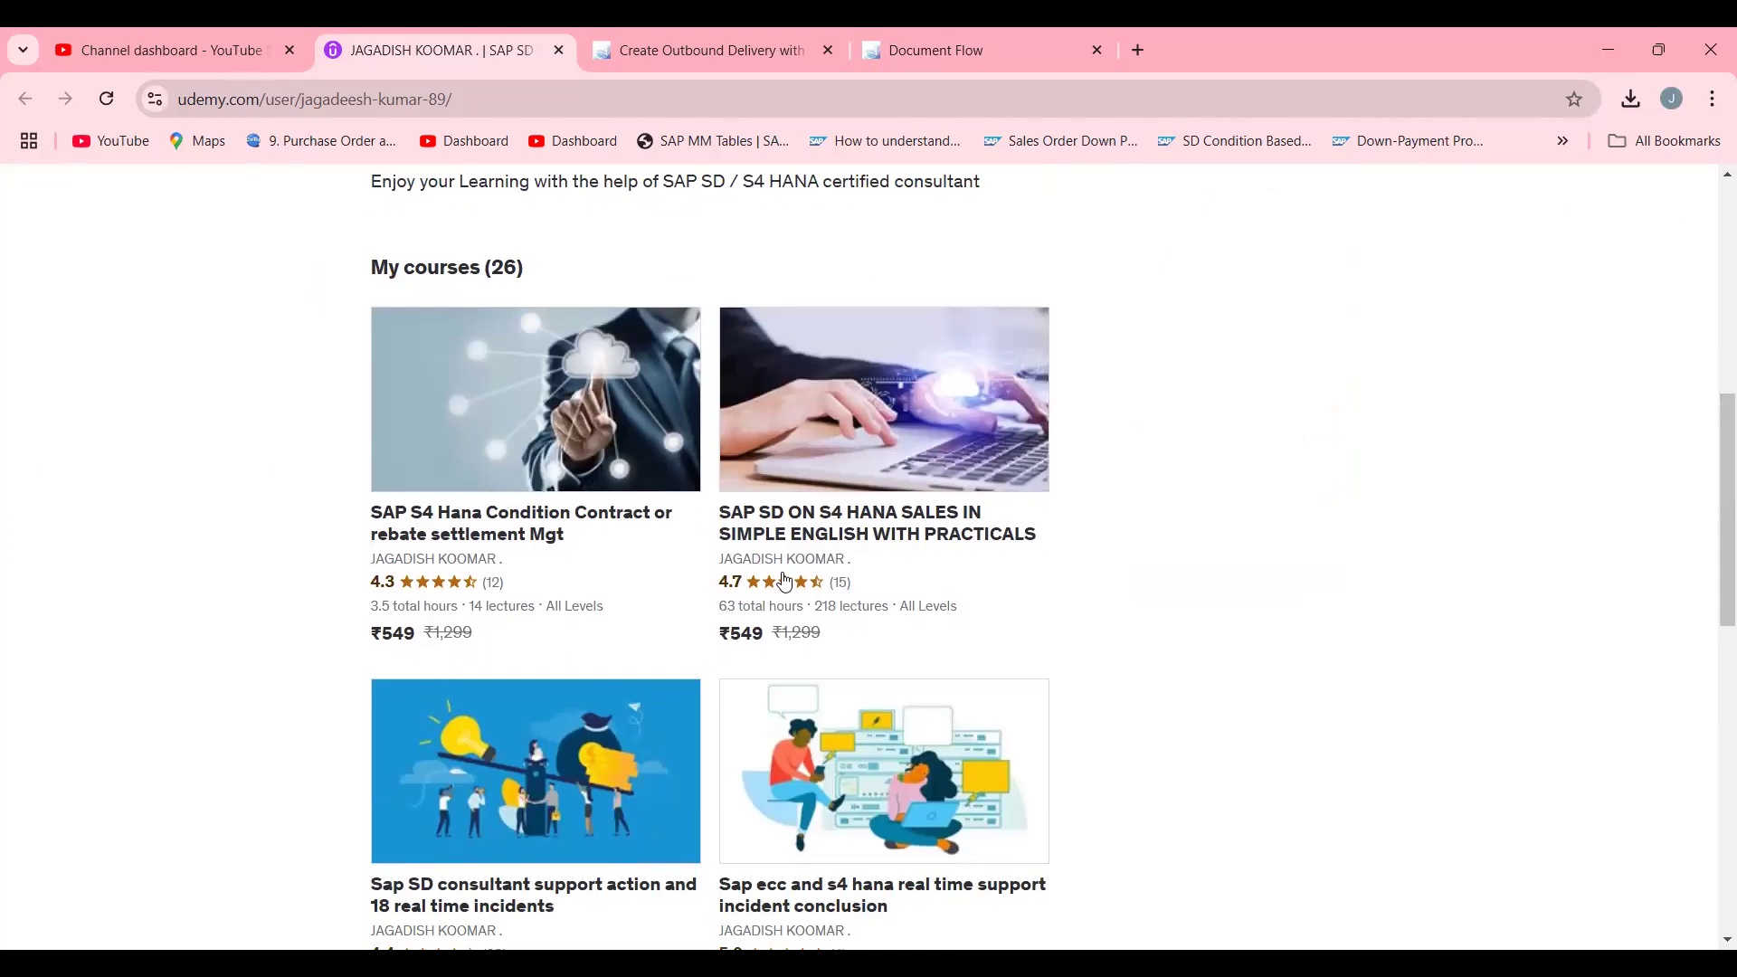
{"action": "mouse_move", "coordinate": [1083, 581]}
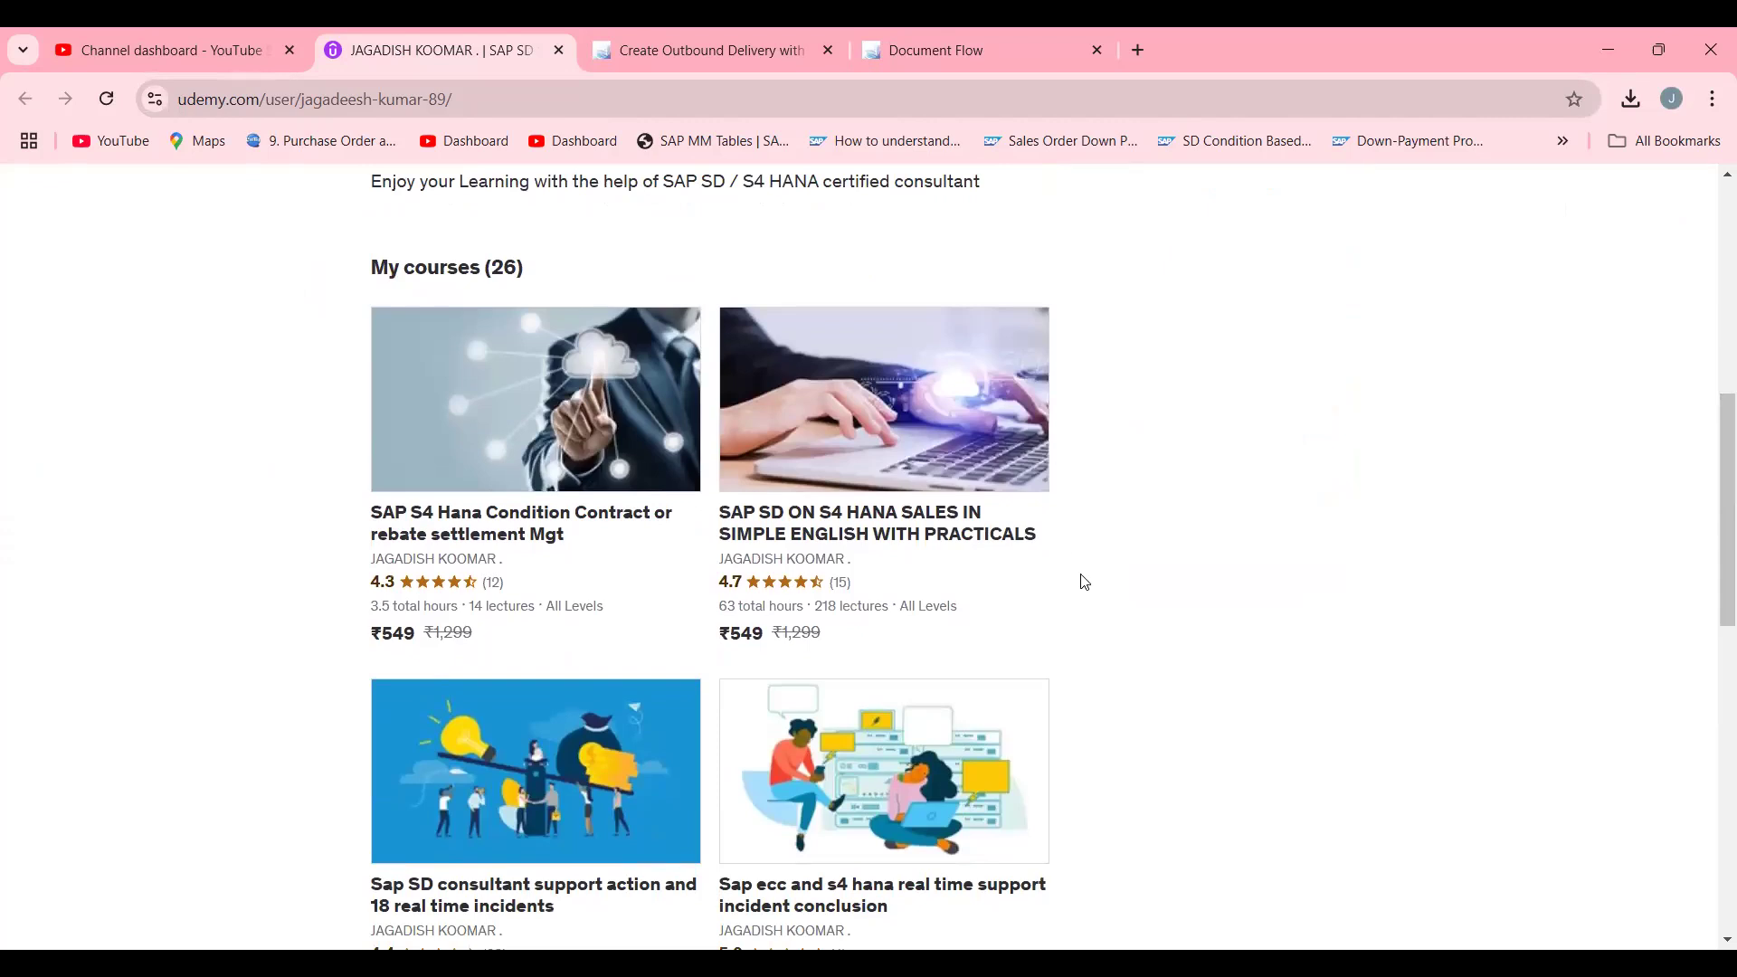
{"action": "mouse_move", "coordinate": [1095, 586]}
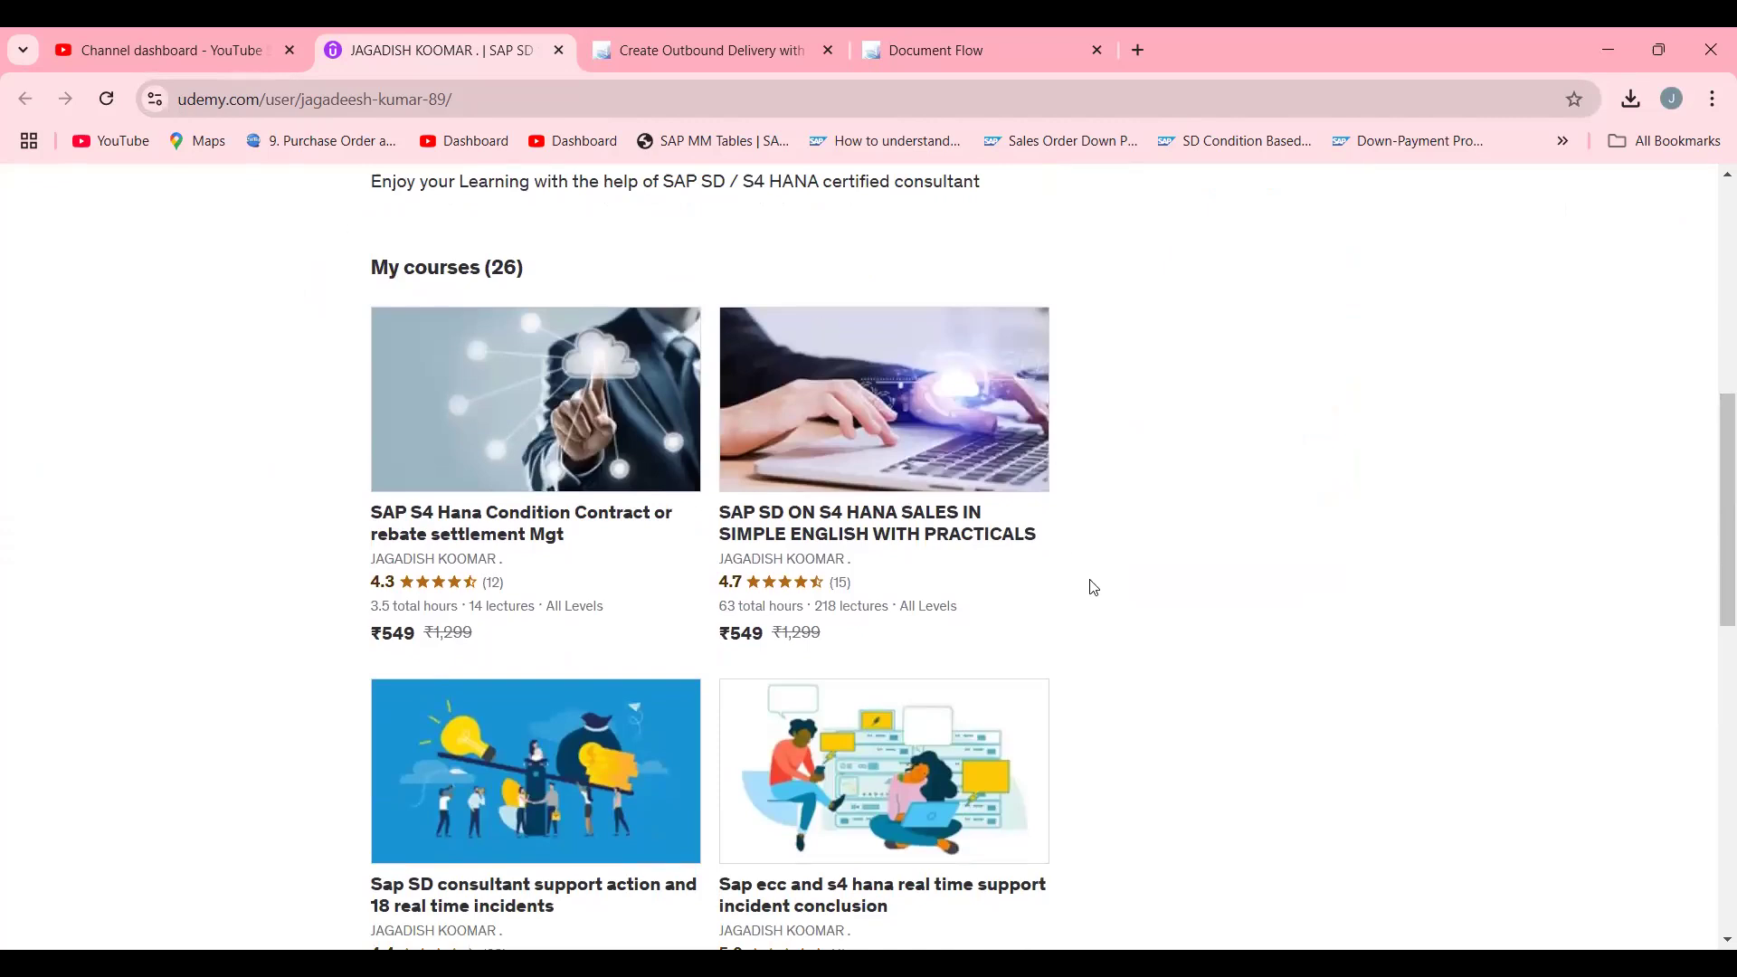
{"action": "mouse_move", "coordinate": [1212, 32]}
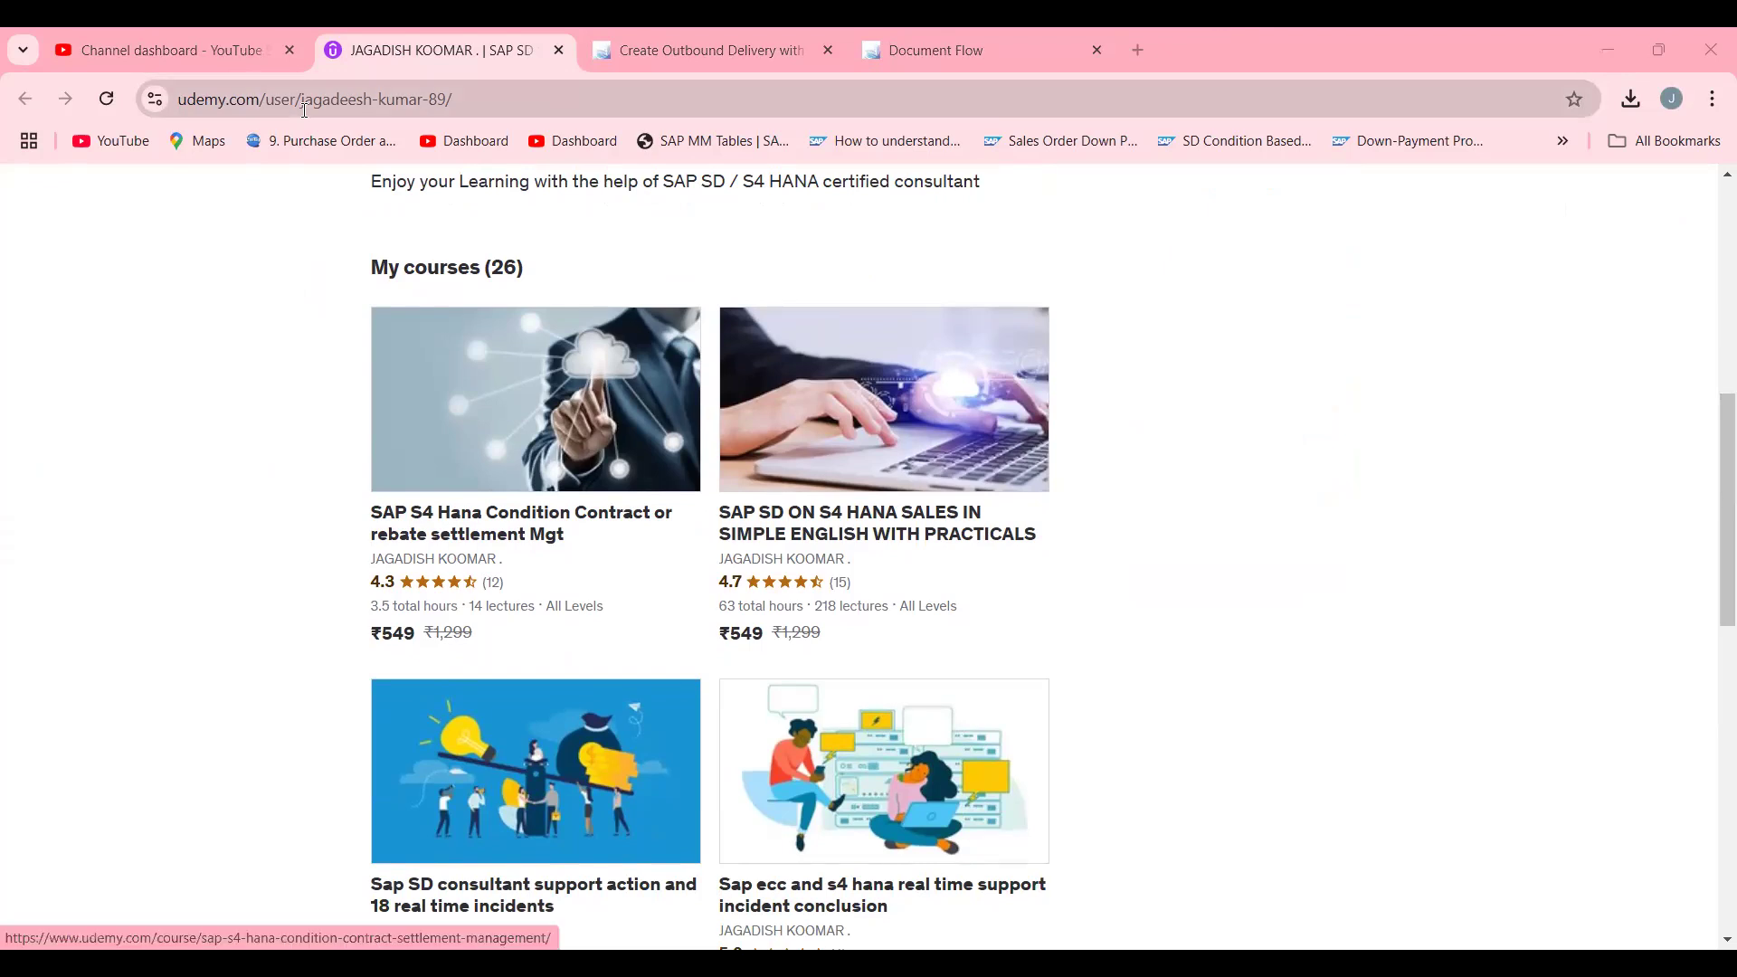
{"action": "mouse_move", "coordinate": [185, 51]}
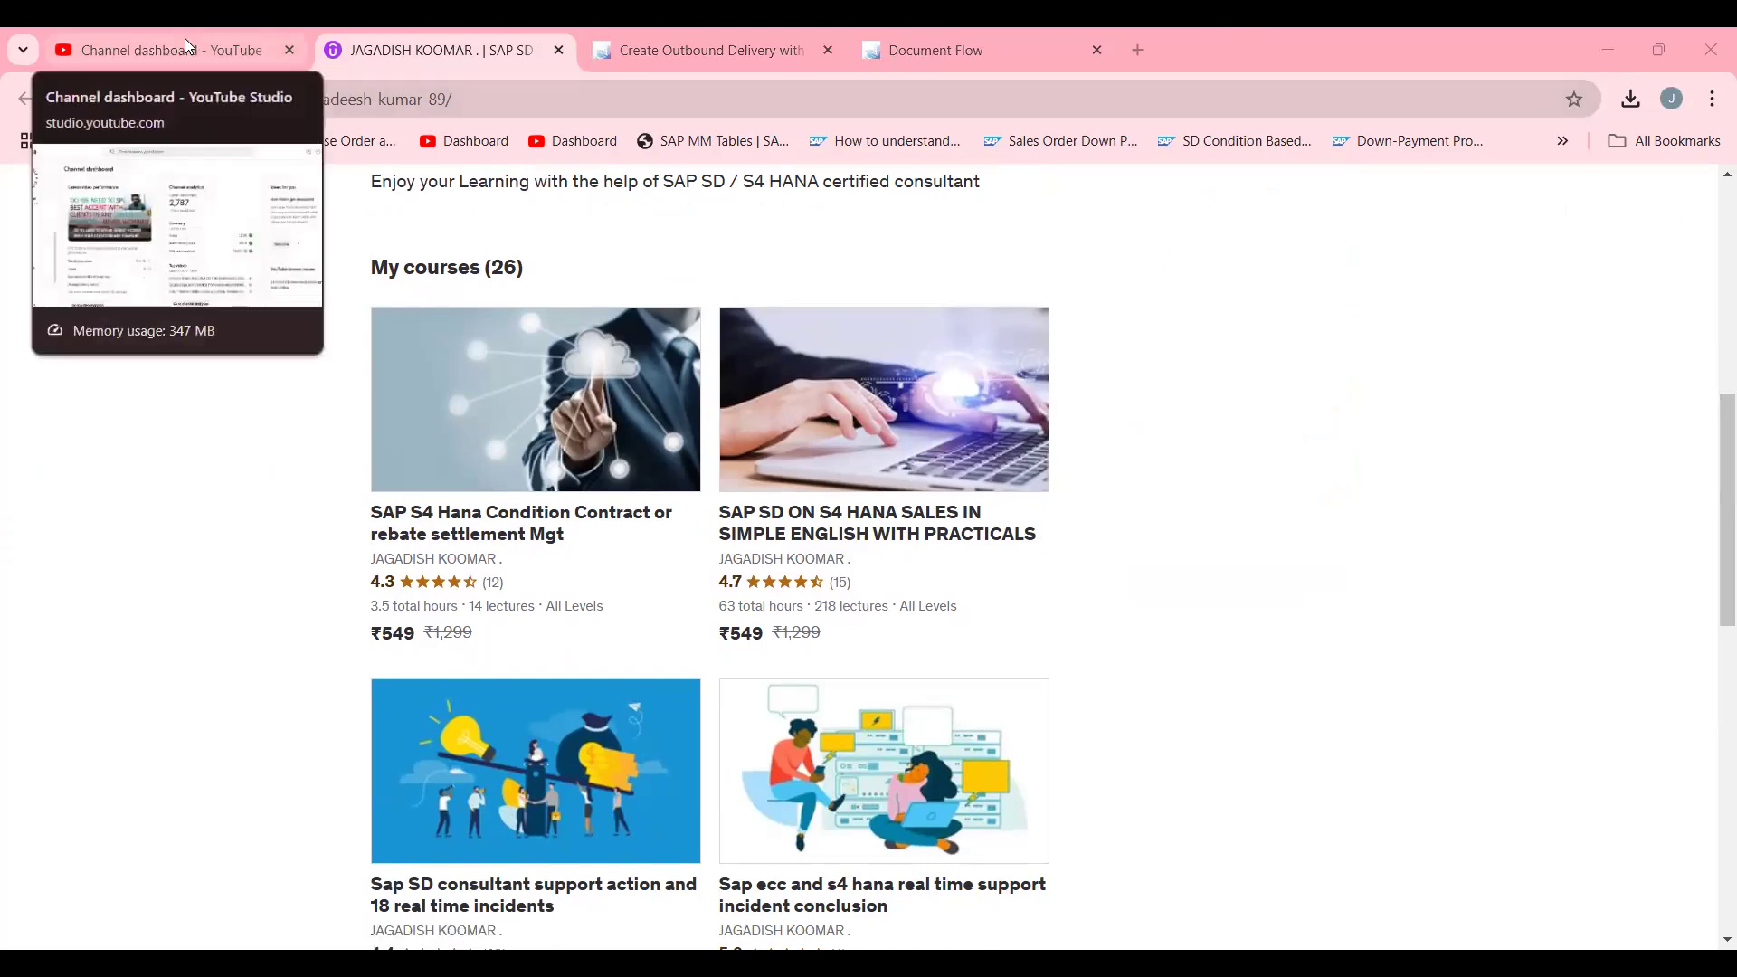
{"action": "left_click", "coordinate": [163, 51]}
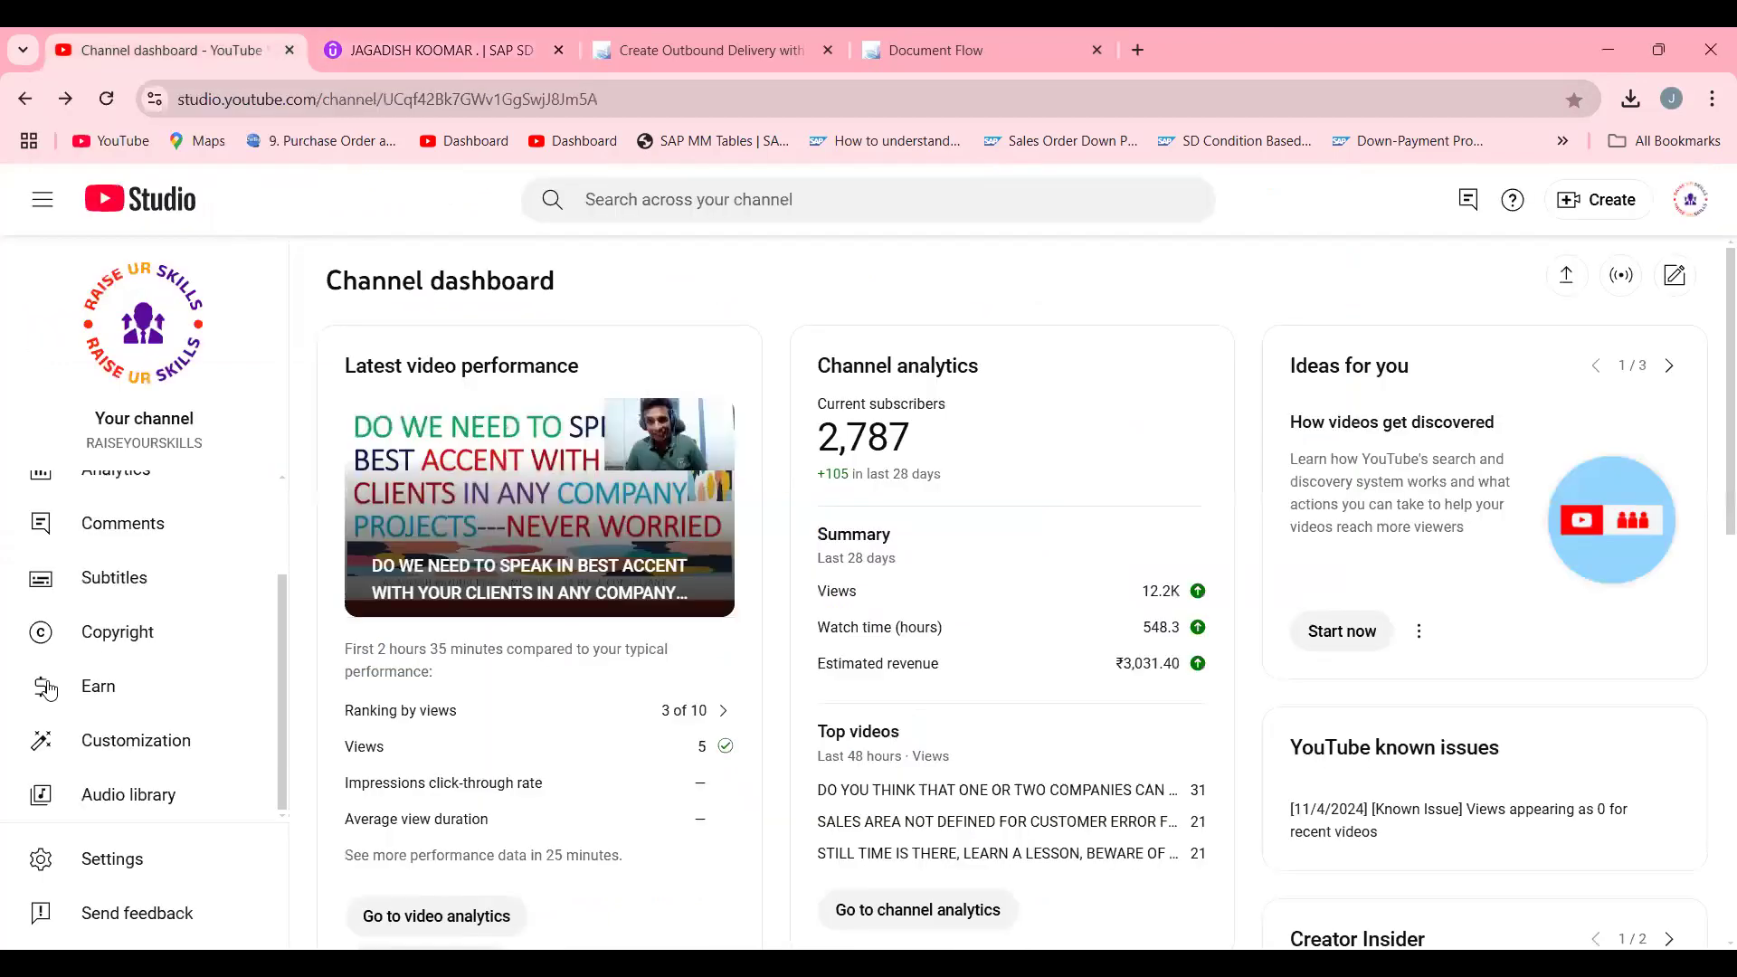
{"action": "left_click", "coordinate": [431, 50]}
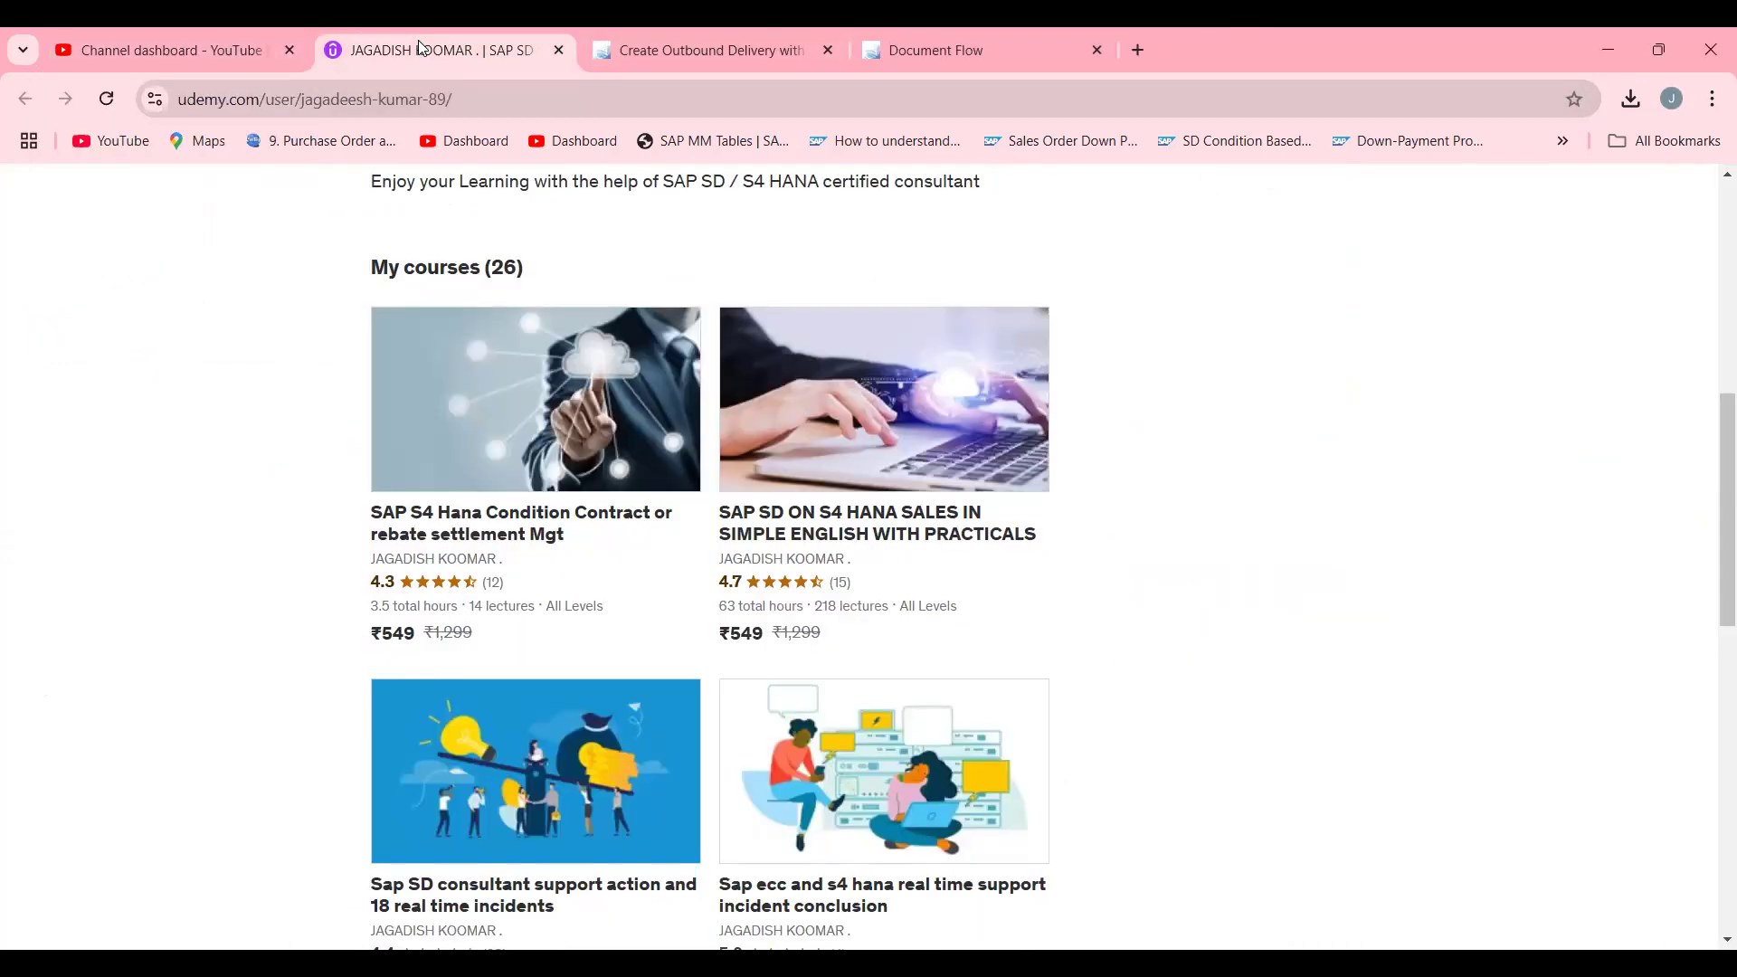
{"action": "mouse_move", "coordinate": [1054, 202]}
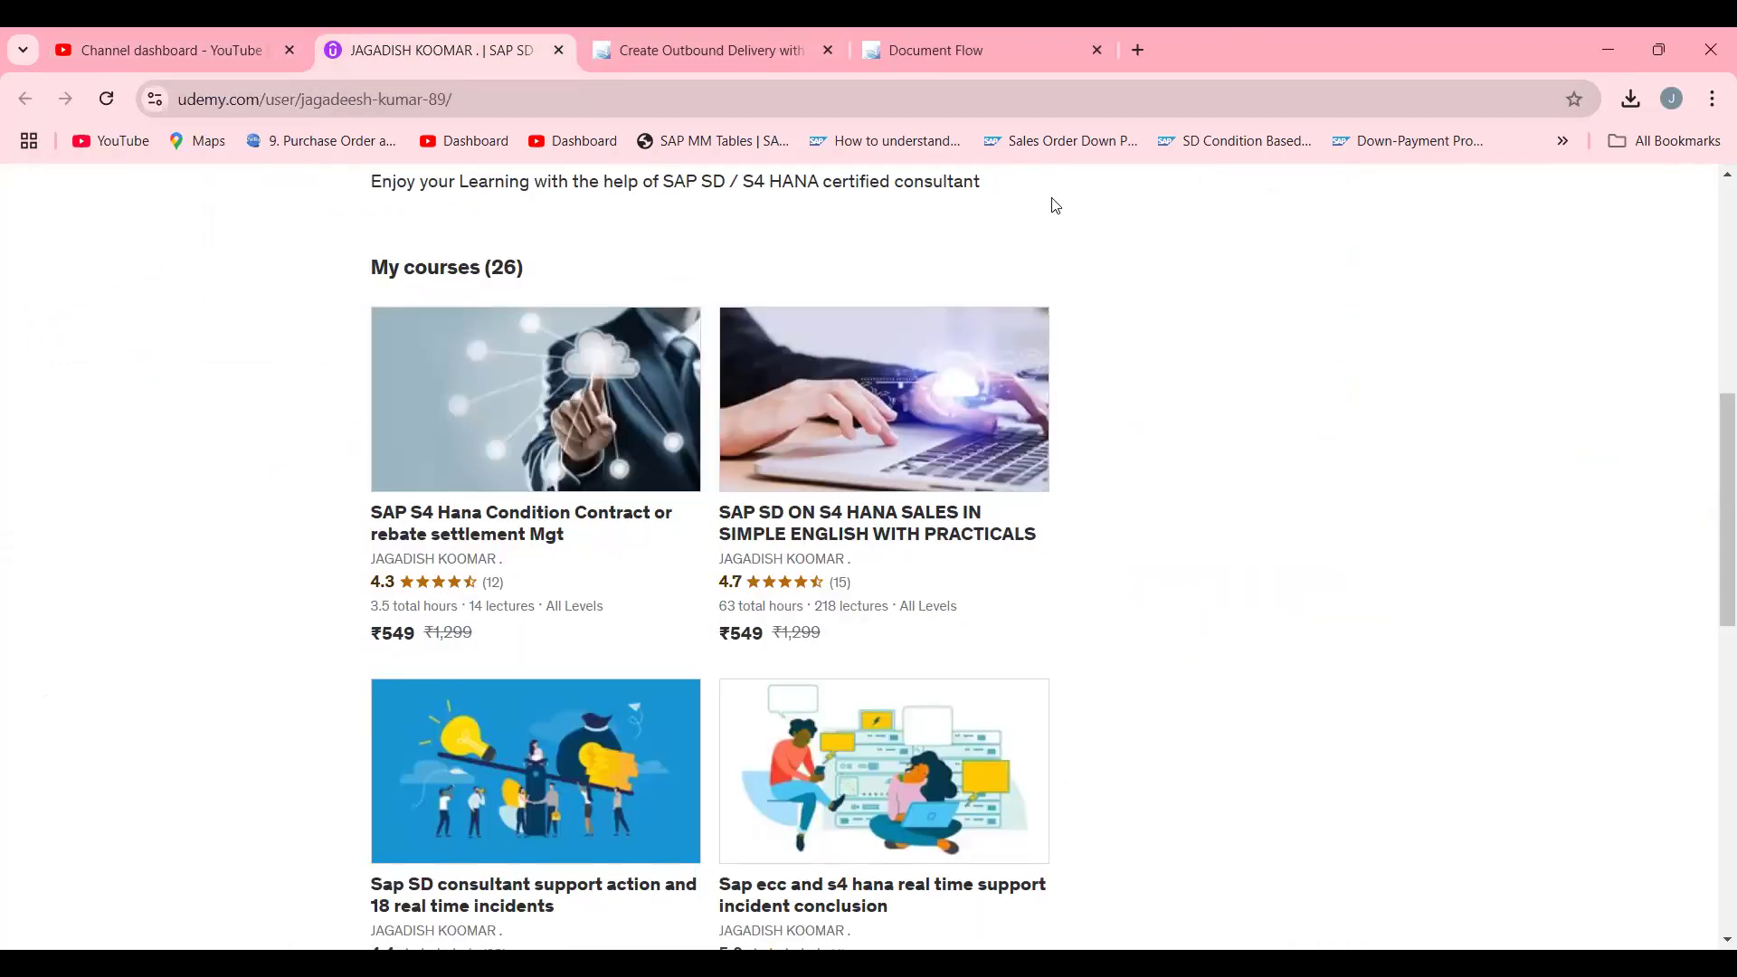